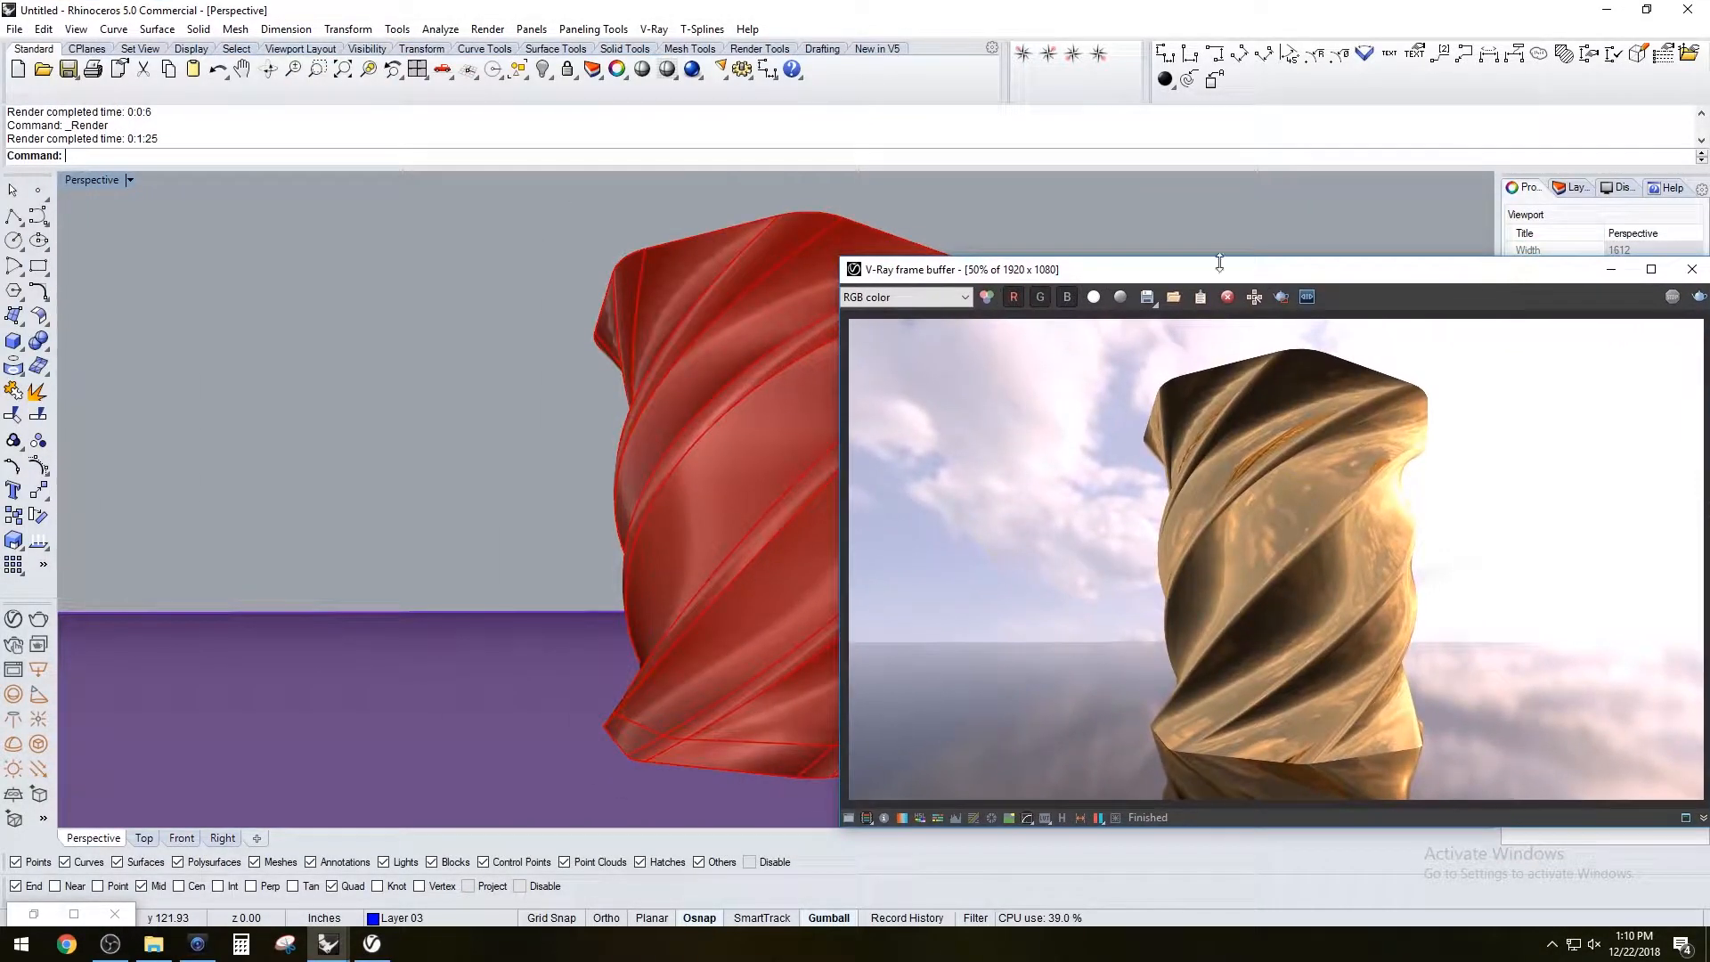
mouse_move(691, 399)
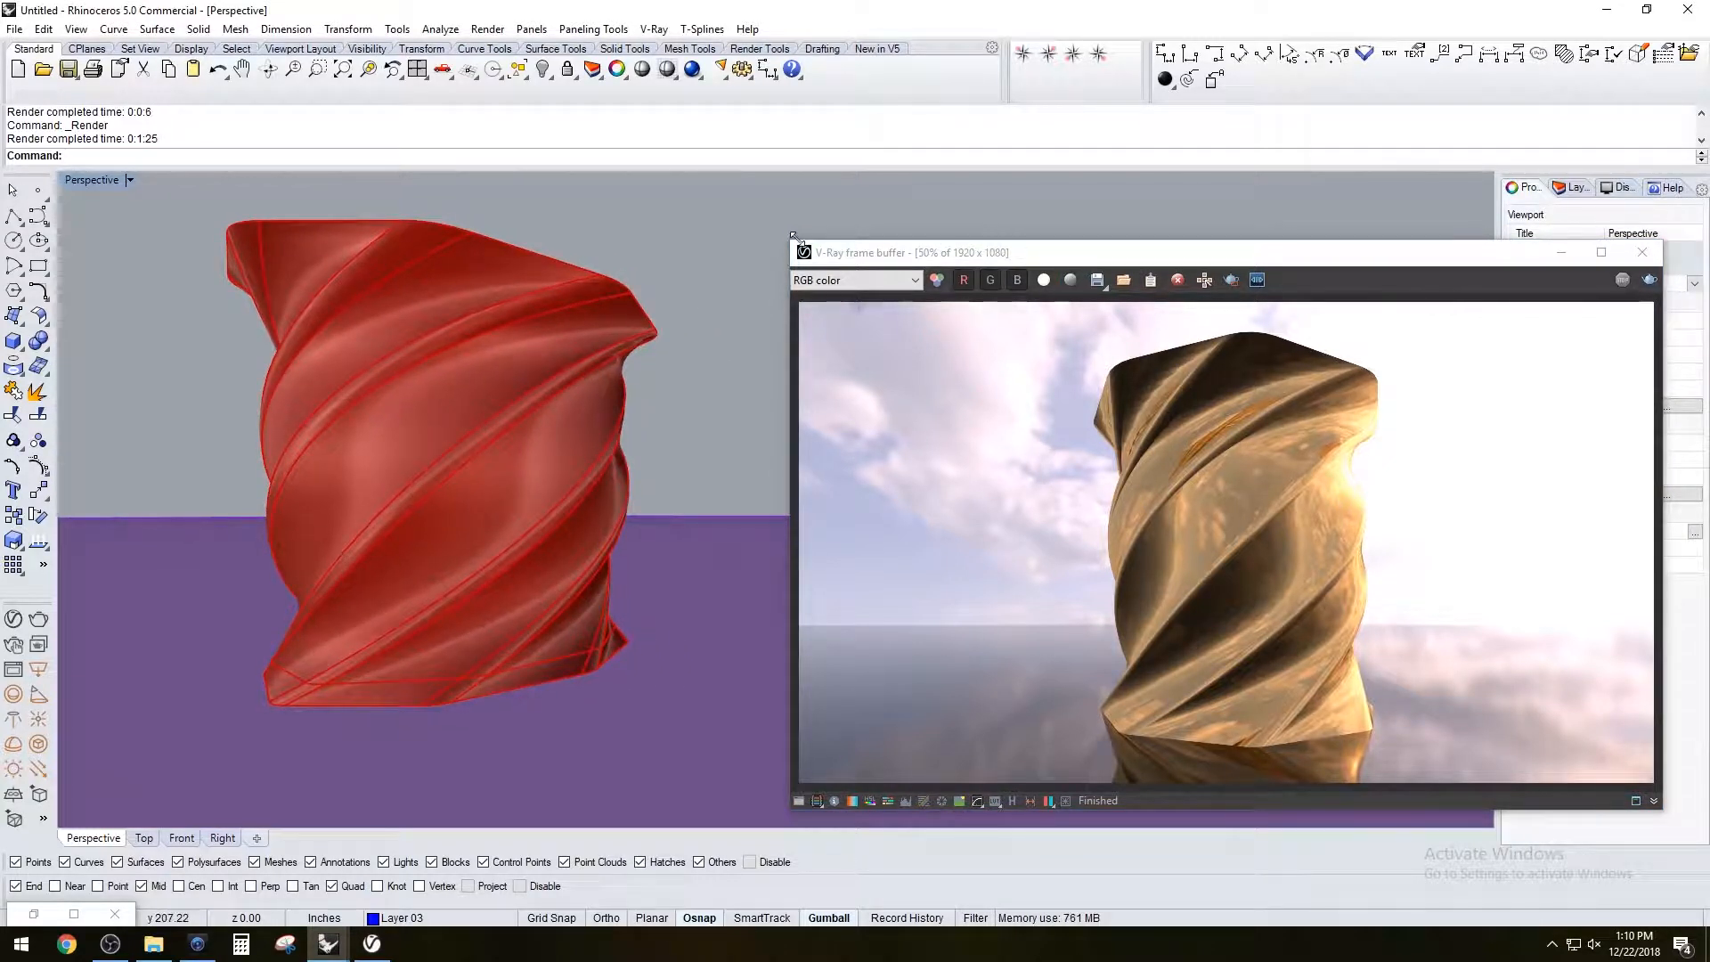
Add a Polygon component to the canvas and inspect its input tooltips
drag(910, 252, 877, 187)
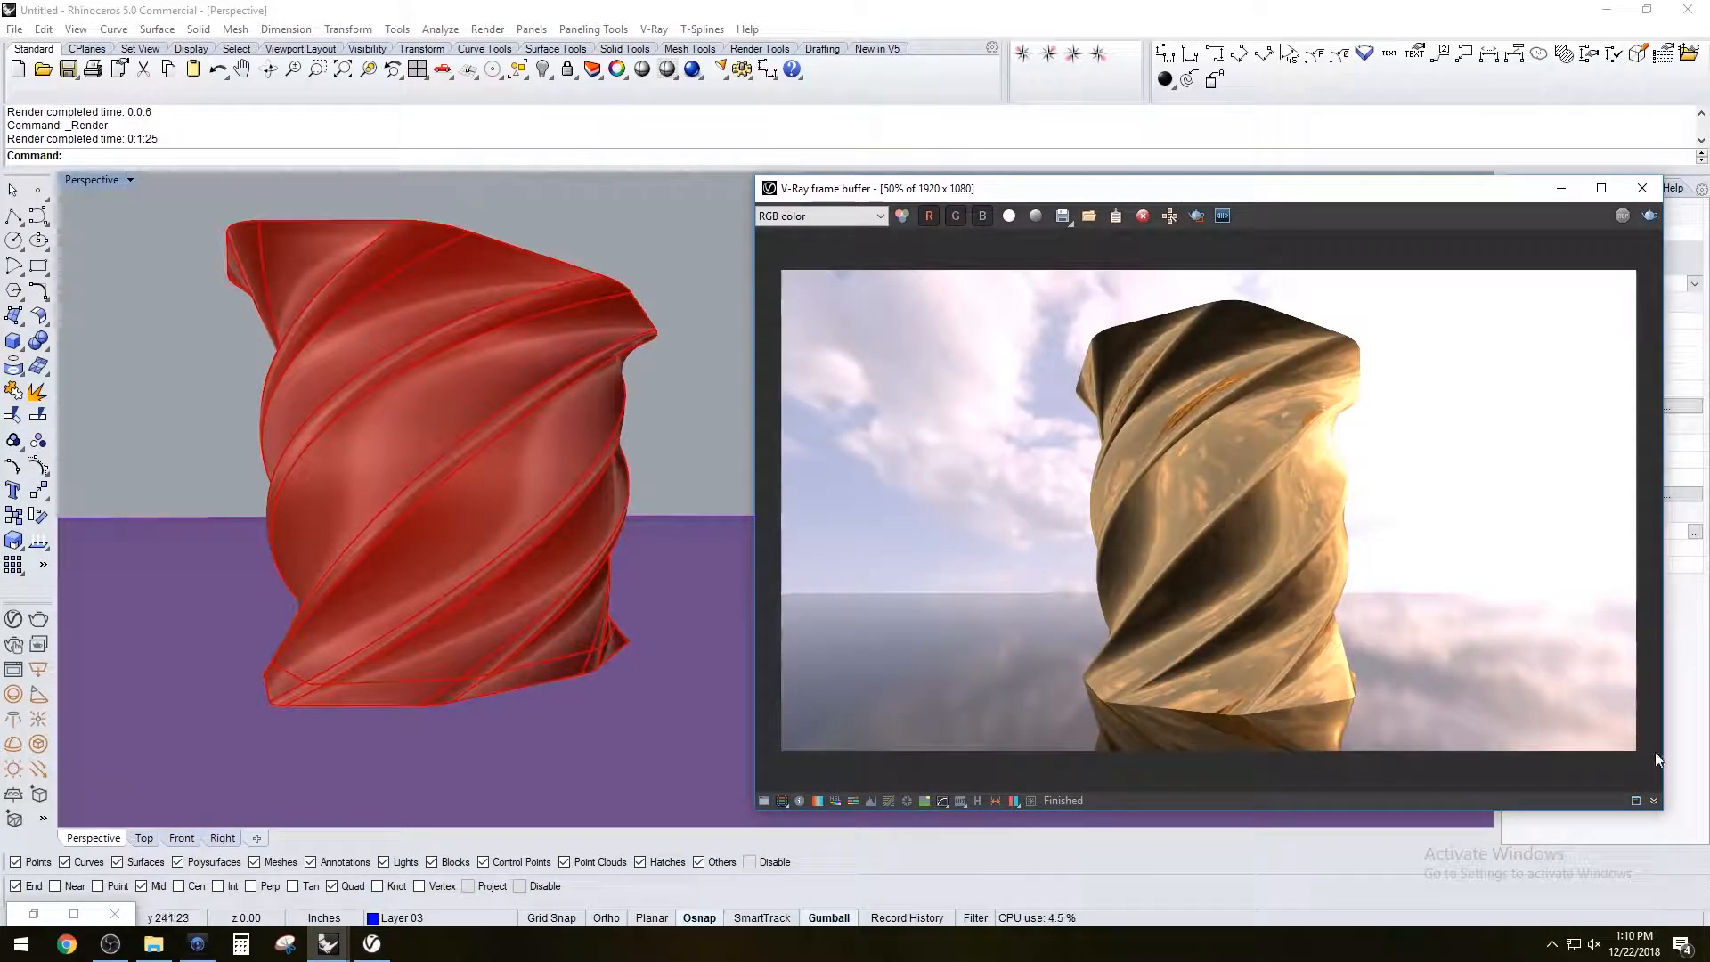
mouse_move(1188, 239)
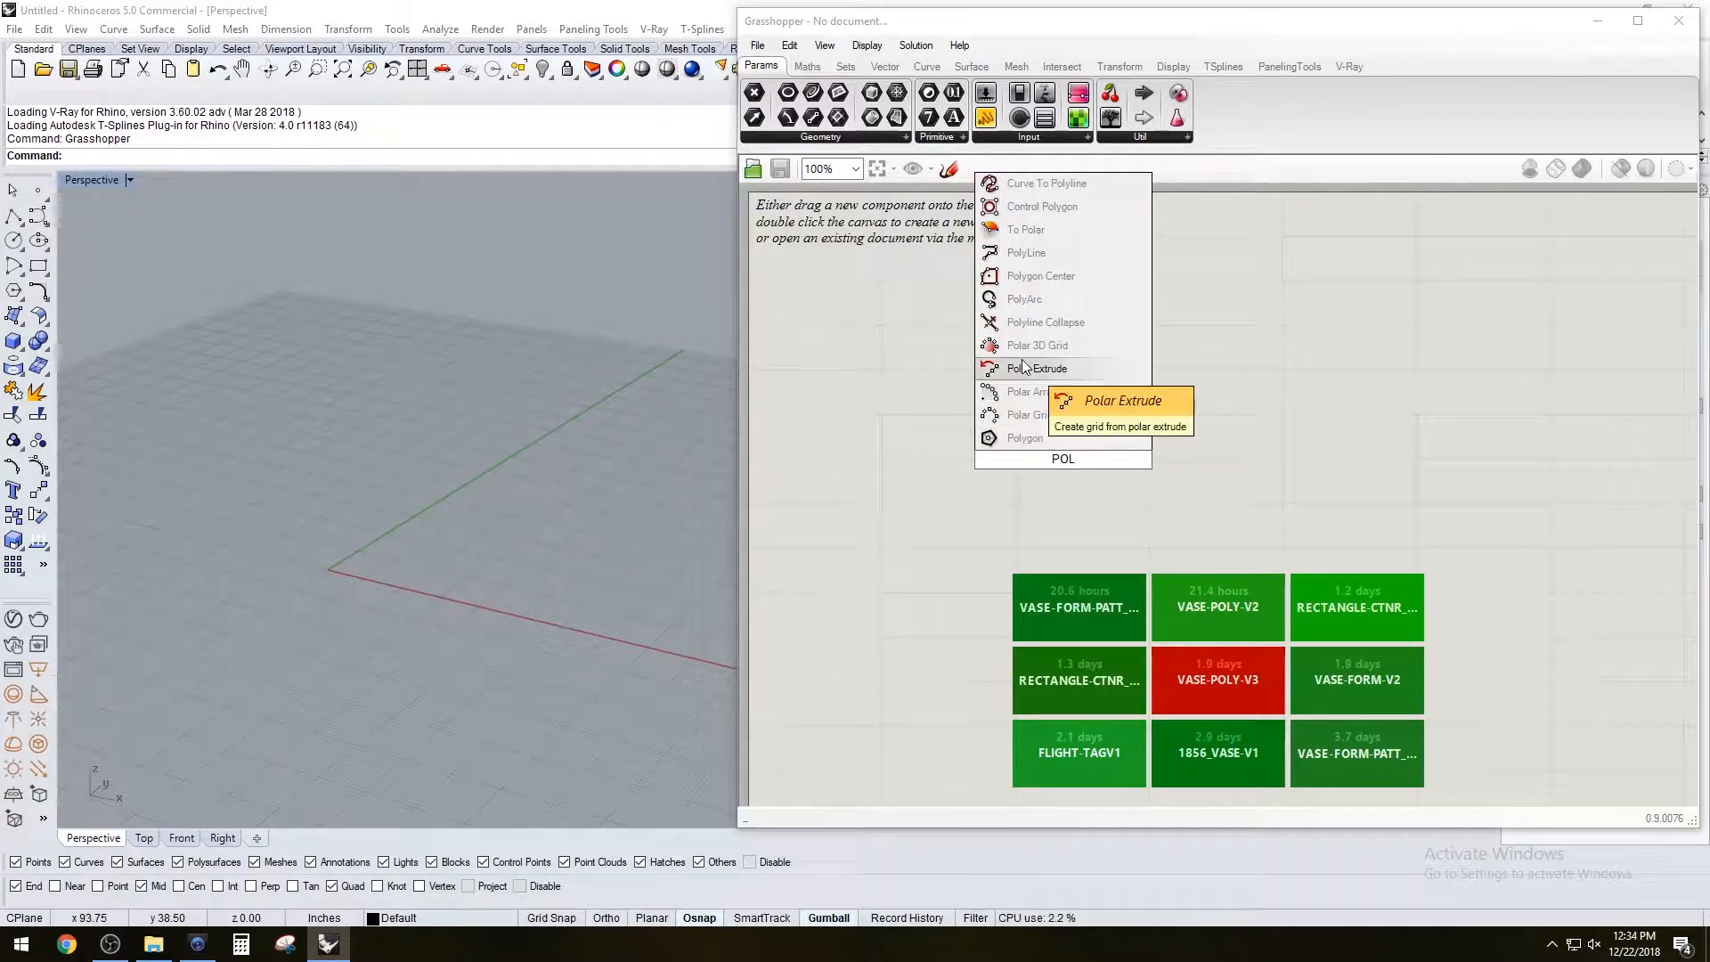
mouse_move(1031, 438)
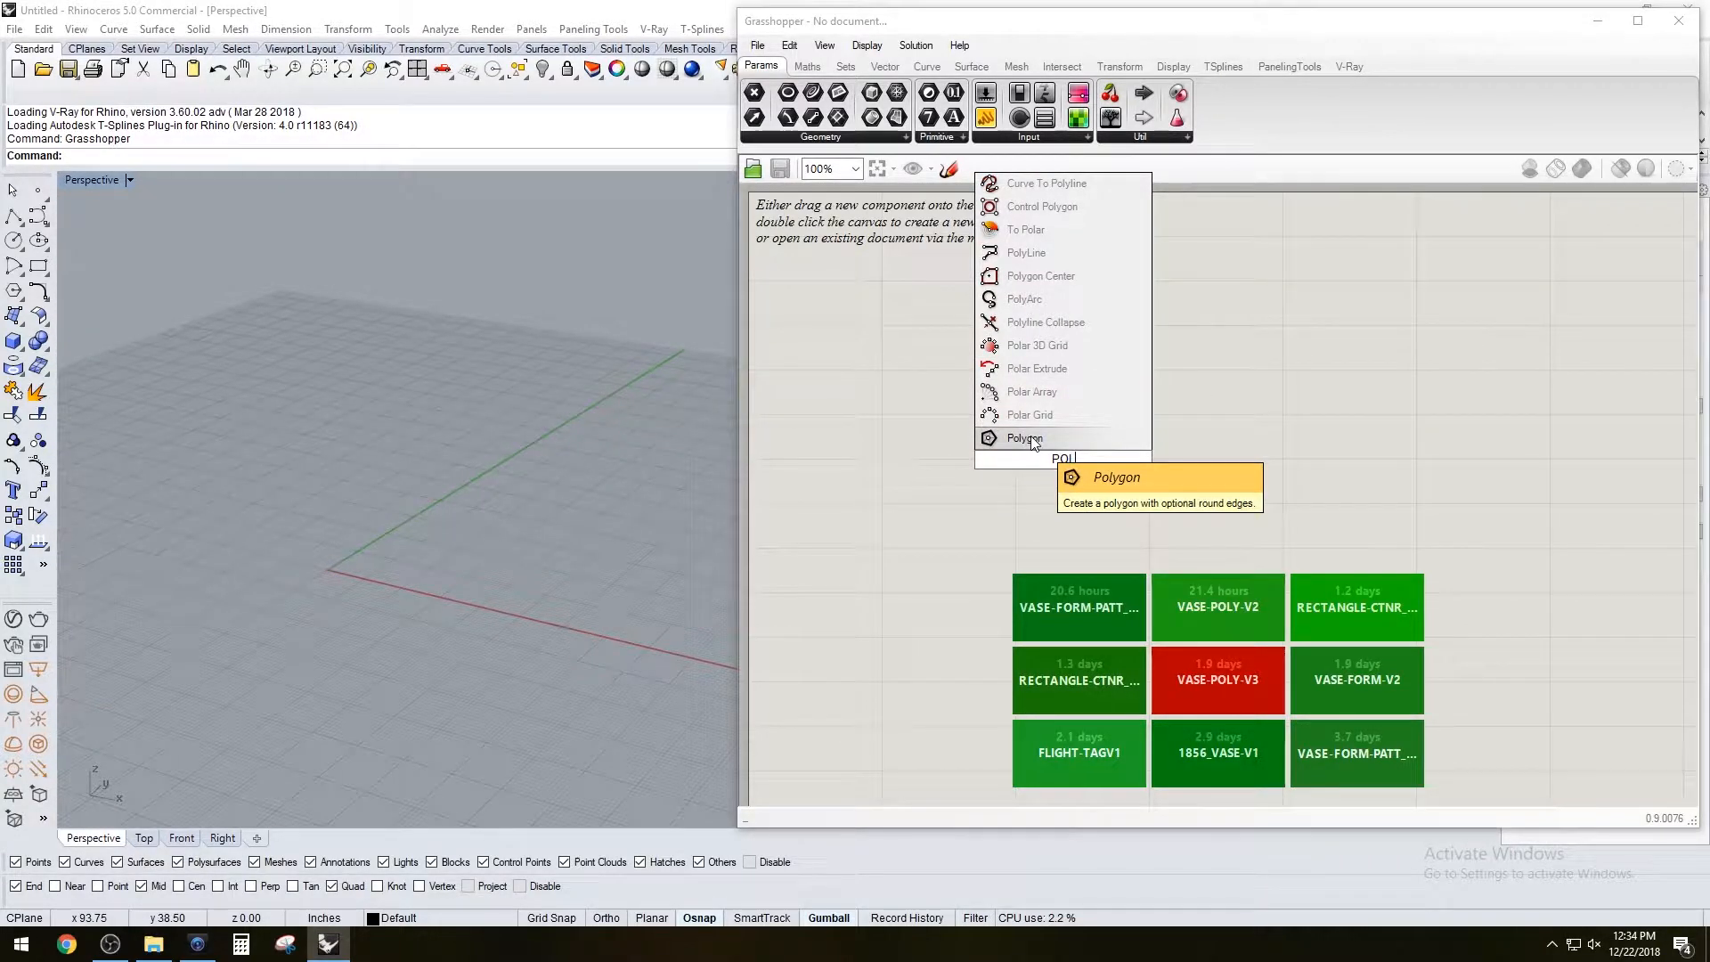
click(1024, 439)
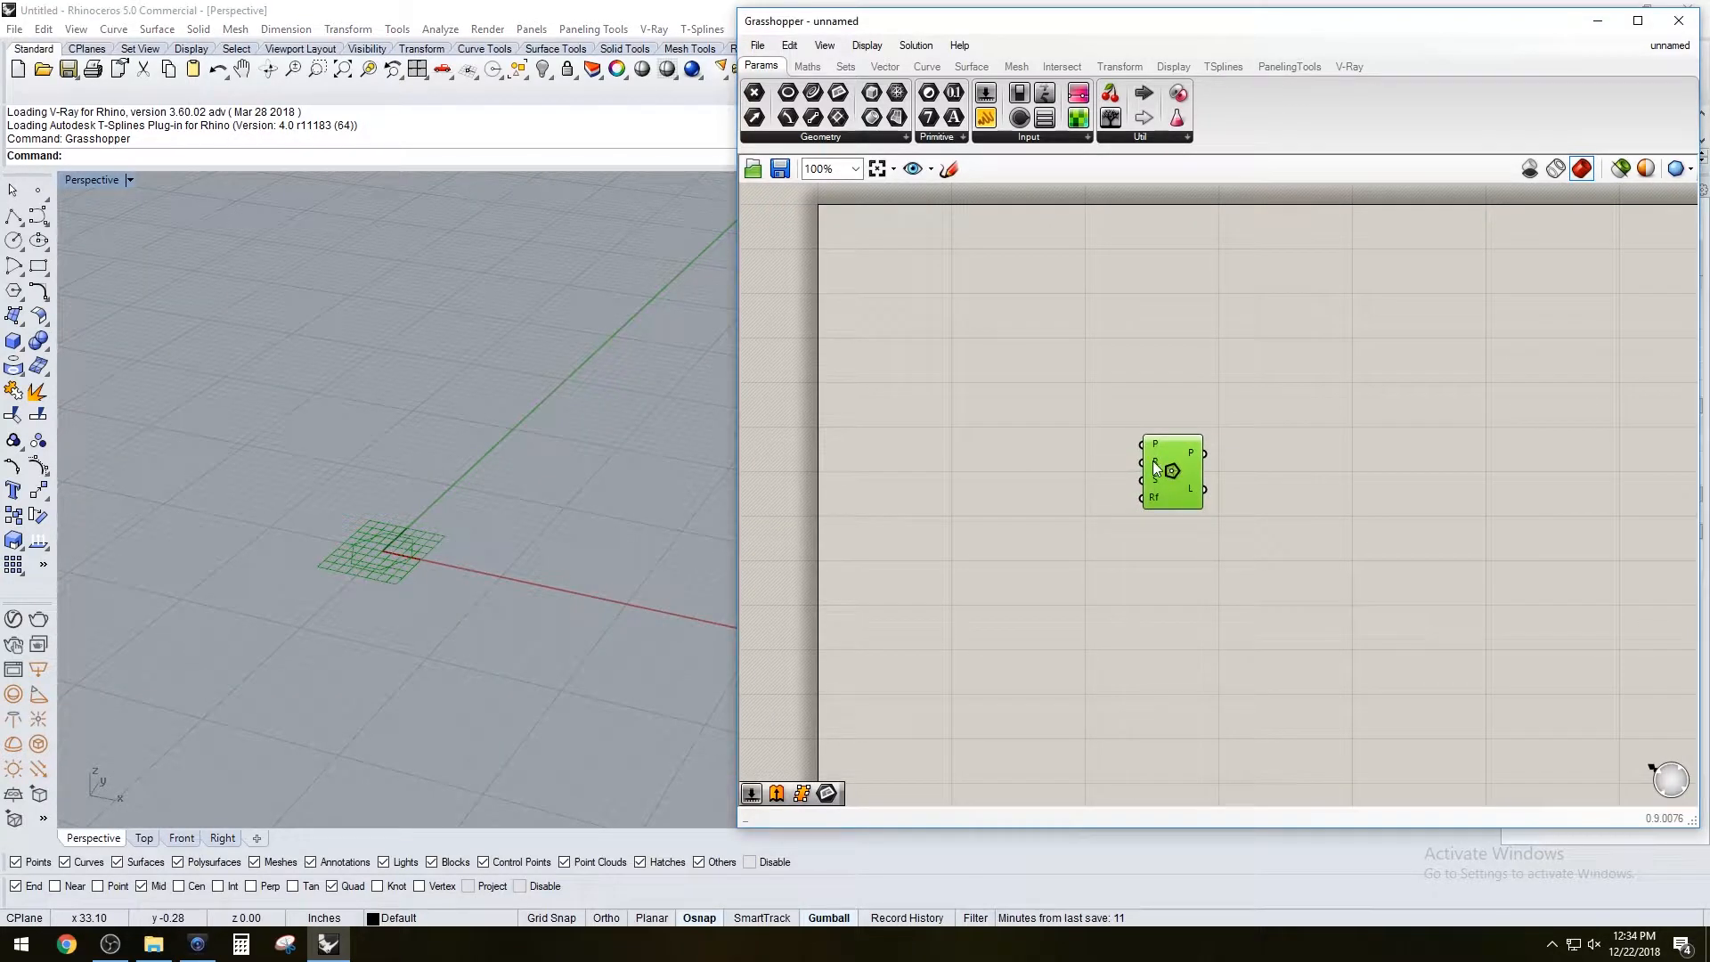
mouse_move(1154, 482)
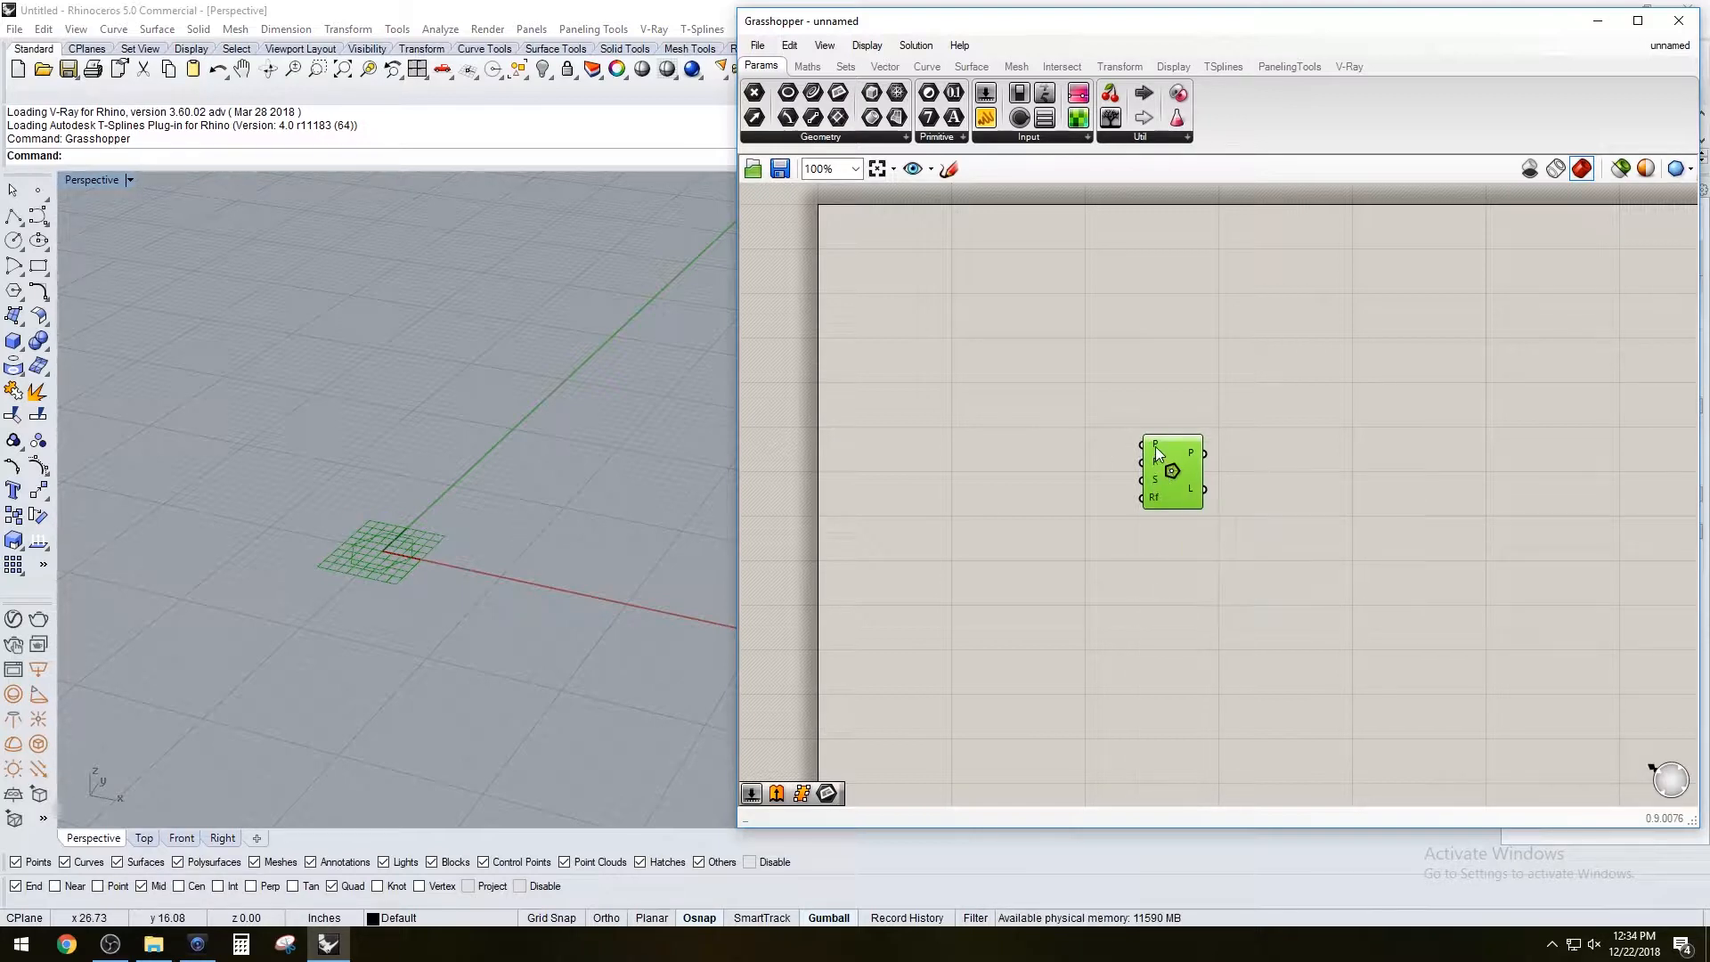
mouse_move(1154, 449)
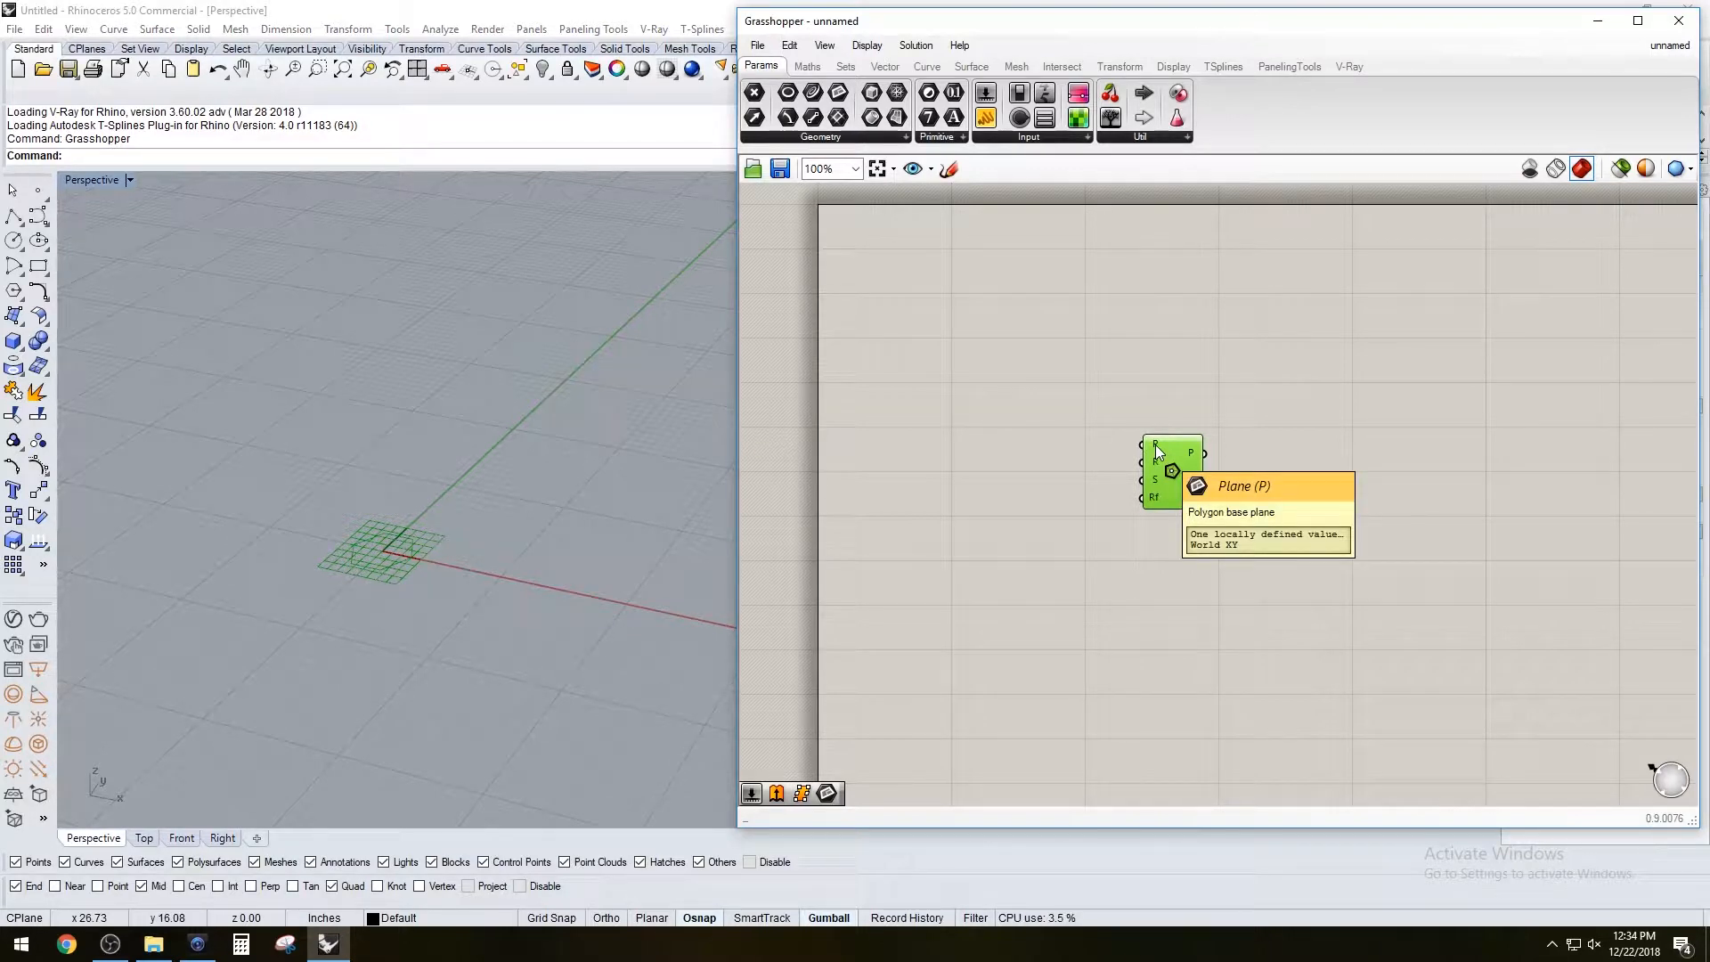
mouse_move(1154, 509)
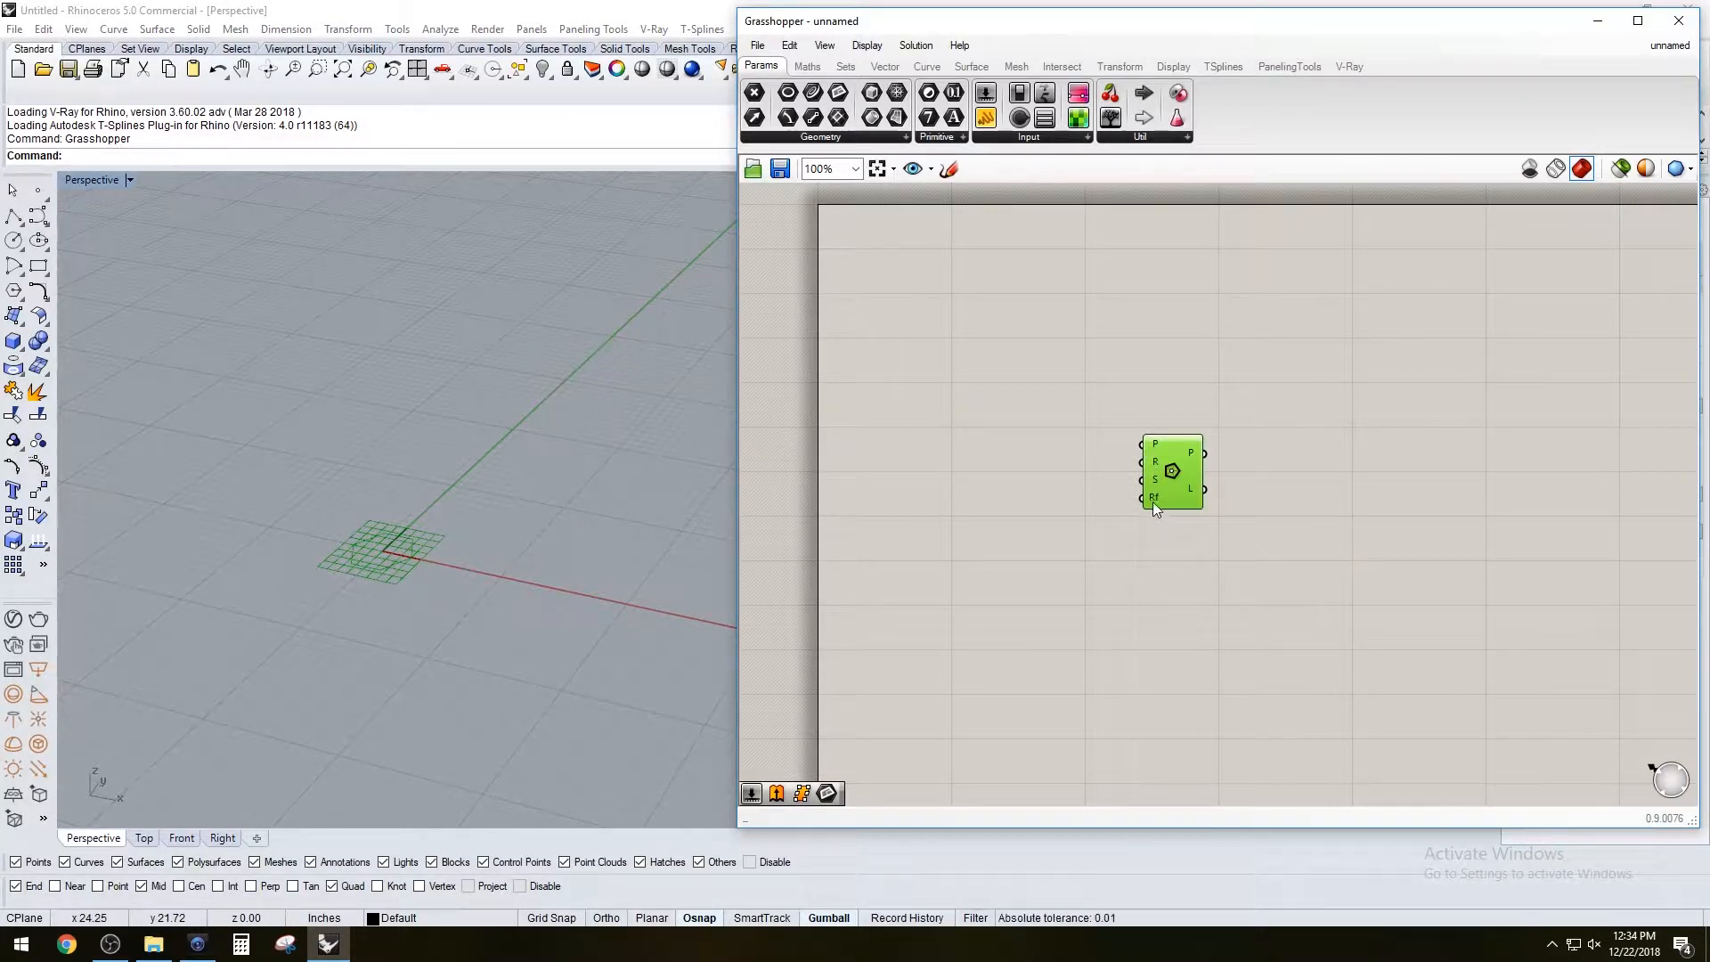
mouse_move(1154, 506)
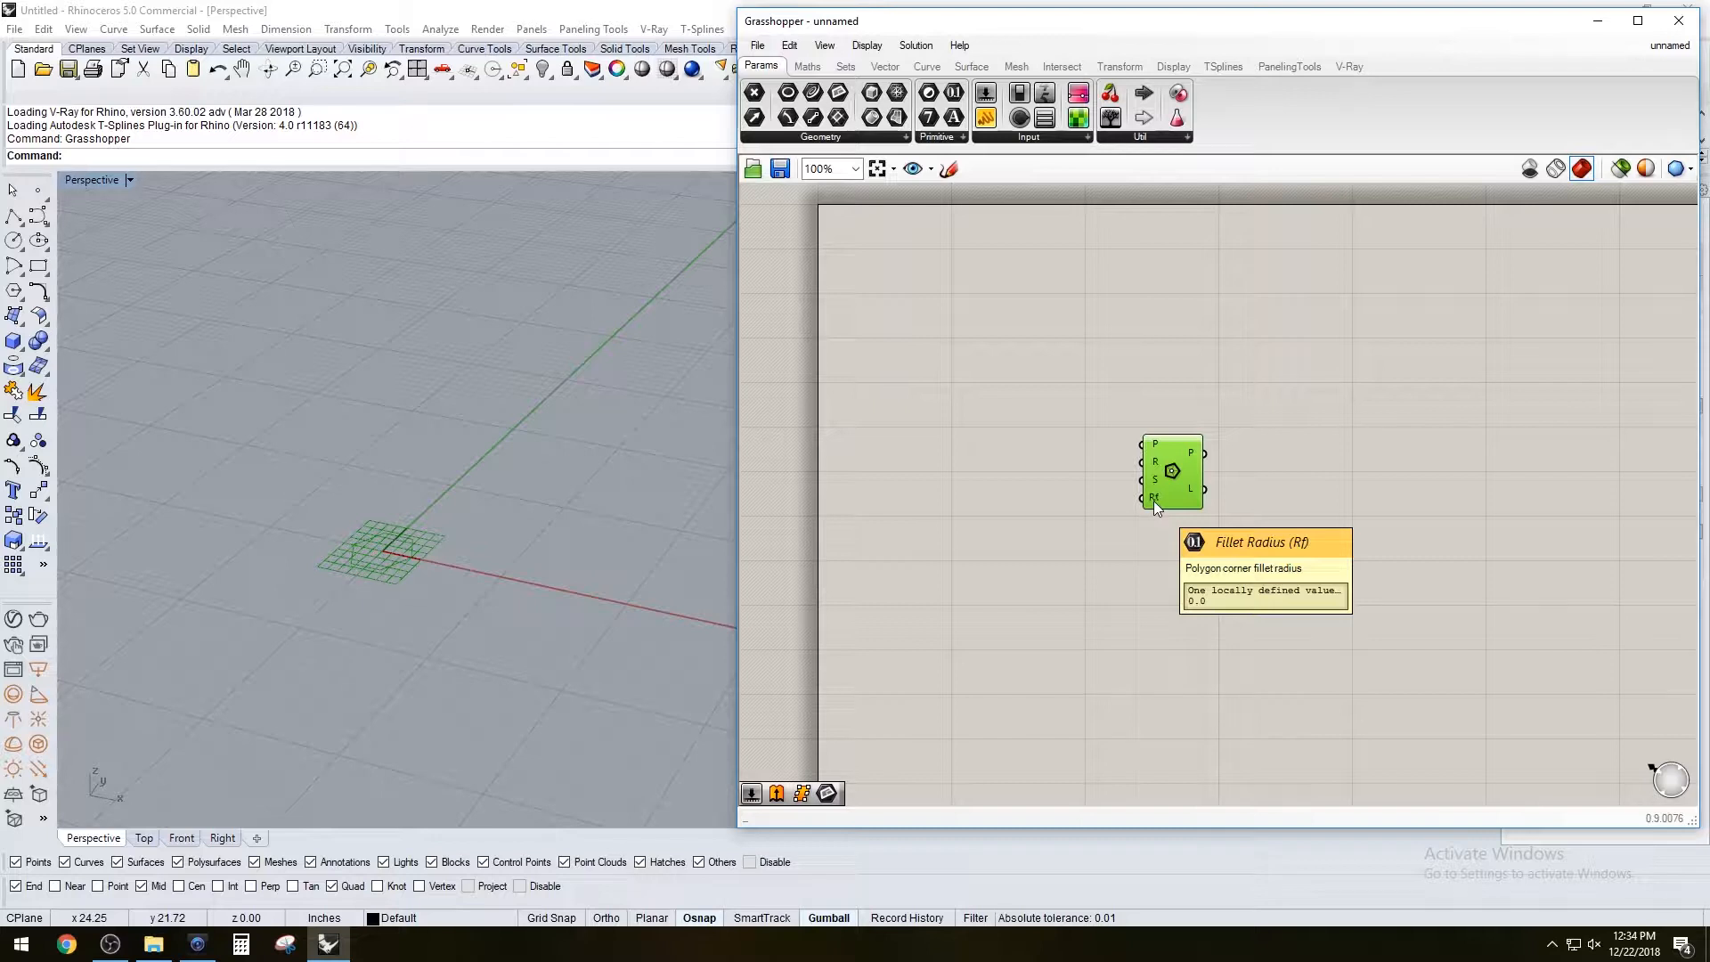
click(1040, 445)
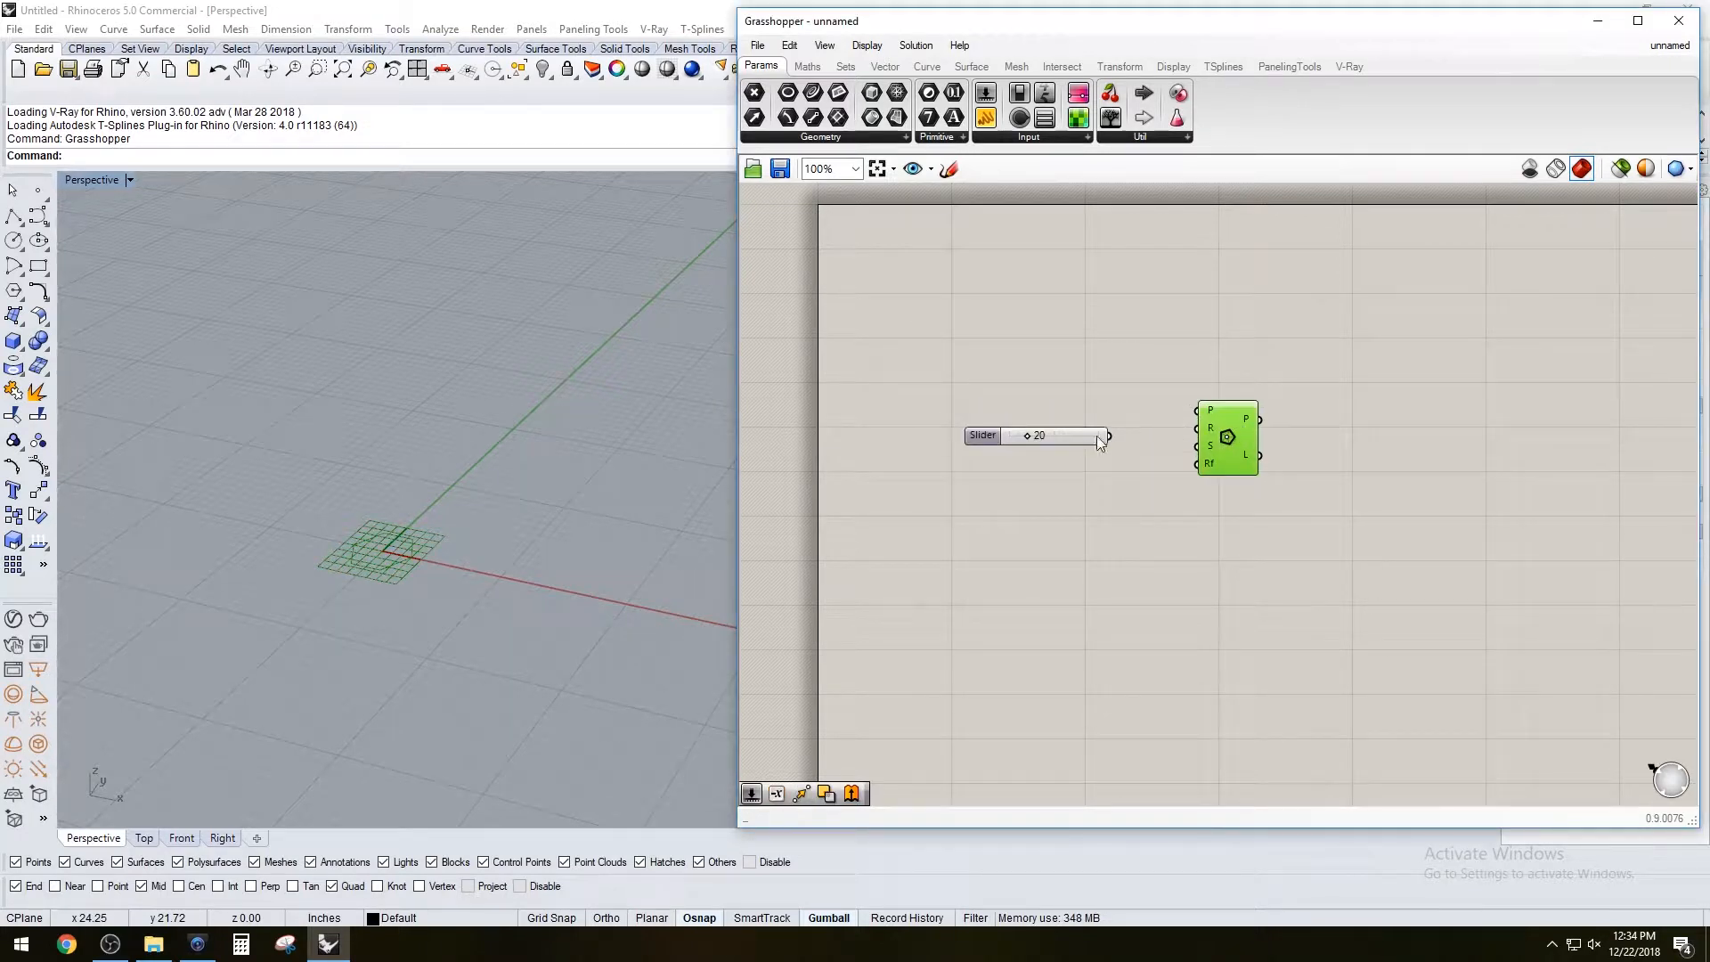
Wire a Radius slider into the polygon and set it to 33, then add sliders for the other inputs
drag(1107, 434, 1218, 390)
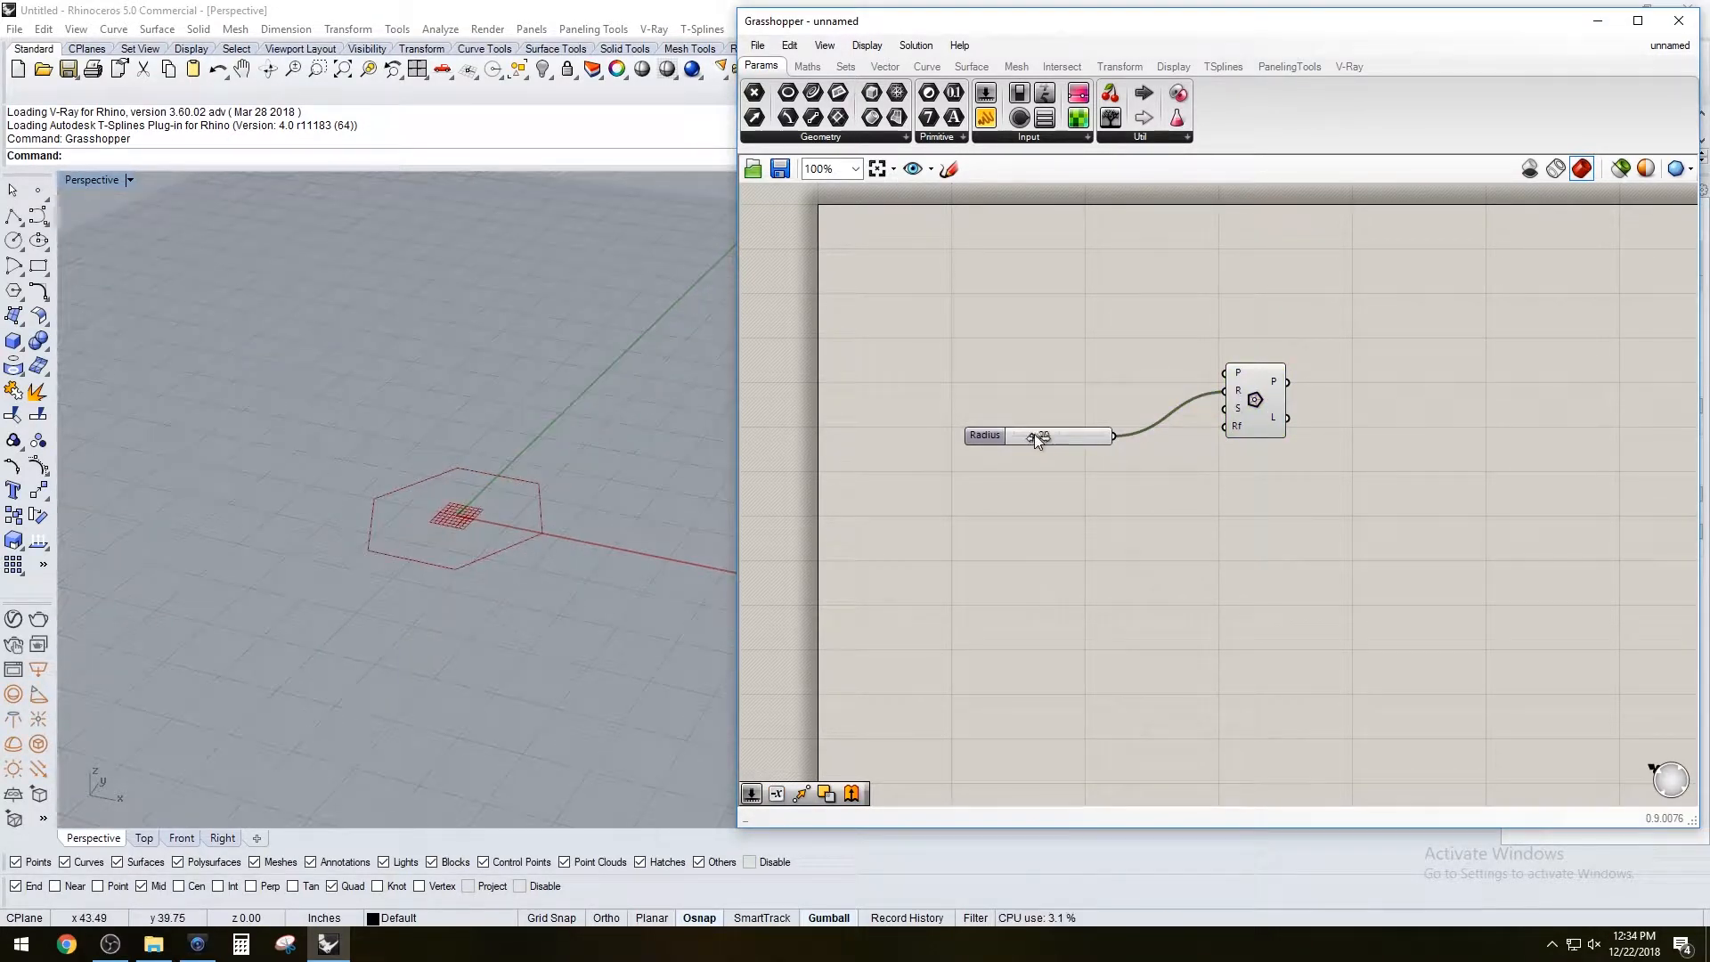
drag(1036, 435, 1051, 435)
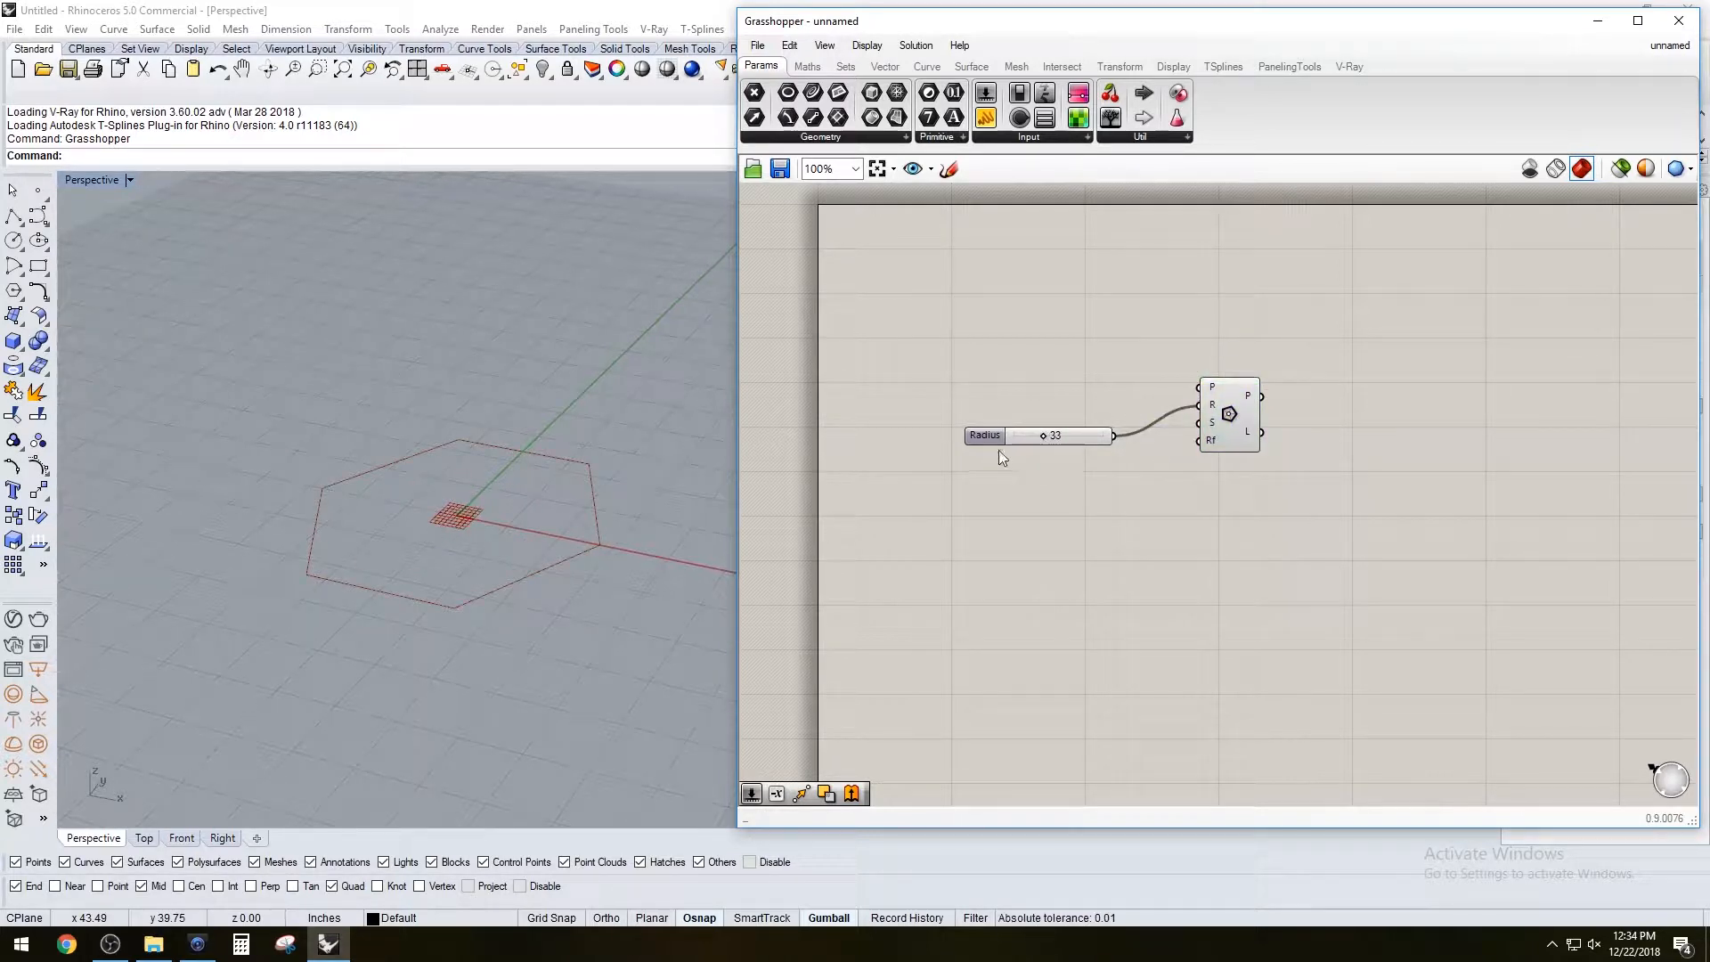
double_click(999, 459)
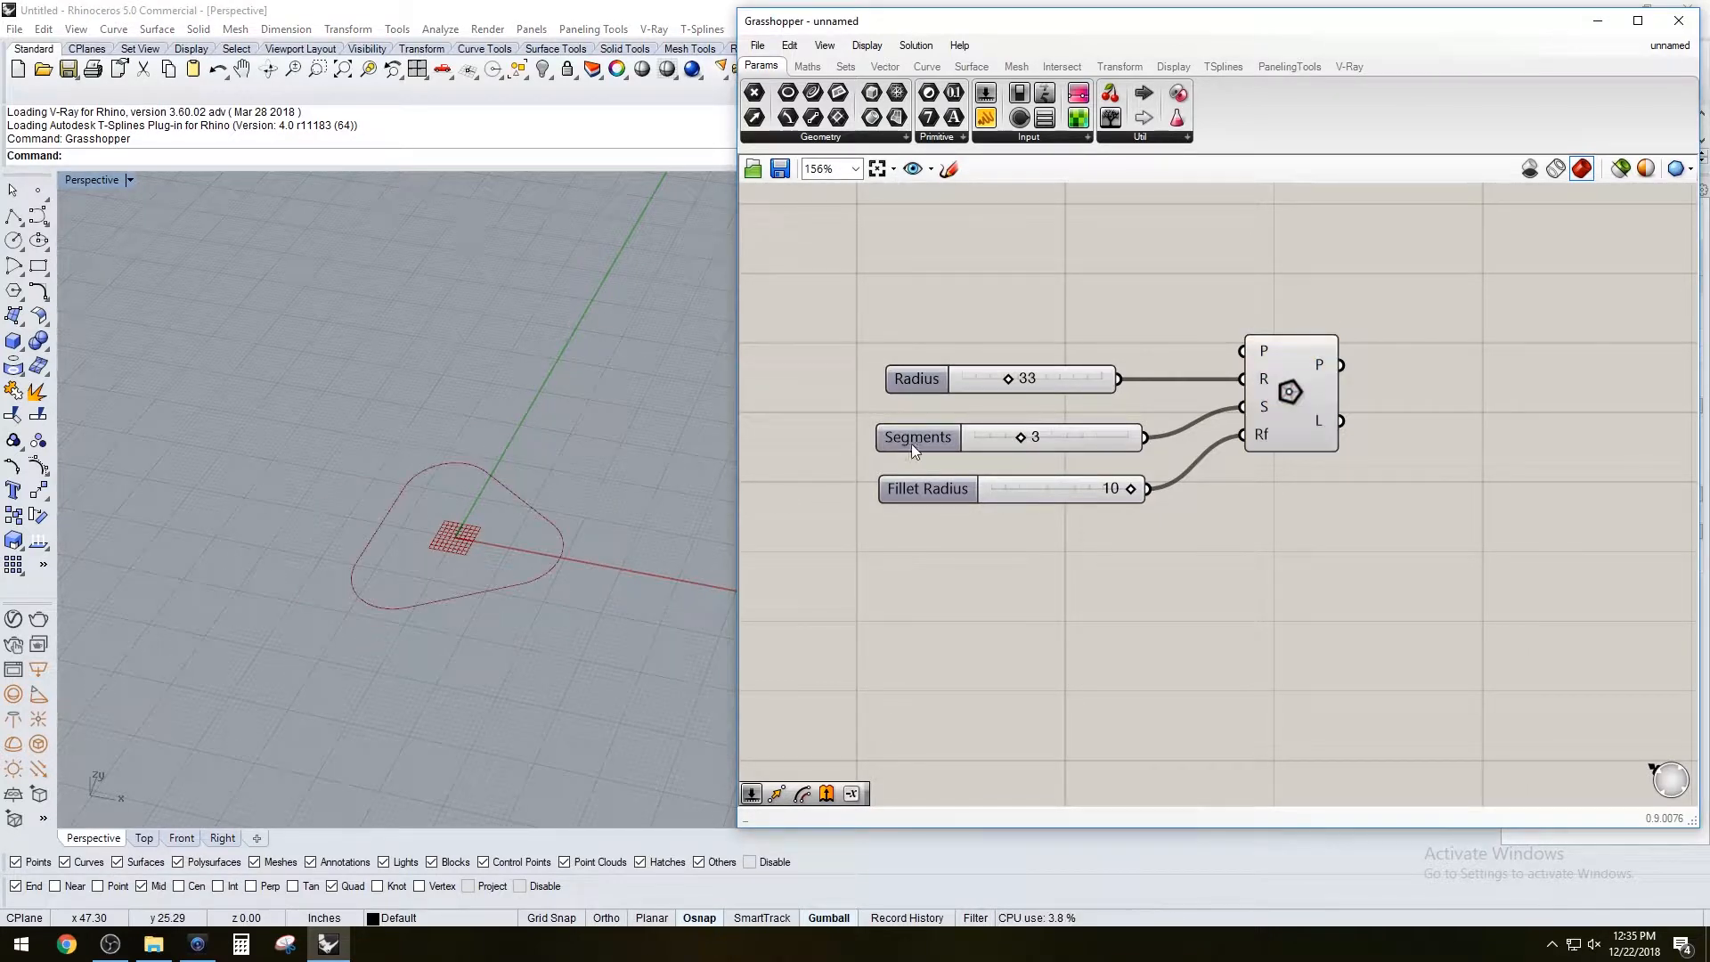
Edit the Segments slider range and set Segments to 6 and Fillet Radius to 0 for a sharp hexagon
double_click(917, 436)
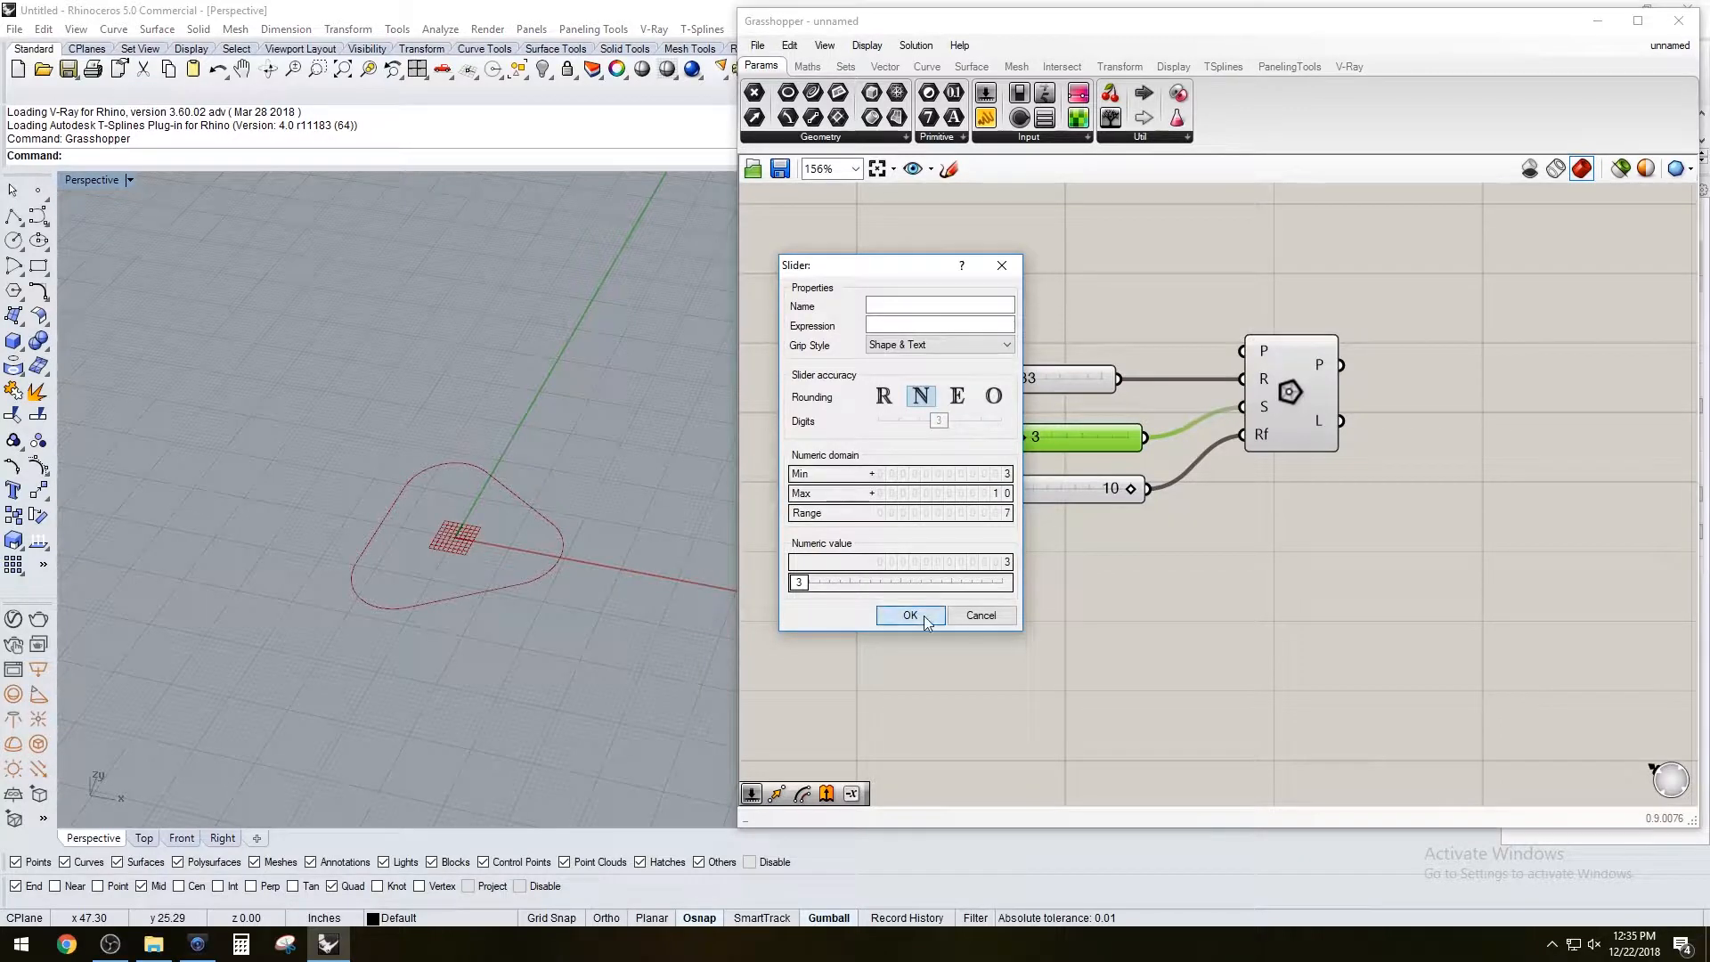
click(910, 614)
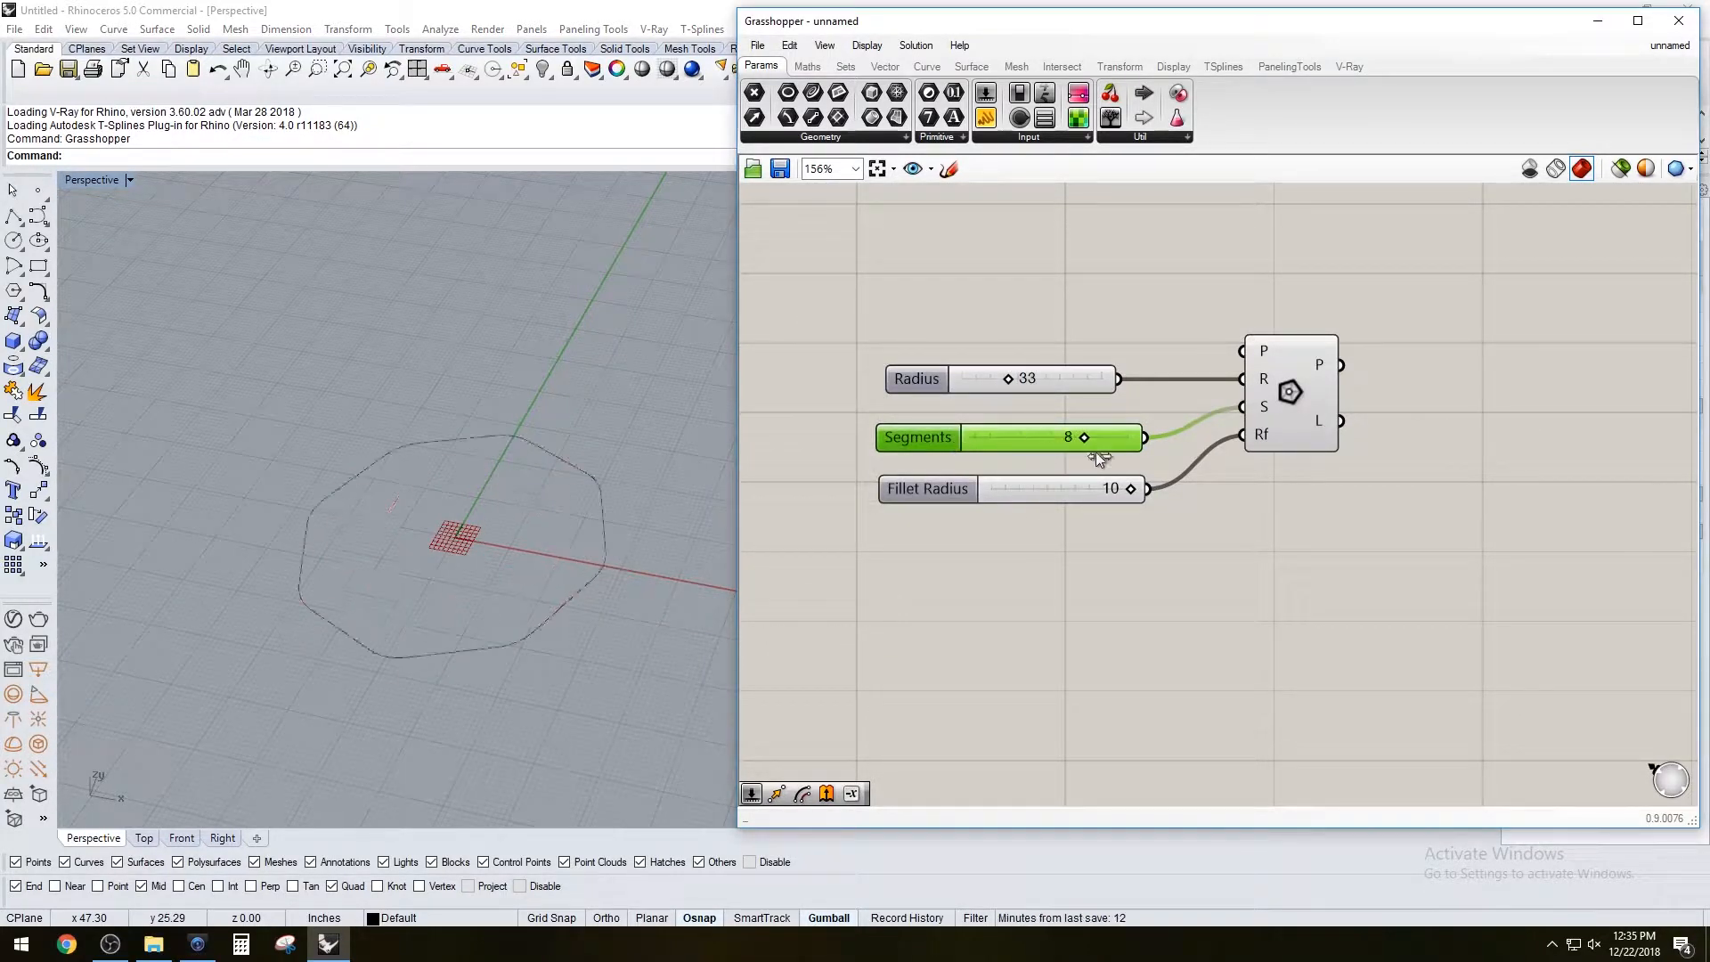
drag(1079, 436, 970, 436)
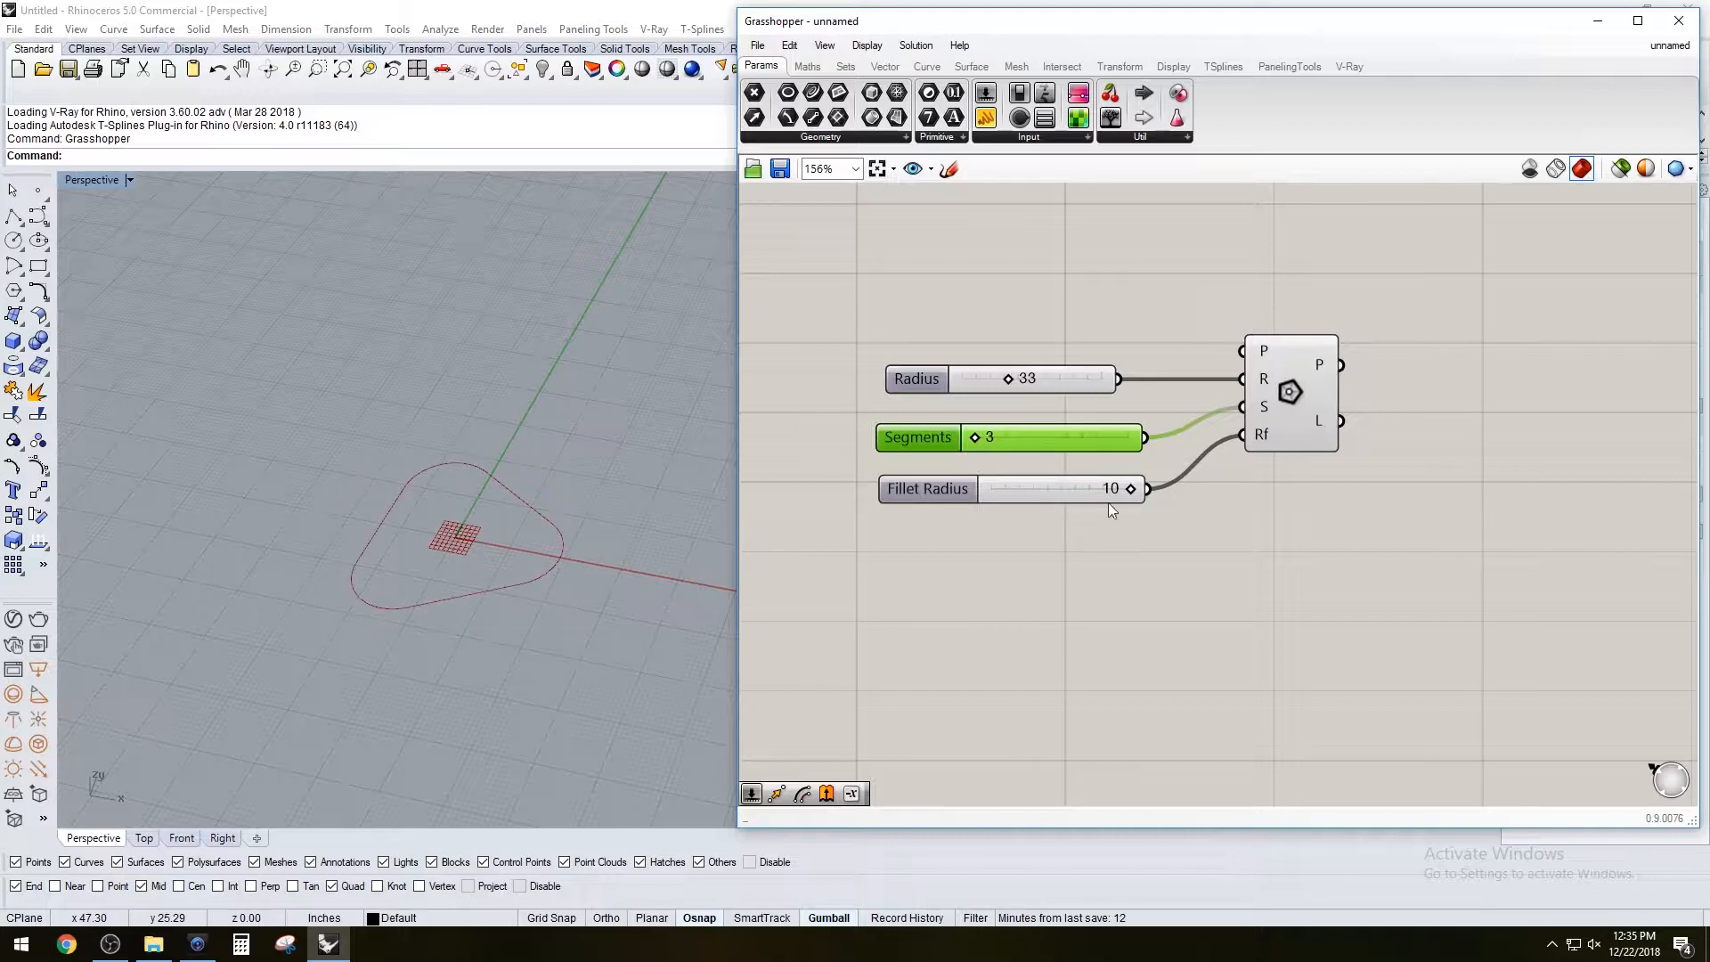
drag(1129, 488, 1100, 488)
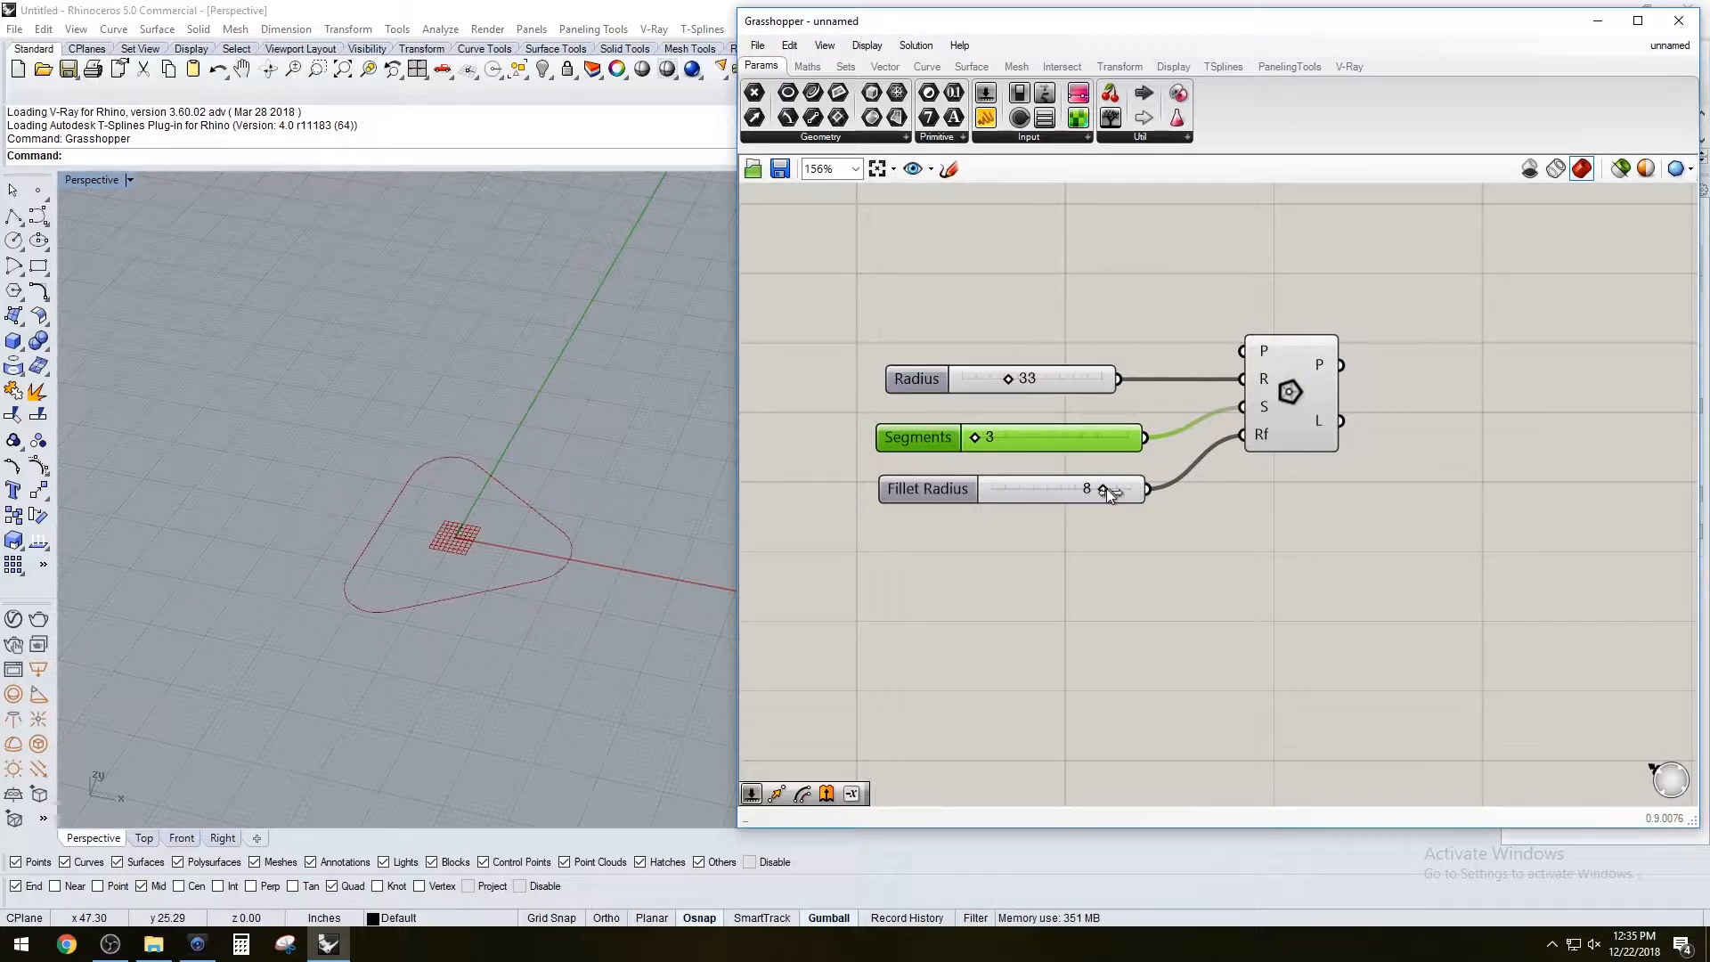
drag(1101, 488, 986, 488)
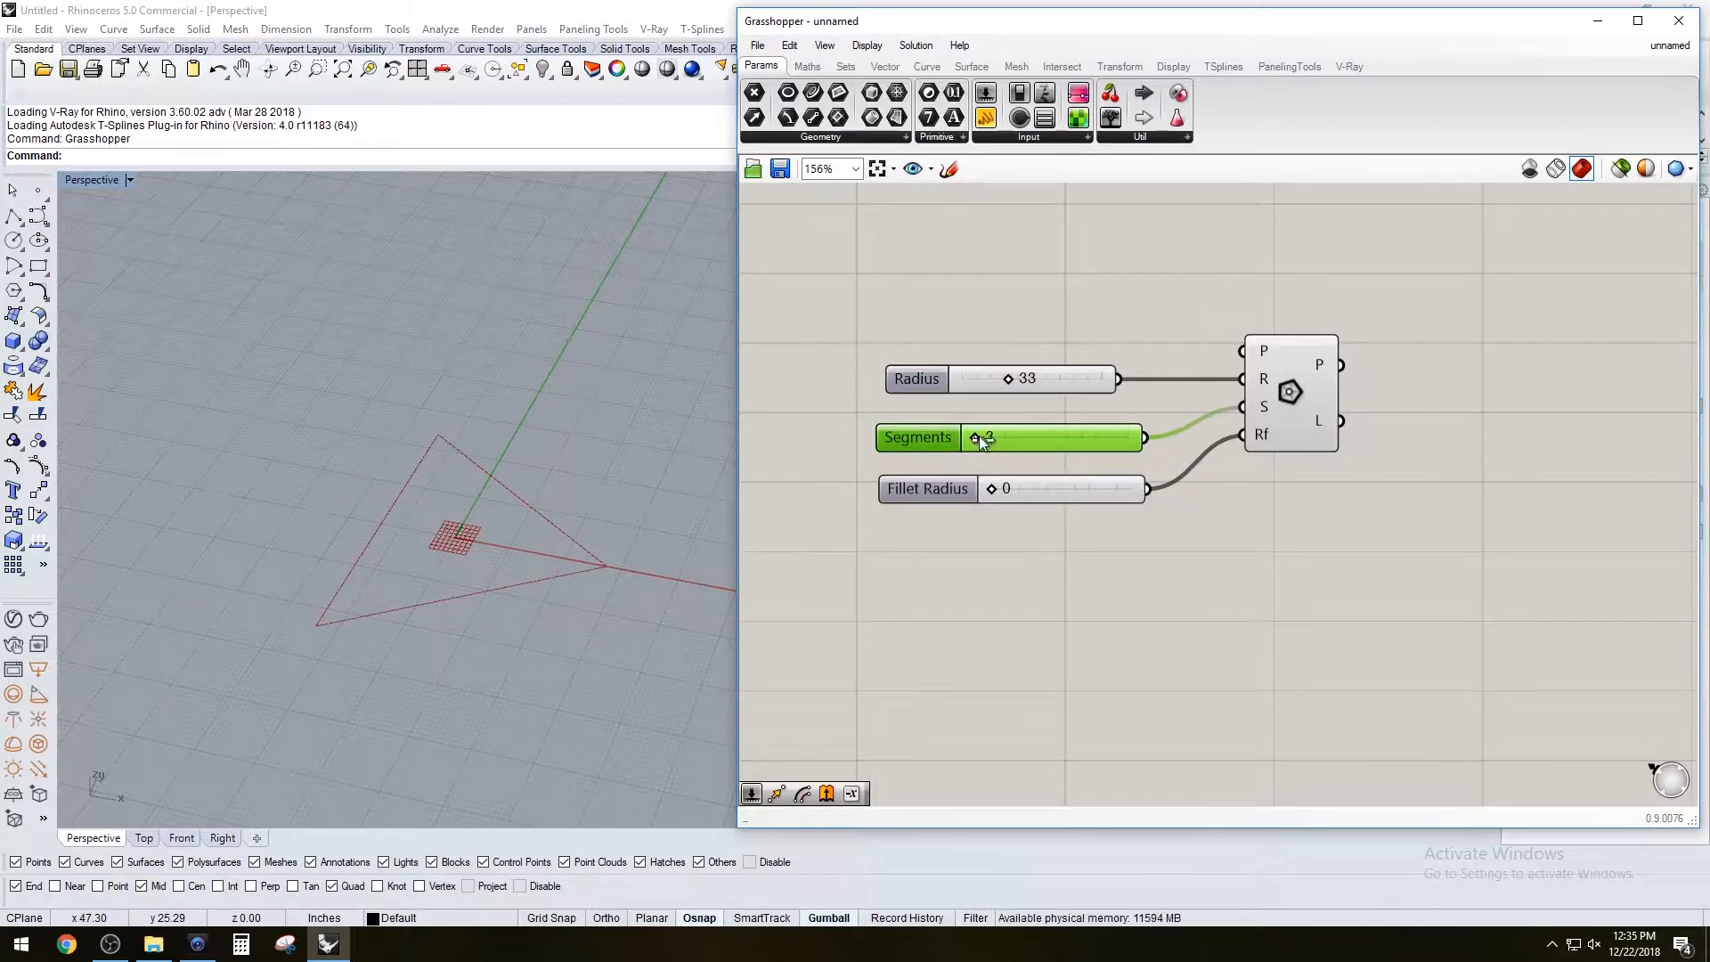
drag(987, 438, 1039, 438)
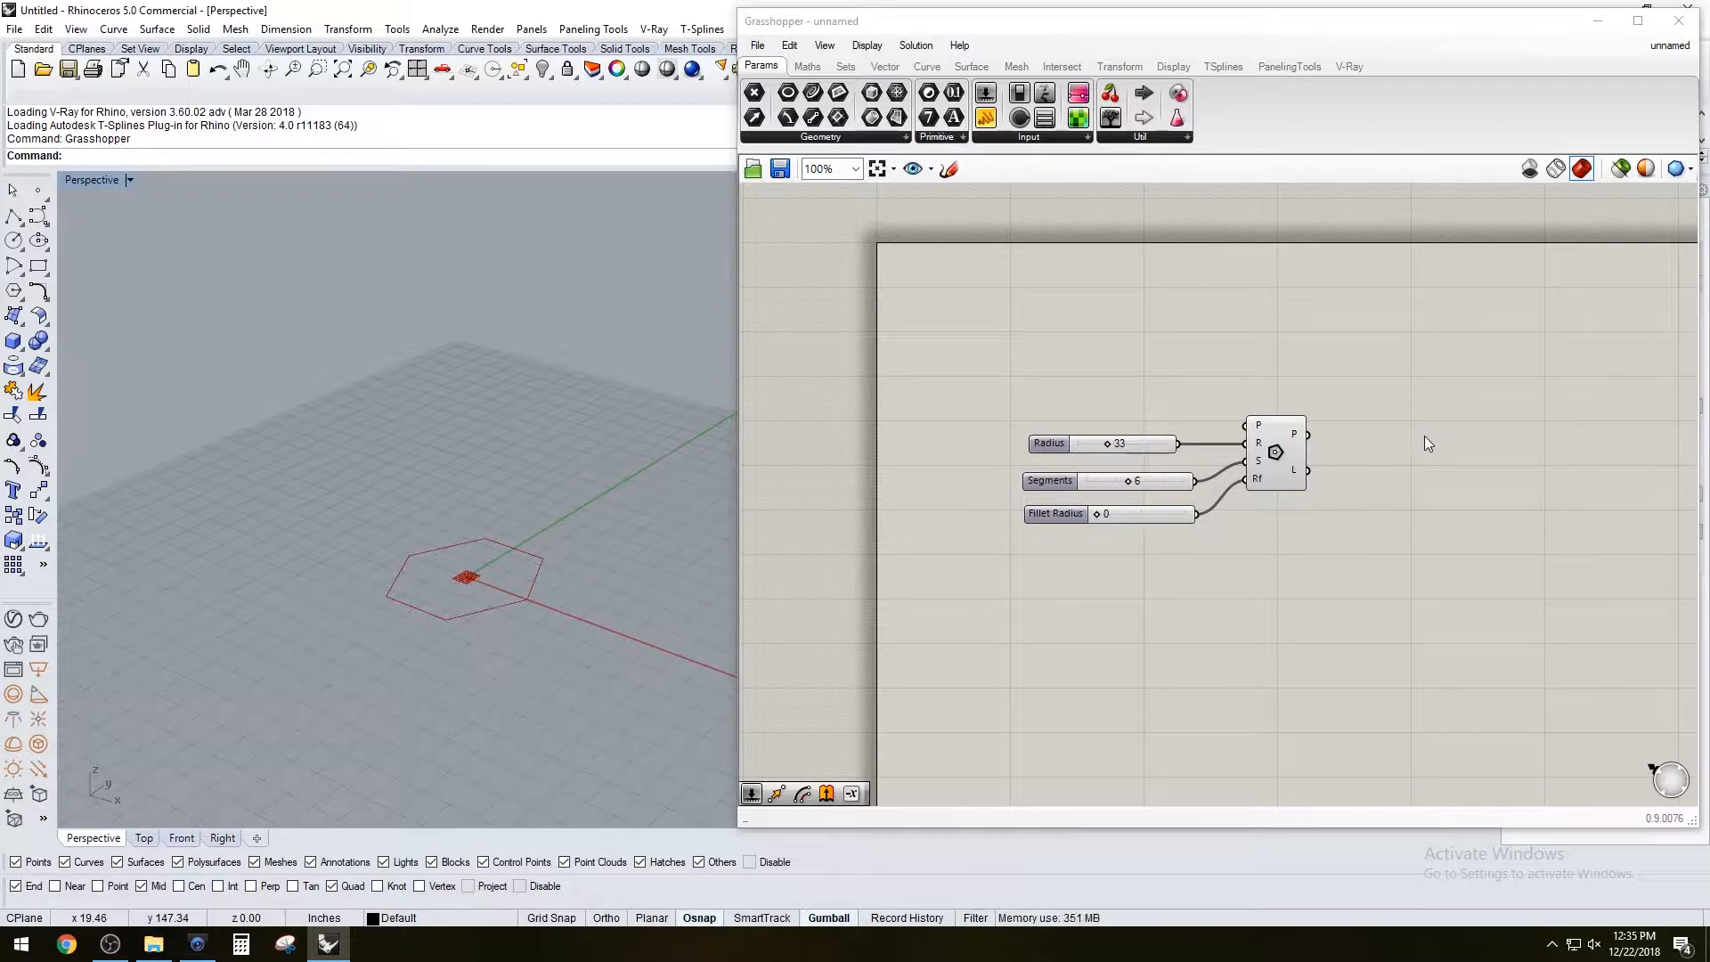
mouse_move(495, 563)
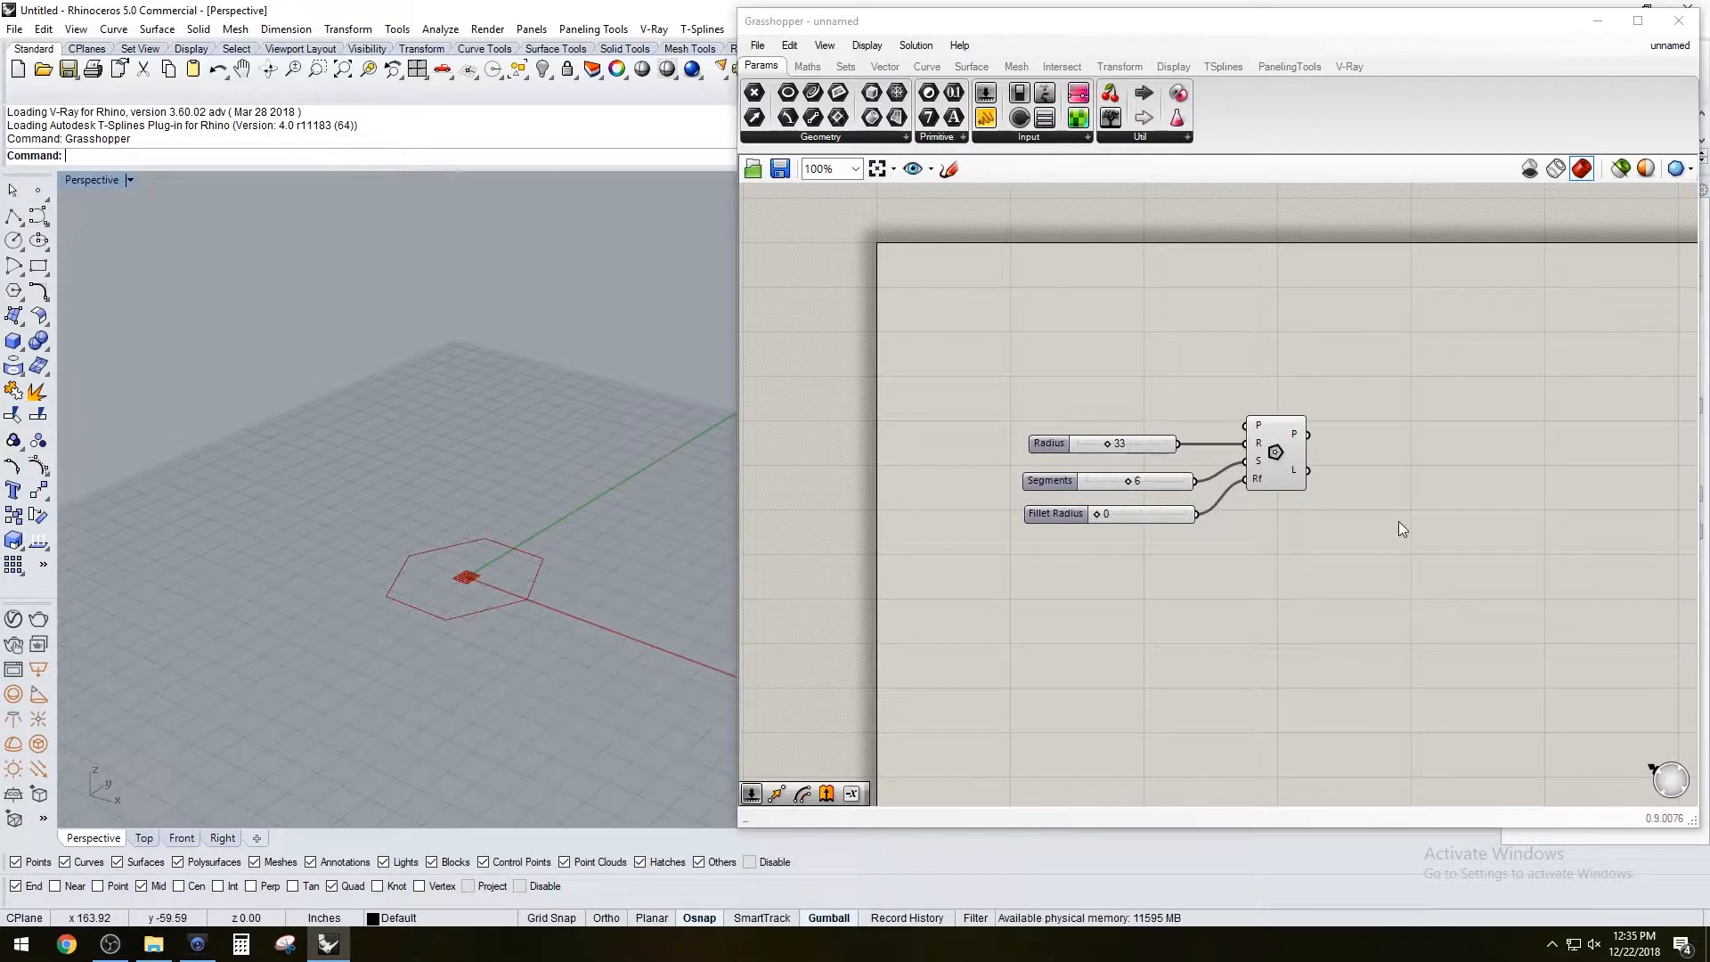
Move the hexagon along Unit Z with a Factor slider set to 40
text(MO)
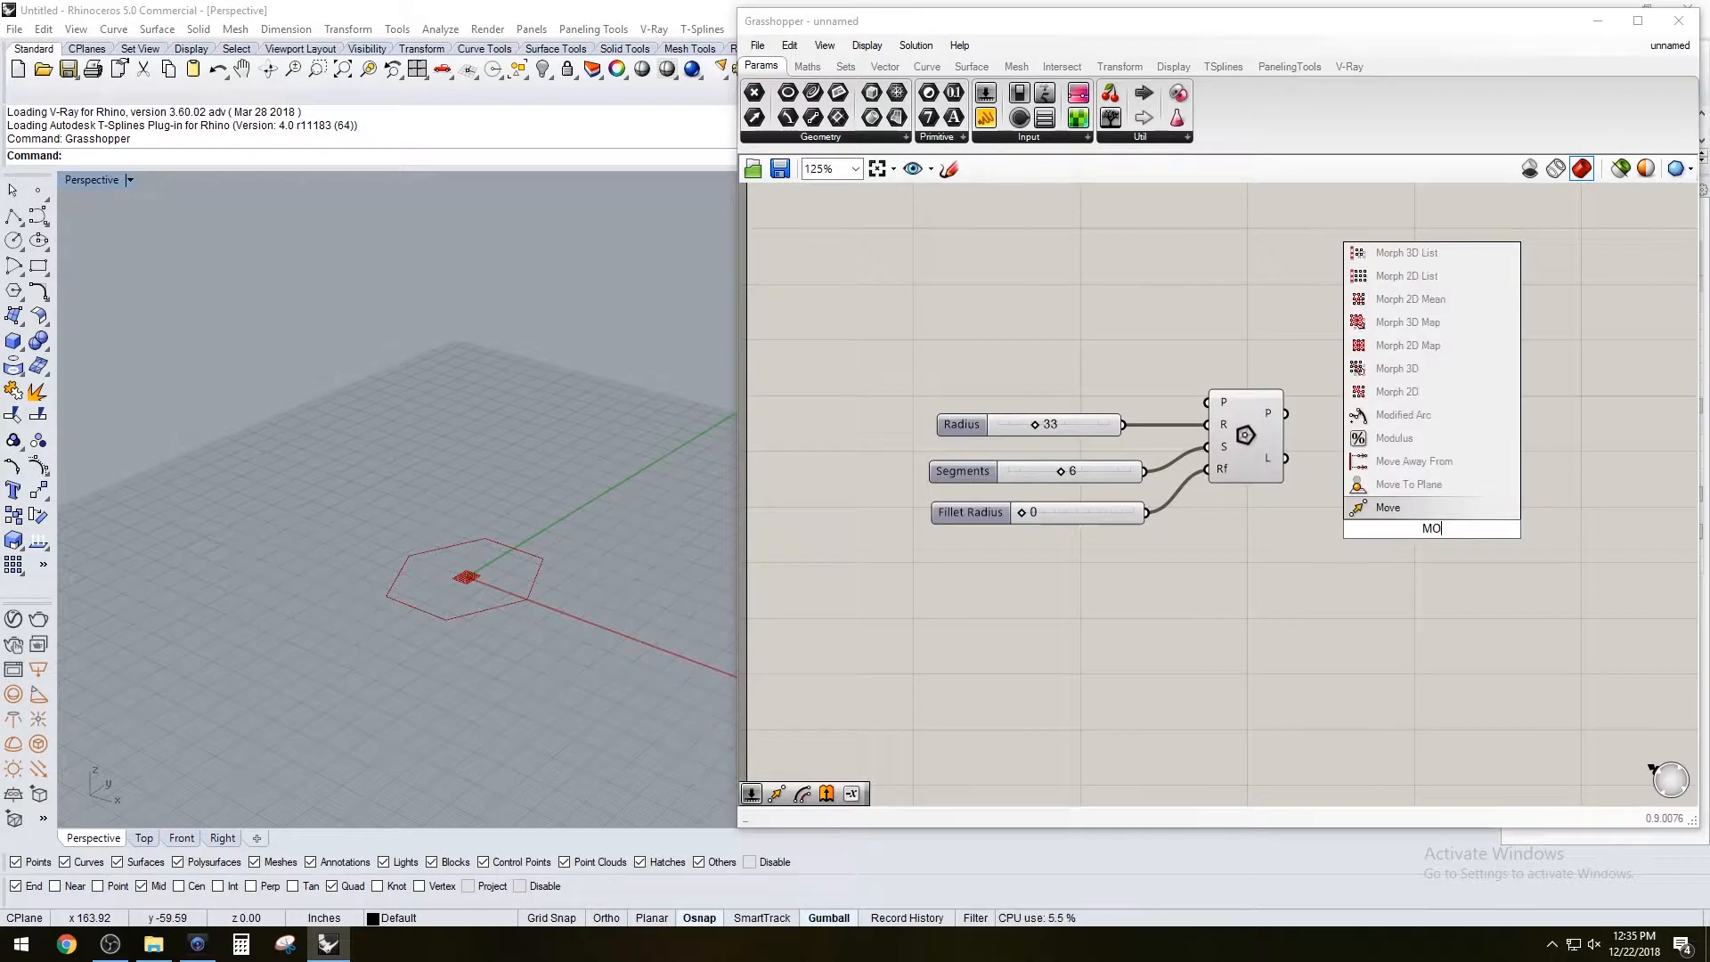
click(1387, 506)
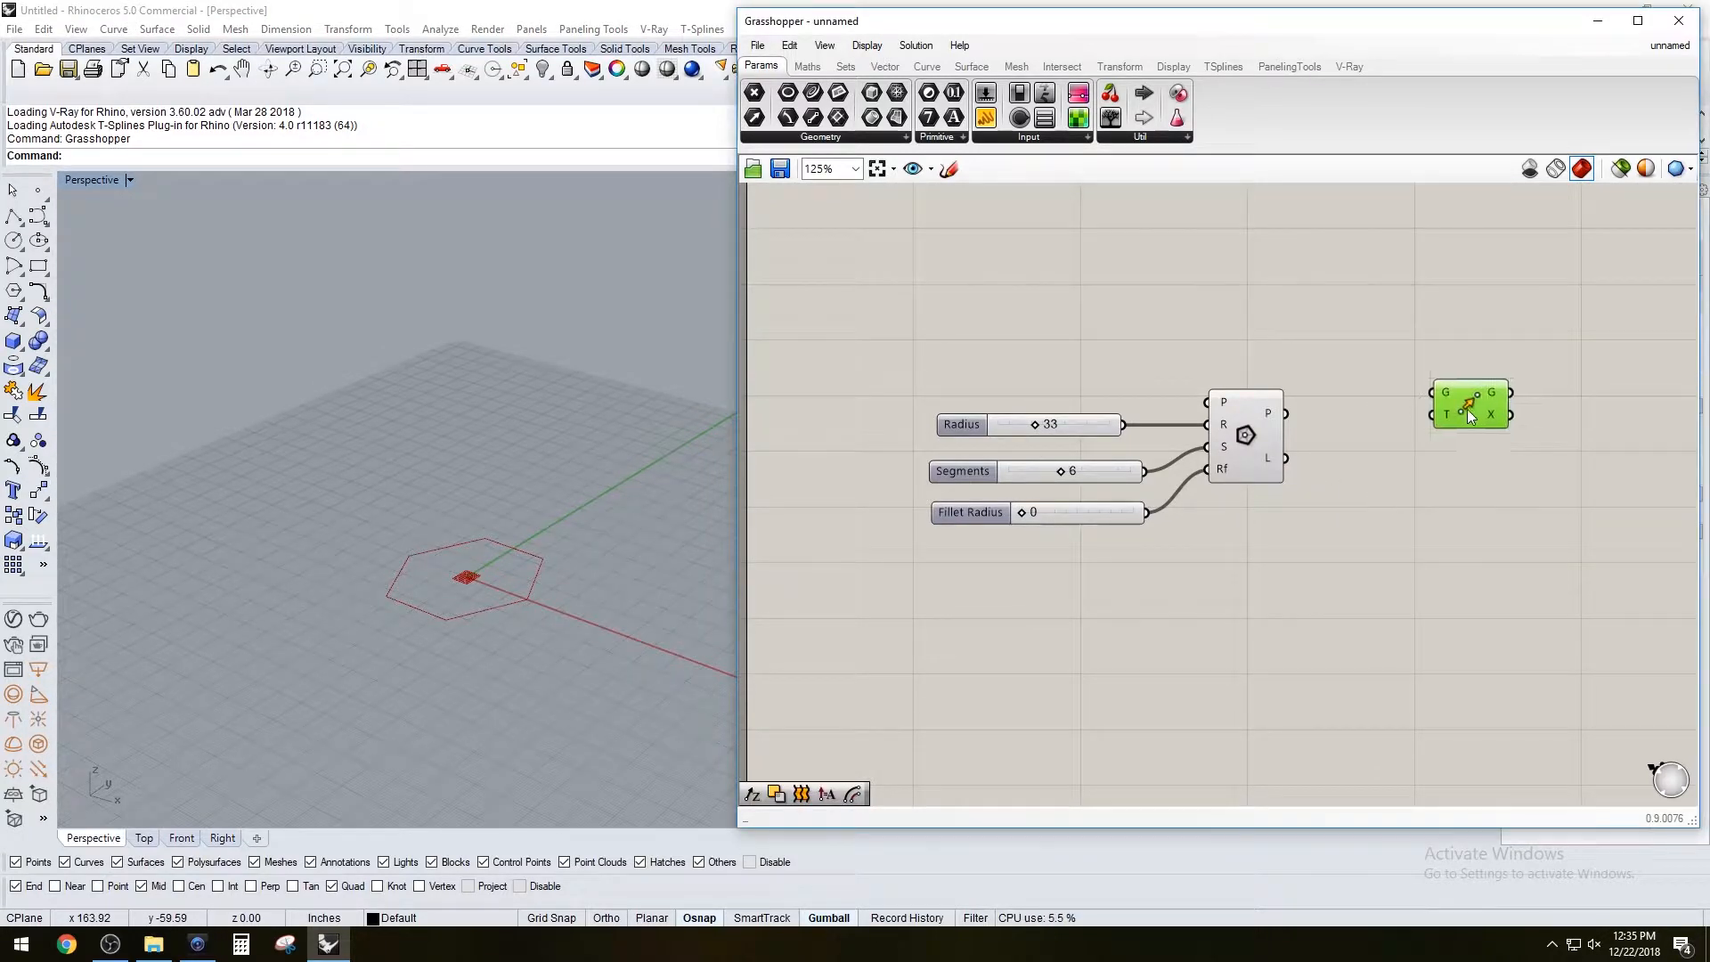
drag(1469, 406, 1469, 543)
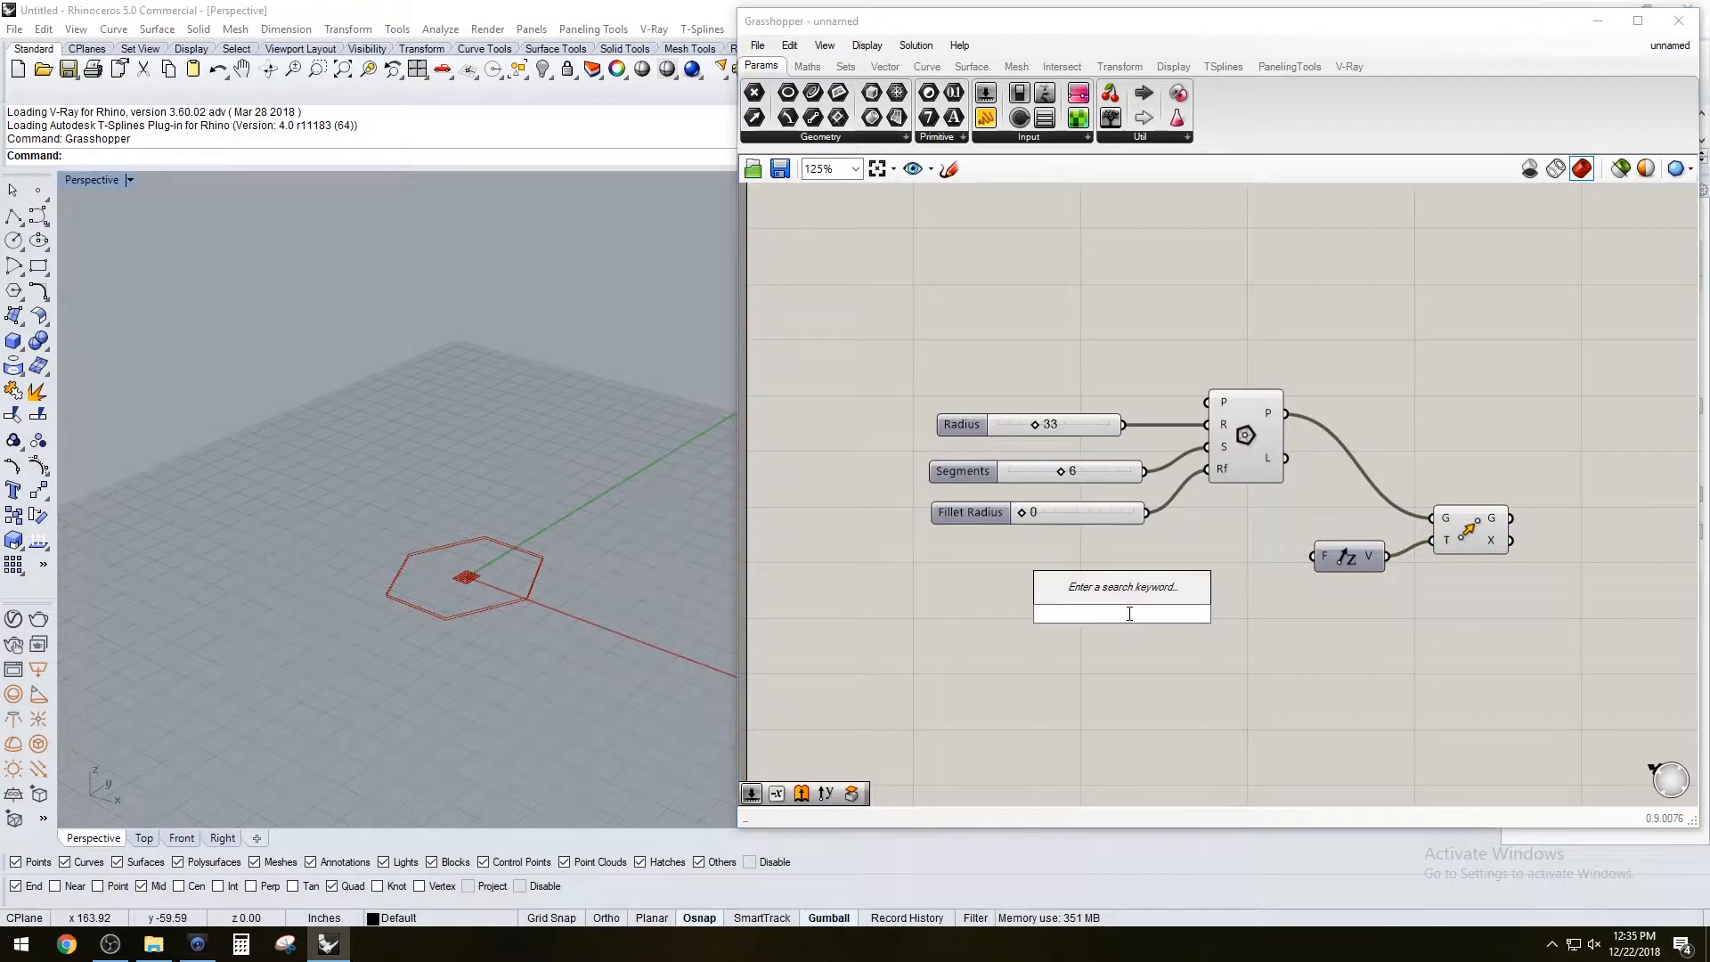
click(960, 424)
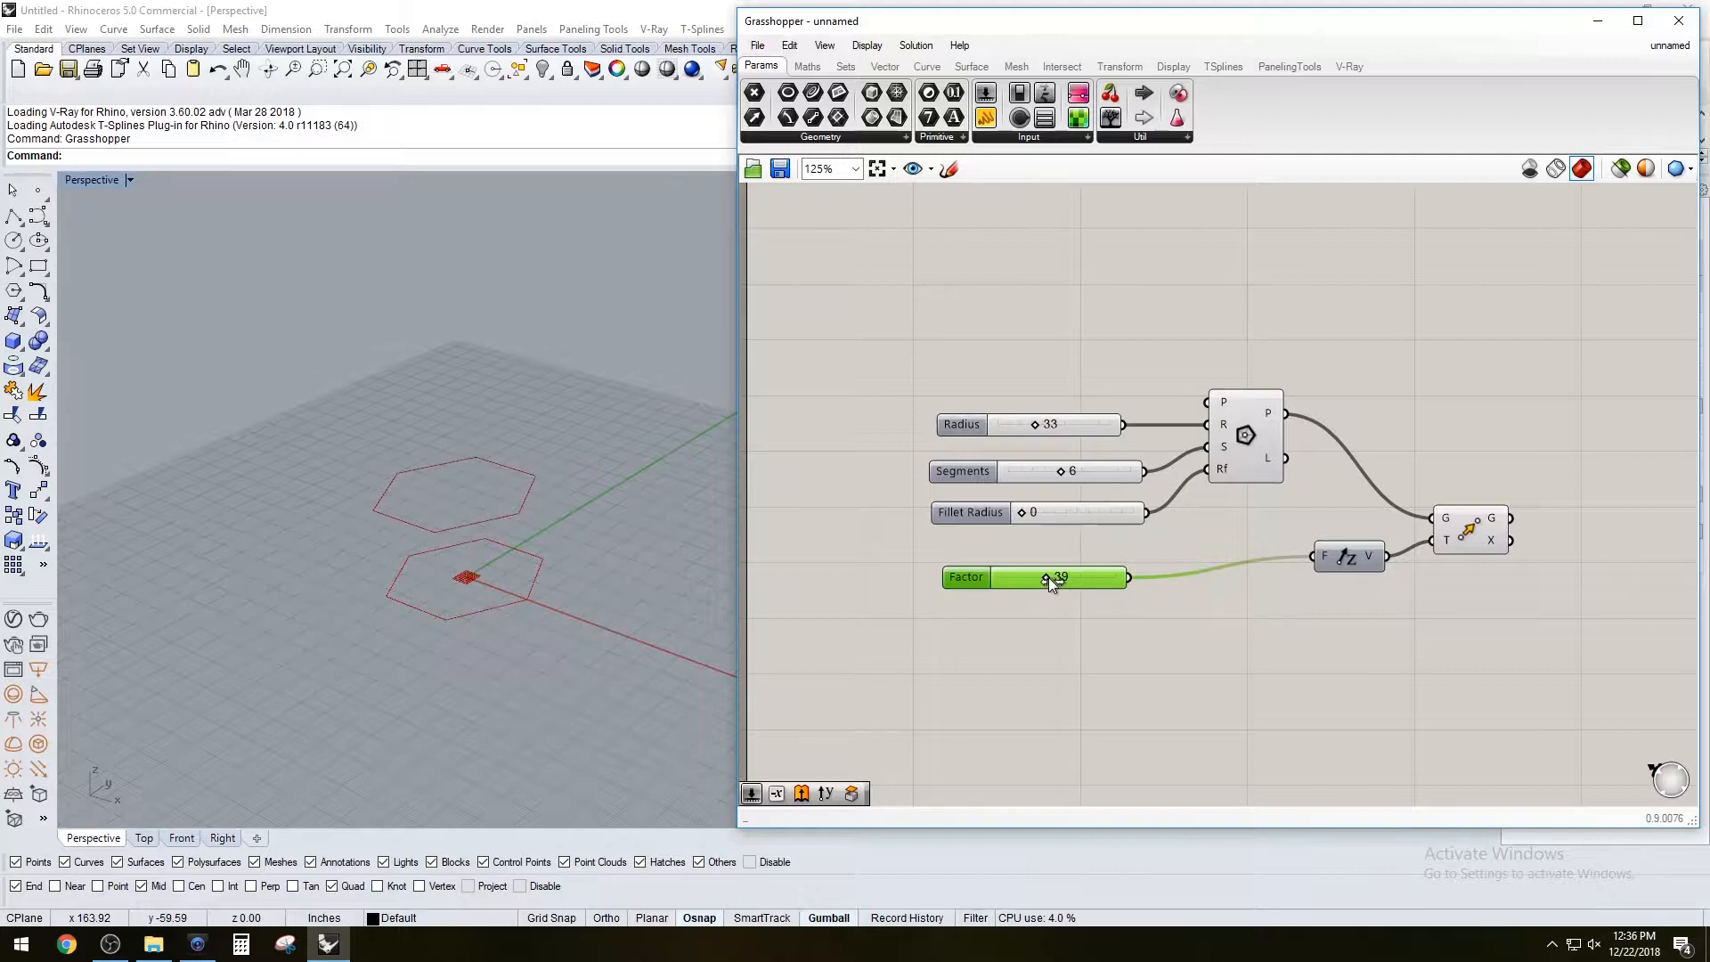
double_click(1049, 577)
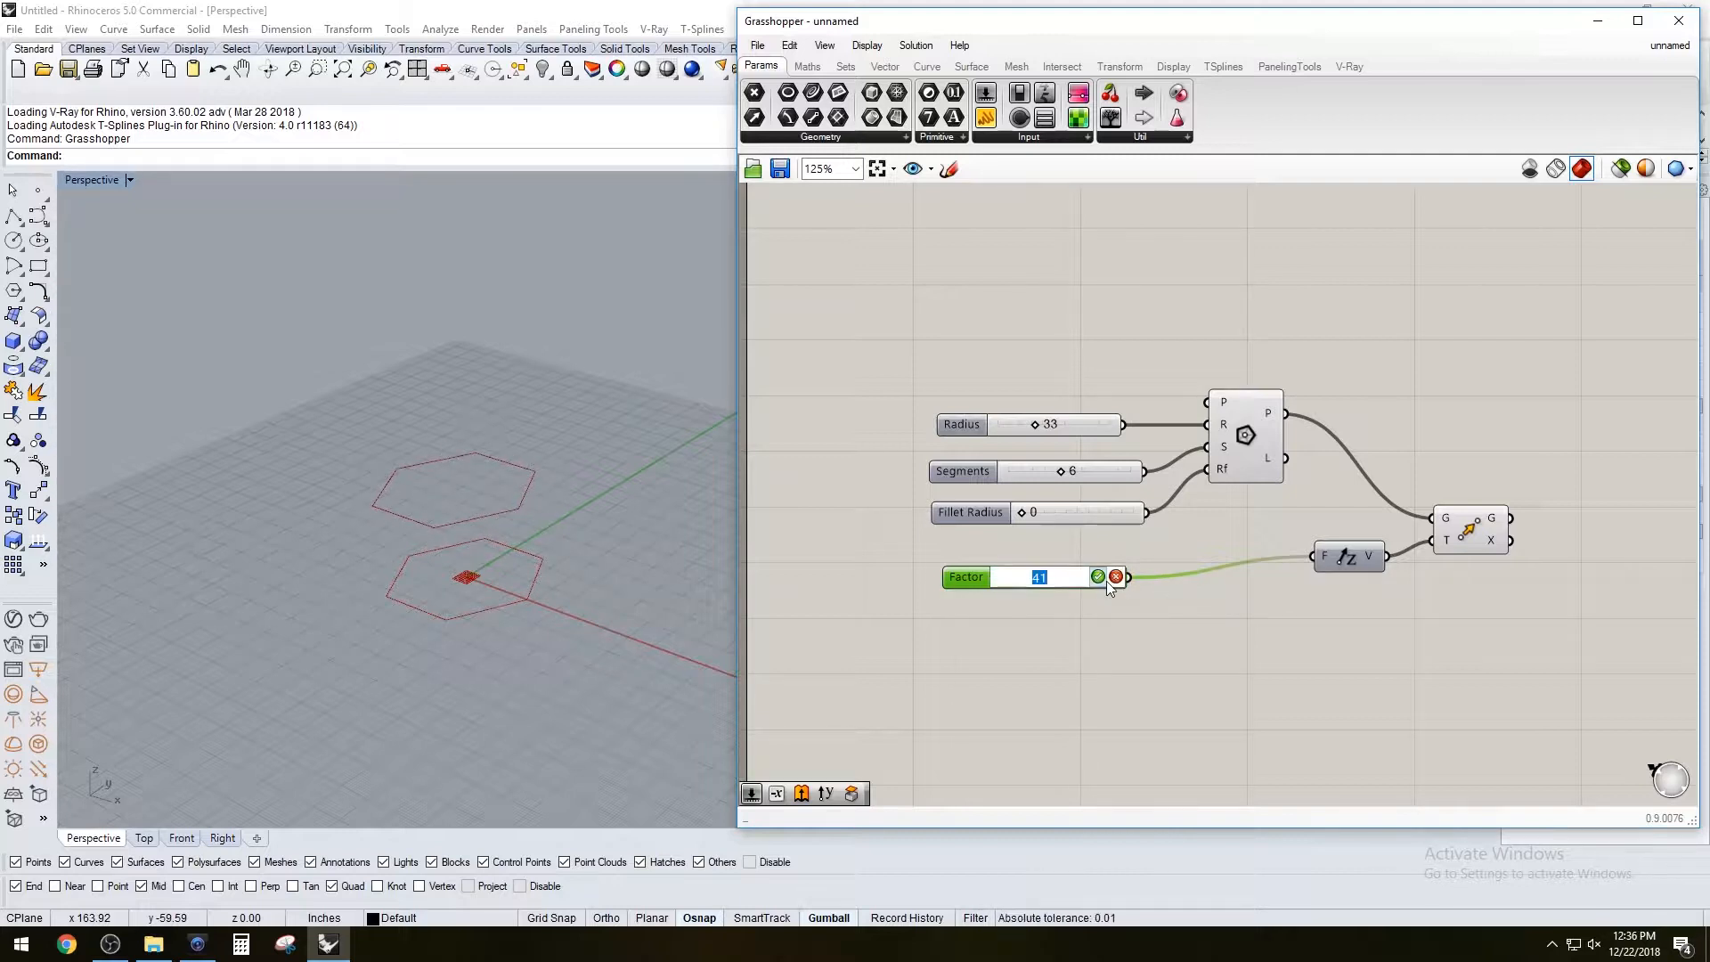
click(1097, 577)
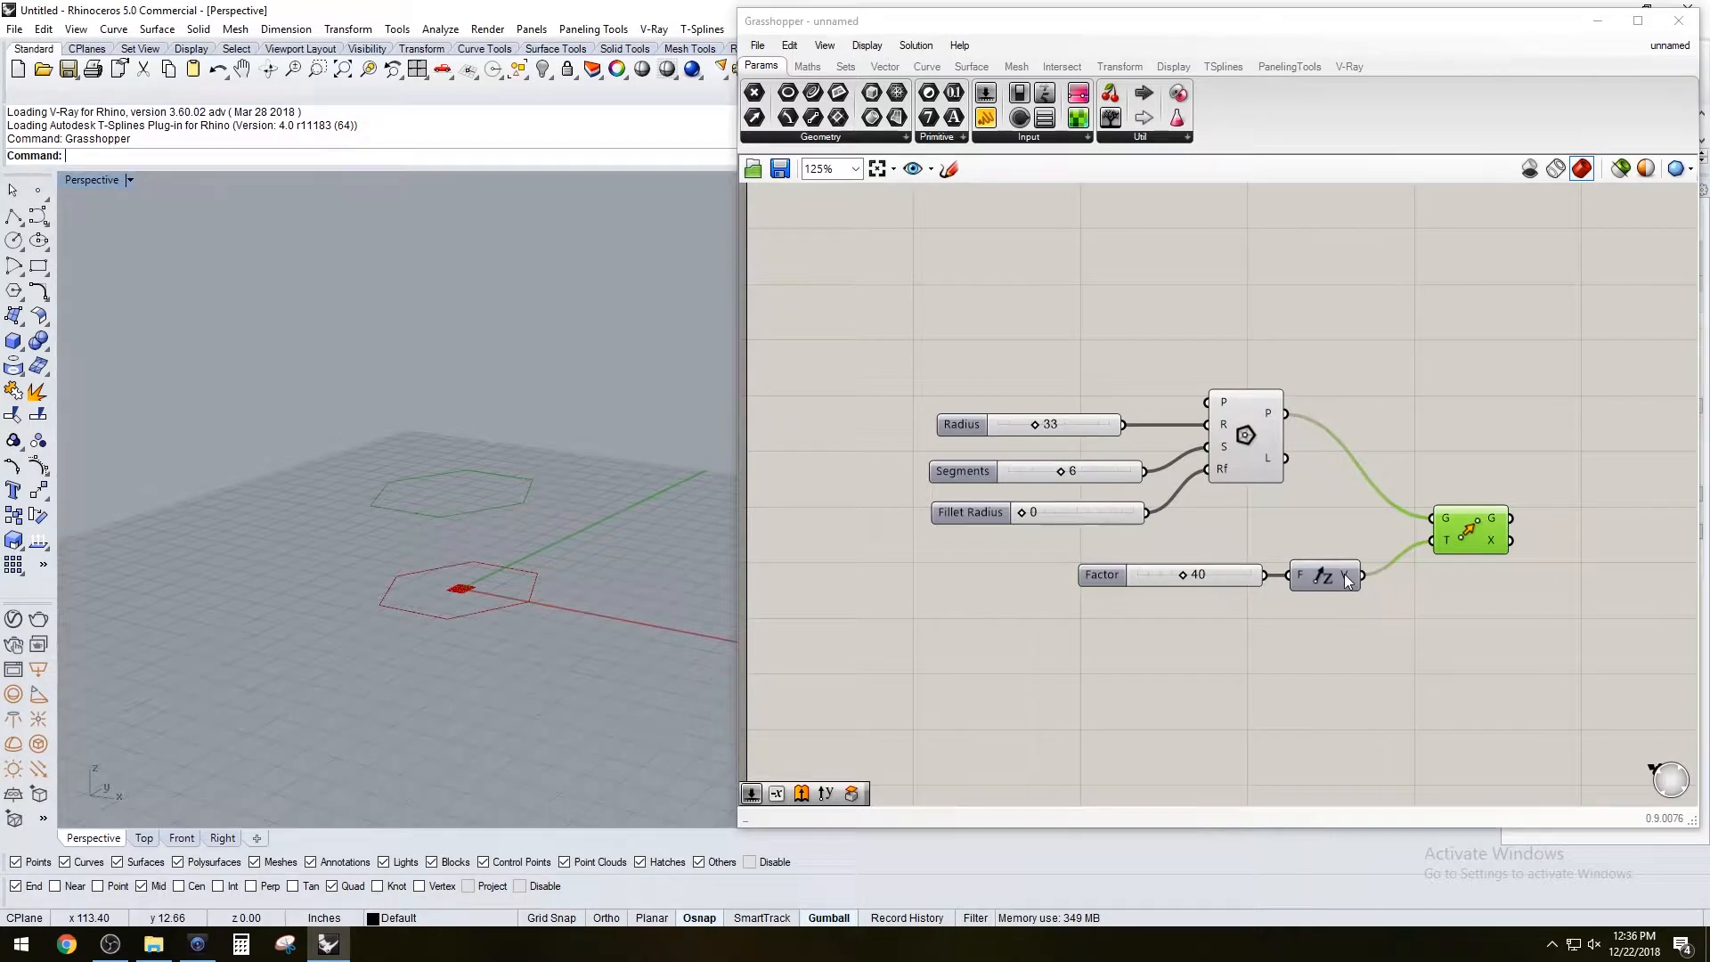
mouse_move(1393, 528)
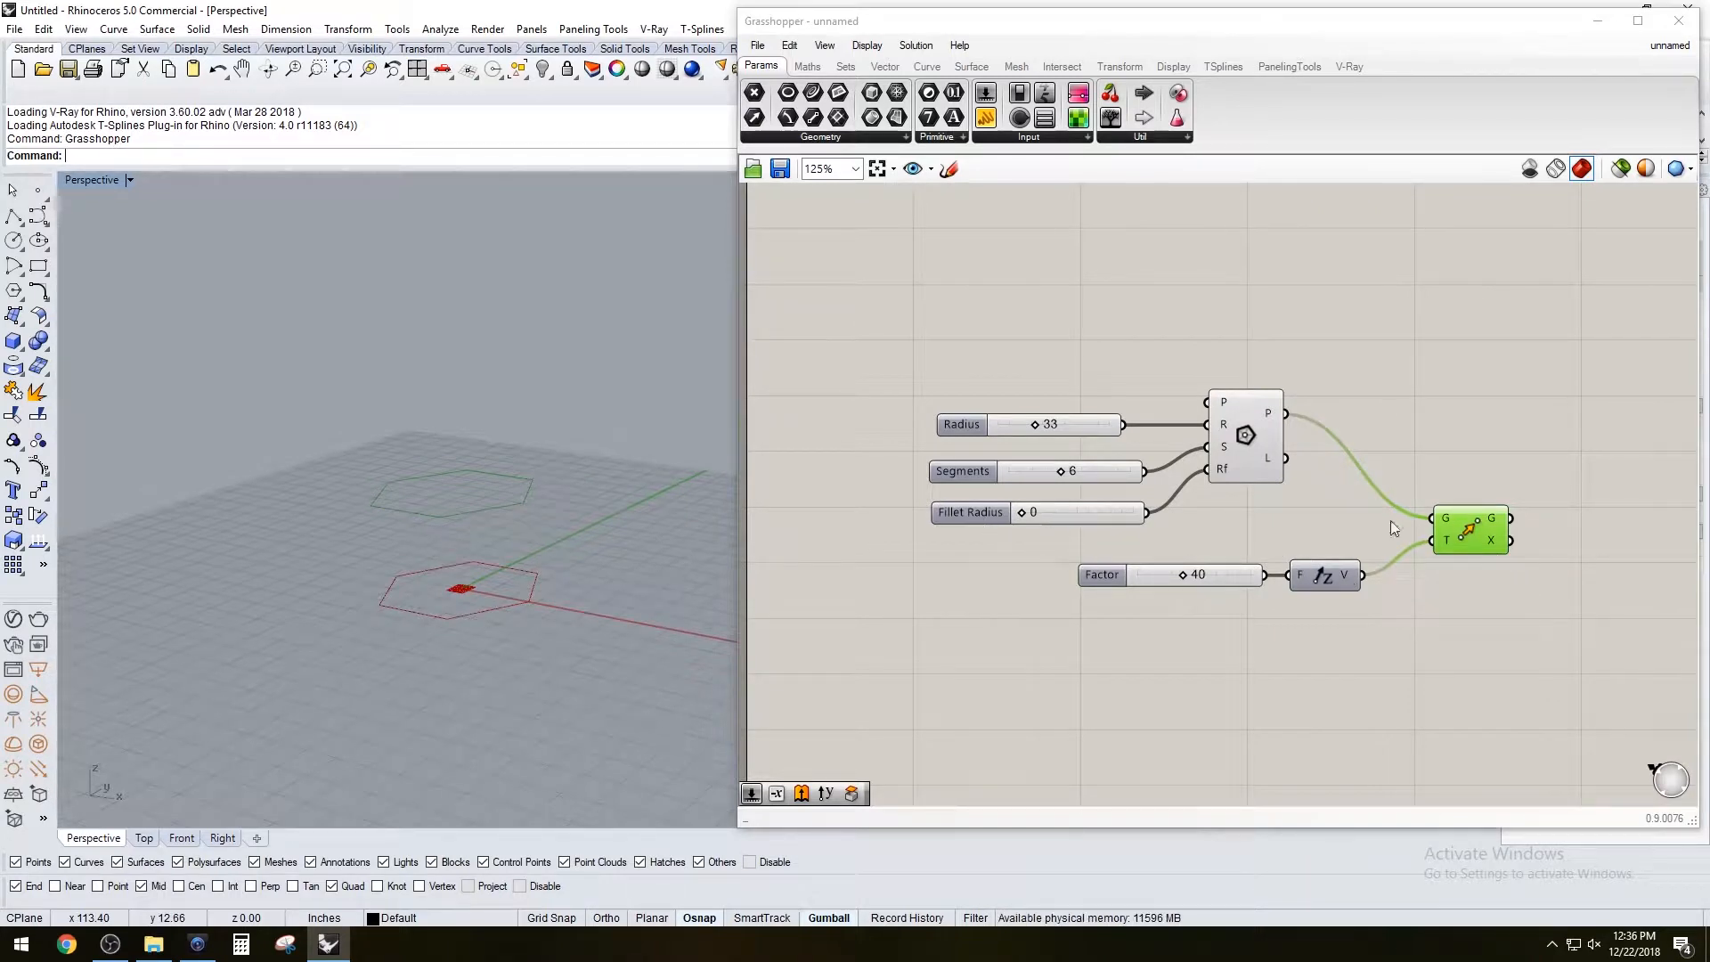
mouse_move(834, 452)
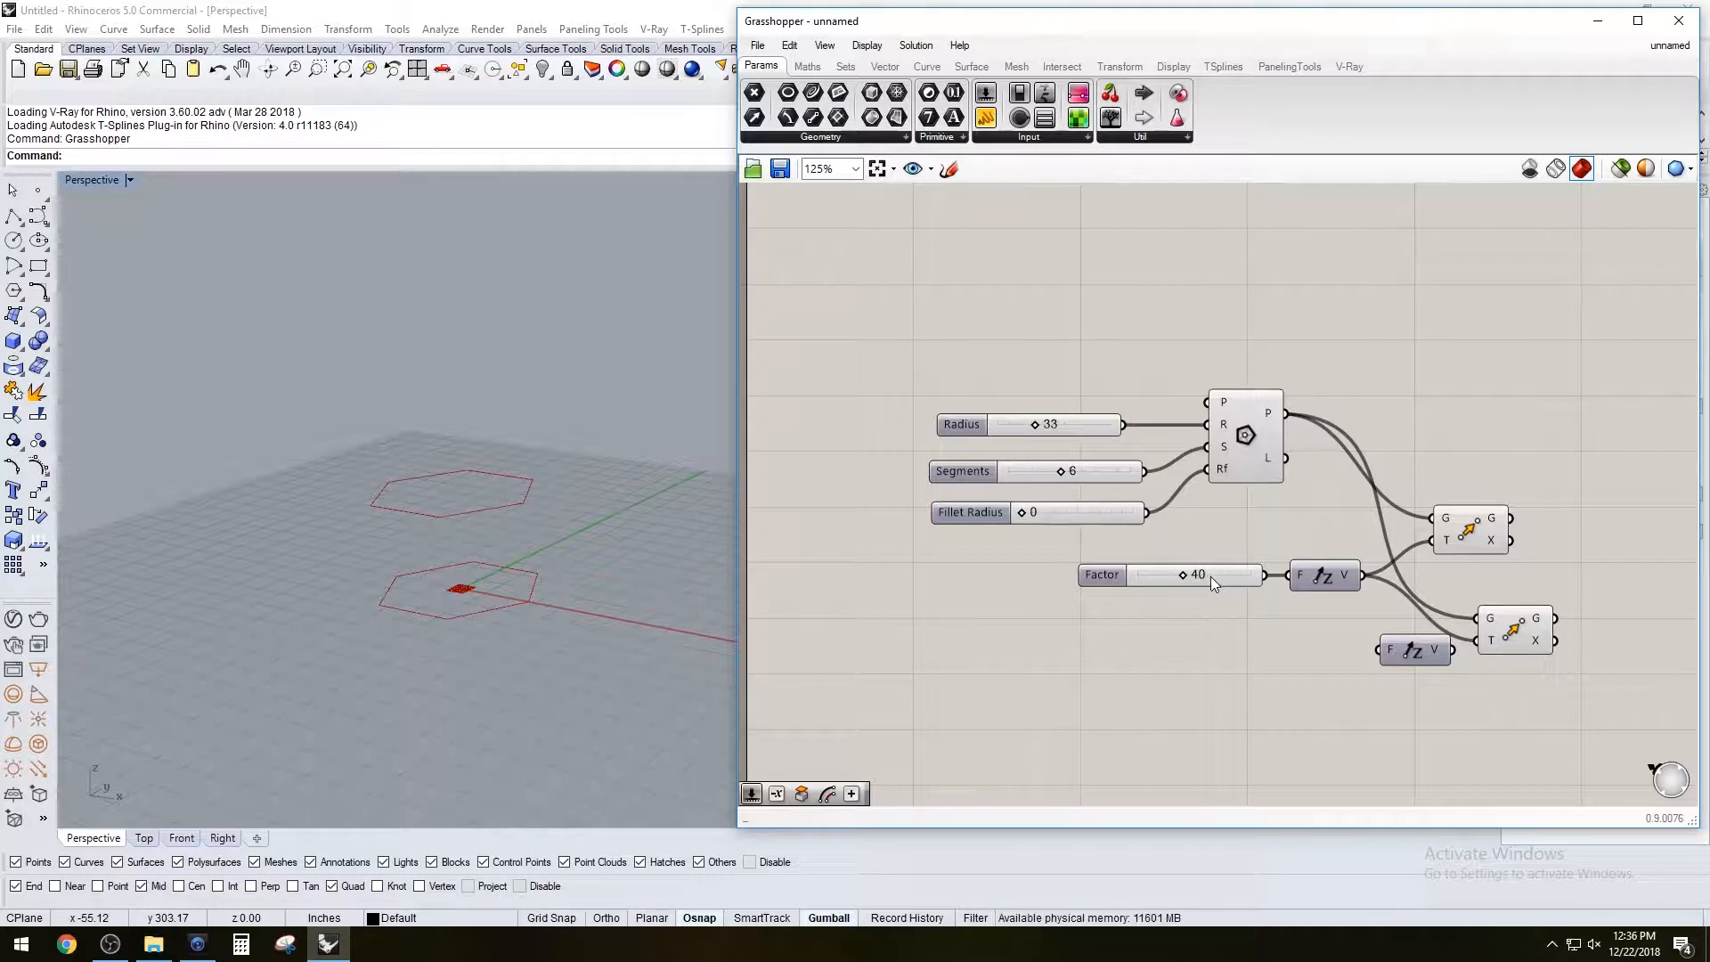
Multiply Factor by B and feed the product into the second vertical move
double_click(1135, 664)
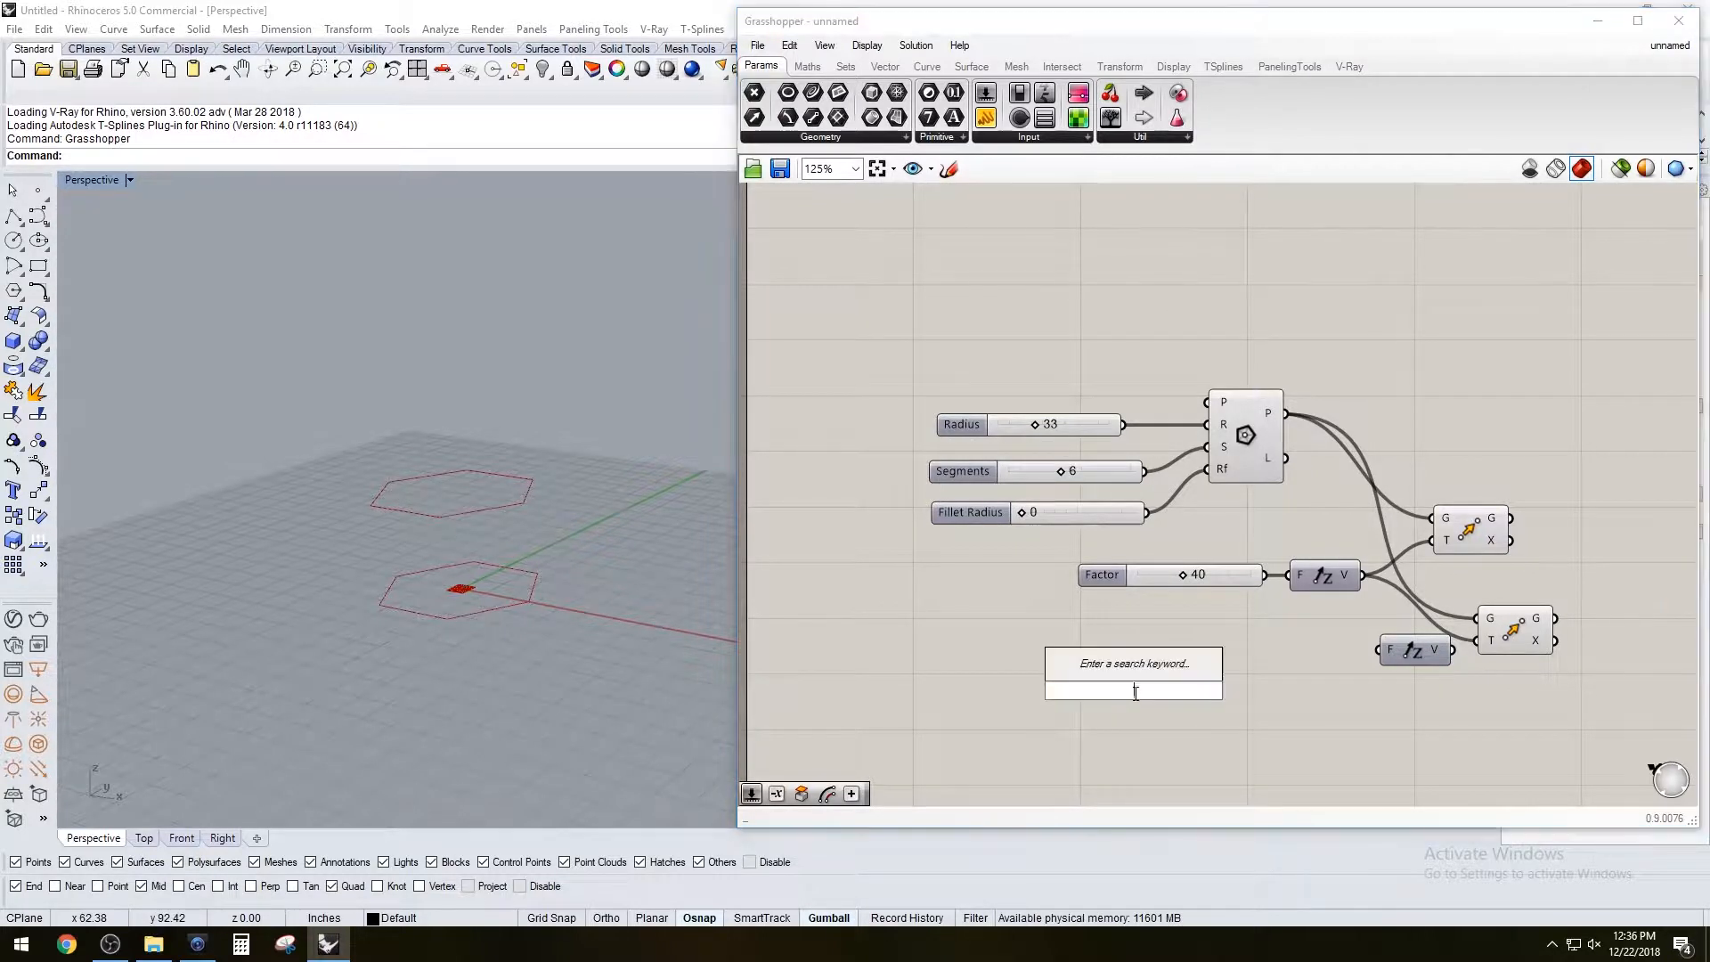
text(MUL)
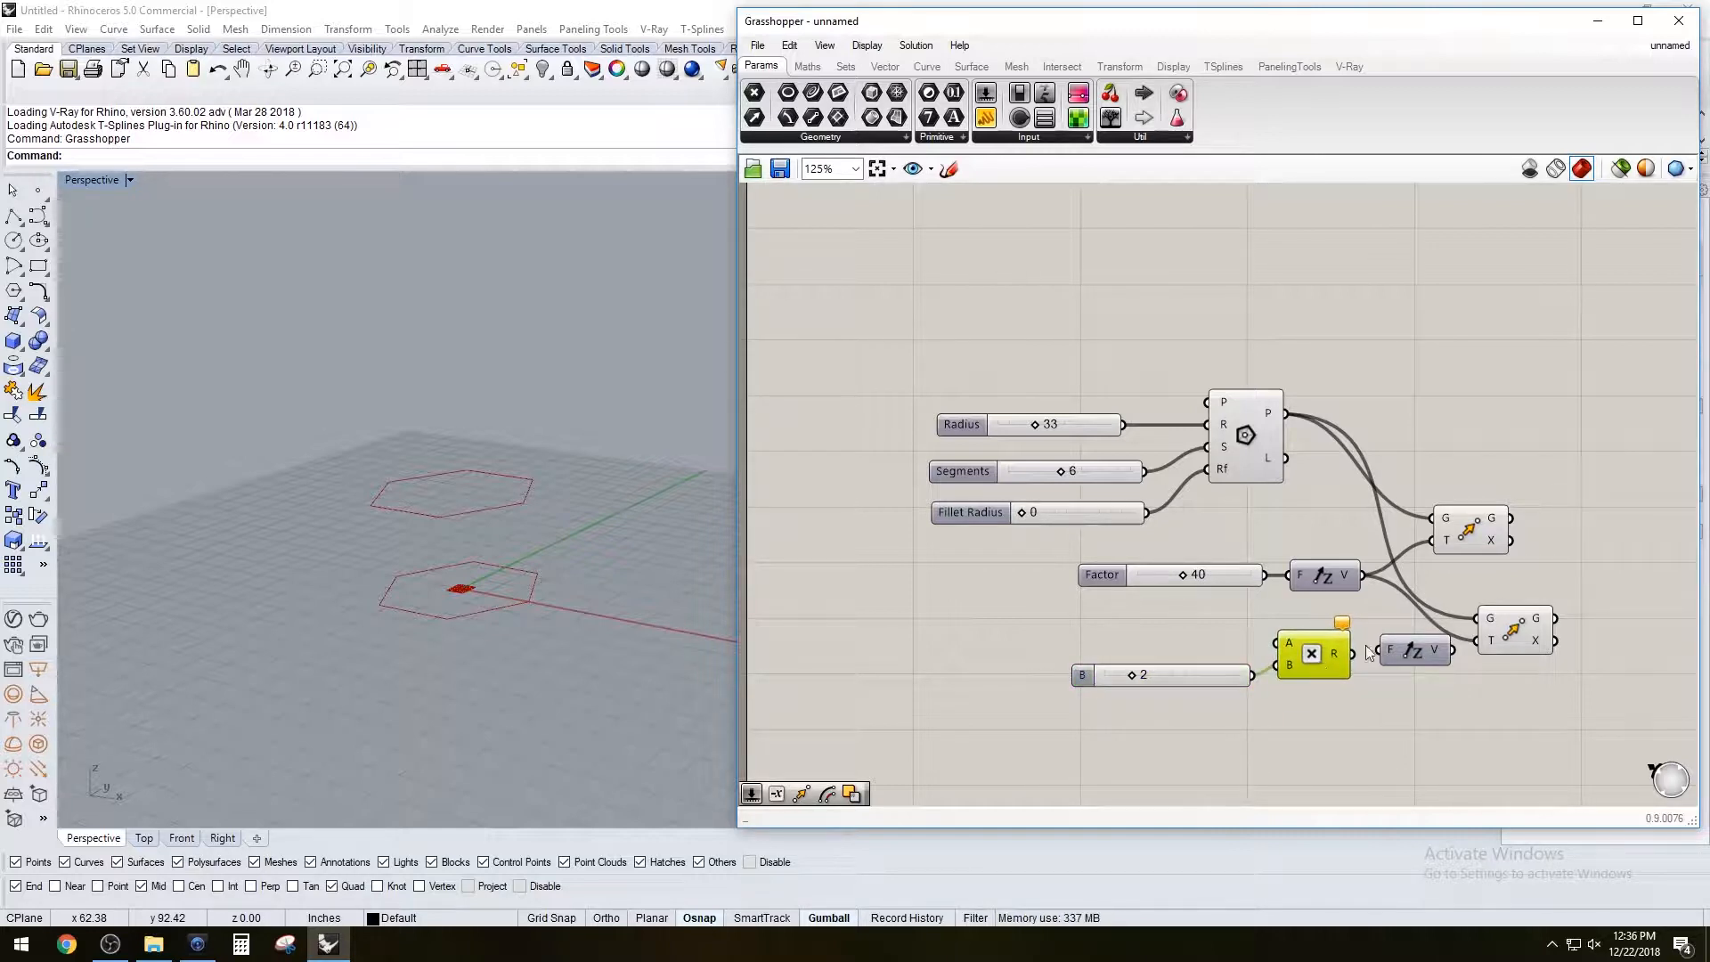
click(1100, 573)
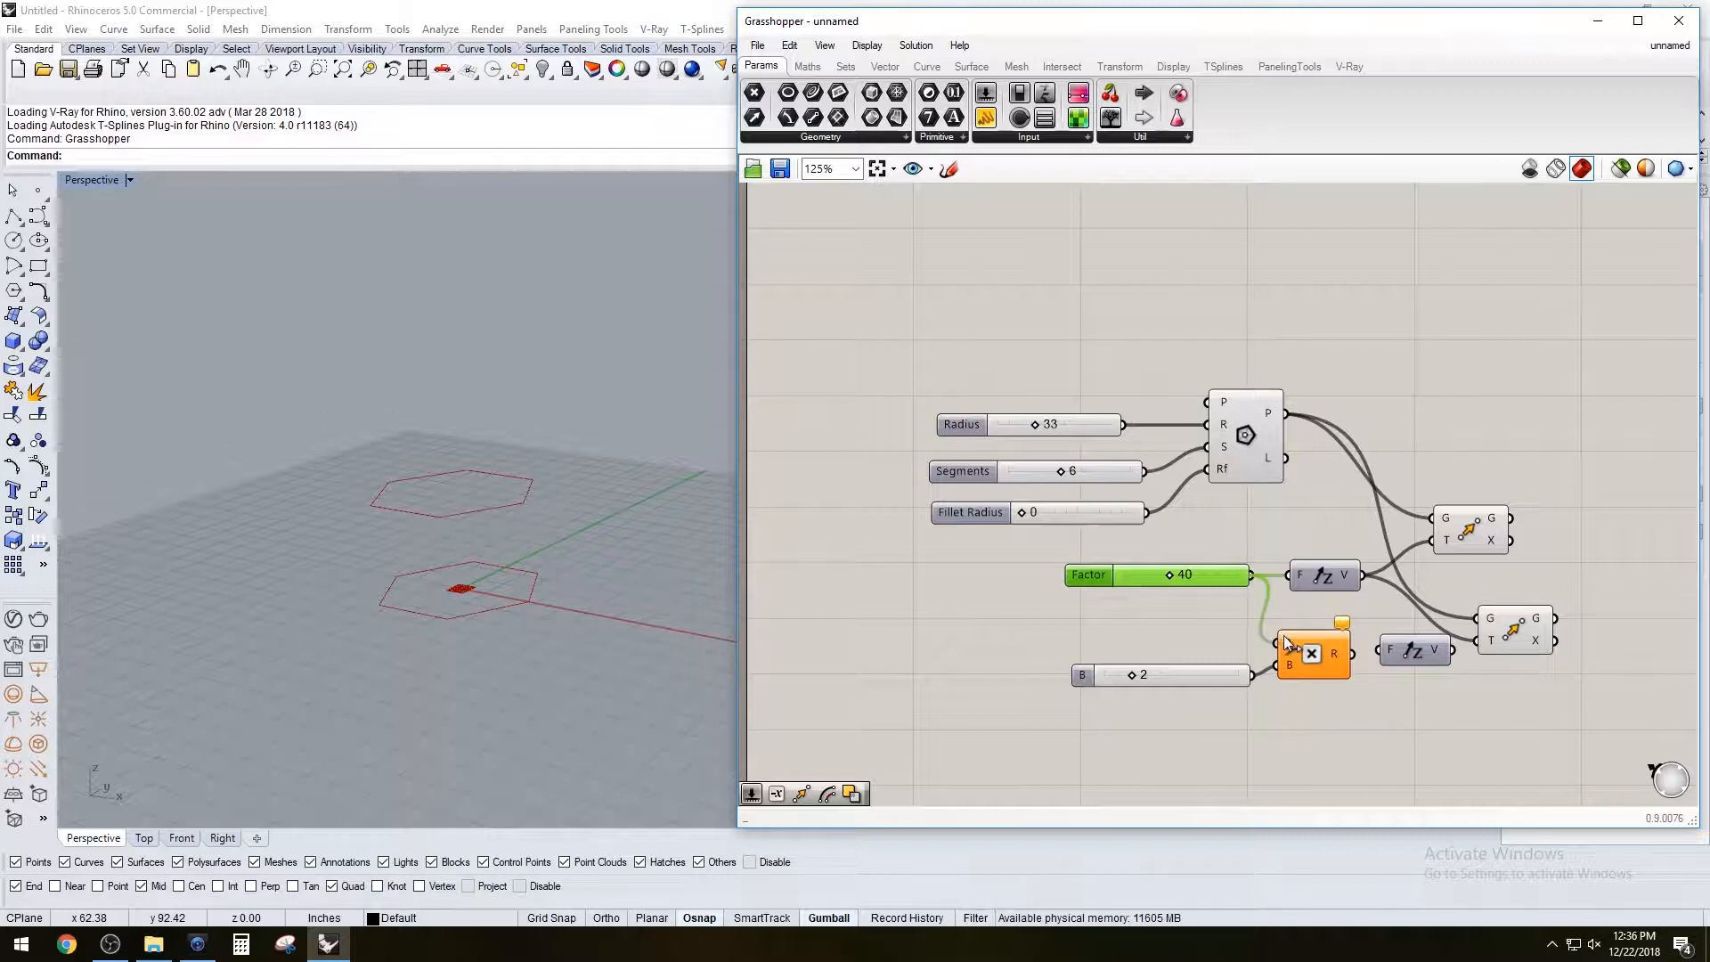
mouse_move(1335, 660)
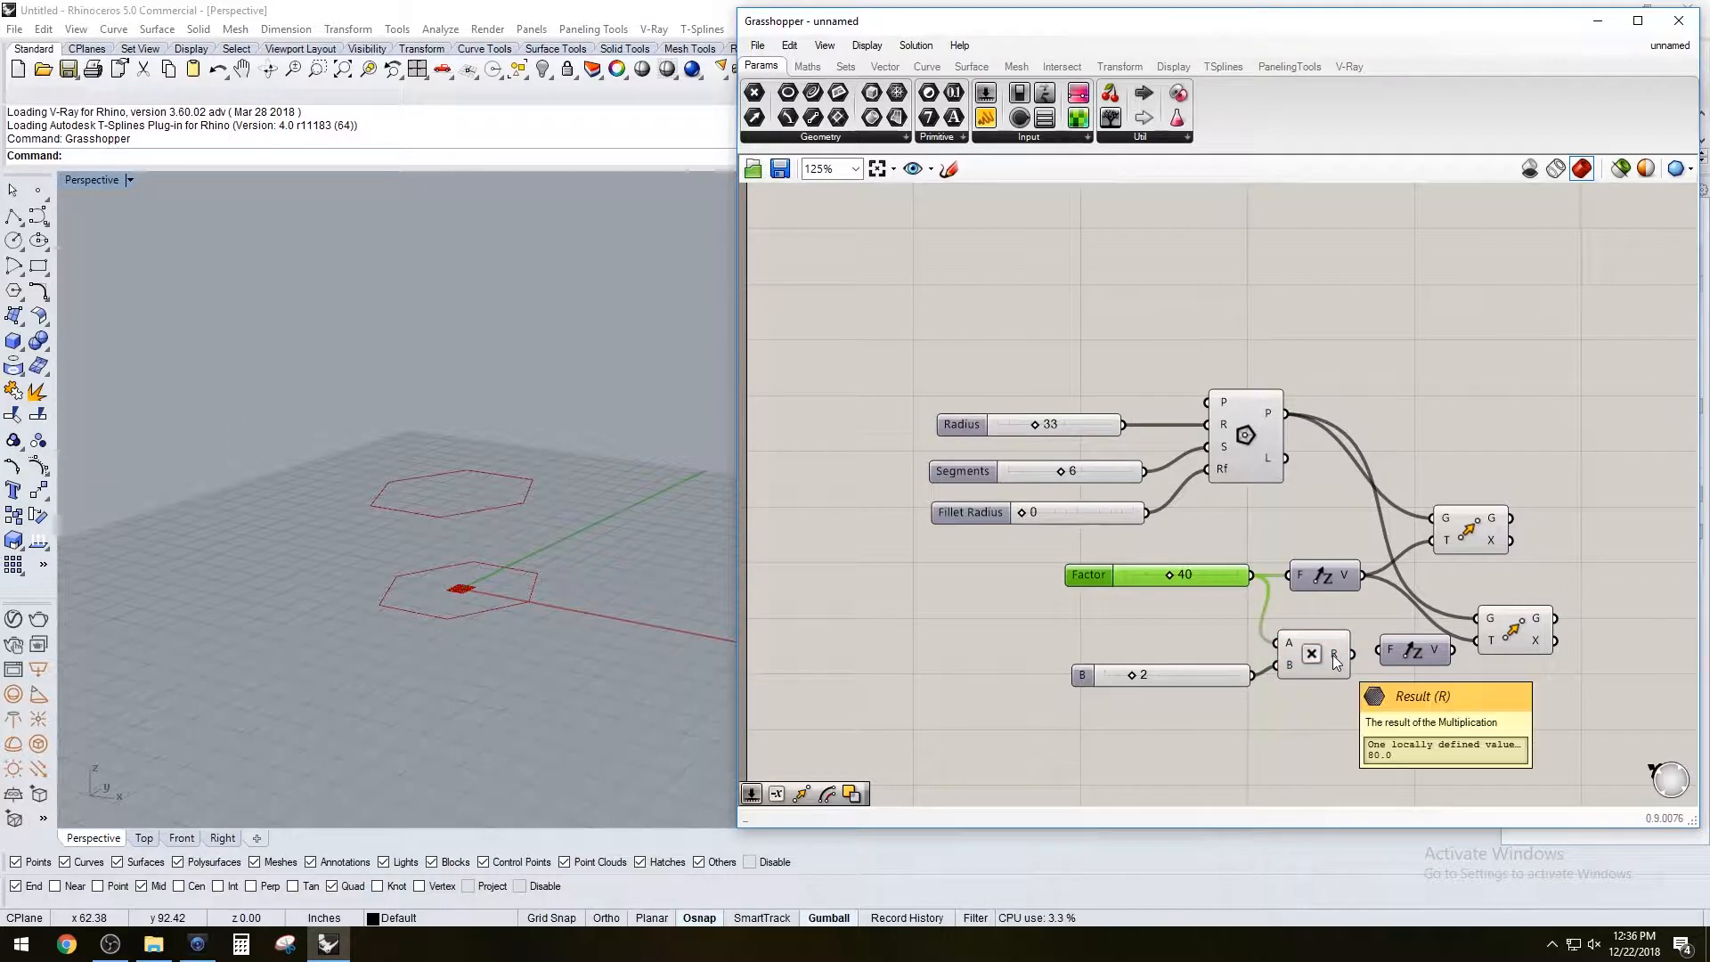
mouse_move(1455, 661)
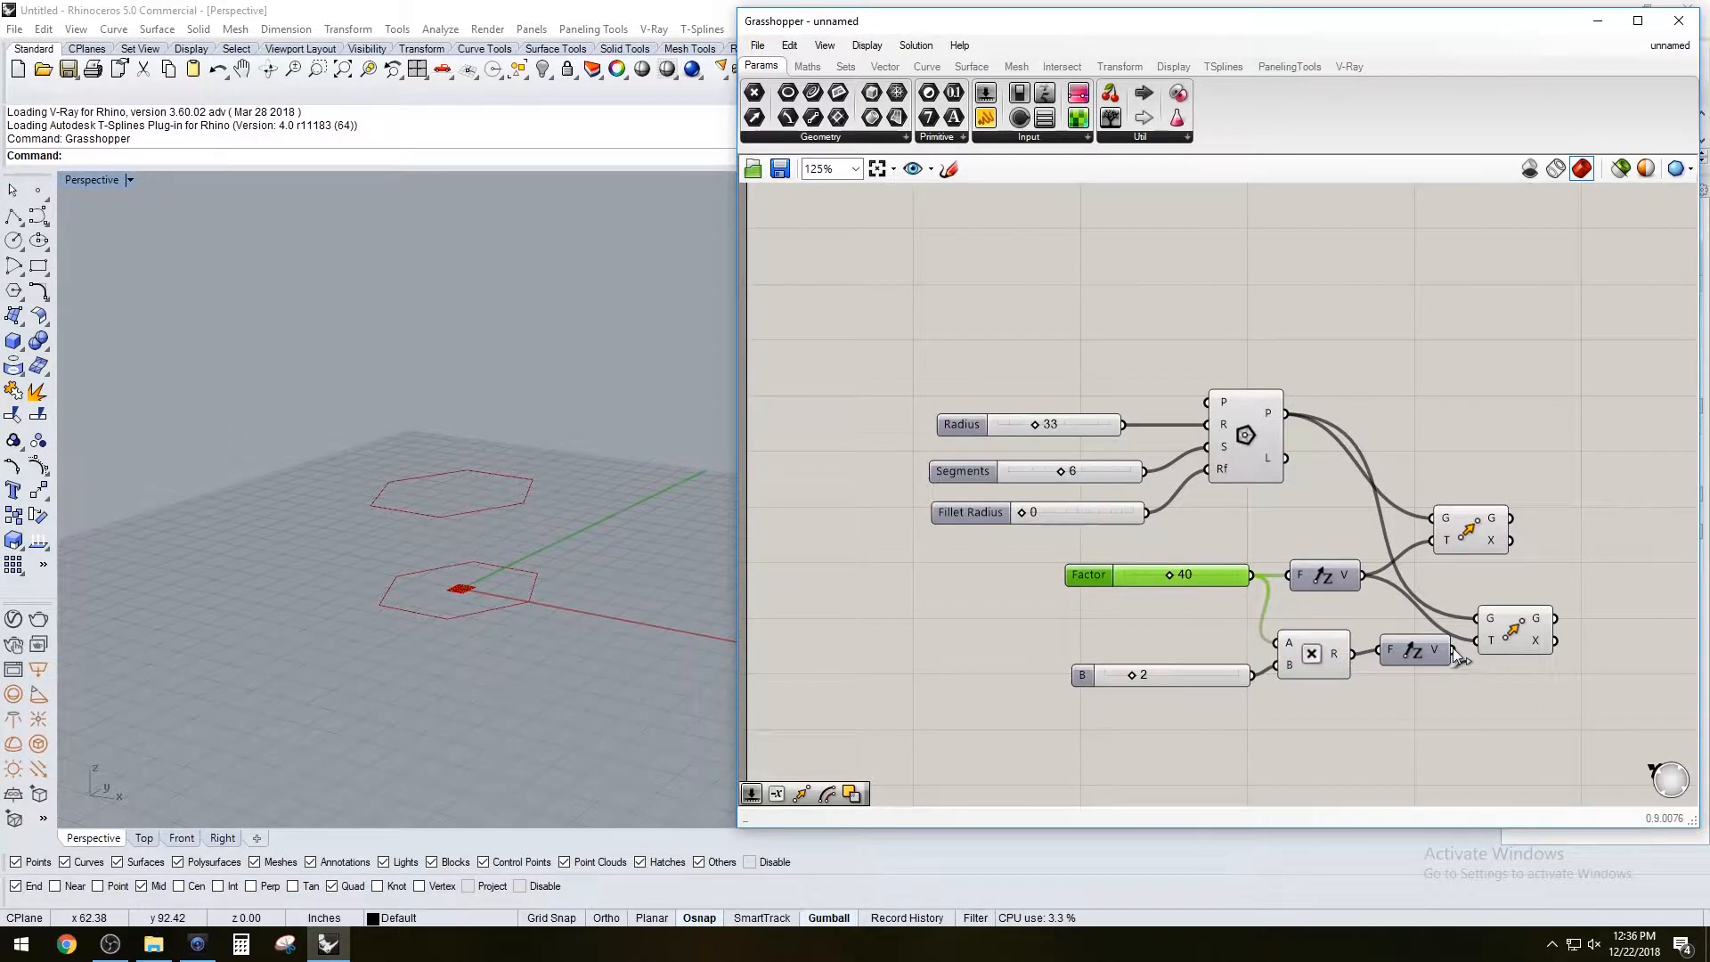
click(1514, 630)
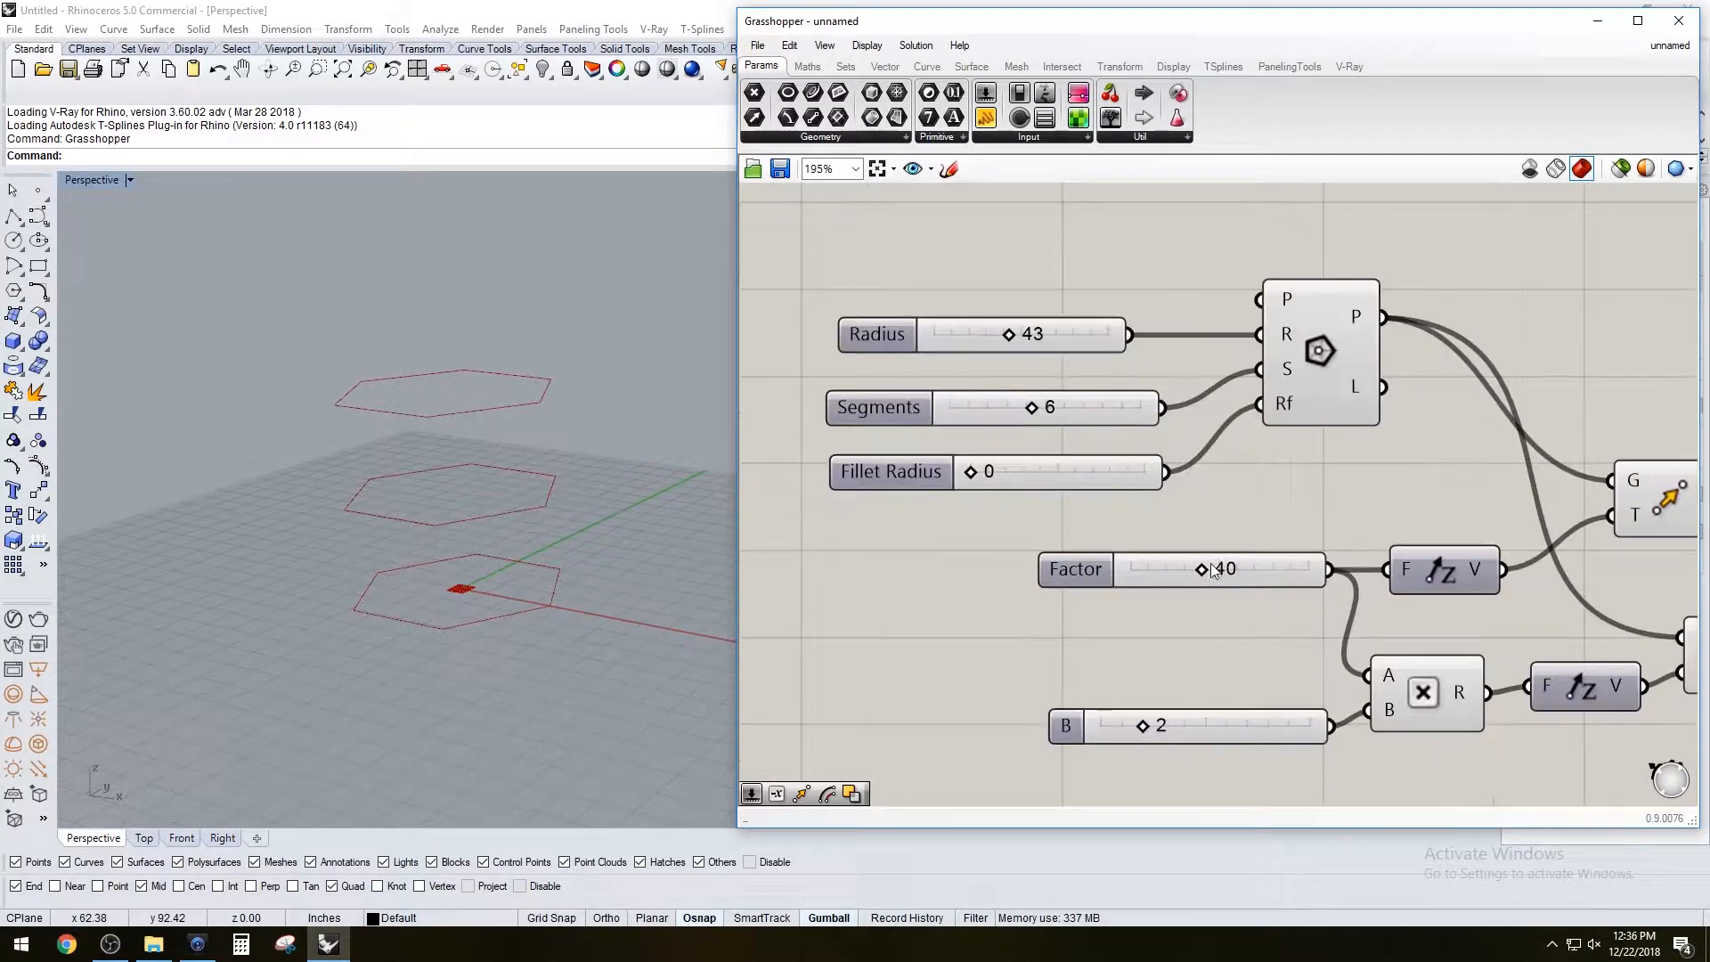
Raise Factor, give the B slider decimal precision and set it to exactly 2.000
drag(1199, 568, 1213, 568)
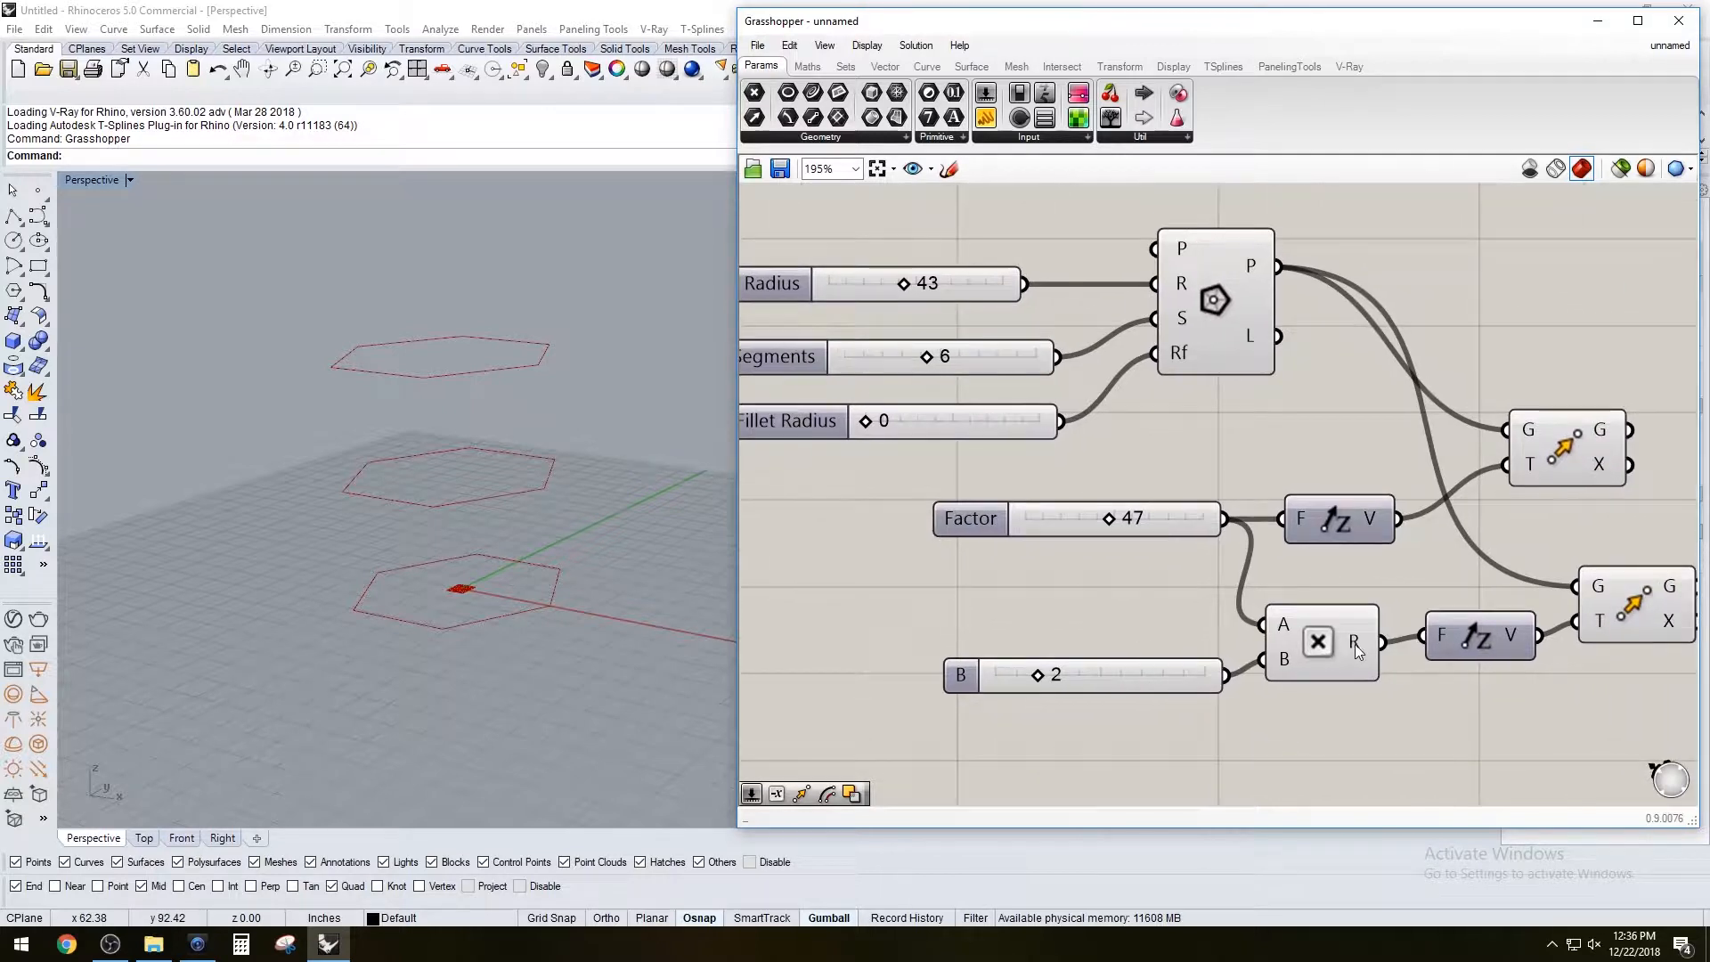
drag(1039, 674, 1063, 673)
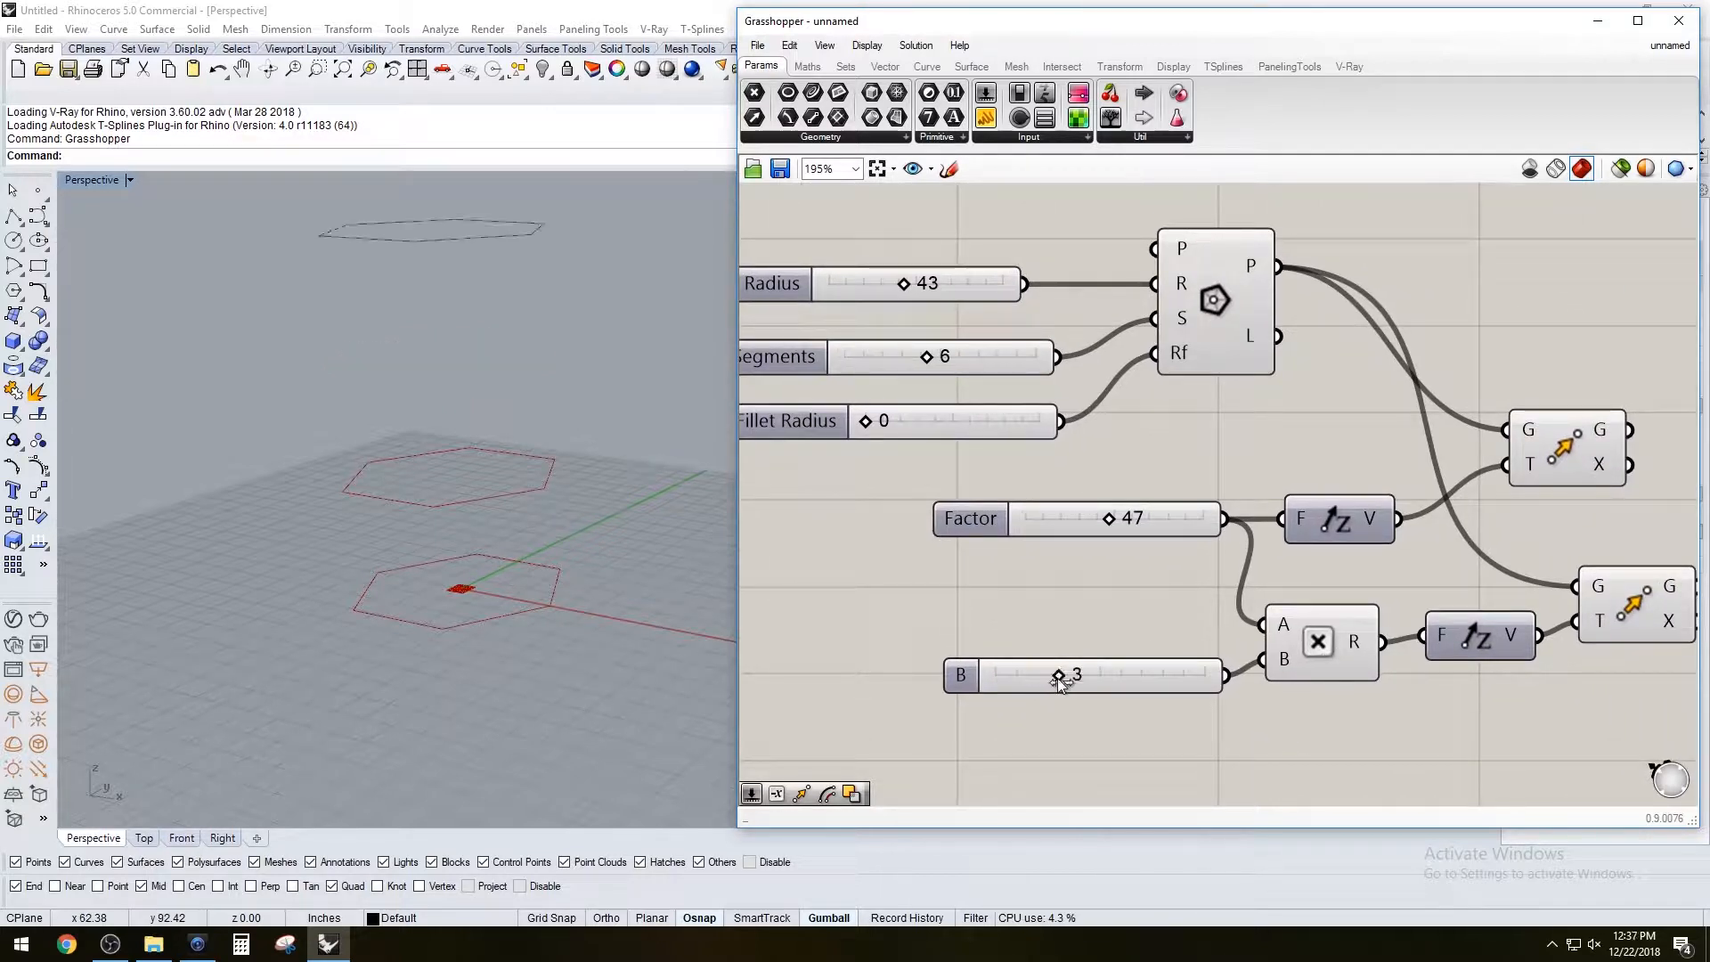
drag(1058, 677, 1087, 677)
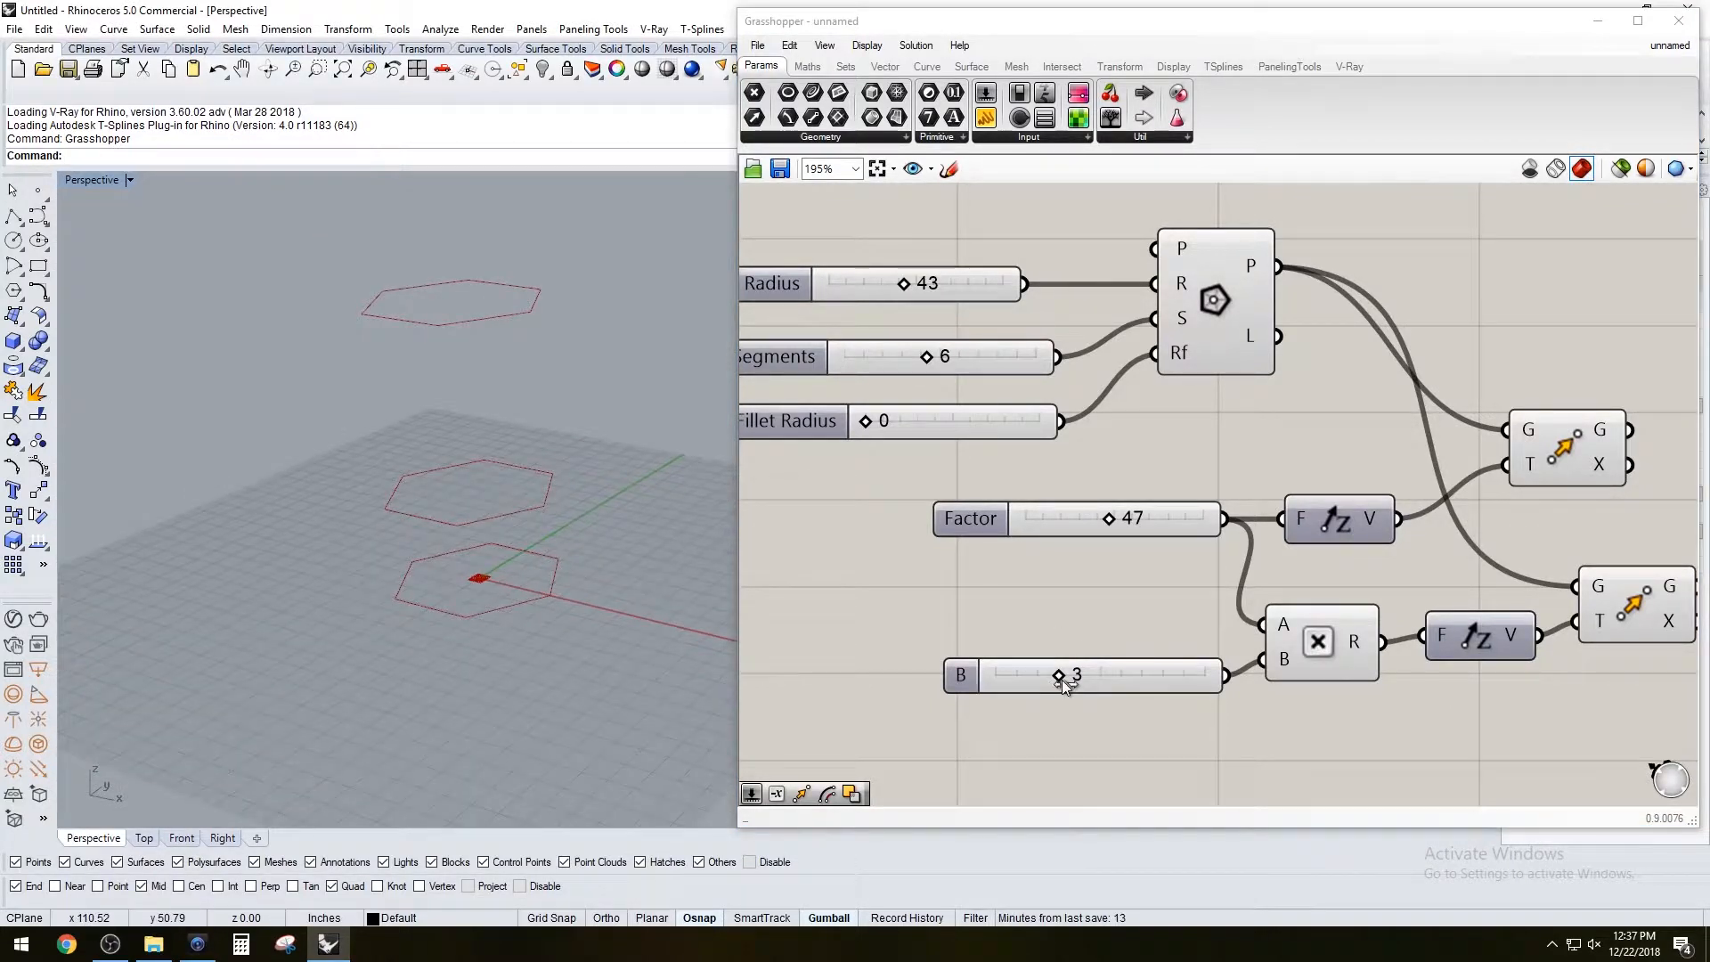
drag(1063, 674, 1033, 673)
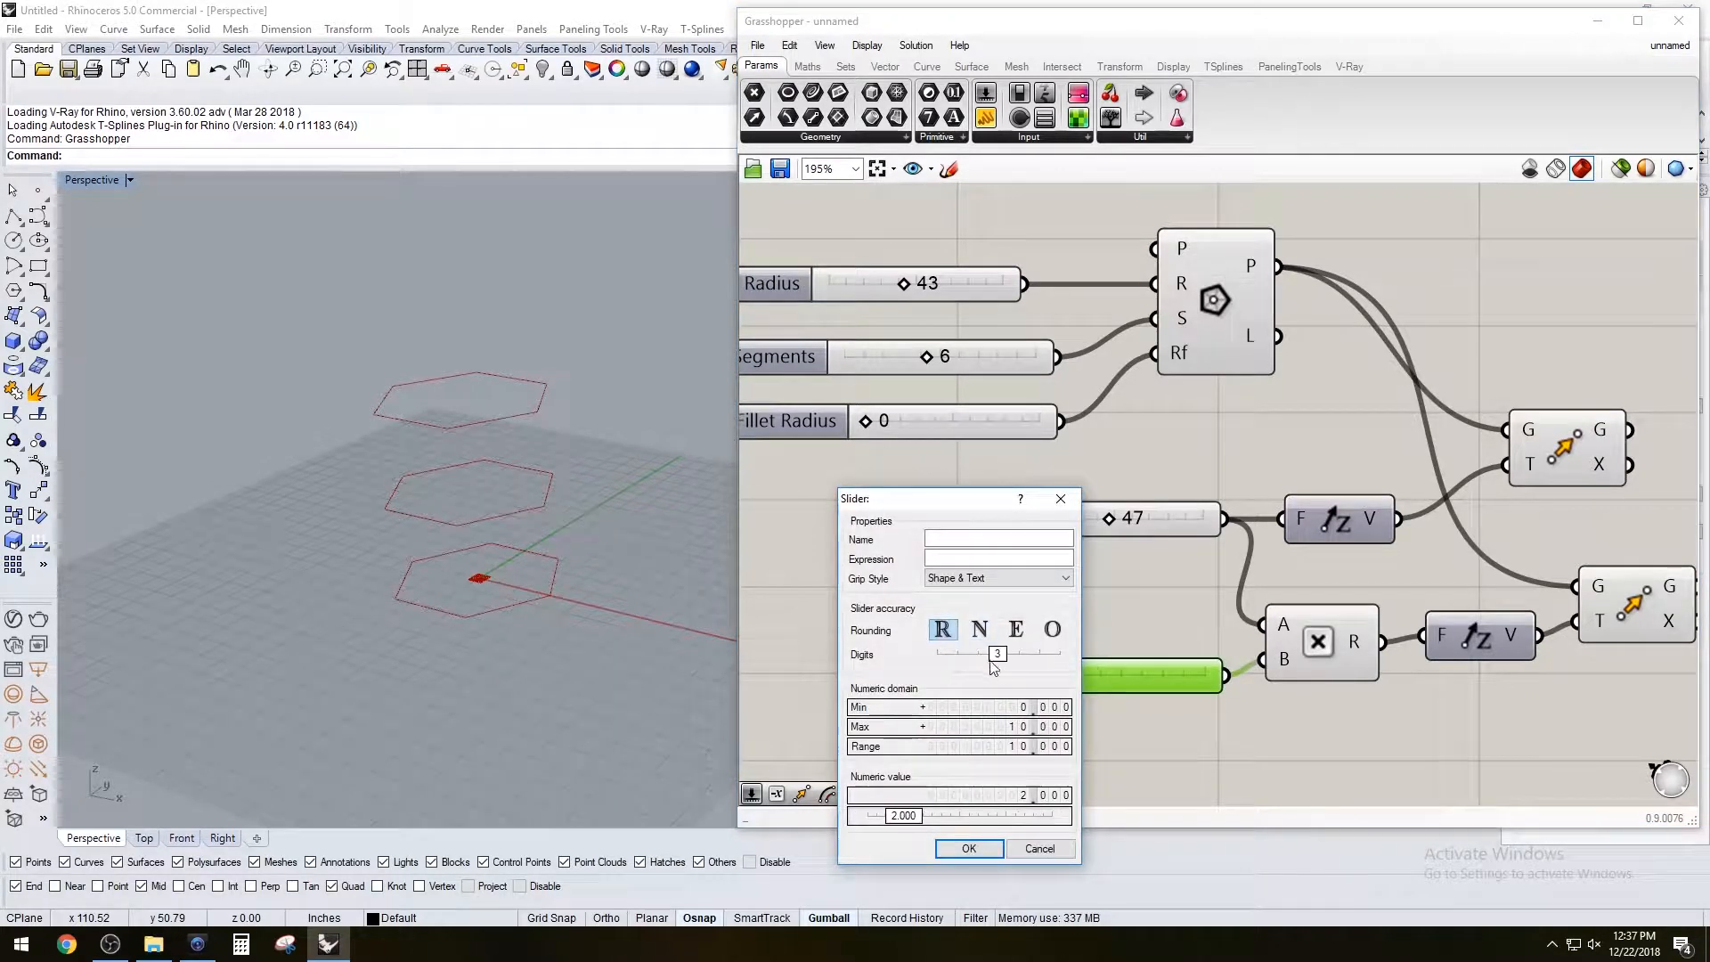
click(969, 848)
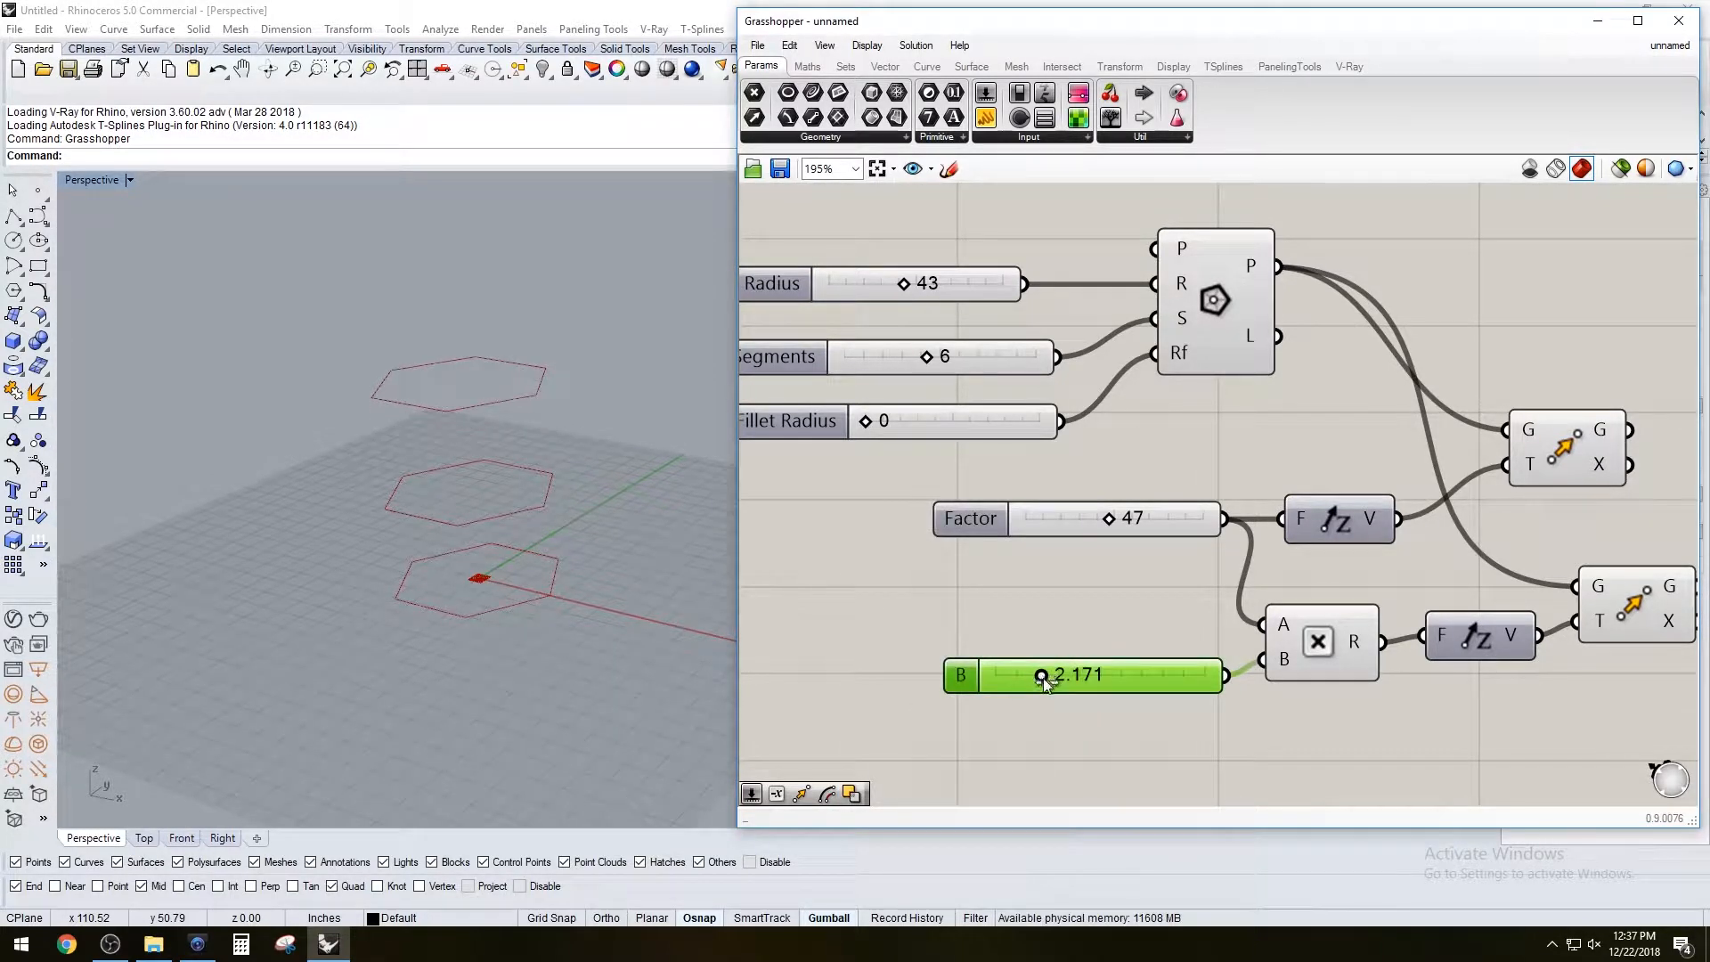
drag(1042, 675, 1026, 675)
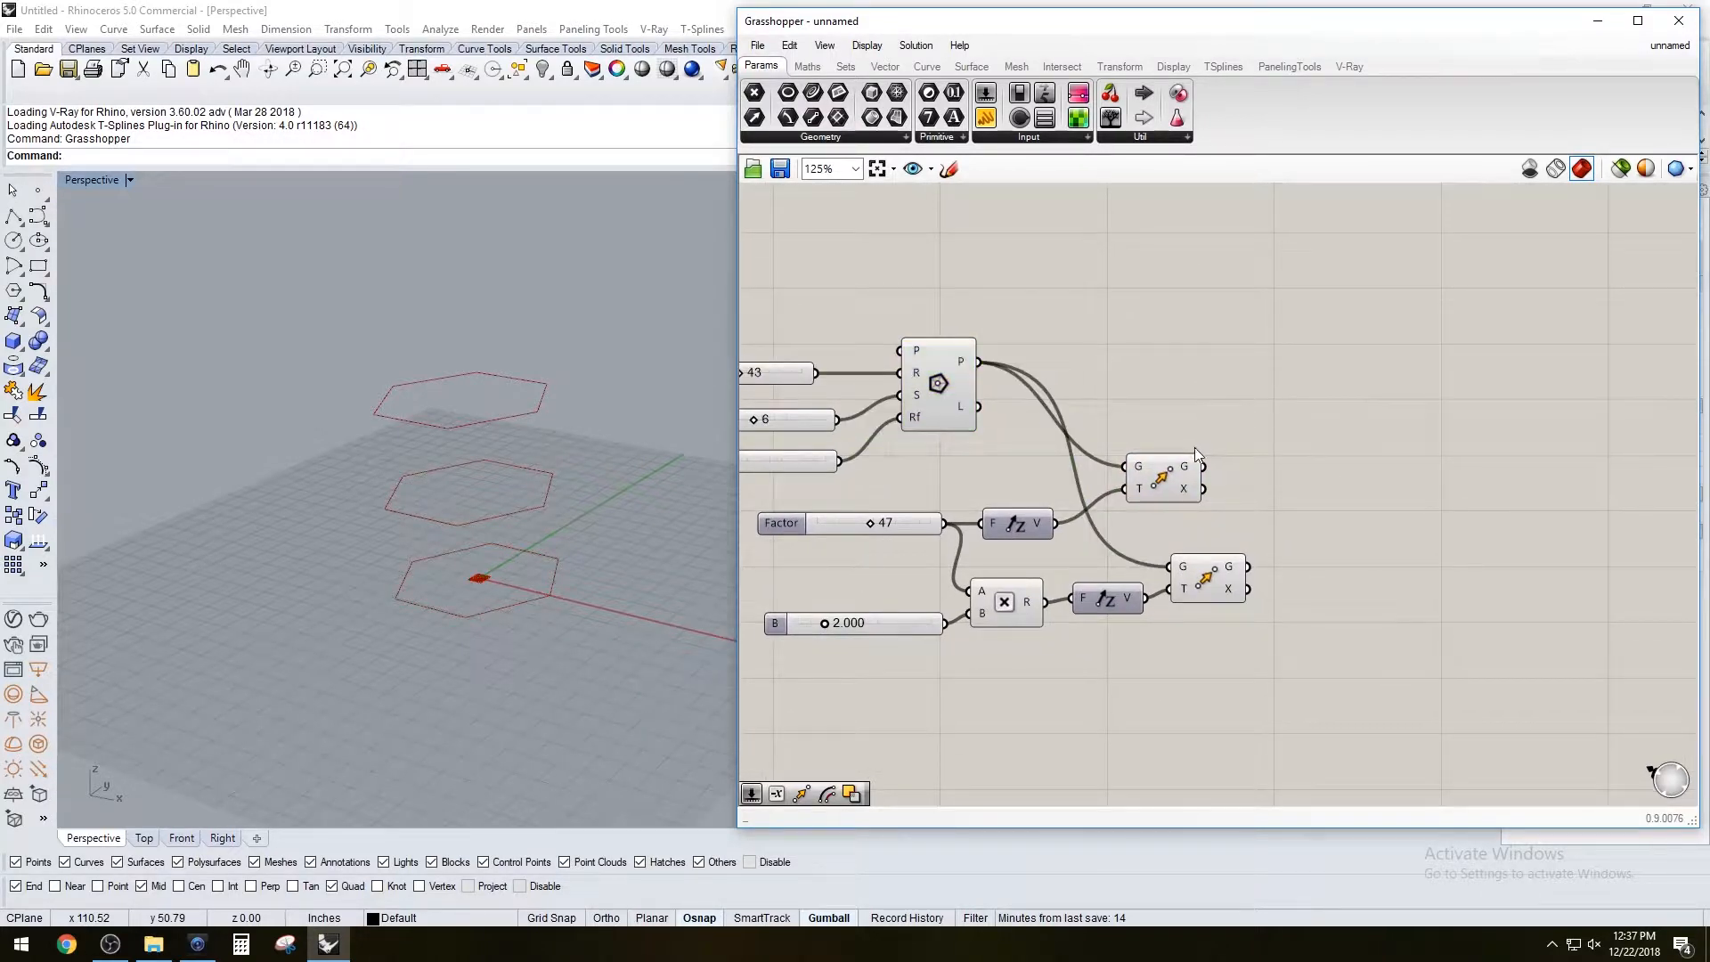
mouse_move(1149, 452)
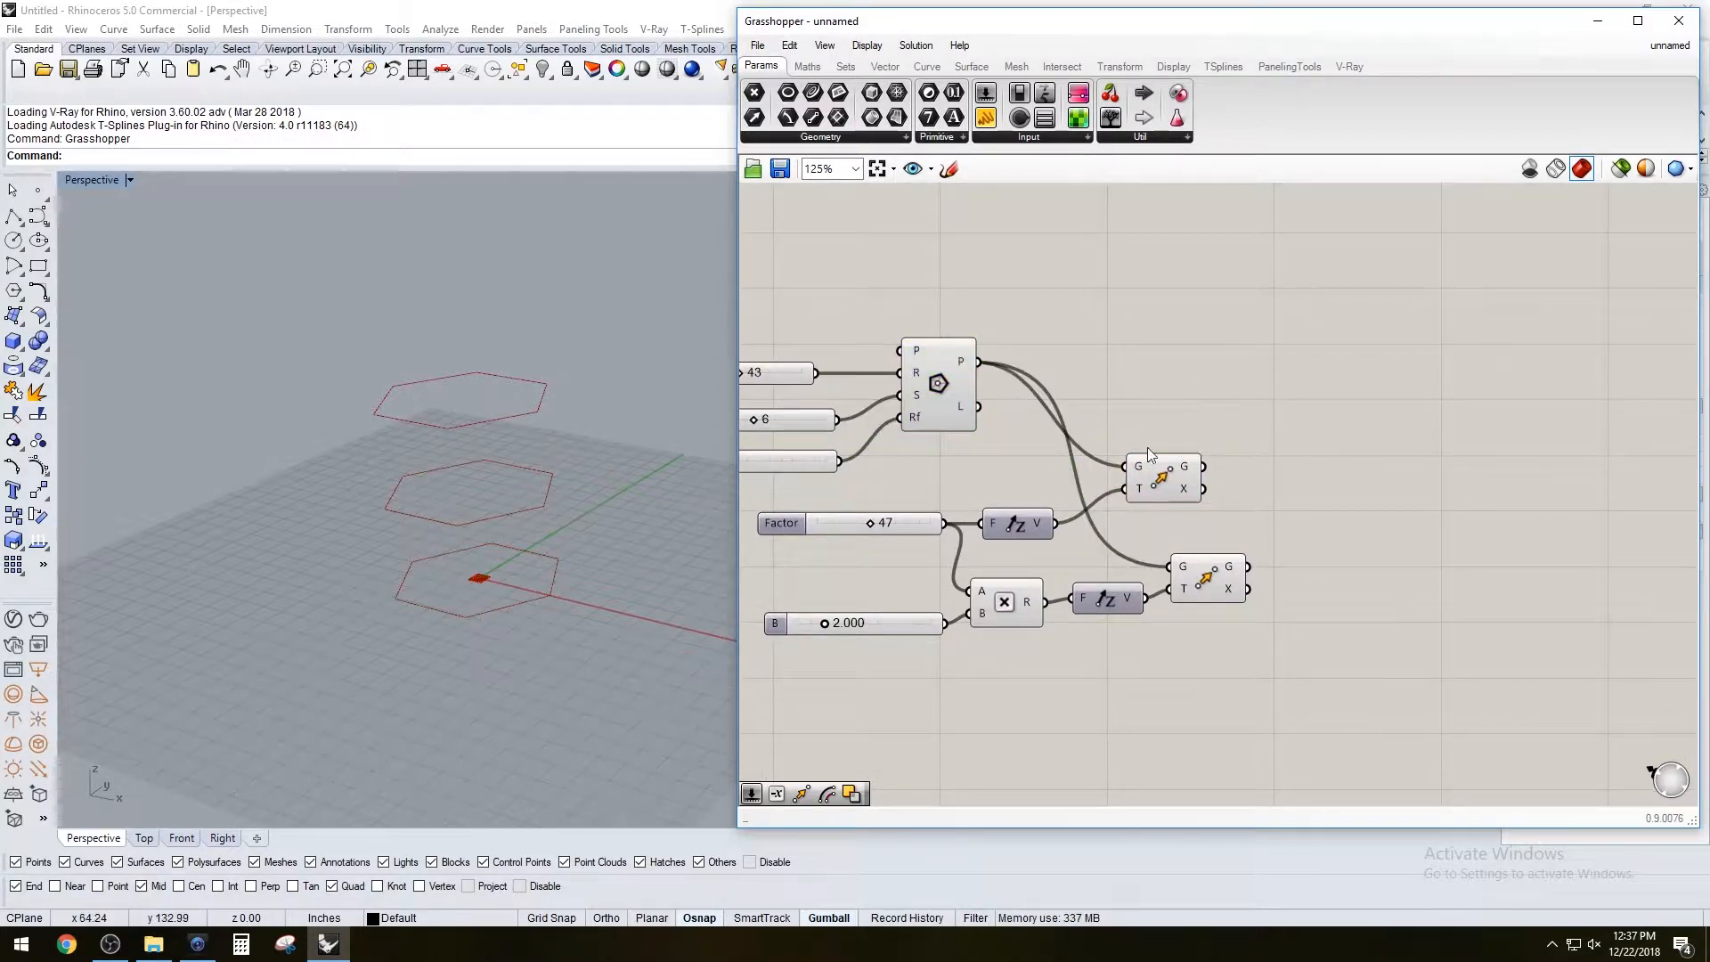
click(1160, 480)
text(OFF)
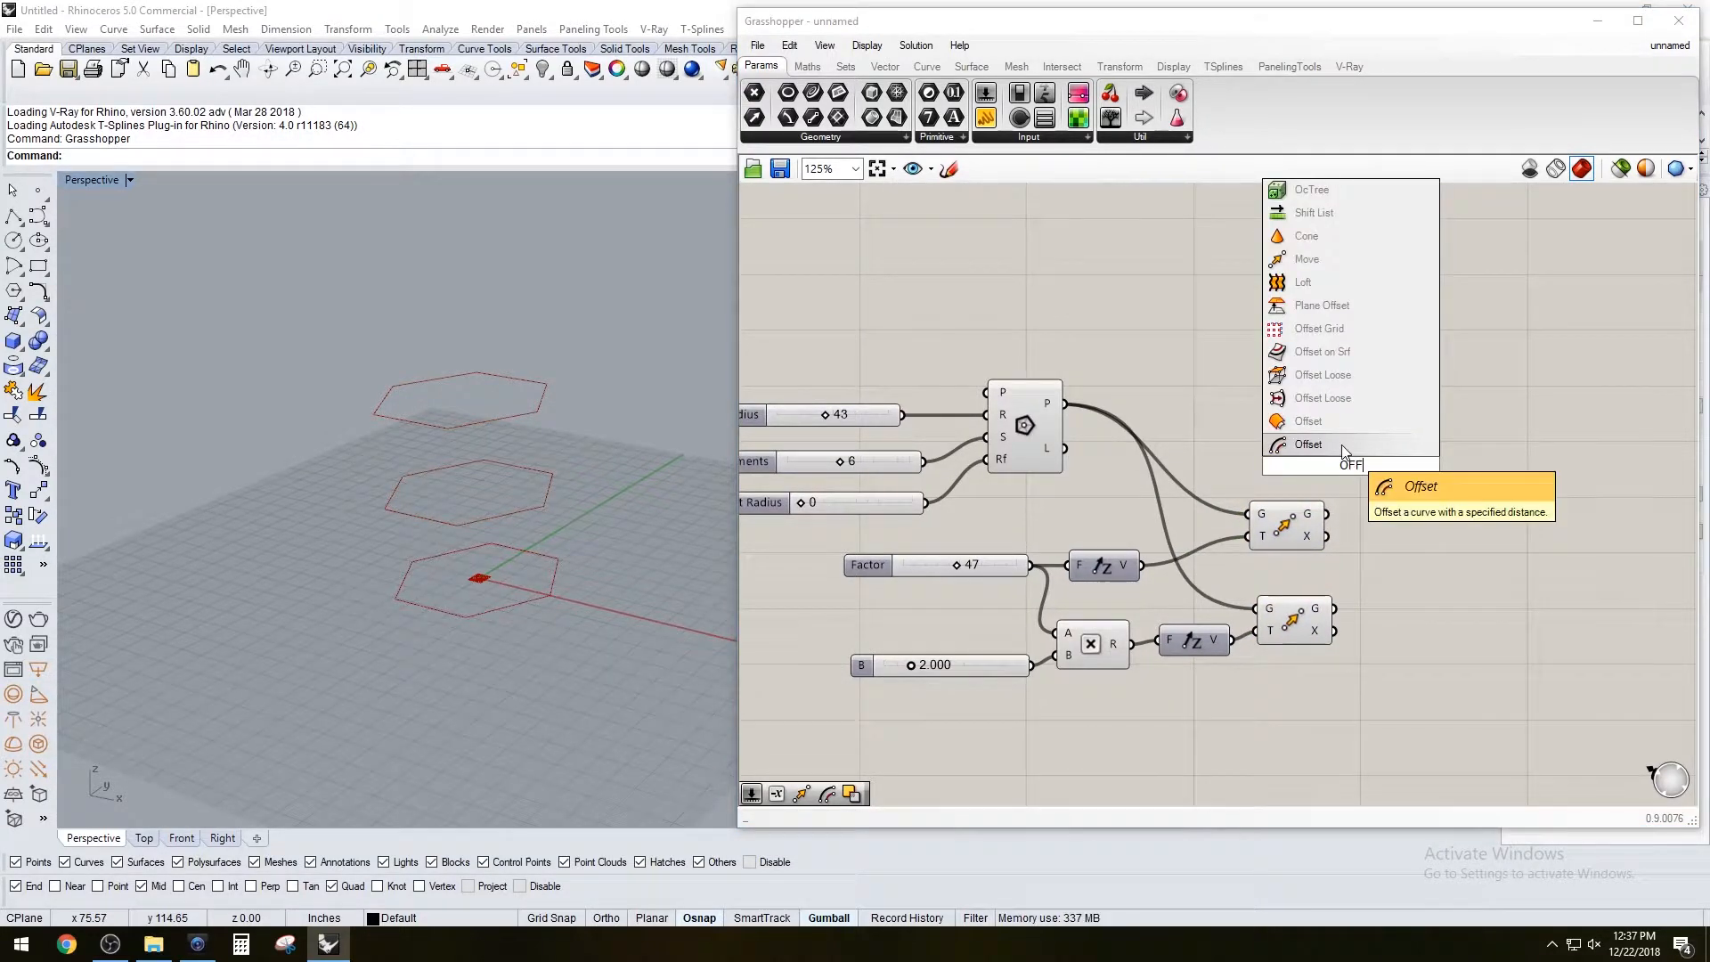
Add two Offset Curve components each with a Distance slider at 10 for the raised hexagons
click(1308, 445)
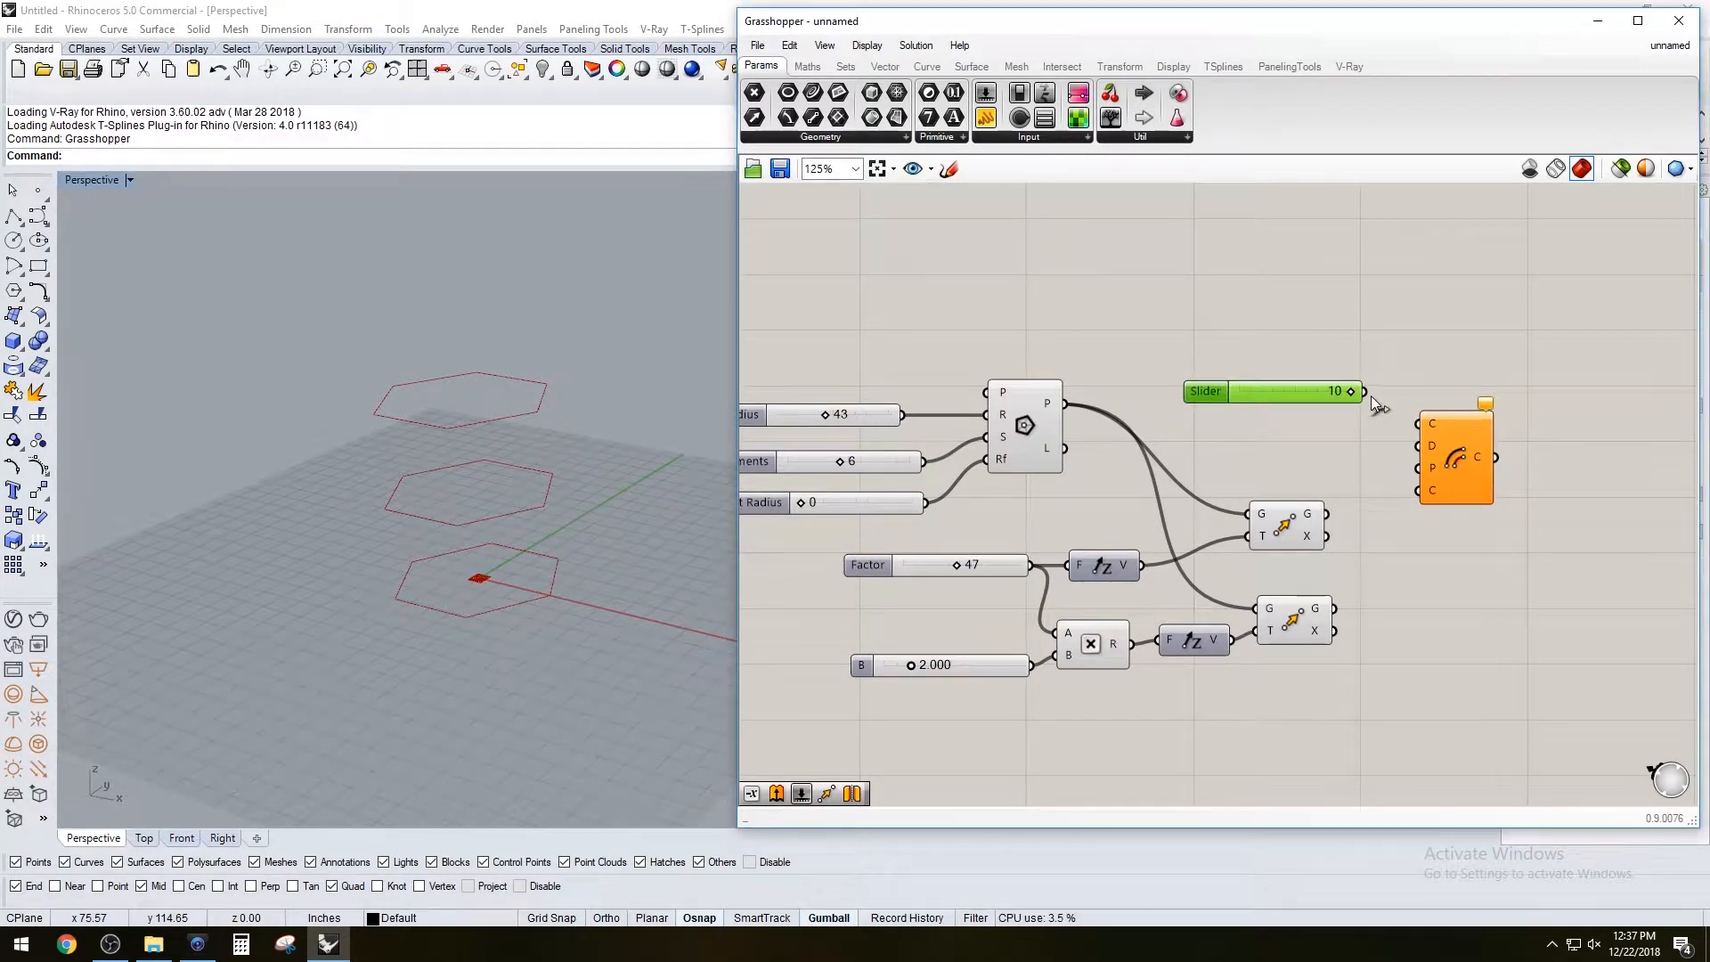
click(1489, 445)
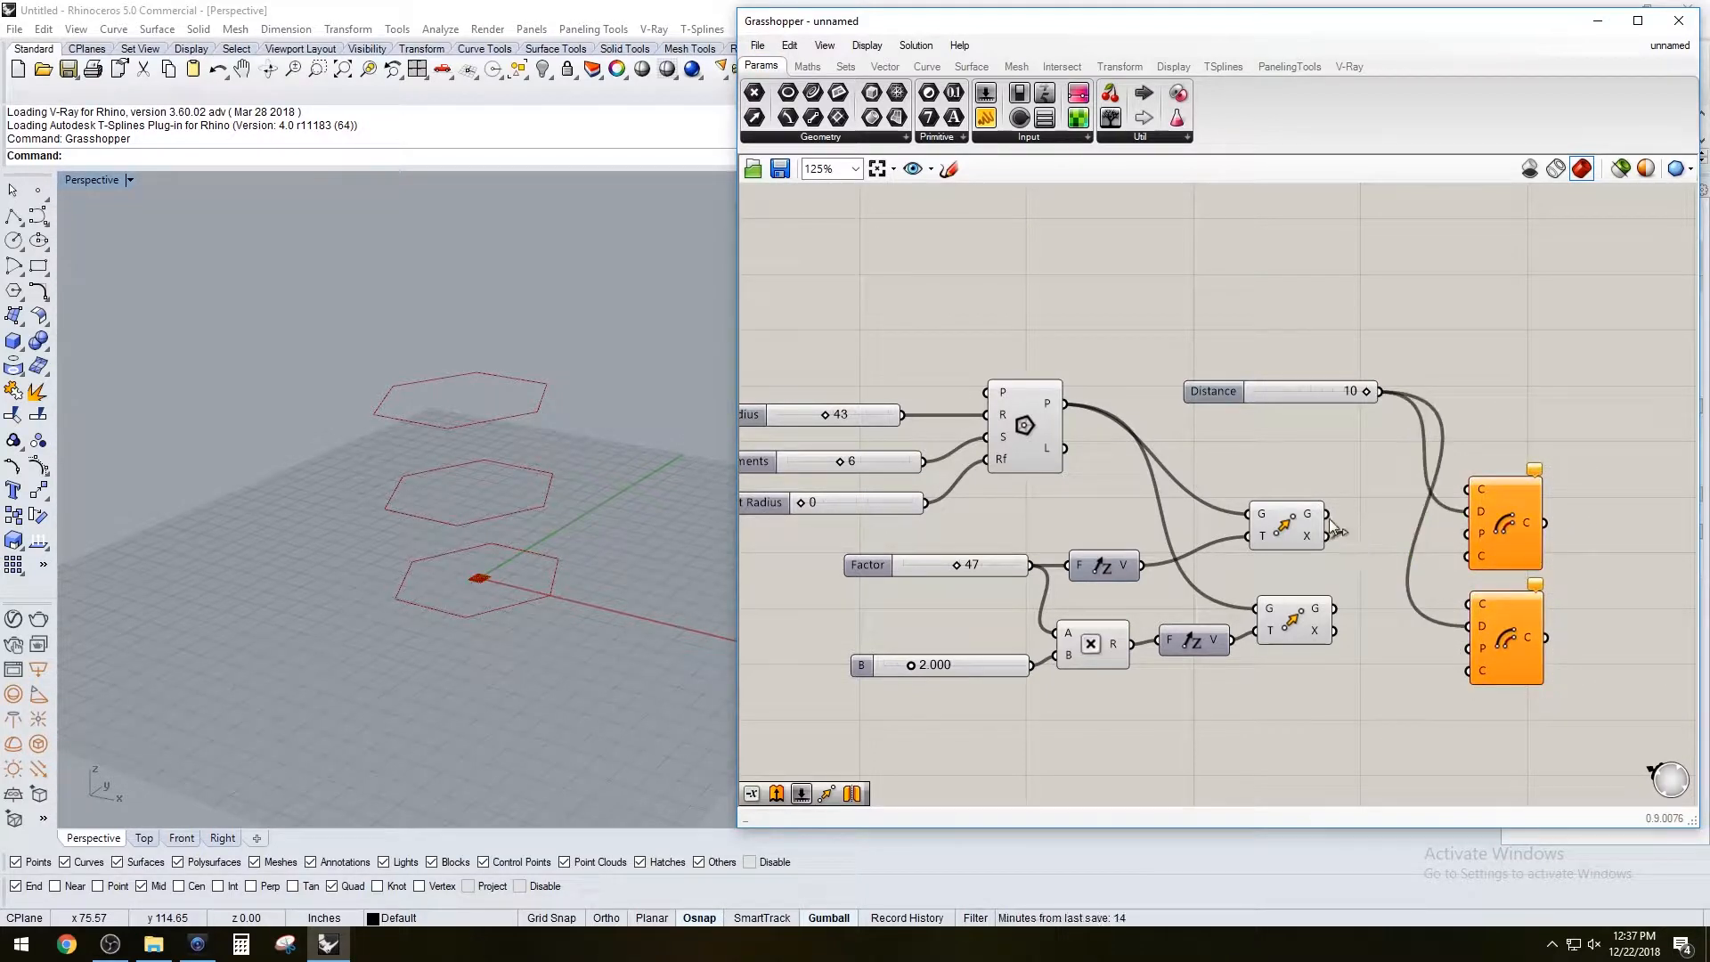
click(1211, 390)
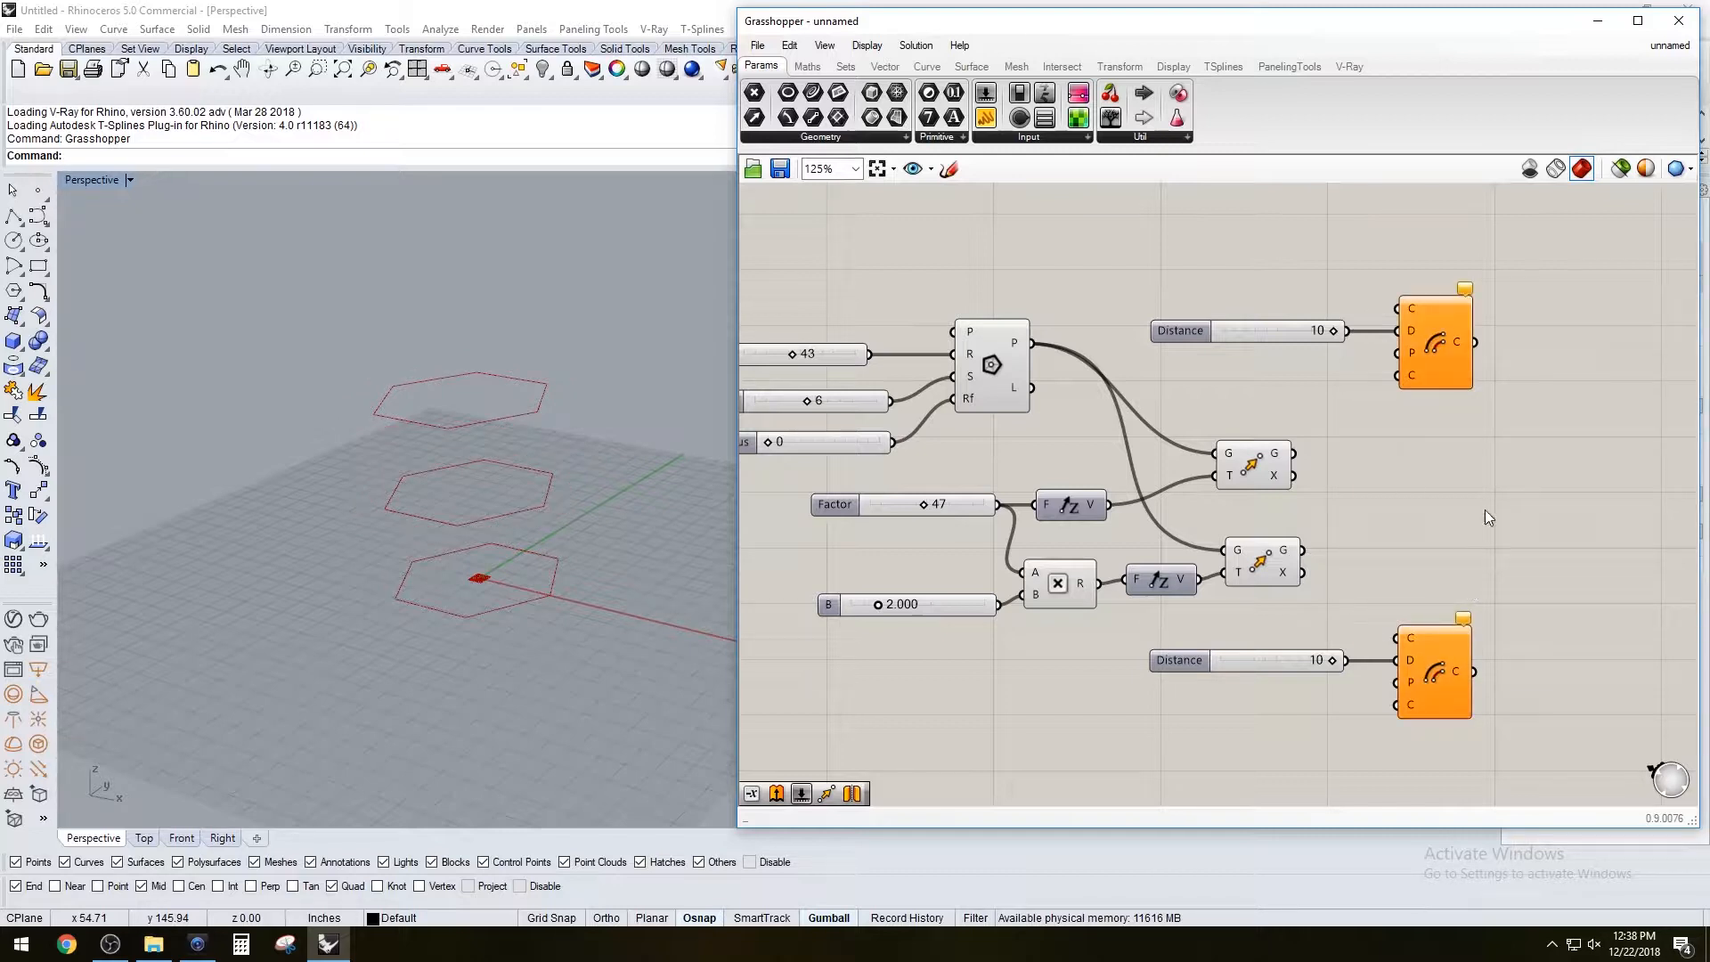
mouse_move(1276, 583)
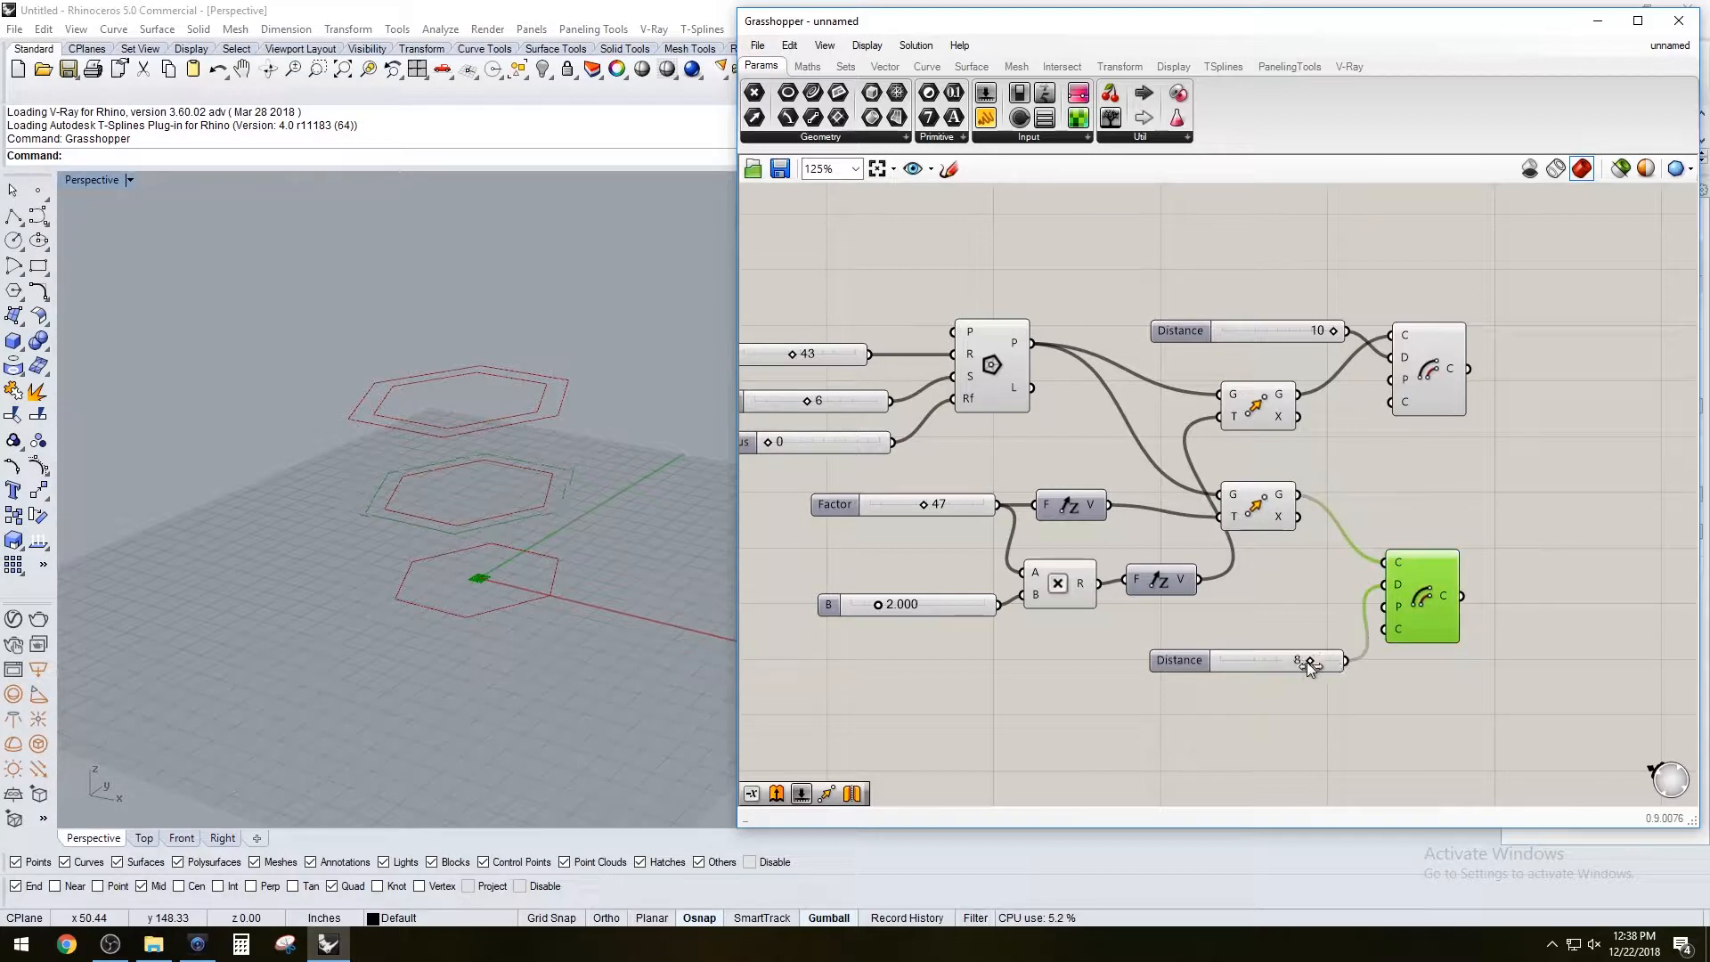
Edit the Distance slider range and bring both offset distances down to 0
double_click(1261, 659)
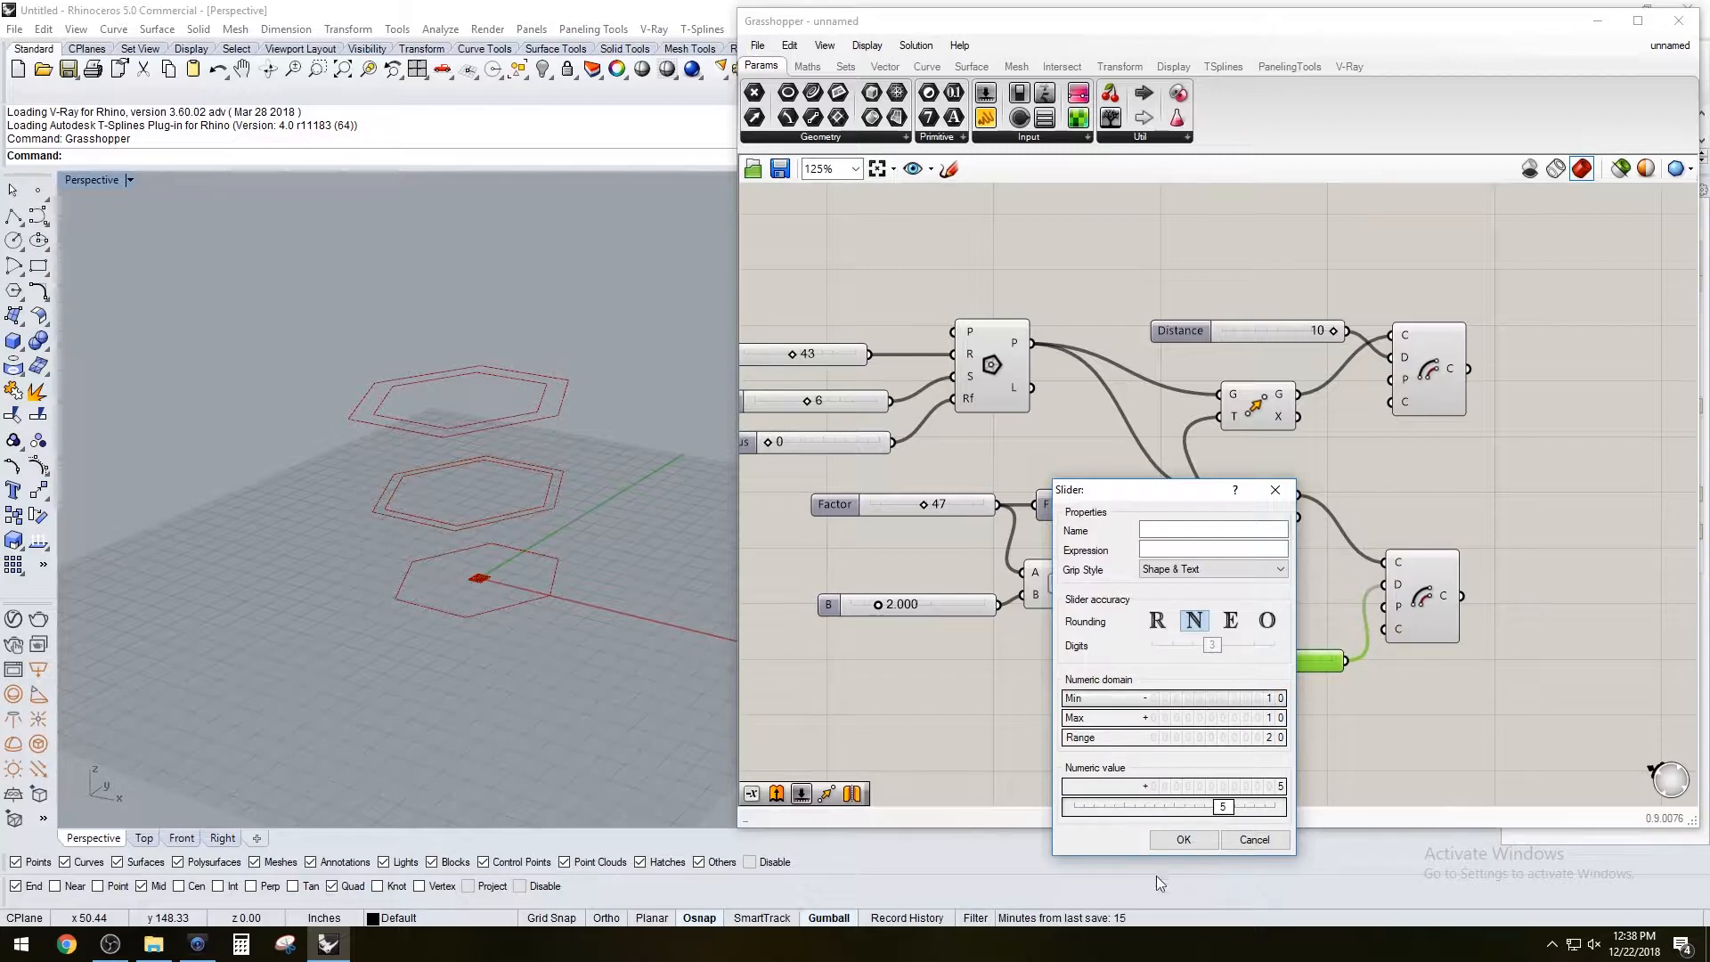
click(1182, 839)
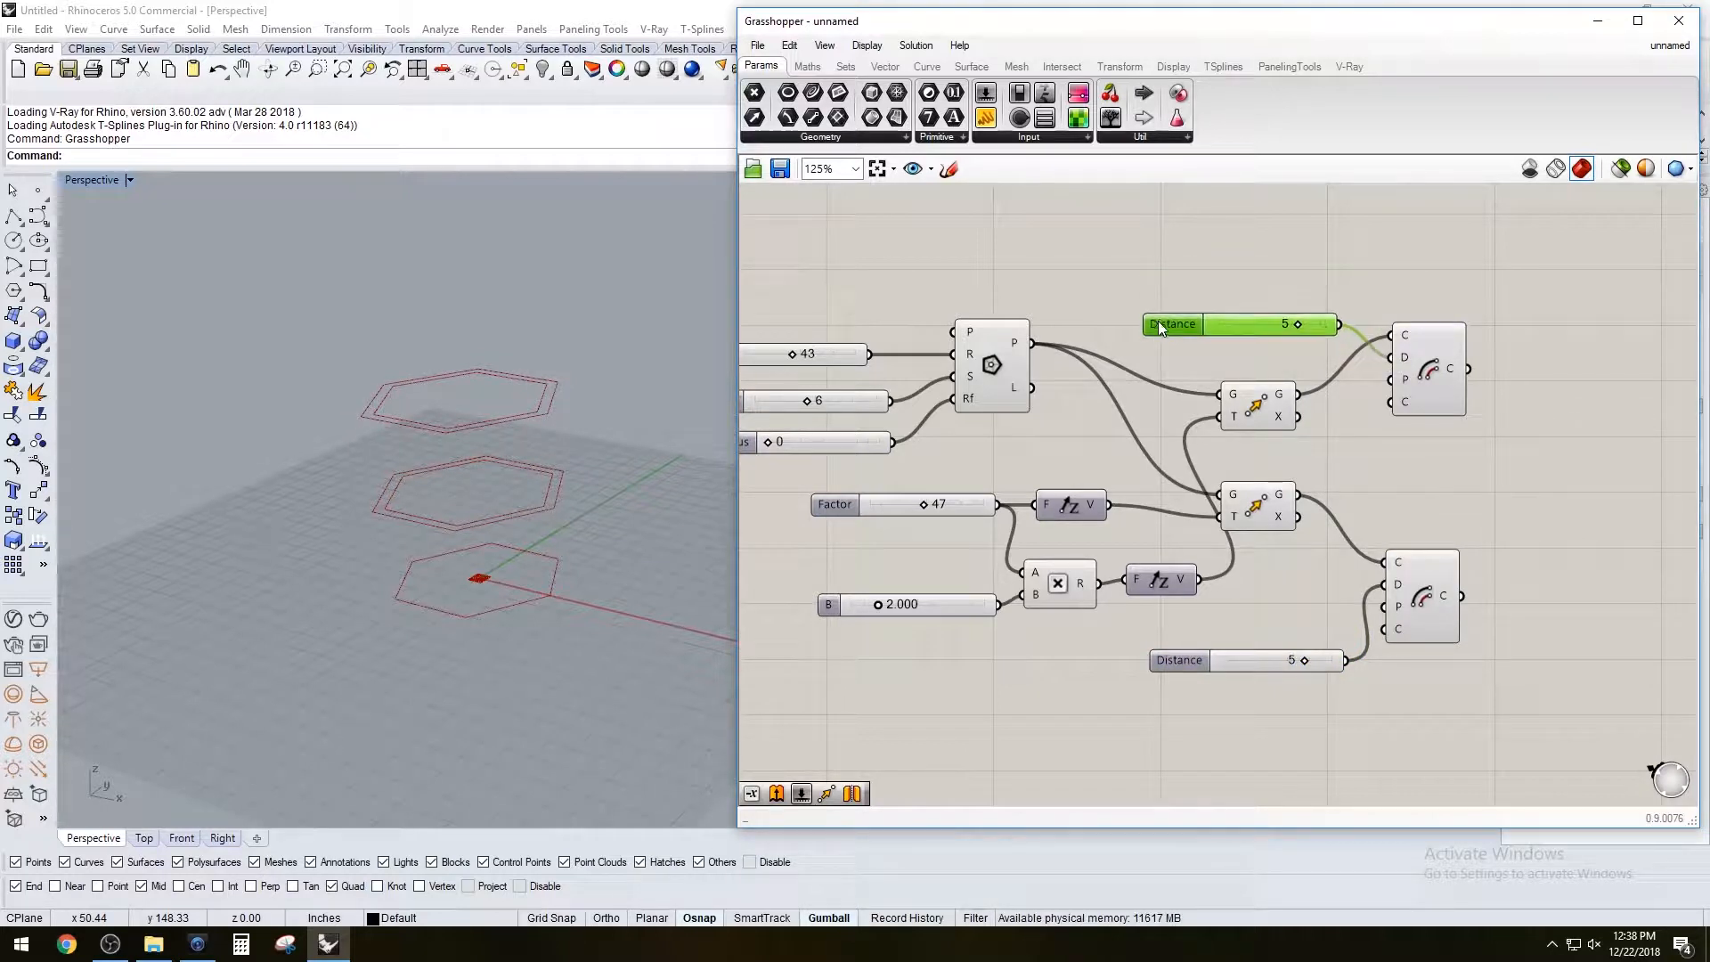
drag(1284, 324, 1243, 324)
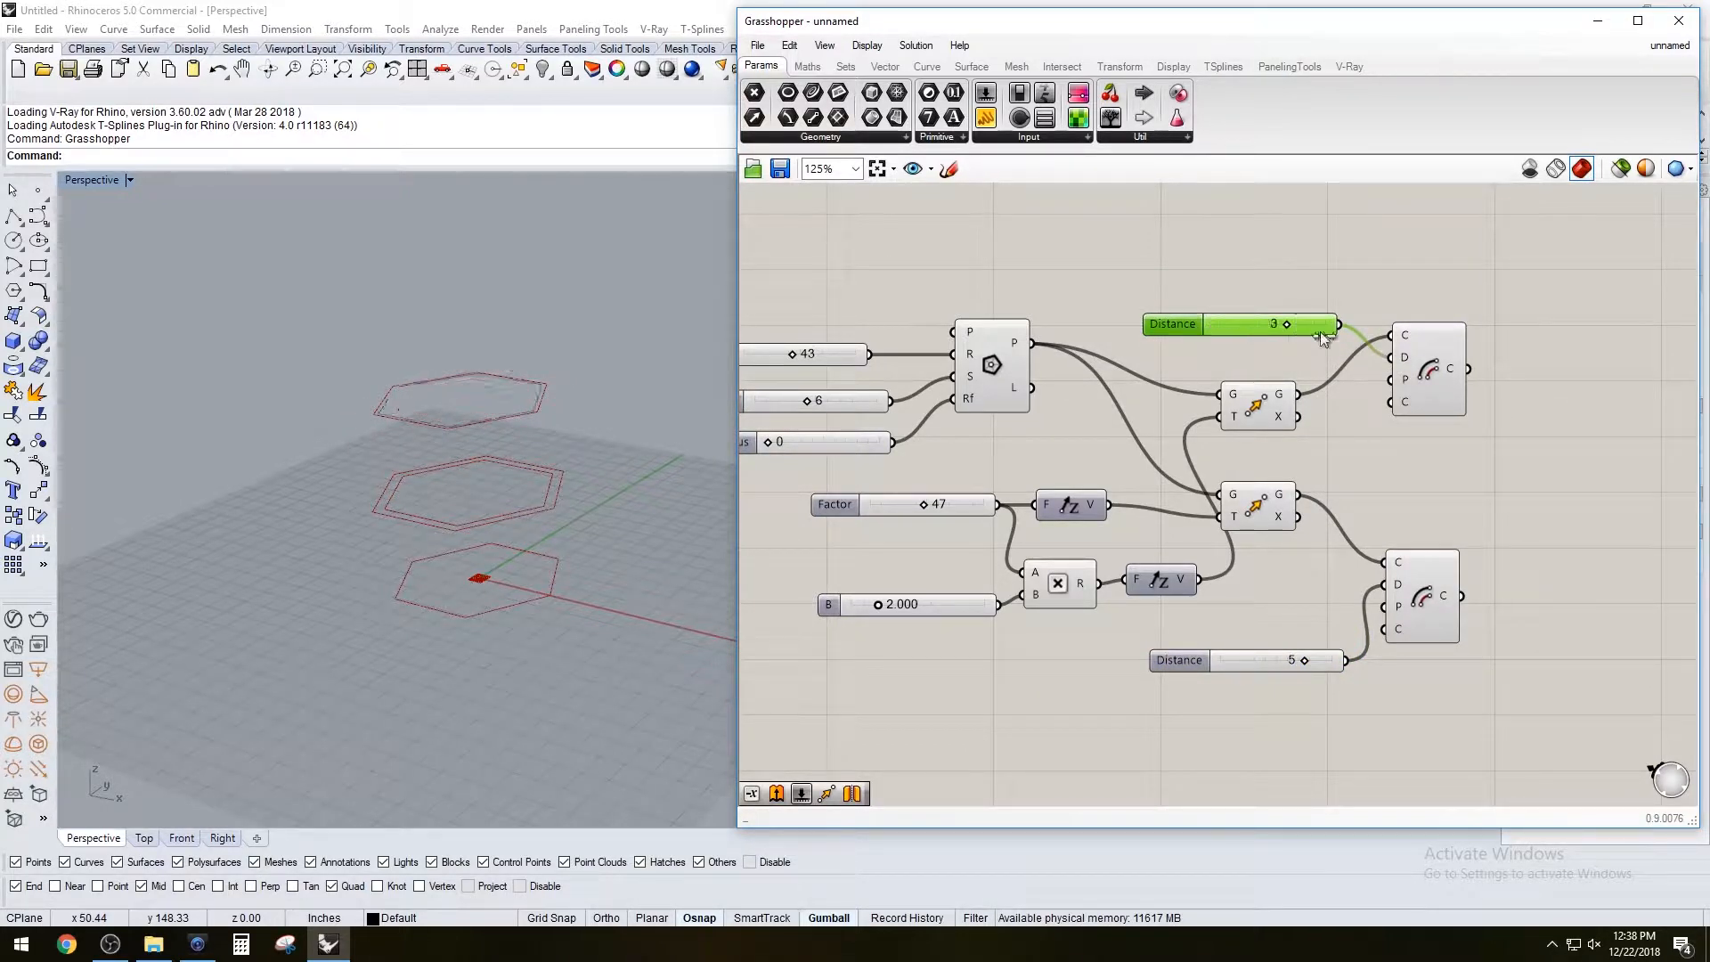
drag(1253, 324, 1319, 324)
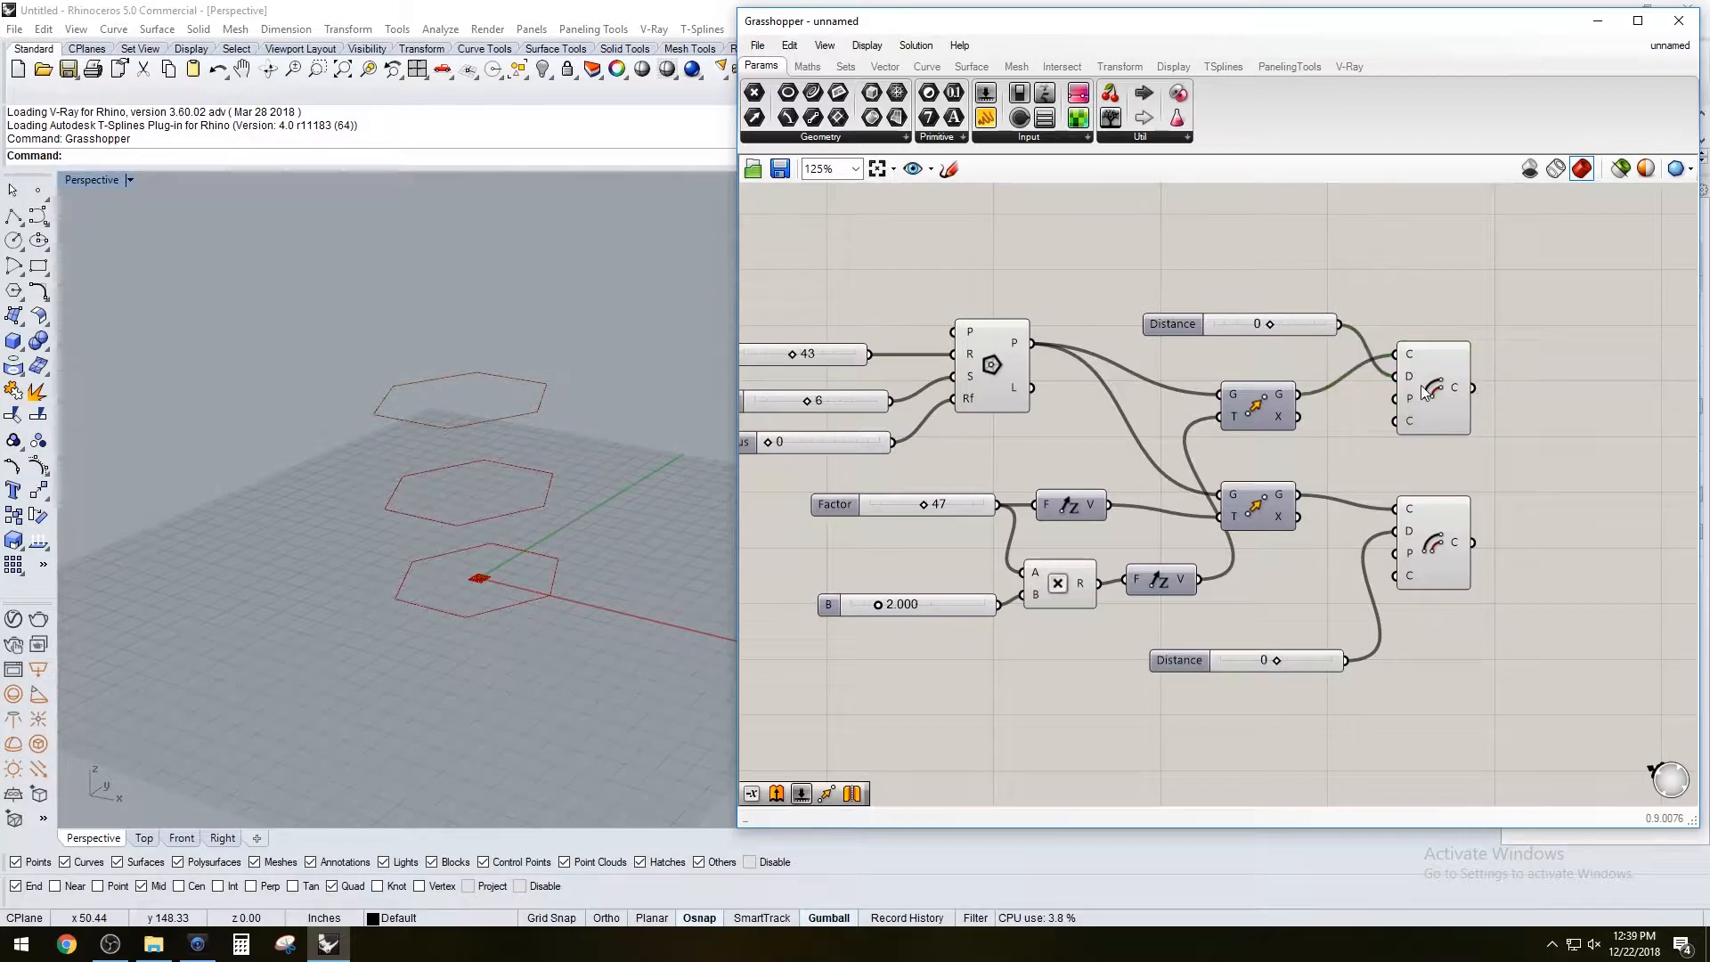
click(1431, 389)
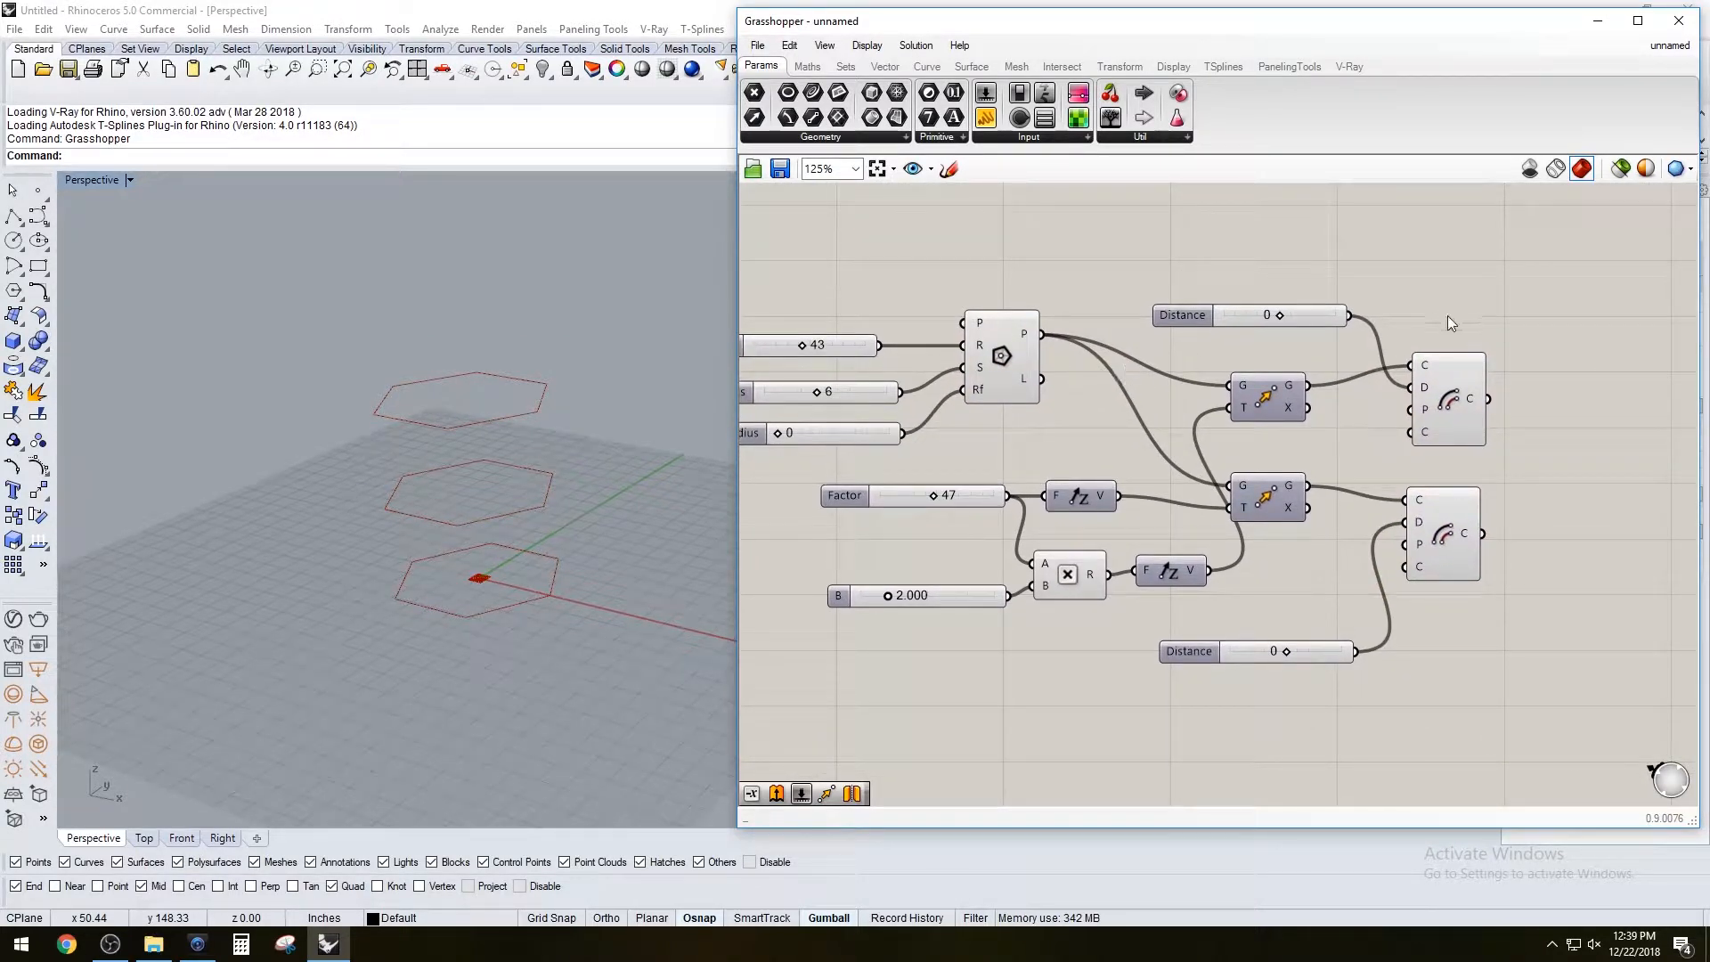
Loft the base hexagon and both offset outlines into a faceted hexagonal tower
click(1444, 406)
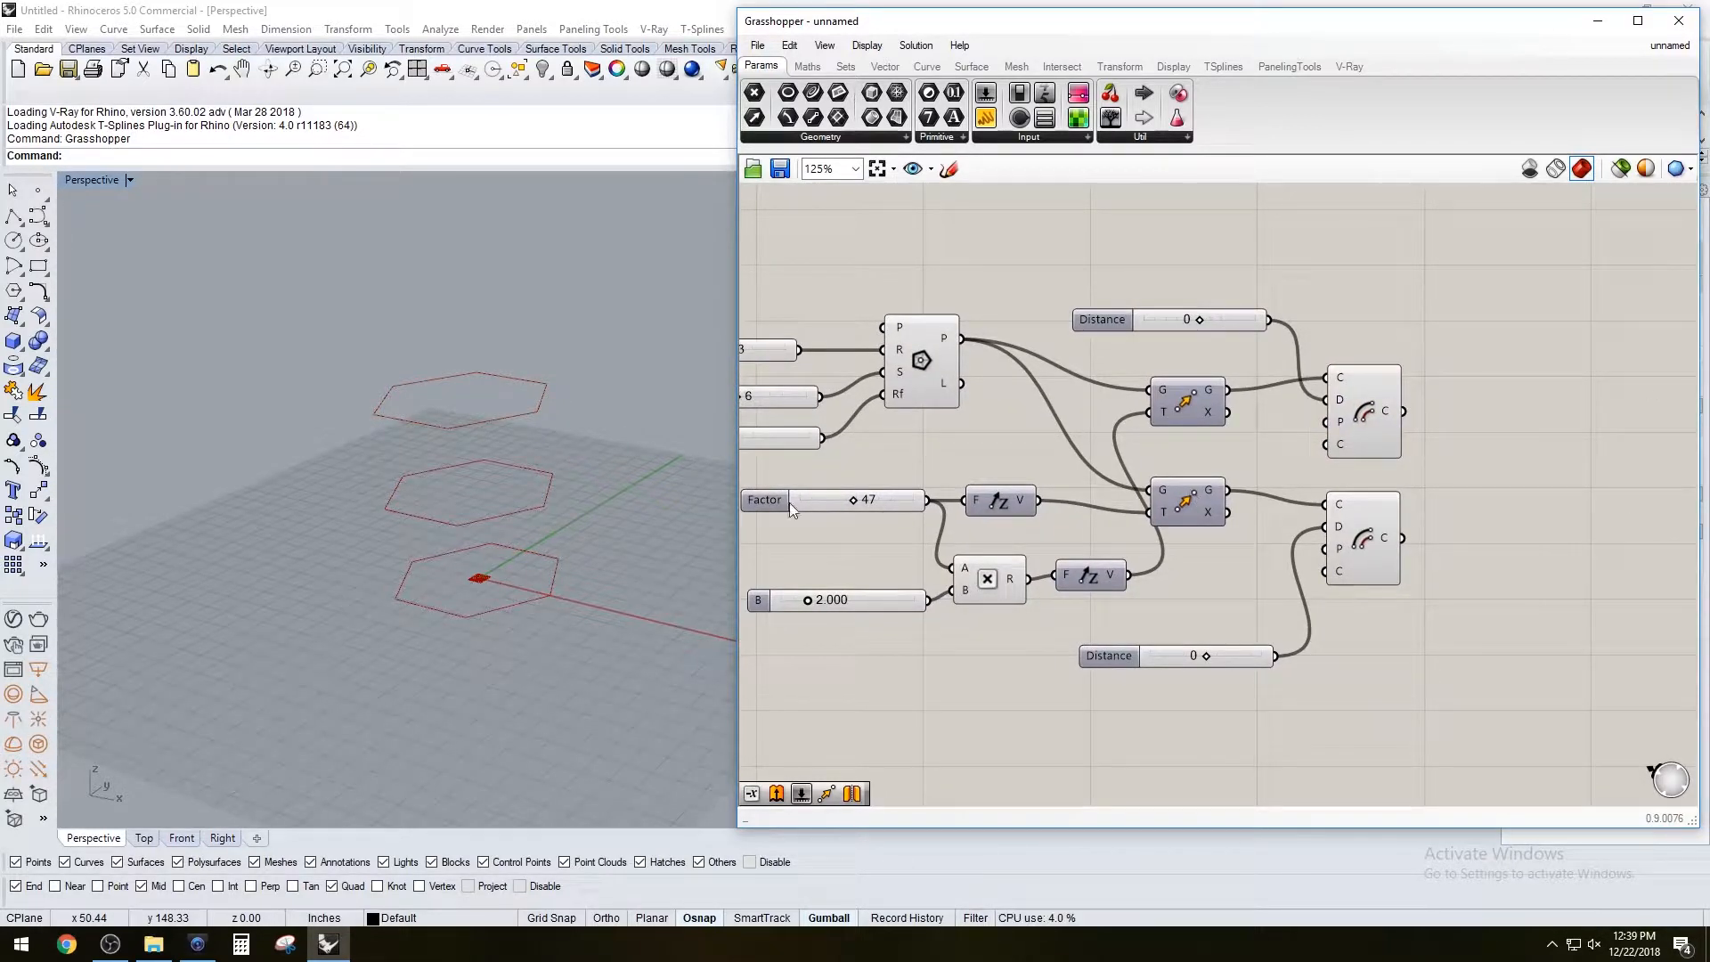
mouse_move(1400, 431)
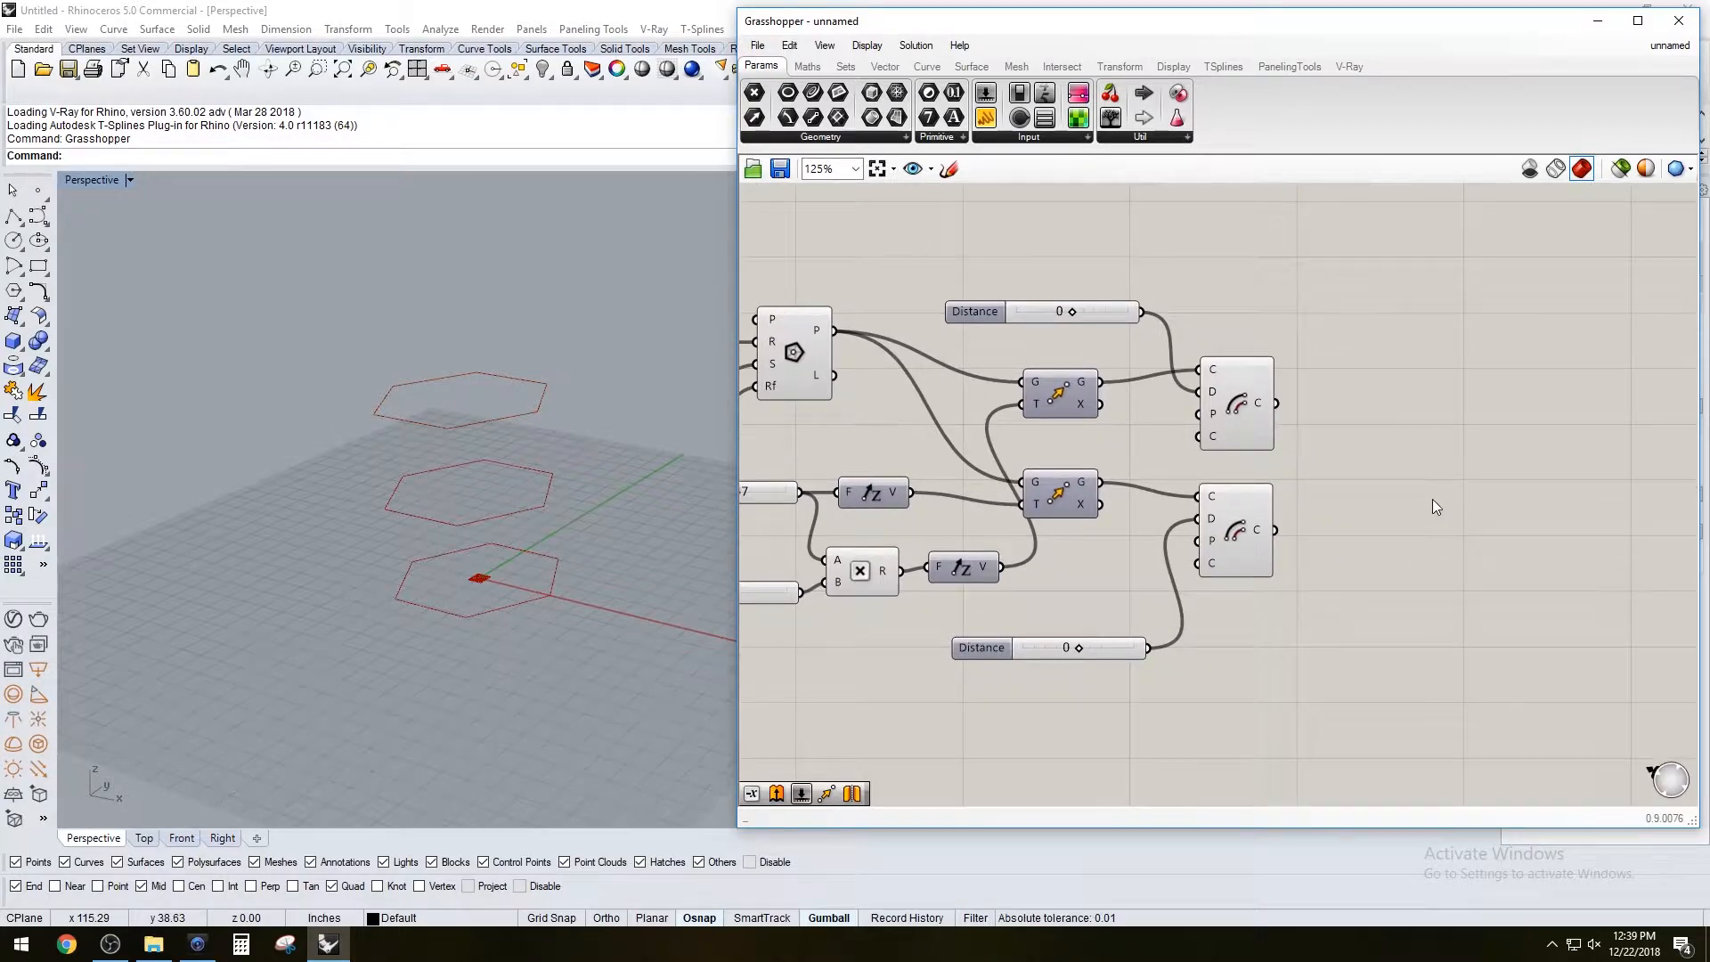
text(LO)
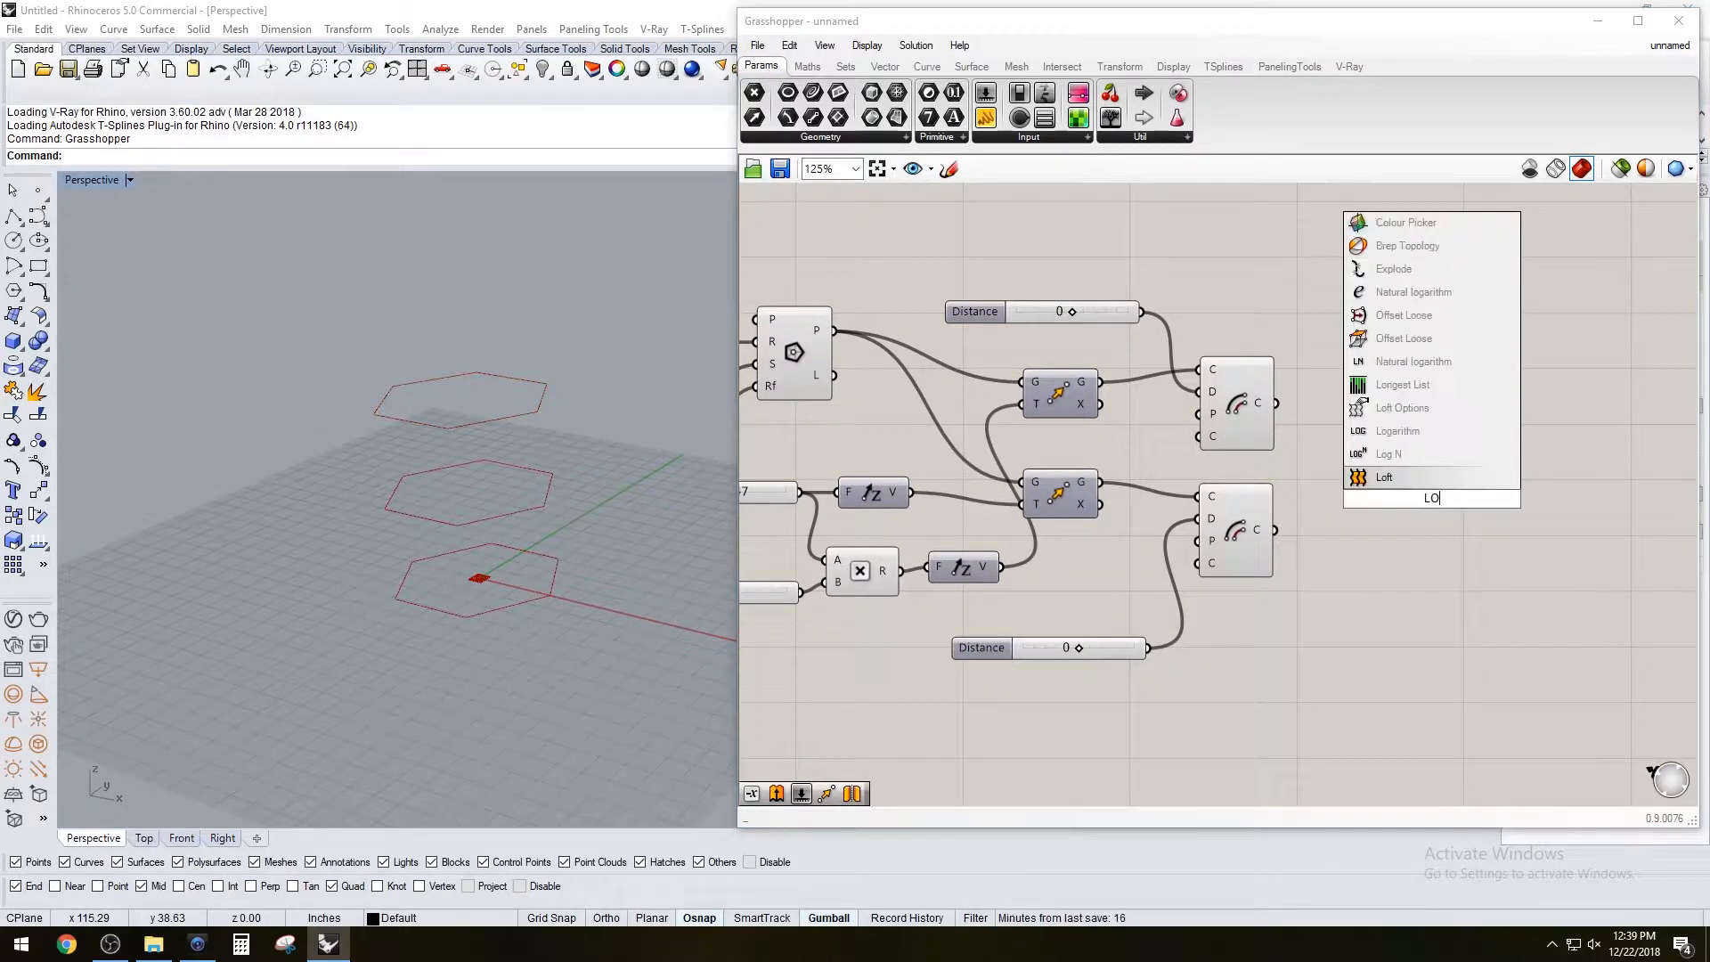
click(1382, 477)
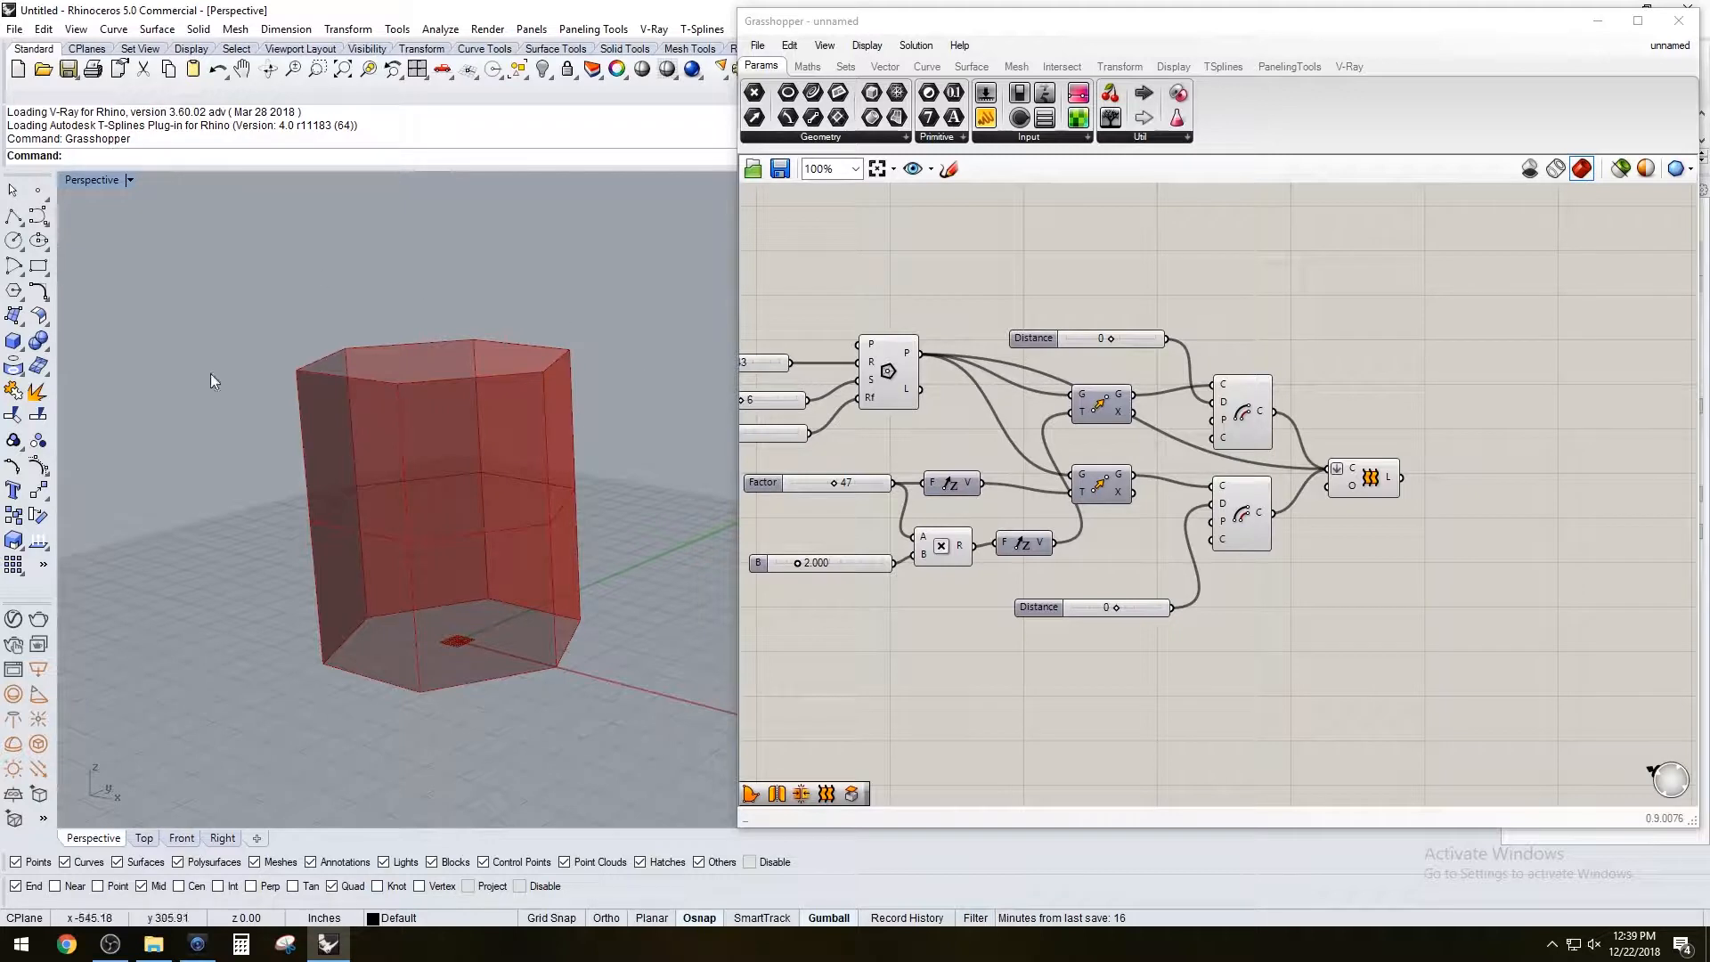
mouse_move(375, 353)
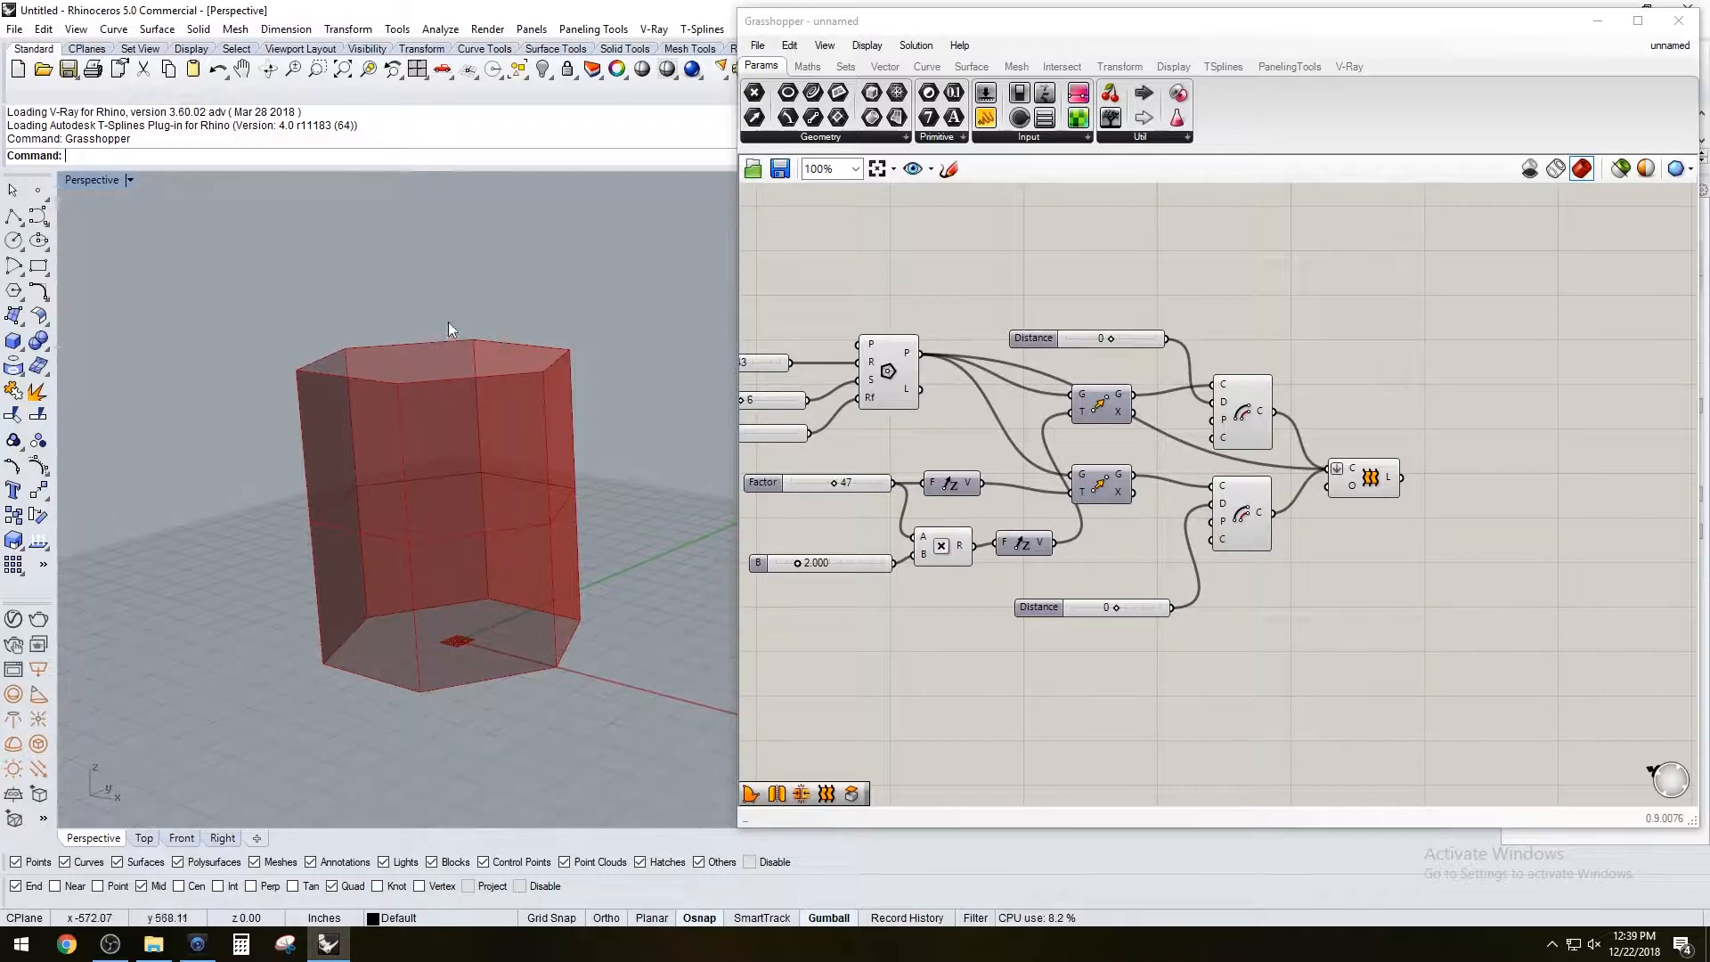
mouse_move(612, 589)
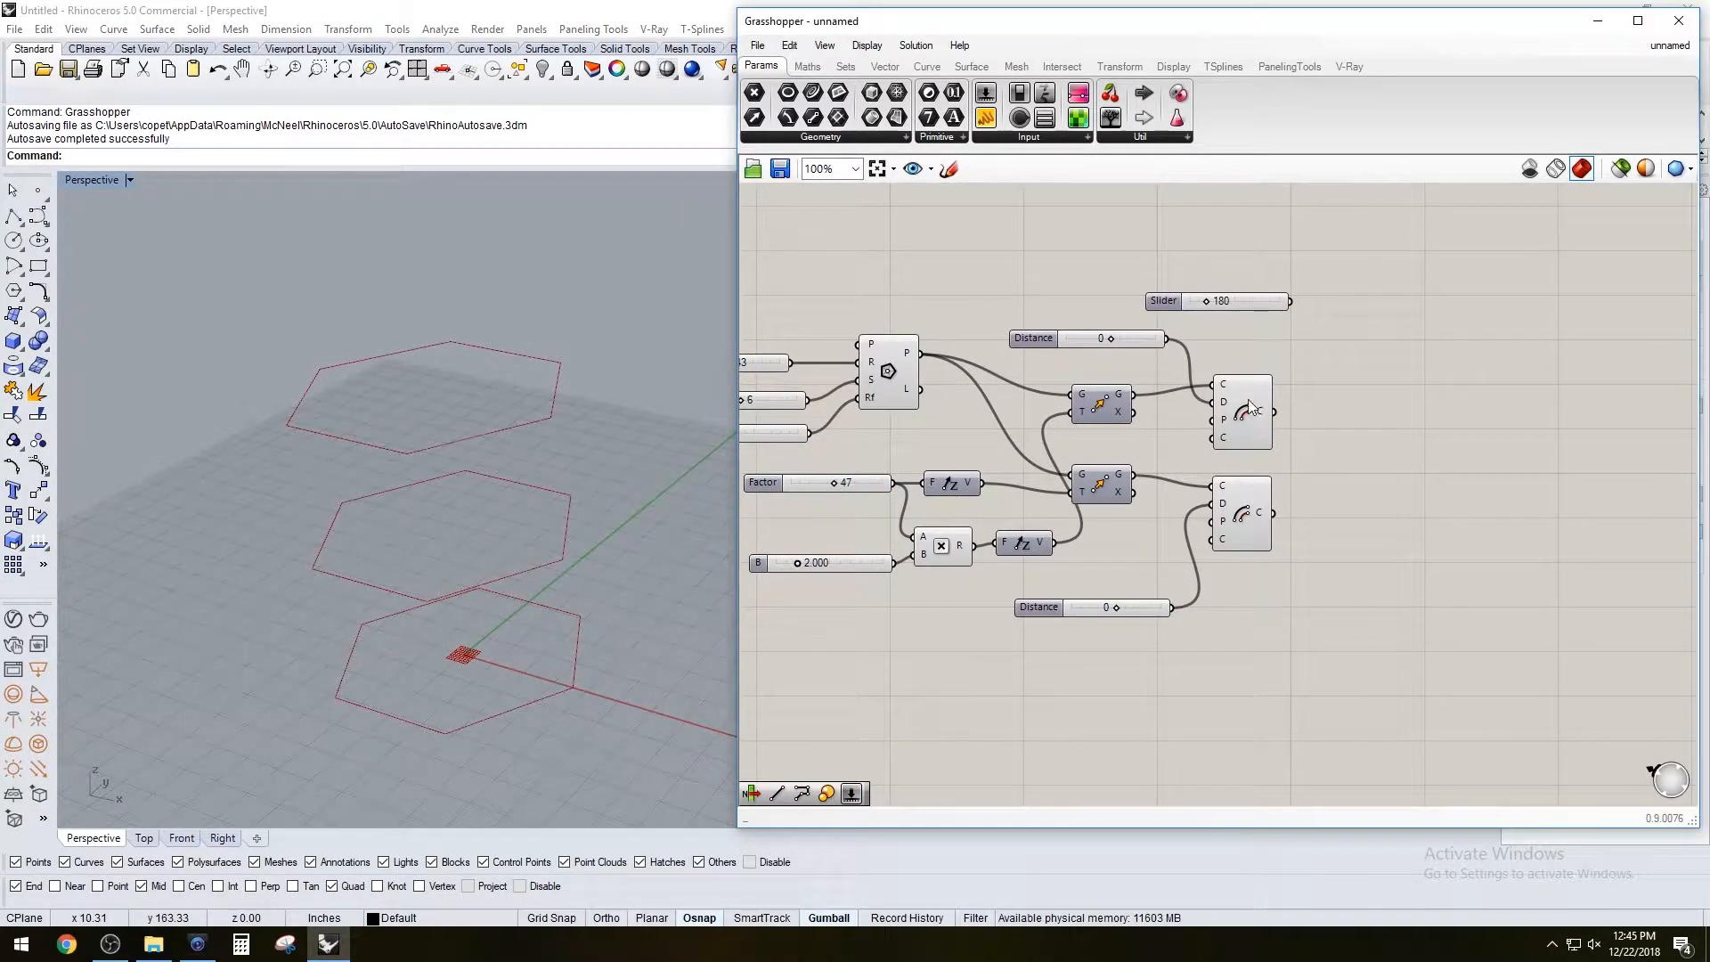
Rotate the top outline by an Angle slider set to 0 and edit the slider's numeric range
text(ROT)
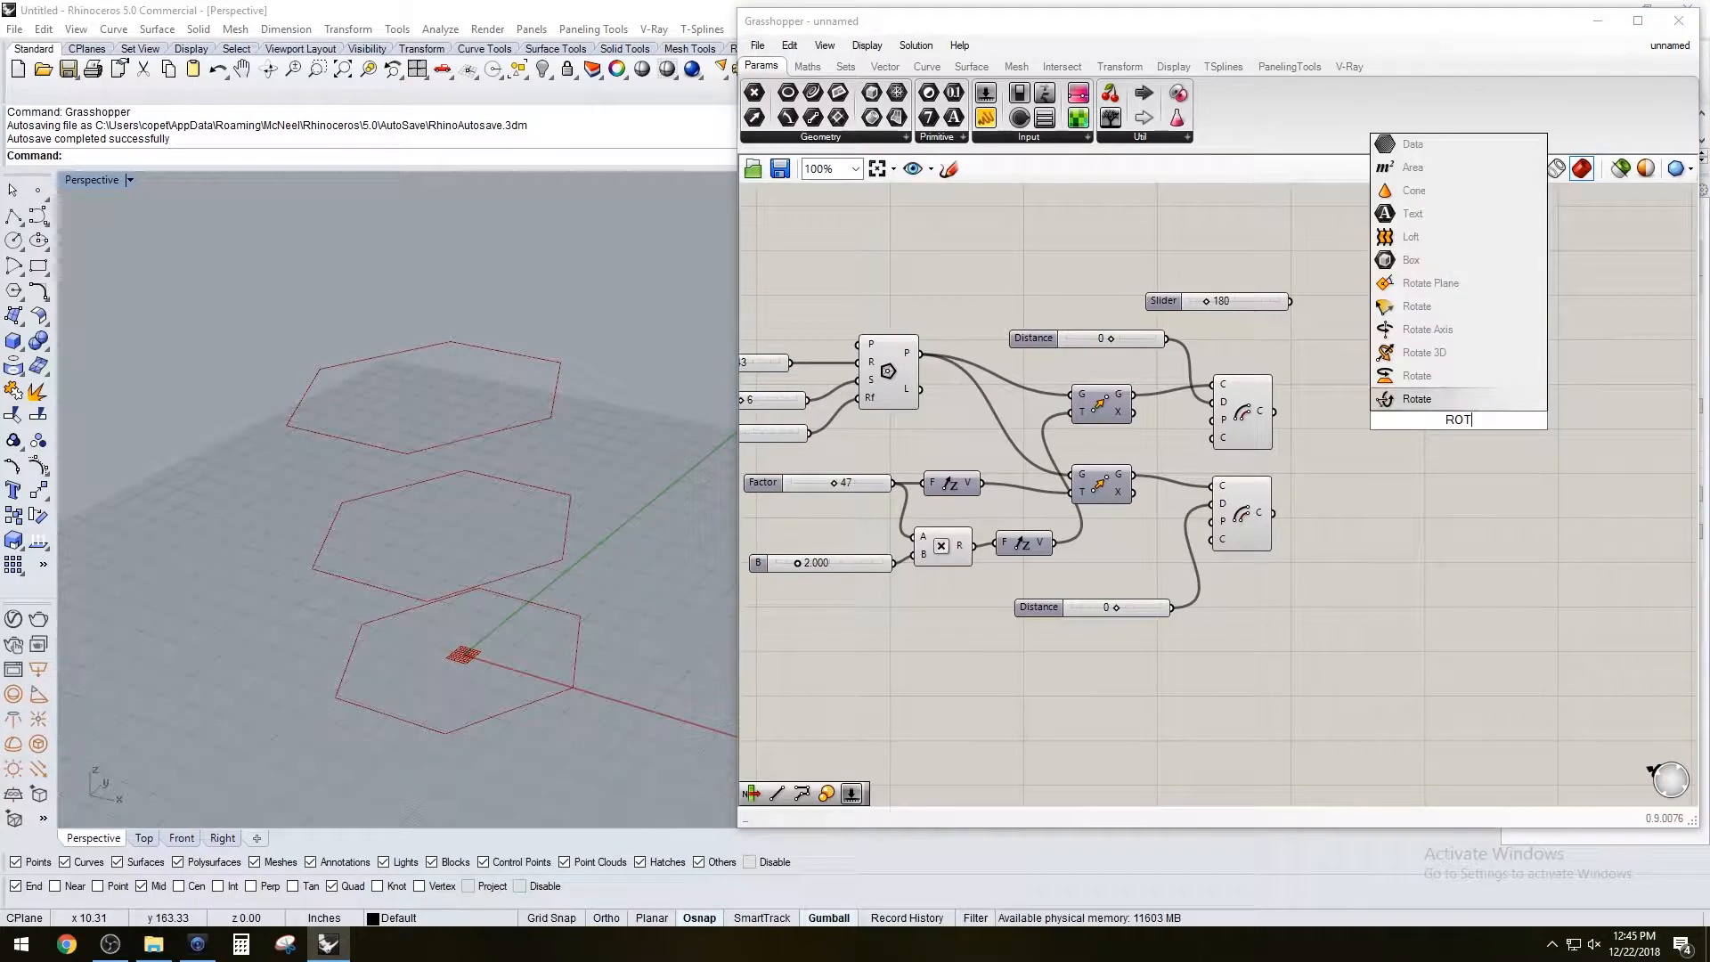
click(1414, 374)
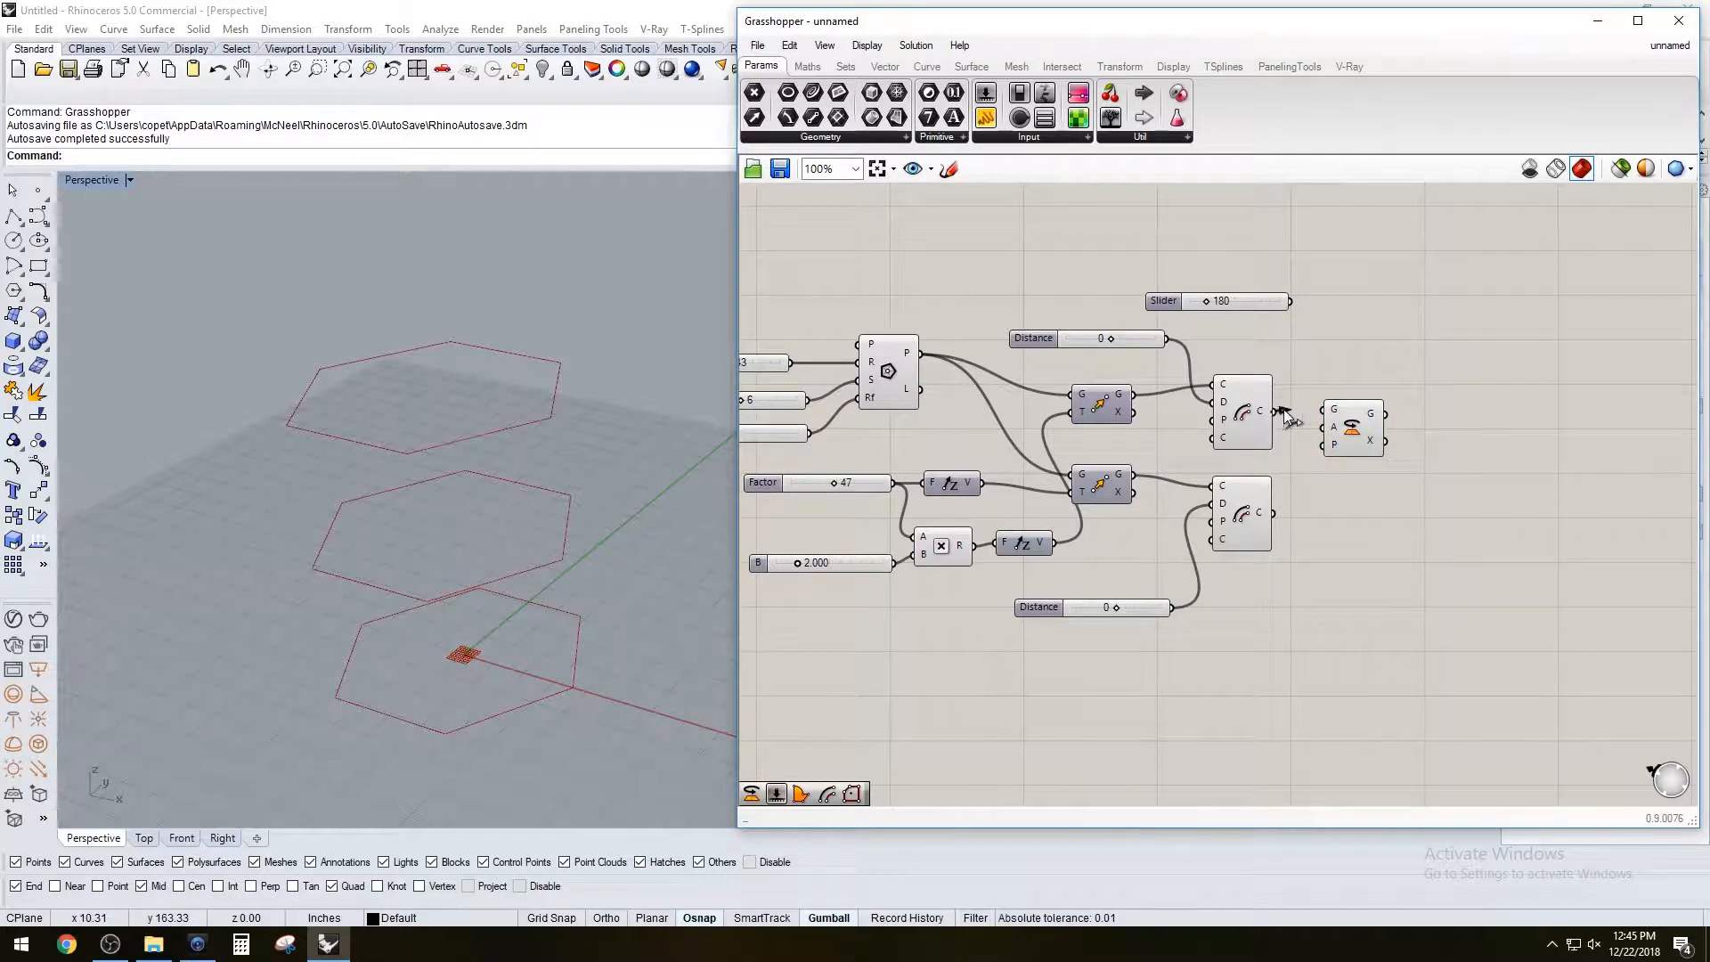
click(1354, 423)
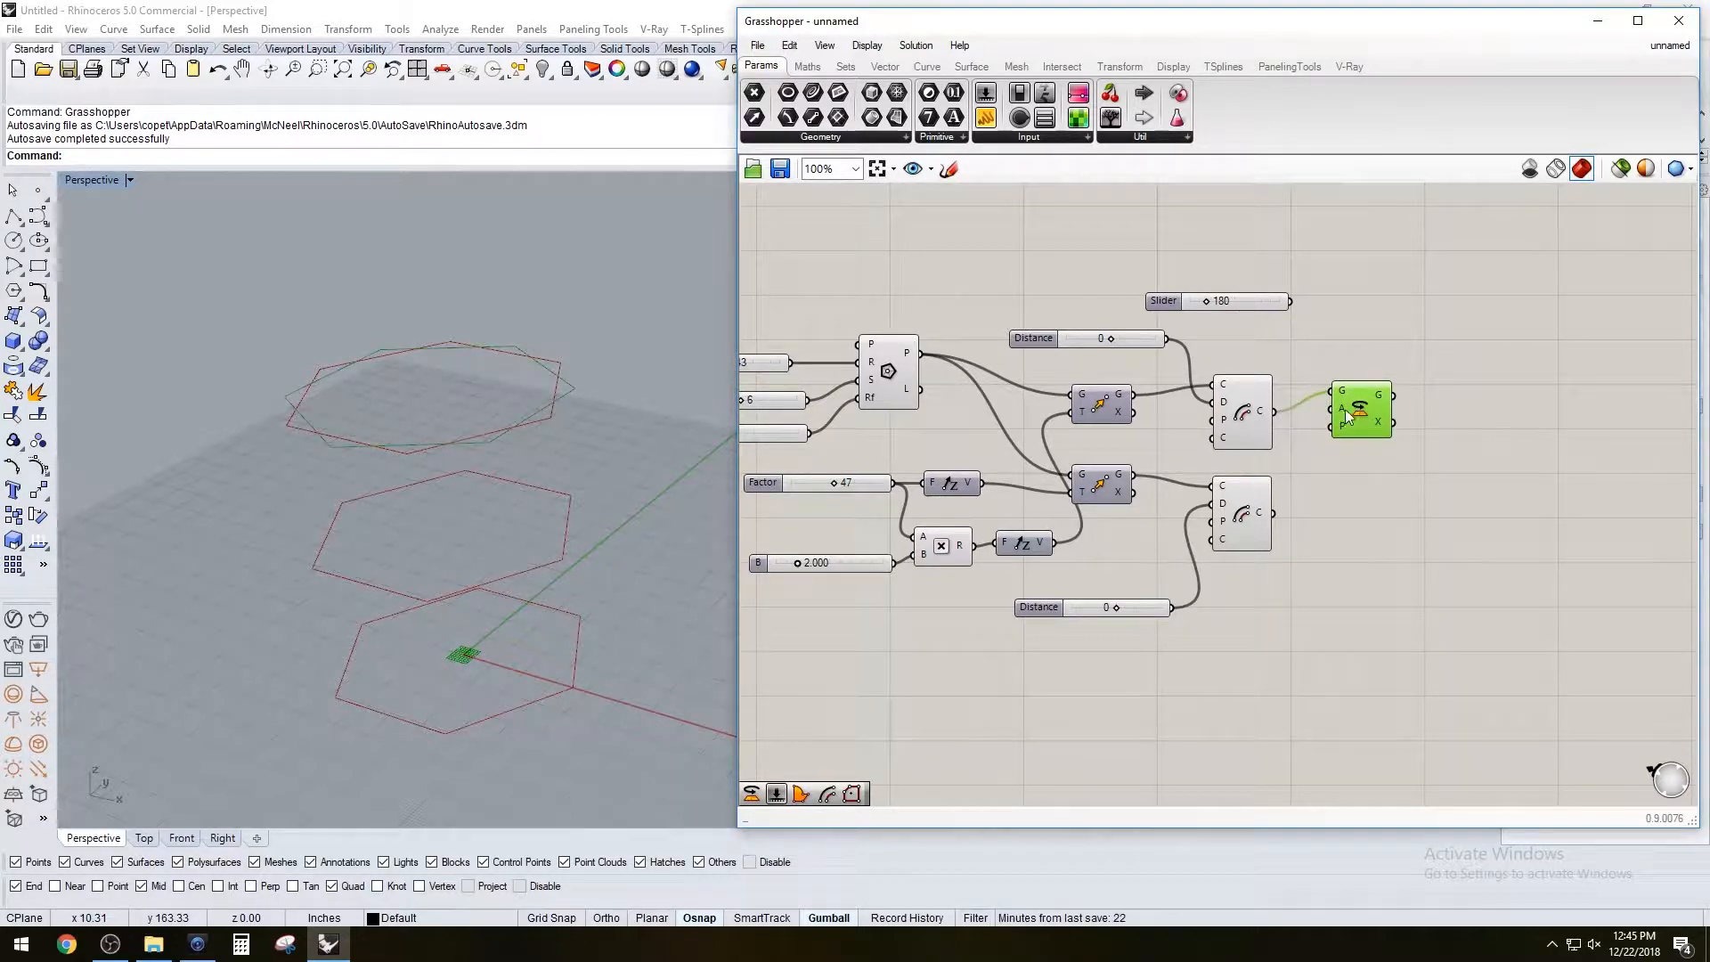
mouse_move(1341, 412)
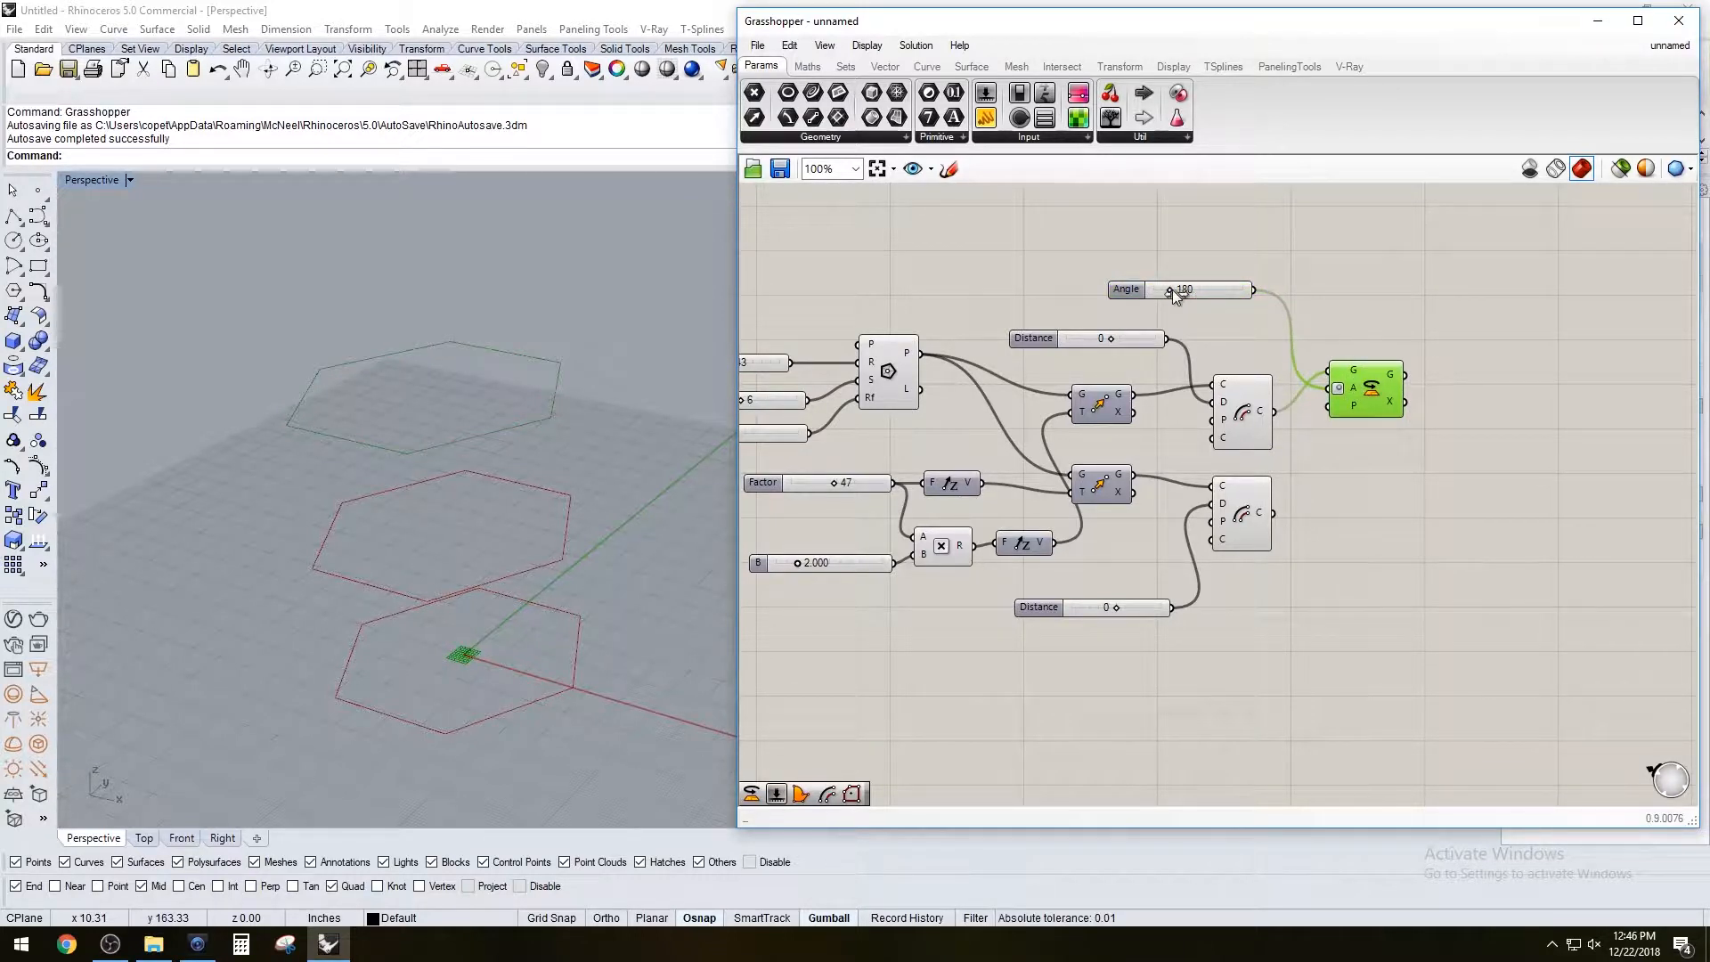
drag(1183, 288, 1155, 288)
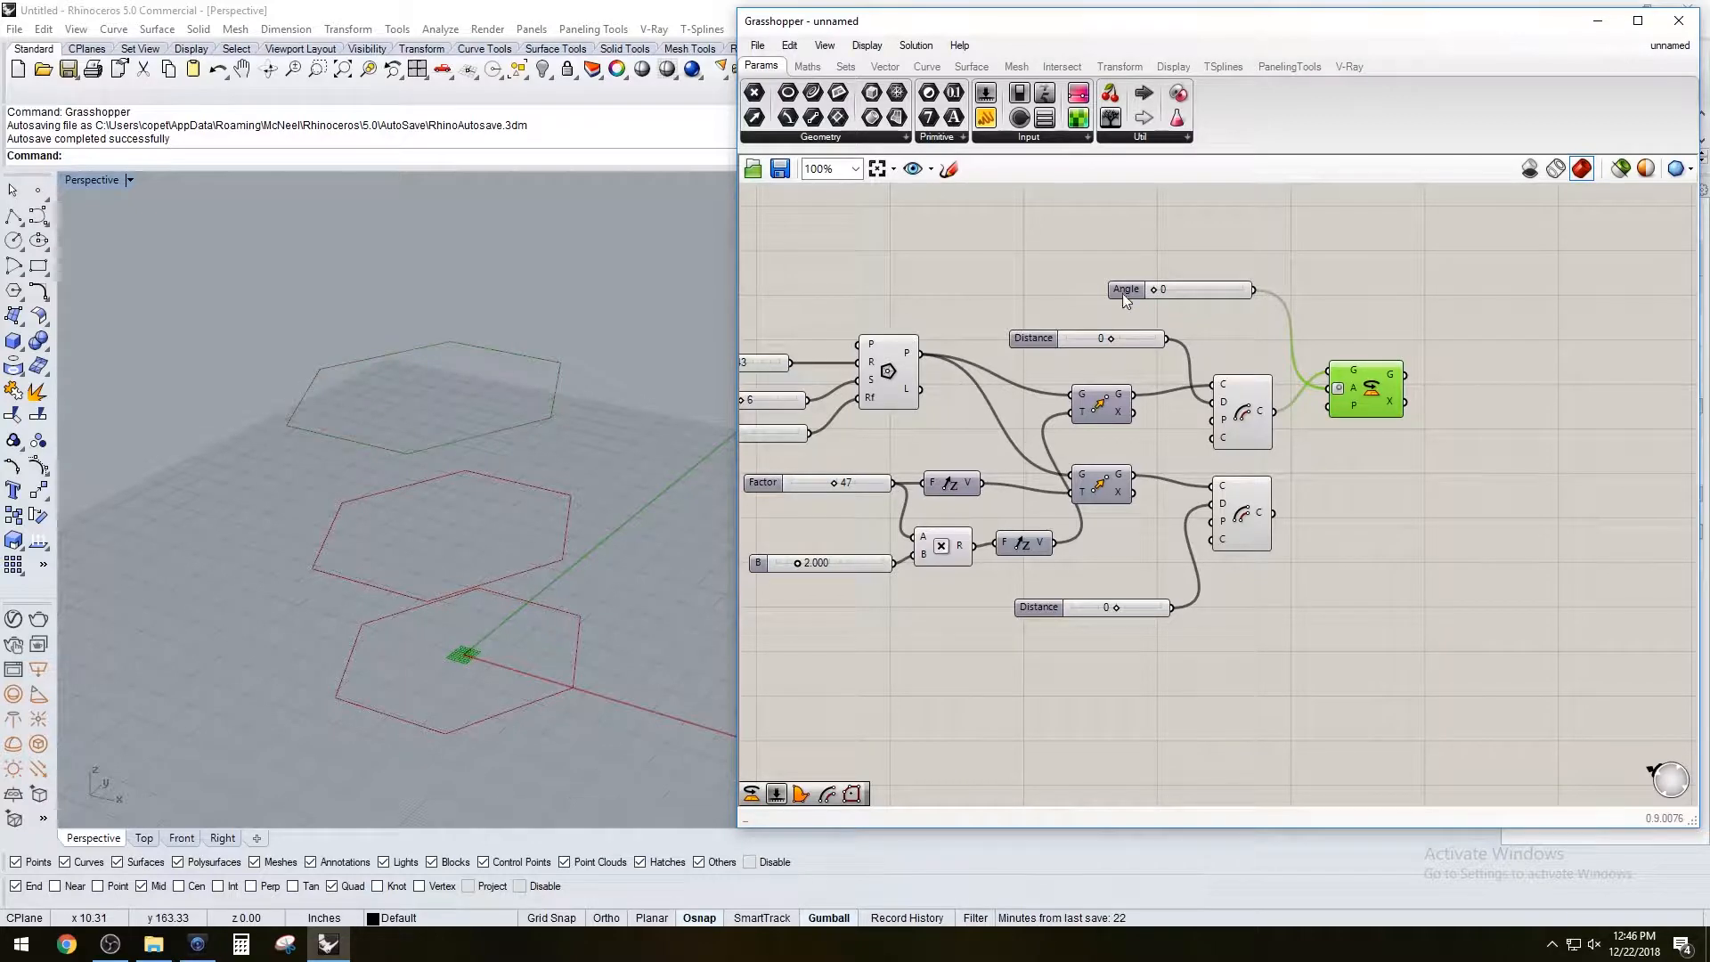
double_click(1125, 289)
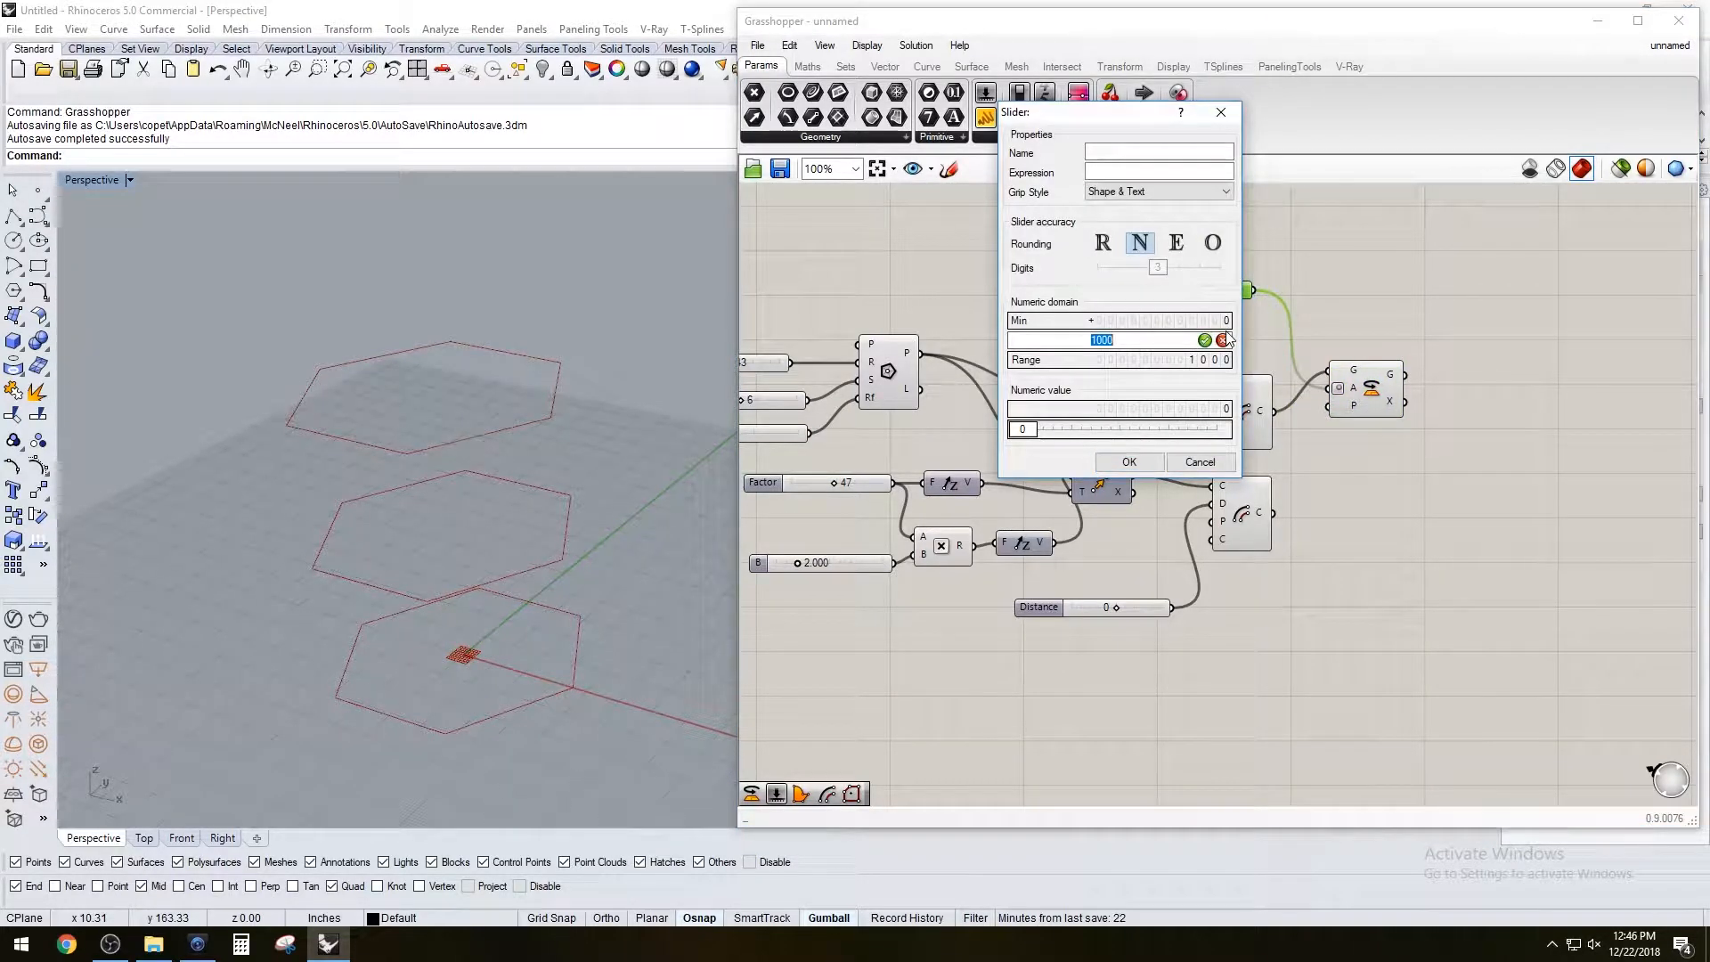
click(1129, 461)
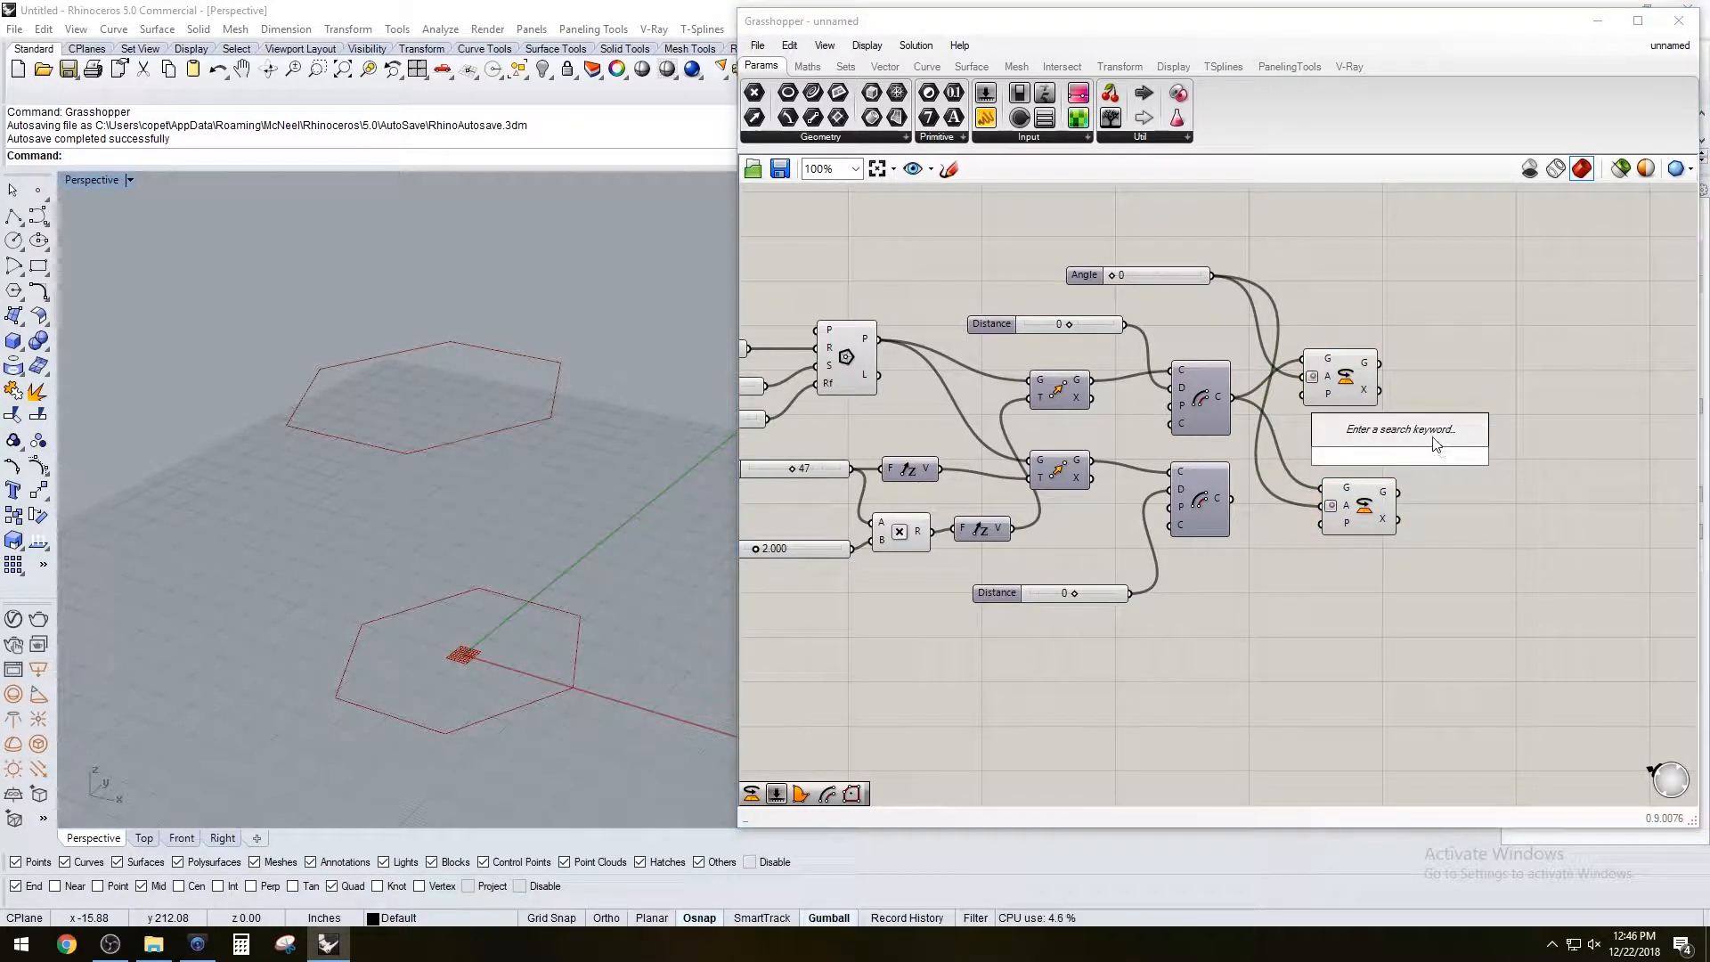
Add a Division component with a fixed B divisor set via Set Data Item
text(Di)
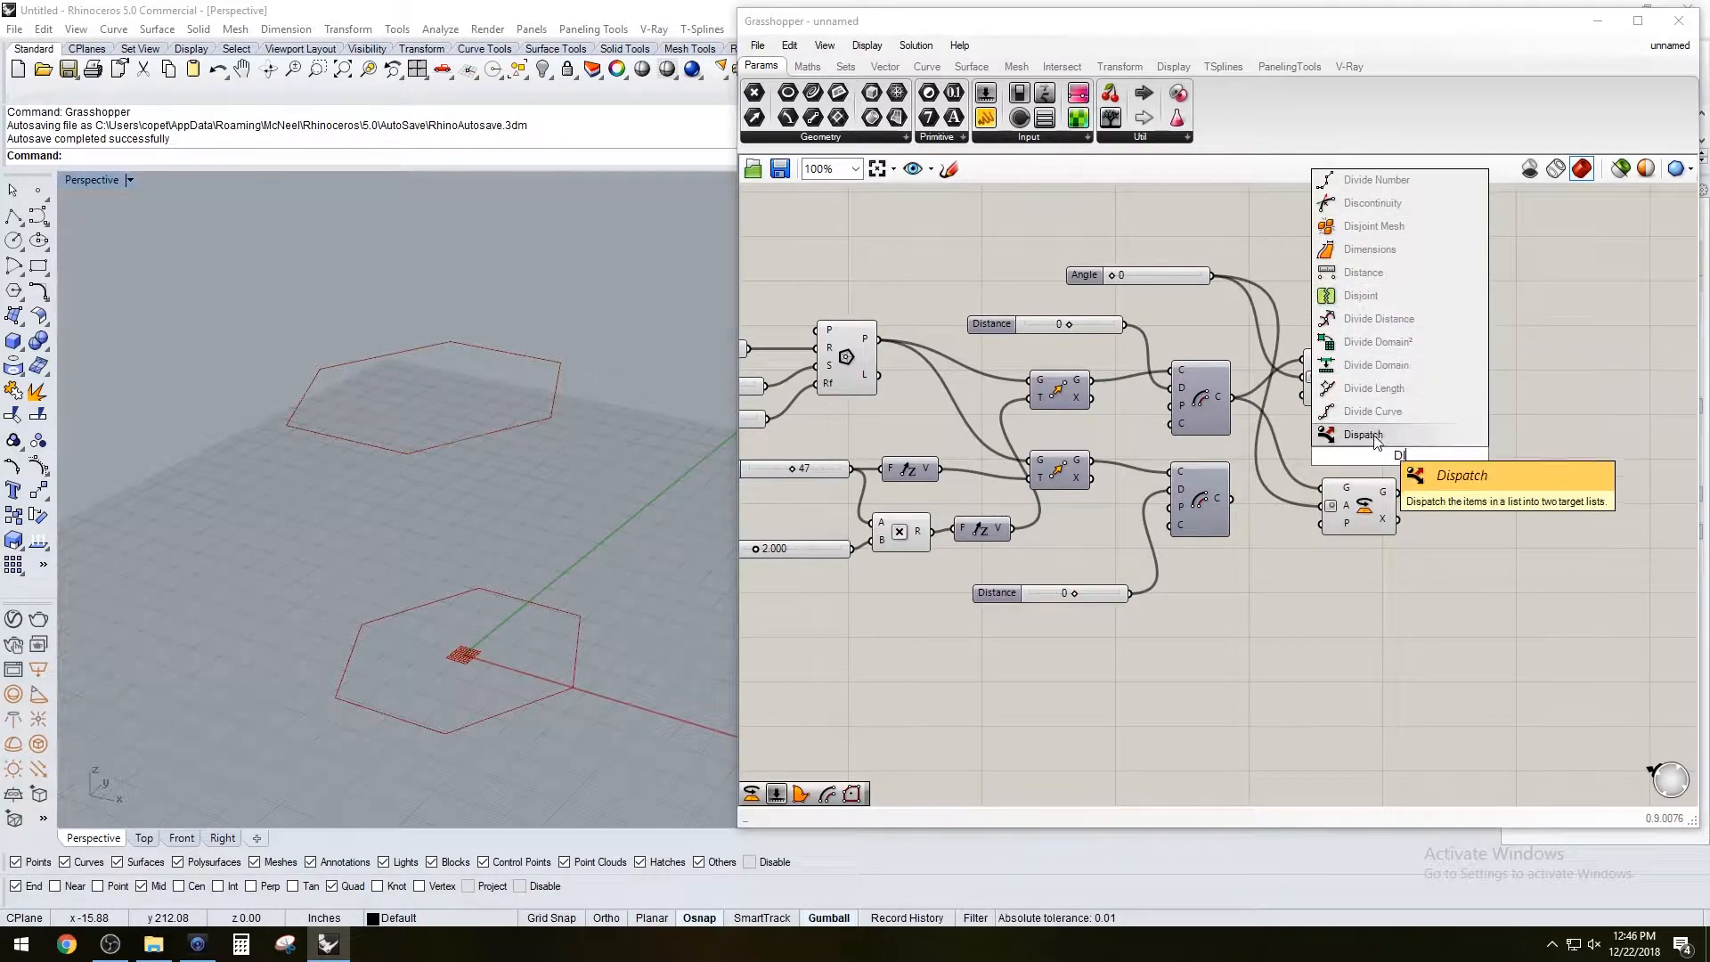
mouse_move(1429, 454)
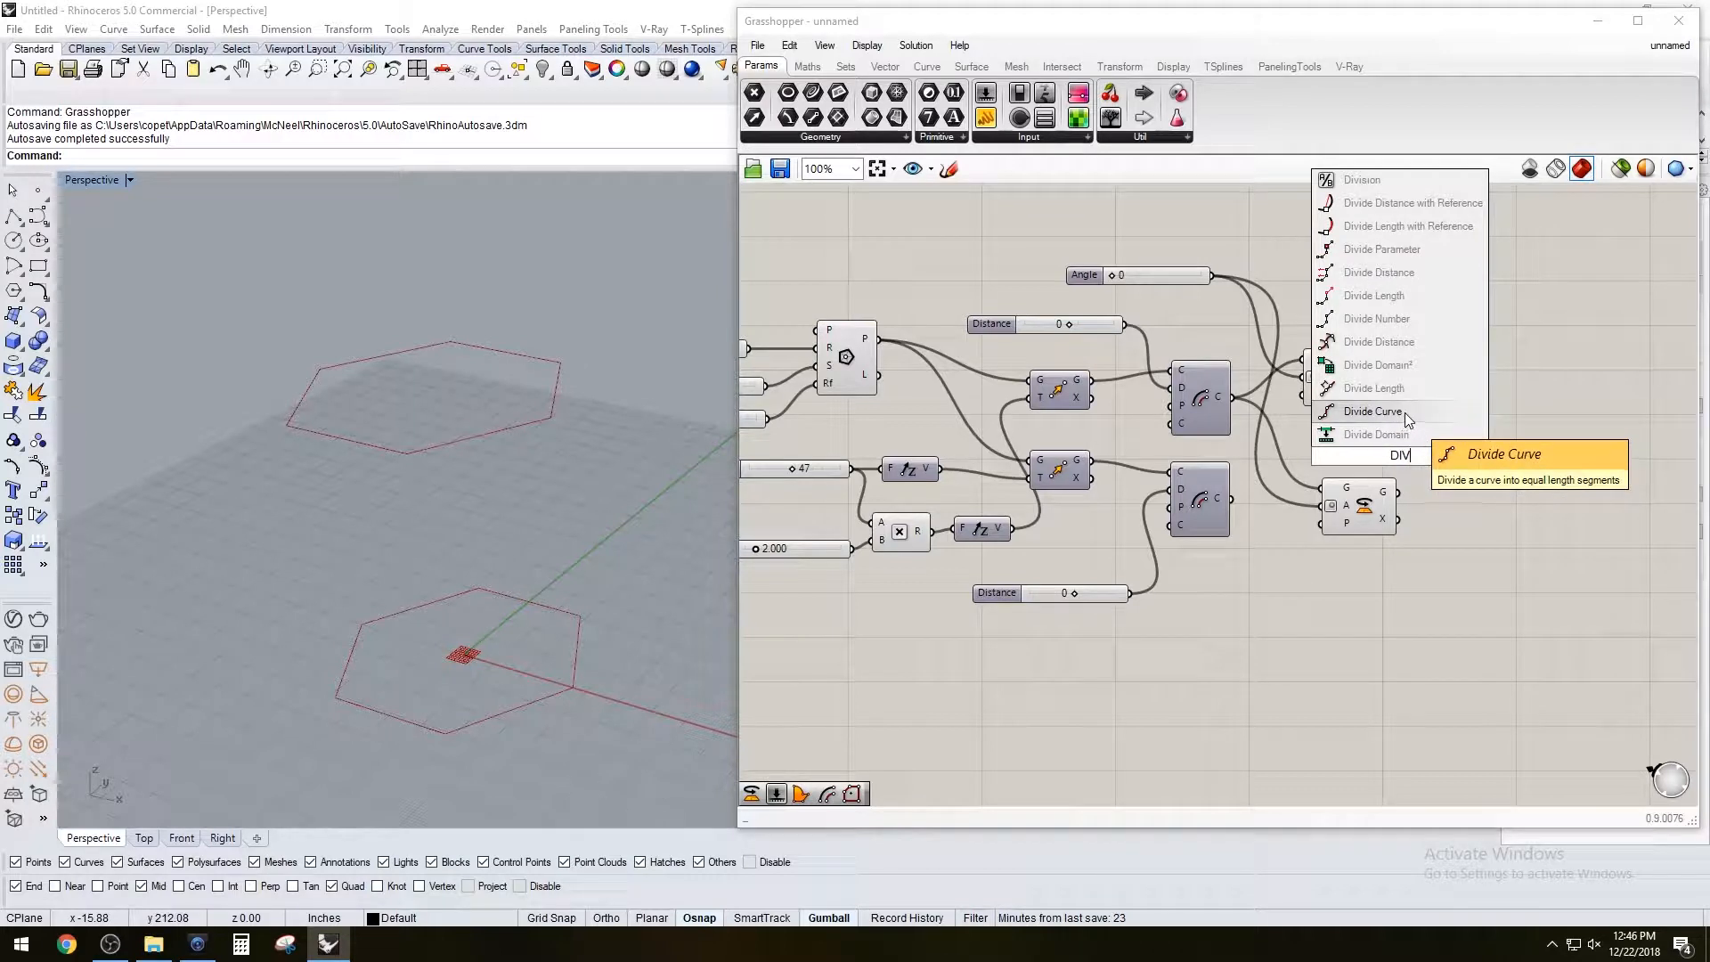
mouse_move(1364, 196)
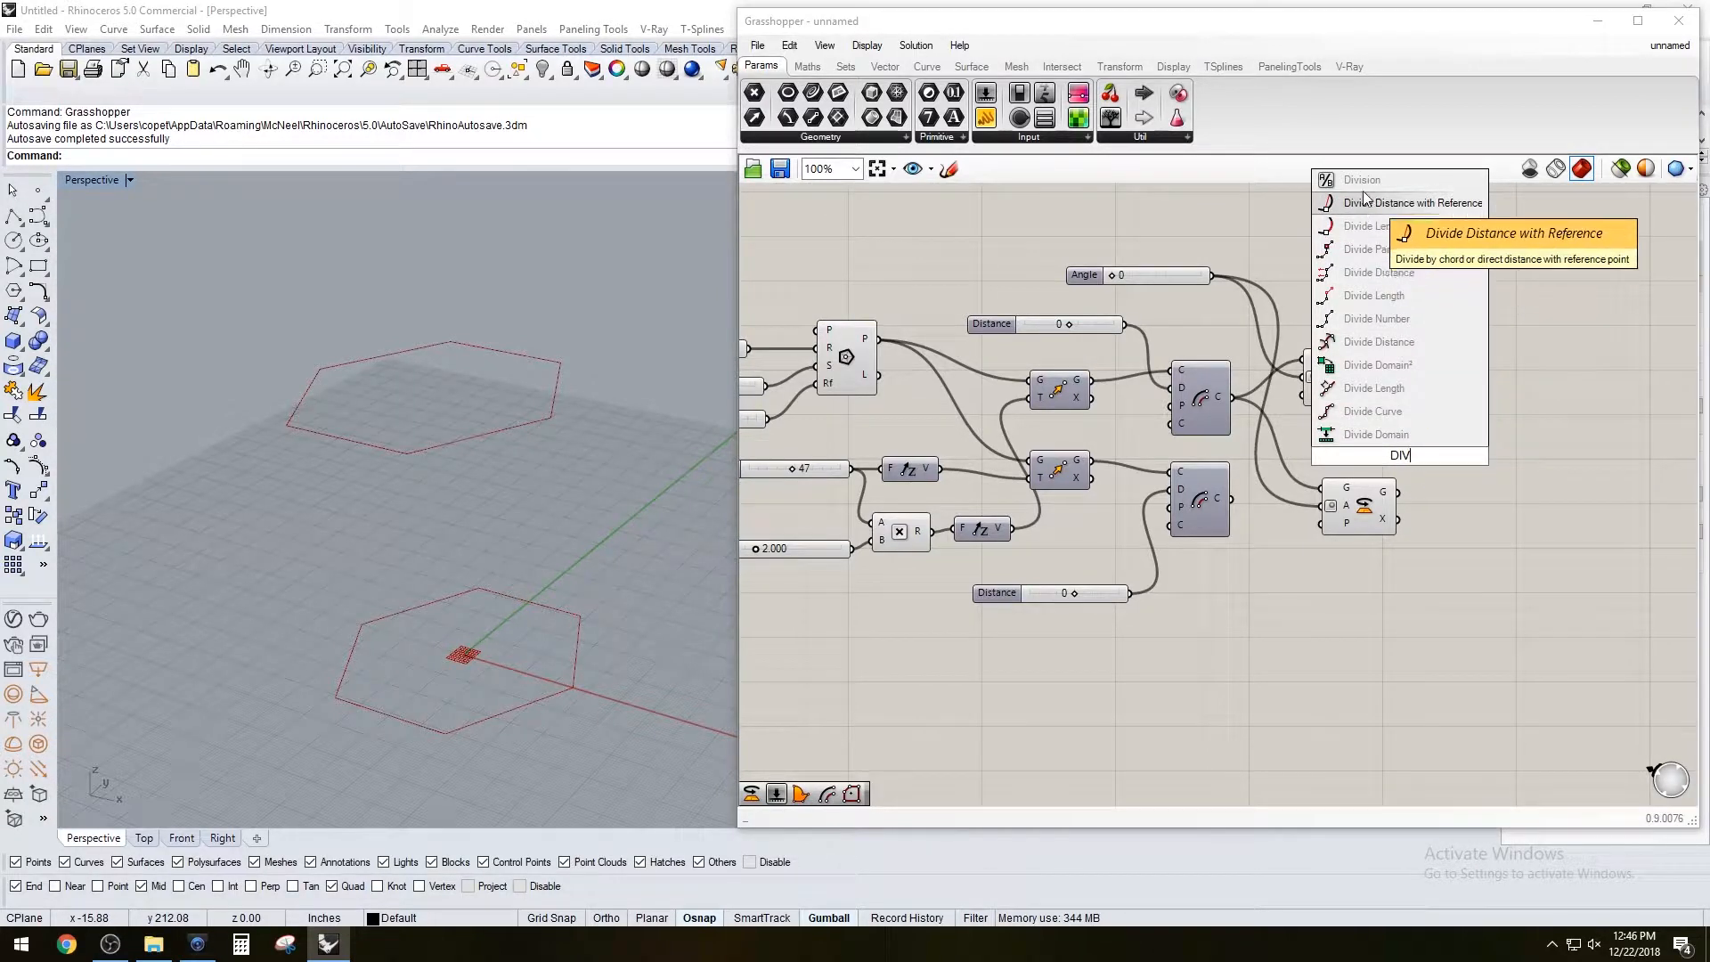
click(1377, 203)
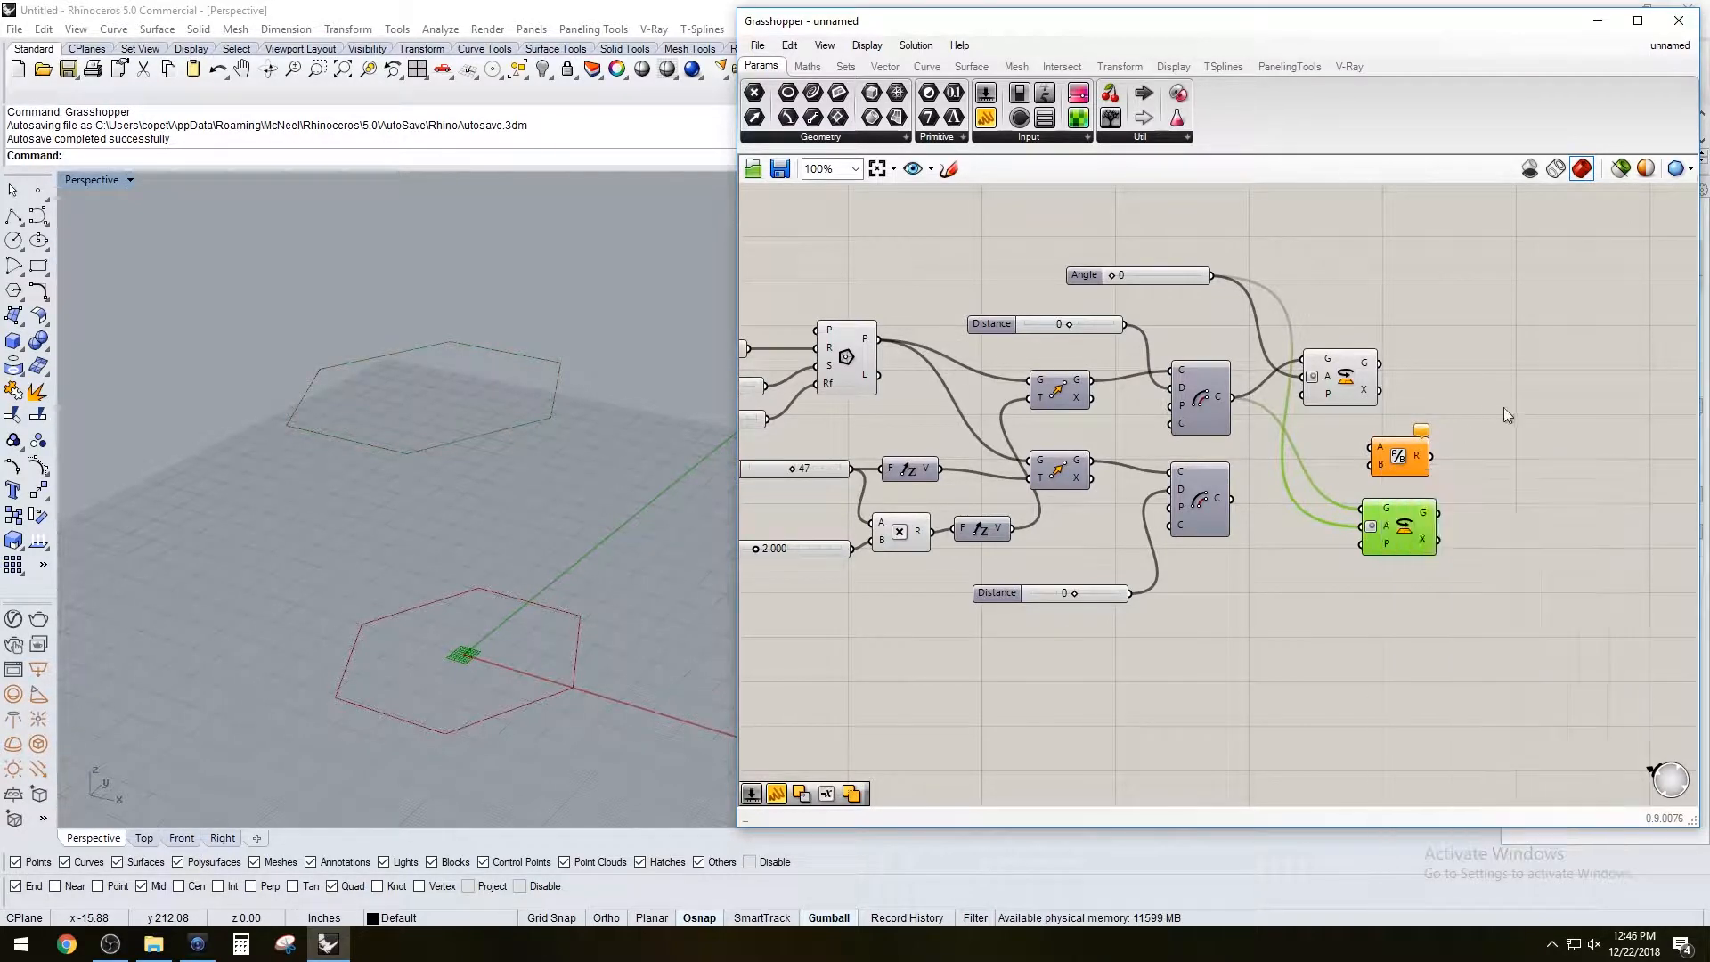
right_click(1421, 523)
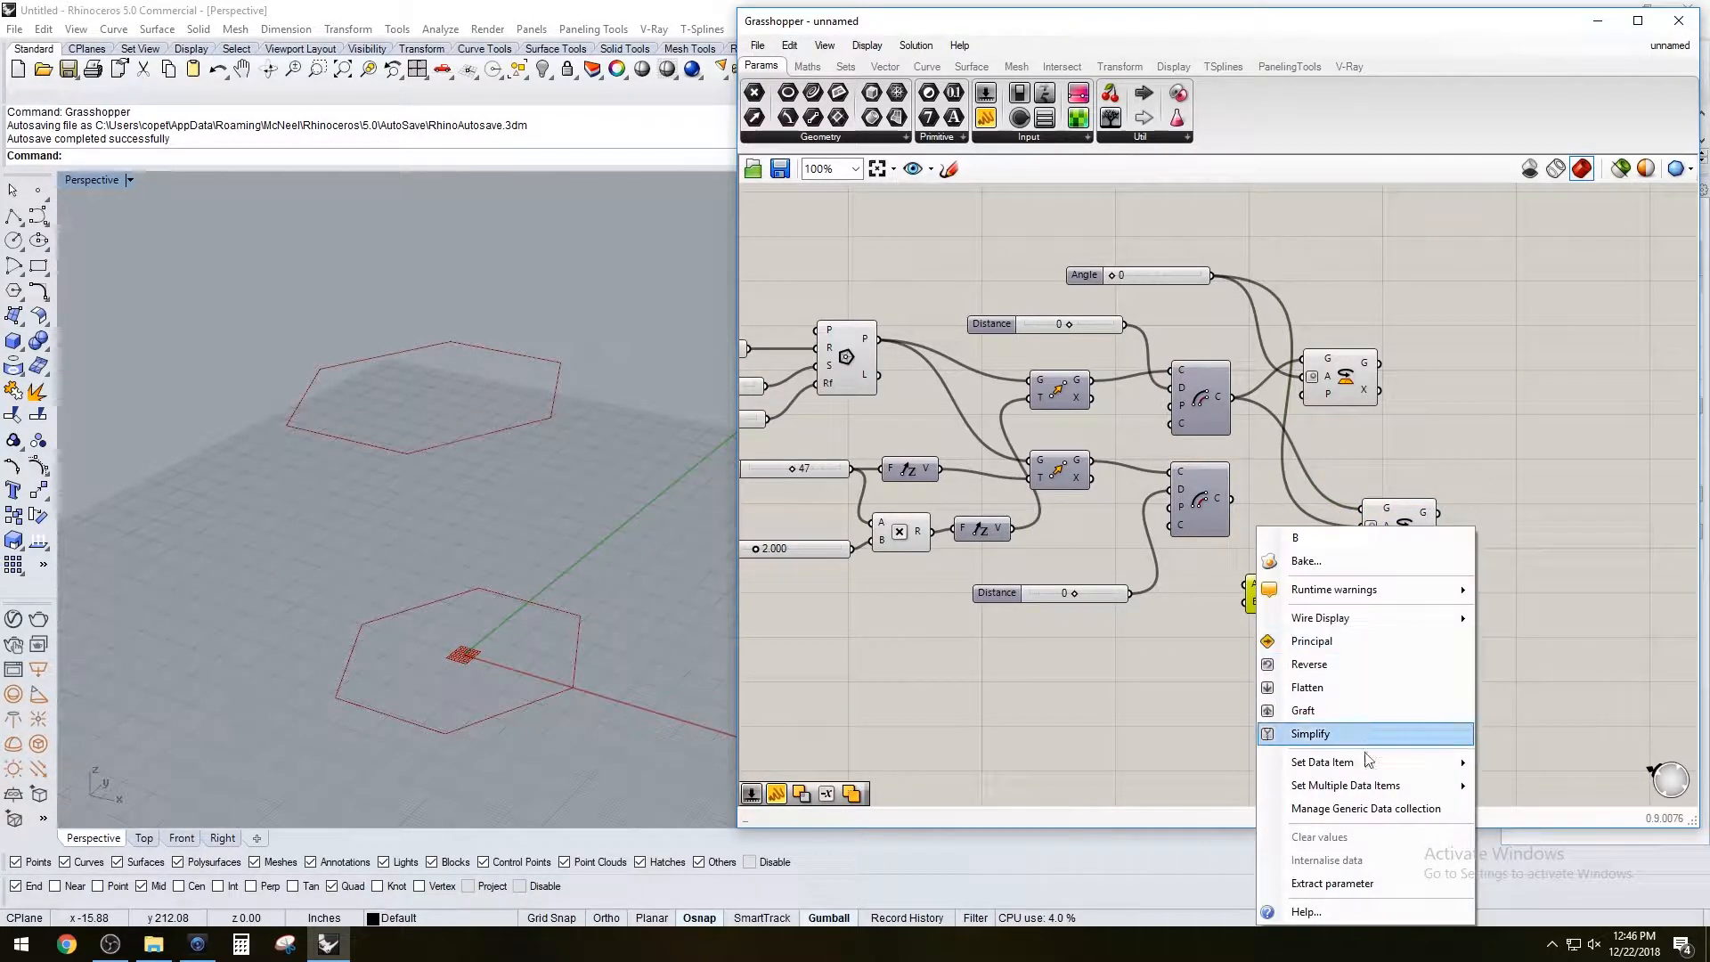
click(1322, 762)
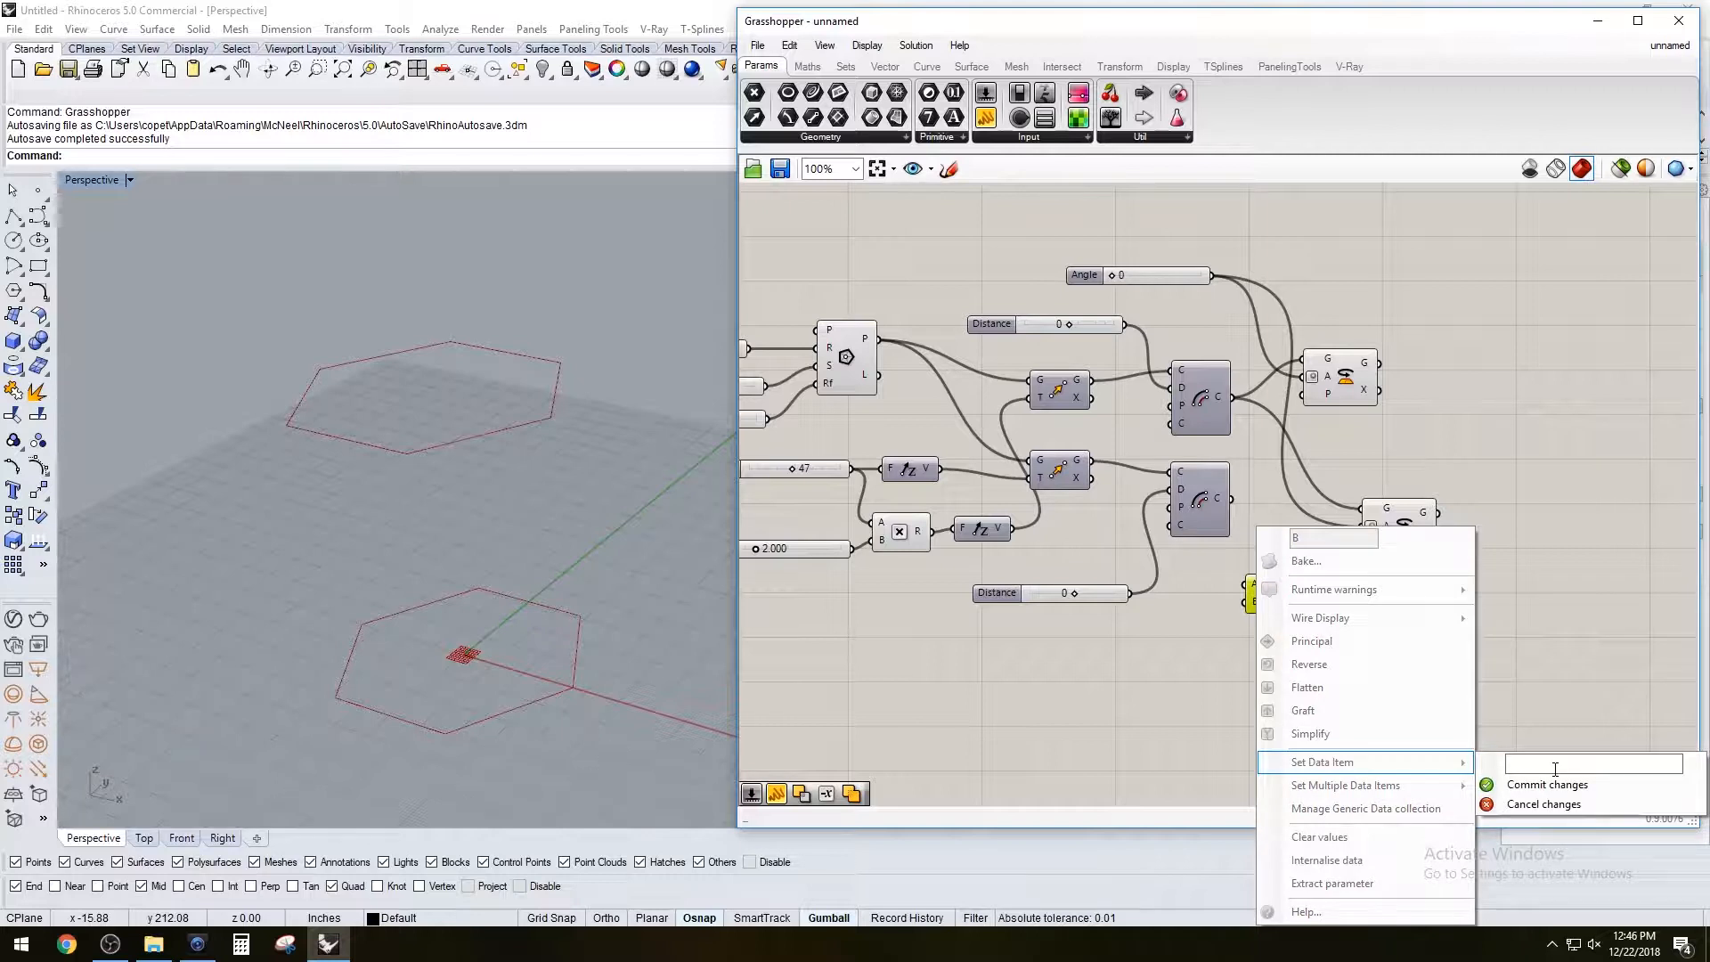
click(1546, 784)
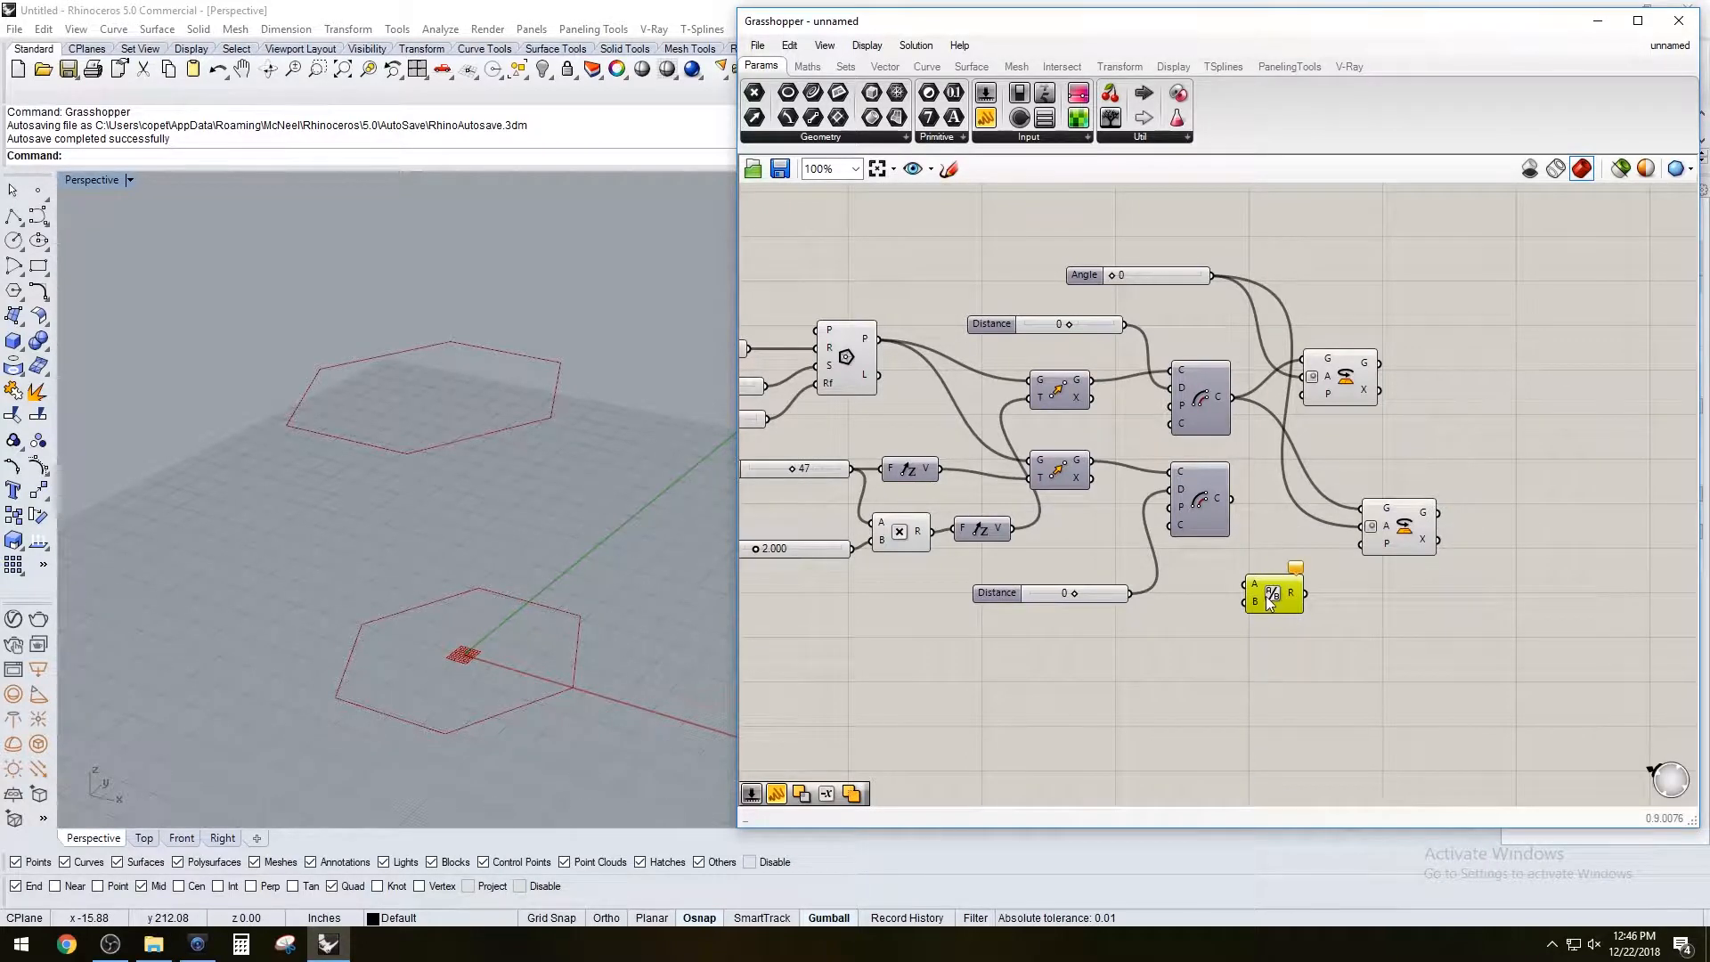
drag(1275, 591, 1320, 458)
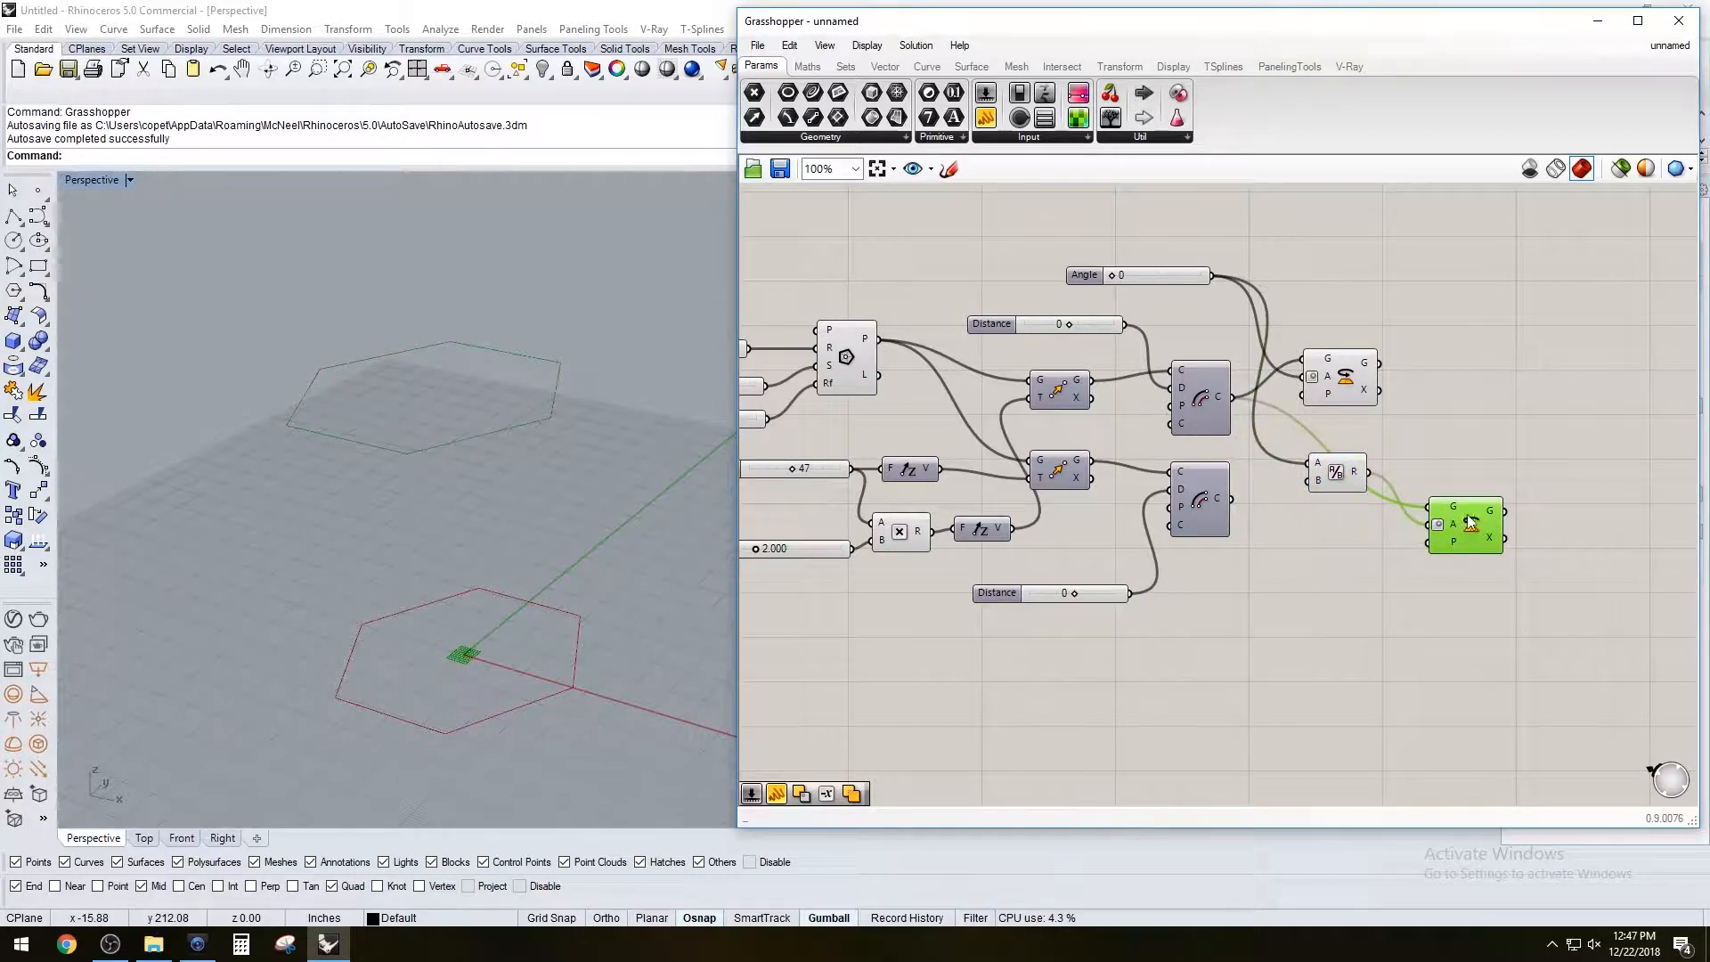
Wire the lower profile into the second Rotate and test the Angle slider, returning it to 0
drag(1465, 523, 1480, 541)
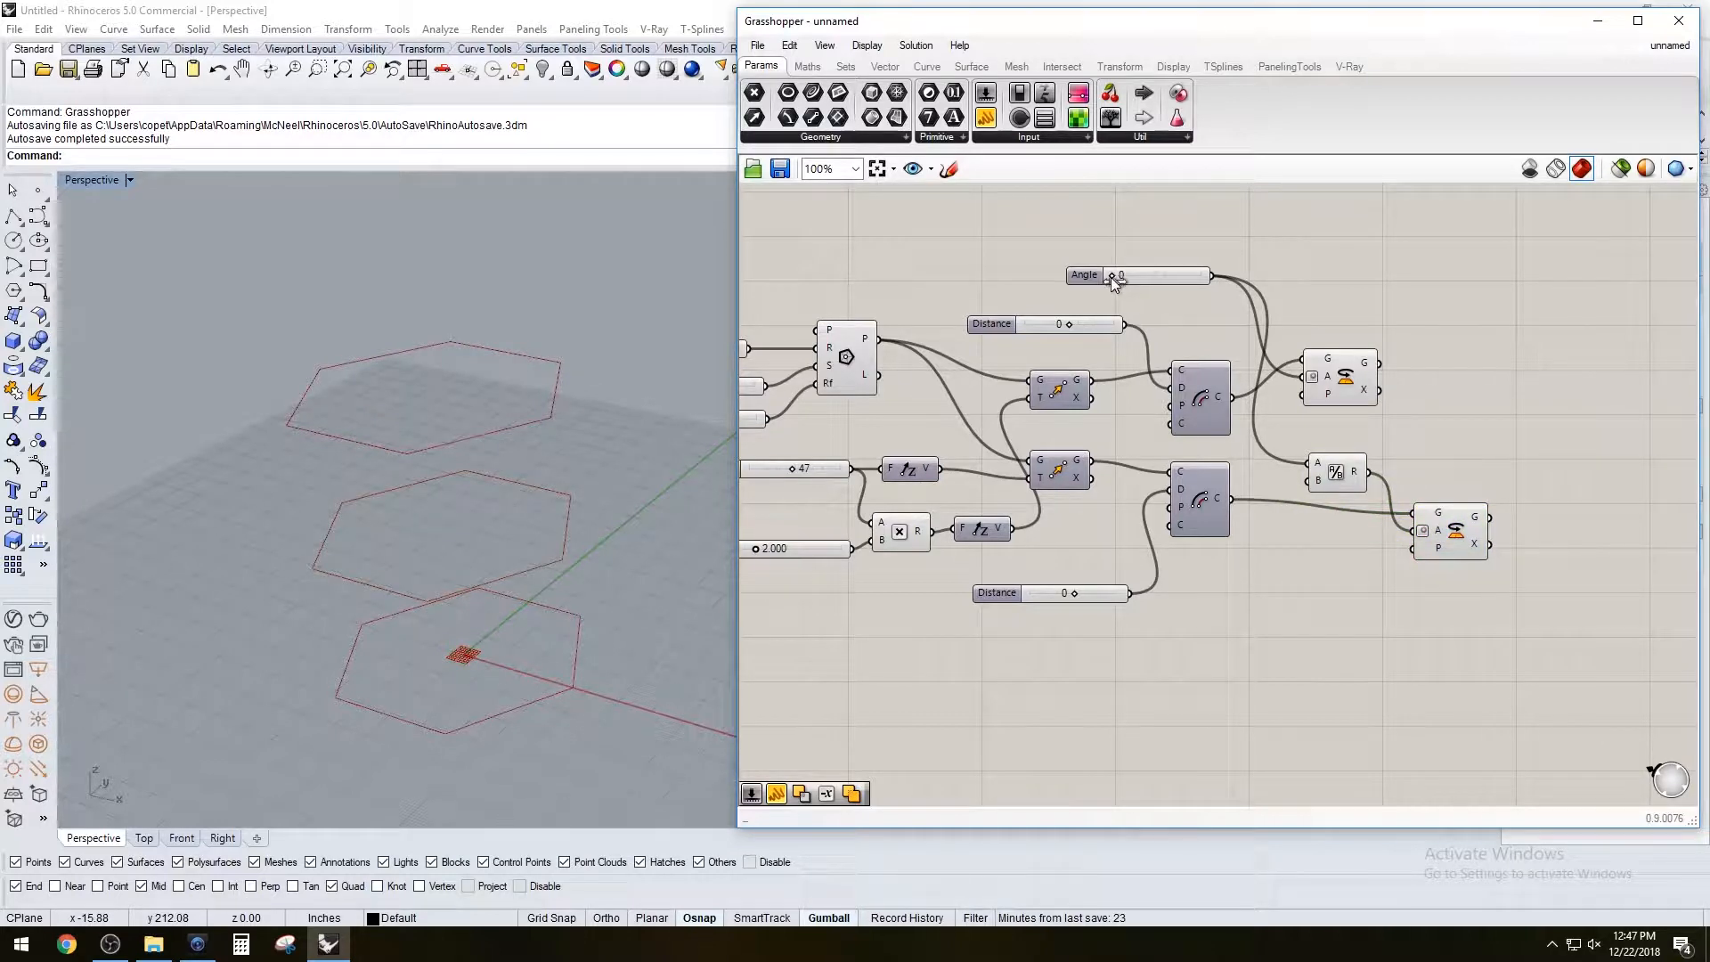
drag(1113, 274, 1134, 274)
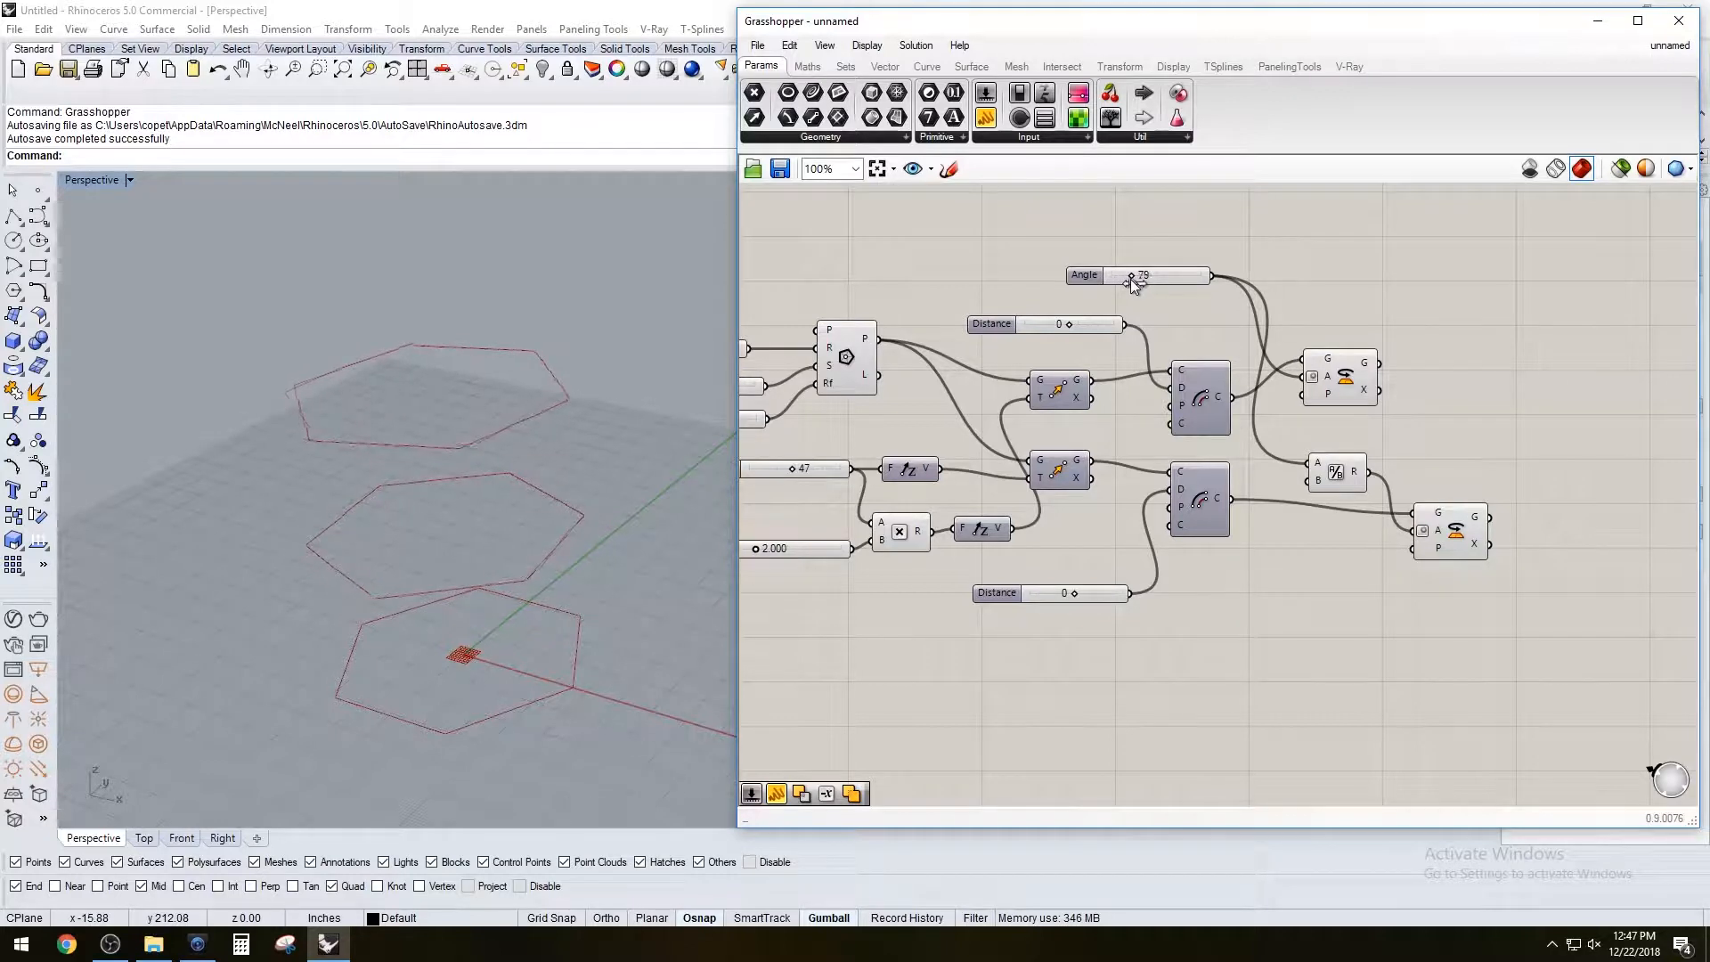
drag(1131, 274, 1172, 274)
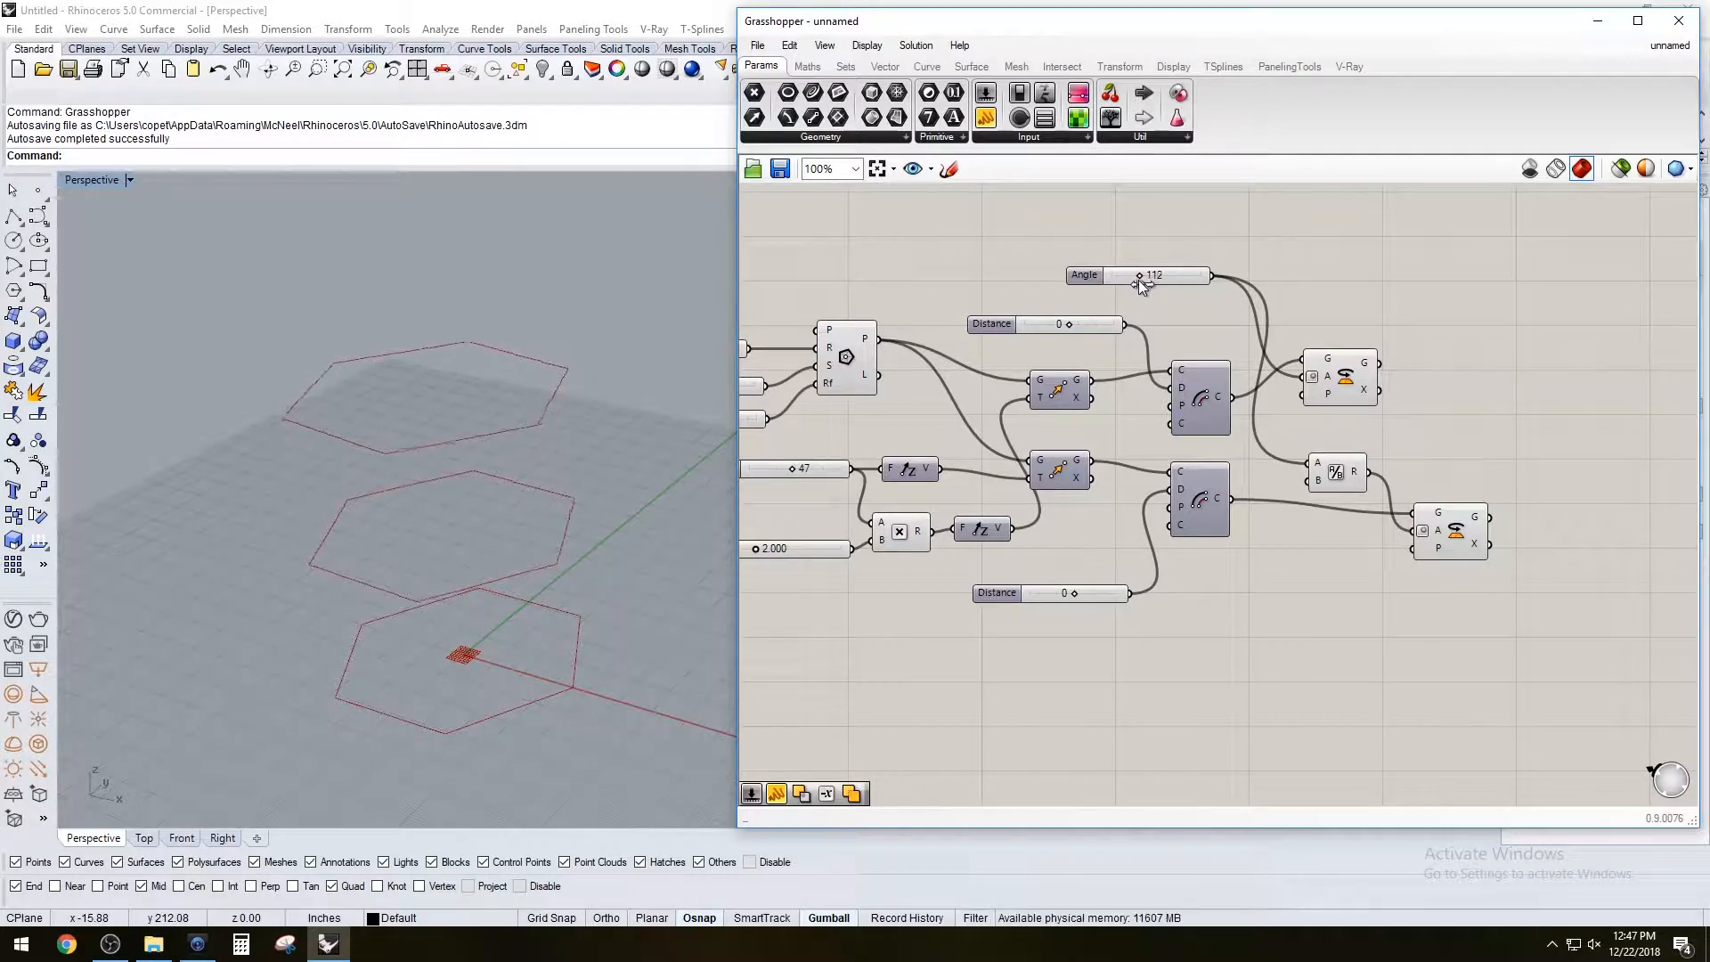
drag(1140, 275, 1074, 275)
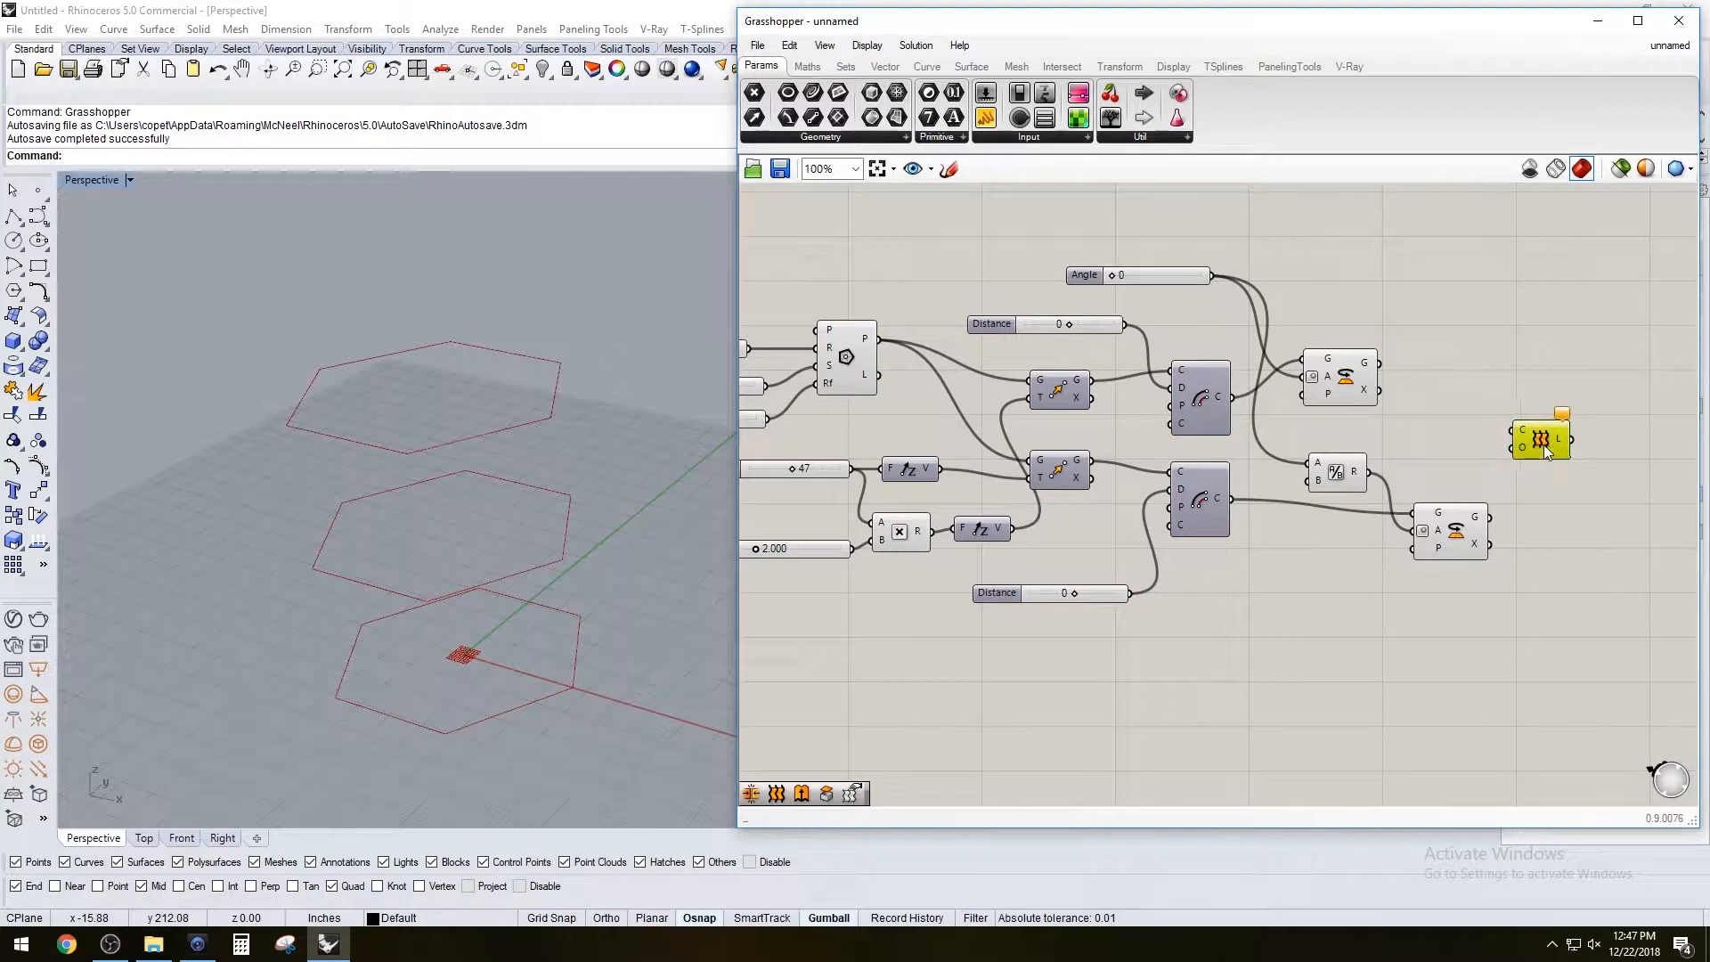
Feed the polygon and rotated profiles into the Loft's Curves input
click(844, 356)
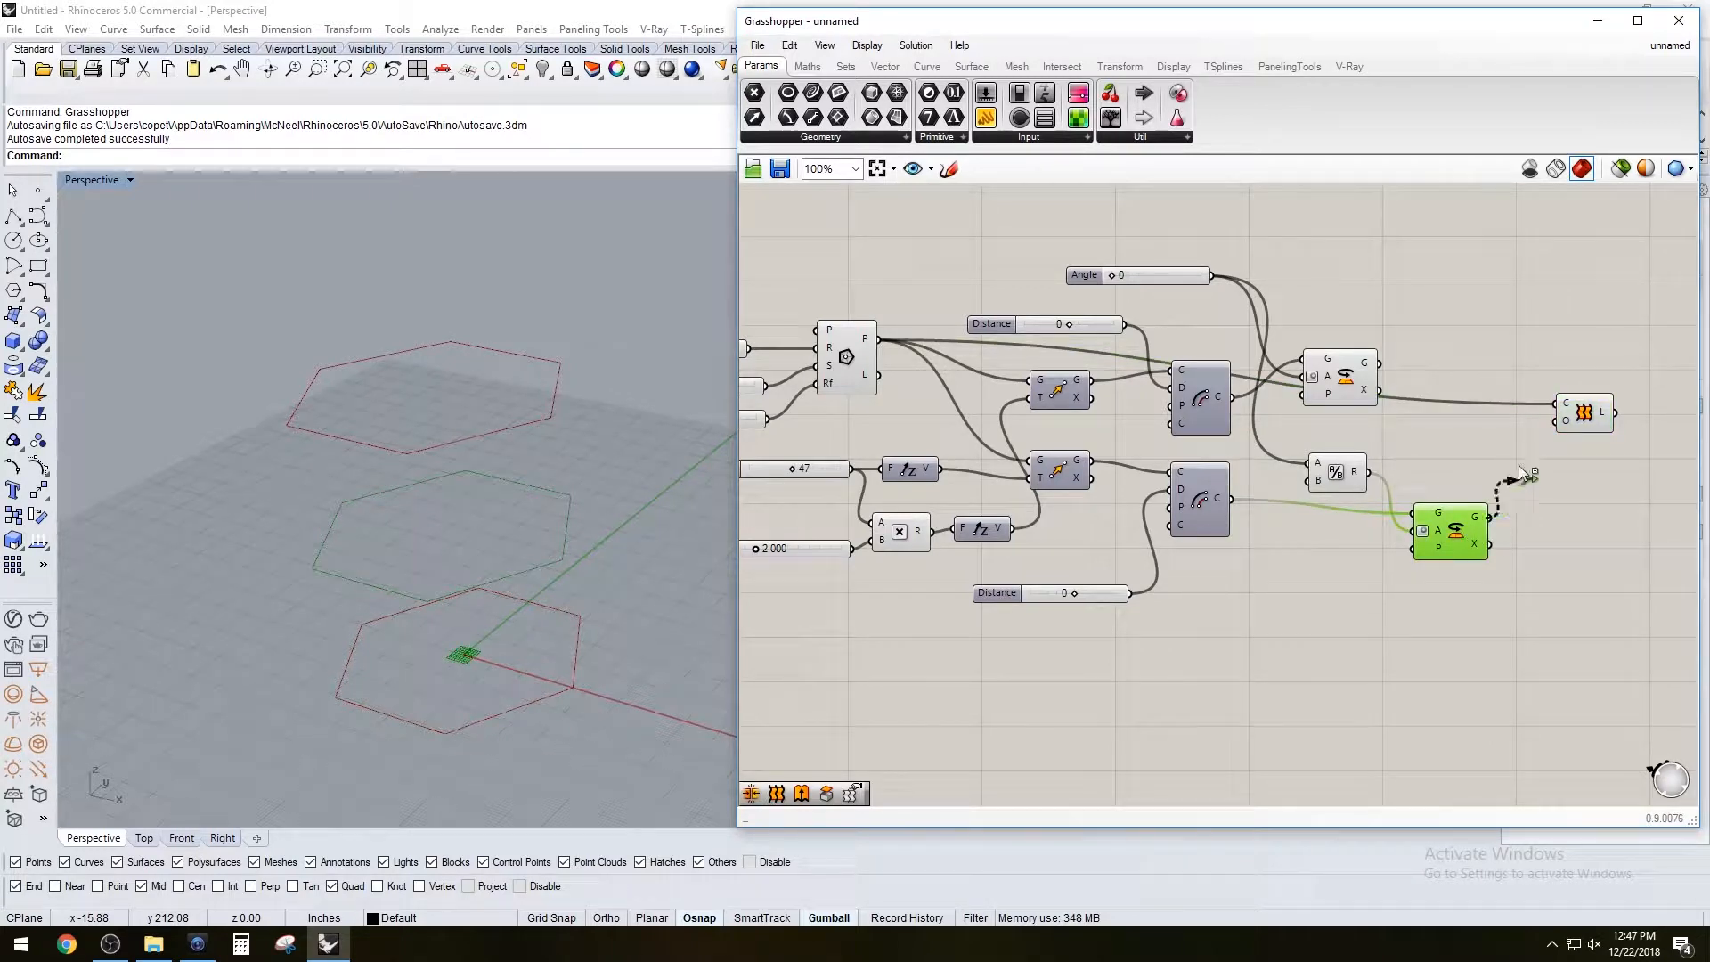
drag(1450, 535, 1347, 305)
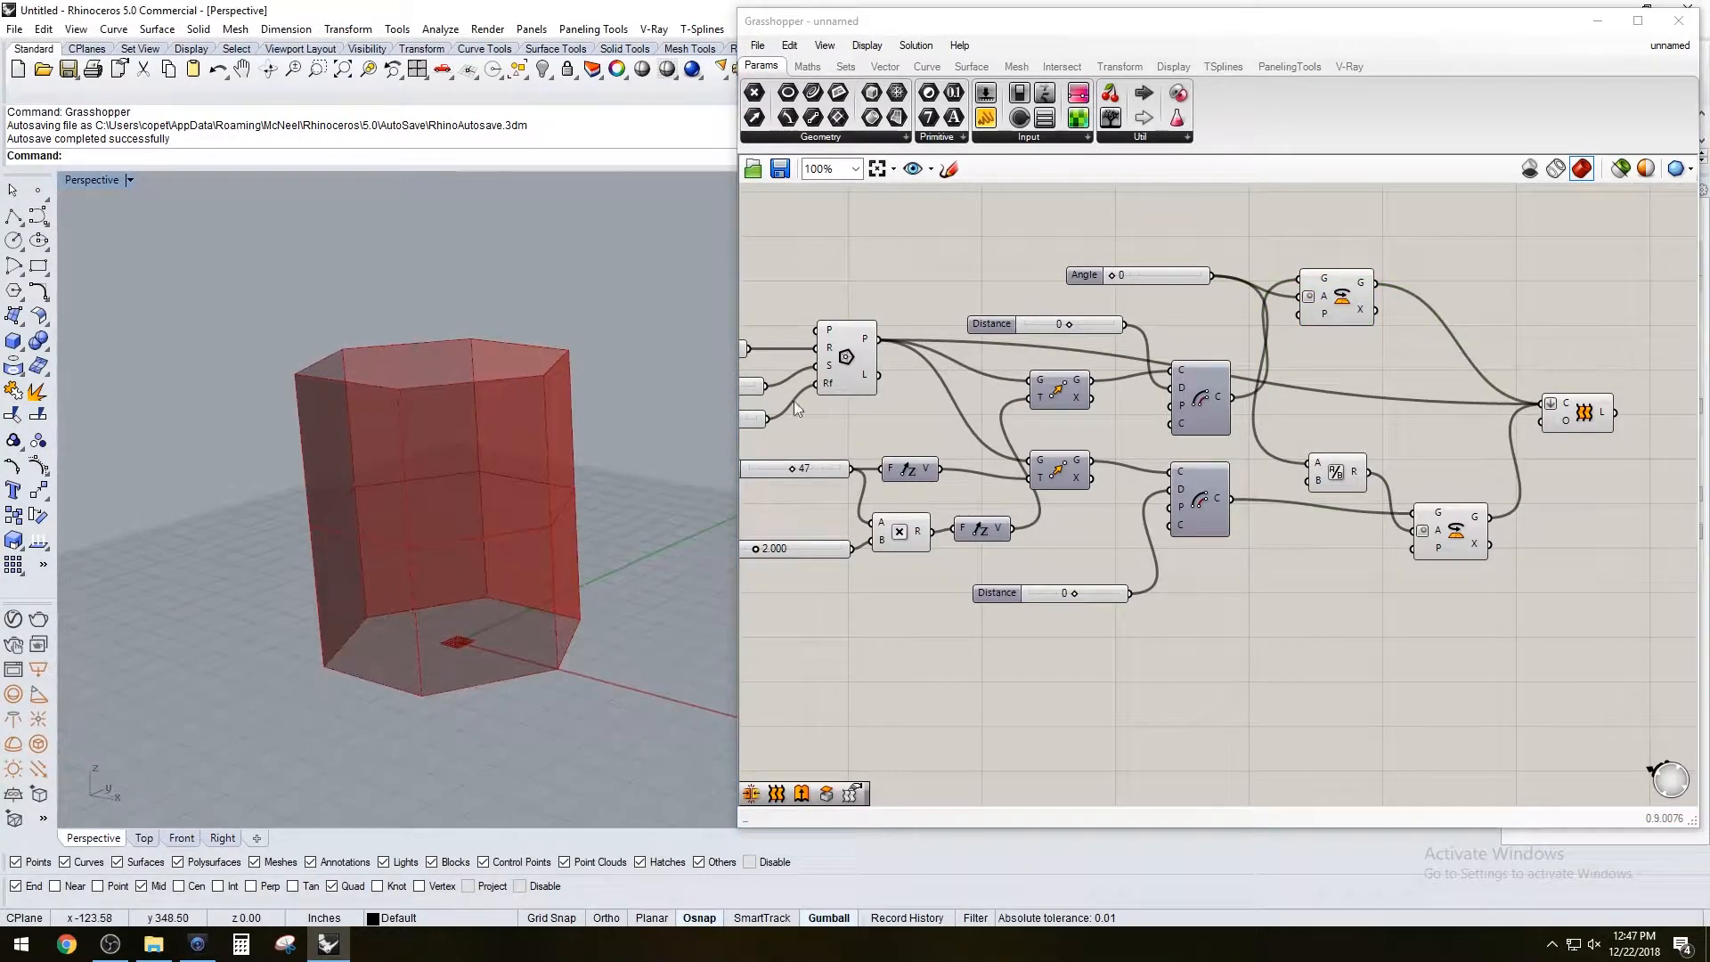
Drag the Angle slider through a full turn and settle the twist around 242
drag(1111, 274, 1150, 274)
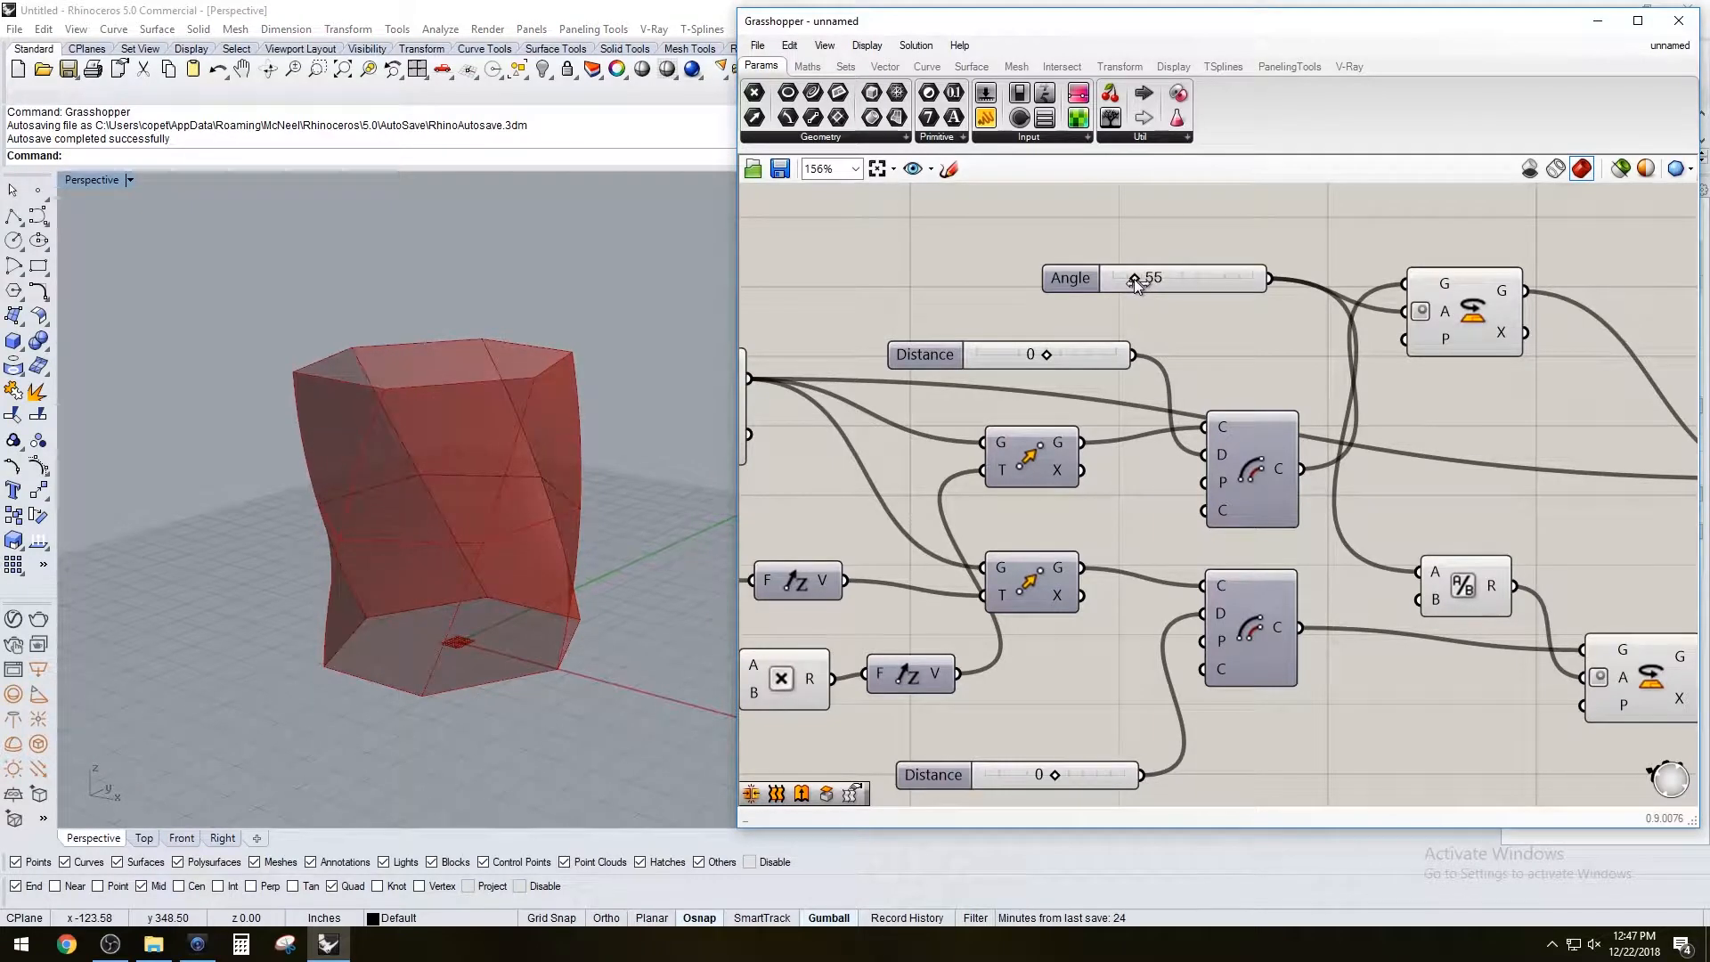
drag(1135, 278, 1156, 278)
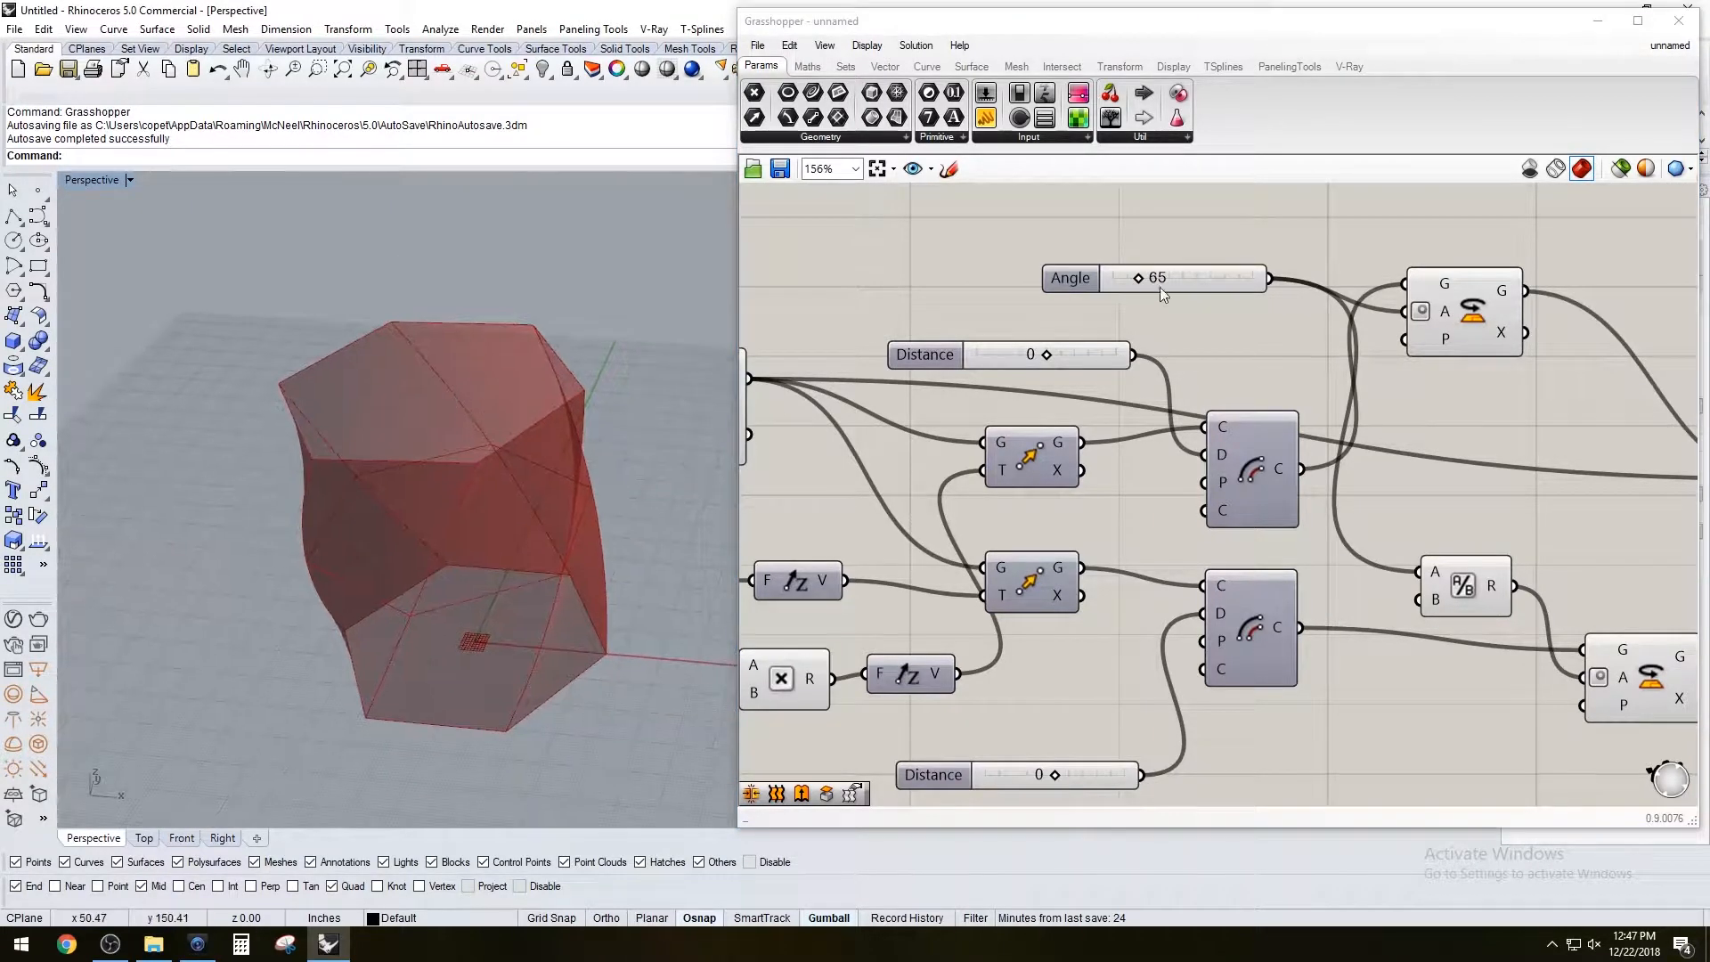
drag(1138, 278, 1227, 278)
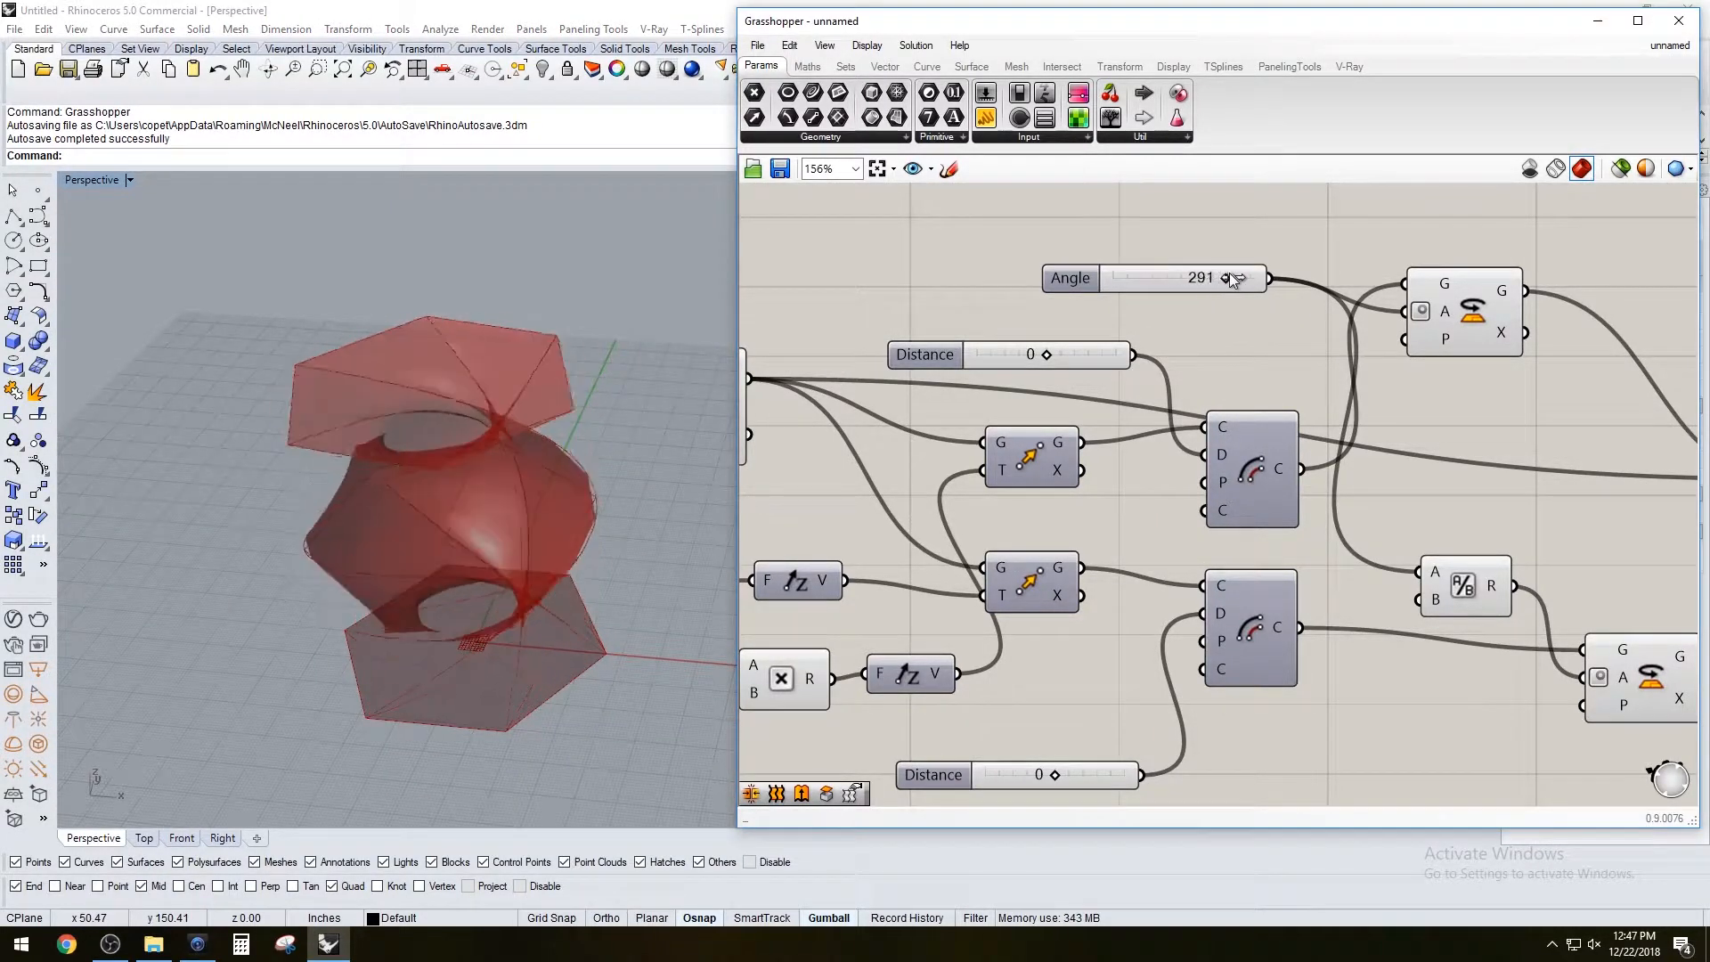
drag(1226, 278, 1254, 278)
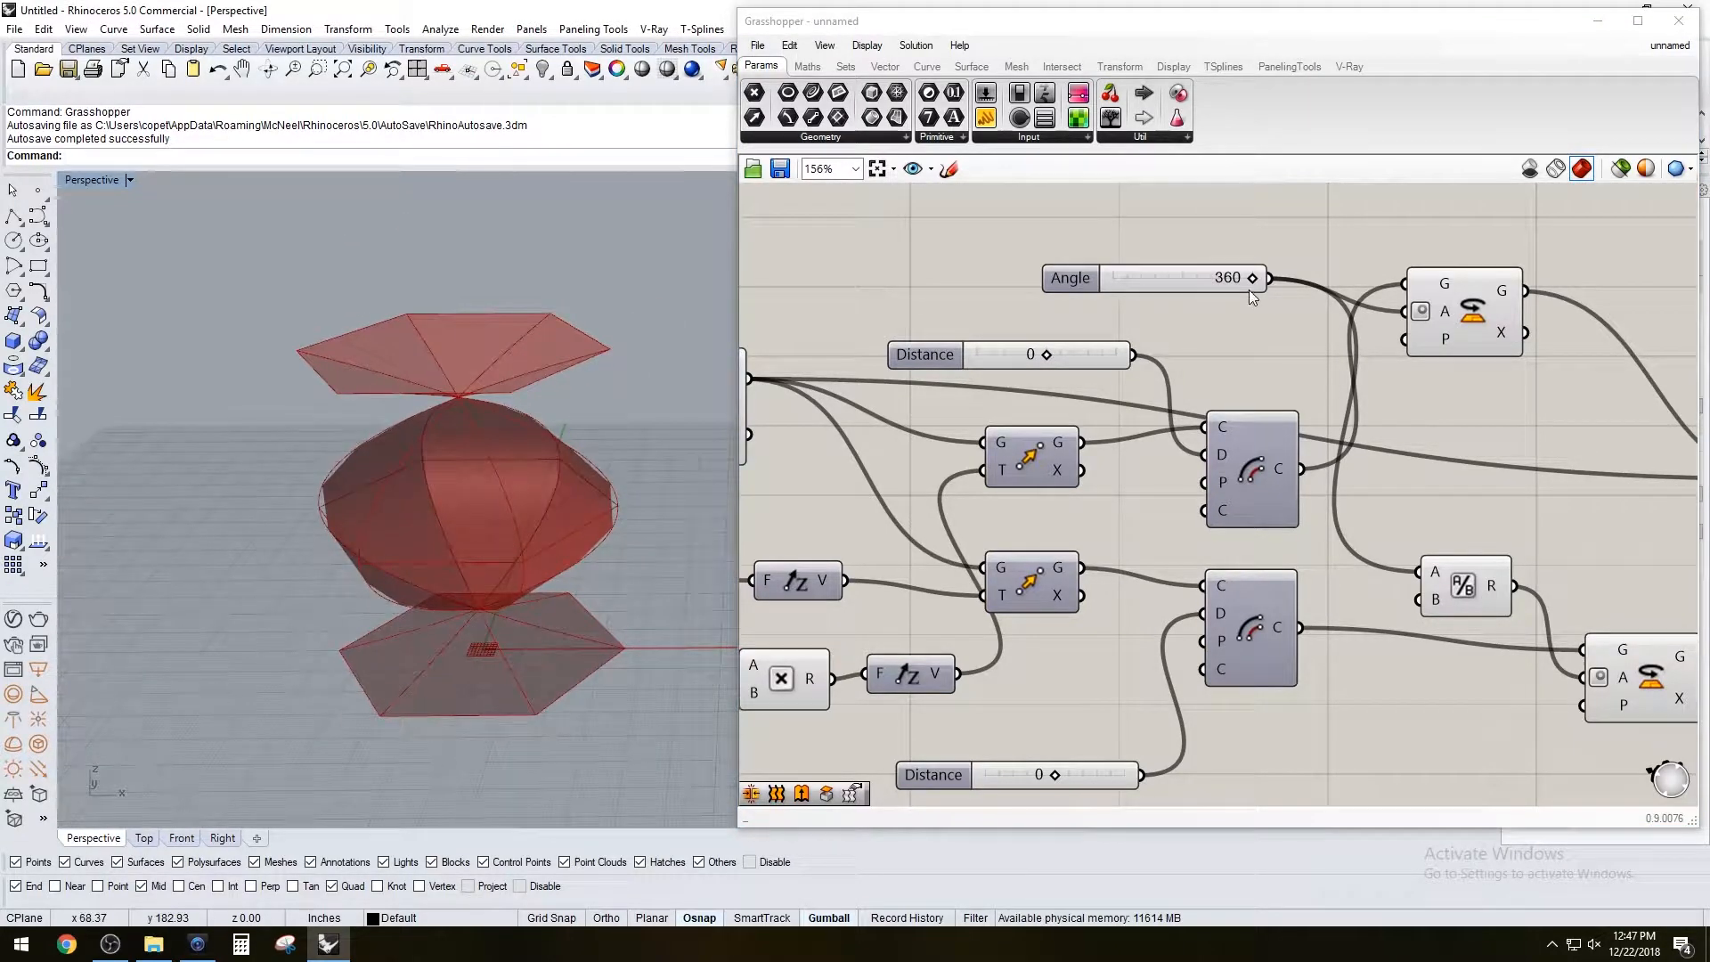
drag(1253, 278, 1205, 278)
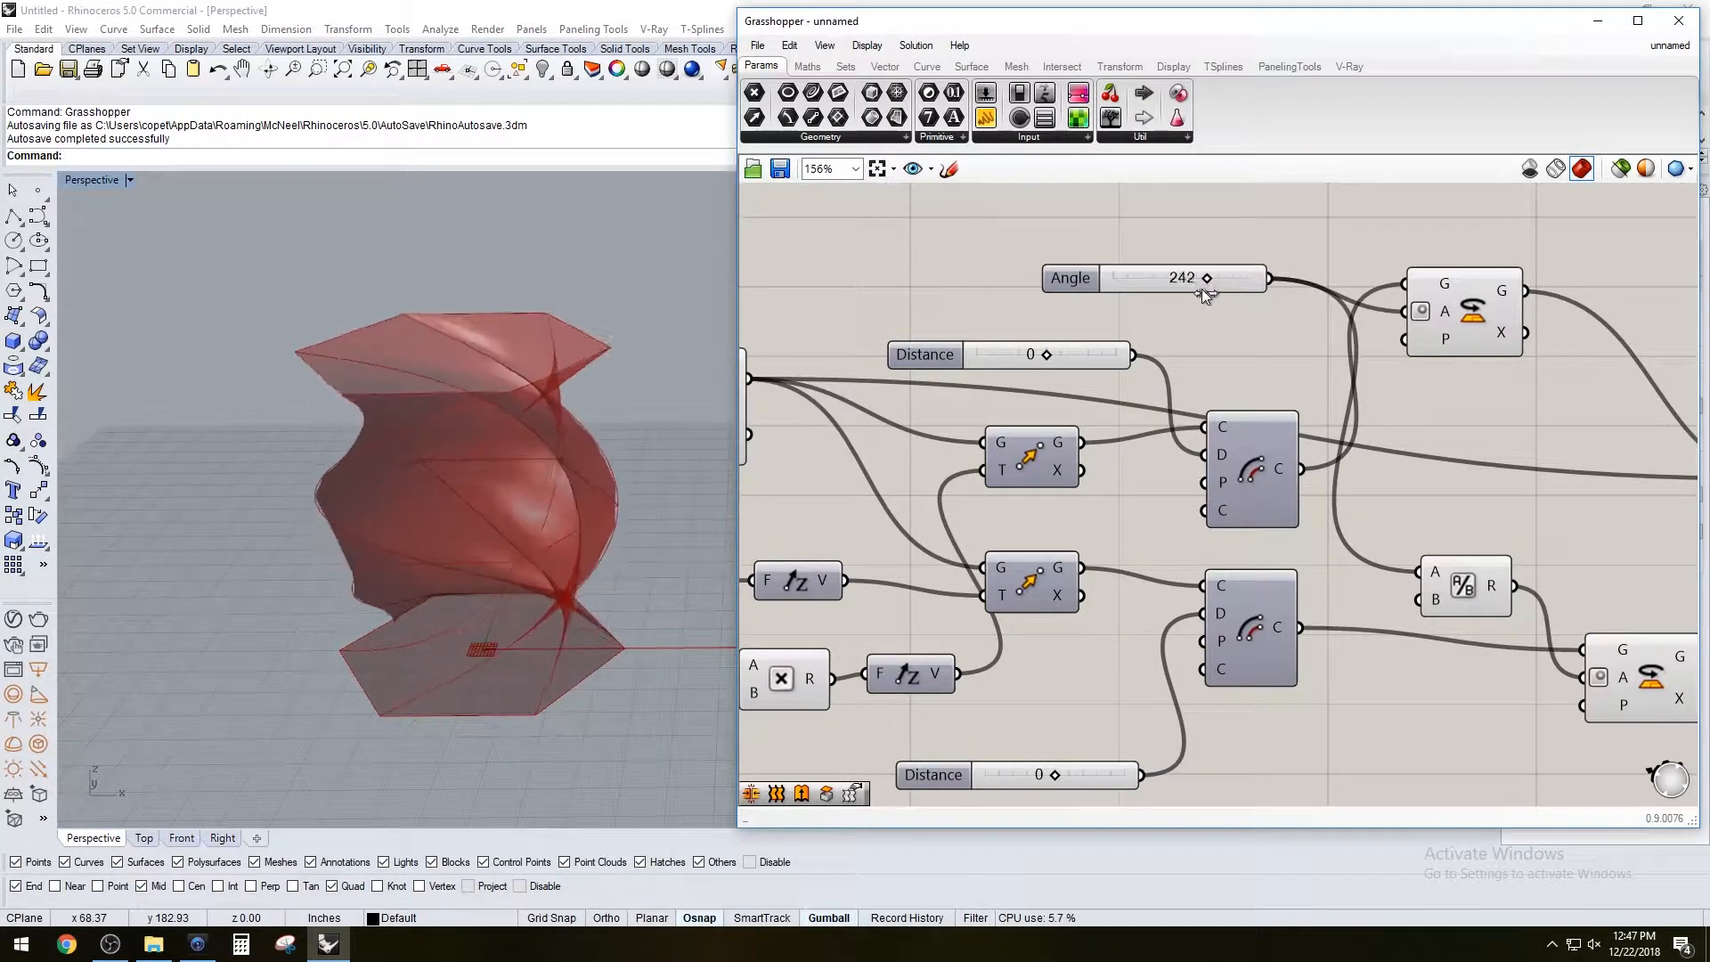
drag(1206, 278, 1190, 277)
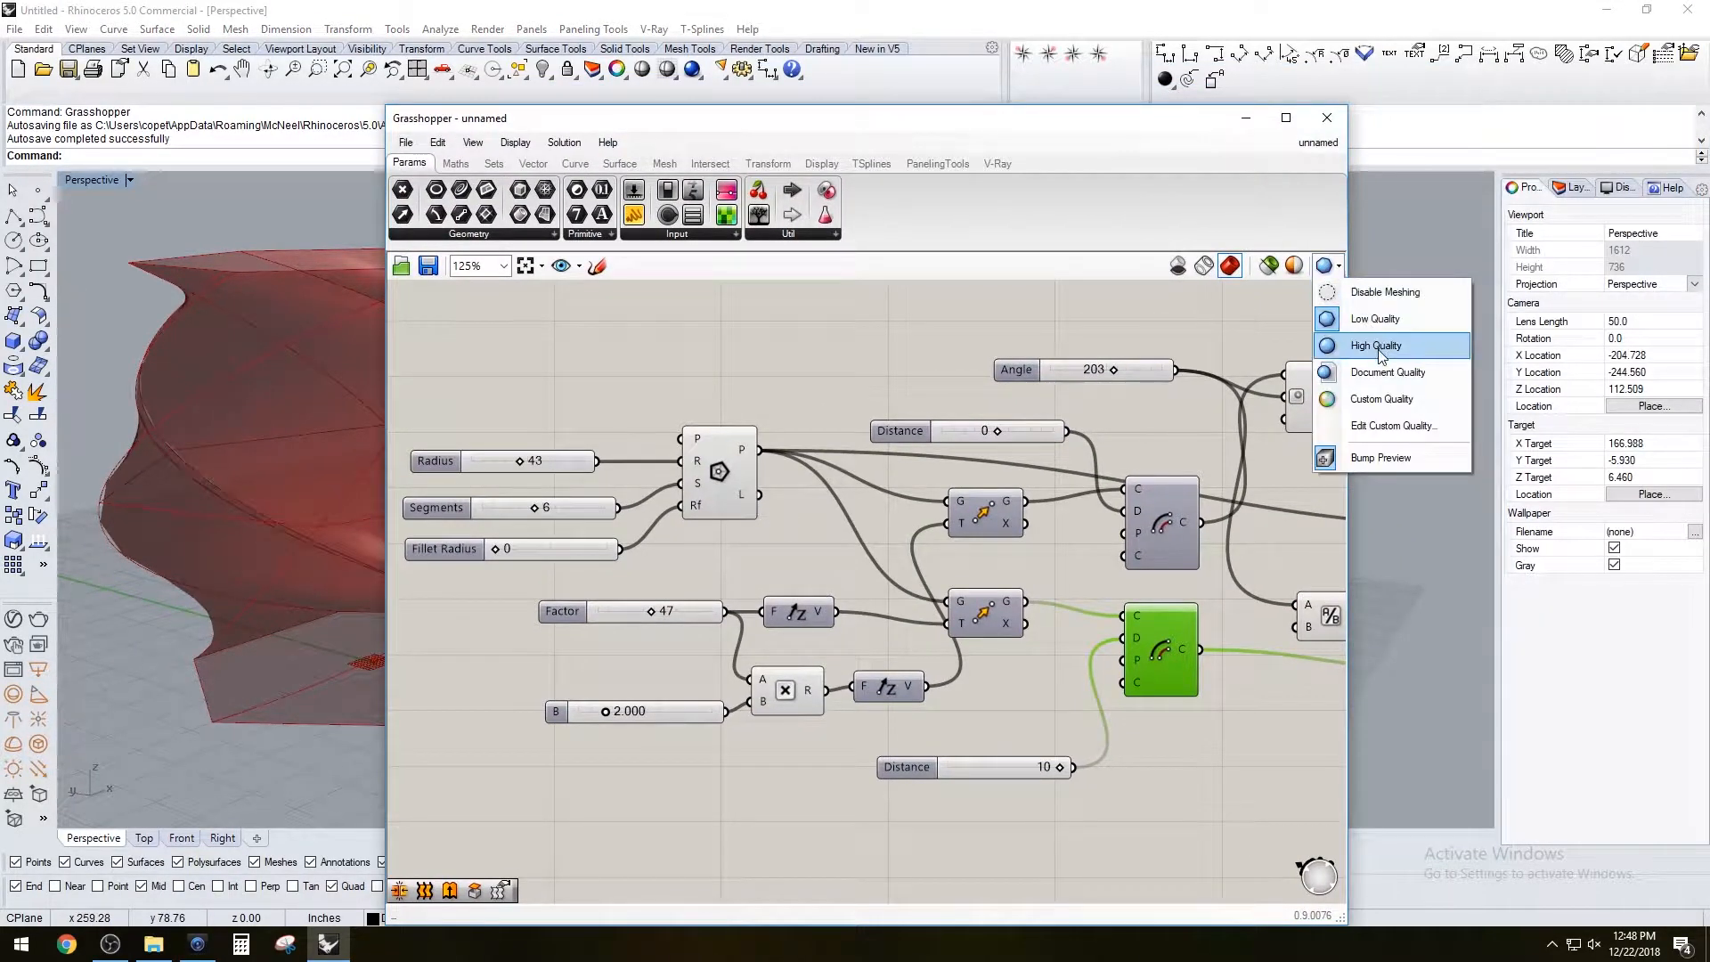
Switch the preview mesh to High Quality and orbit to look inside the twisted vase
click(1375, 346)
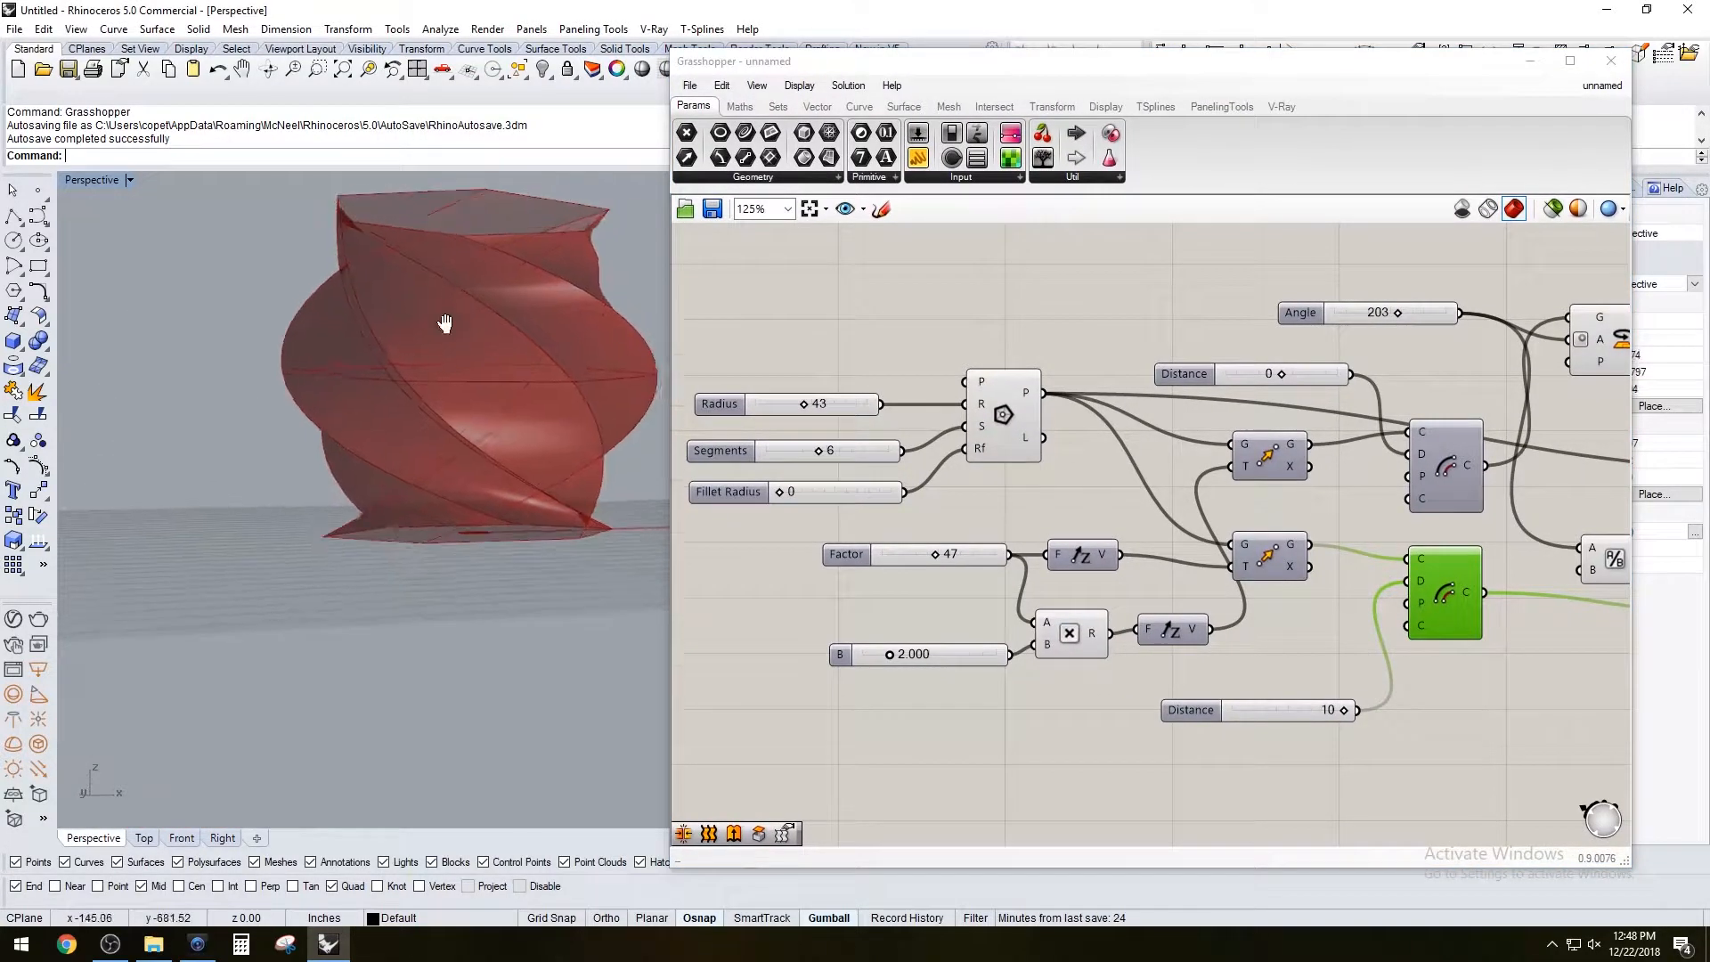
drag(446, 323, 406, 447)
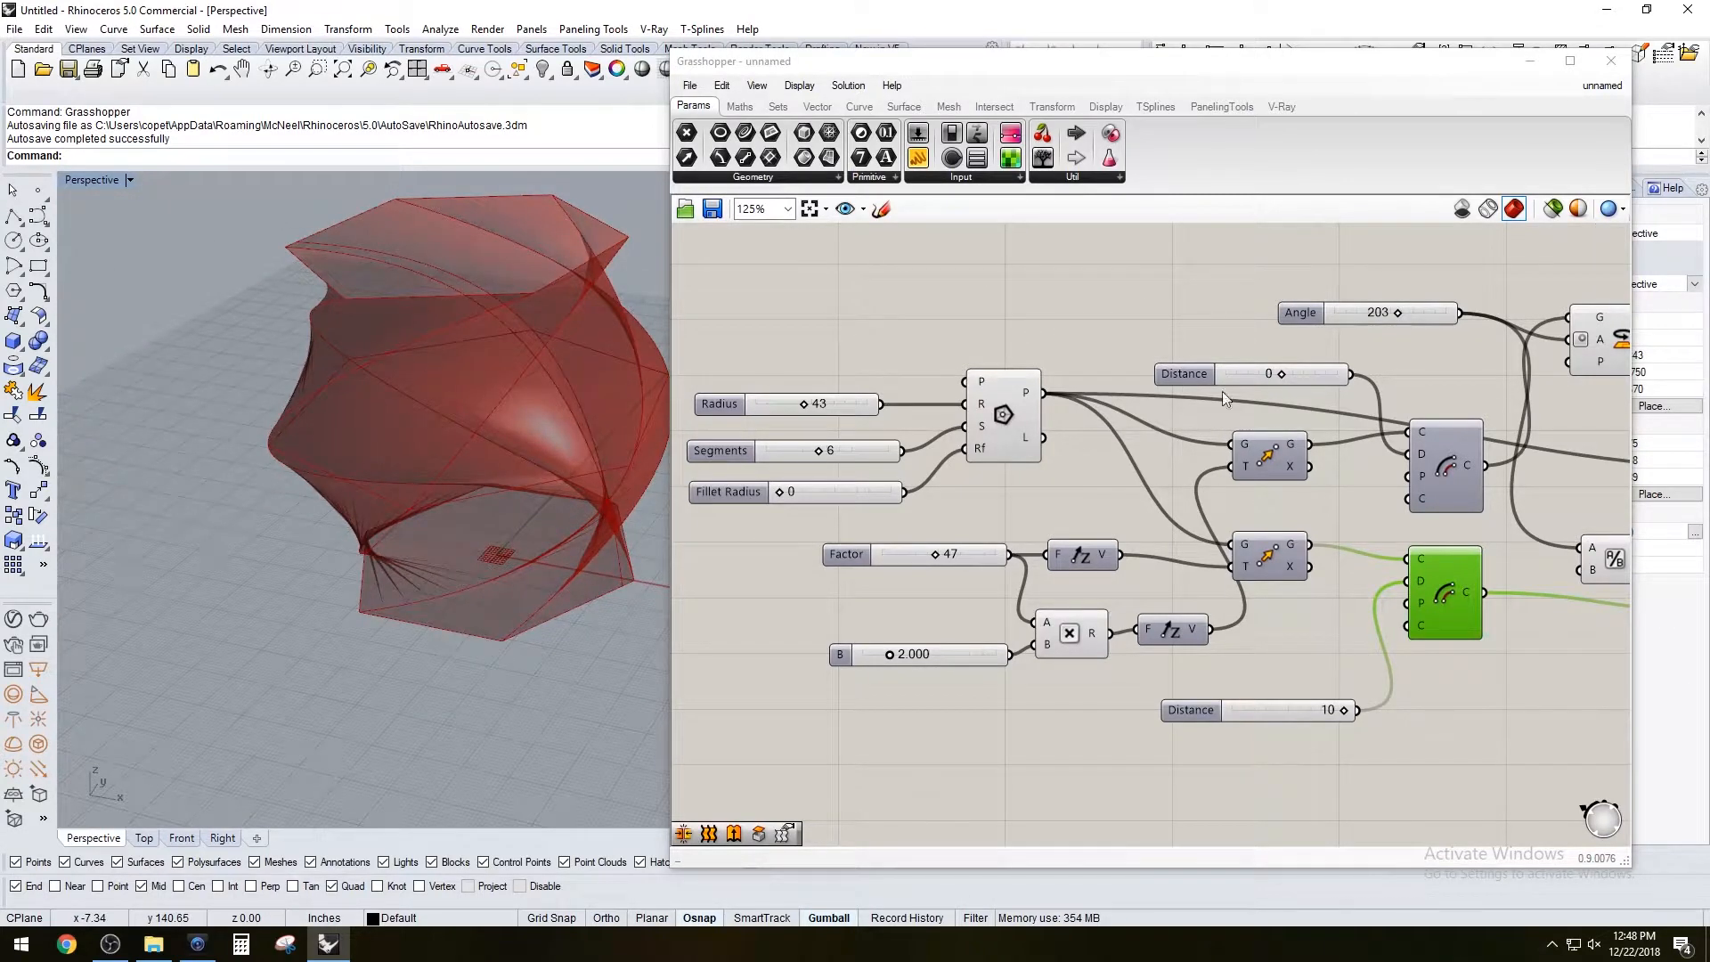
scroll(down, 3)
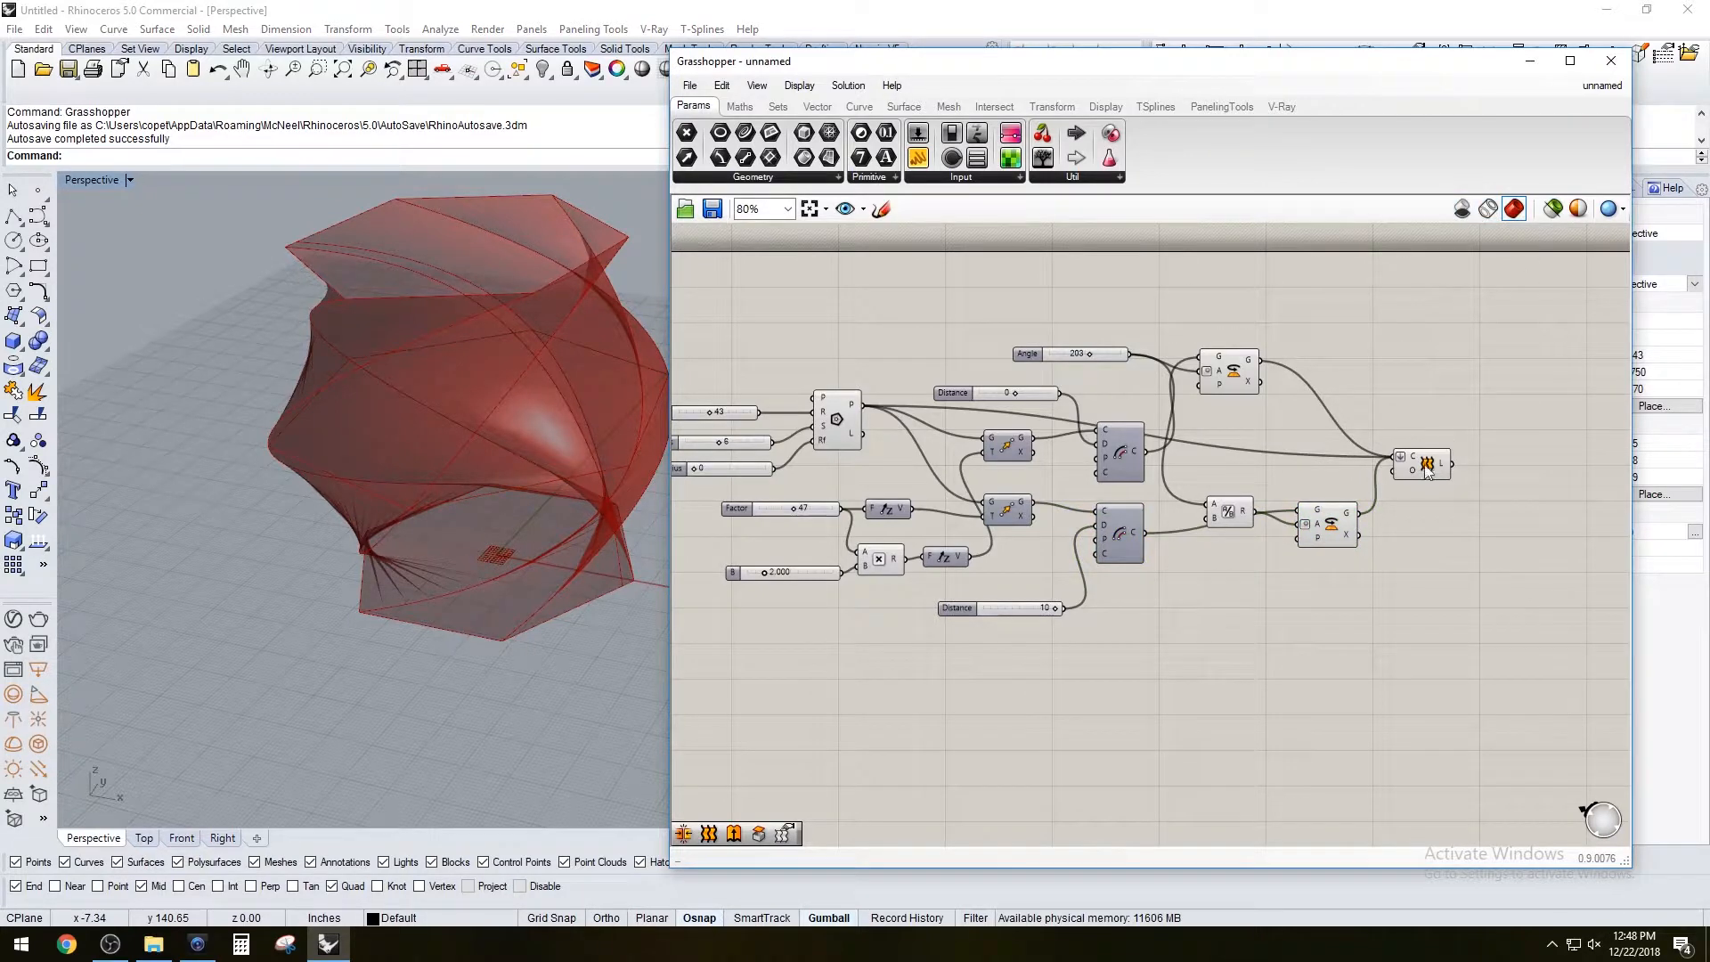
Switch the Rhino viewport to shaded display and set the Fillet Radius slider to 10
click(1461, 206)
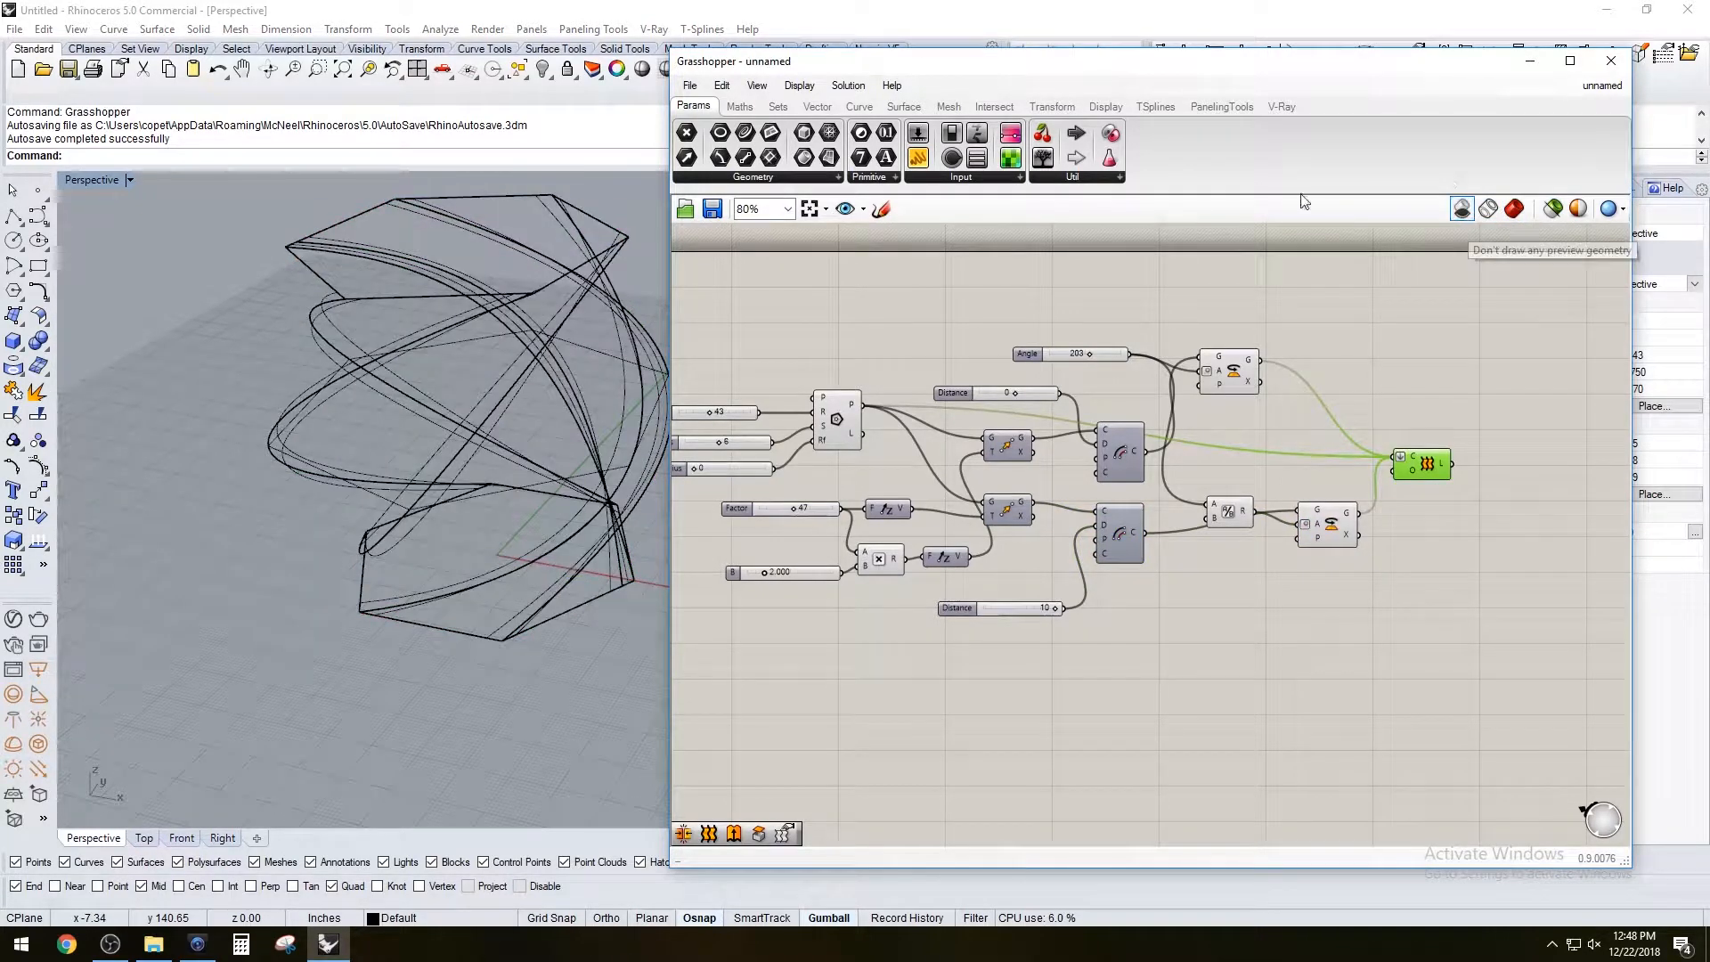
click(128, 178)
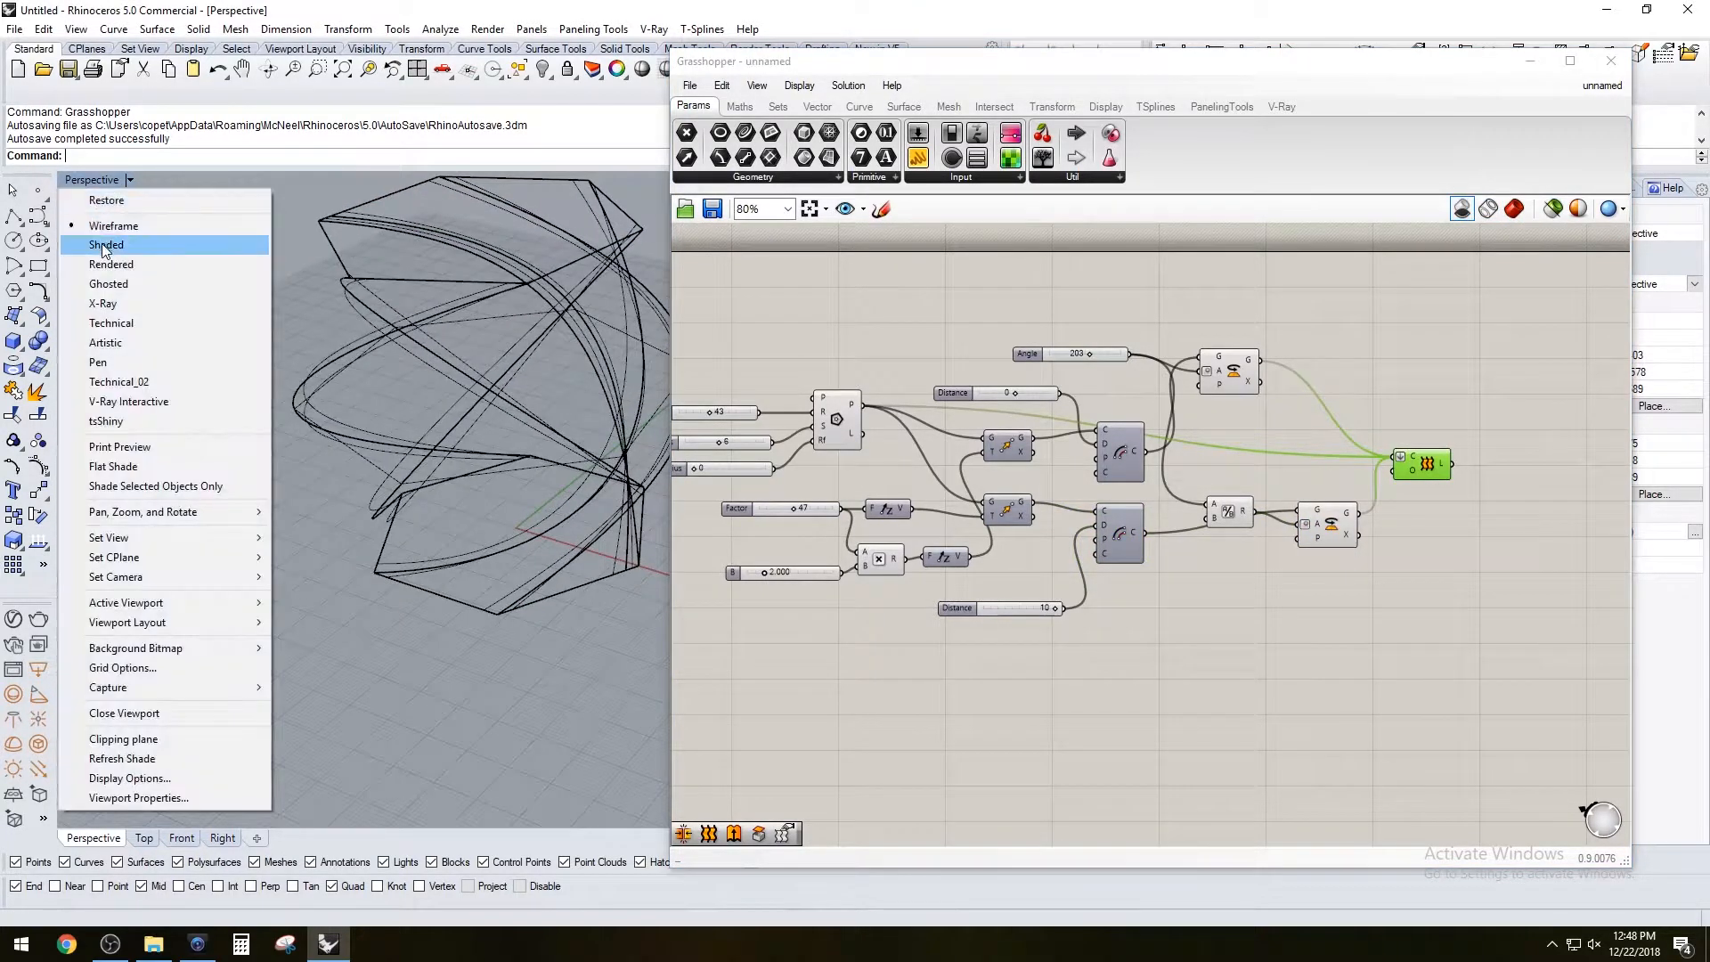
click(111, 264)
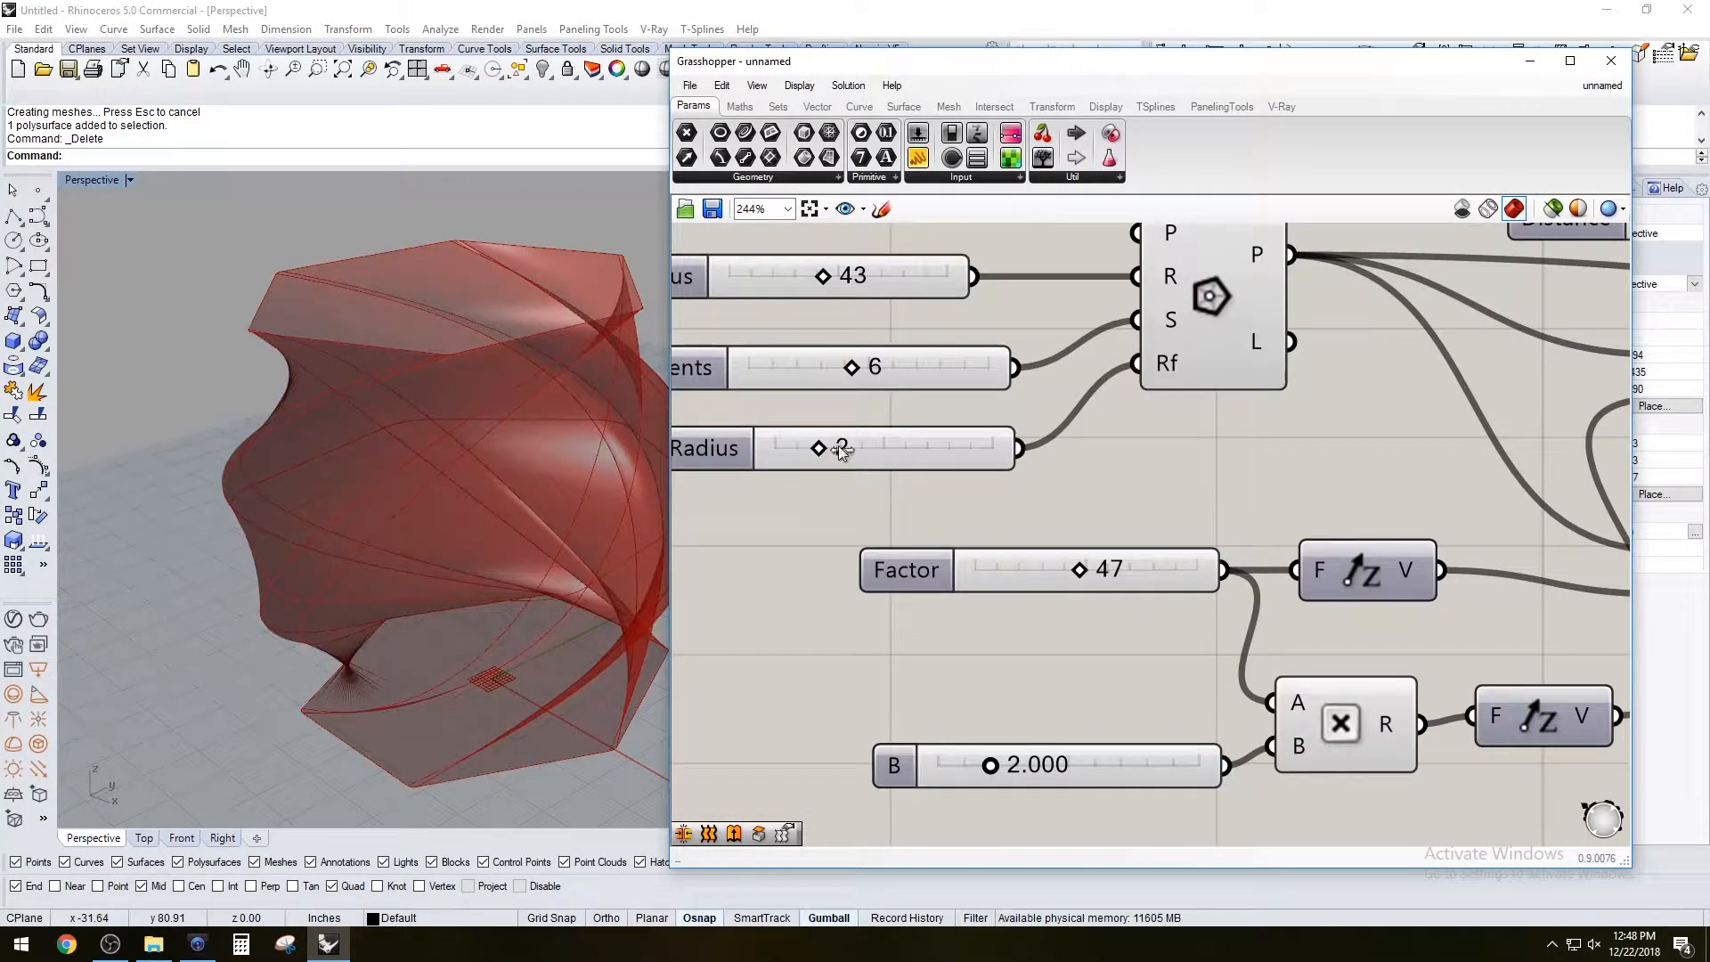
drag(838, 447, 987, 447)
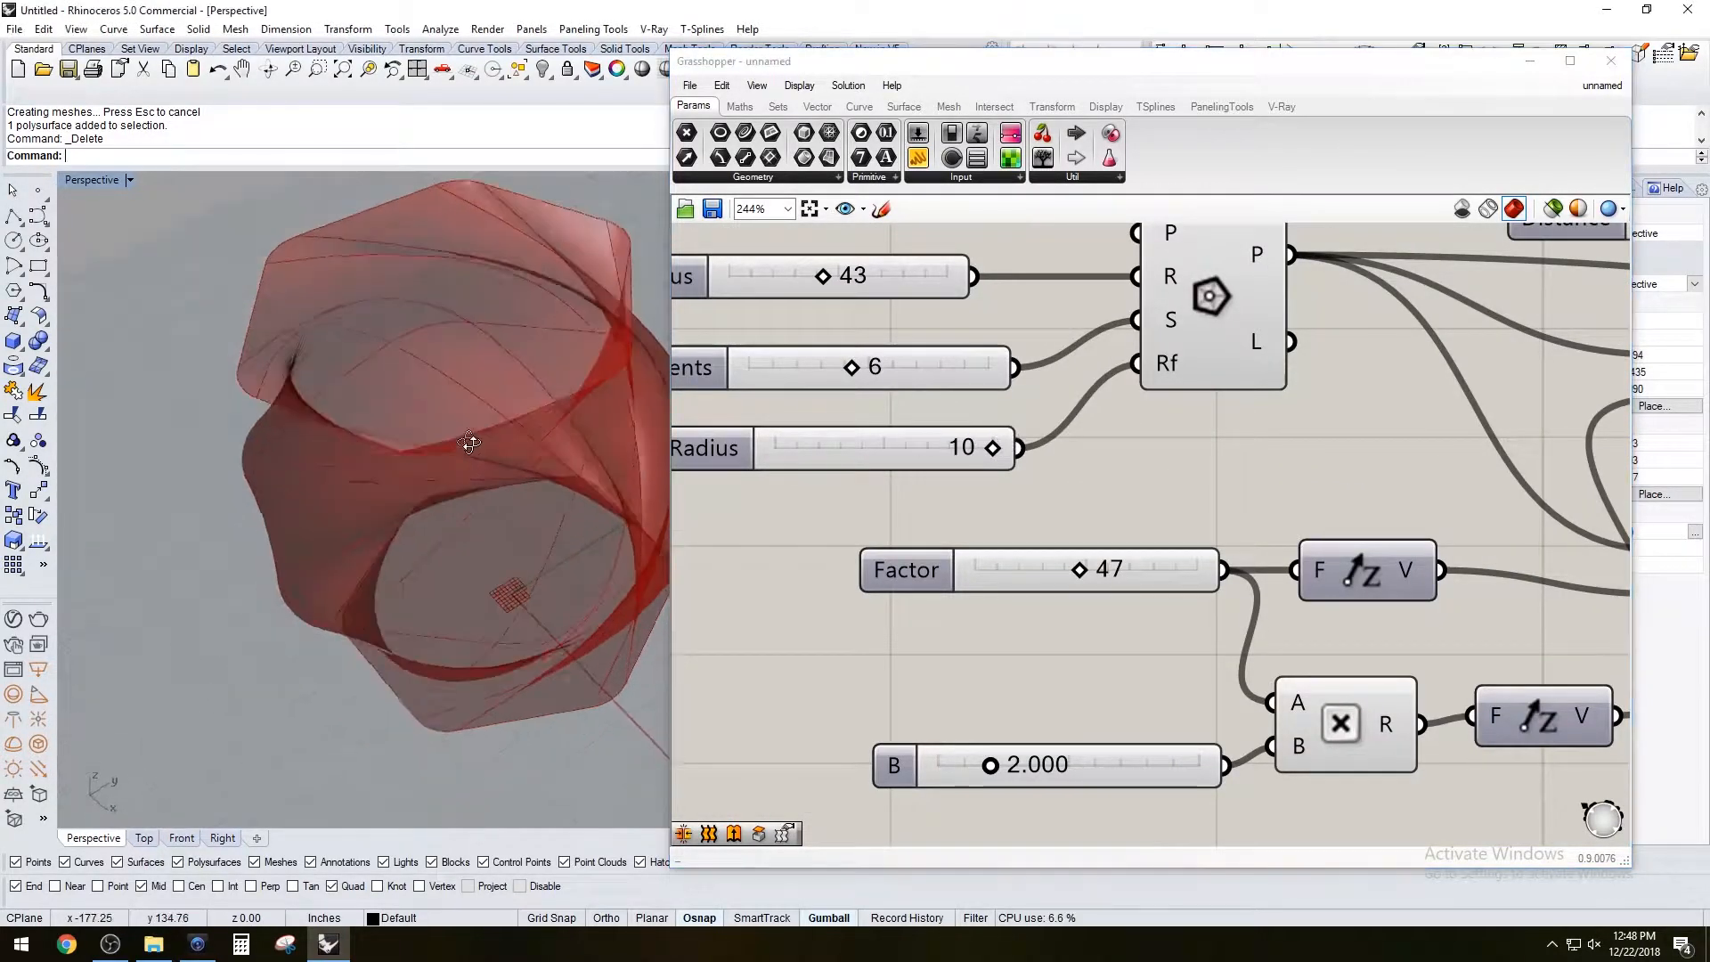
scroll(down, 3)
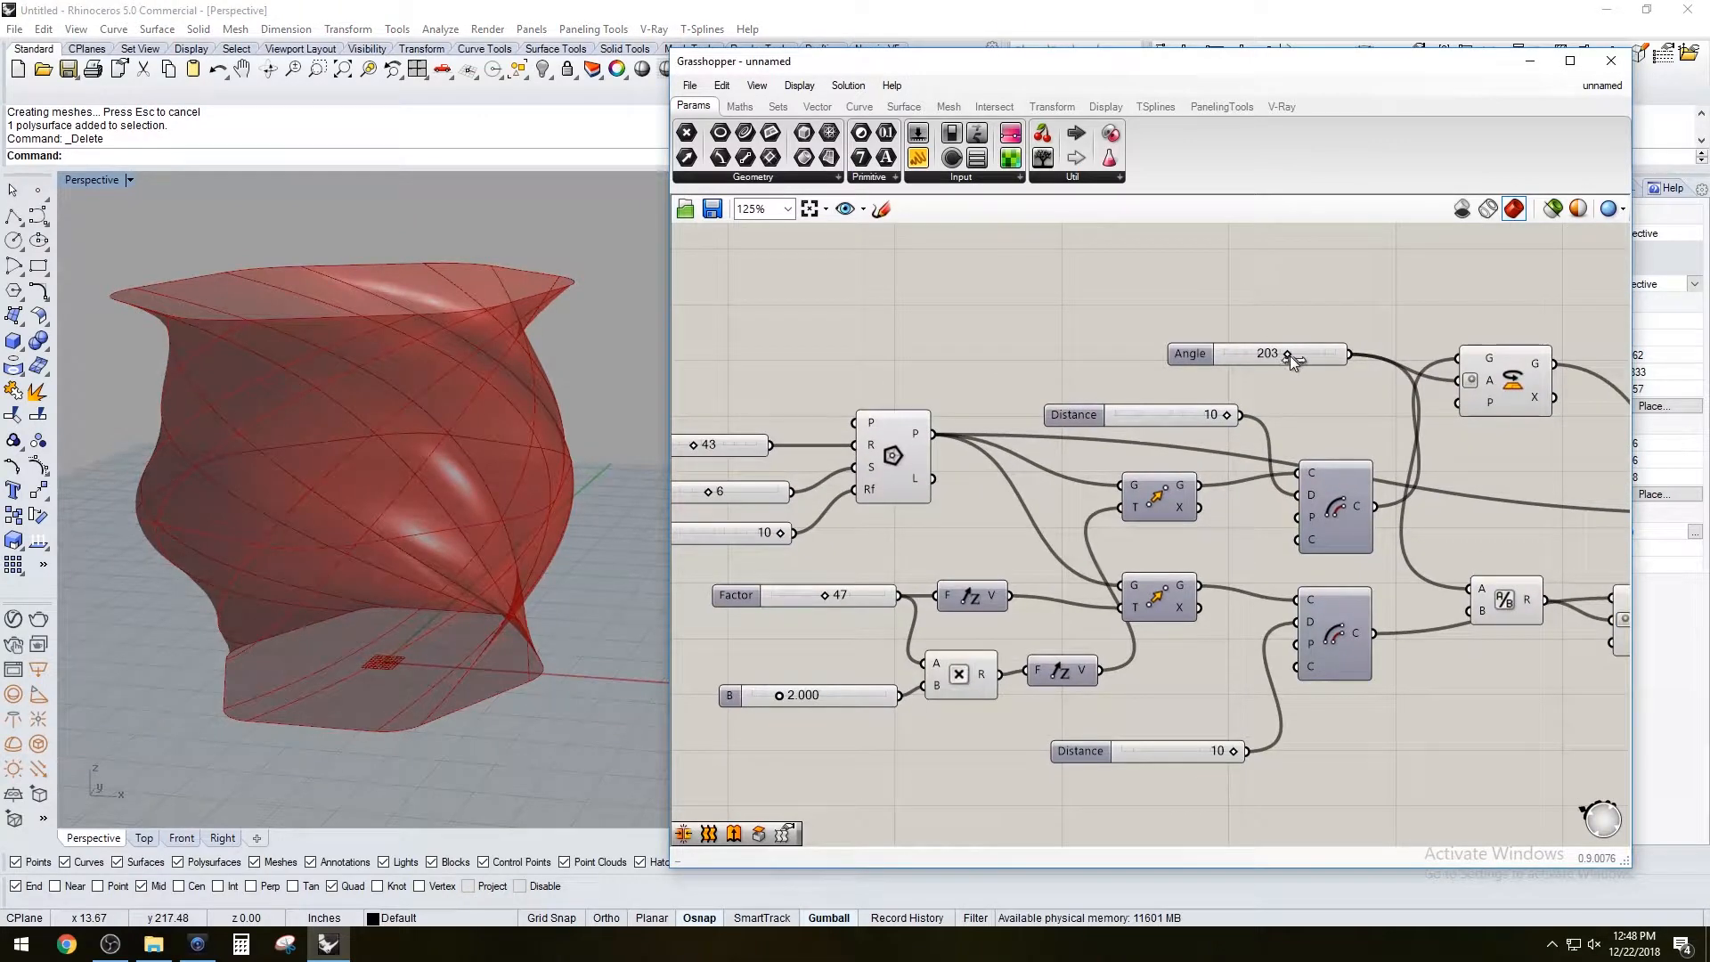
Sweep the twist Angle up to 360 and back, then enter an exact value of 90
drag(1286, 353, 1333, 353)
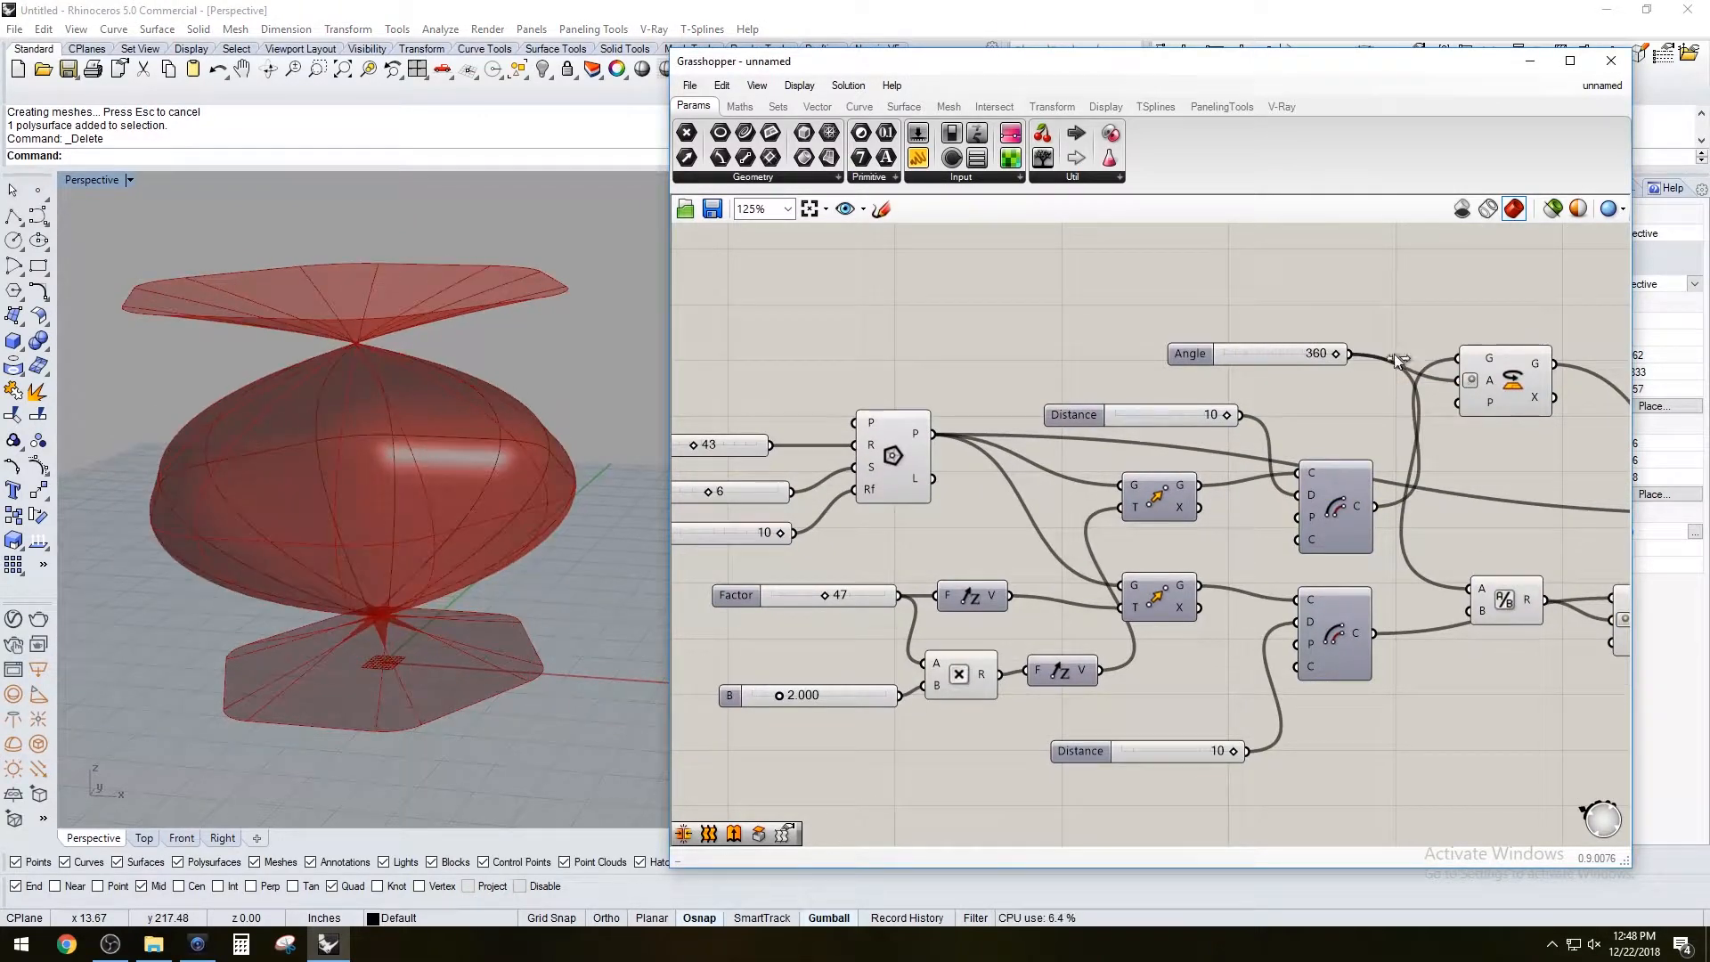
drag(1330, 353, 1264, 353)
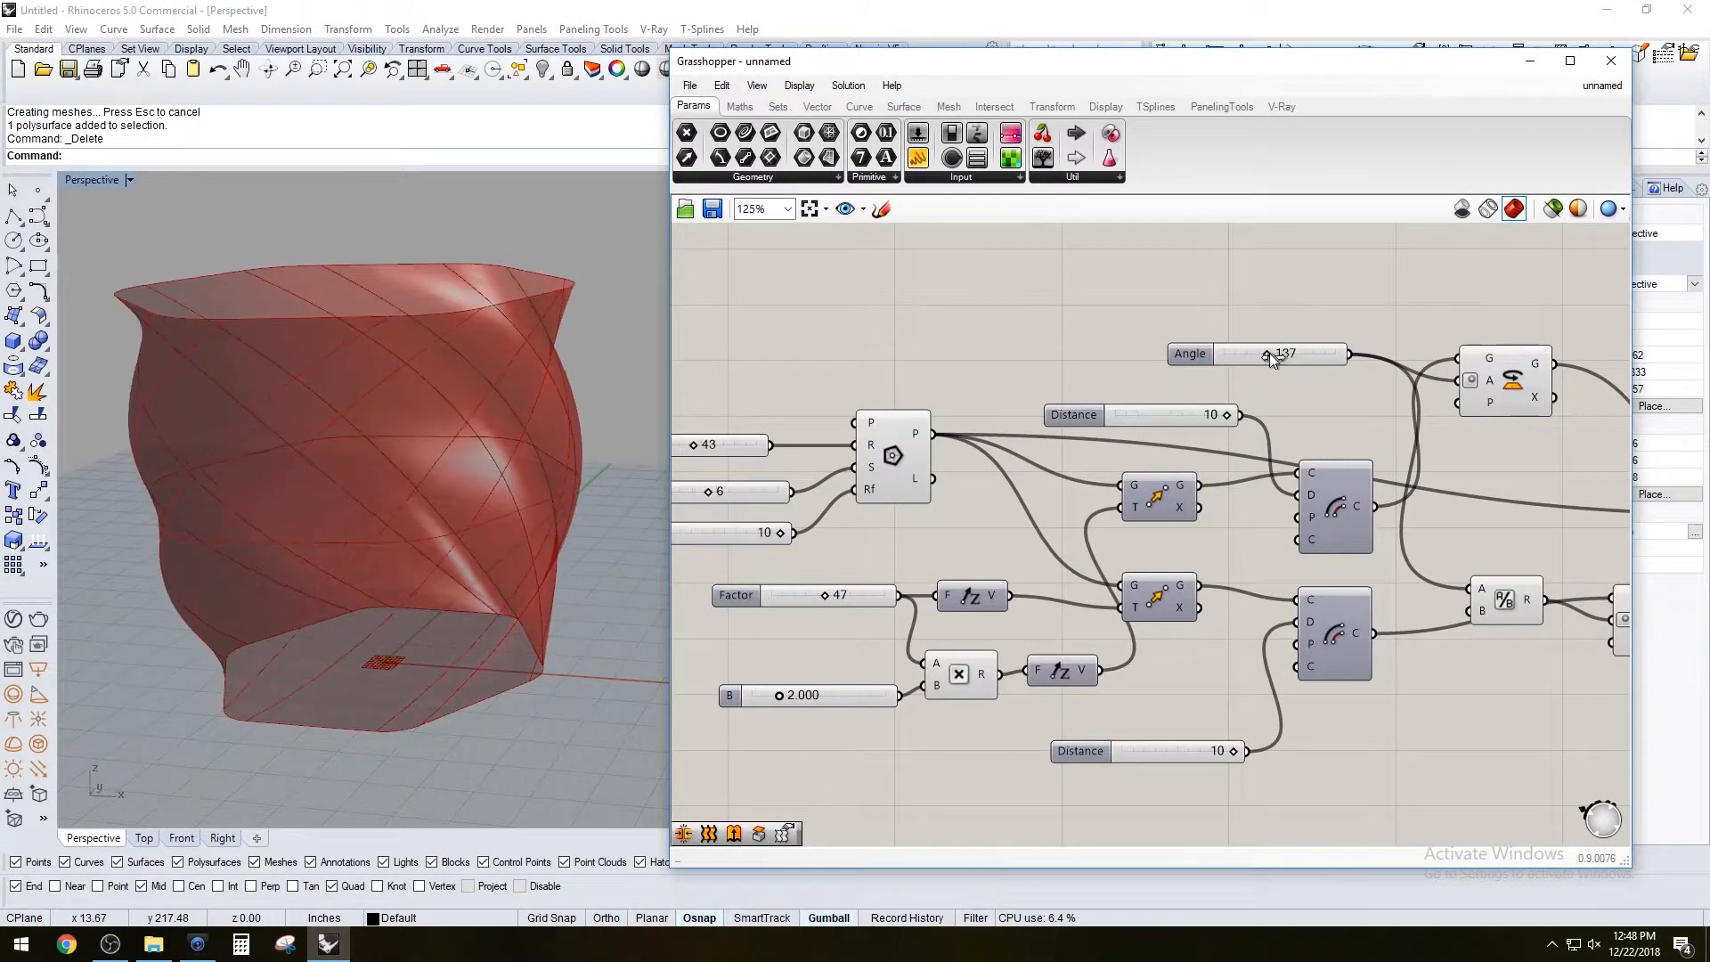
double_click(1272, 353)
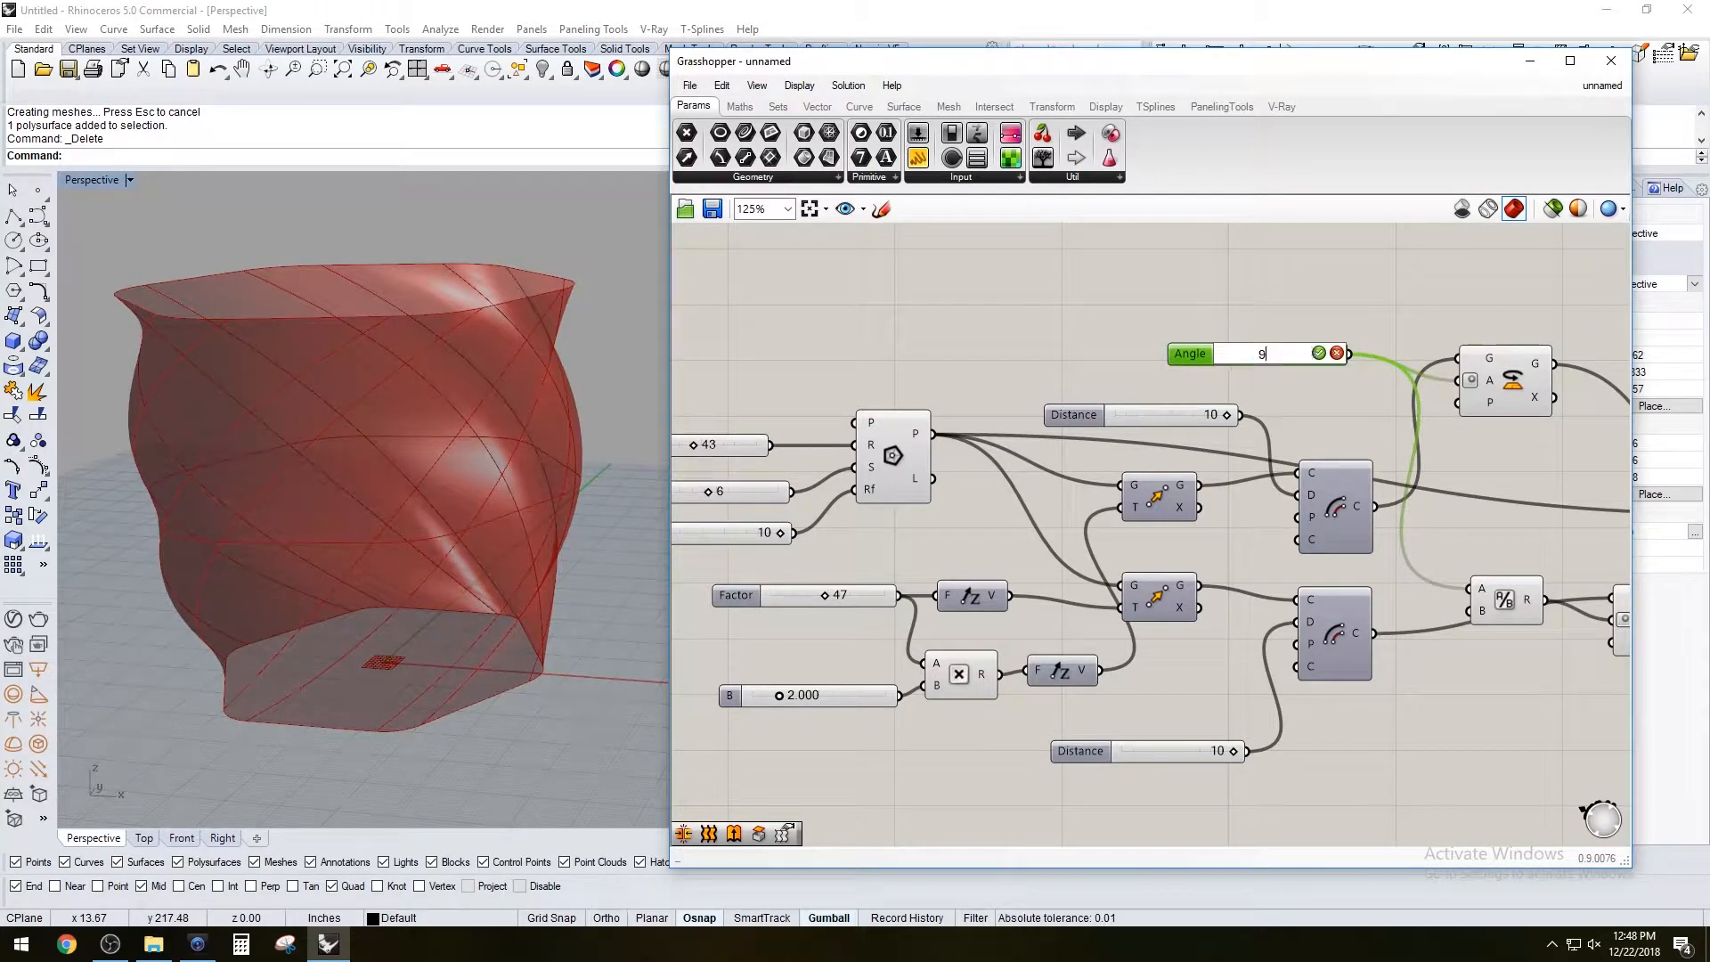
text(90)
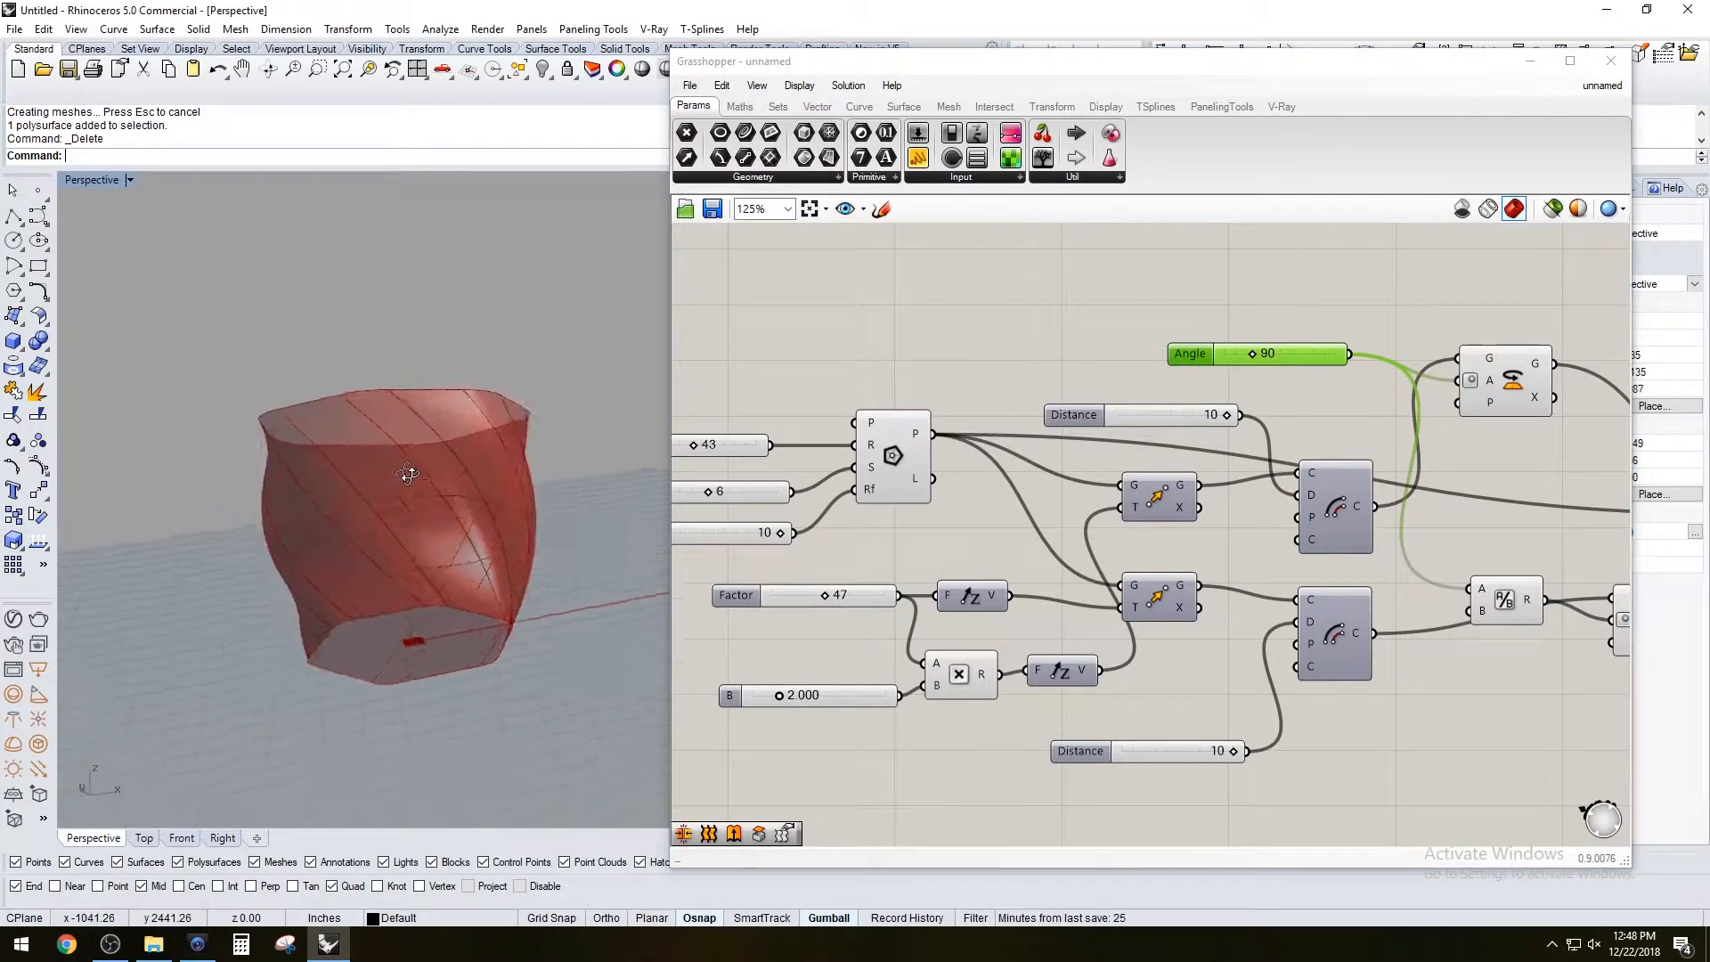
Orbit around the vase and settle the twist Angle at exactly 180 degrees
drag(410, 474, 404, 425)
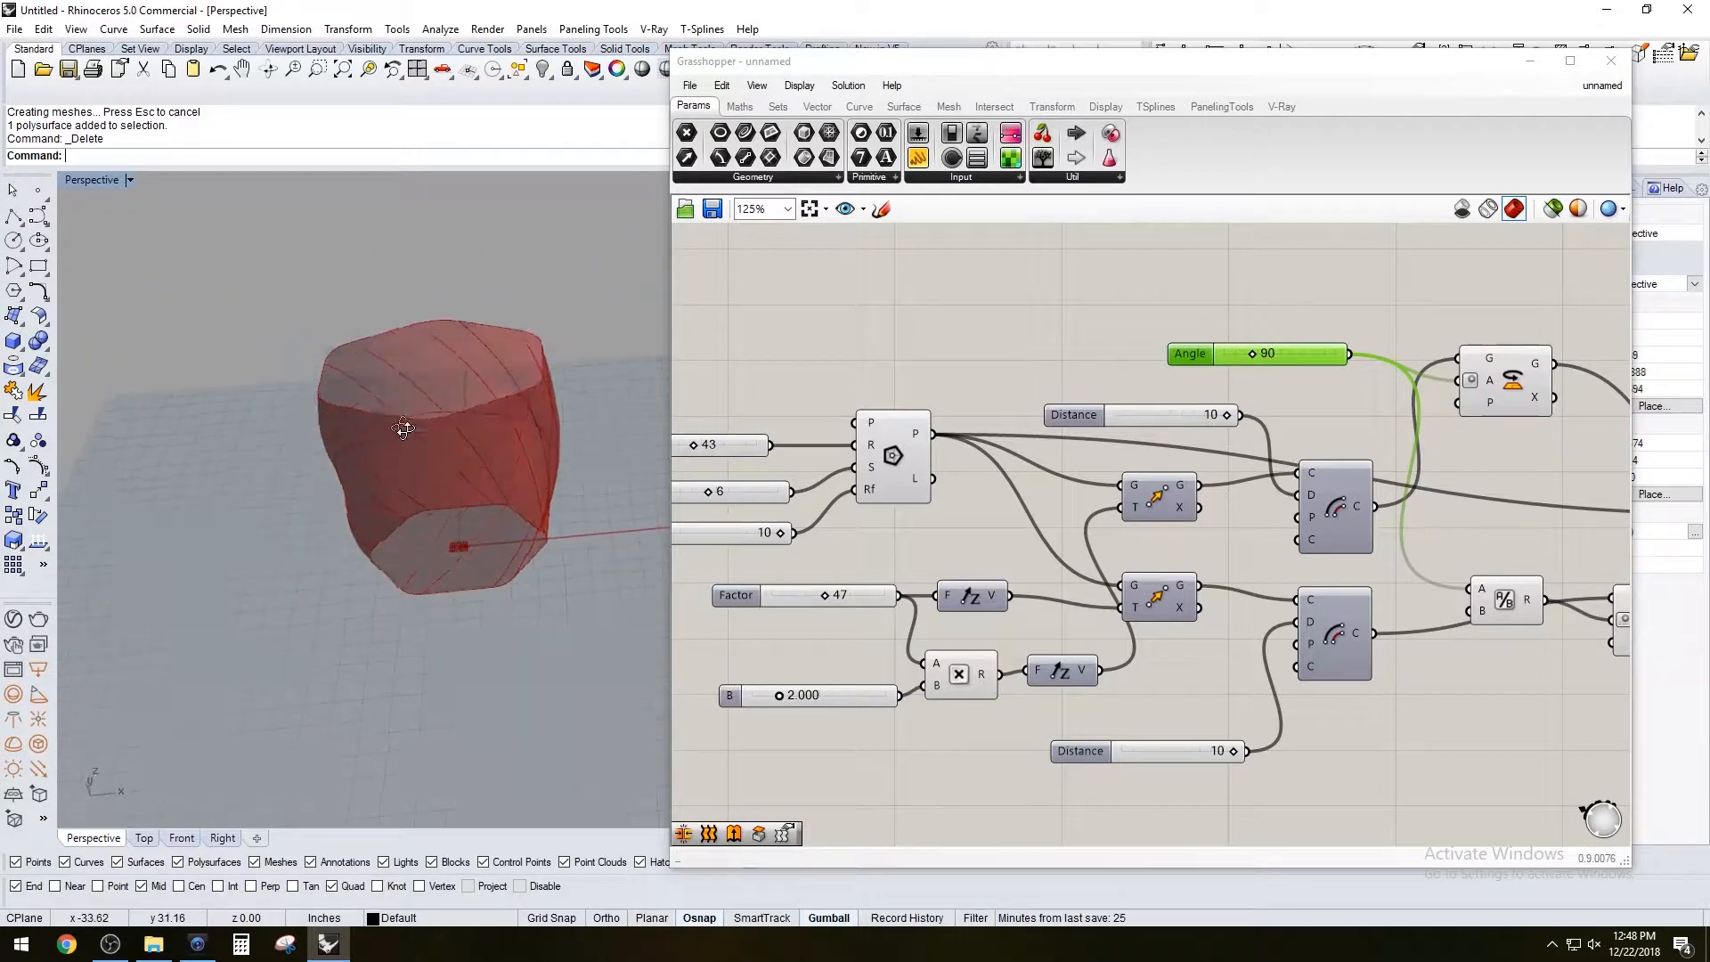
double_click(1268, 352)
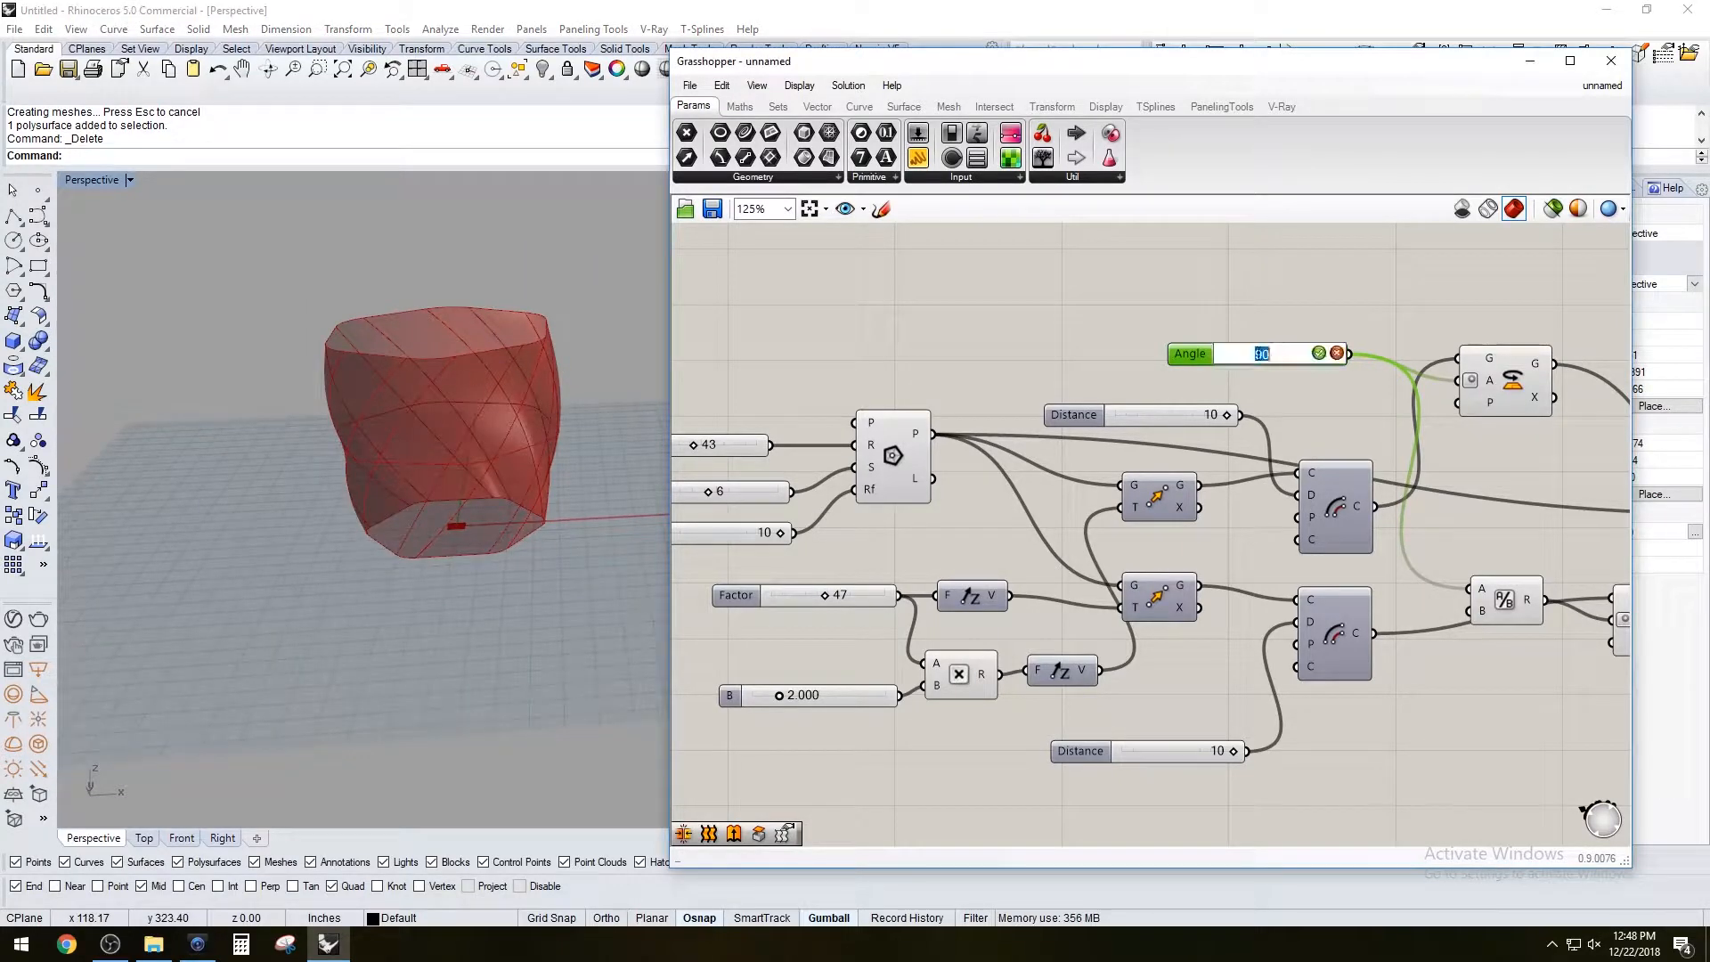
text(180)
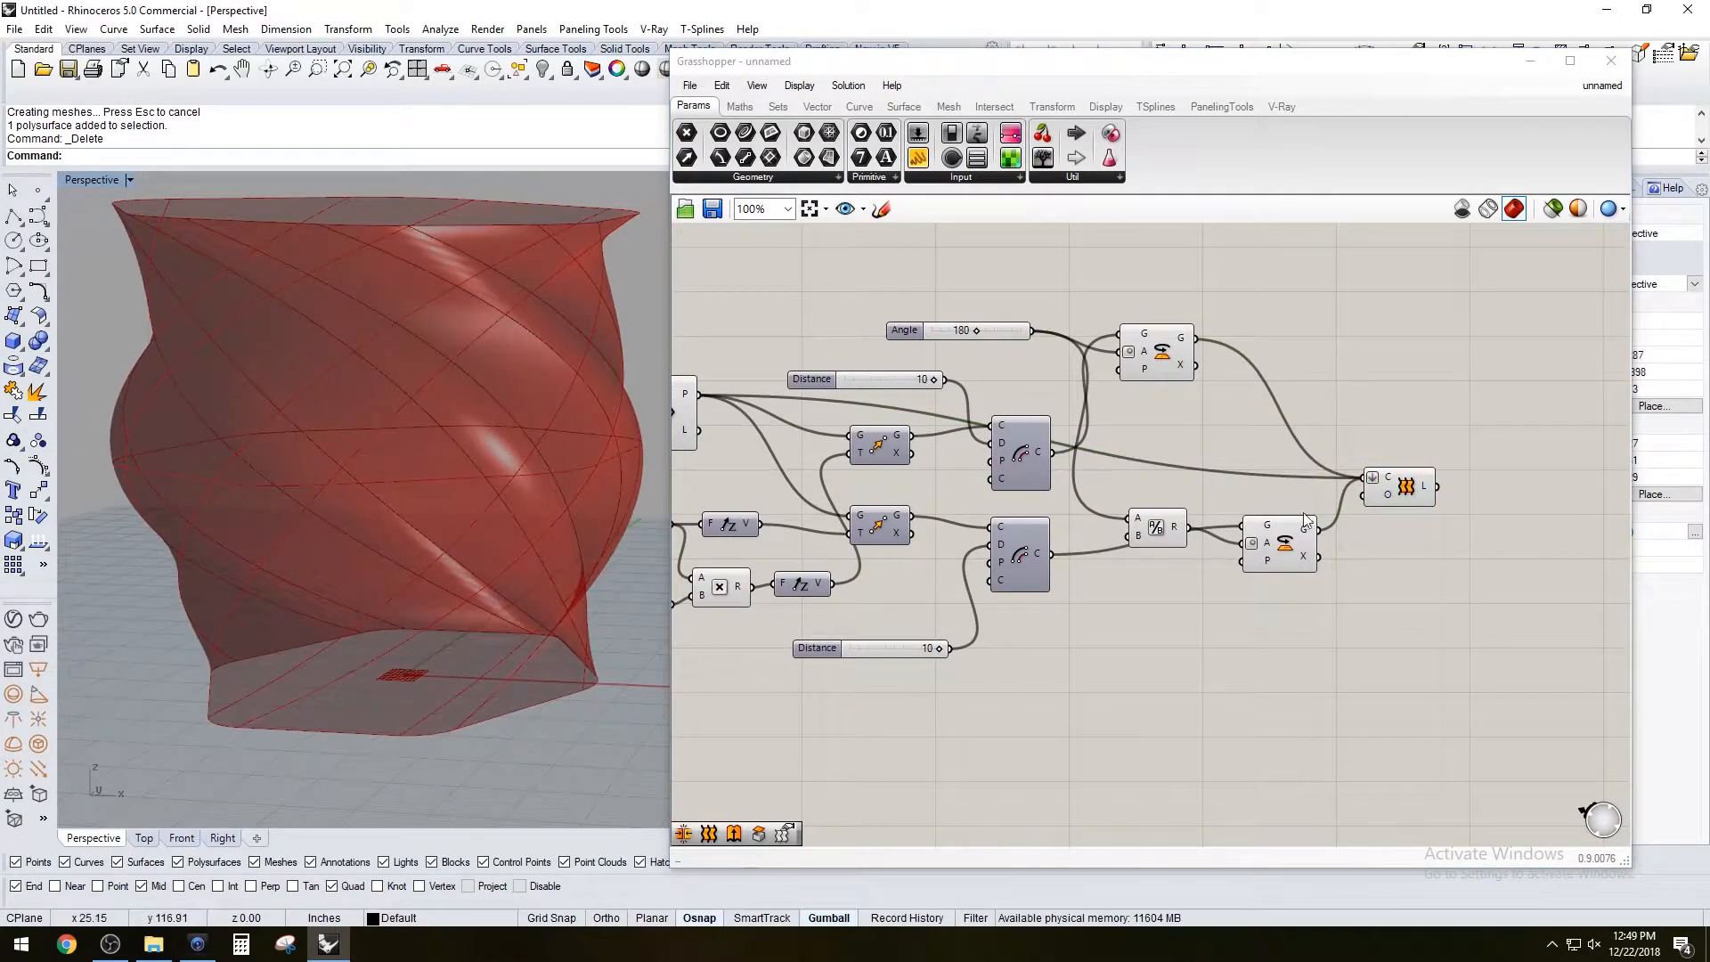
click(1407, 486)
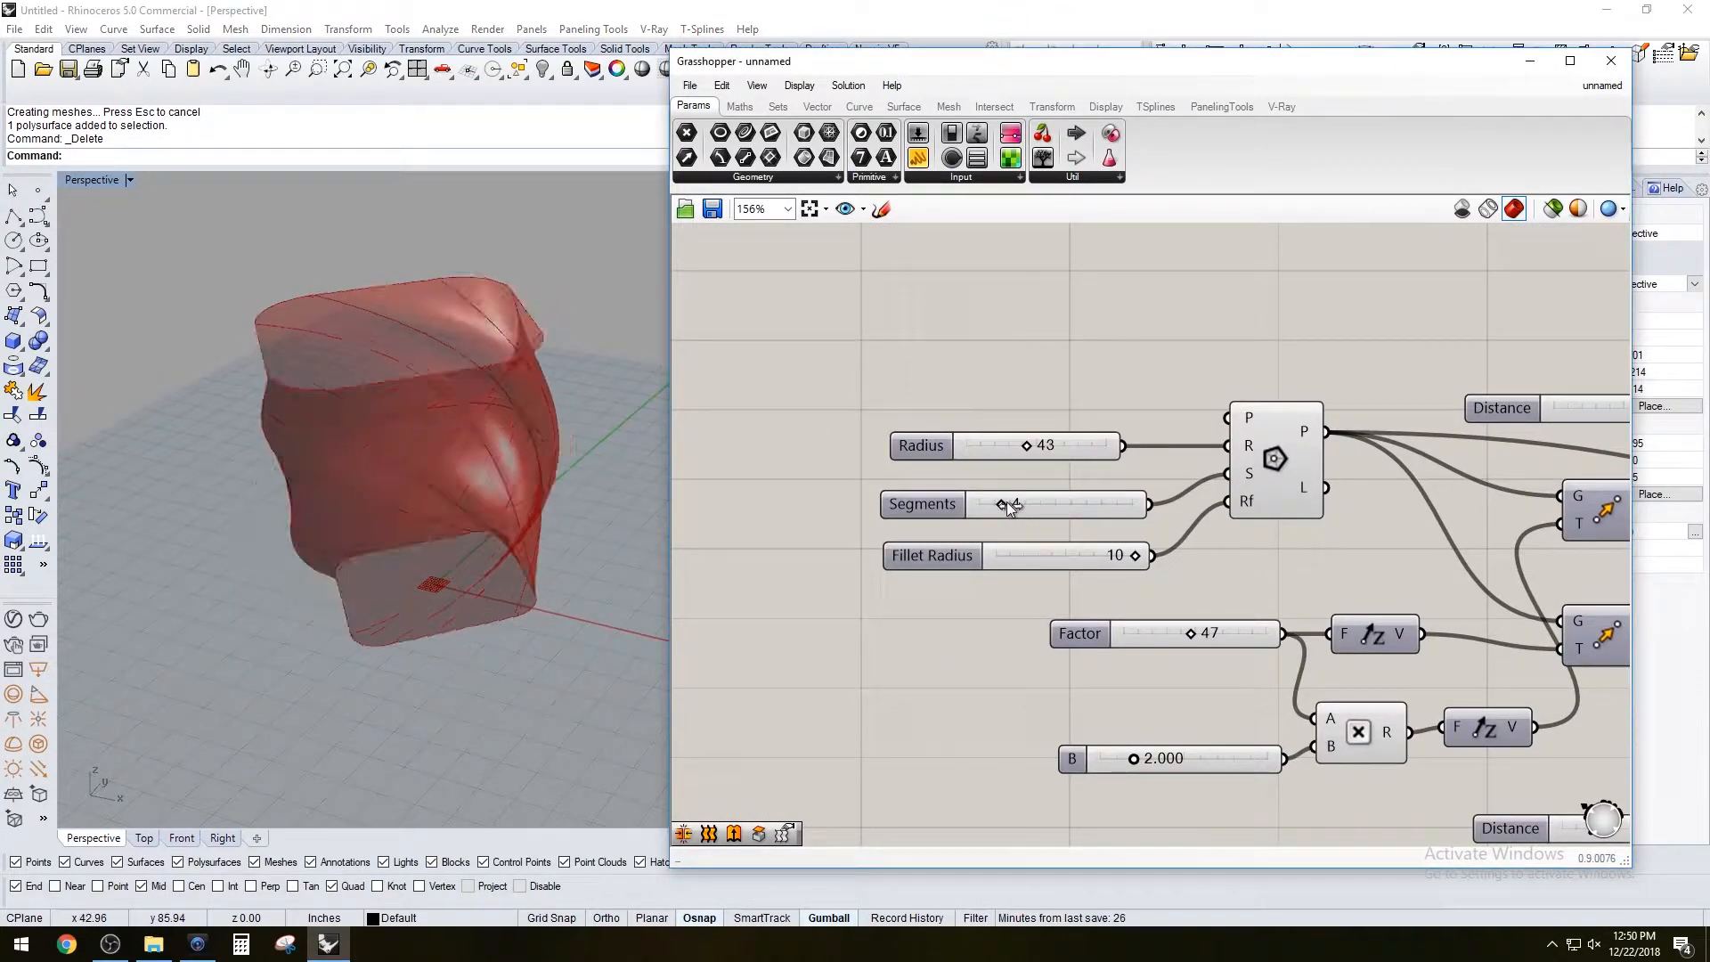
Compare 3- and 4-sided polygon profiles in the viewport and leave Segments at 4
drag(1047, 504, 1001, 504)
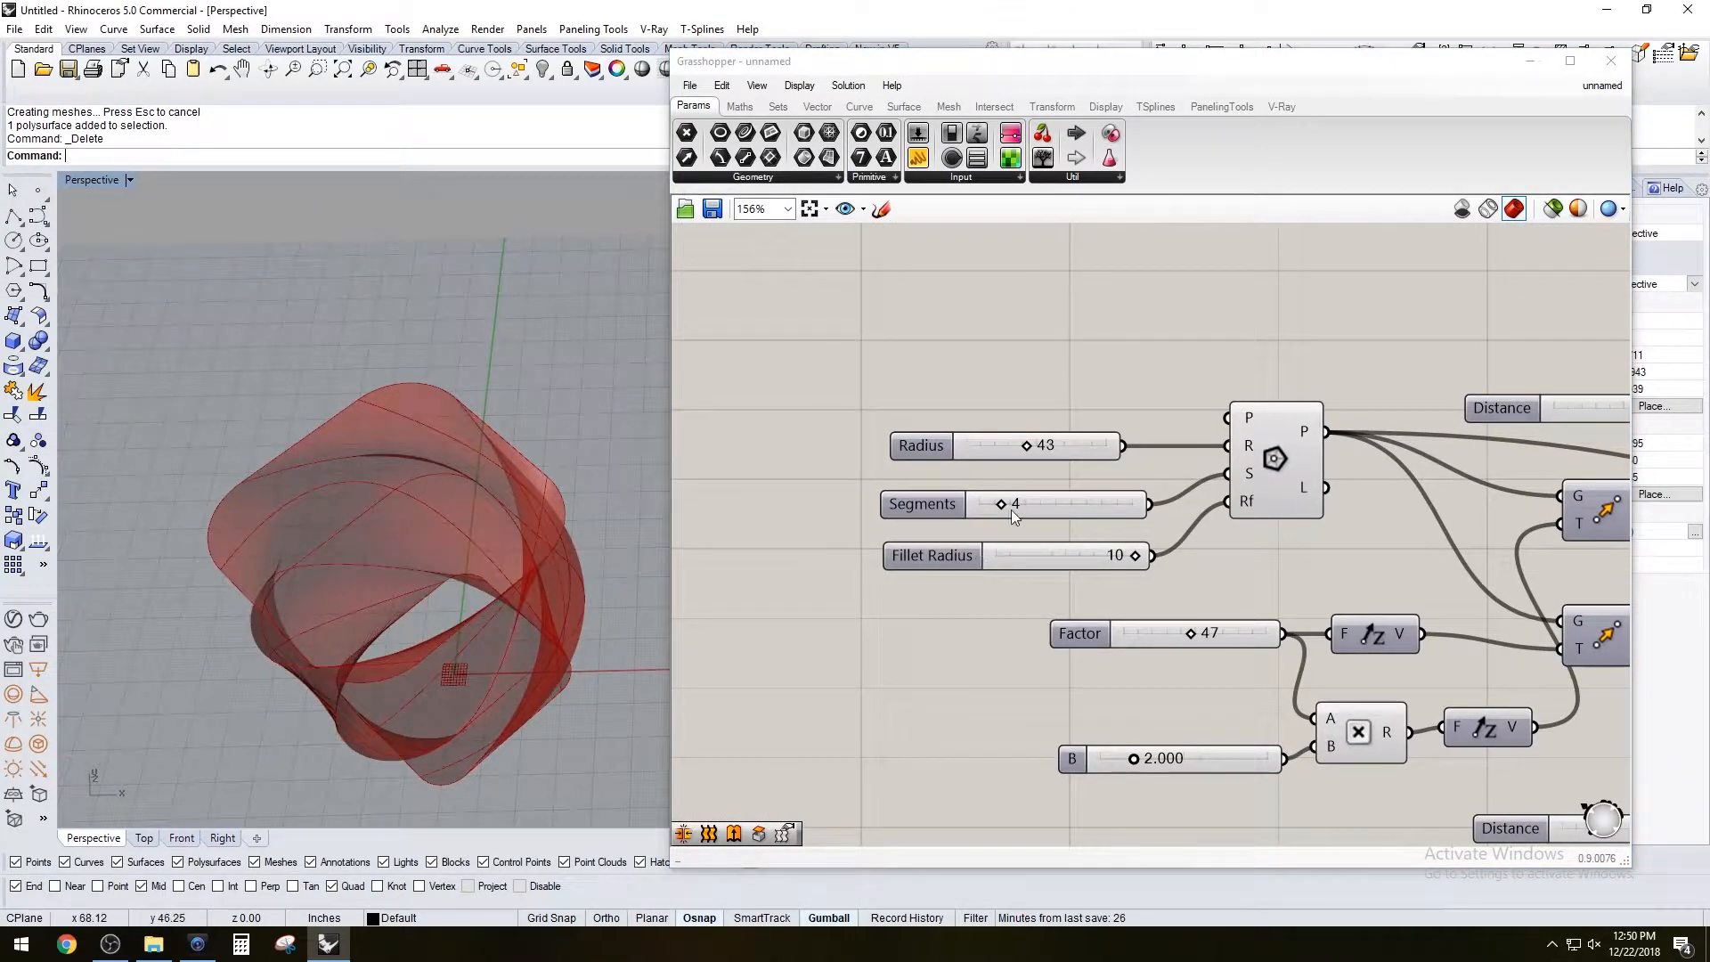
drag(1014, 502, 987, 502)
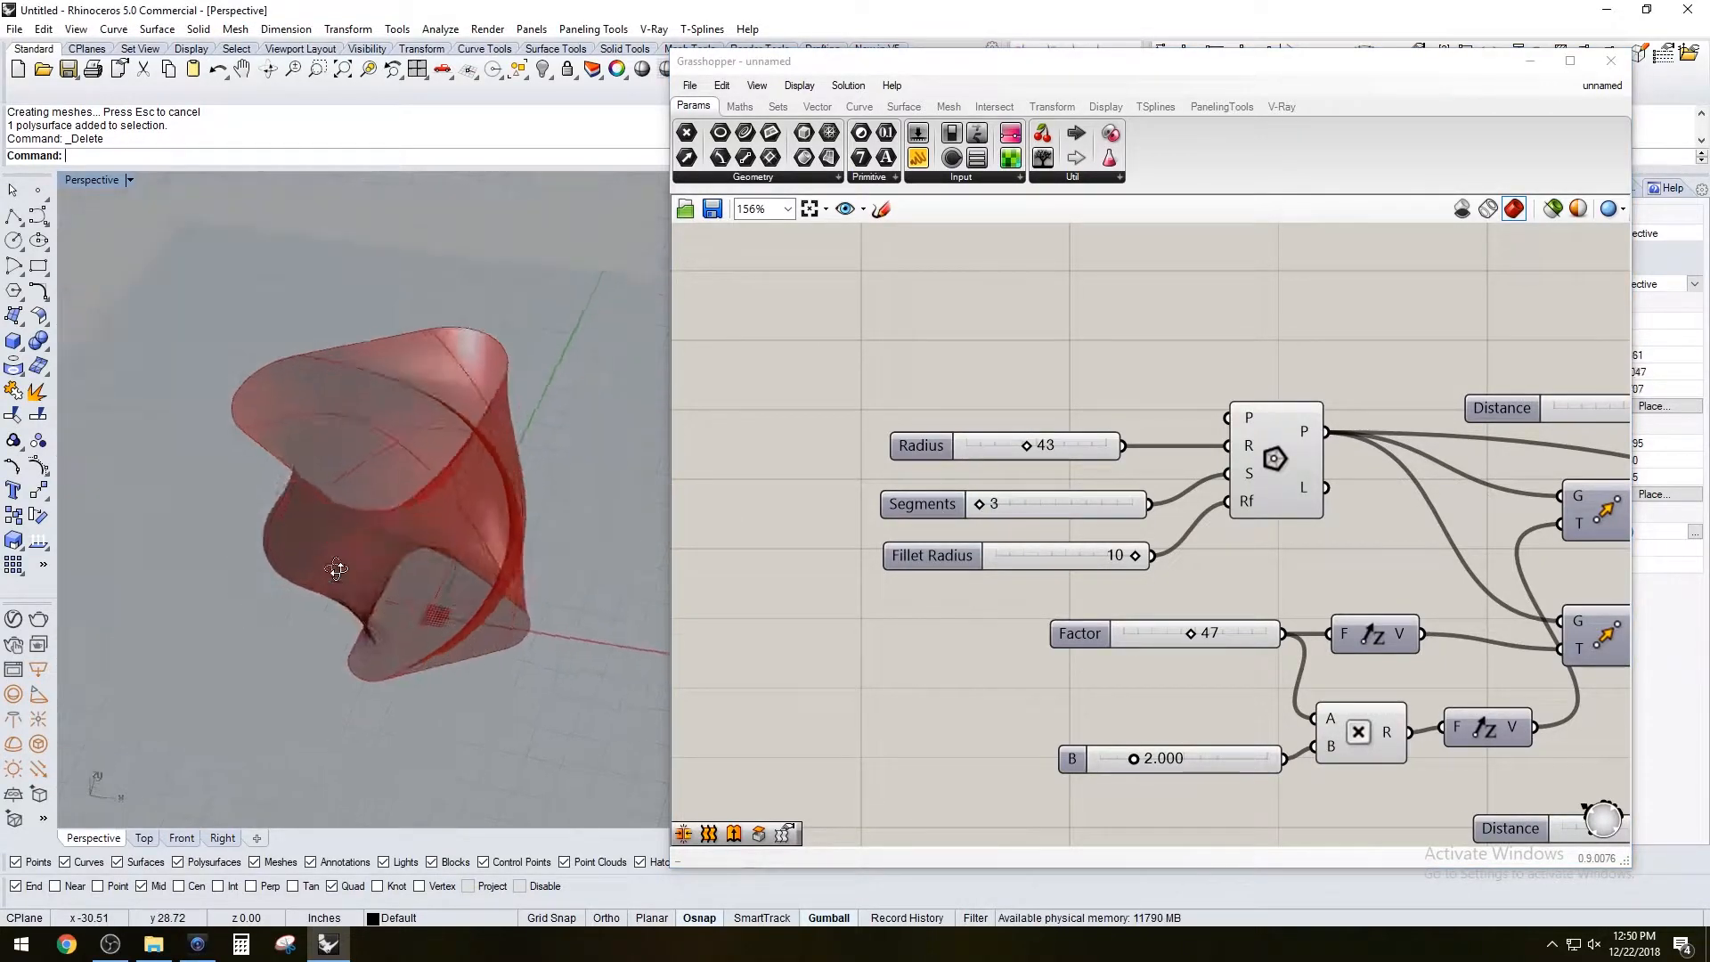
drag(336, 567, 317, 512)
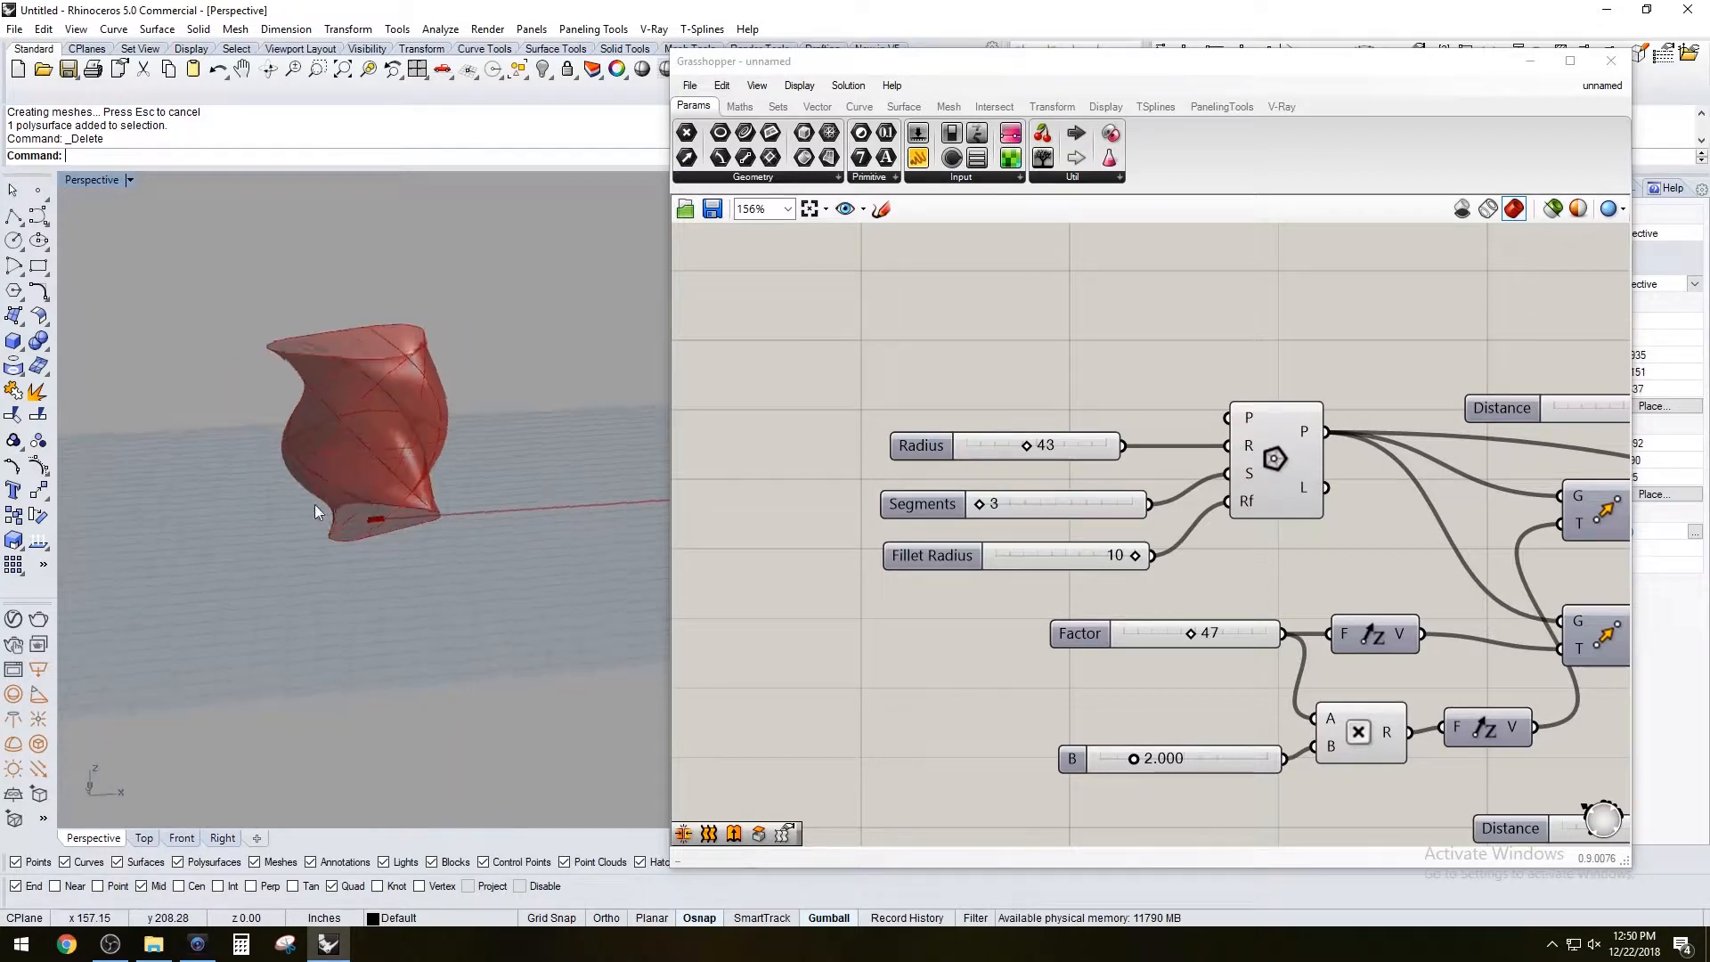
drag(1135, 556, 1050, 555)
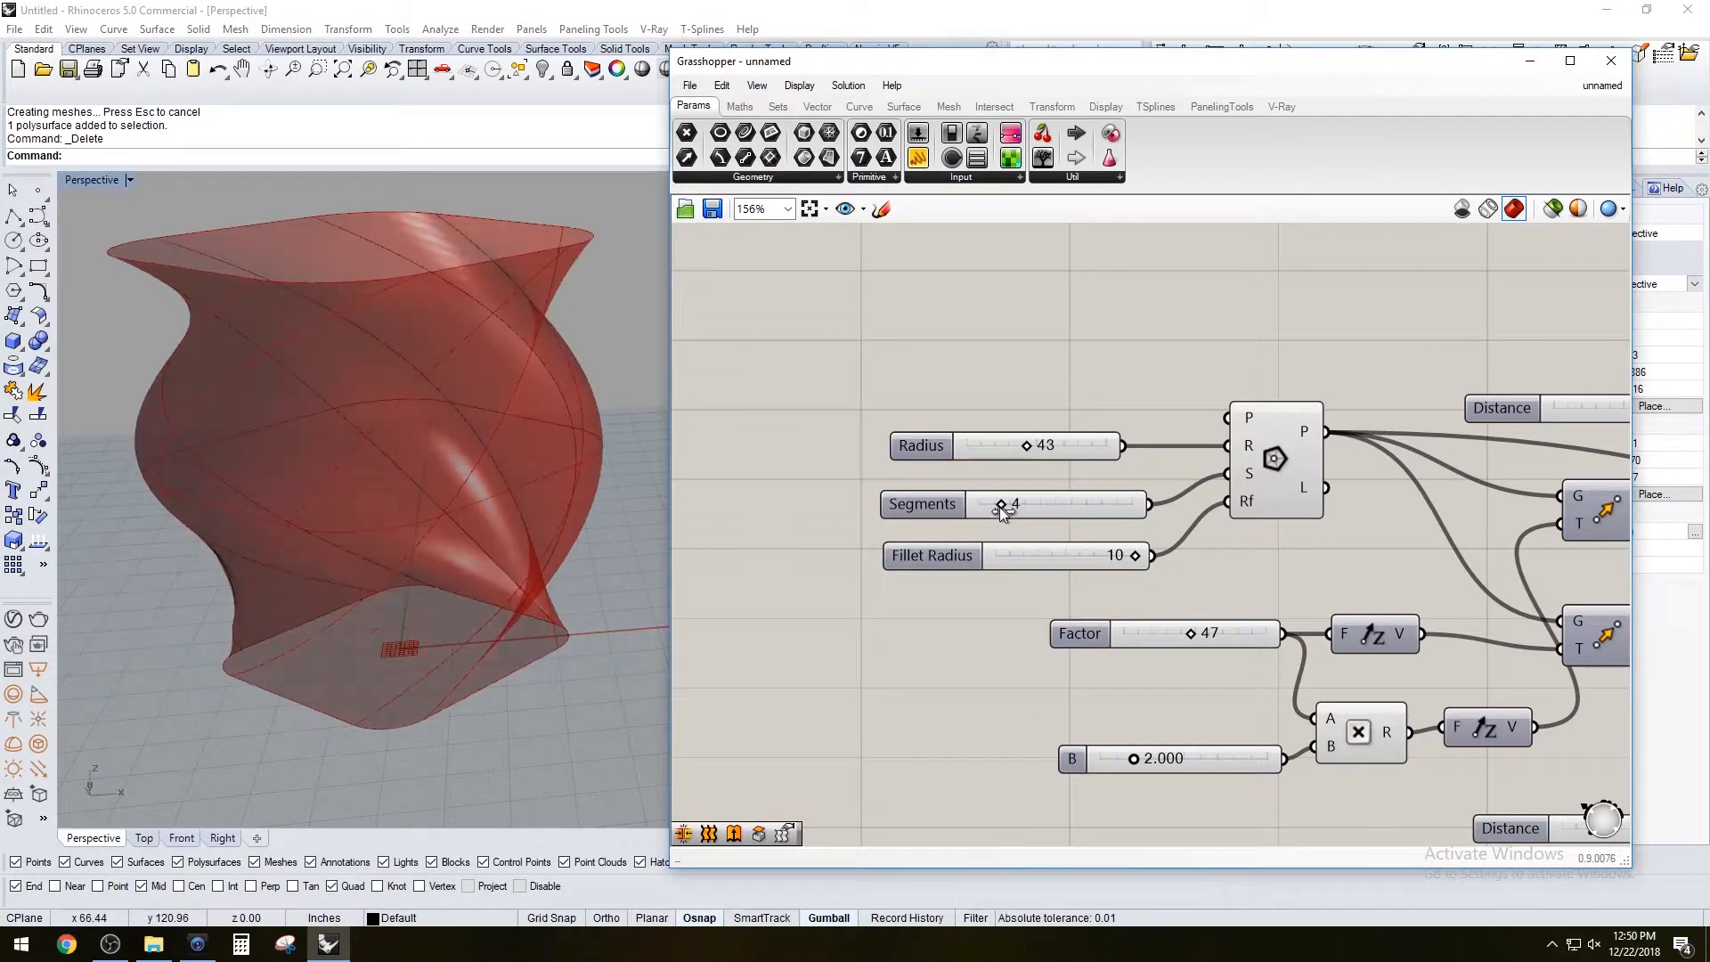
scroll(down, 3)
text(OFF)
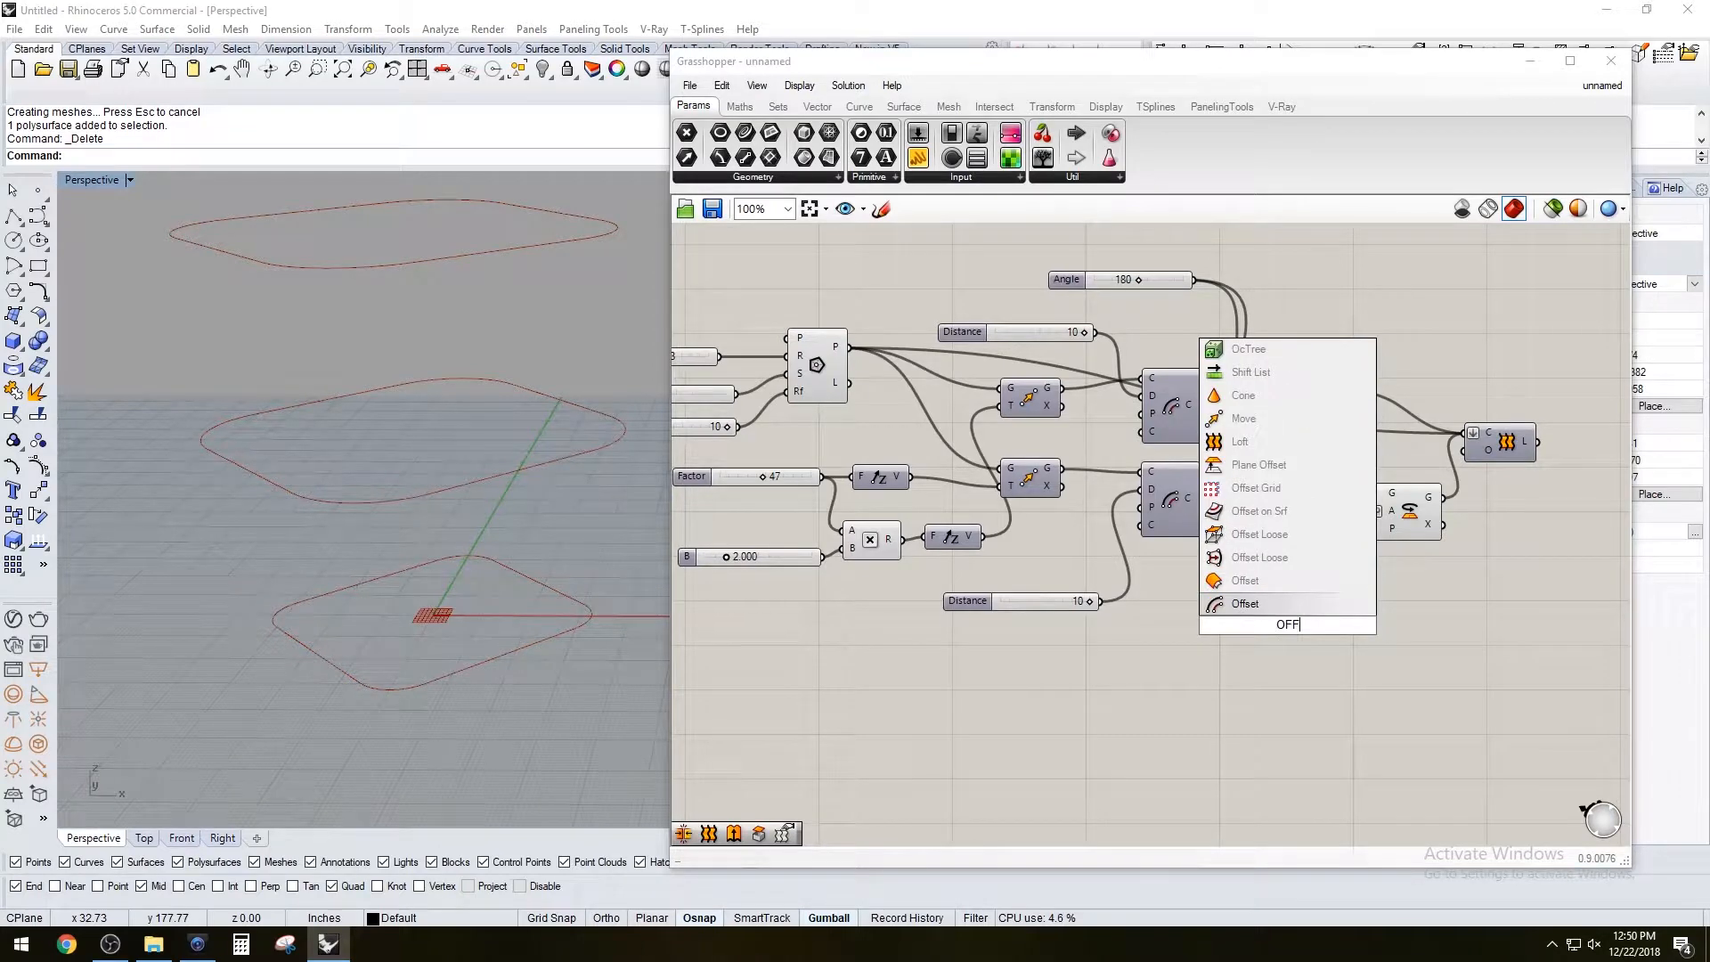
Add Offset Curve components with Distance 5 for the section curves and a new Loft
click(1241, 602)
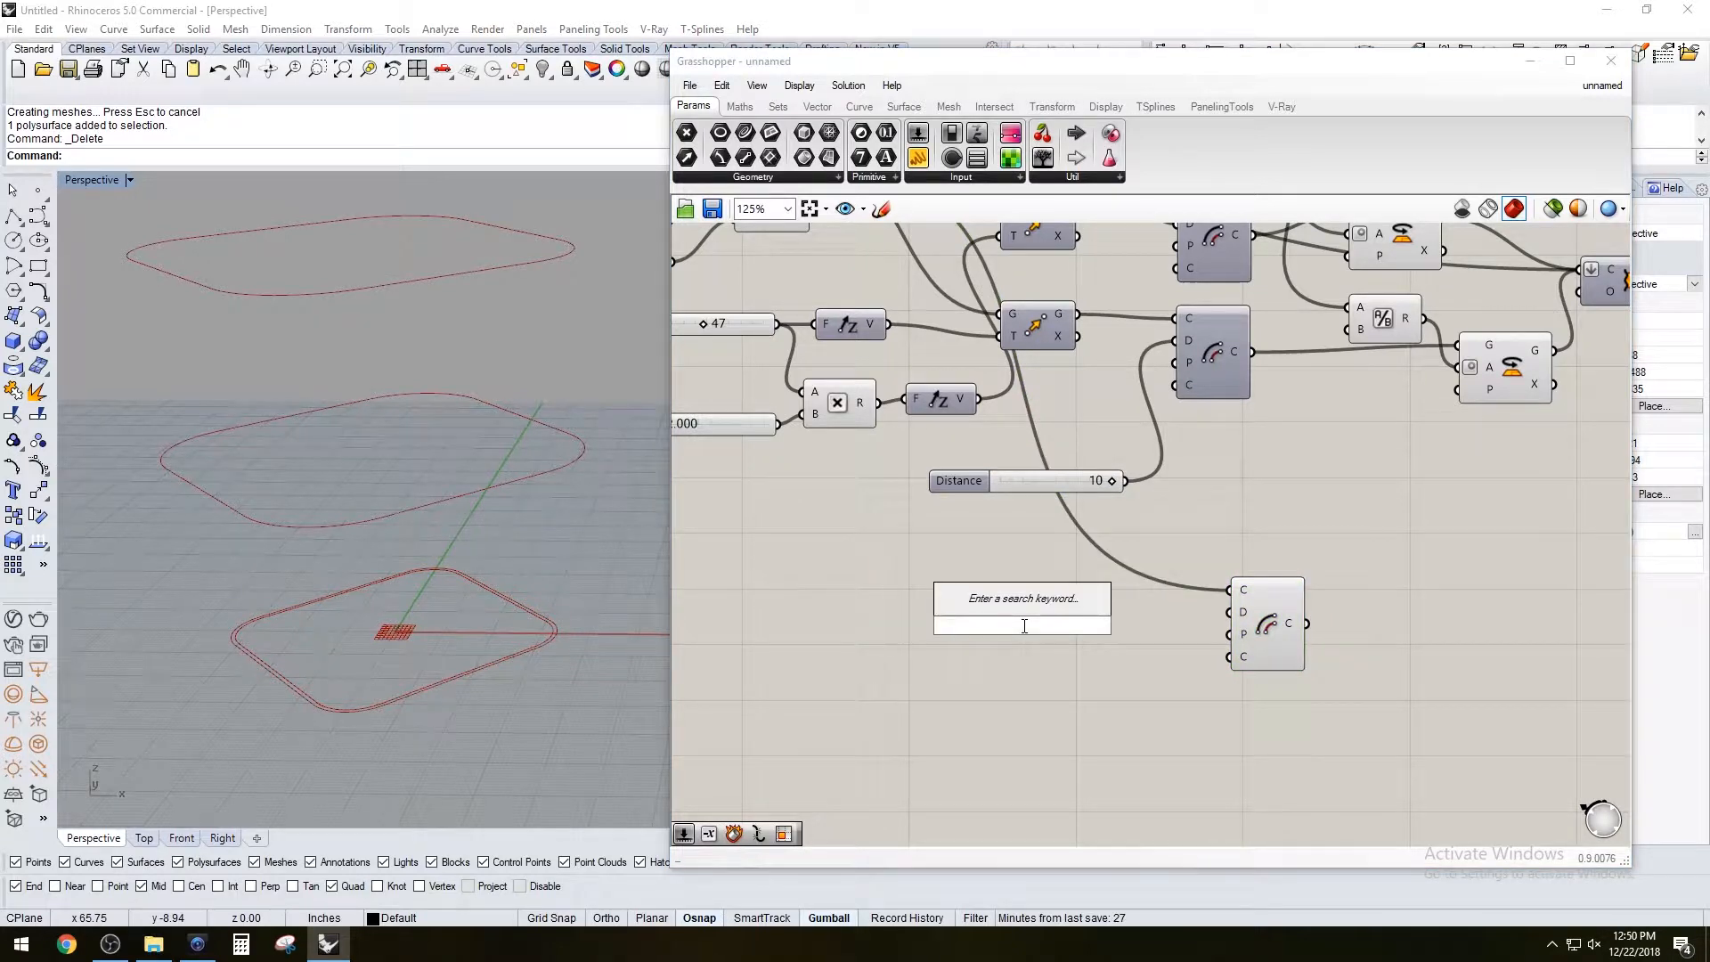
click(1023, 598)
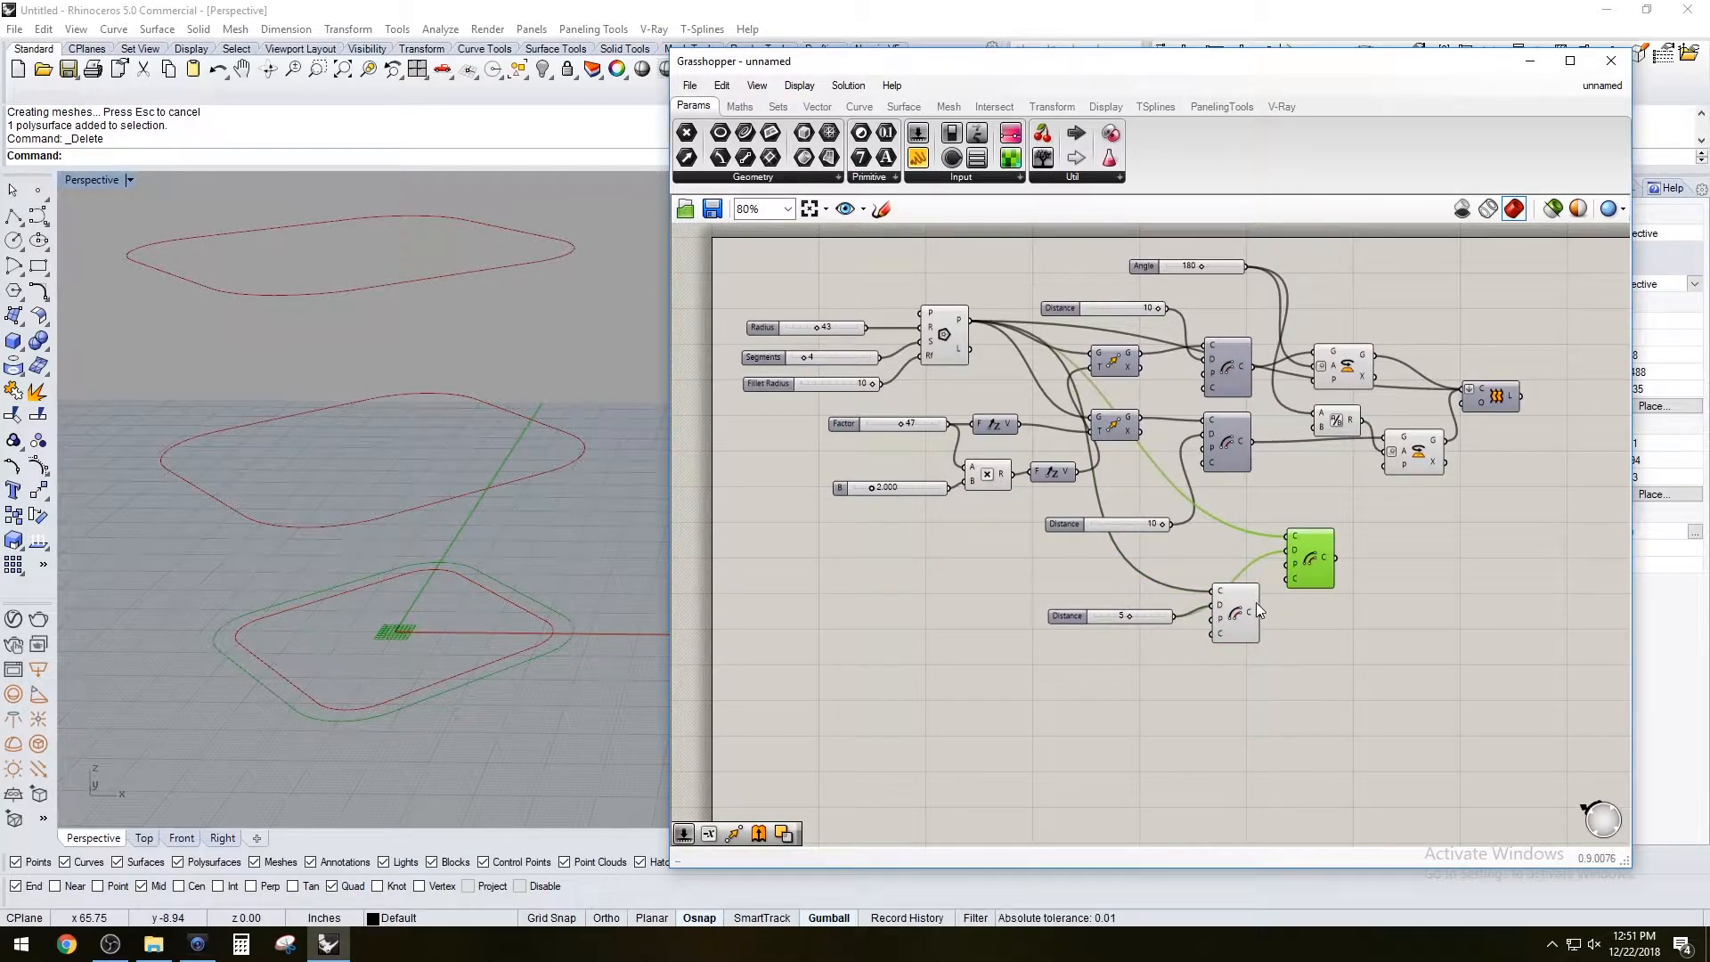
drag(1309, 557, 1300, 552)
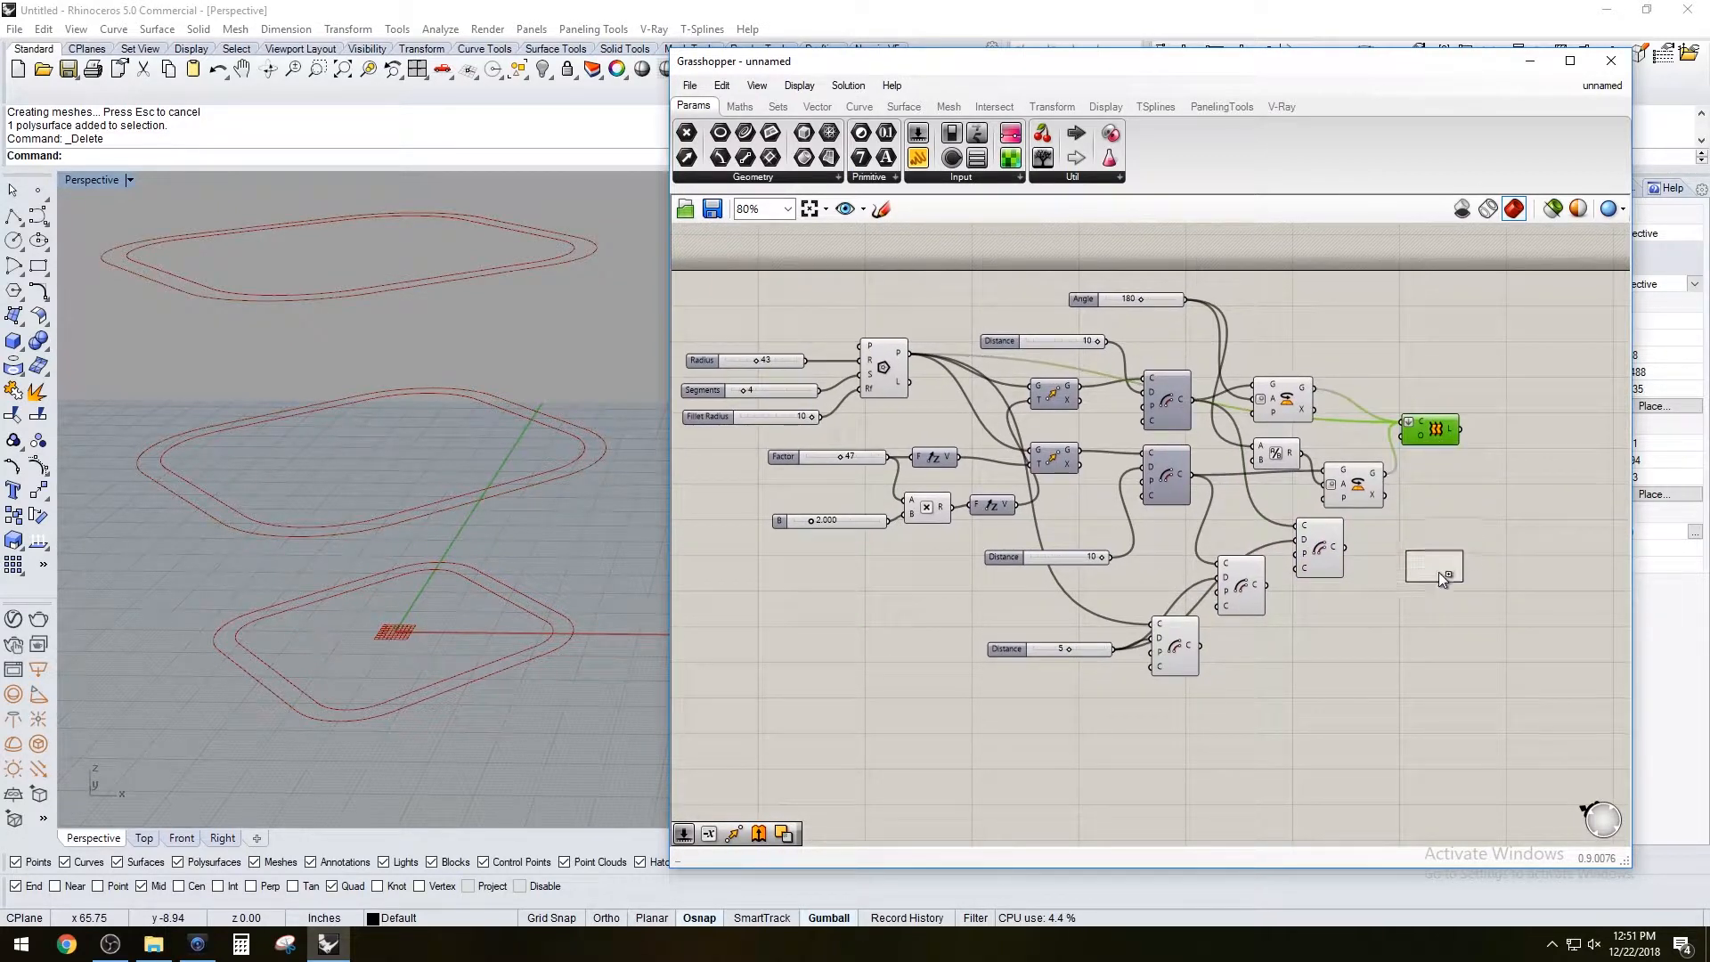
right_click(1419, 433)
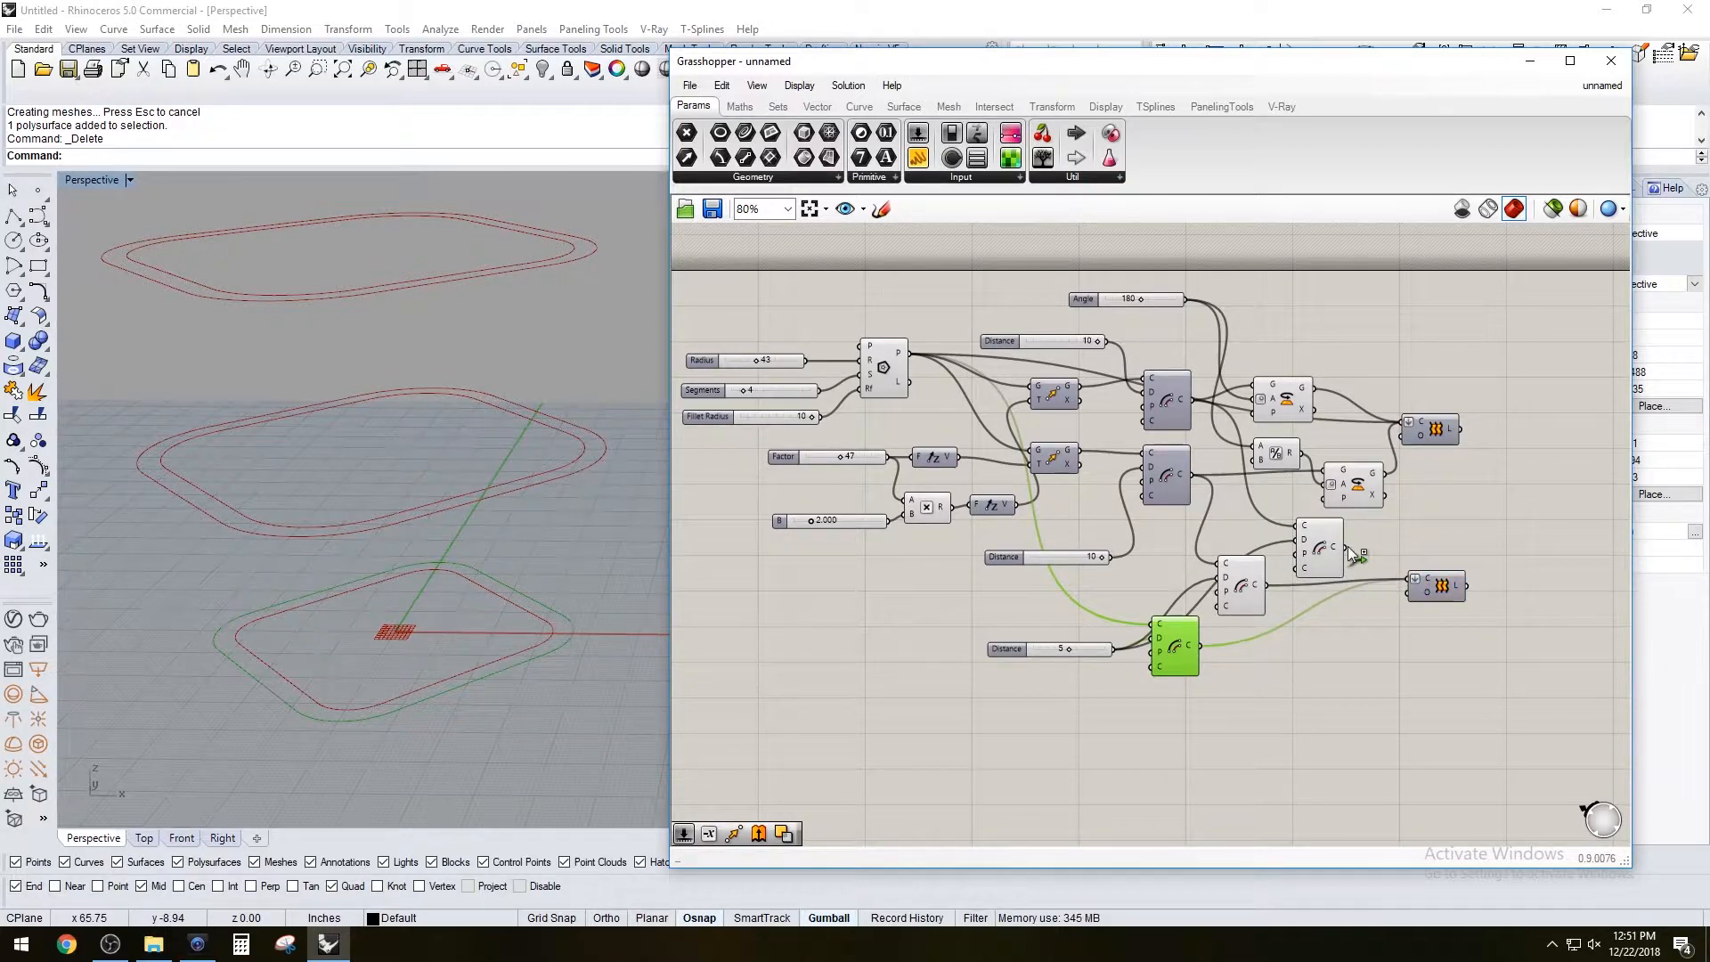
mouse_move(1439, 593)
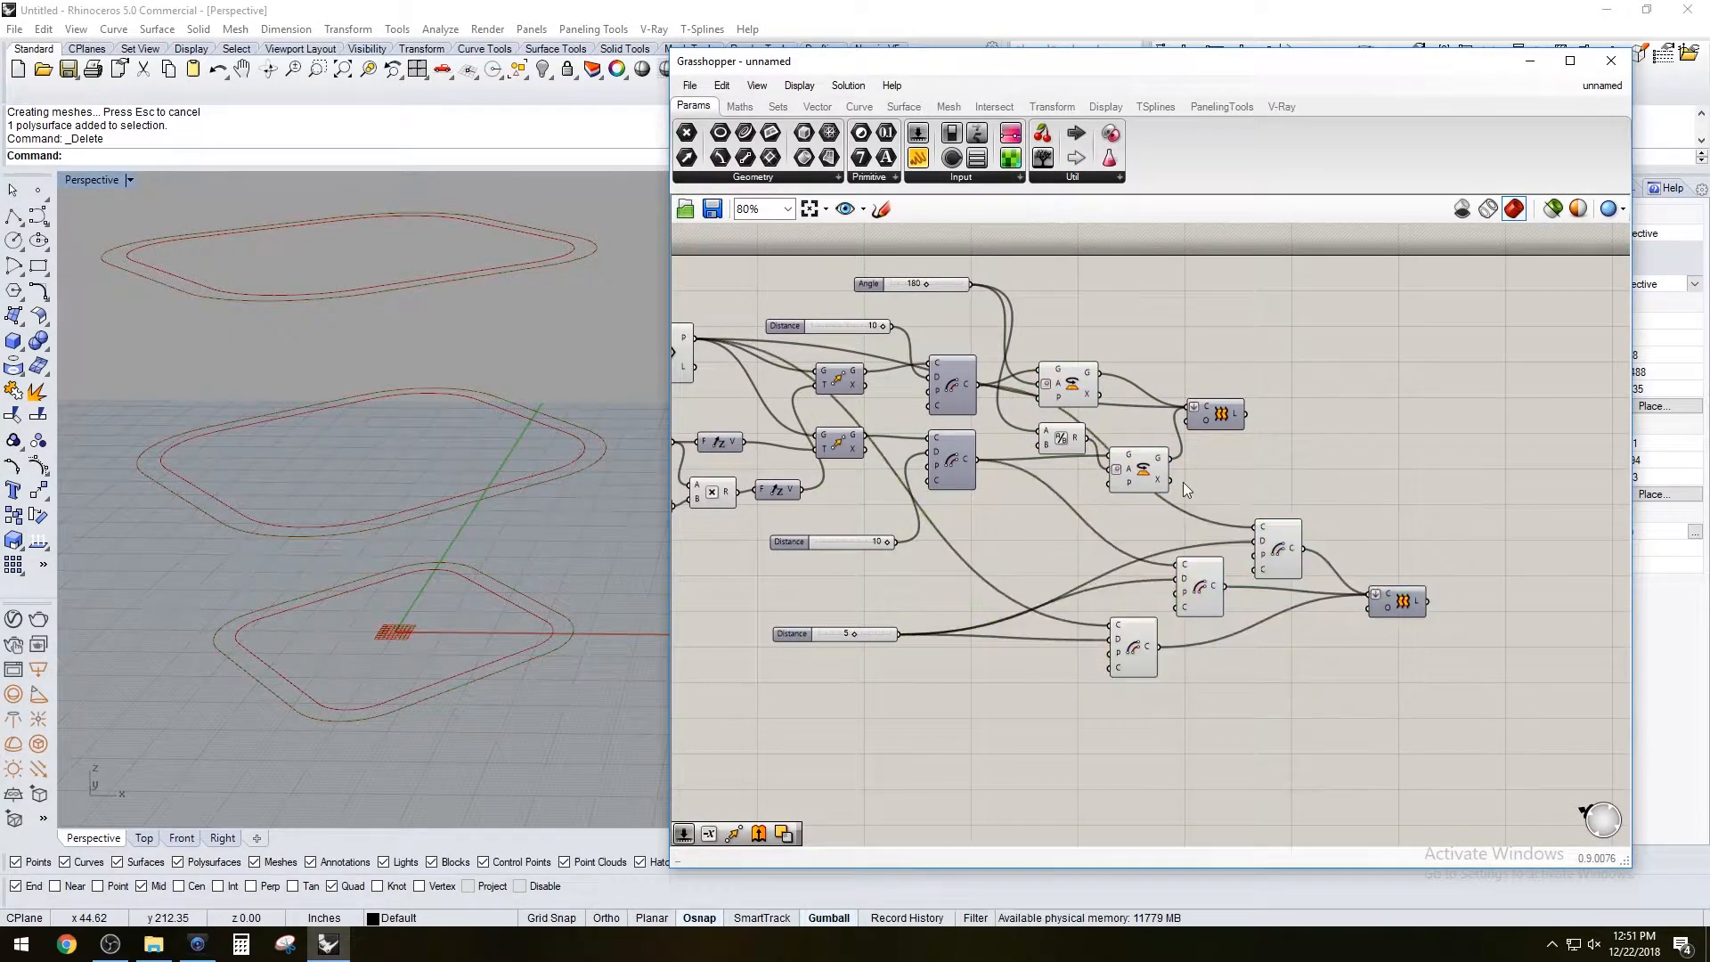
Enable Preview on the outer Loft so both vase walls show, with Radius at 30
click(1140, 474)
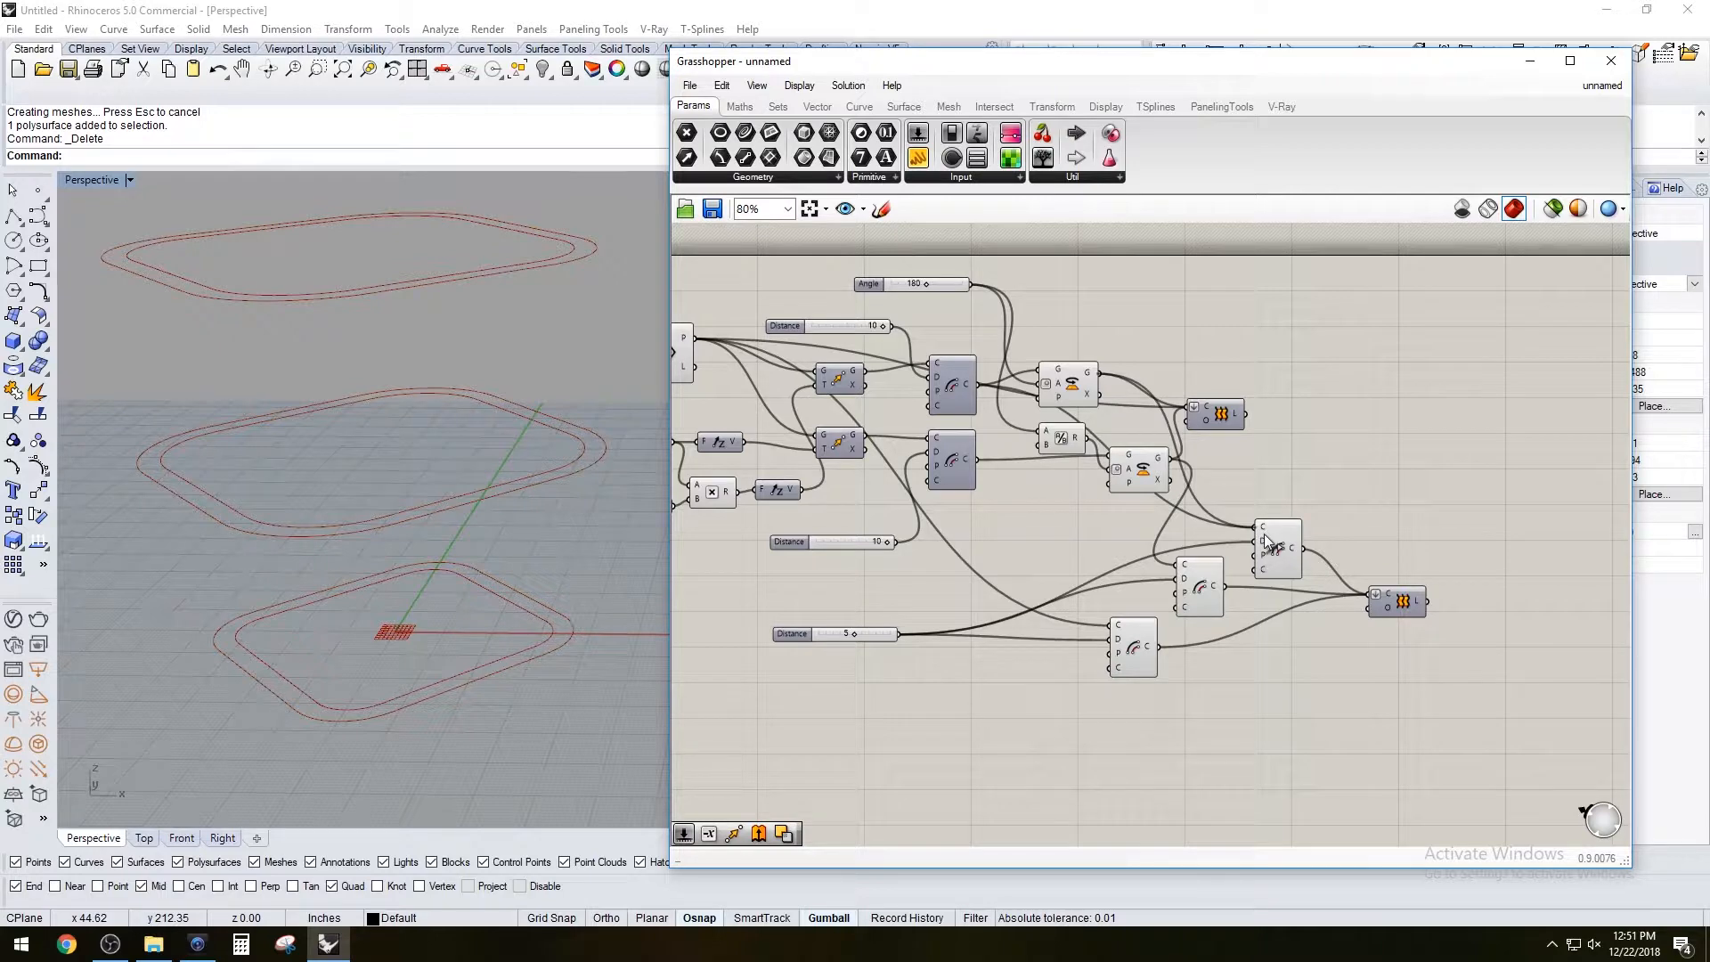
click(1396, 602)
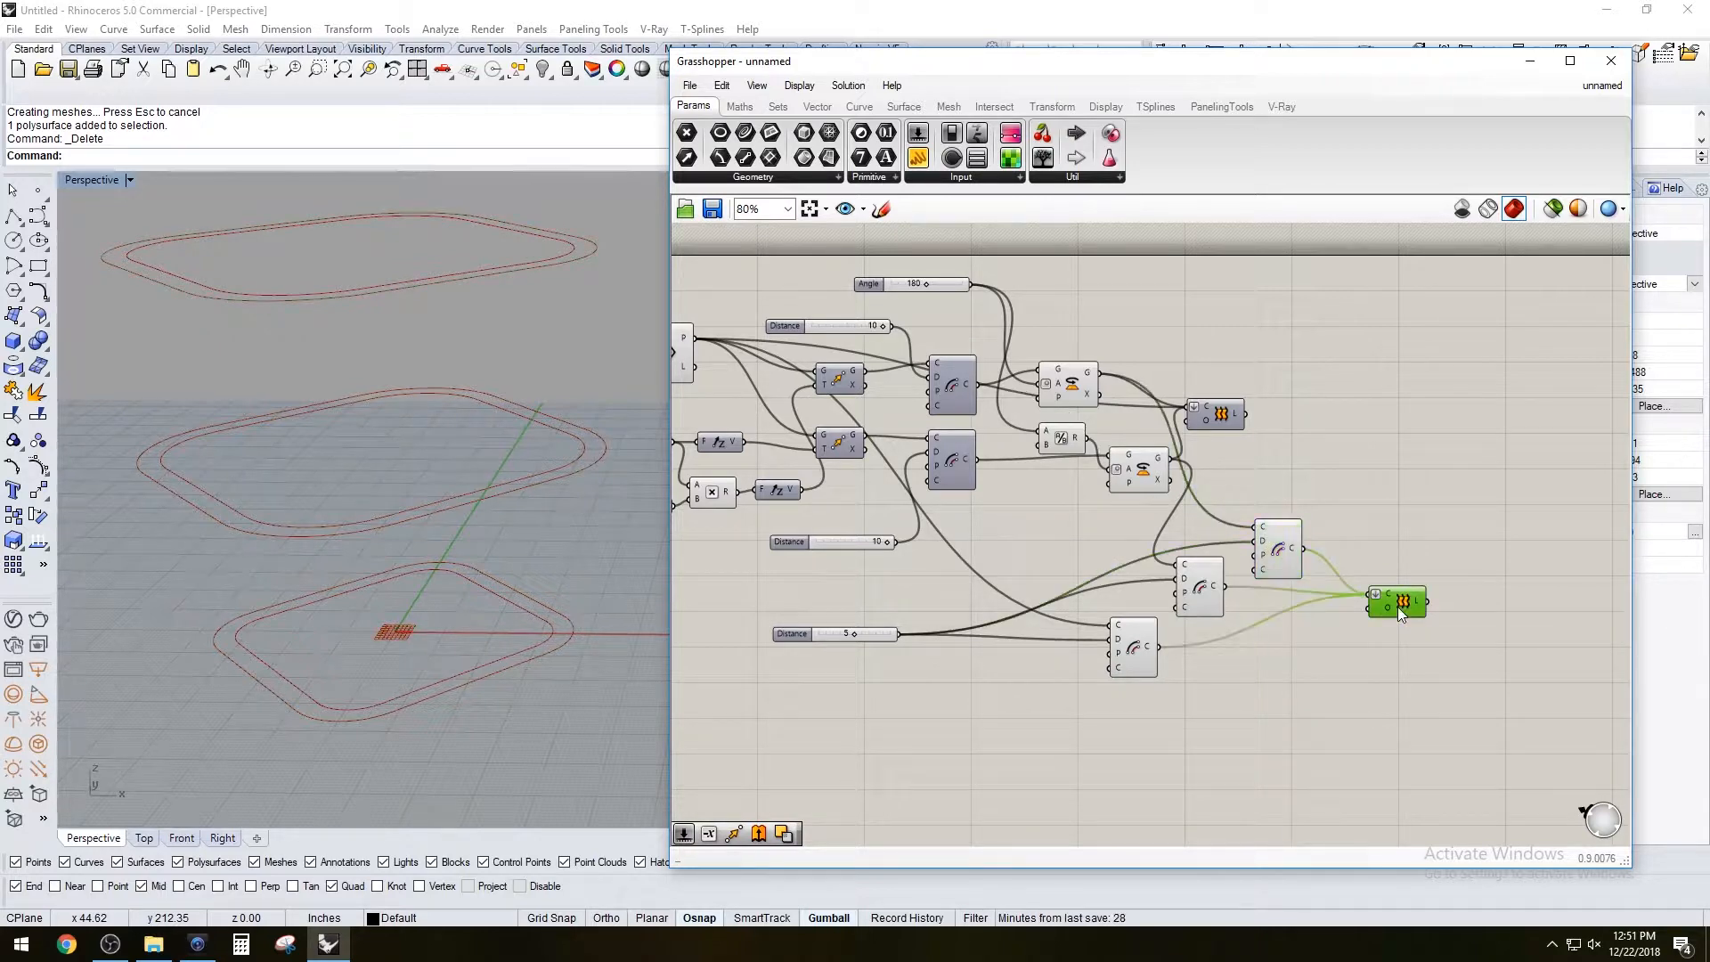
right_click(1218, 411)
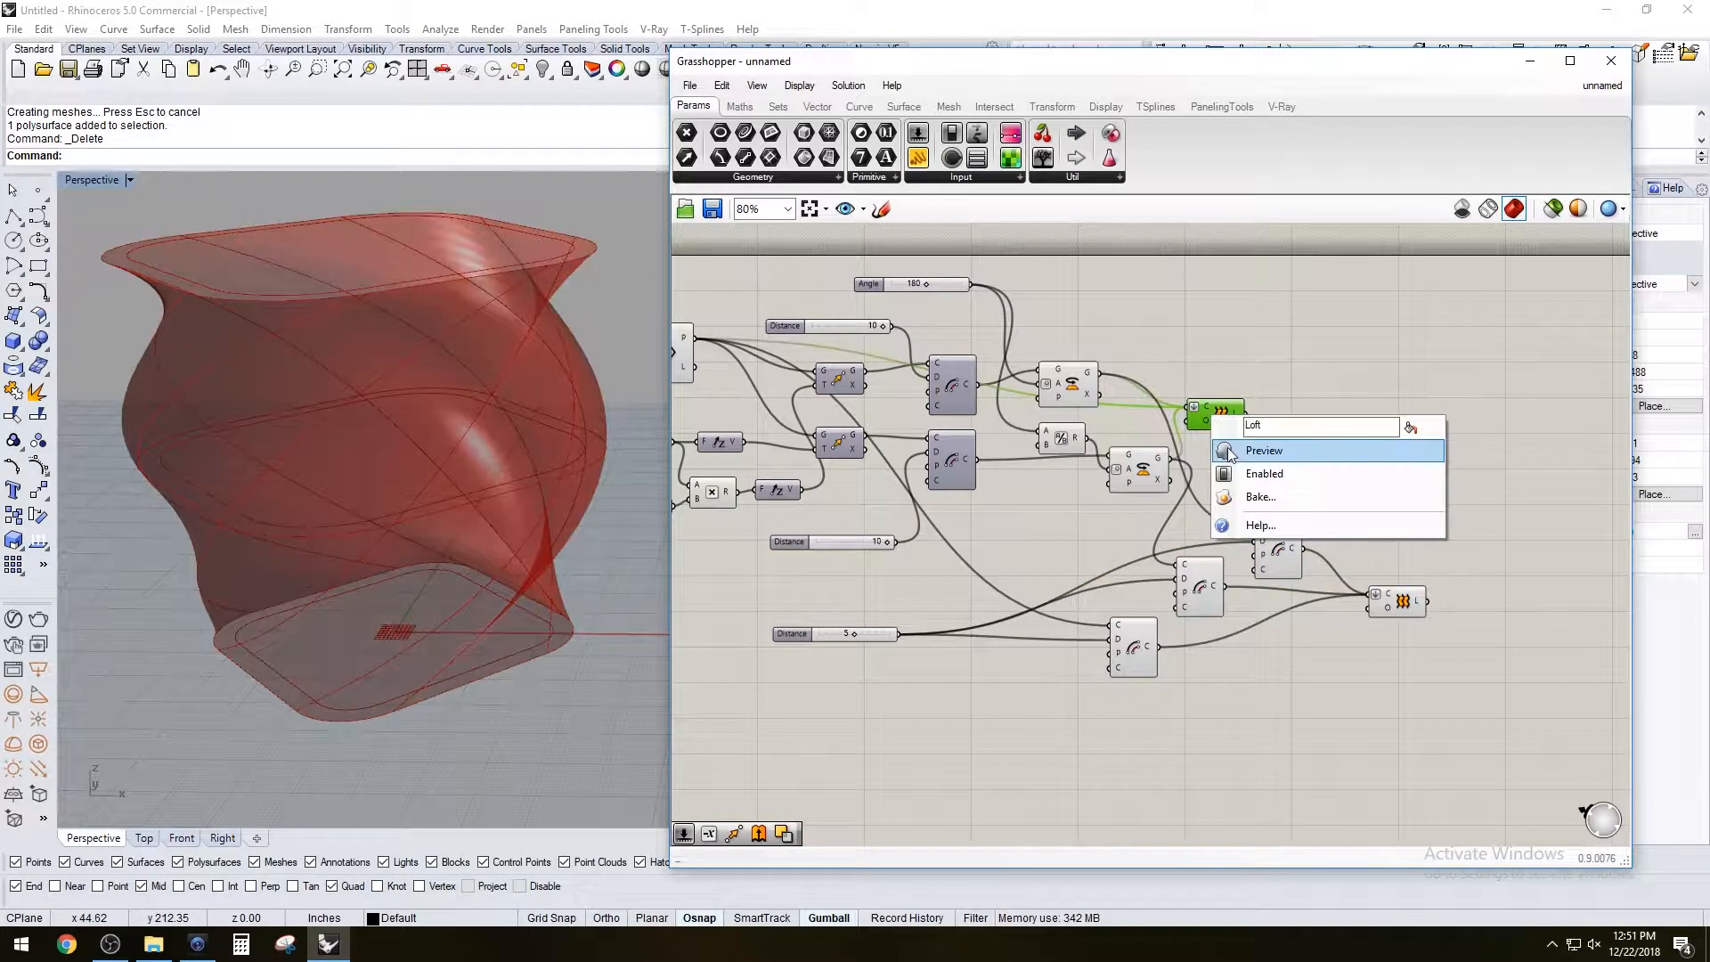
click(1263, 449)
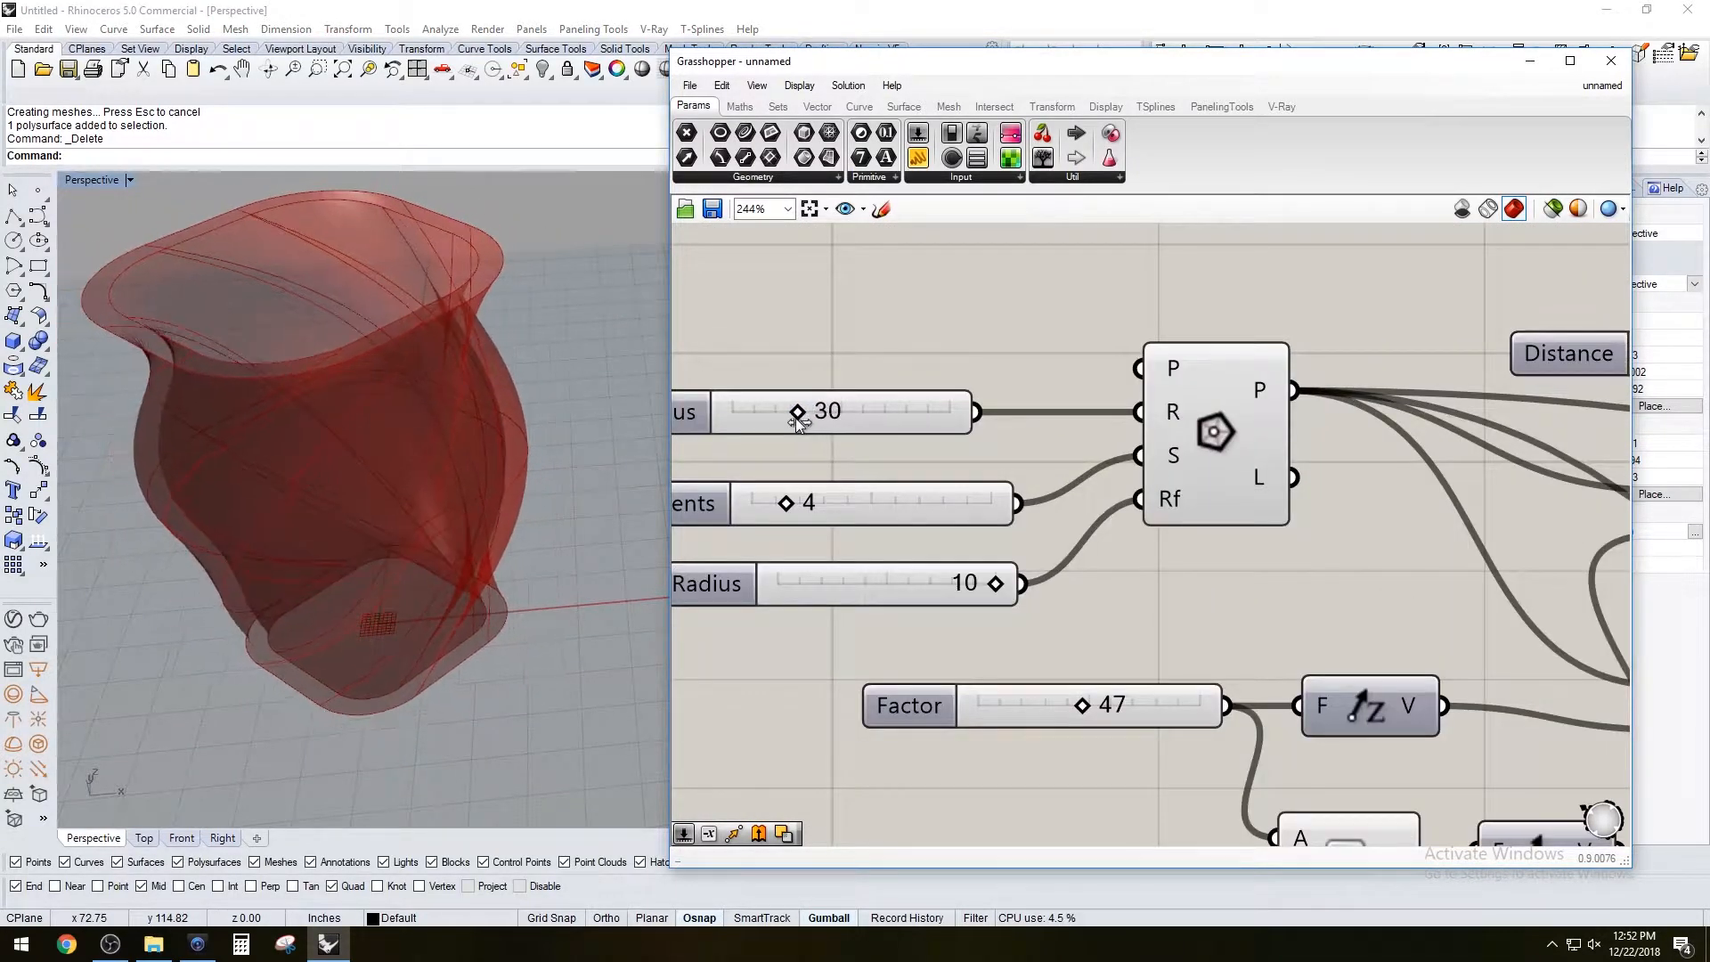
scroll(down, 3)
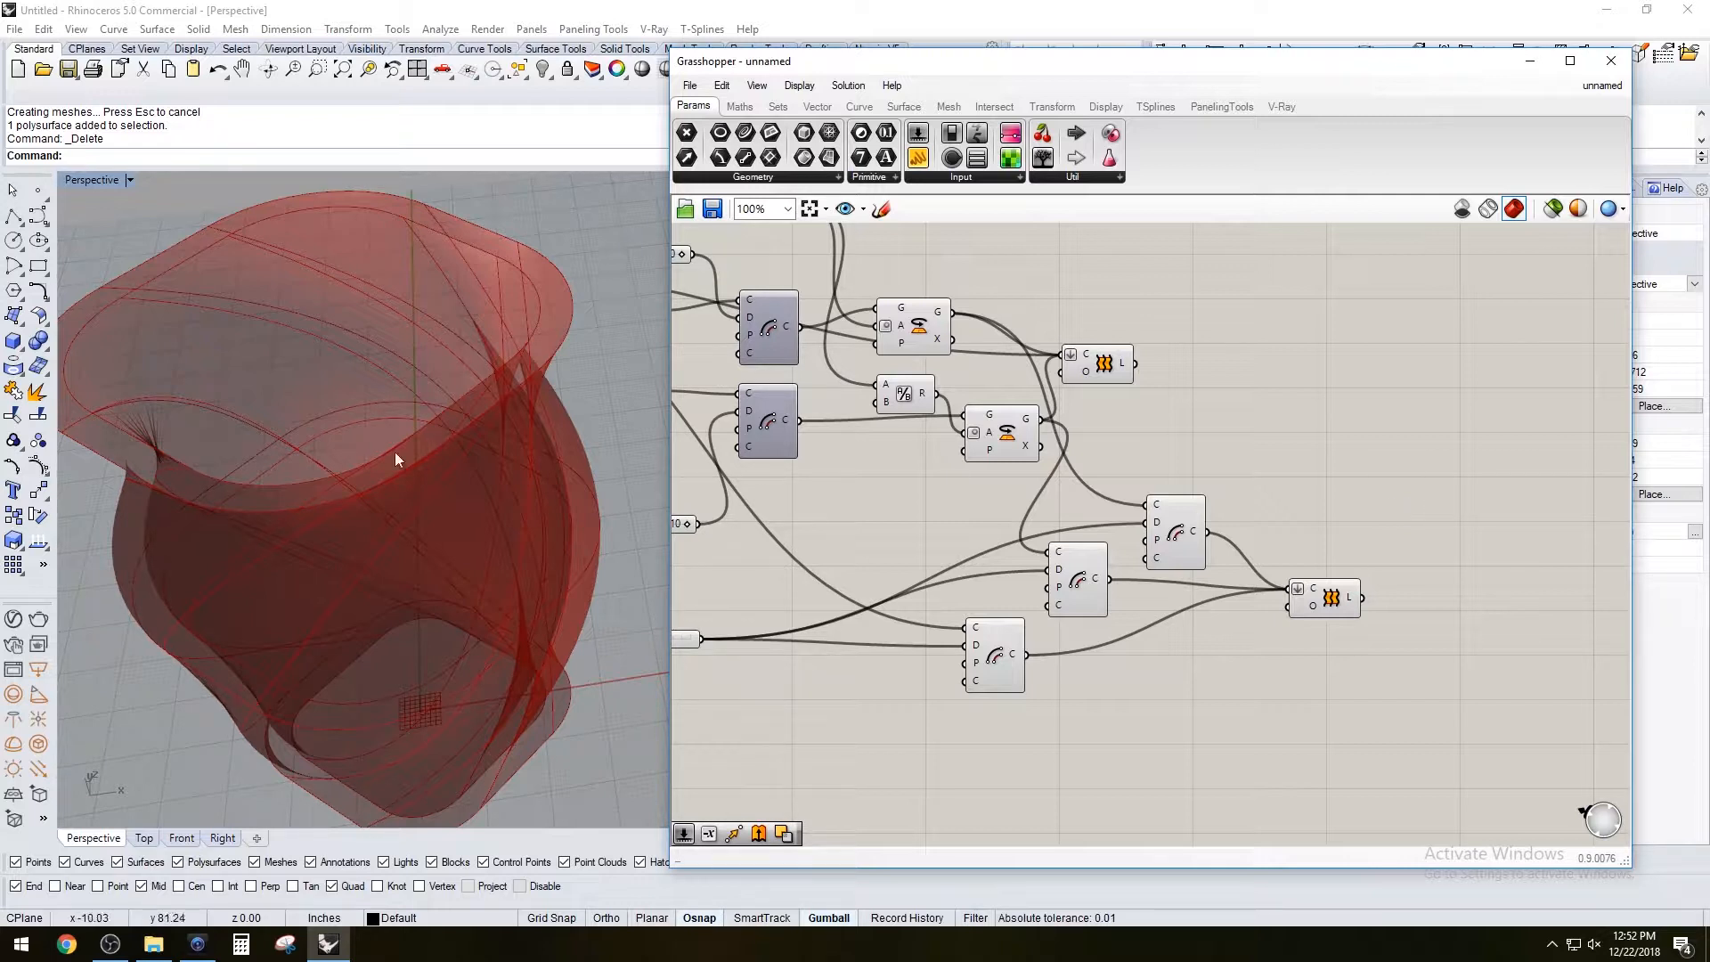
mouse_move(705, 495)
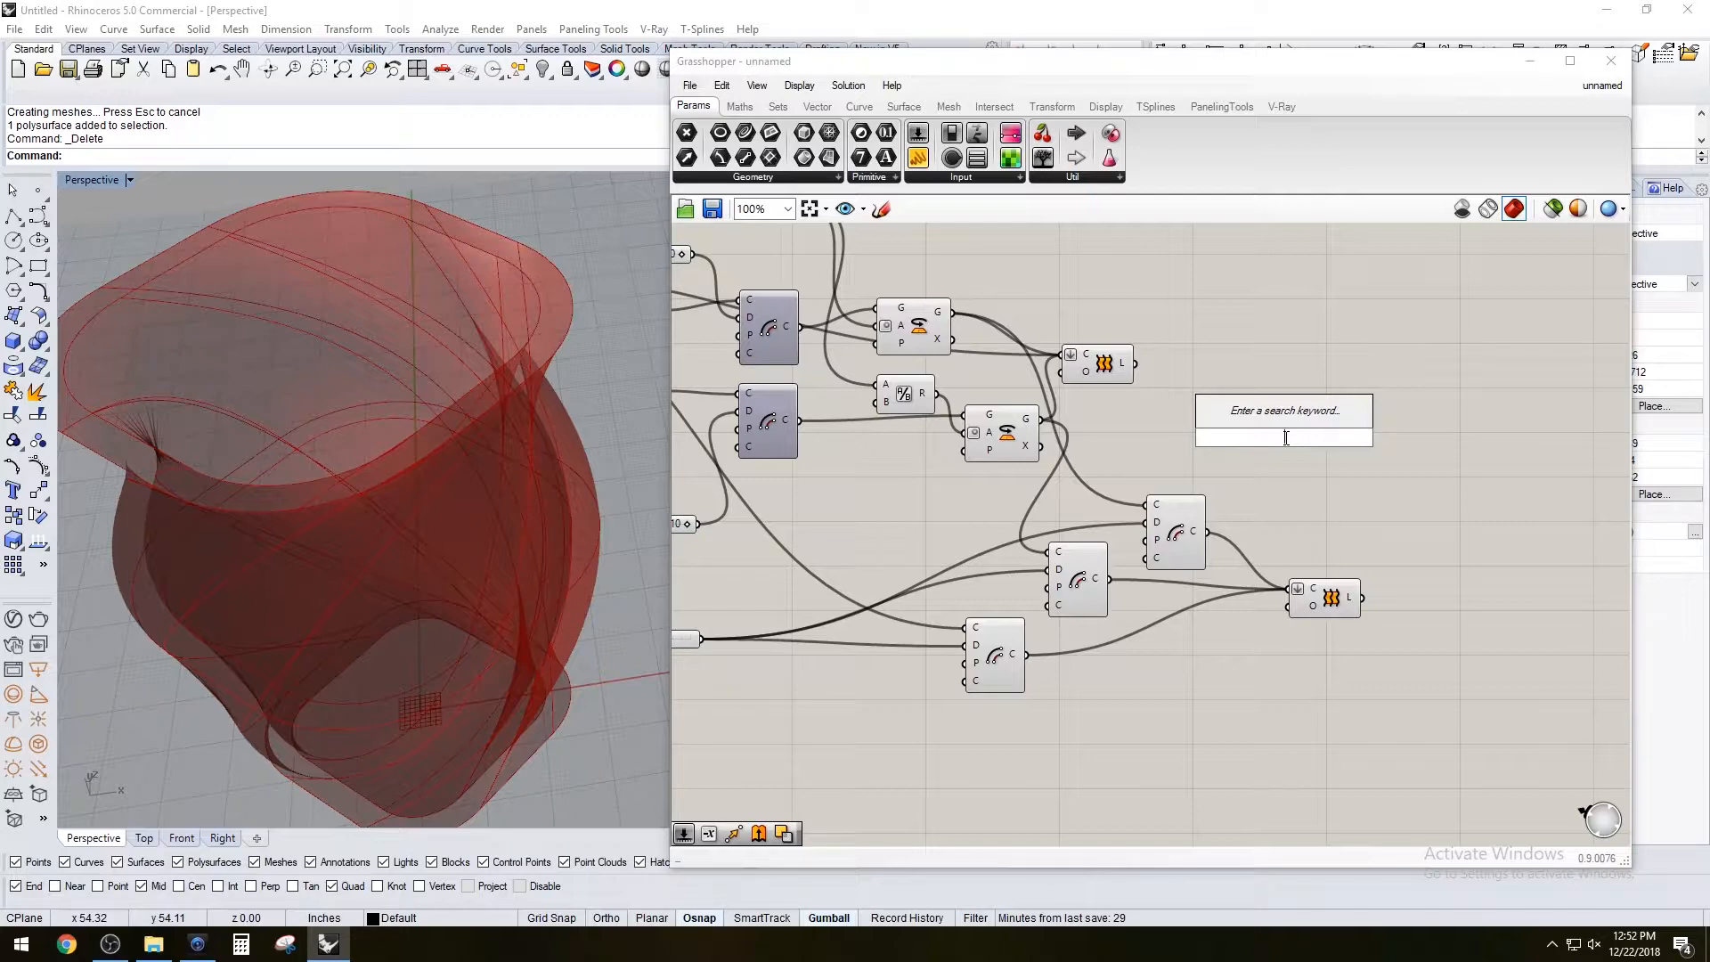
Place two Cap Holes components and wire each Loft output into one
click(1282, 437)
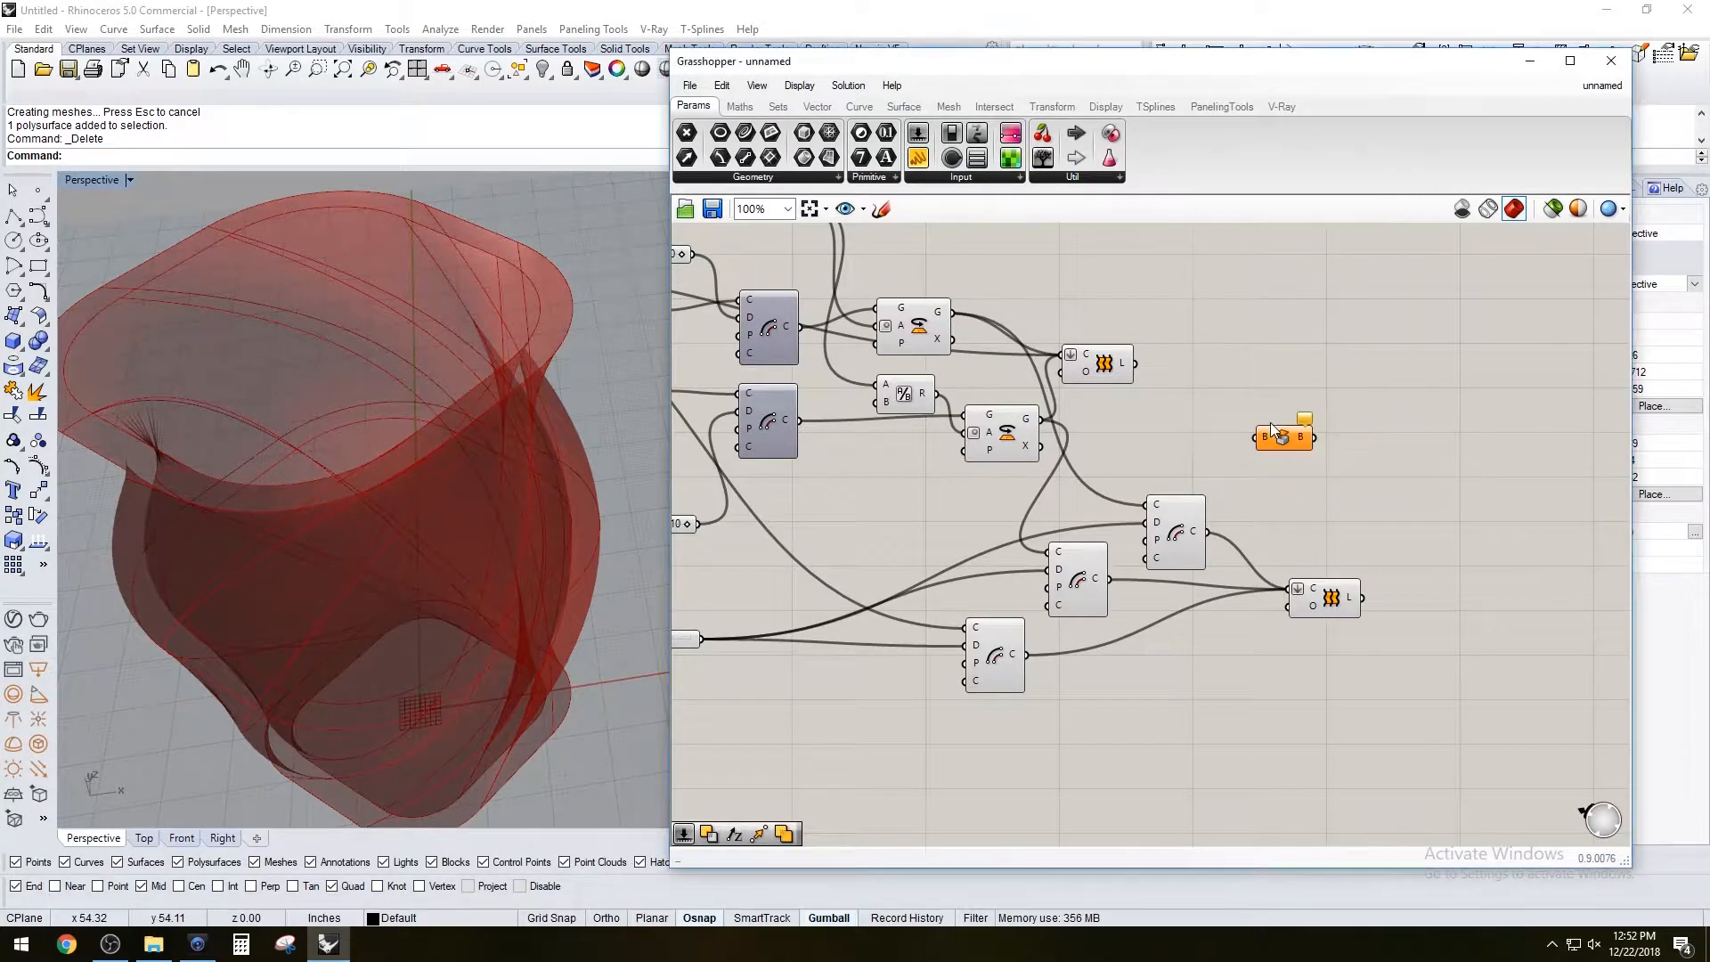
drag(1284, 435, 1284, 397)
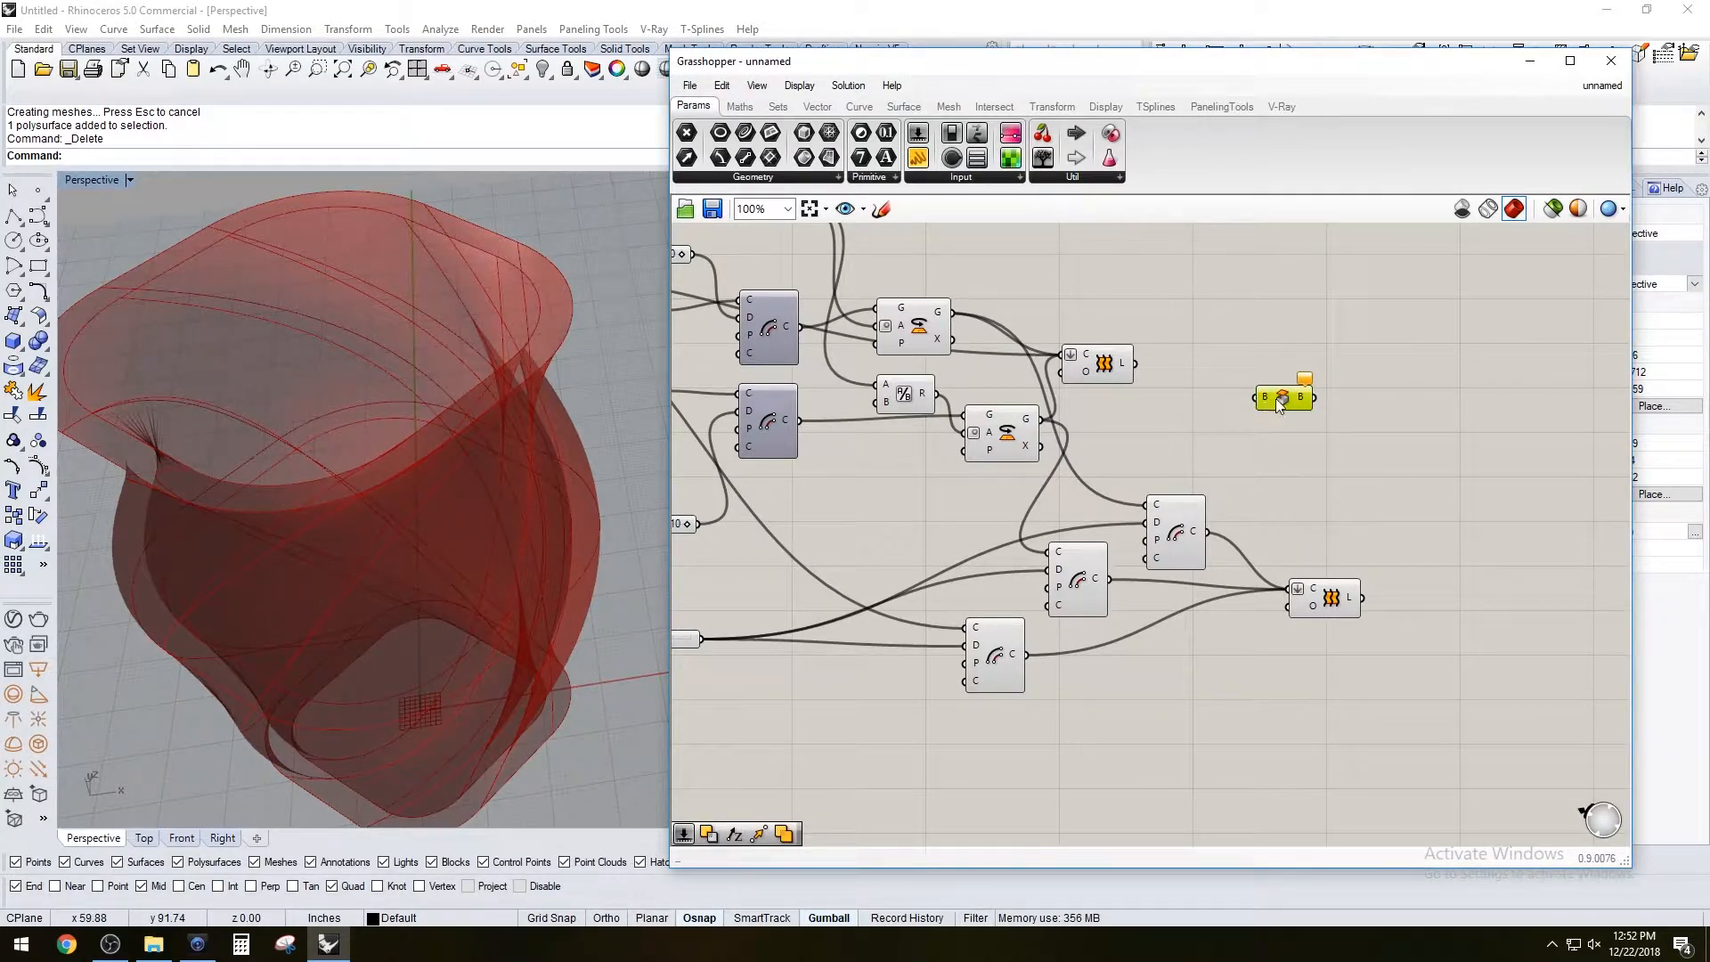
click(1323, 598)
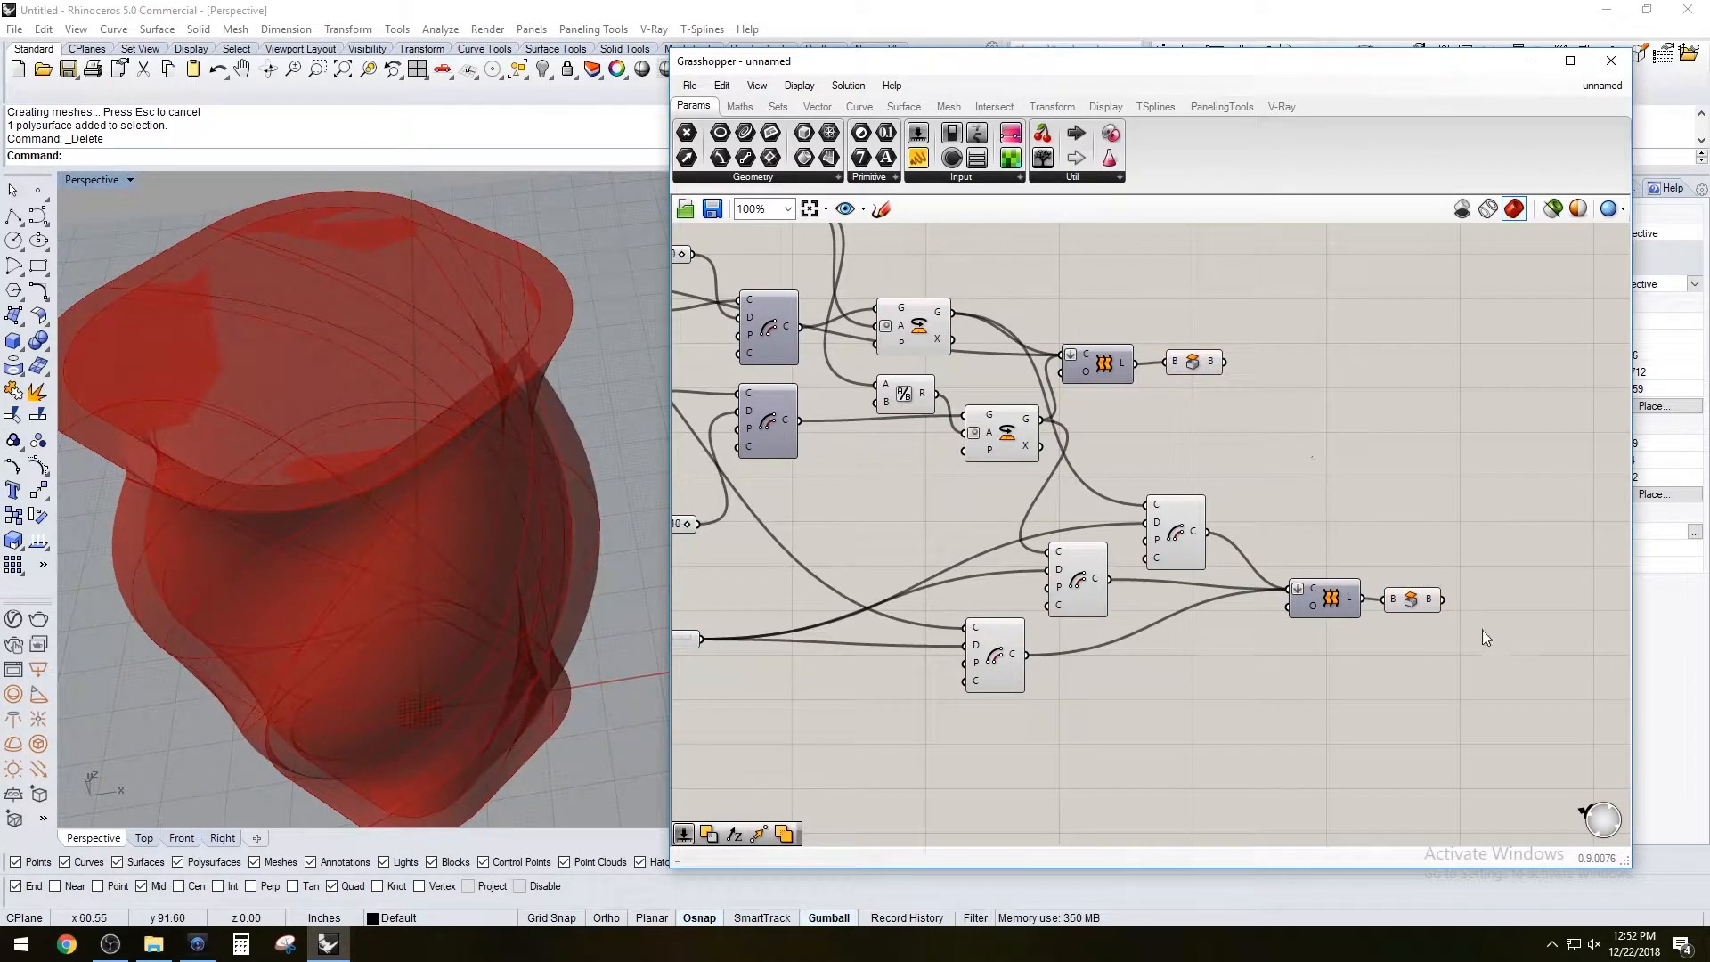
click(1411, 599)
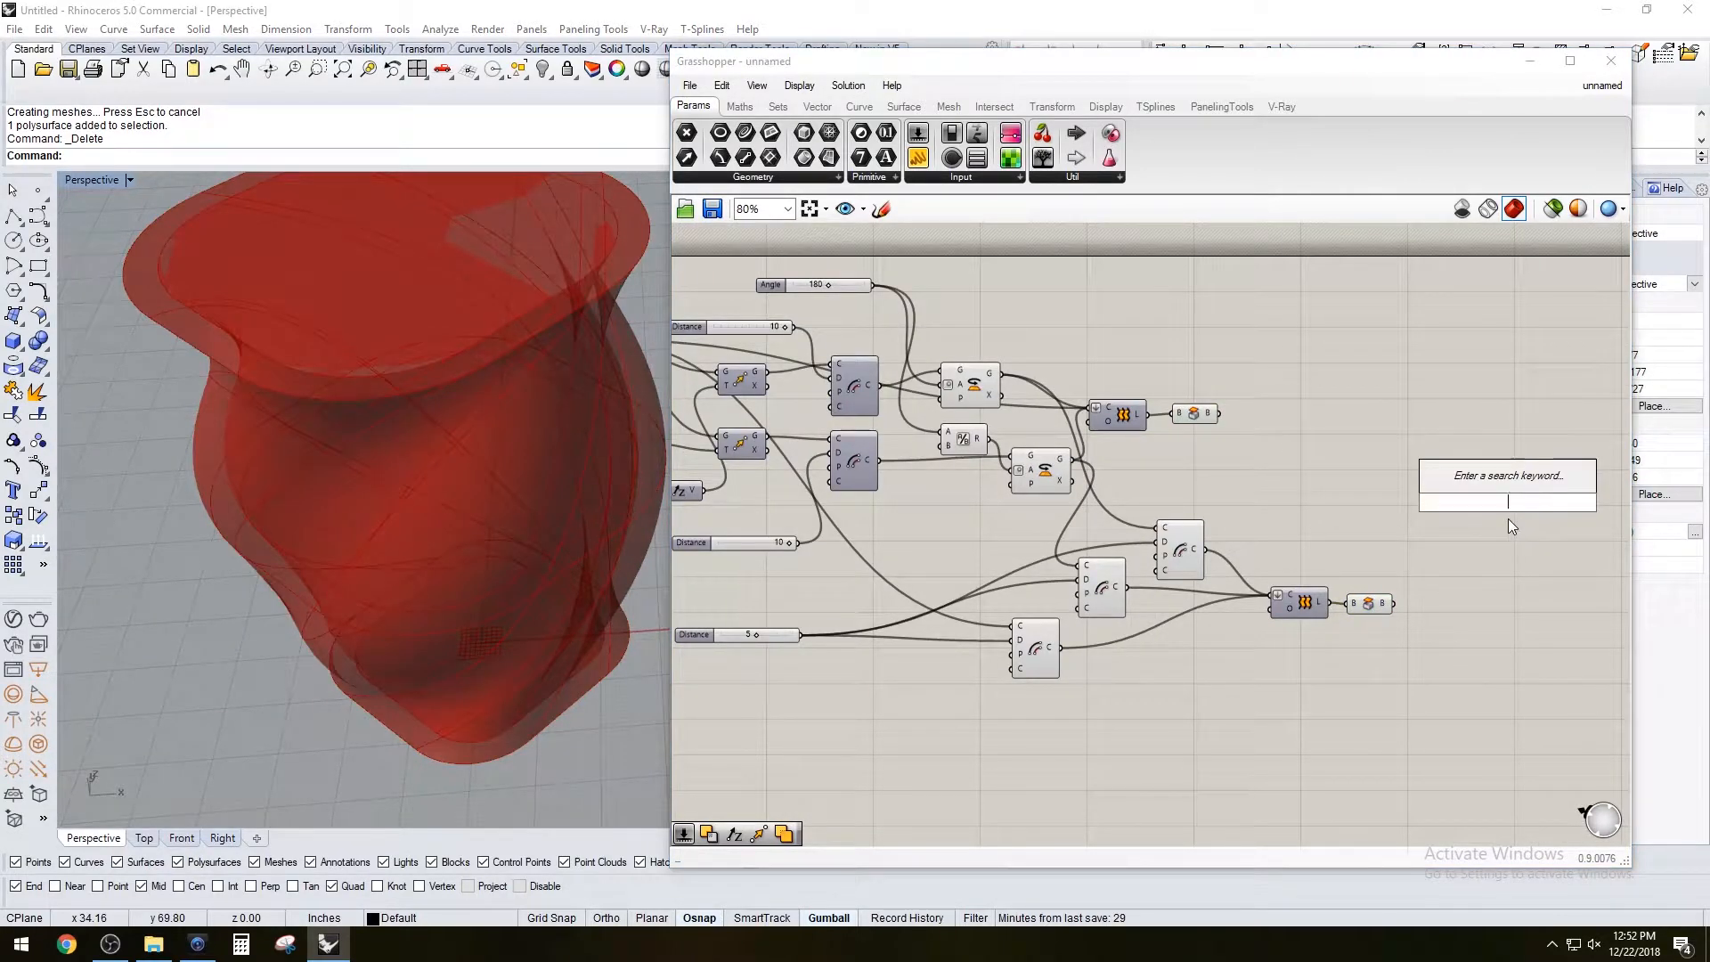
Search 'SOLID' on the canvas and add a Solid Union component
text(SOLID)
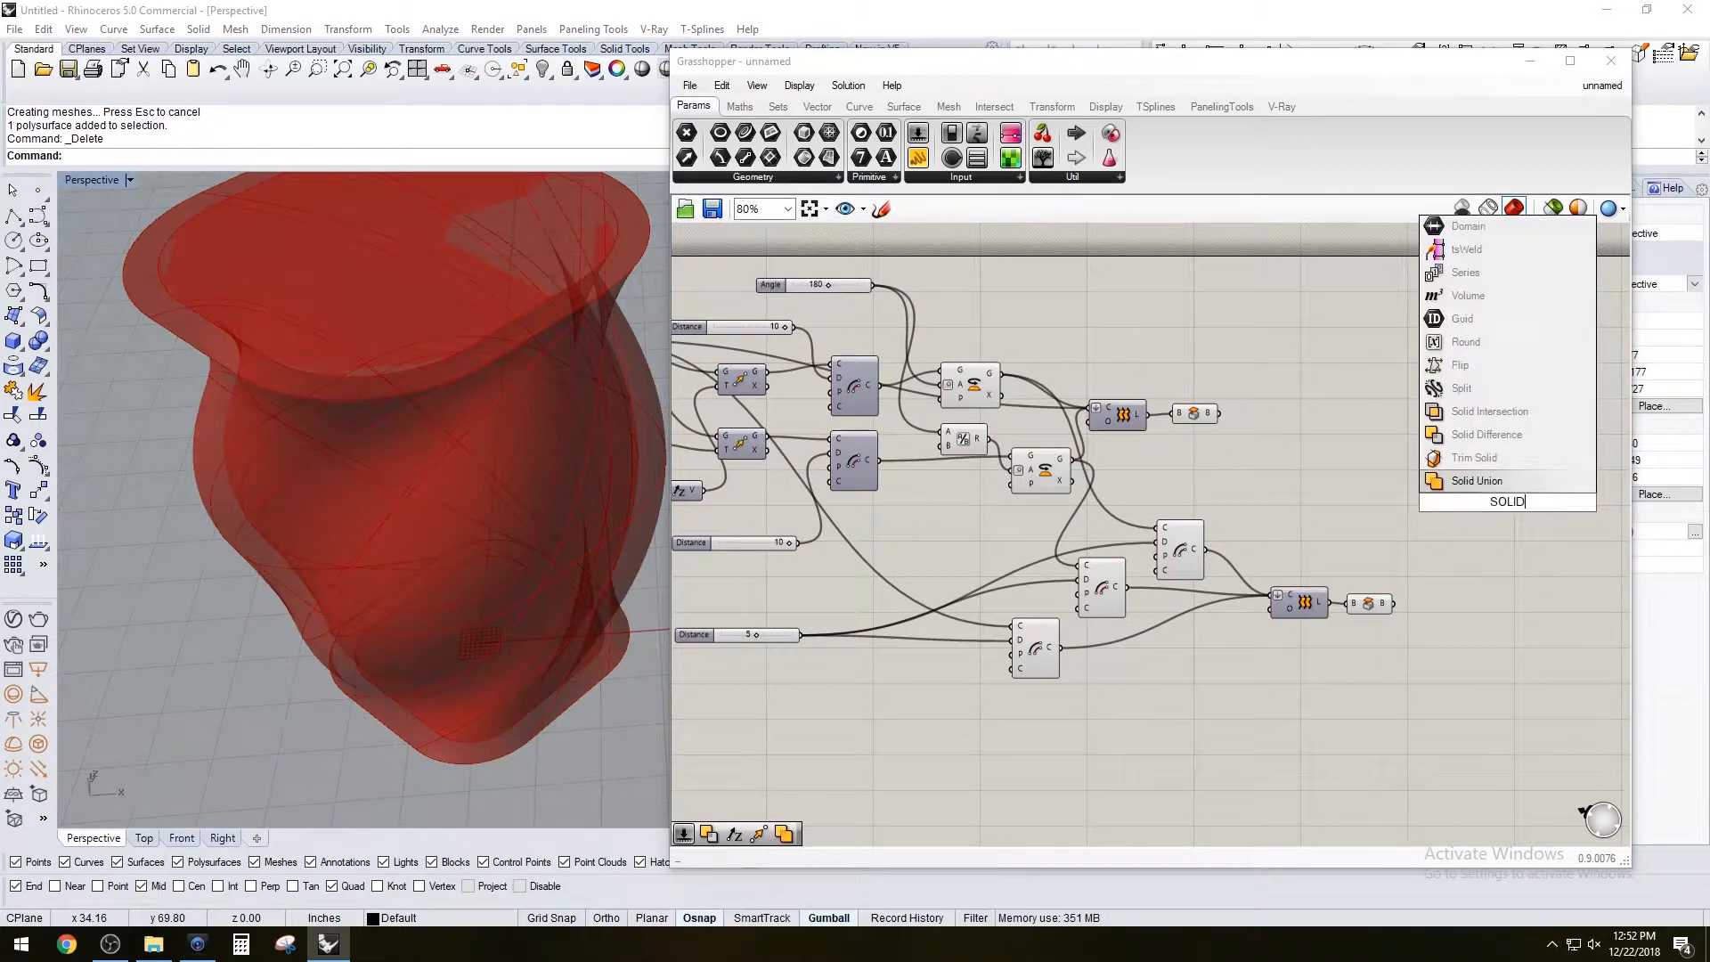
click(1475, 481)
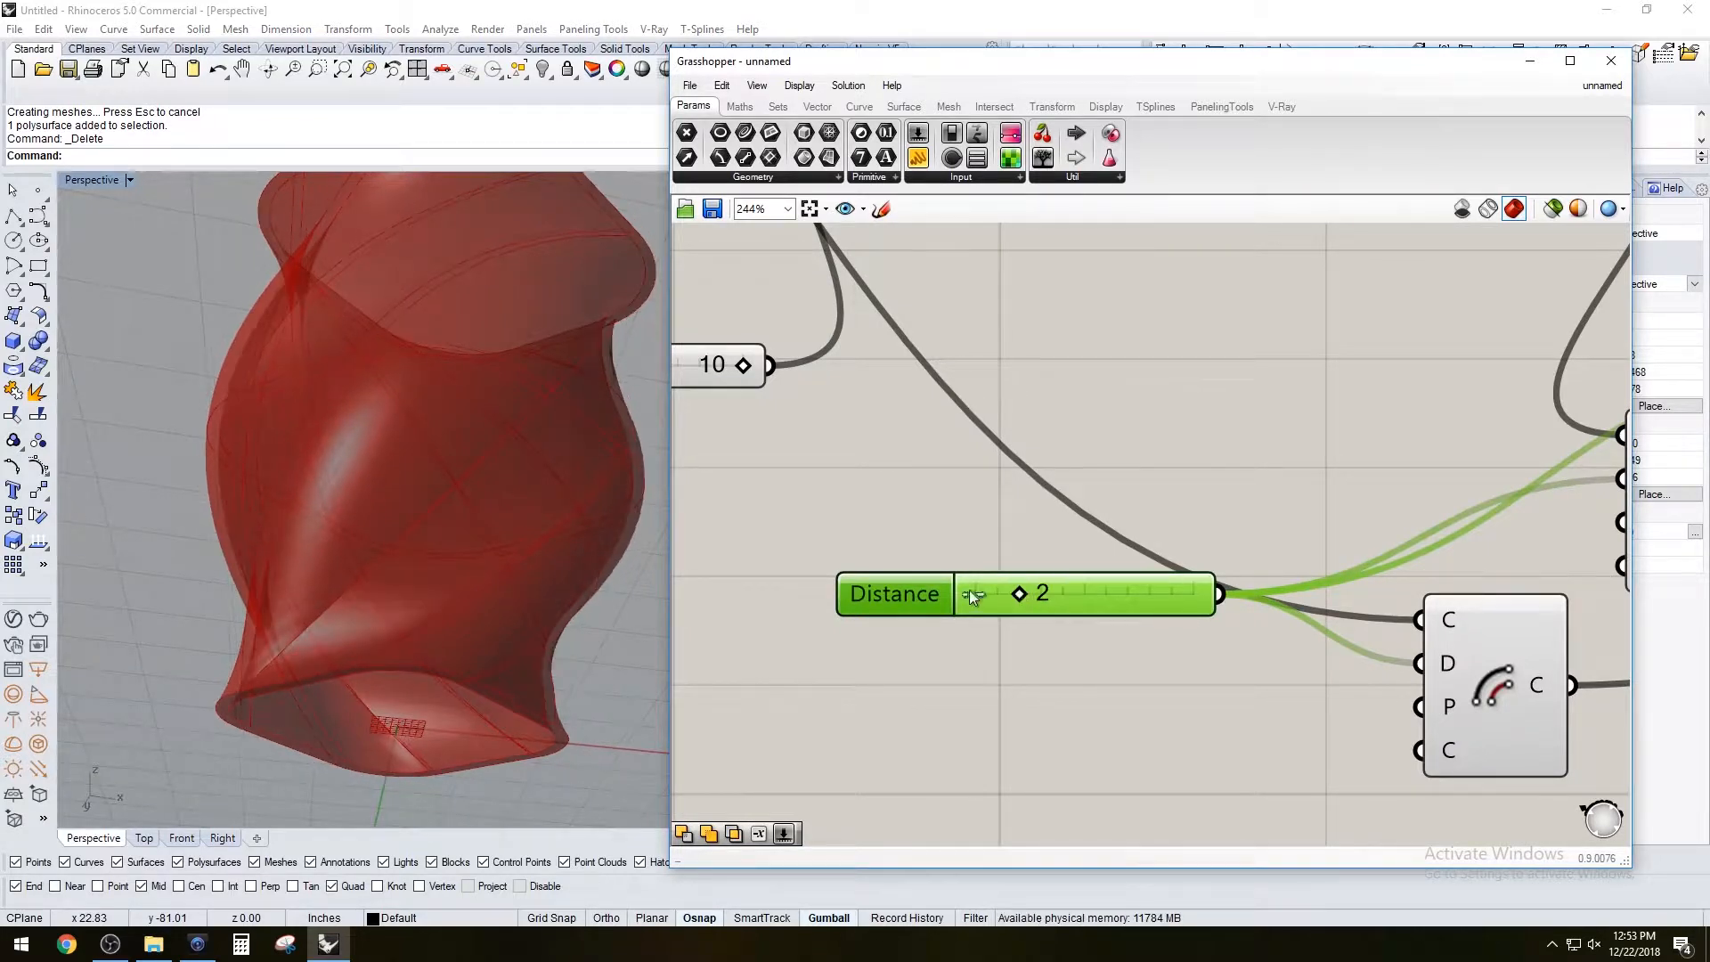
Set the Distance slider's Min to 1 in the Slider dialog and confirm
double_click(894, 593)
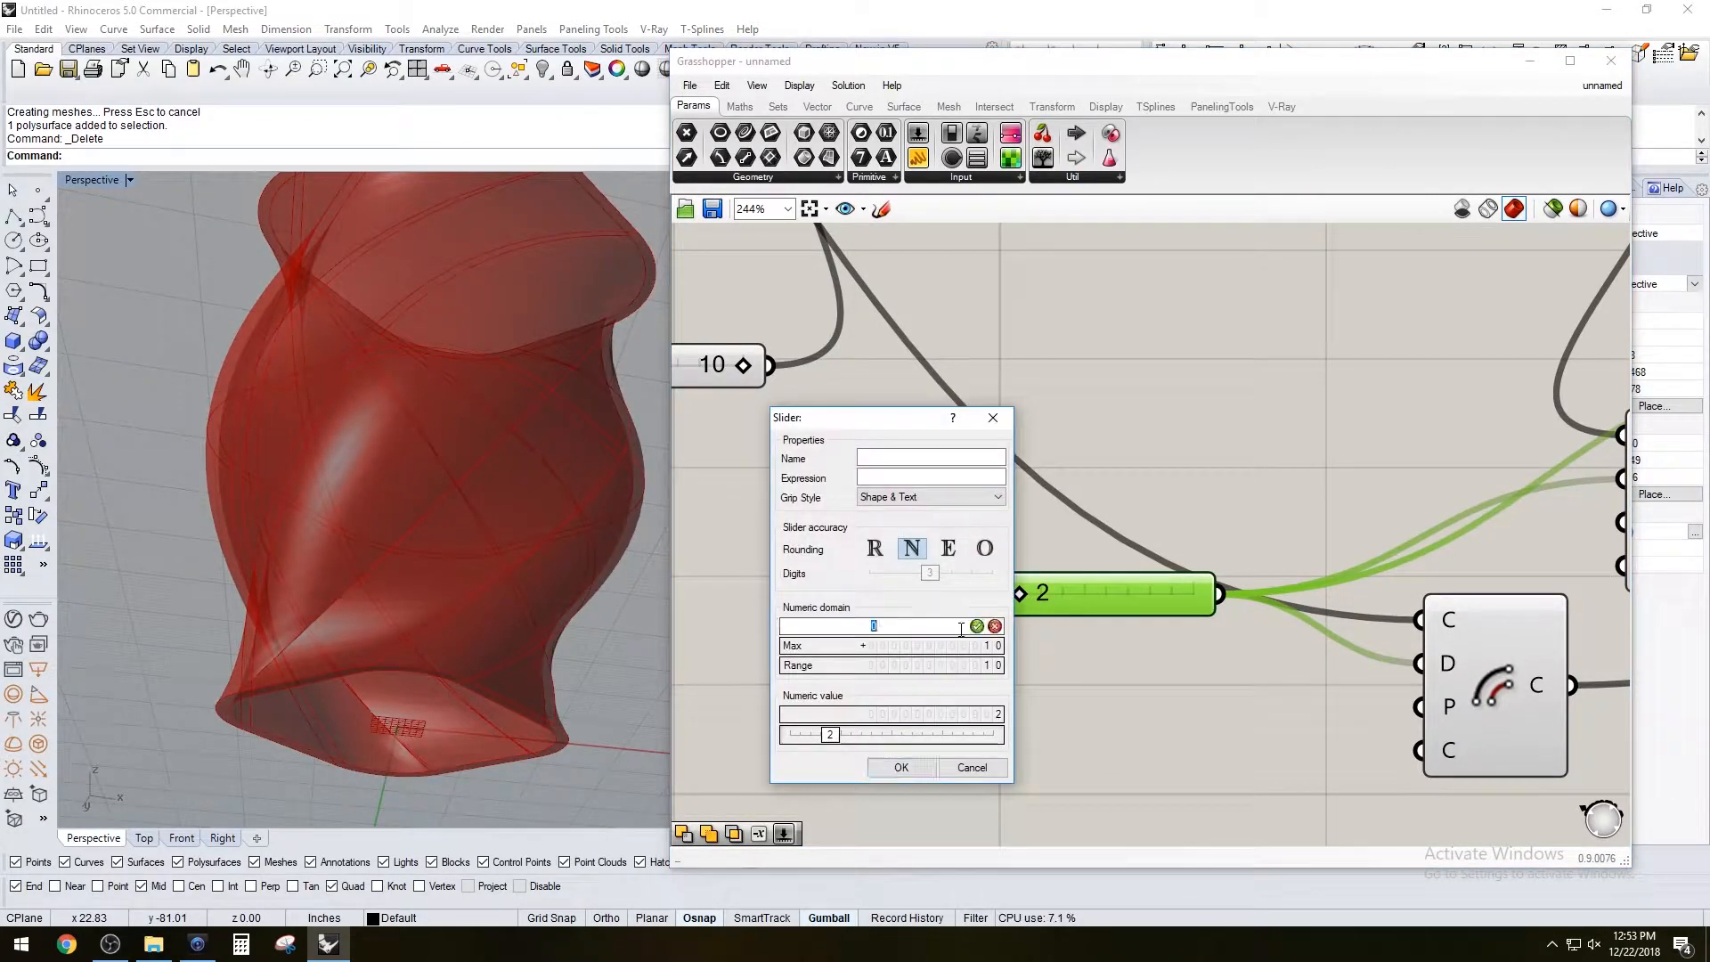
text(1)
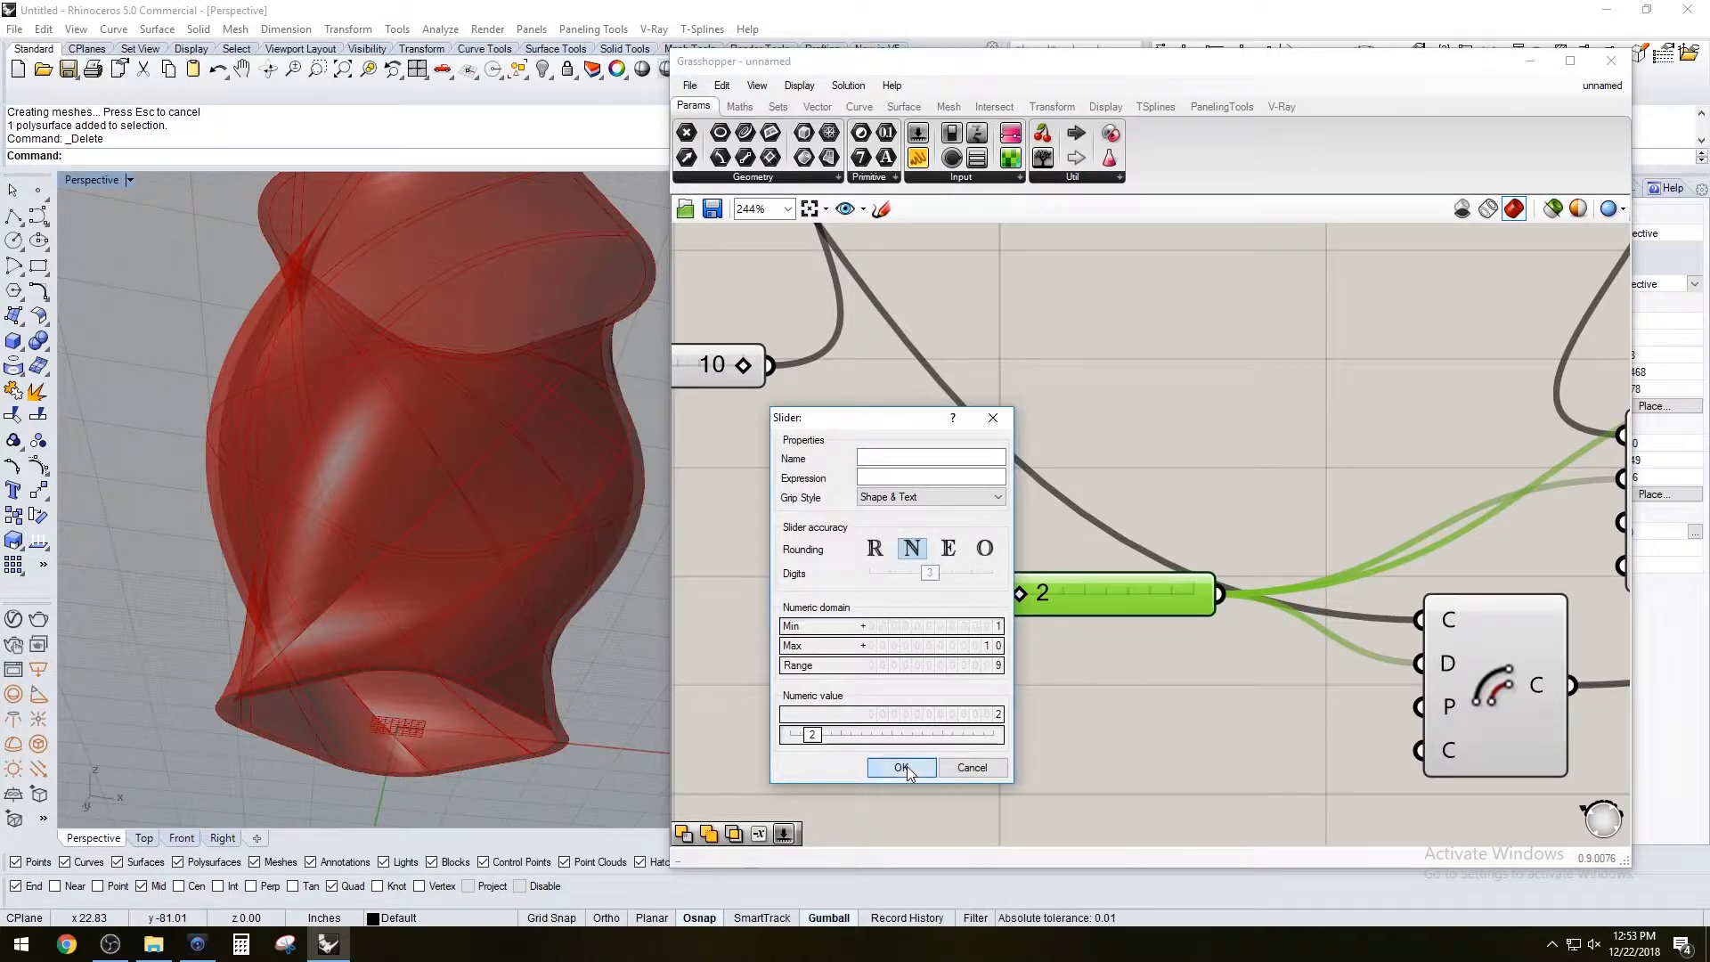
click(901, 766)
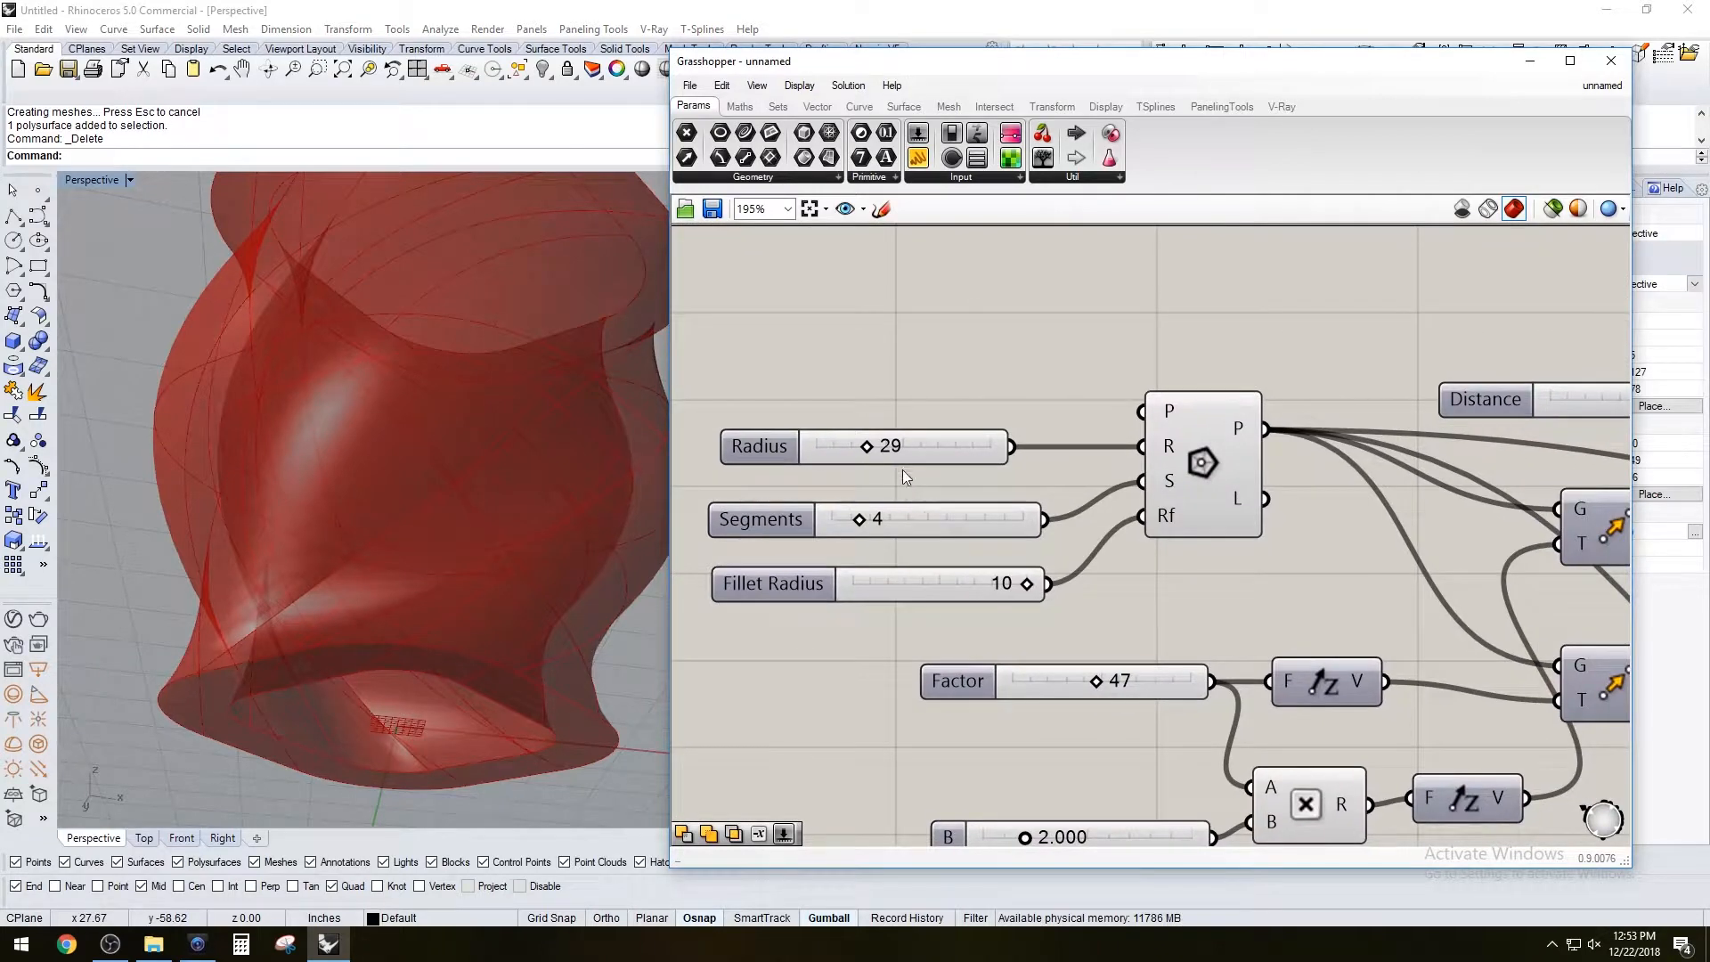
Enlarge the vase Radius from 29 to 57
drag(867, 445, 912, 445)
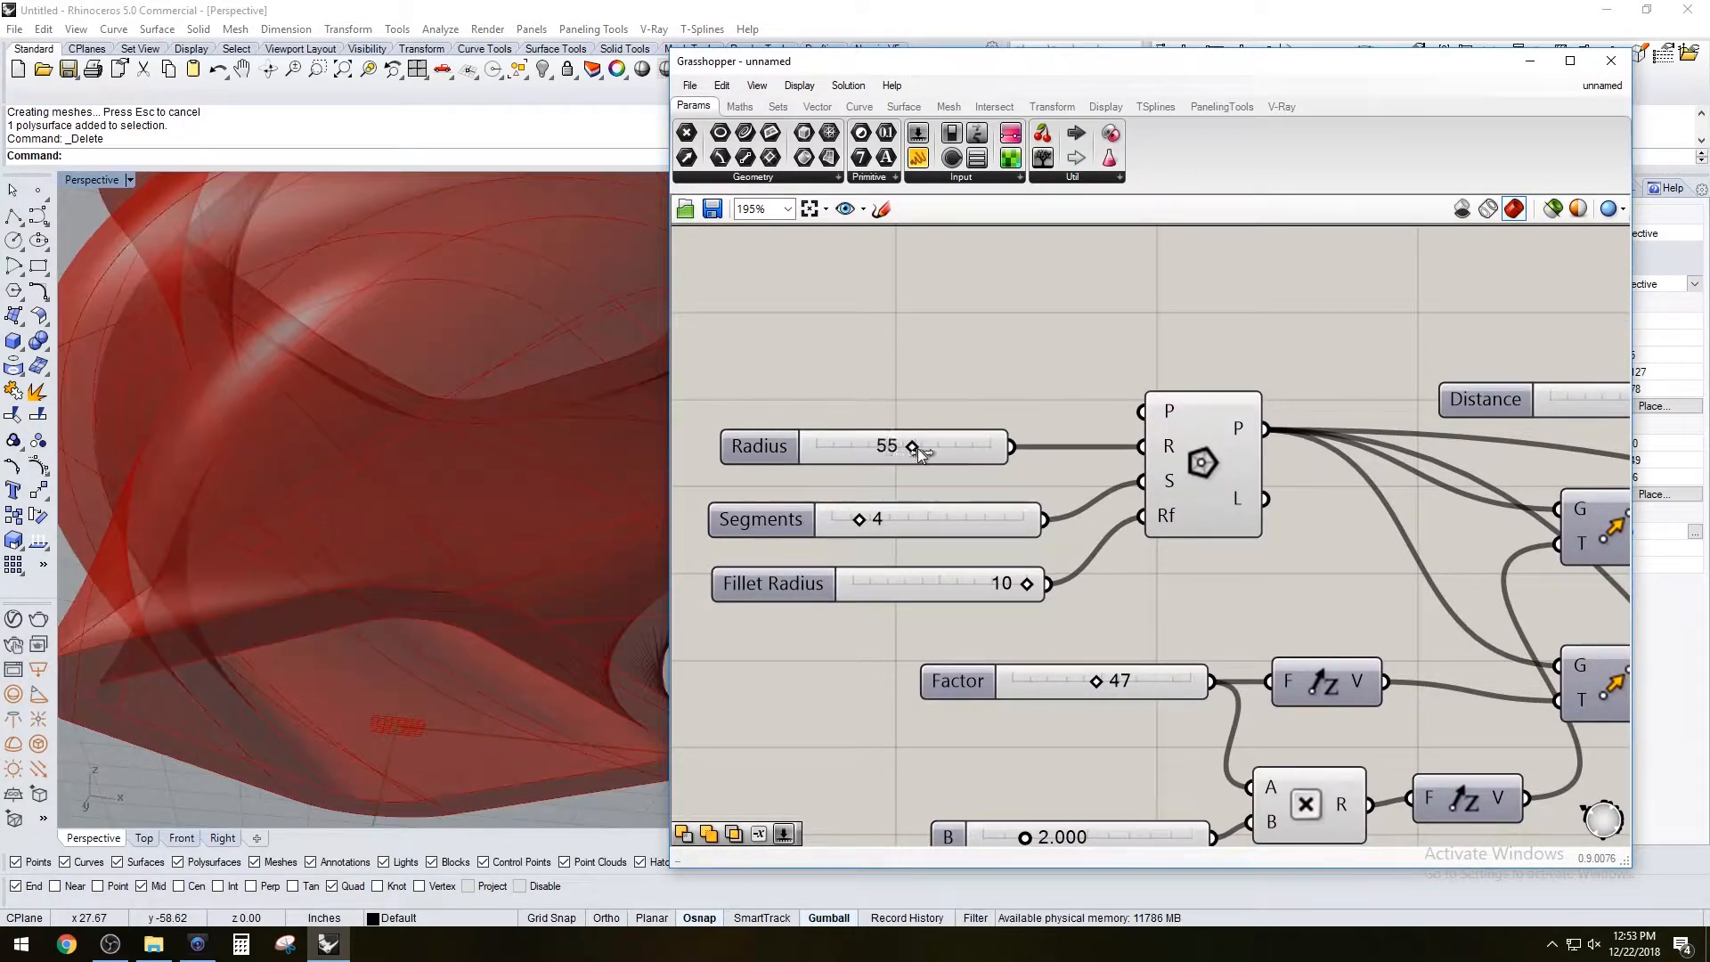
drag(910, 445, 919, 445)
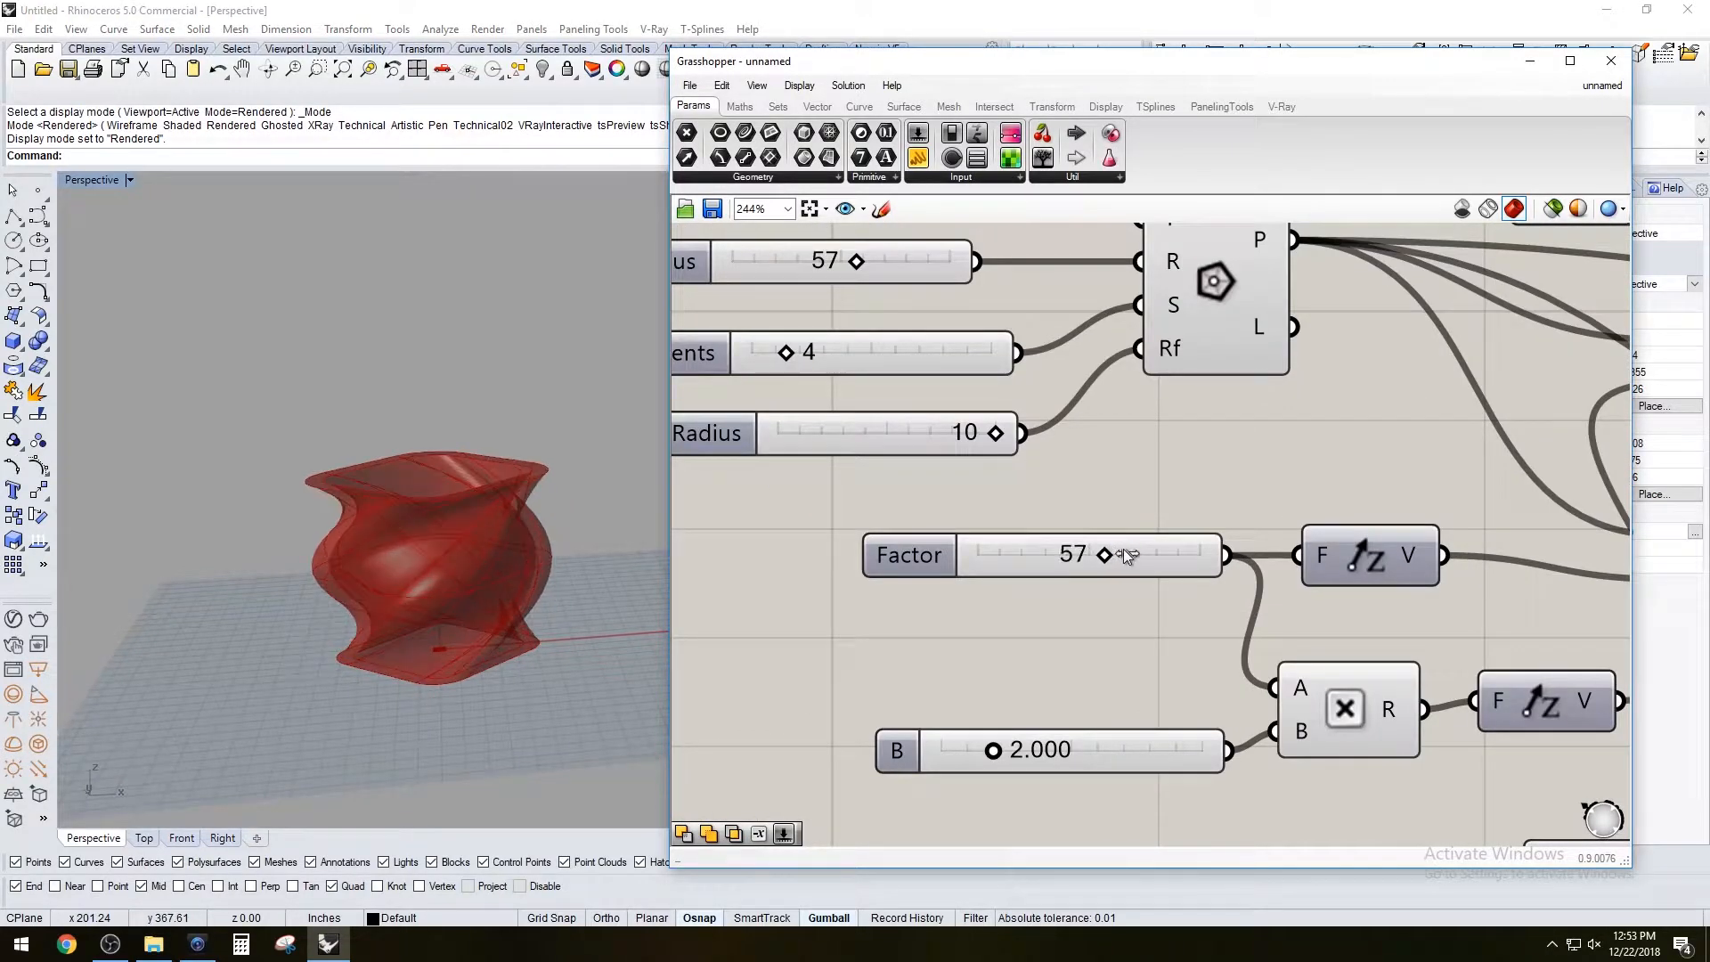
Raise the Factor slider toward 96, then enter an exact Factor of 60
drag(1104, 553, 1149, 554)
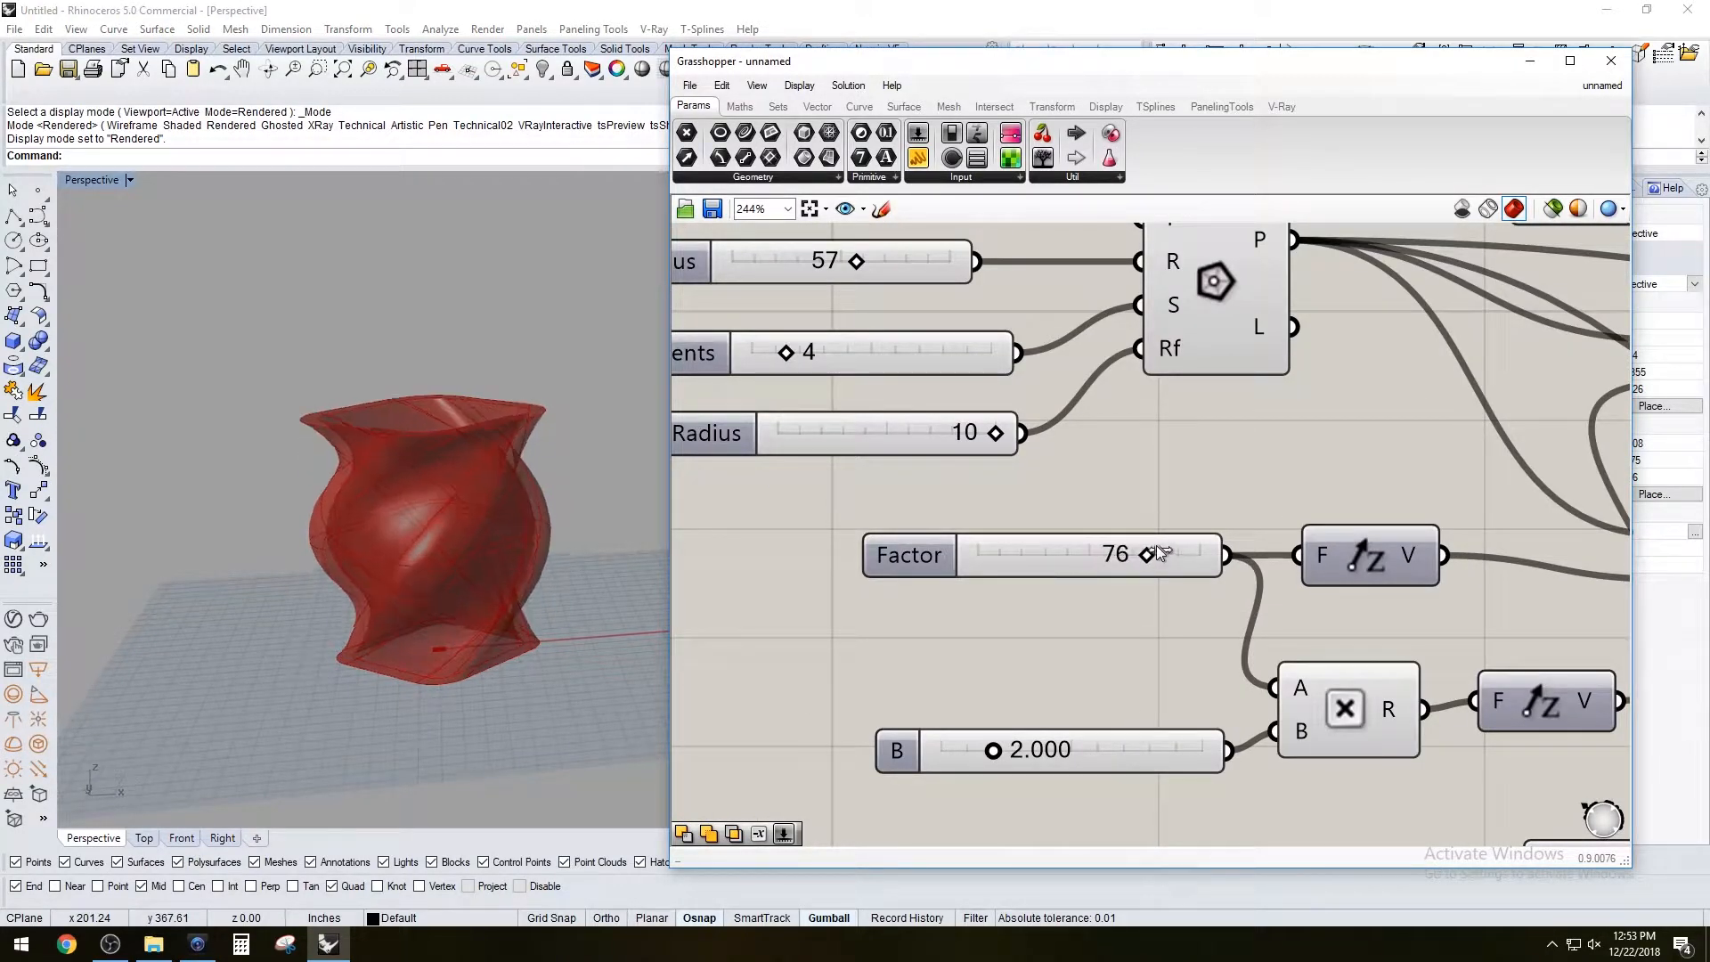
drag(1145, 554, 1197, 551)
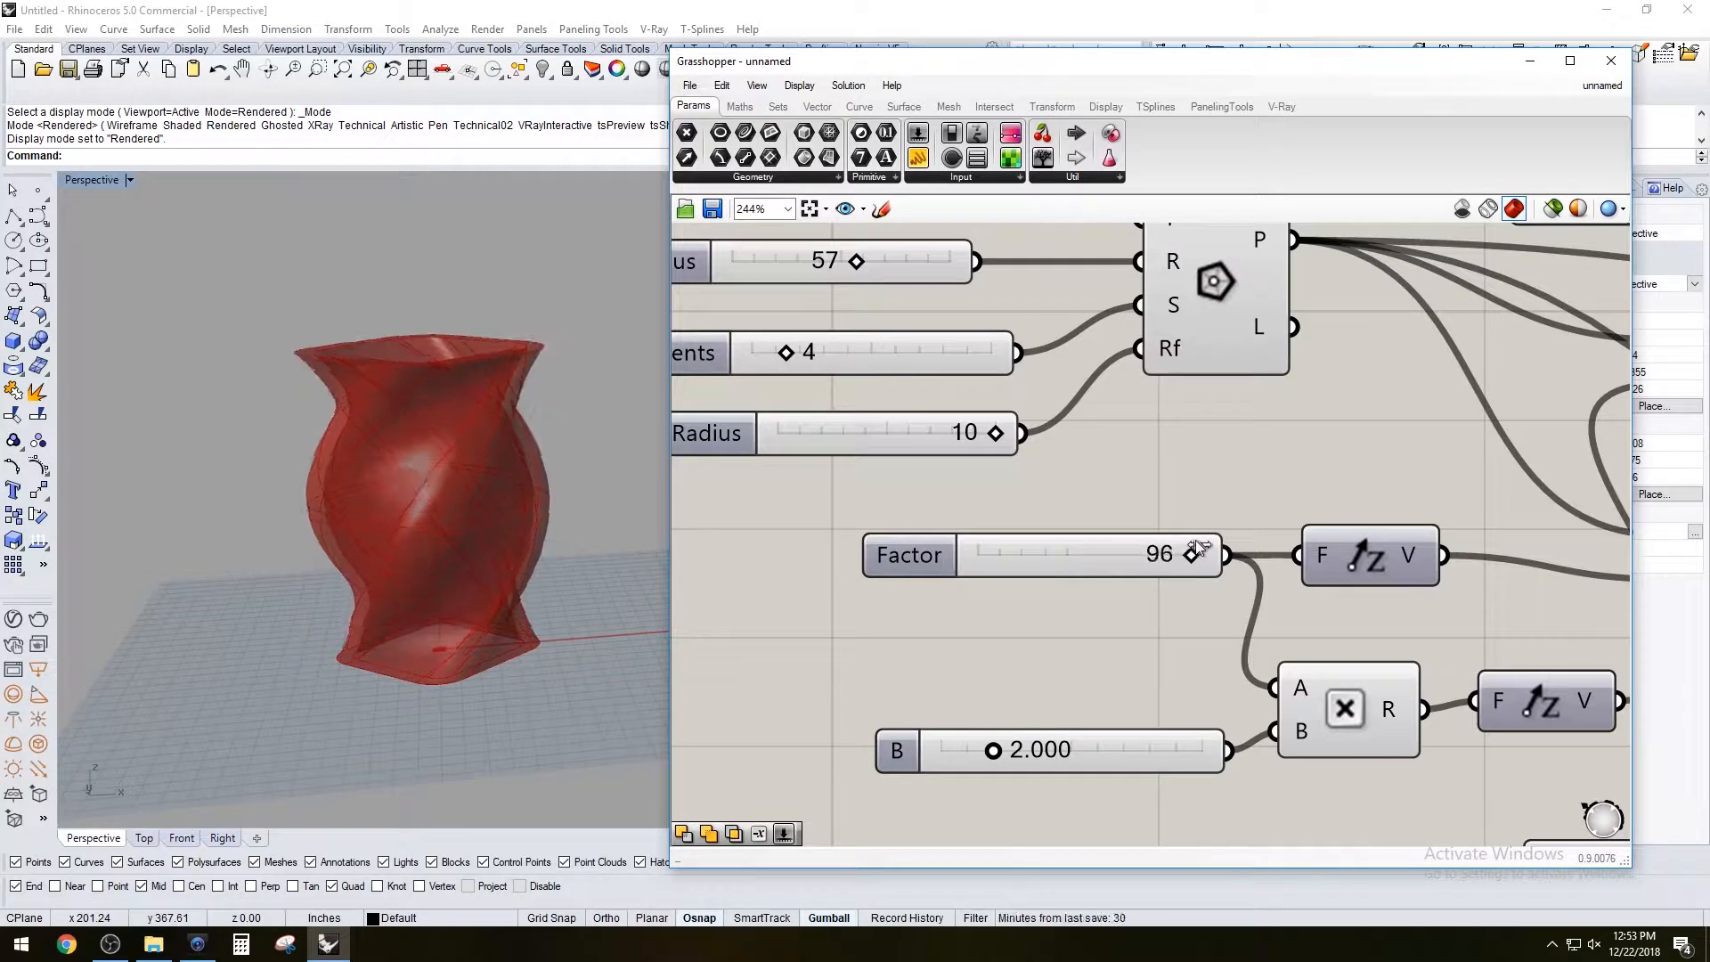
double_click(1072, 556)
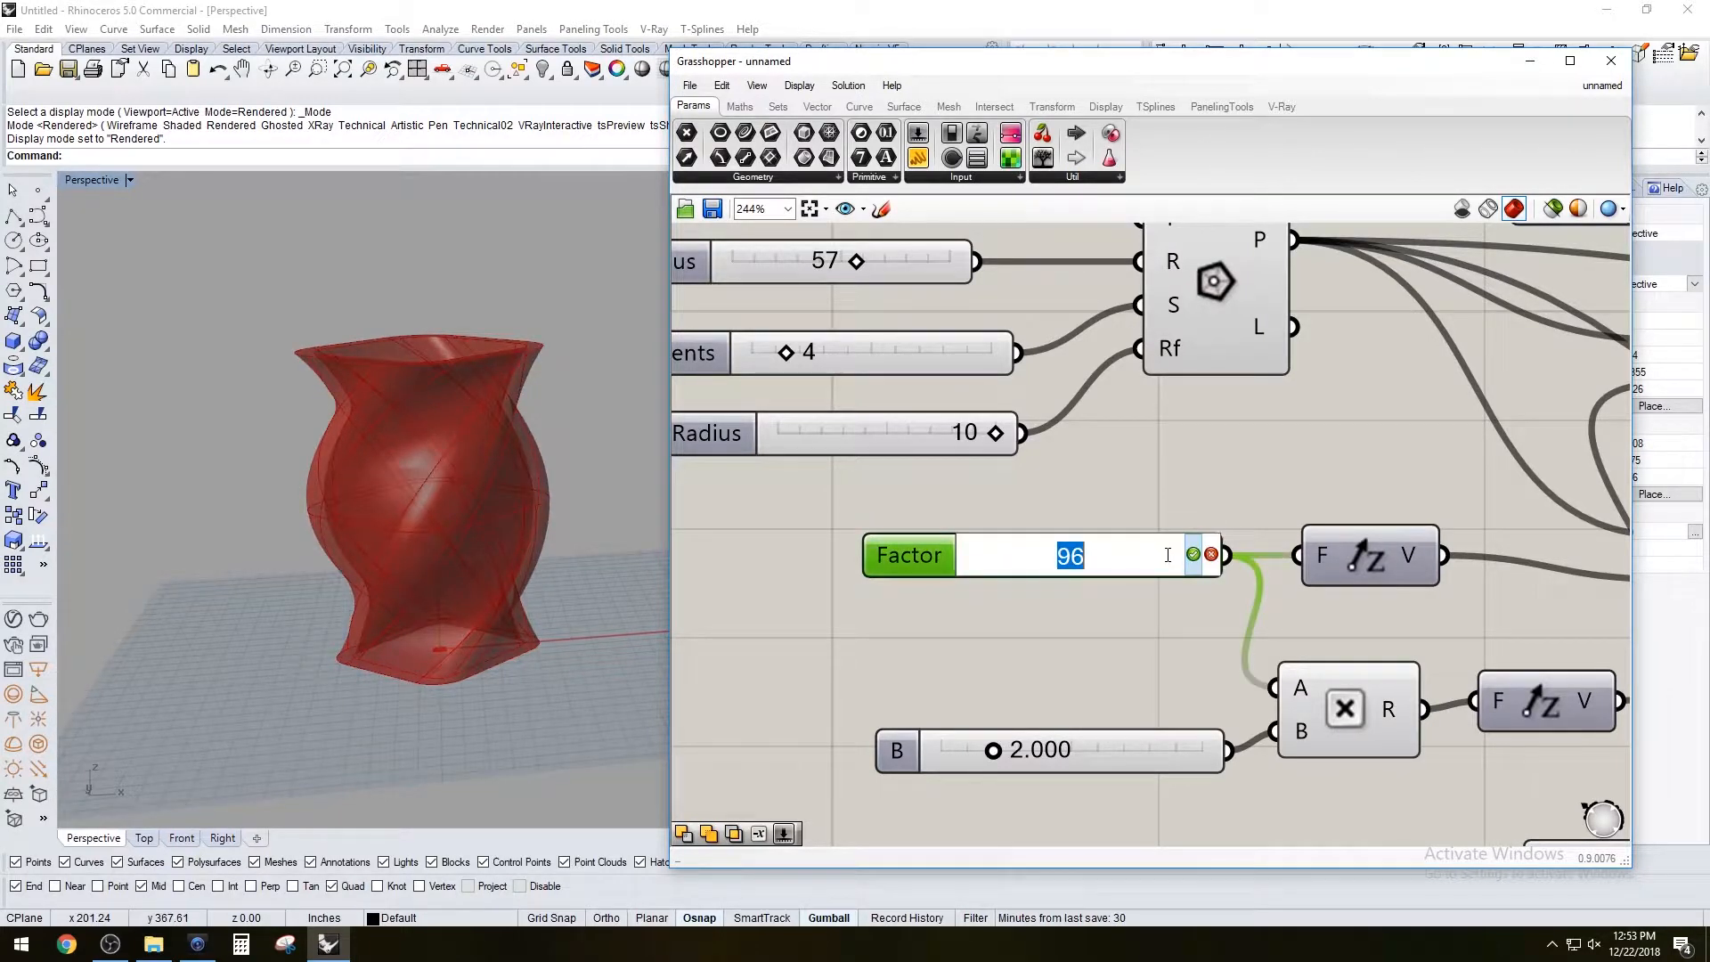
text(60)
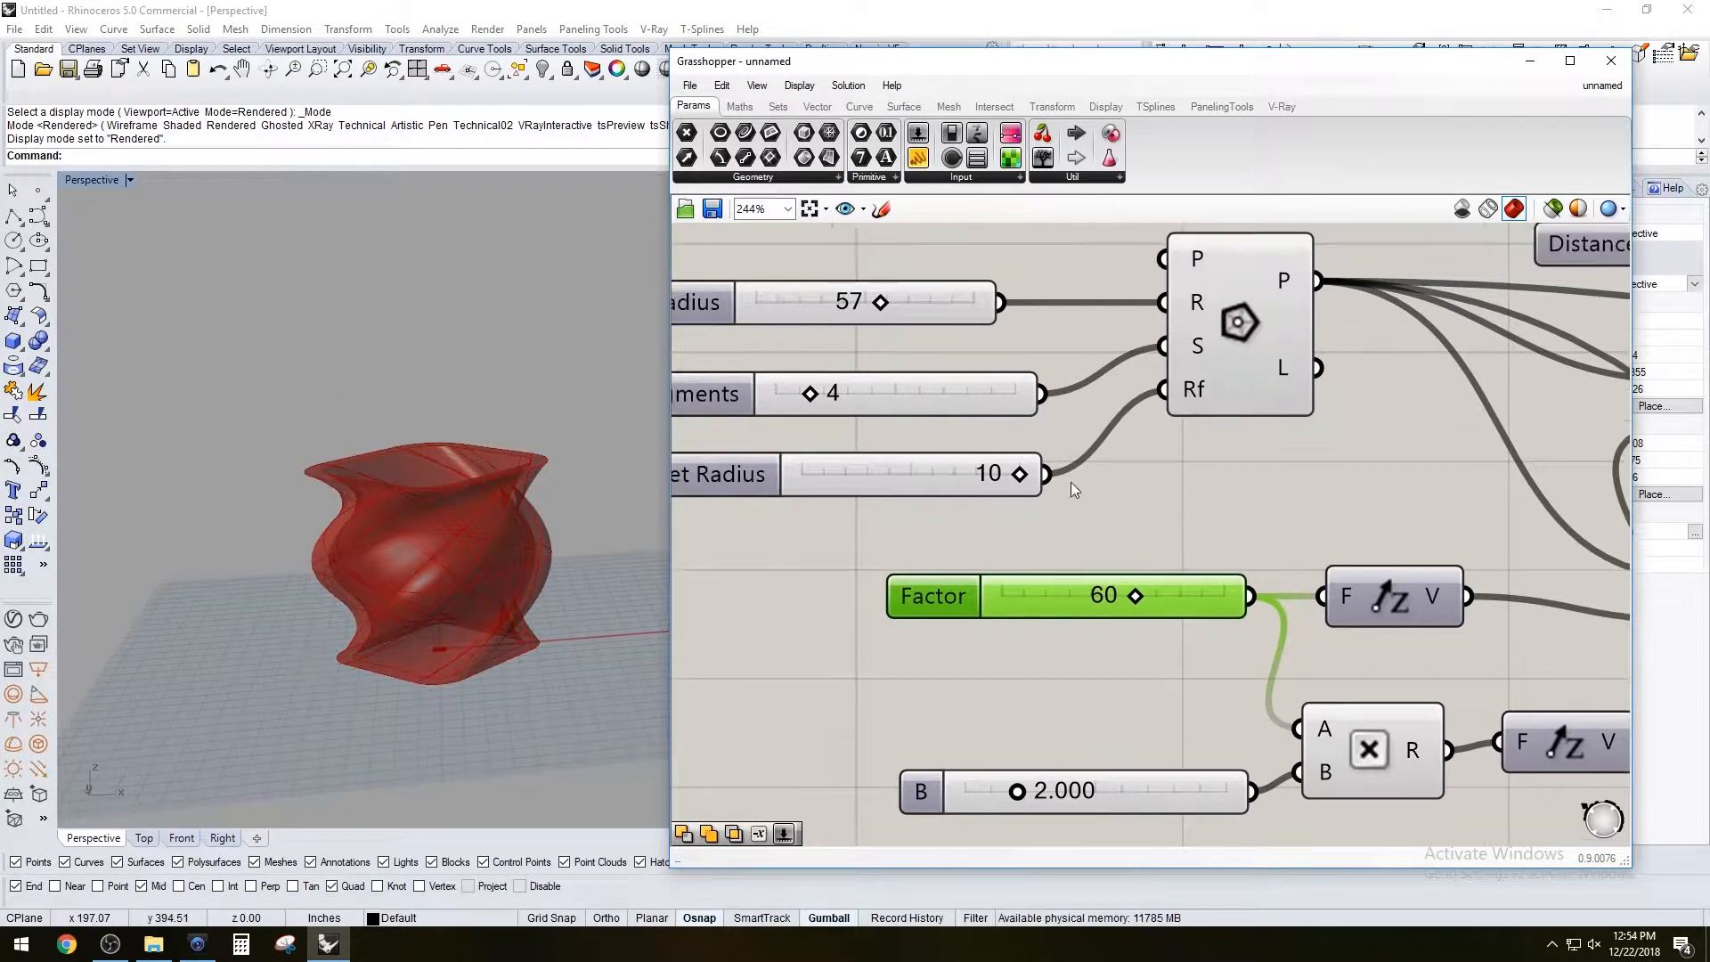
drag(880, 302, 871, 302)
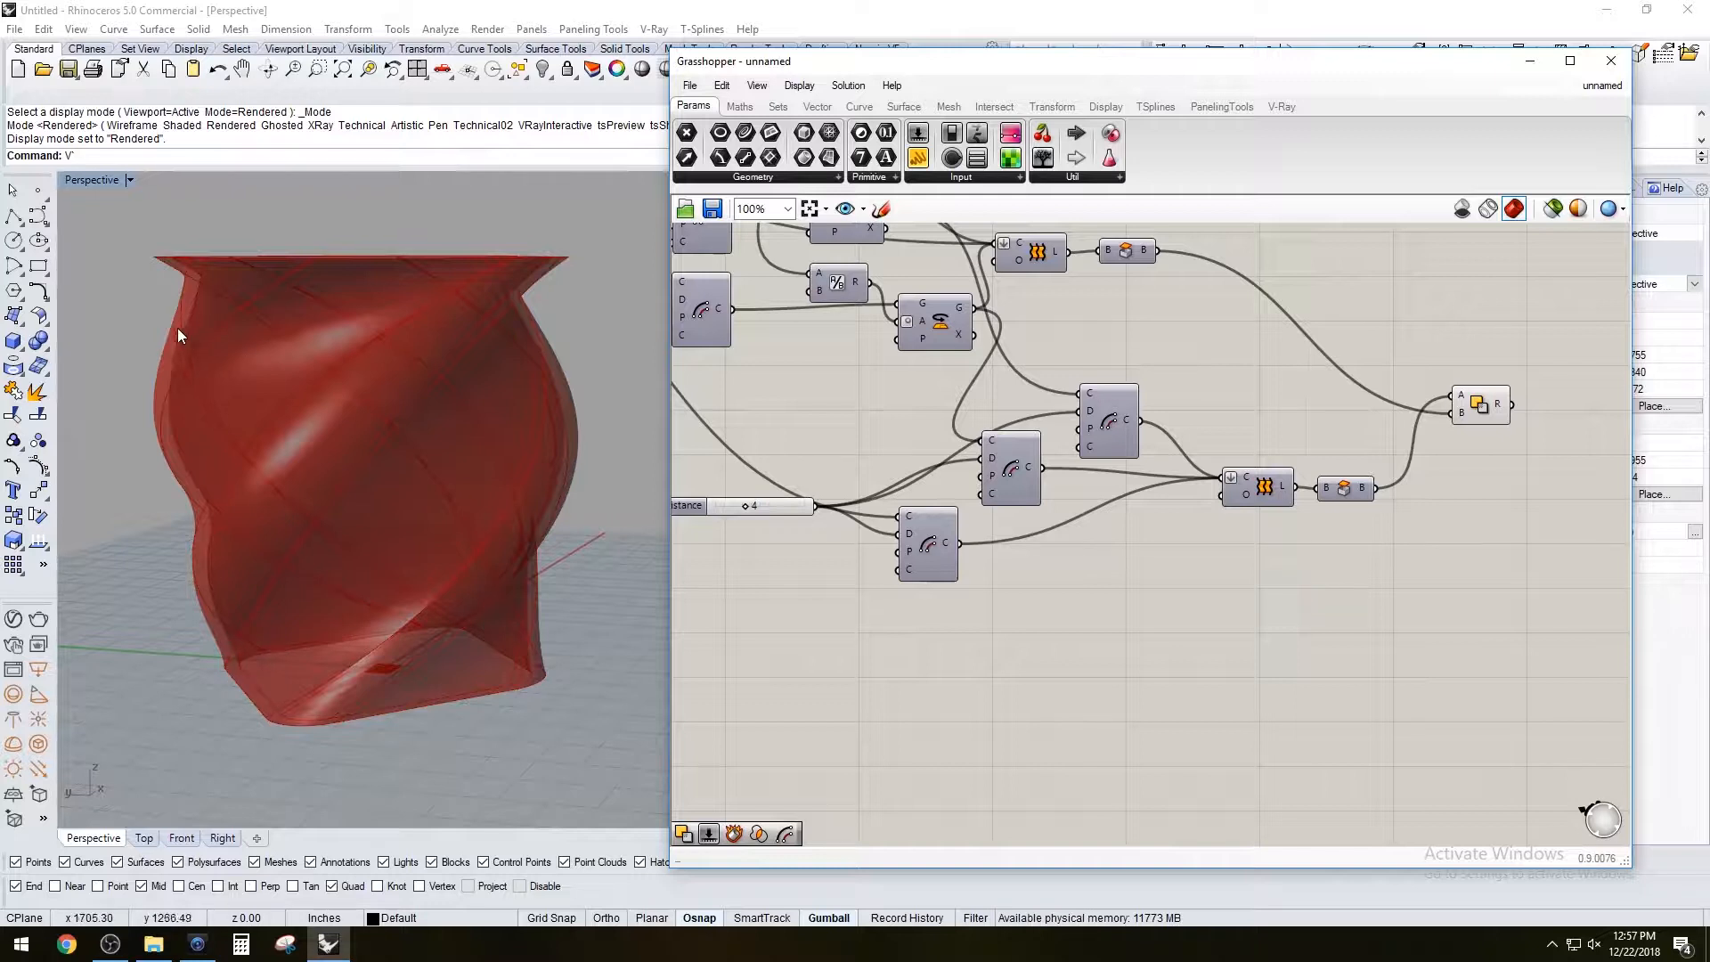
mouse_move(639, 712)
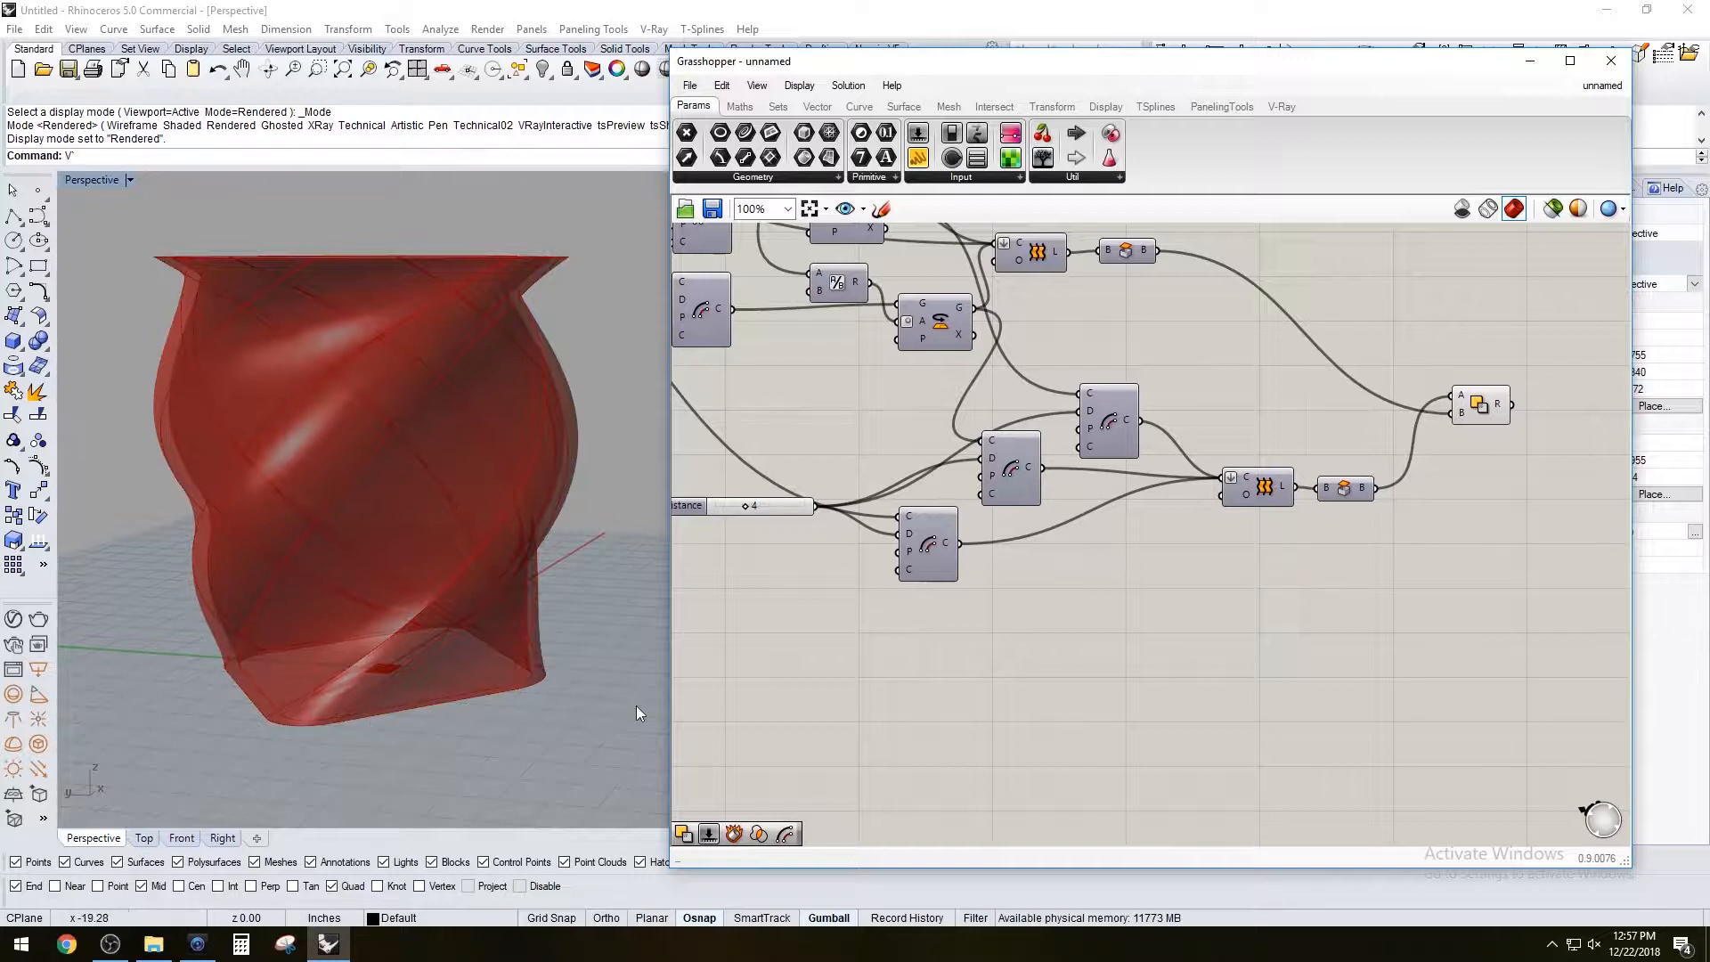
Add an Offset Curve (OF) component for the vase's bottom outline
double_click(1148, 637)
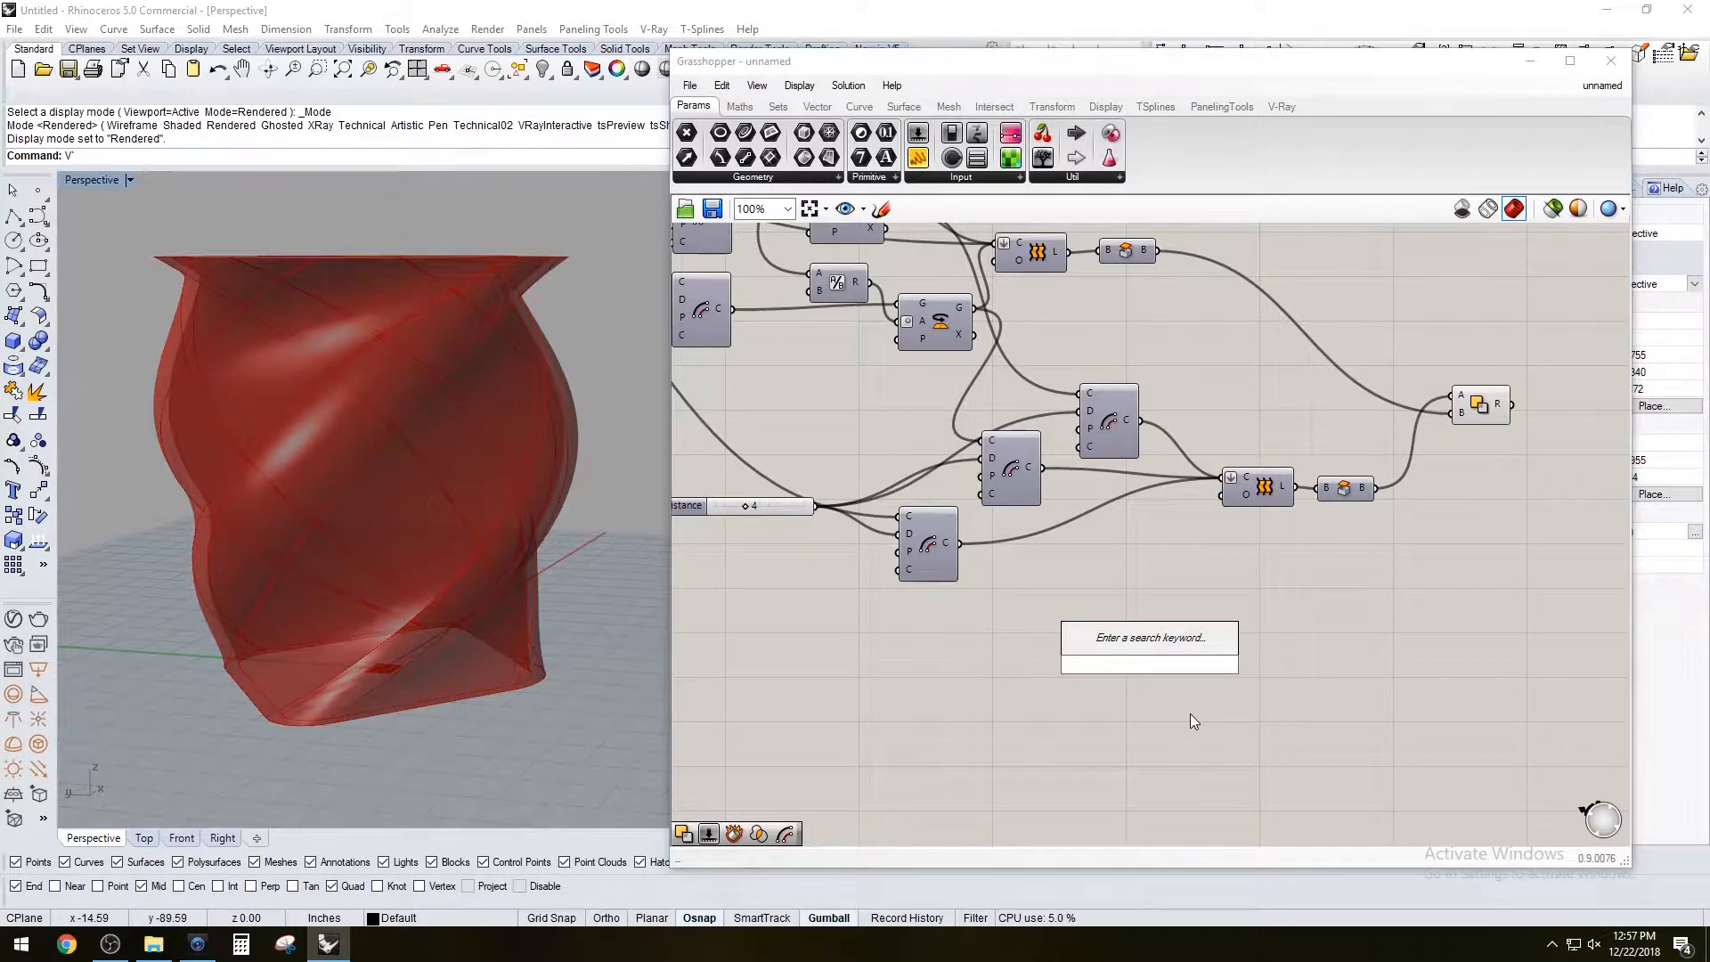
text(OF)
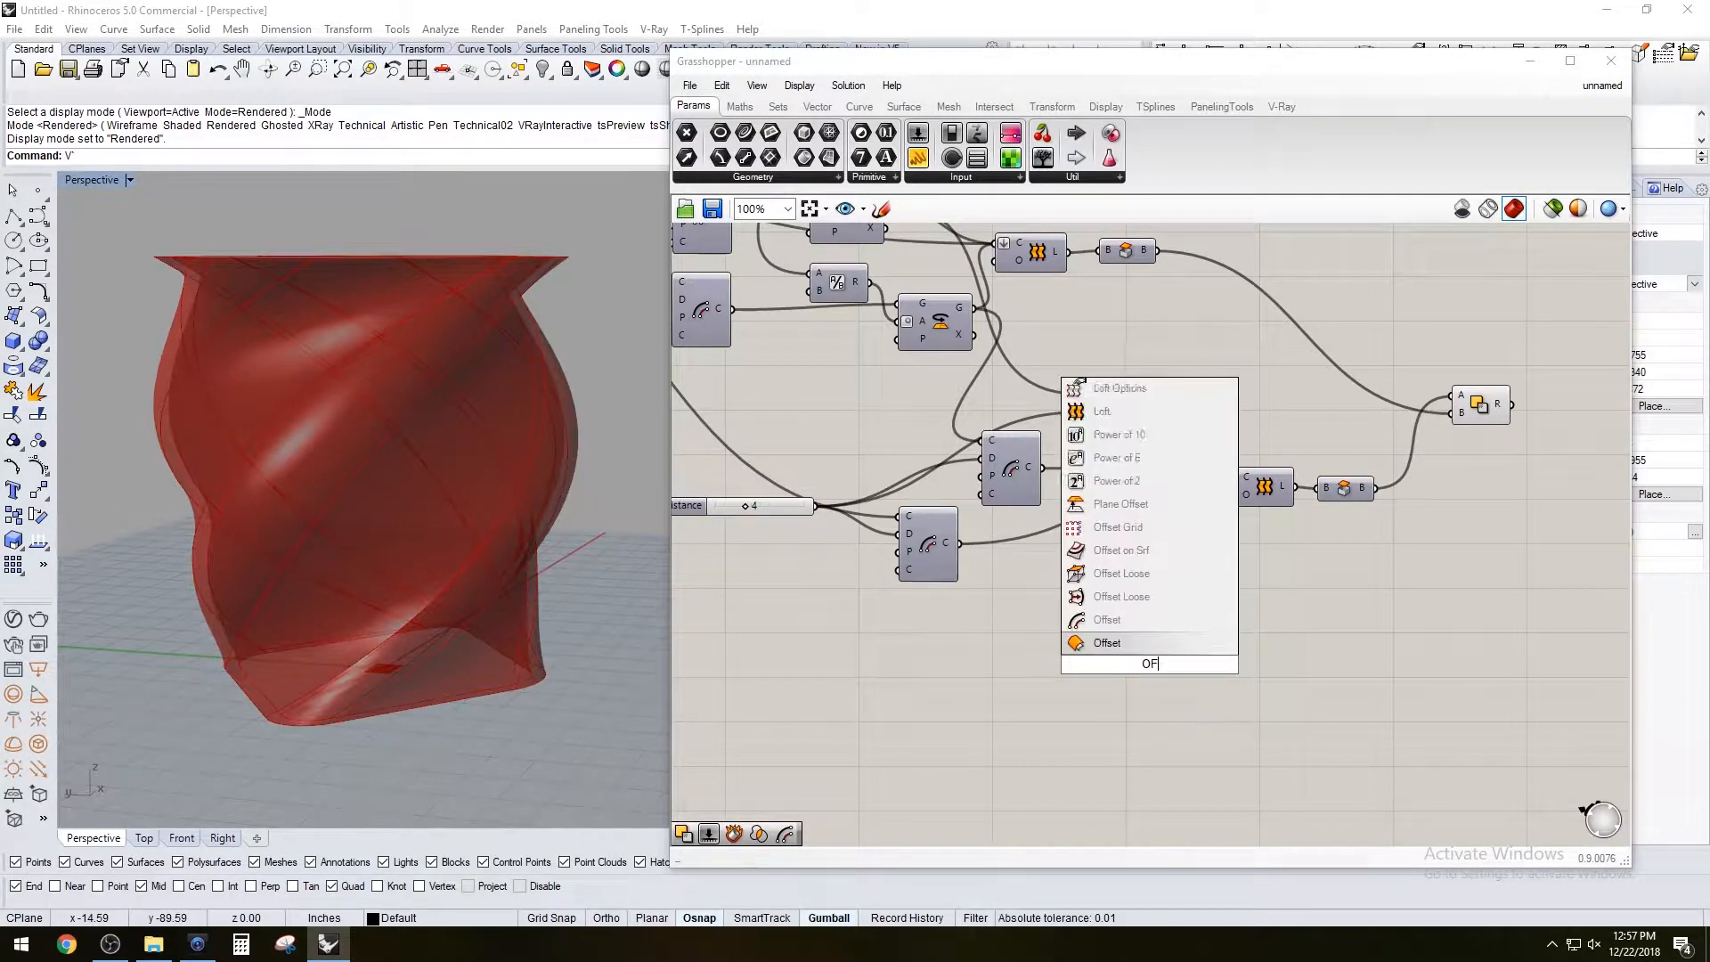
click(1106, 641)
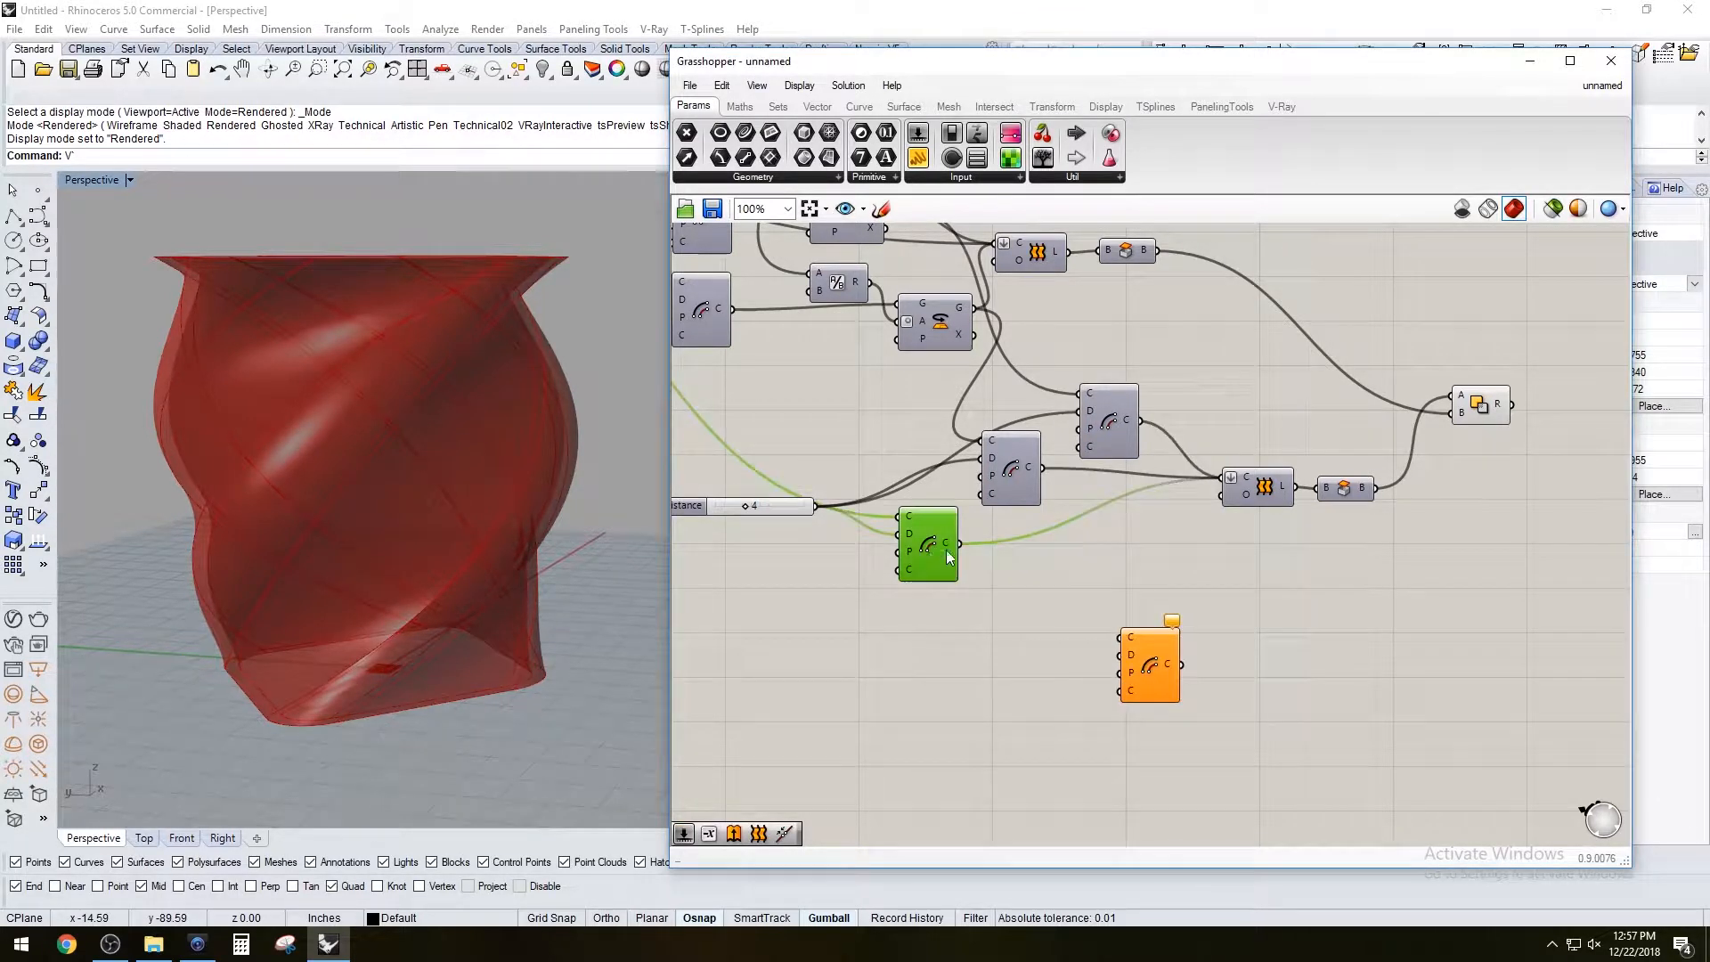
click(799, 630)
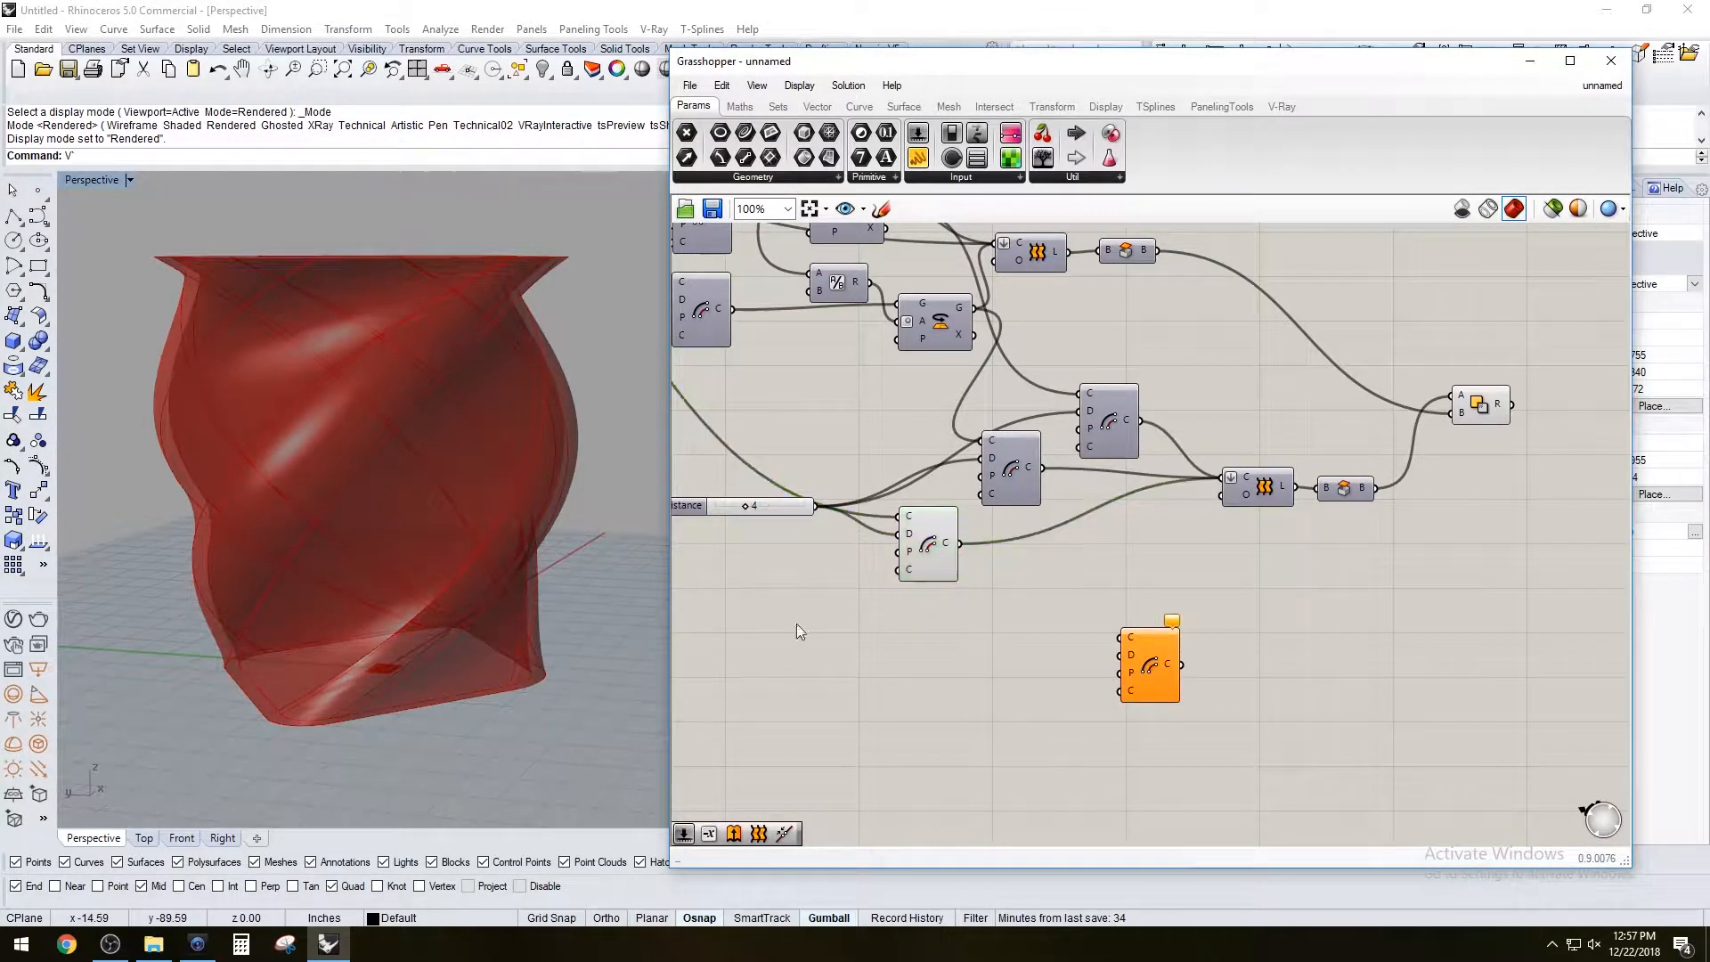
Drive the offset with its own Distance slider and set it to 10 for a wider base ring
right_click(908, 532)
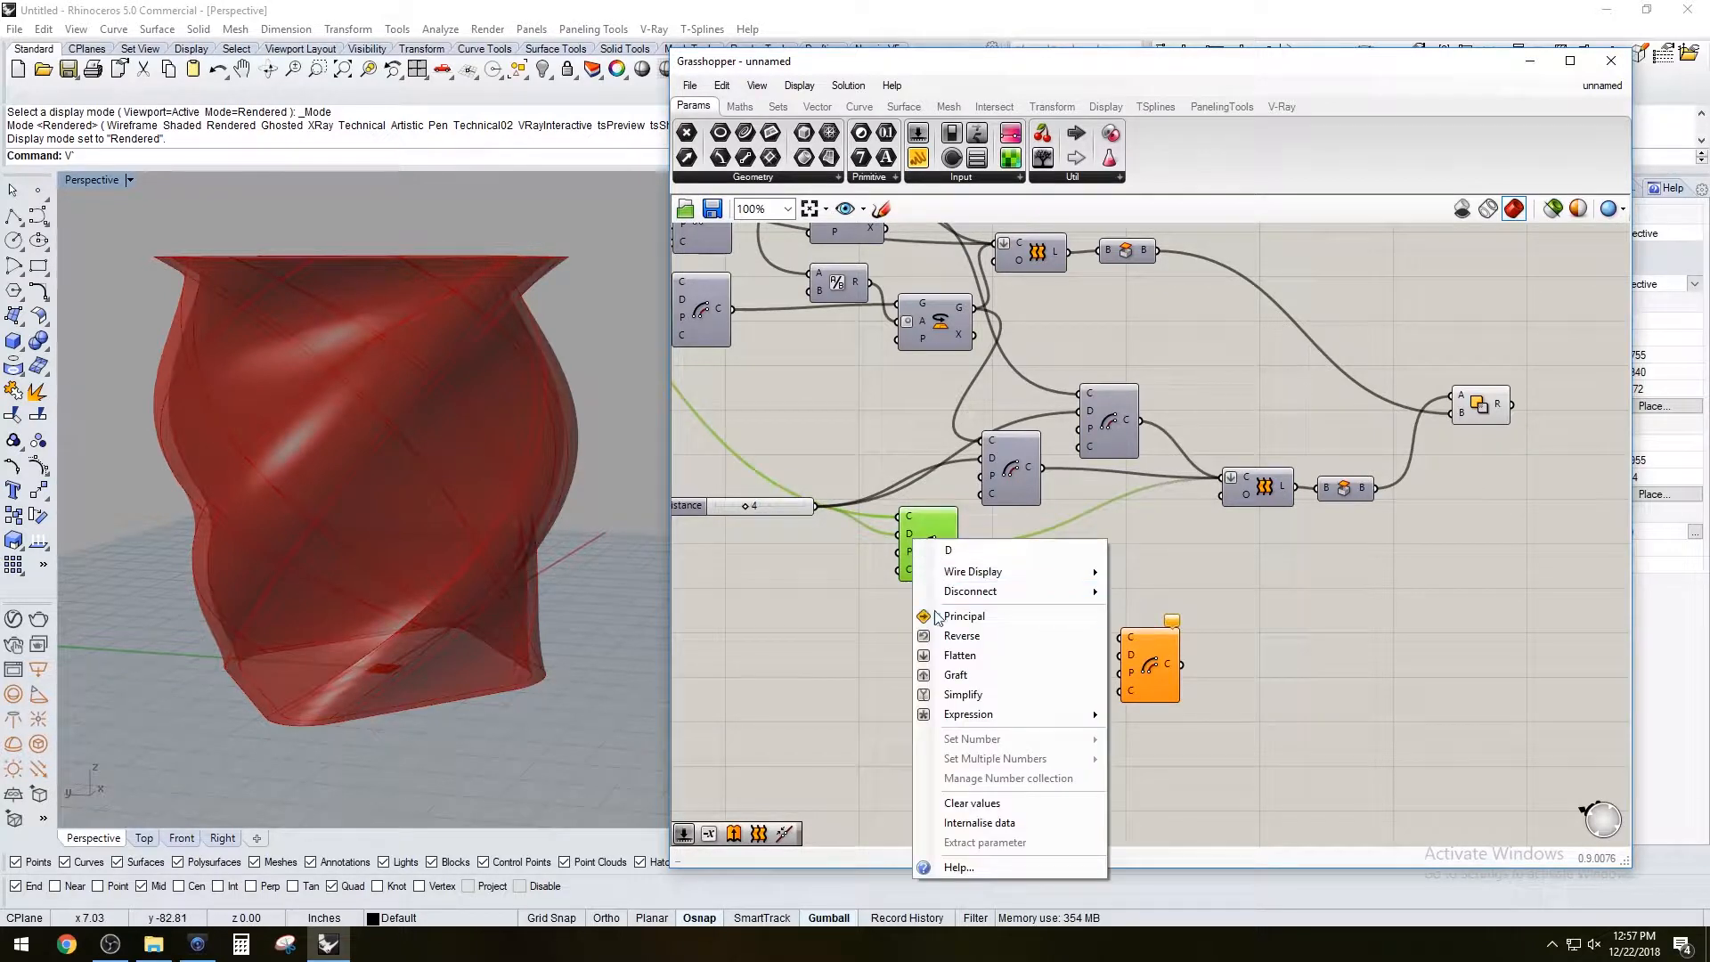
click(978, 557)
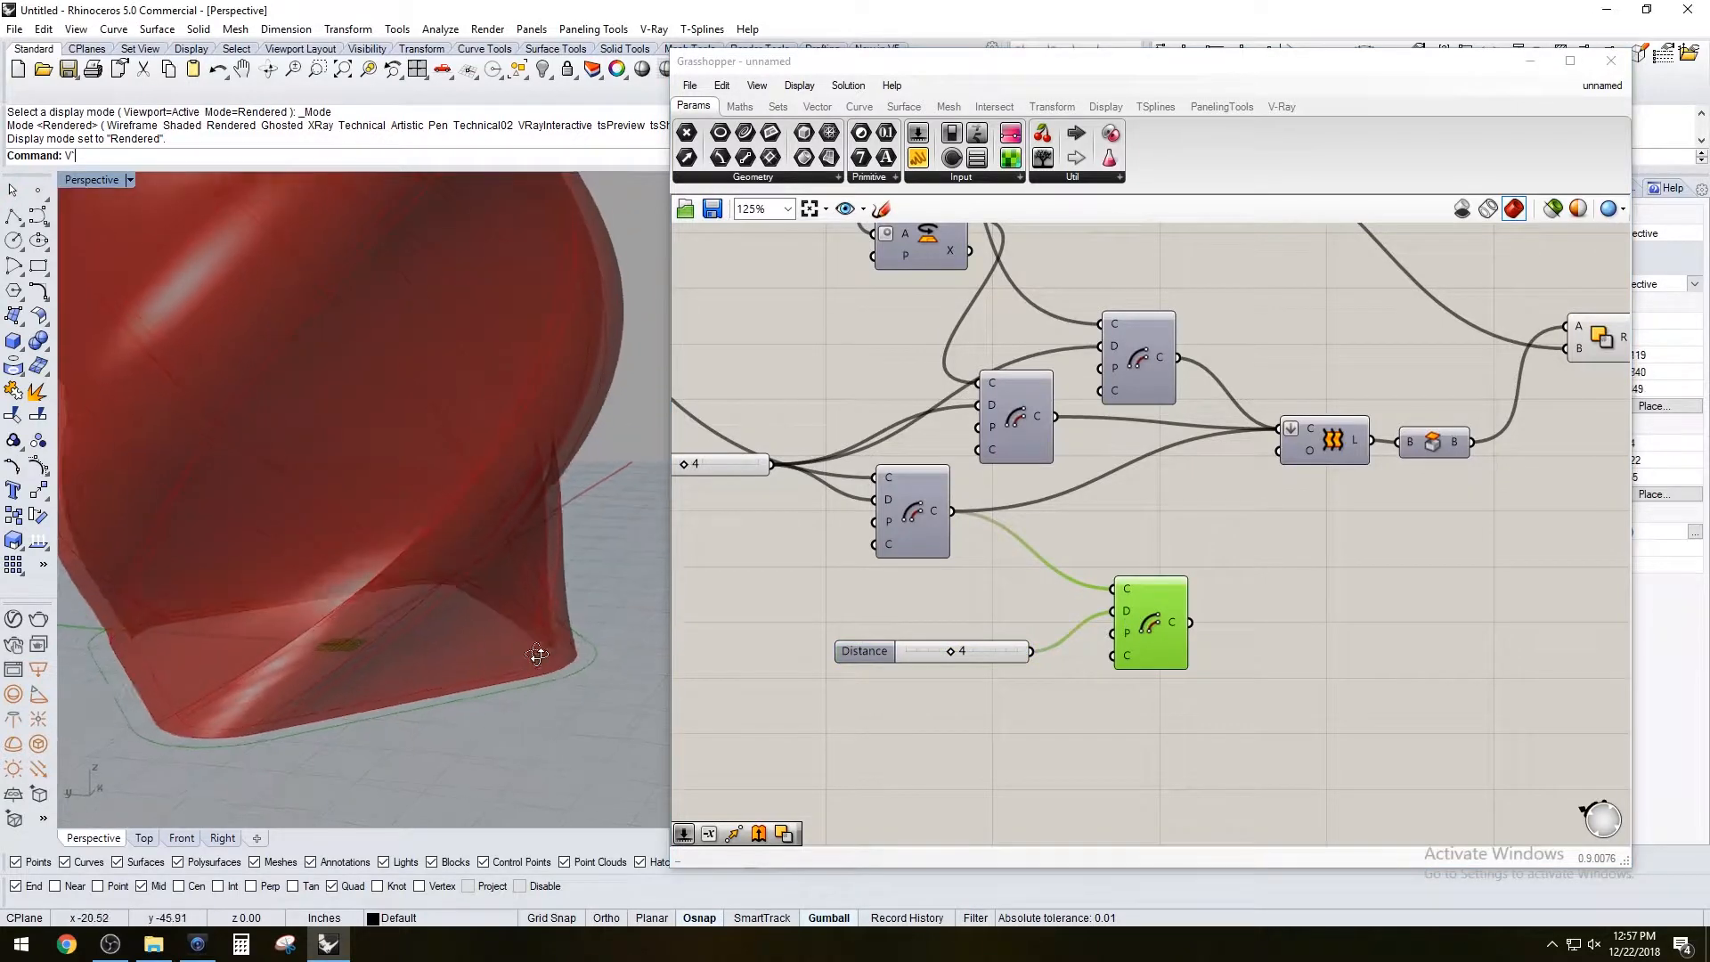
drag(534, 654, 218, 664)
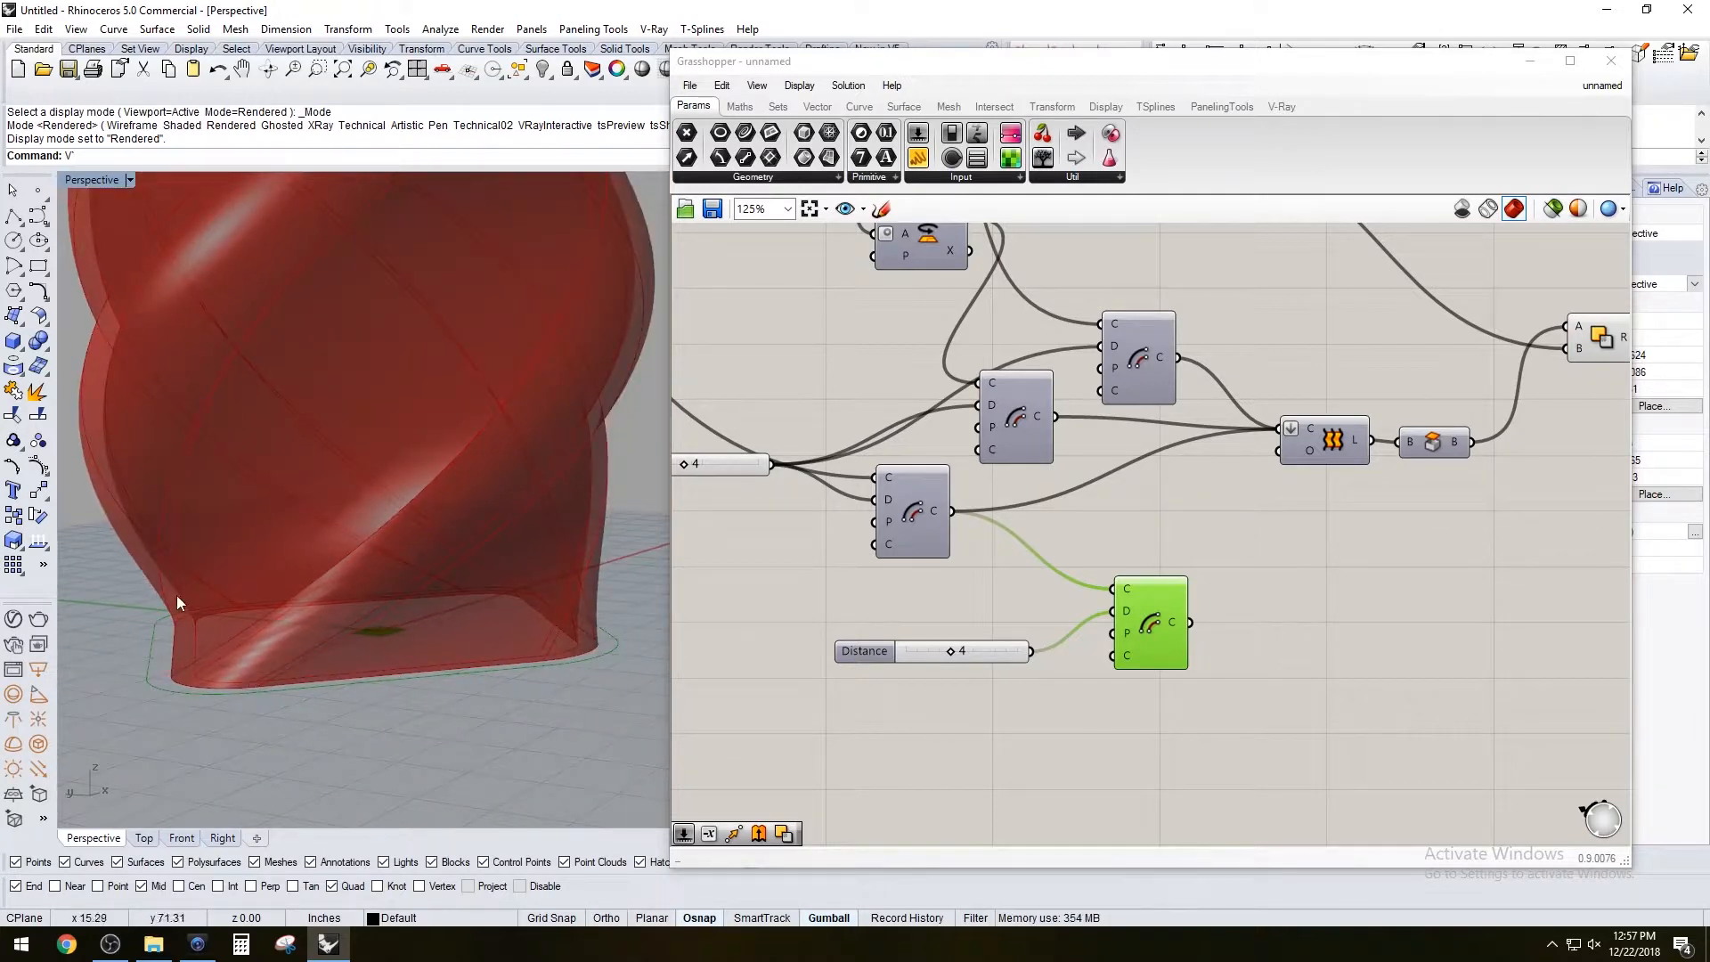
mouse_move(382, 642)
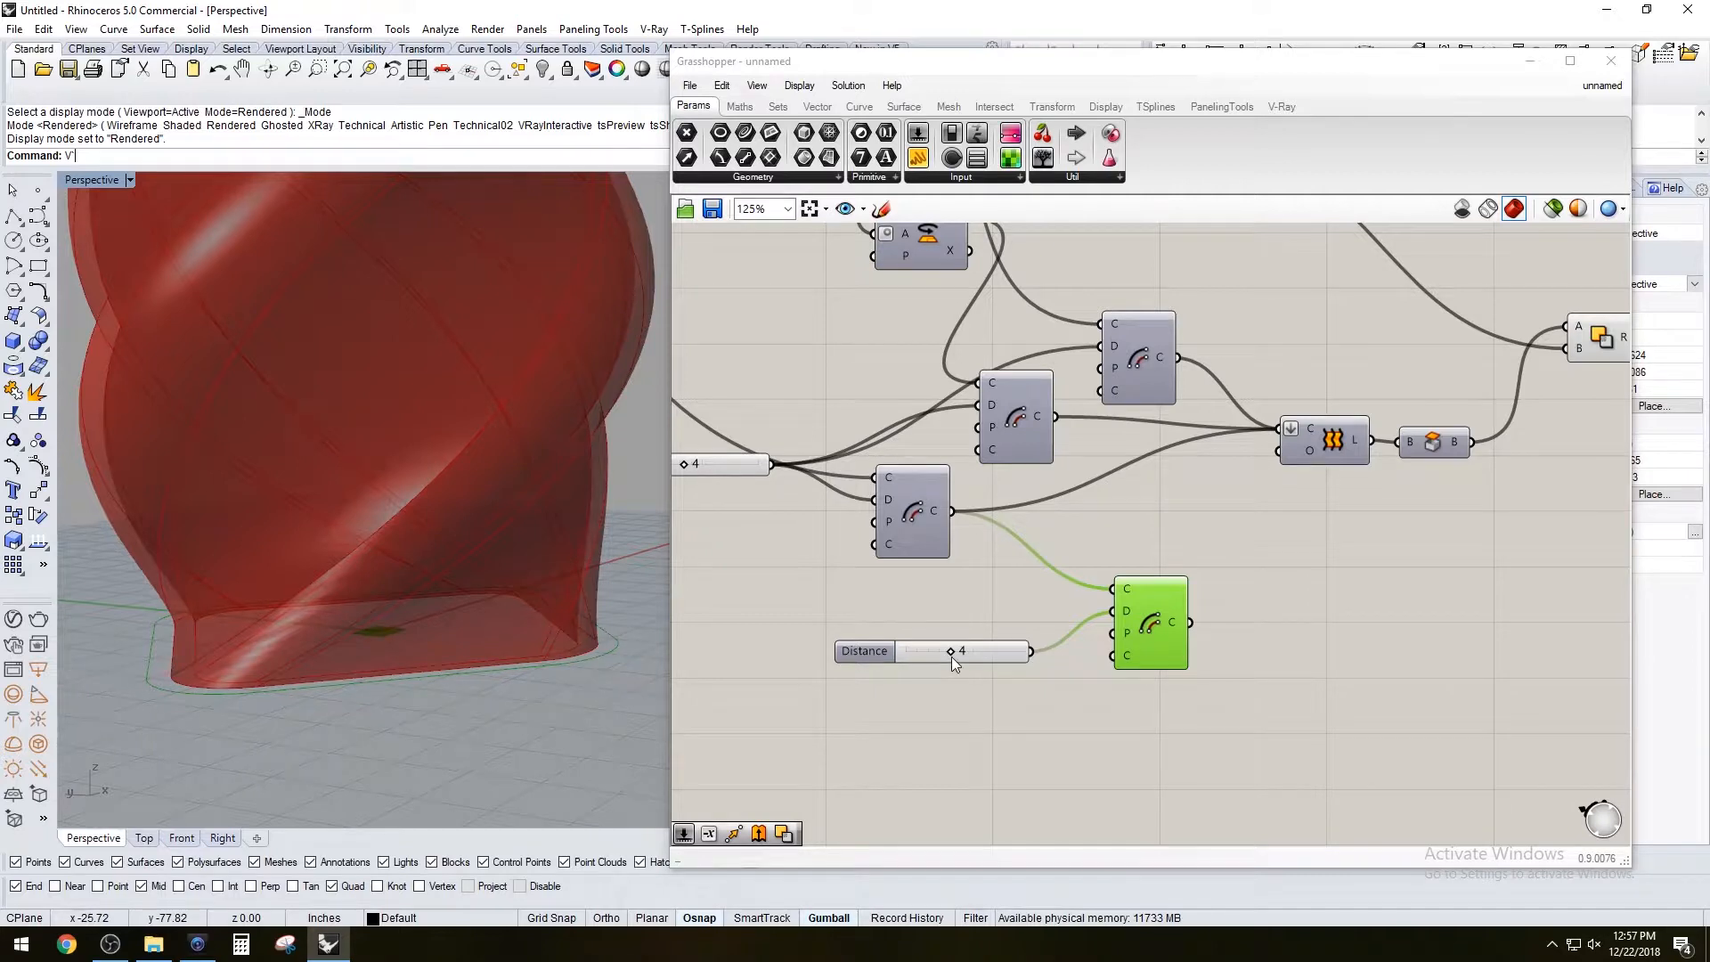
drag(949, 652, 1013, 652)
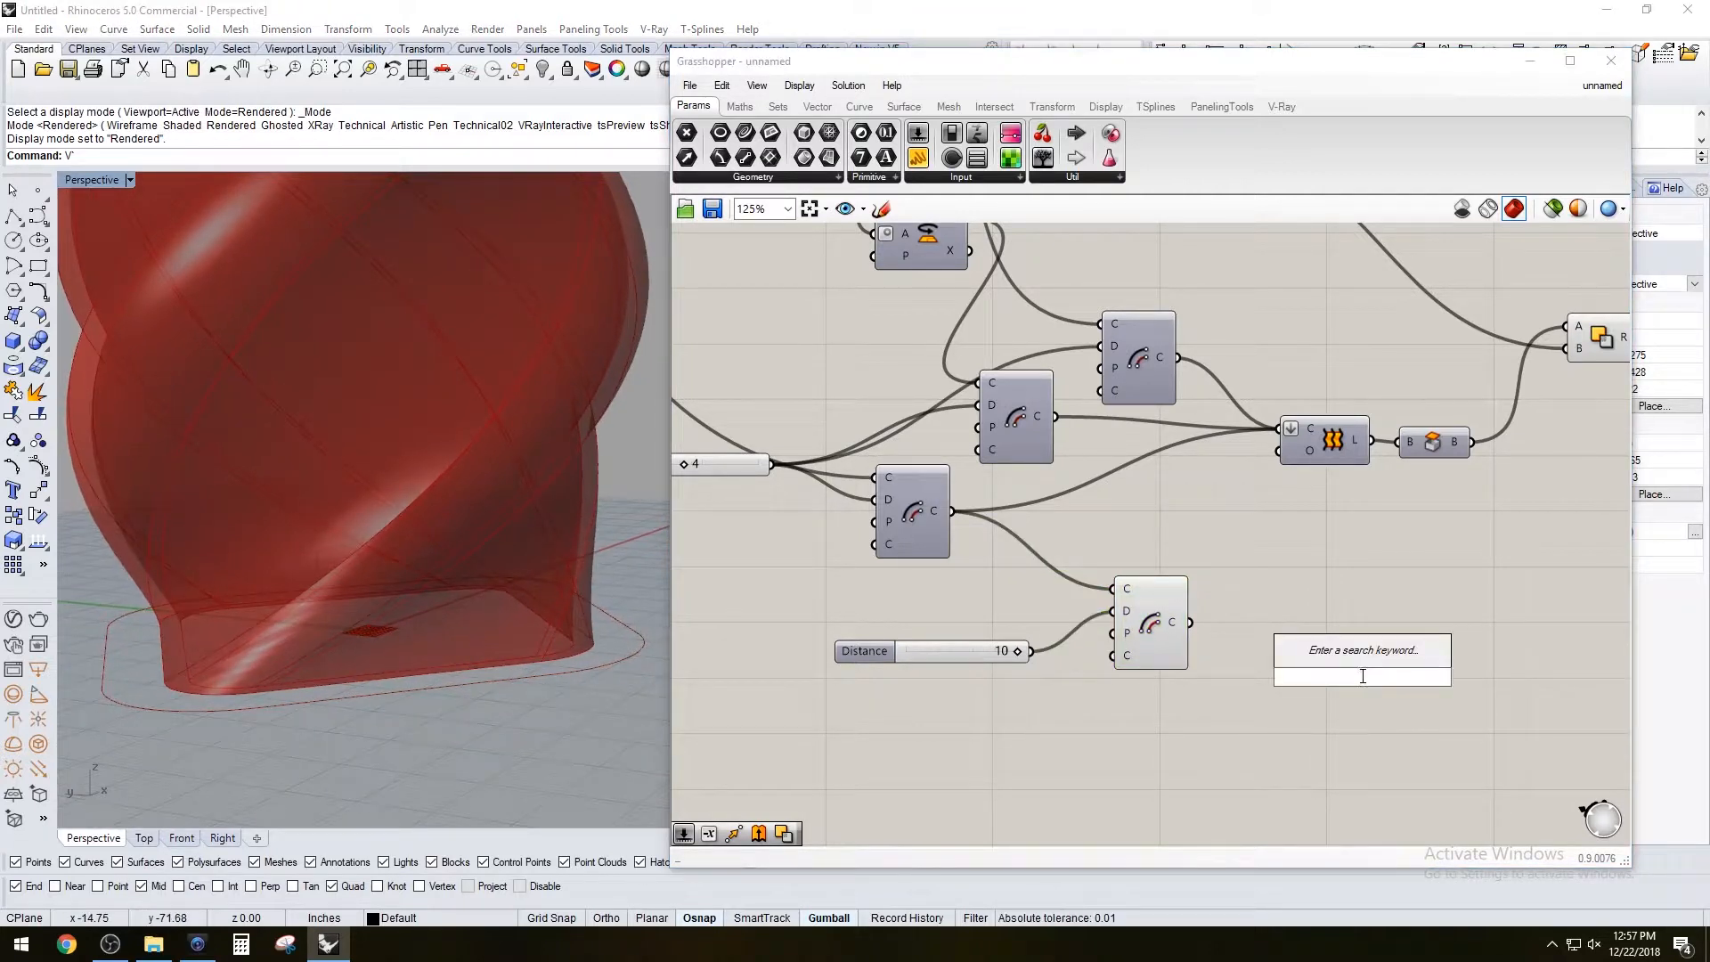
Extrude the offset base outline along a Unit Z vector
click(1360, 662)
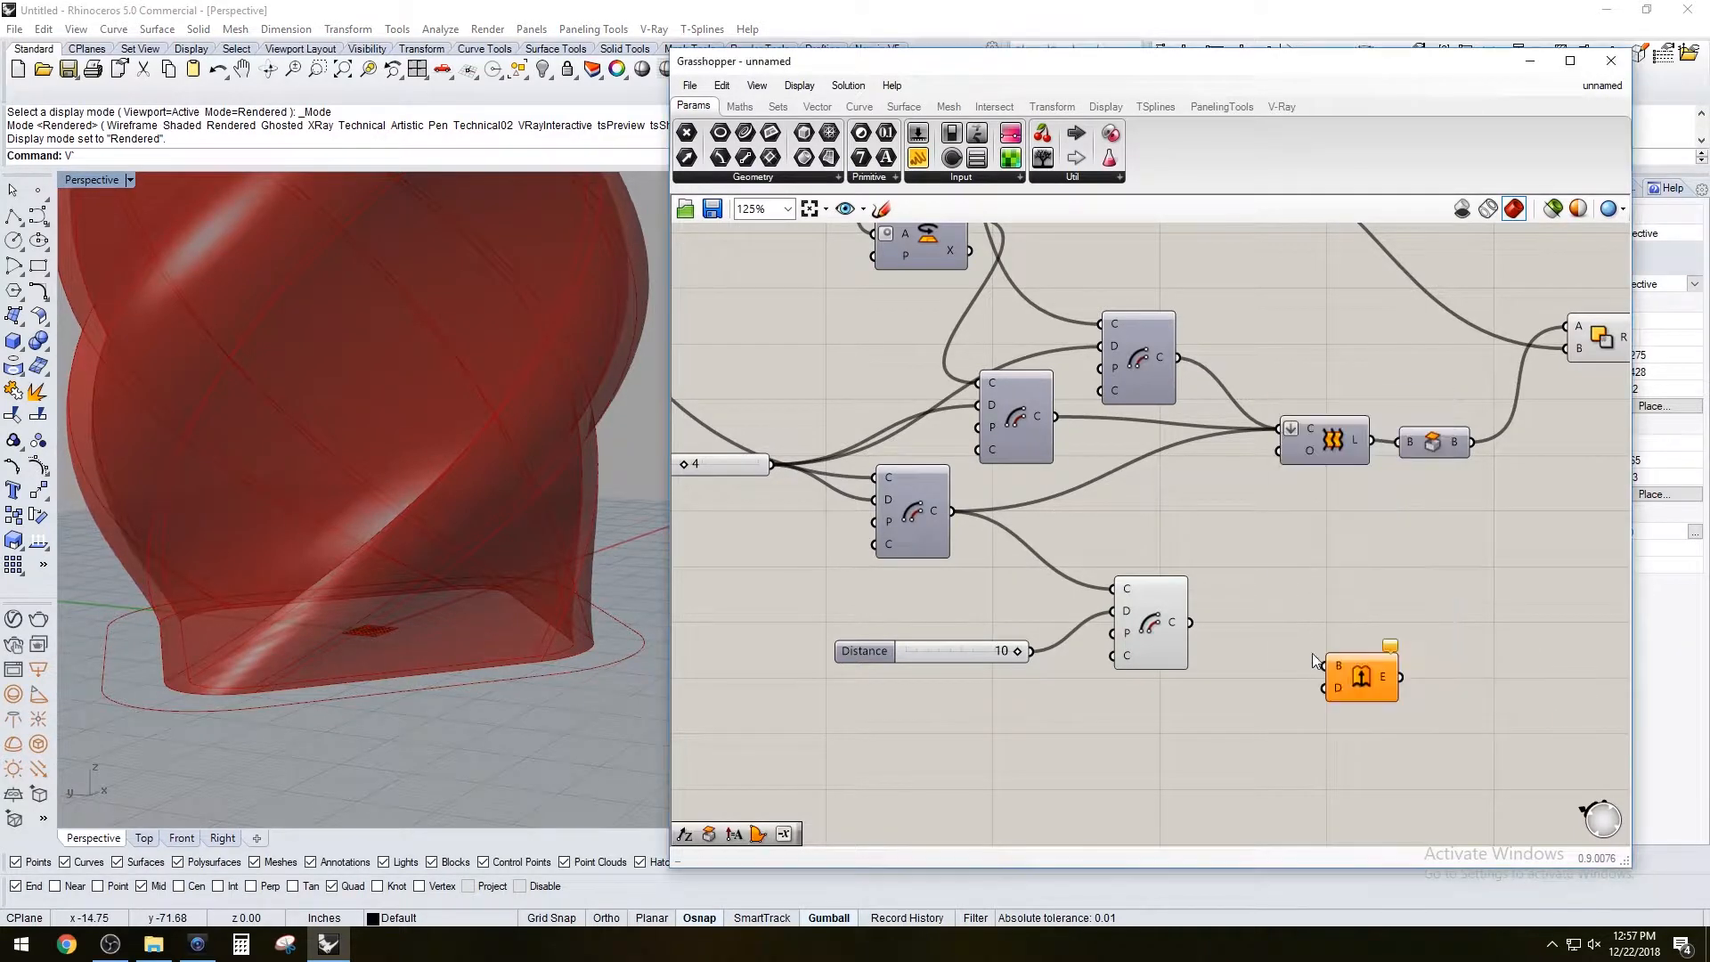
drag(1361, 677, 1315, 623)
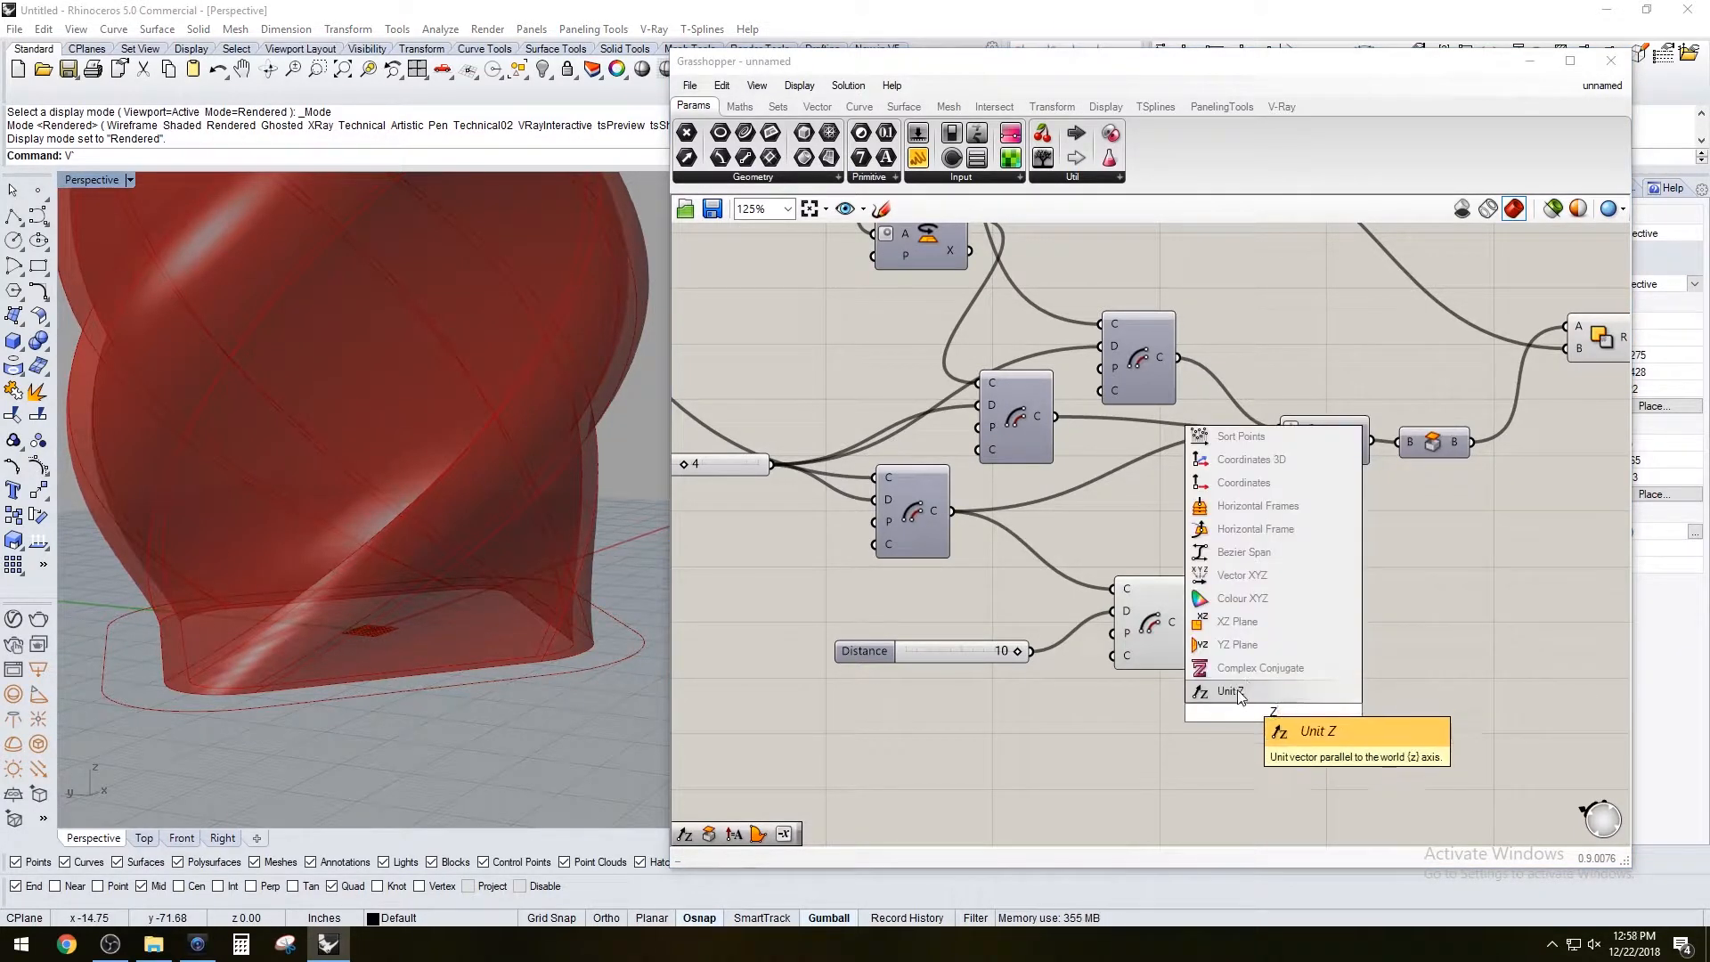
click(1232, 691)
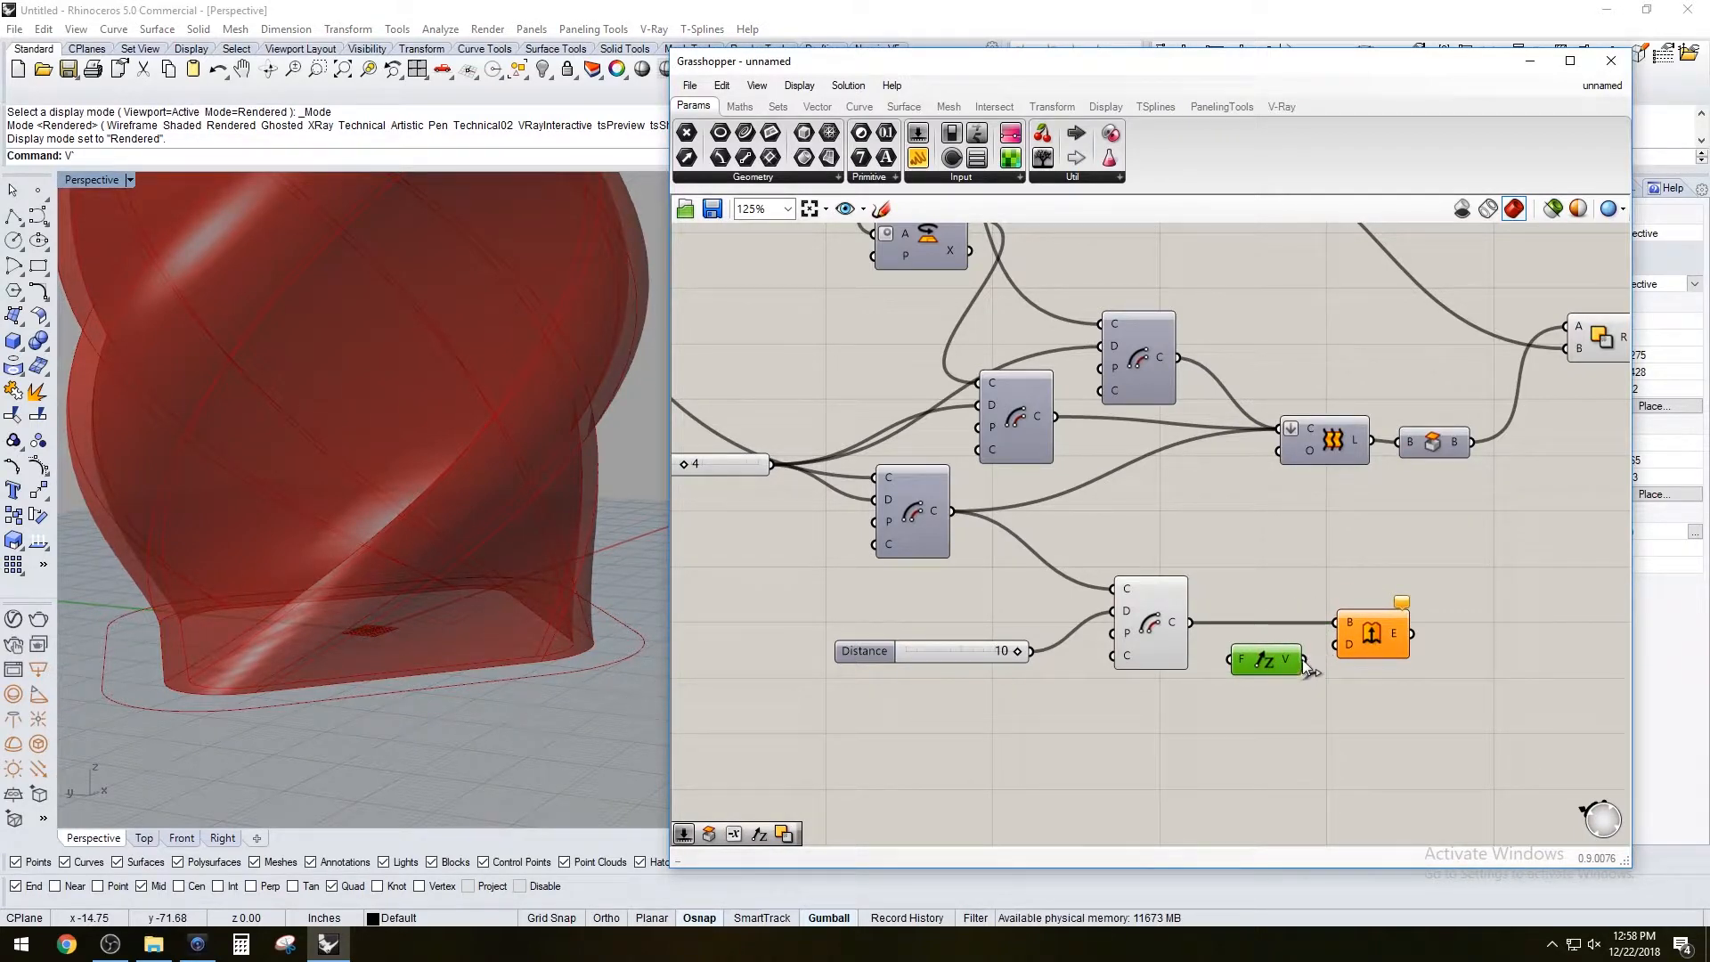
scroll(down, 3)
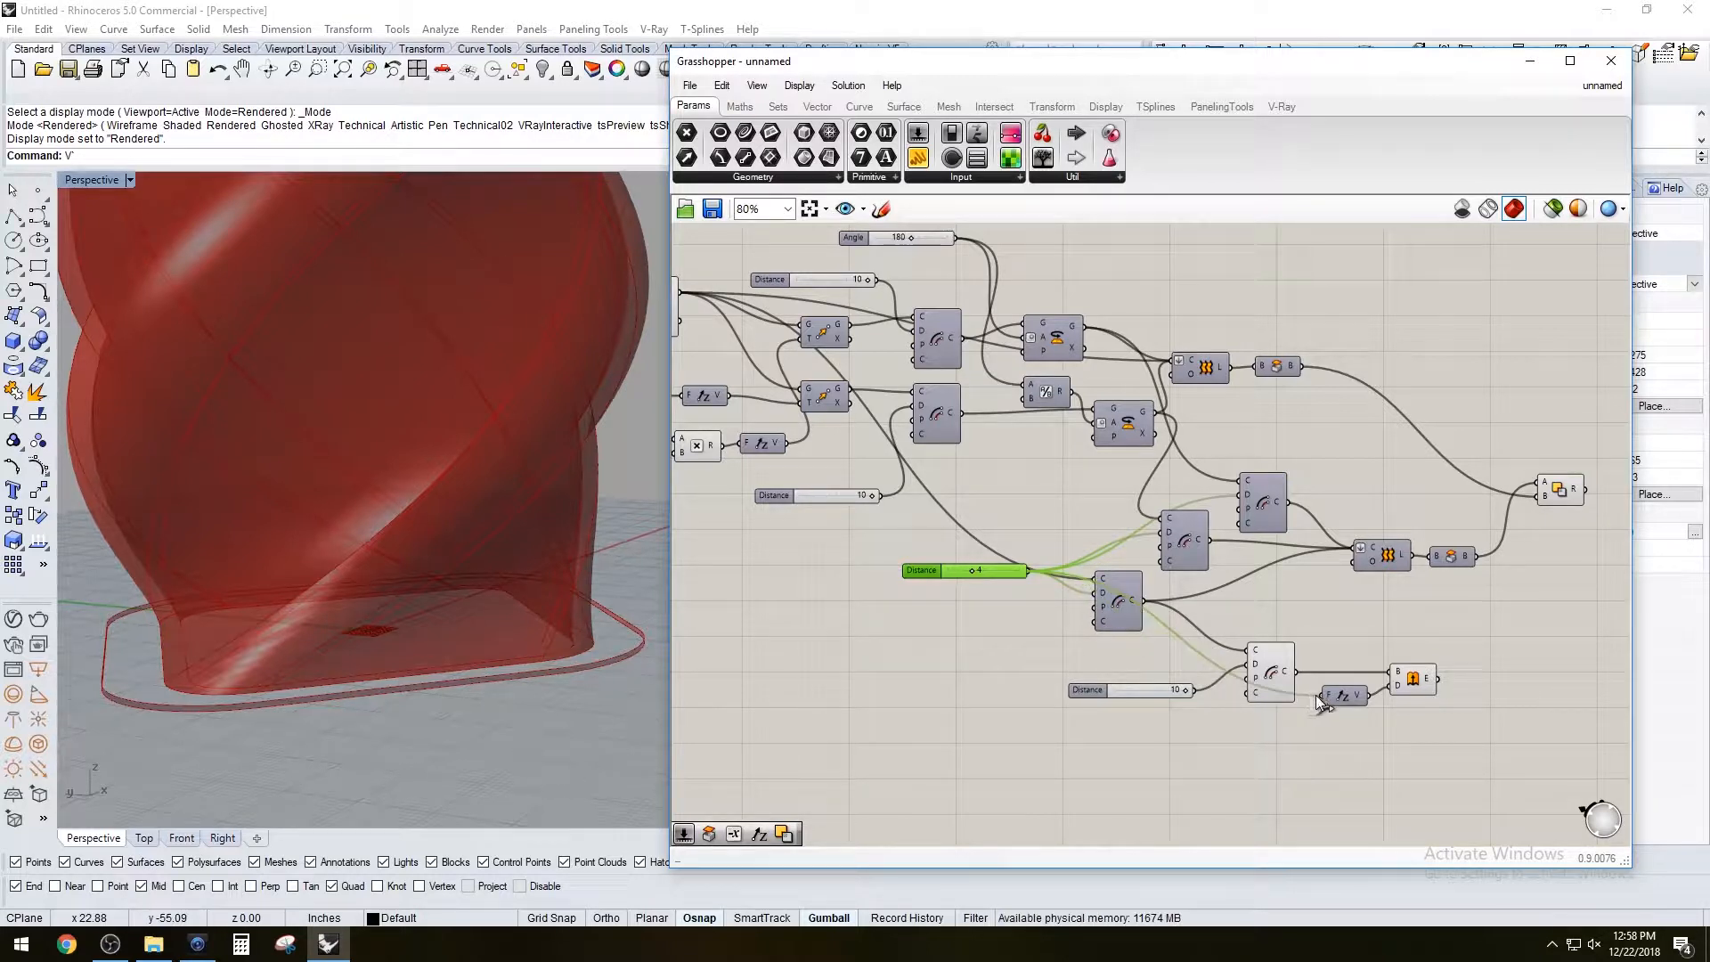
Cap the extruded ring with Cap Holes to form a solid base plinth
click(1414, 679)
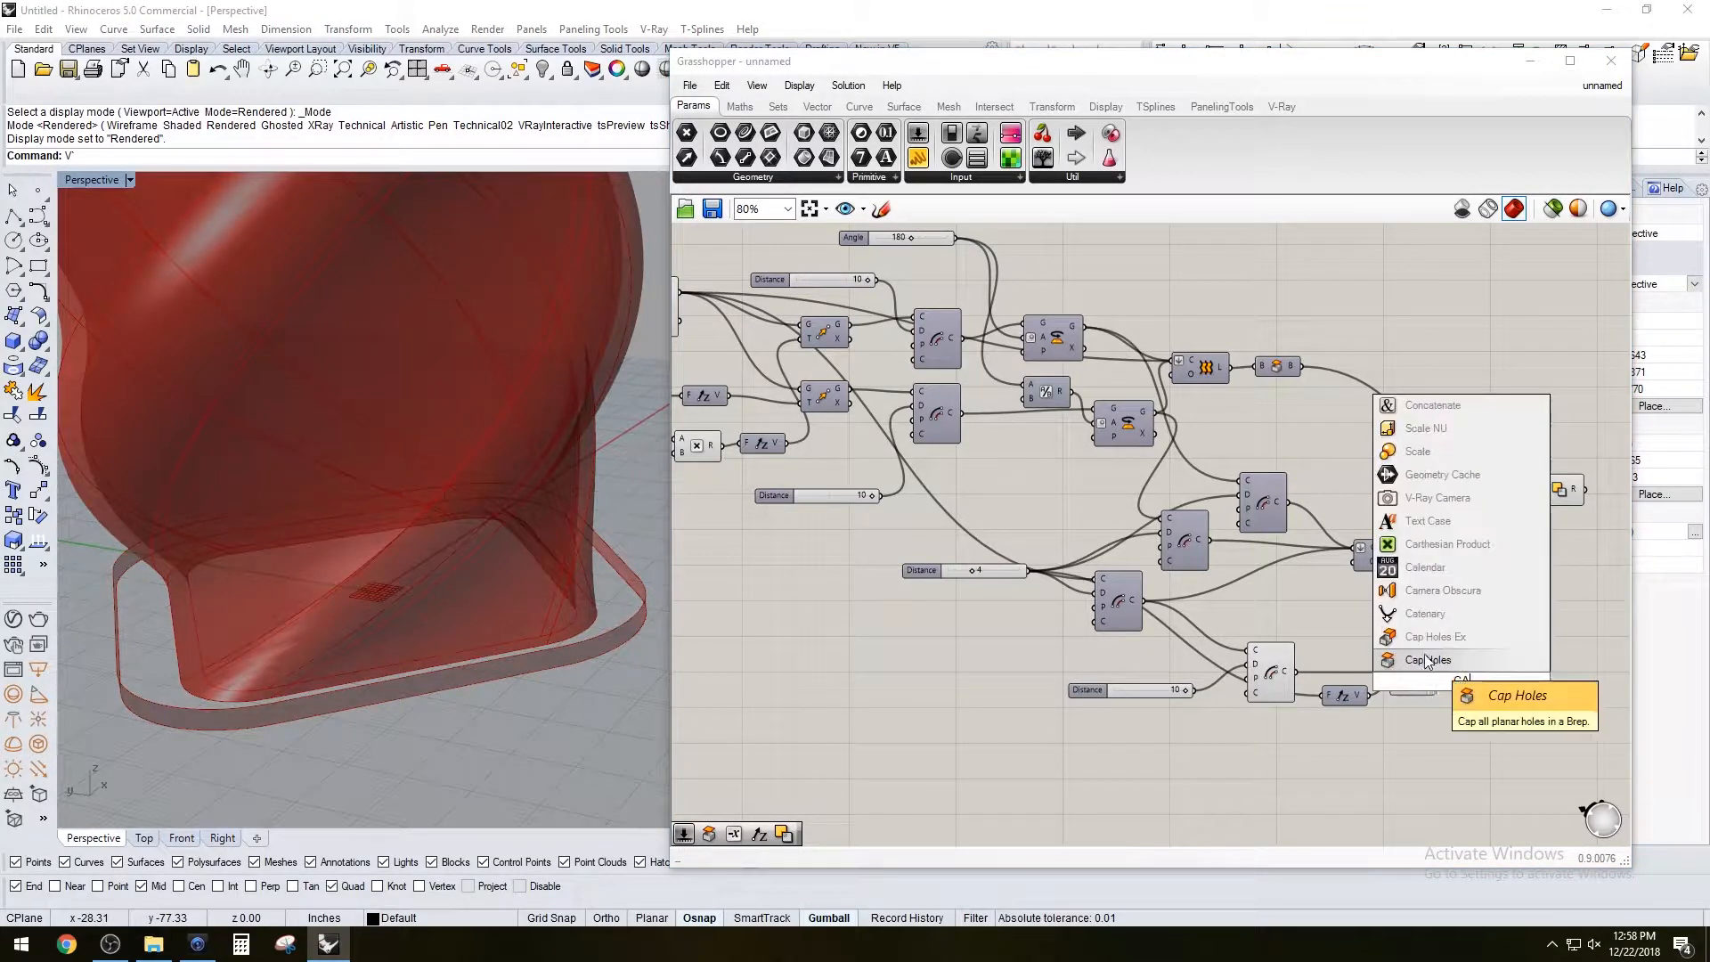
click(1427, 659)
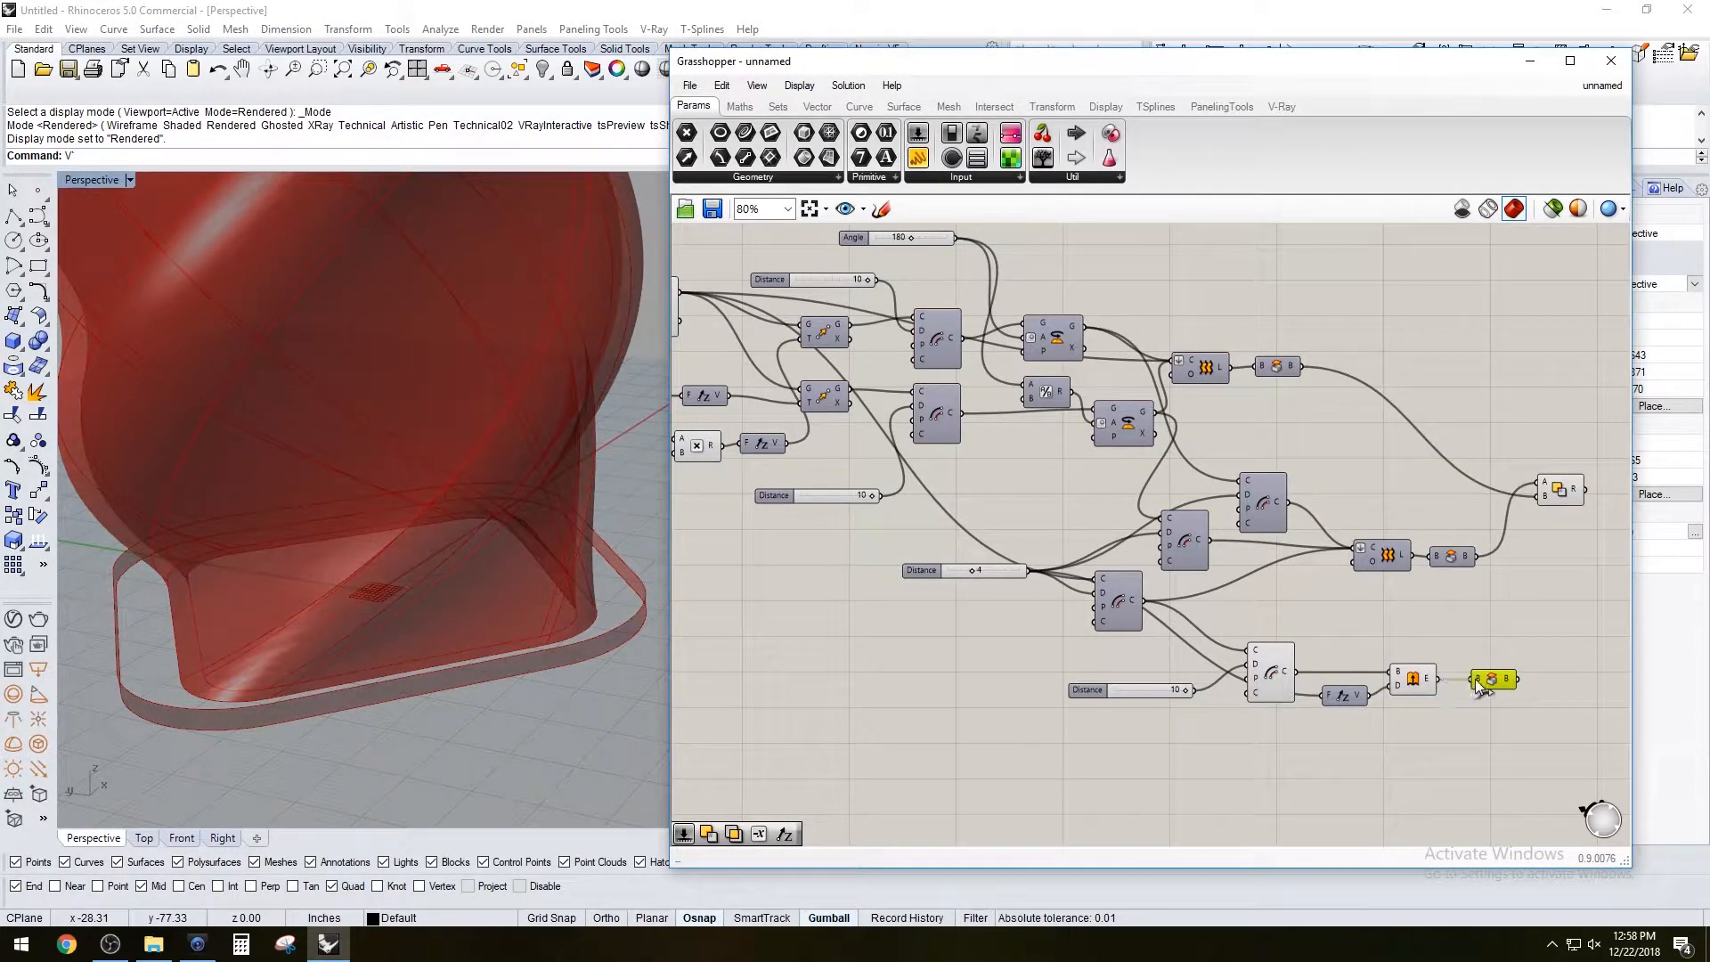
click(1493, 678)
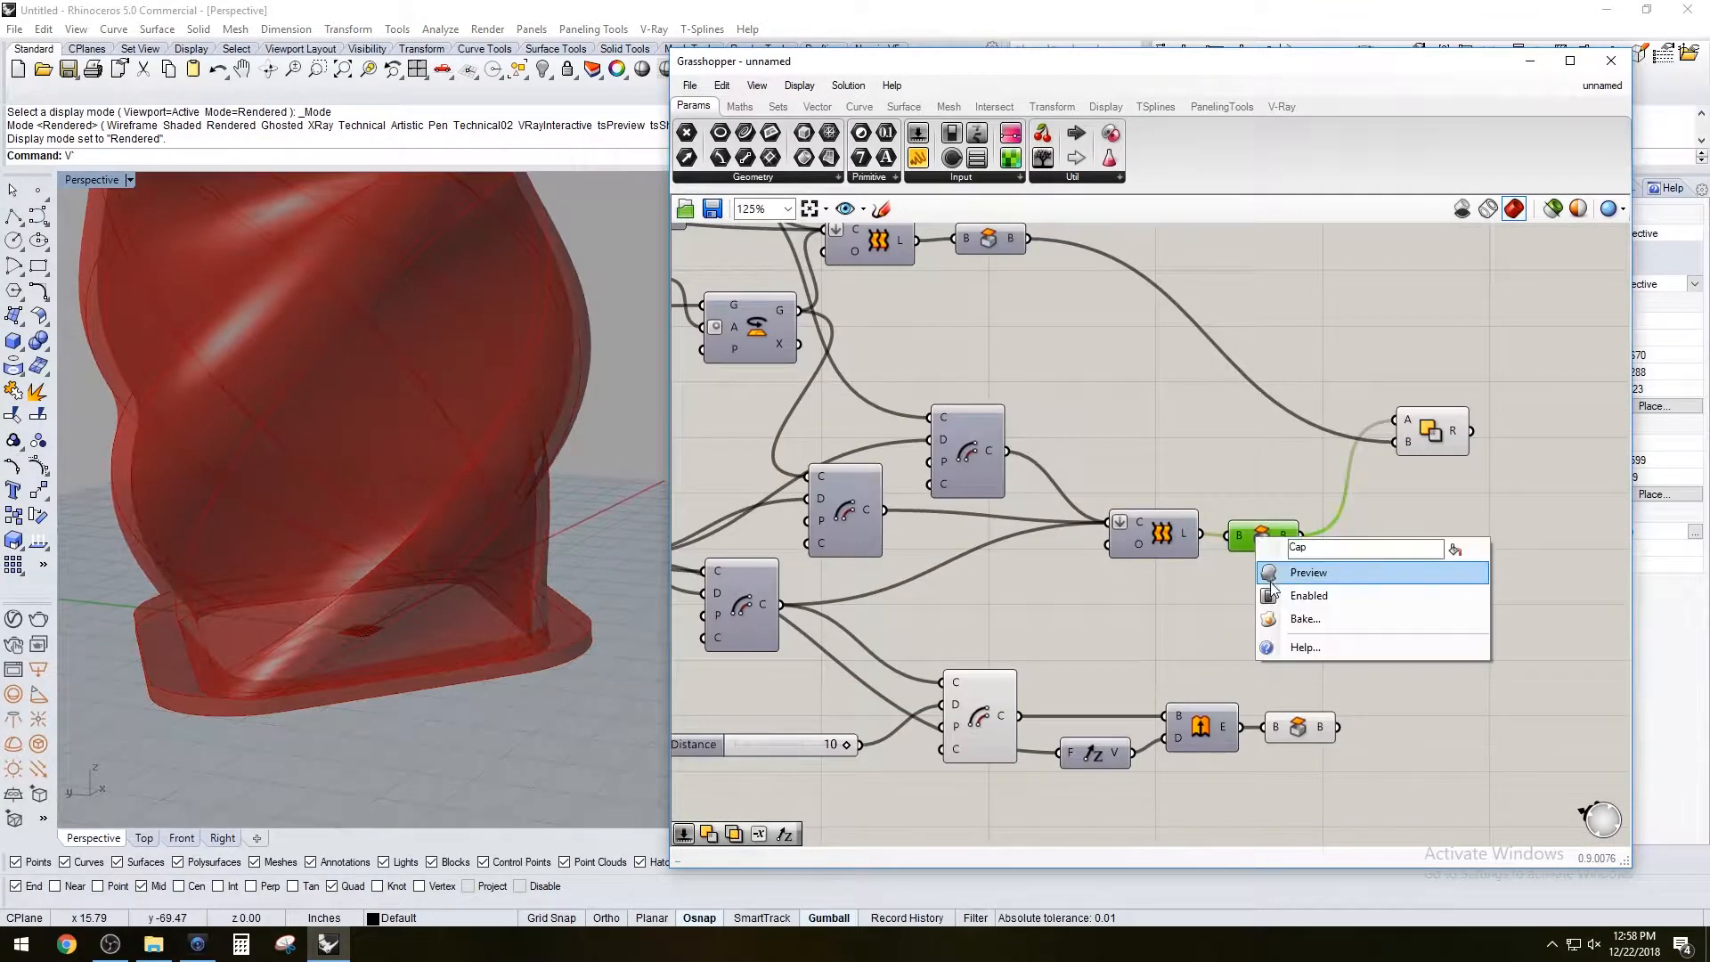
Add a second Solid Intersection (INTER) combining the twisted body with the base solid
click(1307, 571)
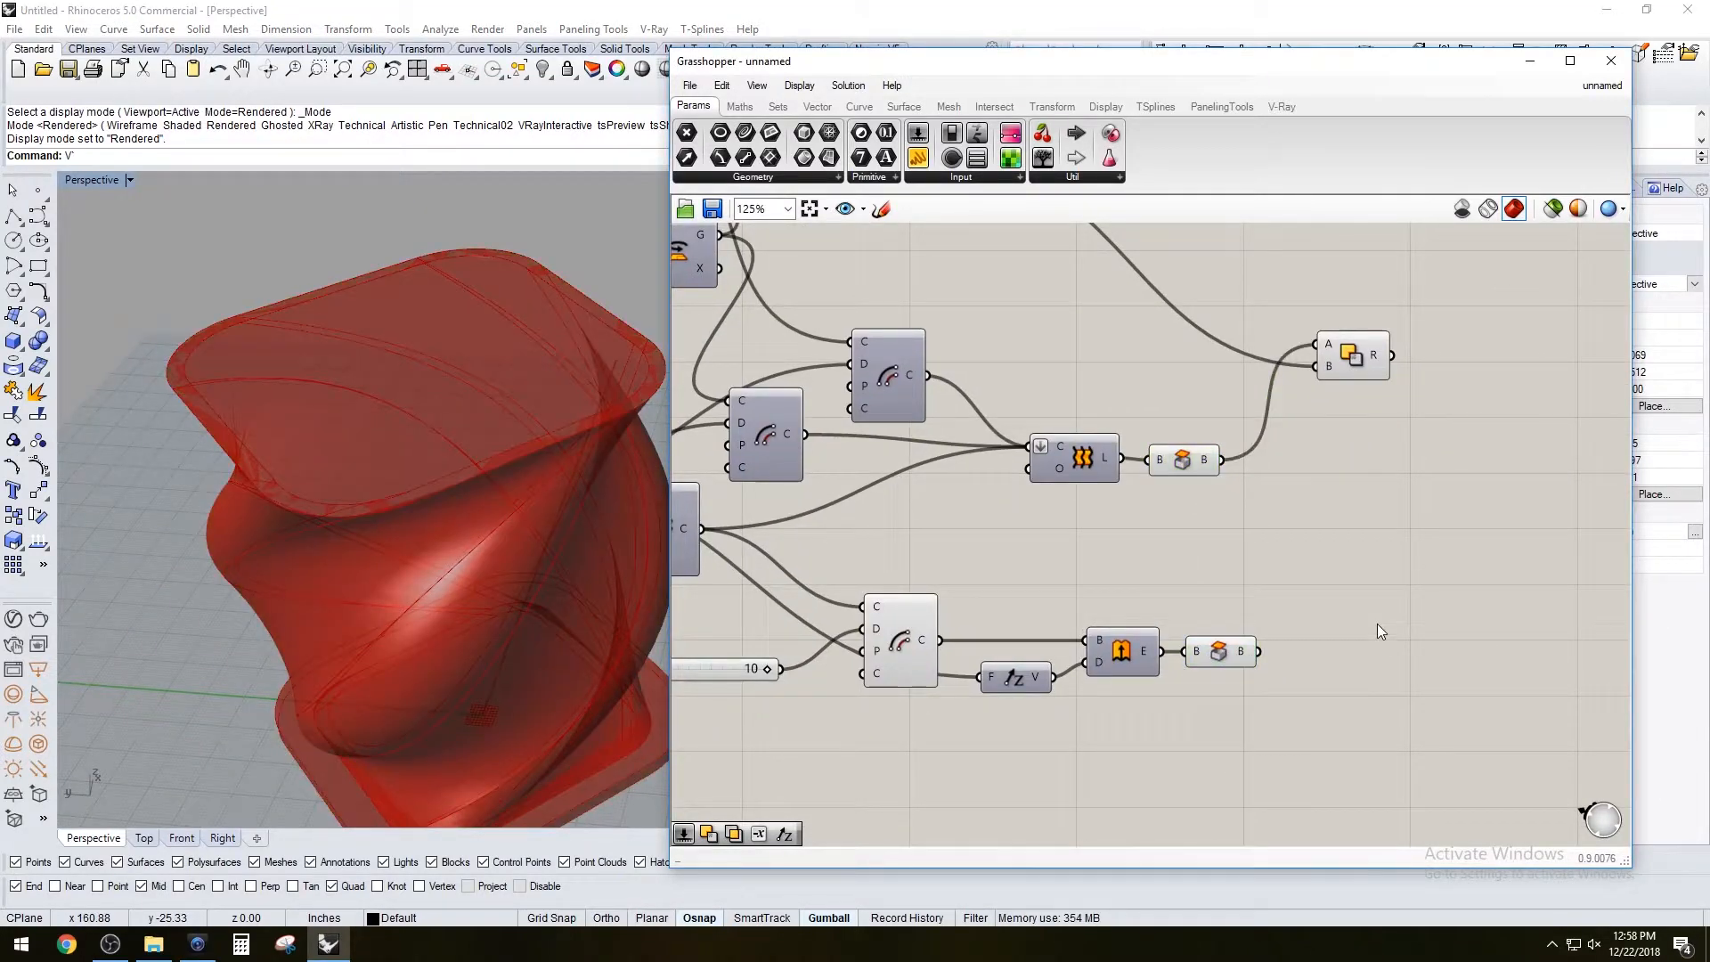
text(INTER)
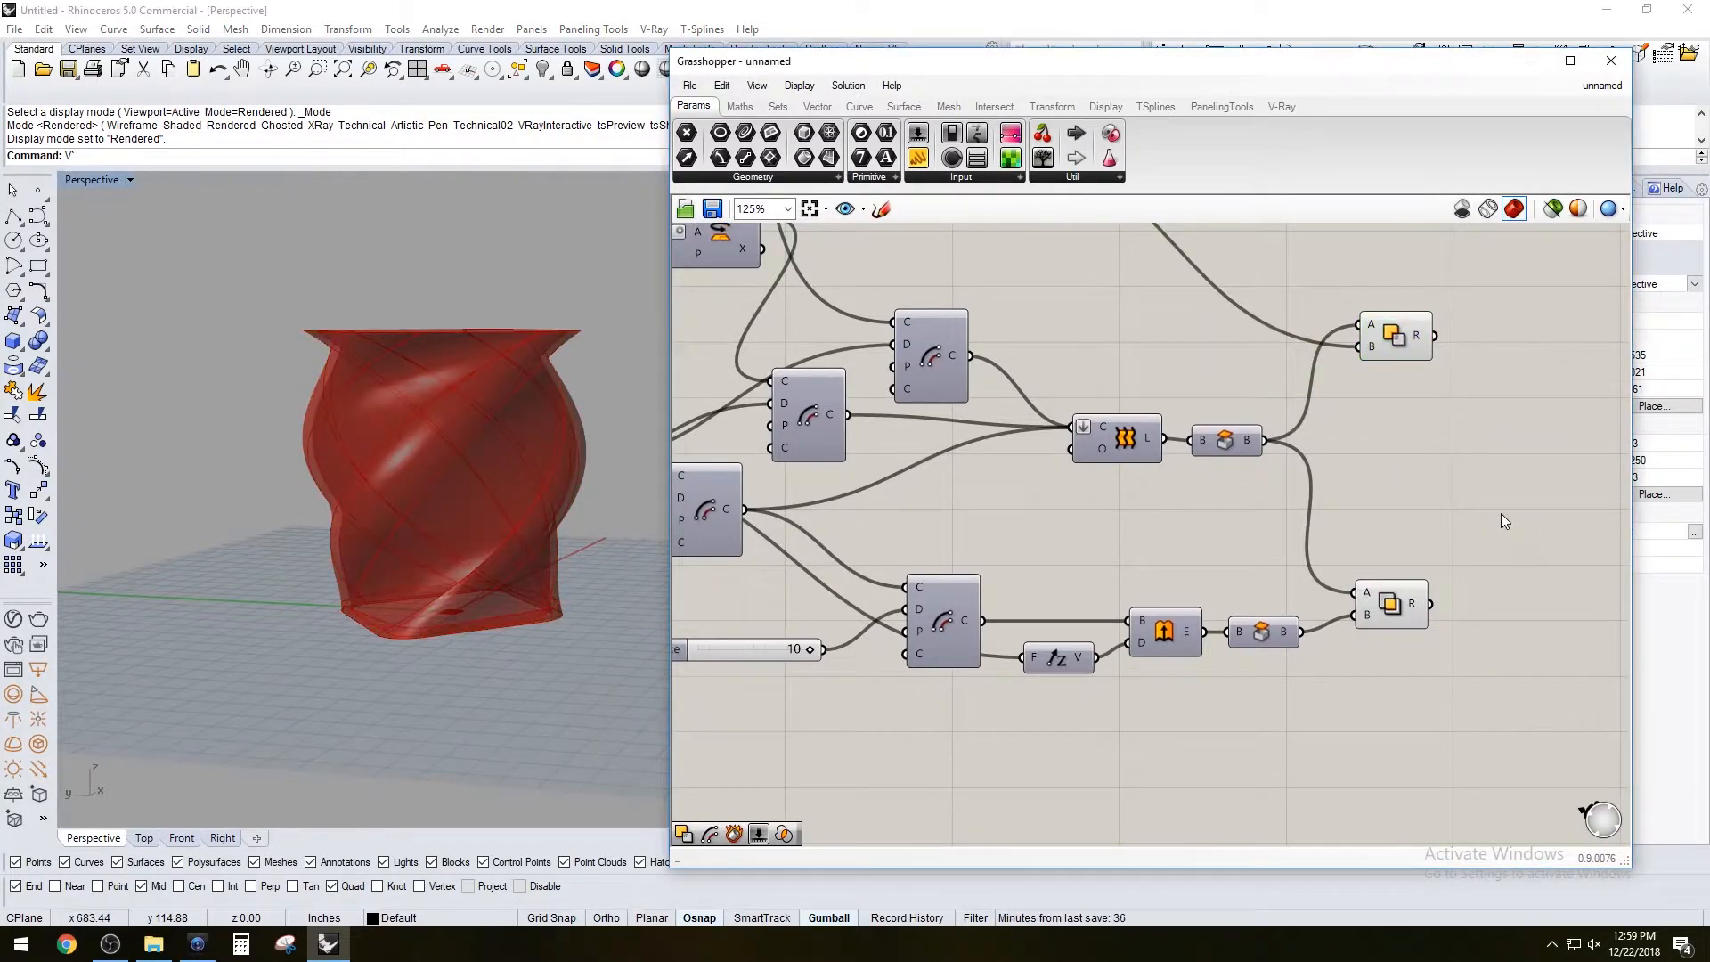
Add a Solid Union (UNIO) with flattened input merging both intersection results into one solid
text(UNIO)
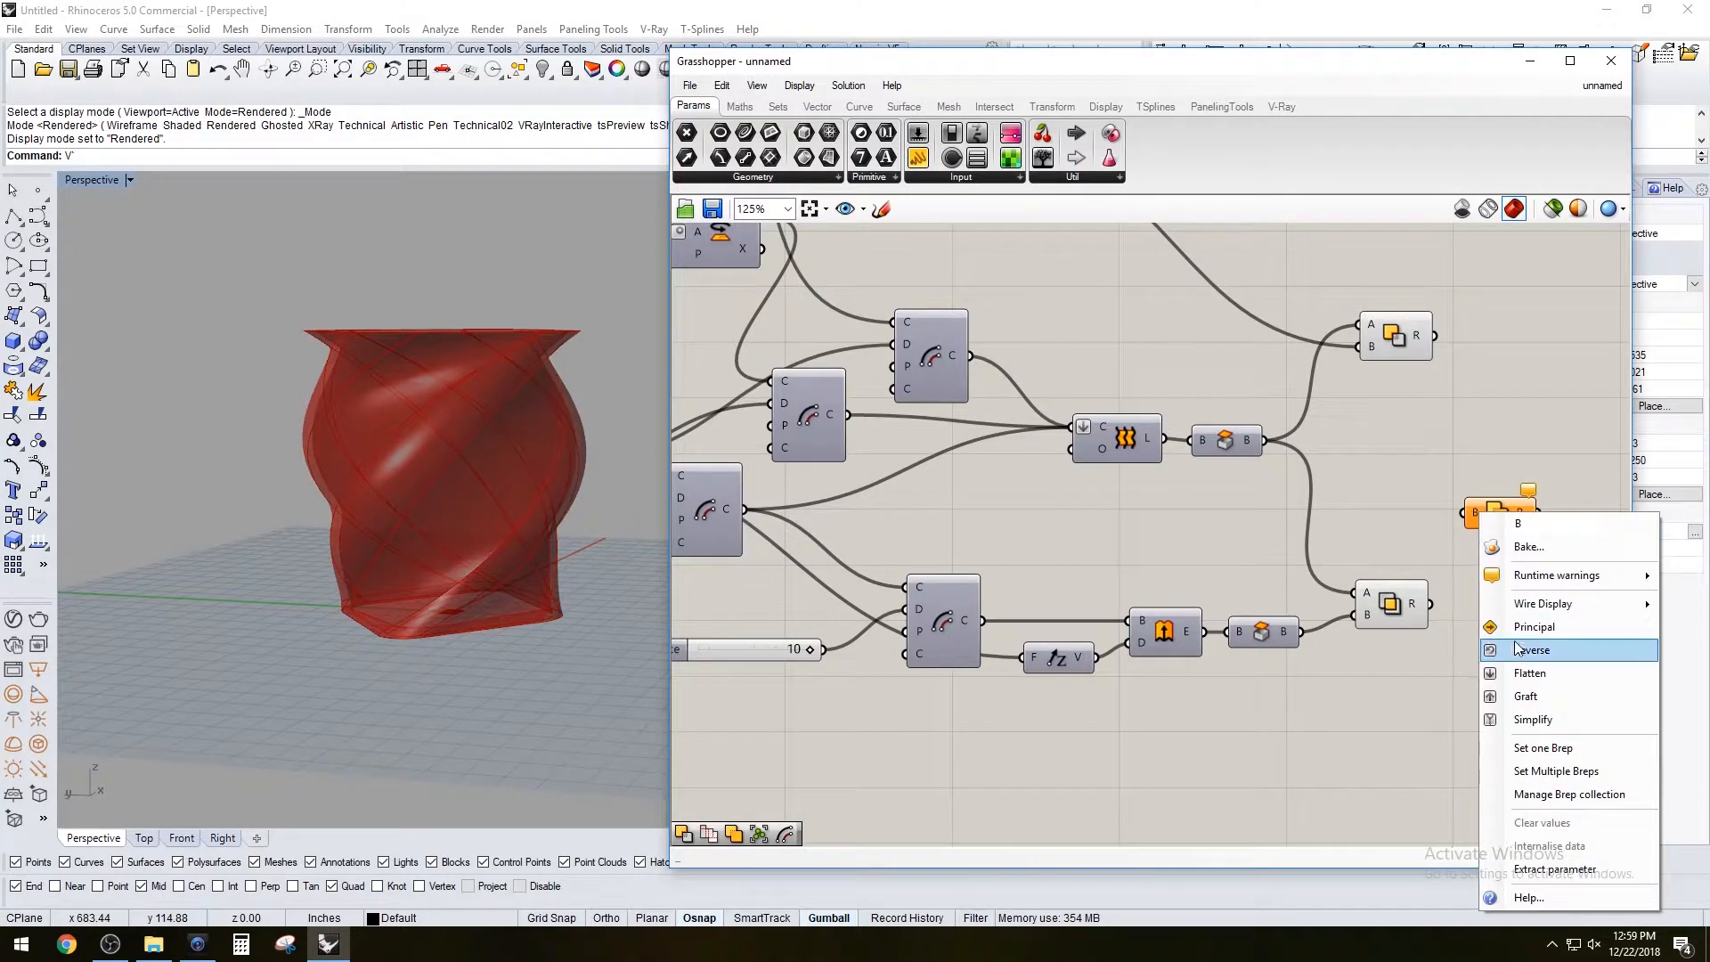
click(1532, 648)
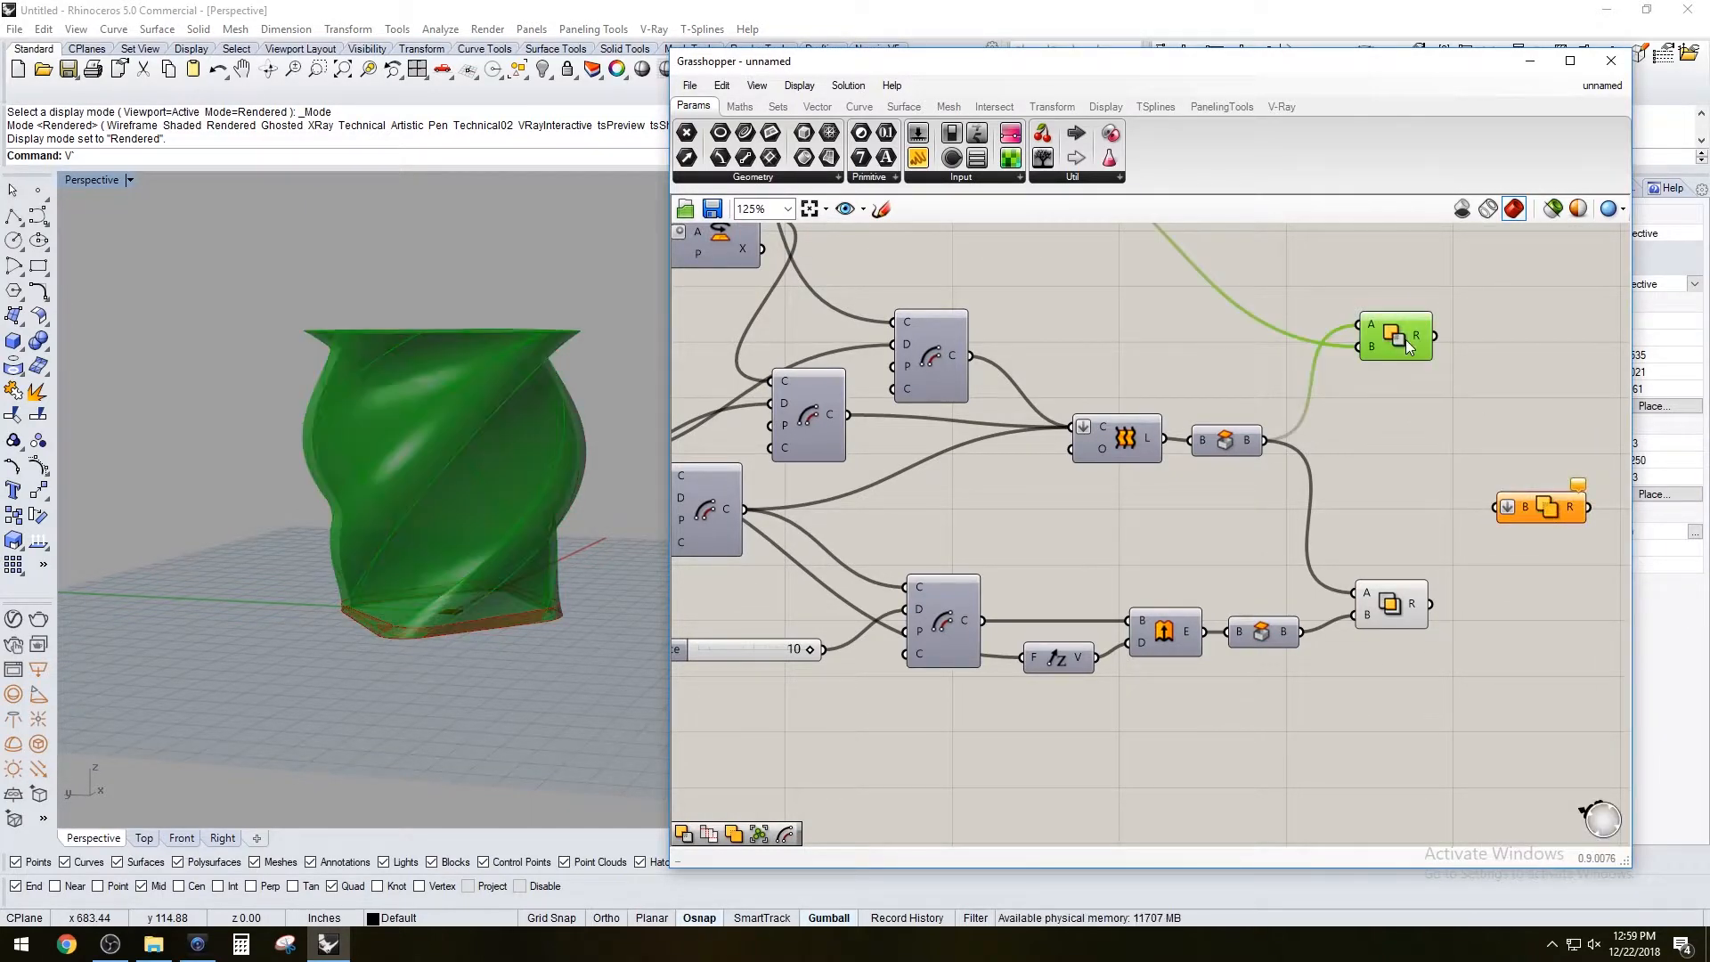
right_click(1403, 336)
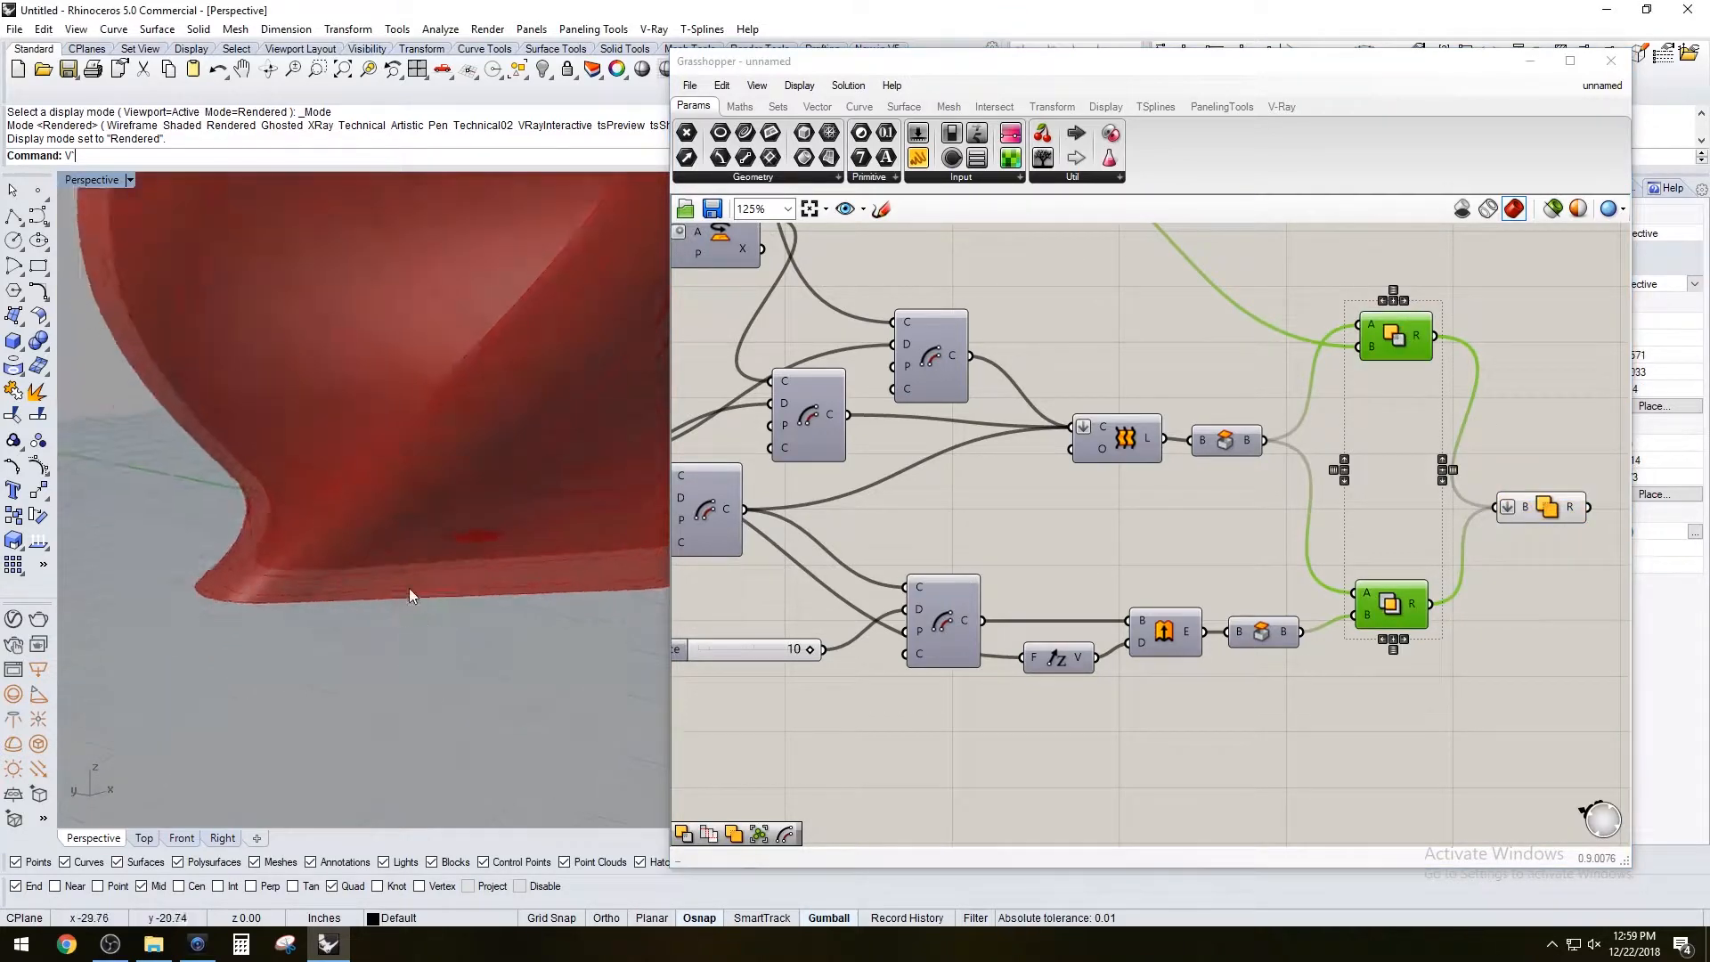
scroll(down, 3)
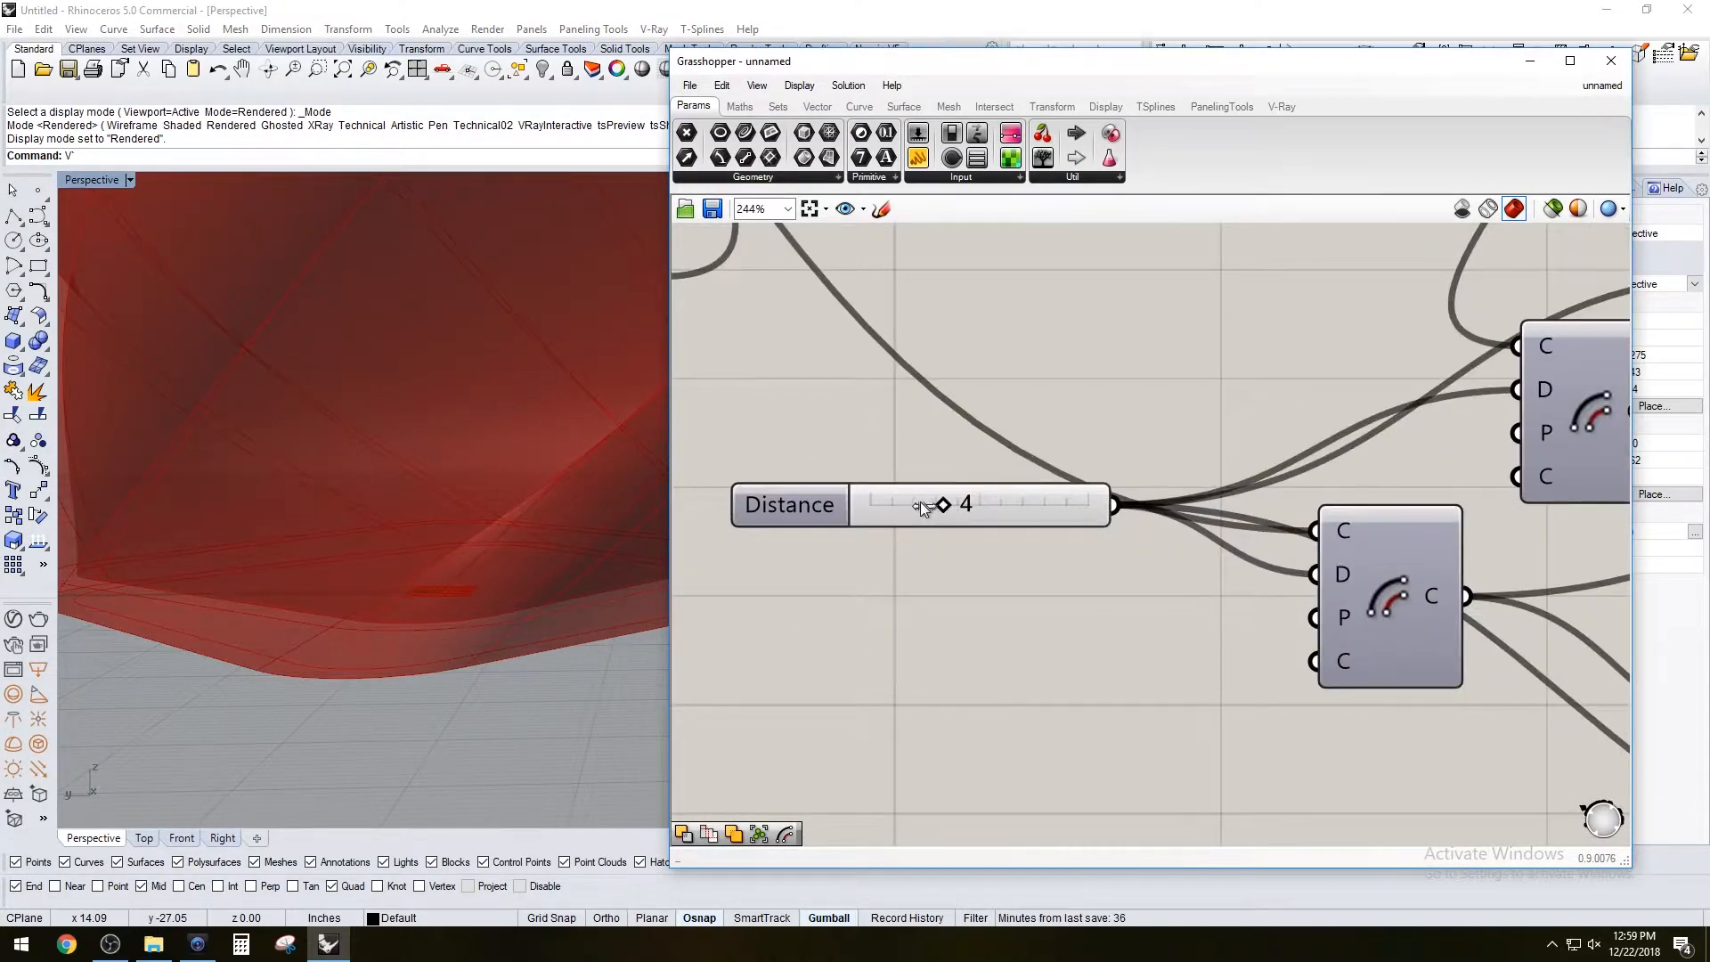
Try Distance values 2 and 3, then settle back on 4
drag(944, 504, 894, 504)
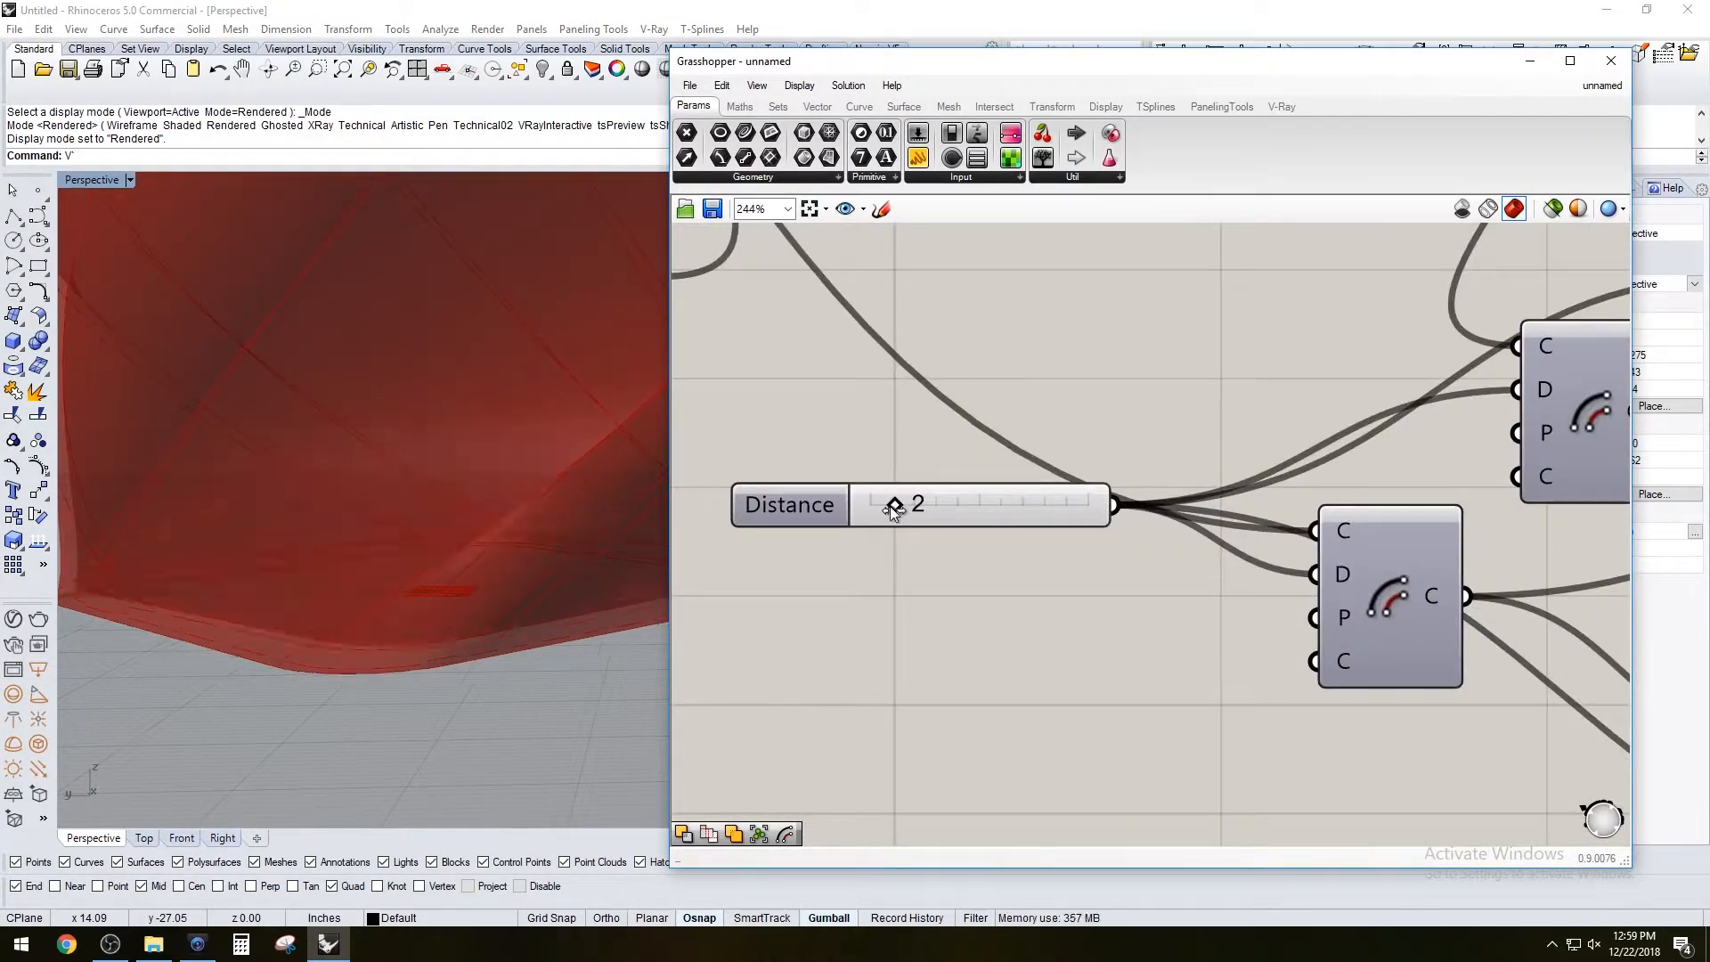
drag(894, 507, 926, 508)
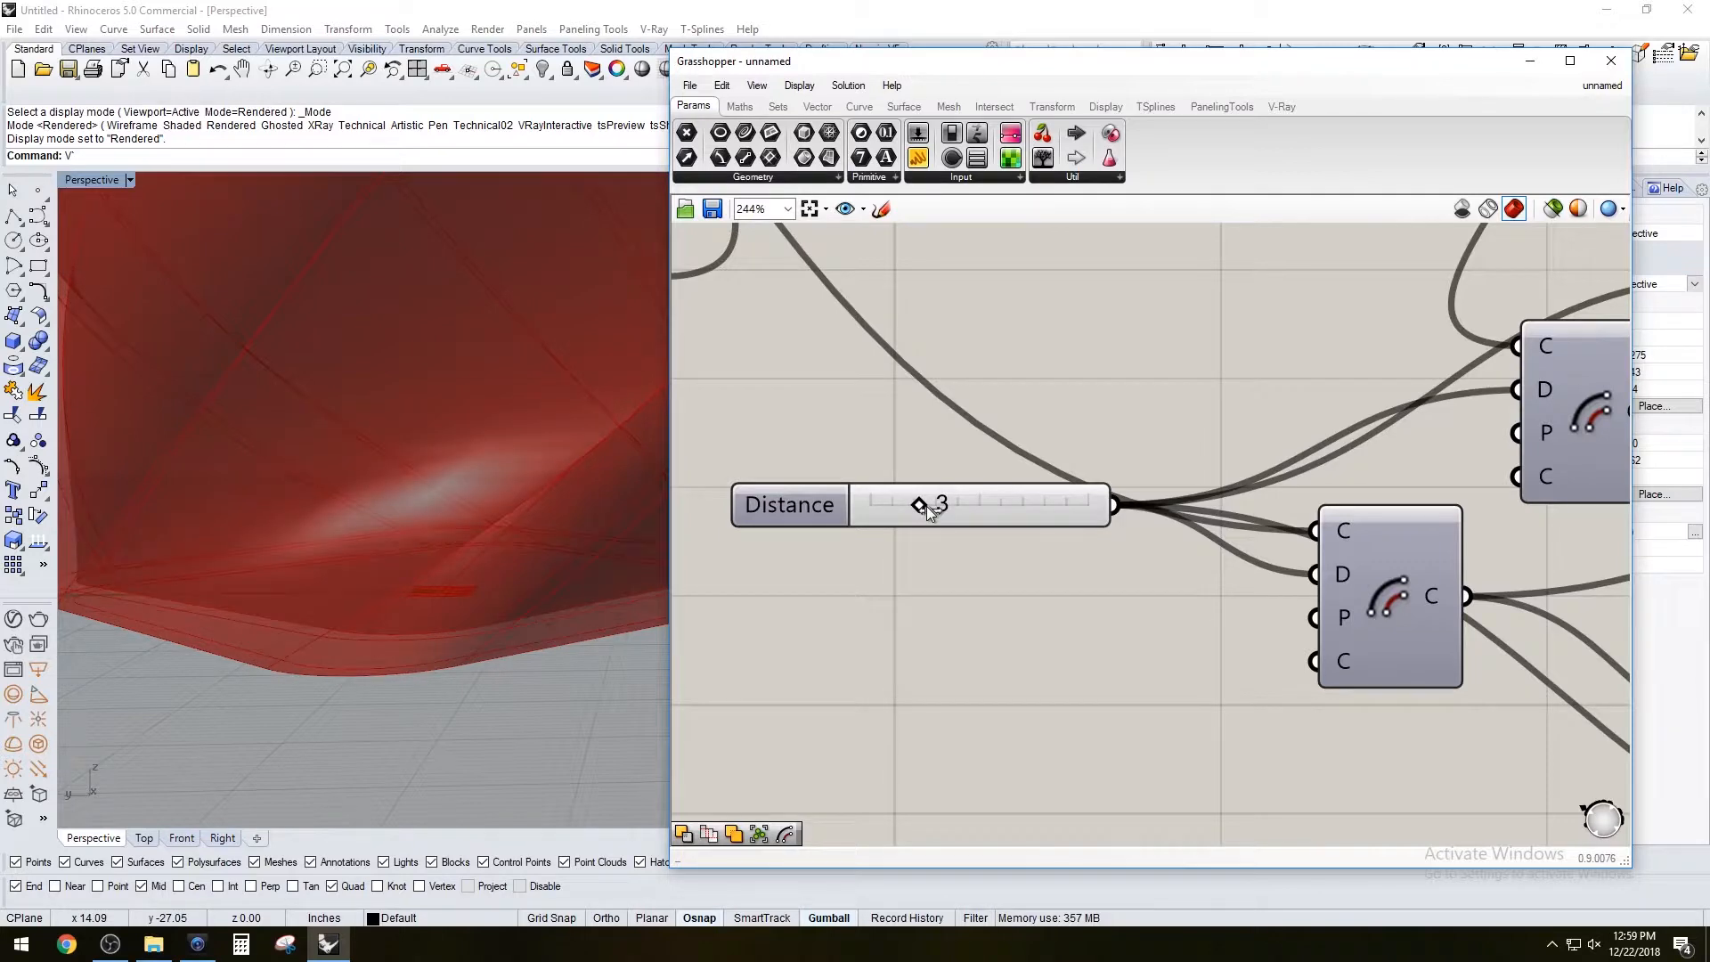
drag(919, 504, 946, 504)
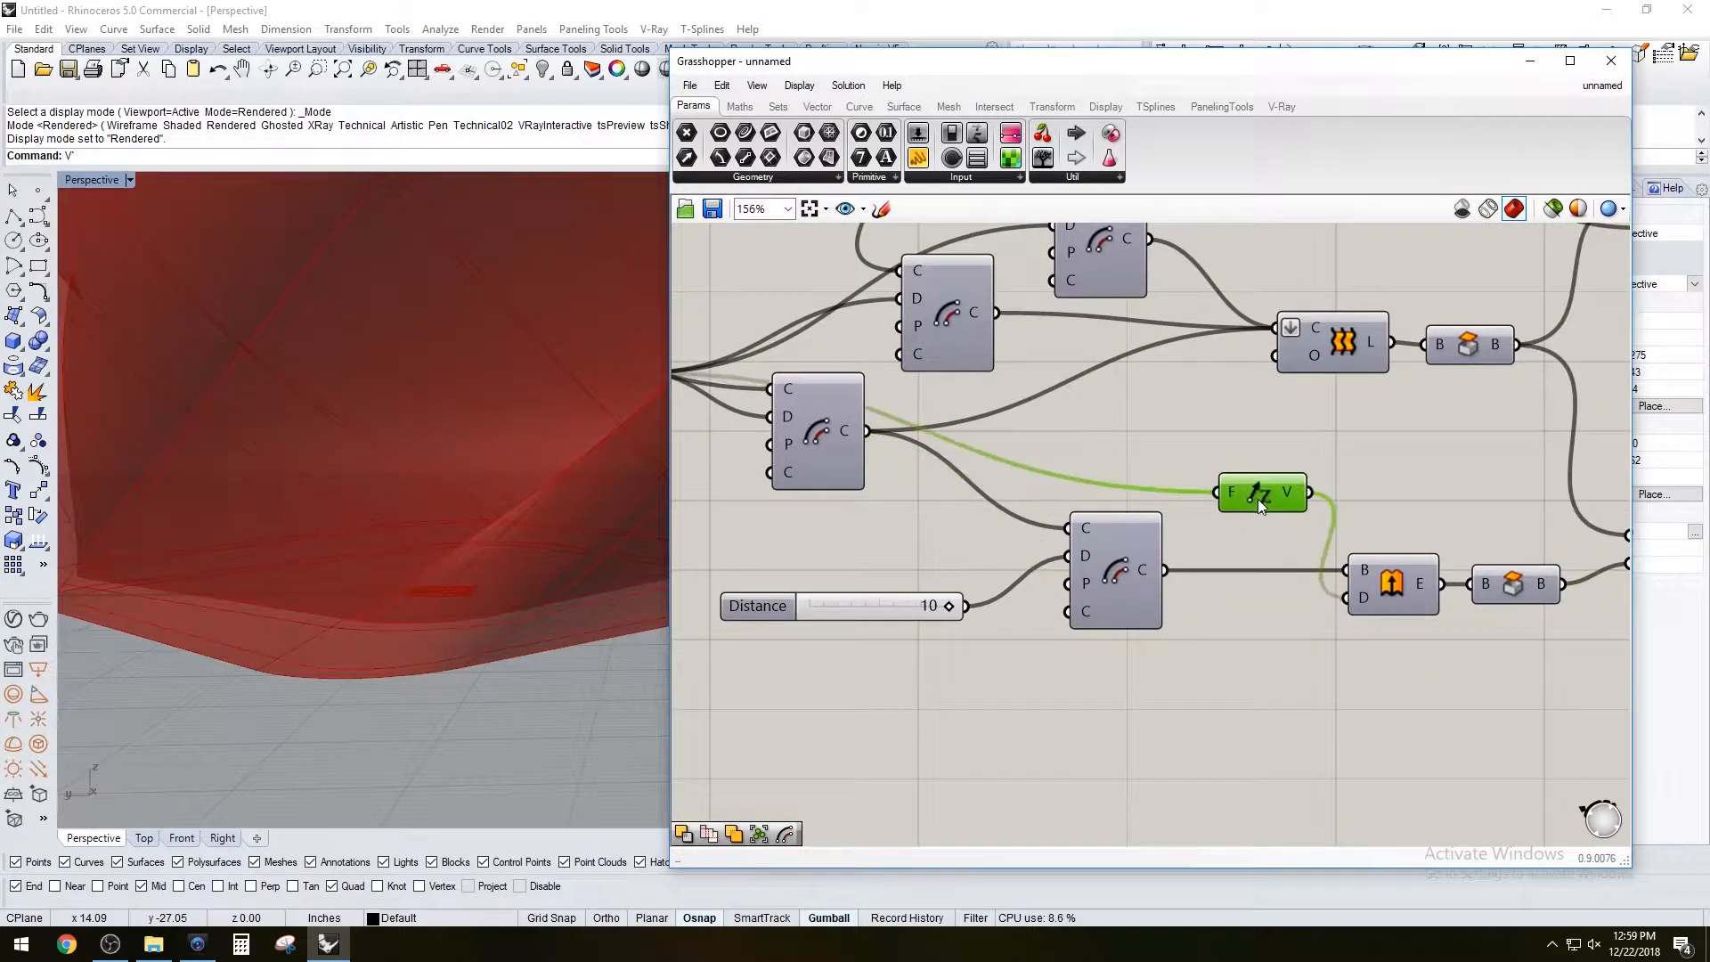
drag(1261, 491, 1245, 482)
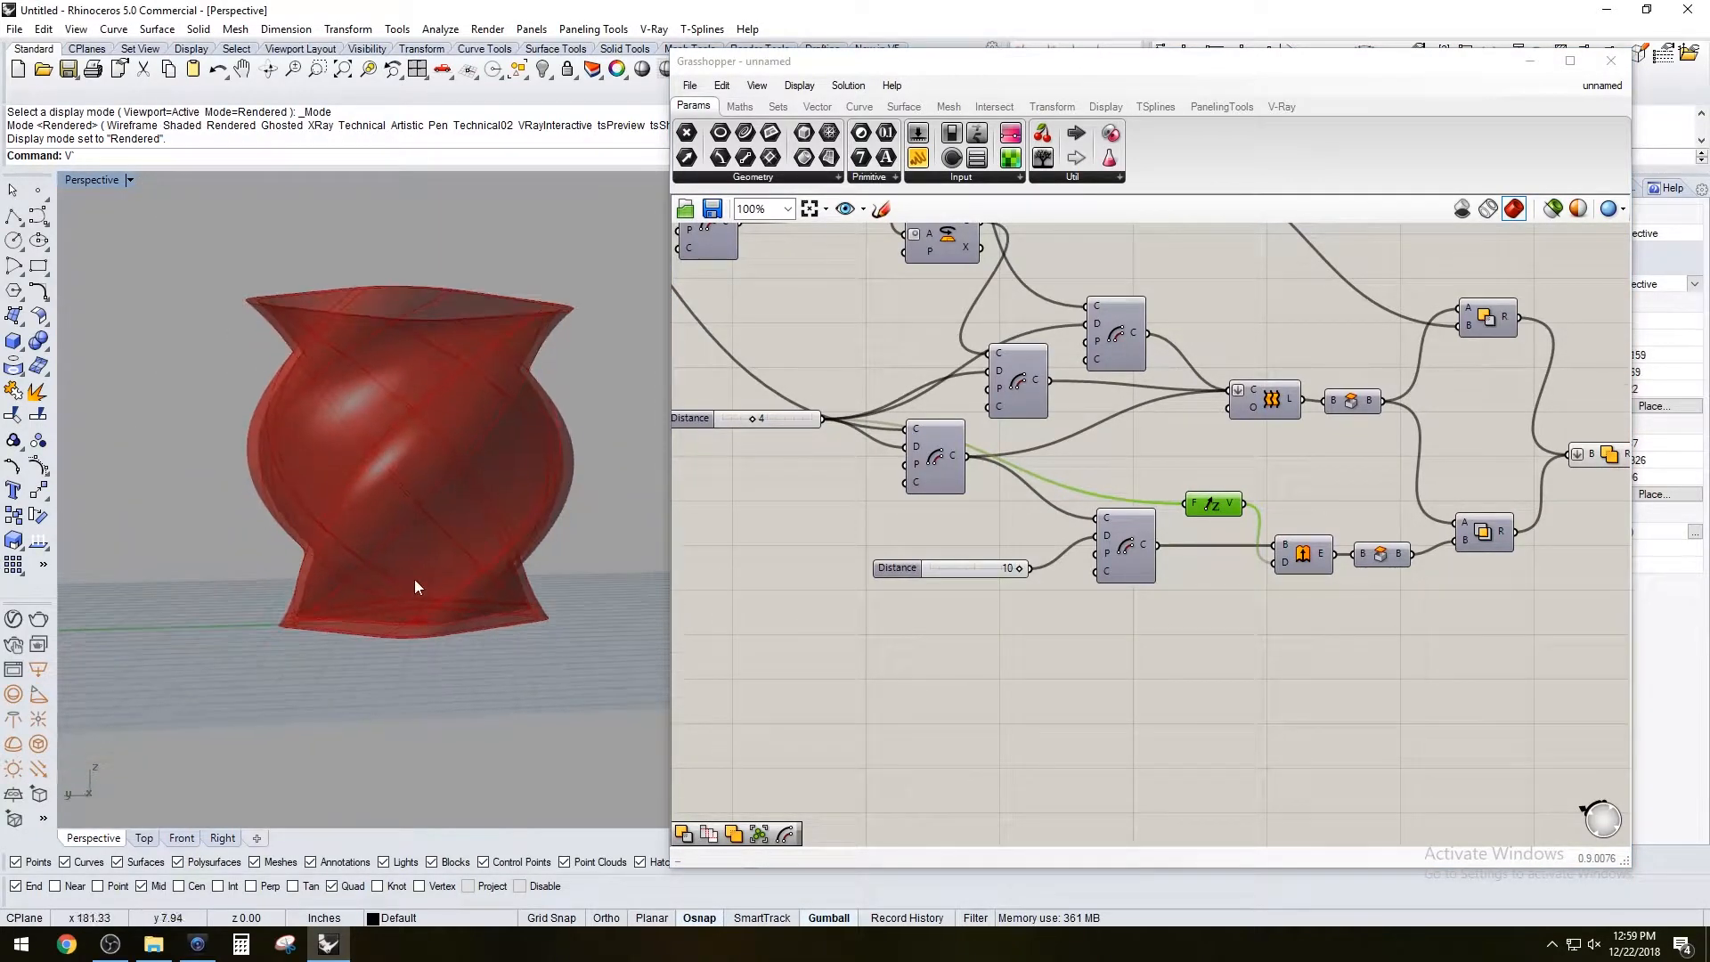
Raise the Polygon's Segments slider from 4 through 5 to 10 and inspect the rounder vase
drag(415, 586, 431, 374)
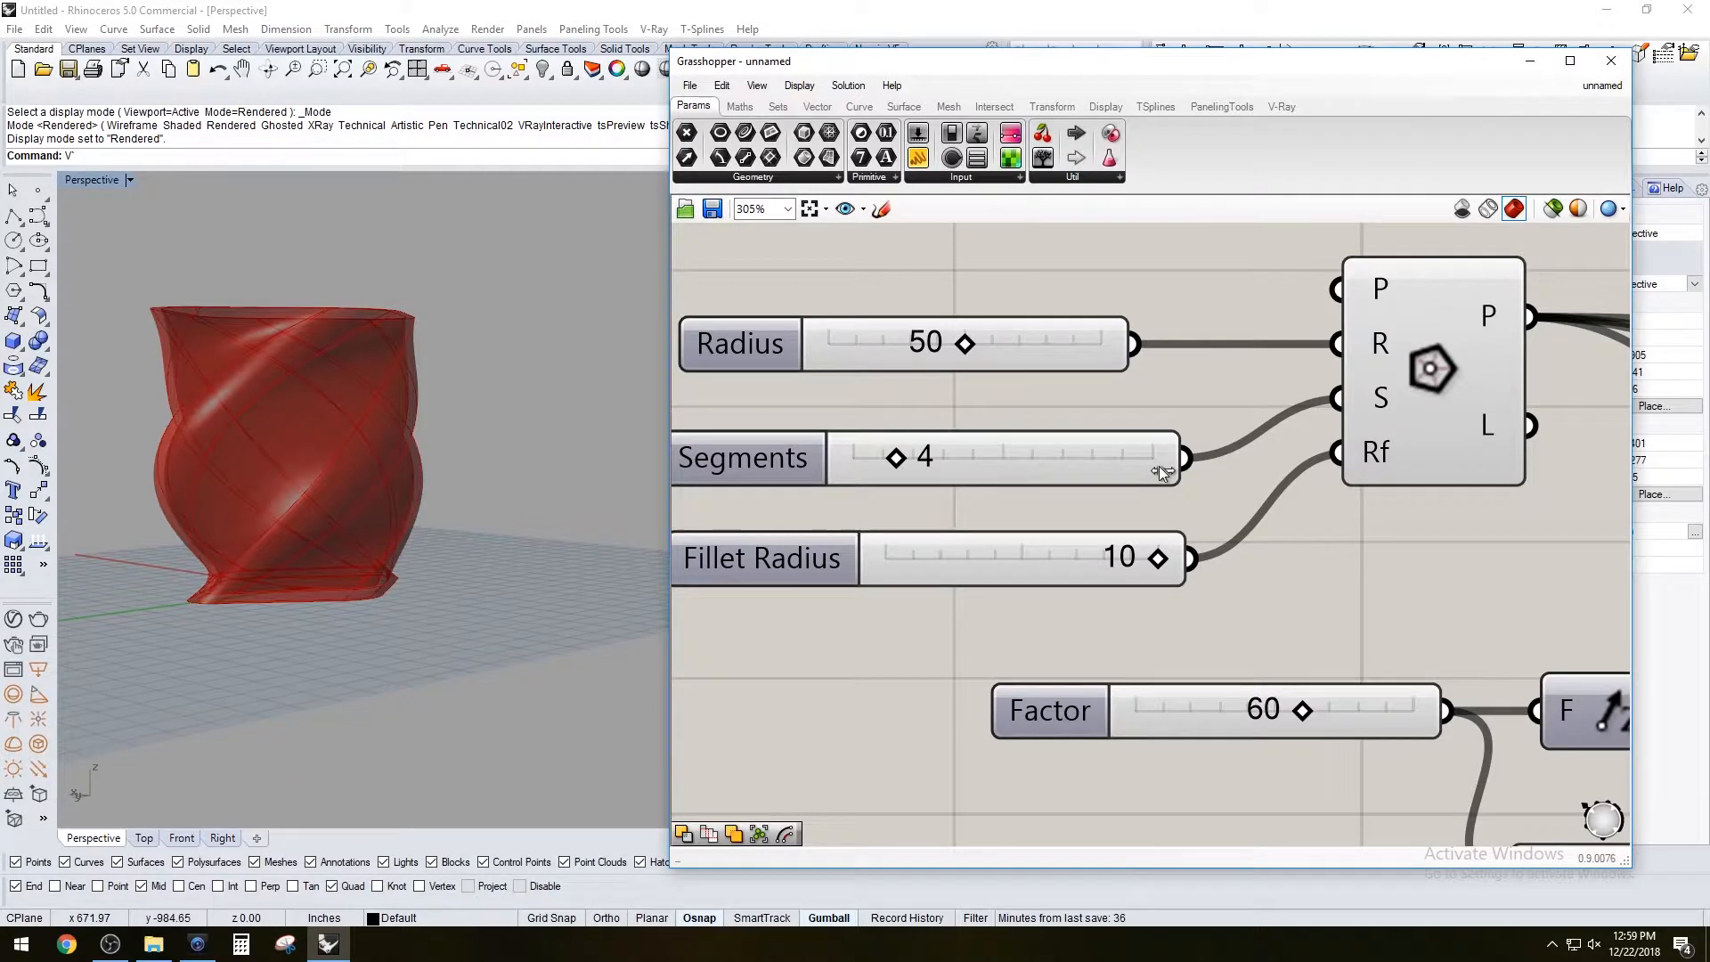
drag(894, 456, 939, 456)
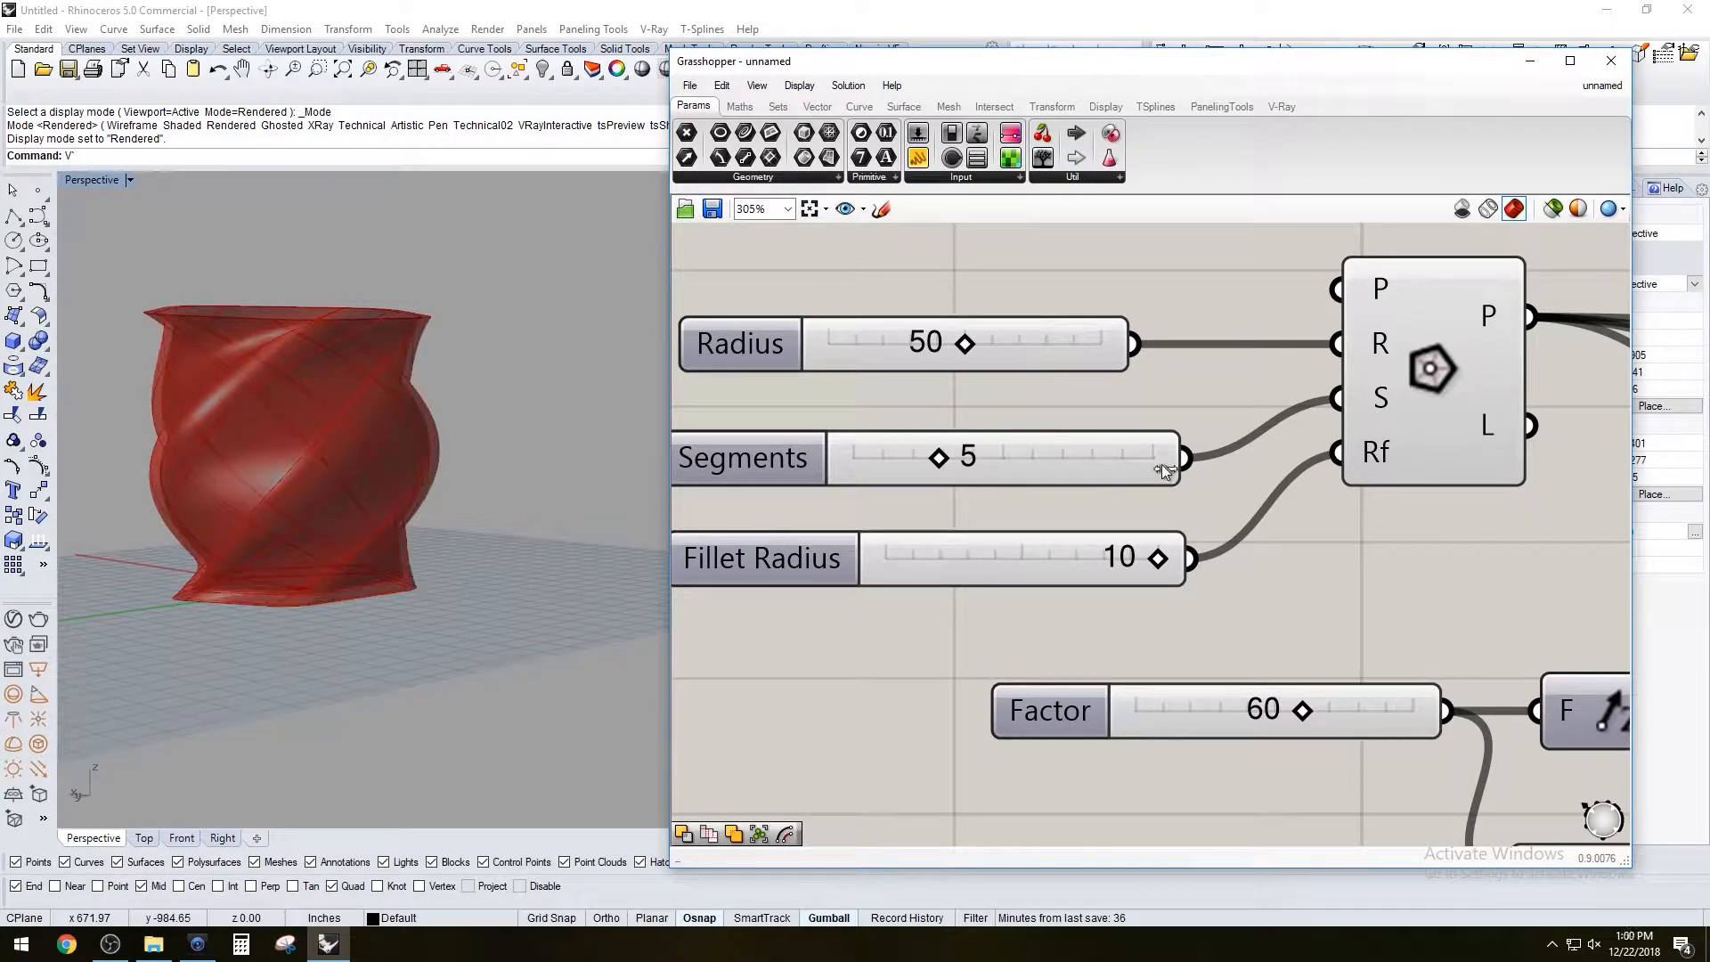
drag(938, 456, 1135, 456)
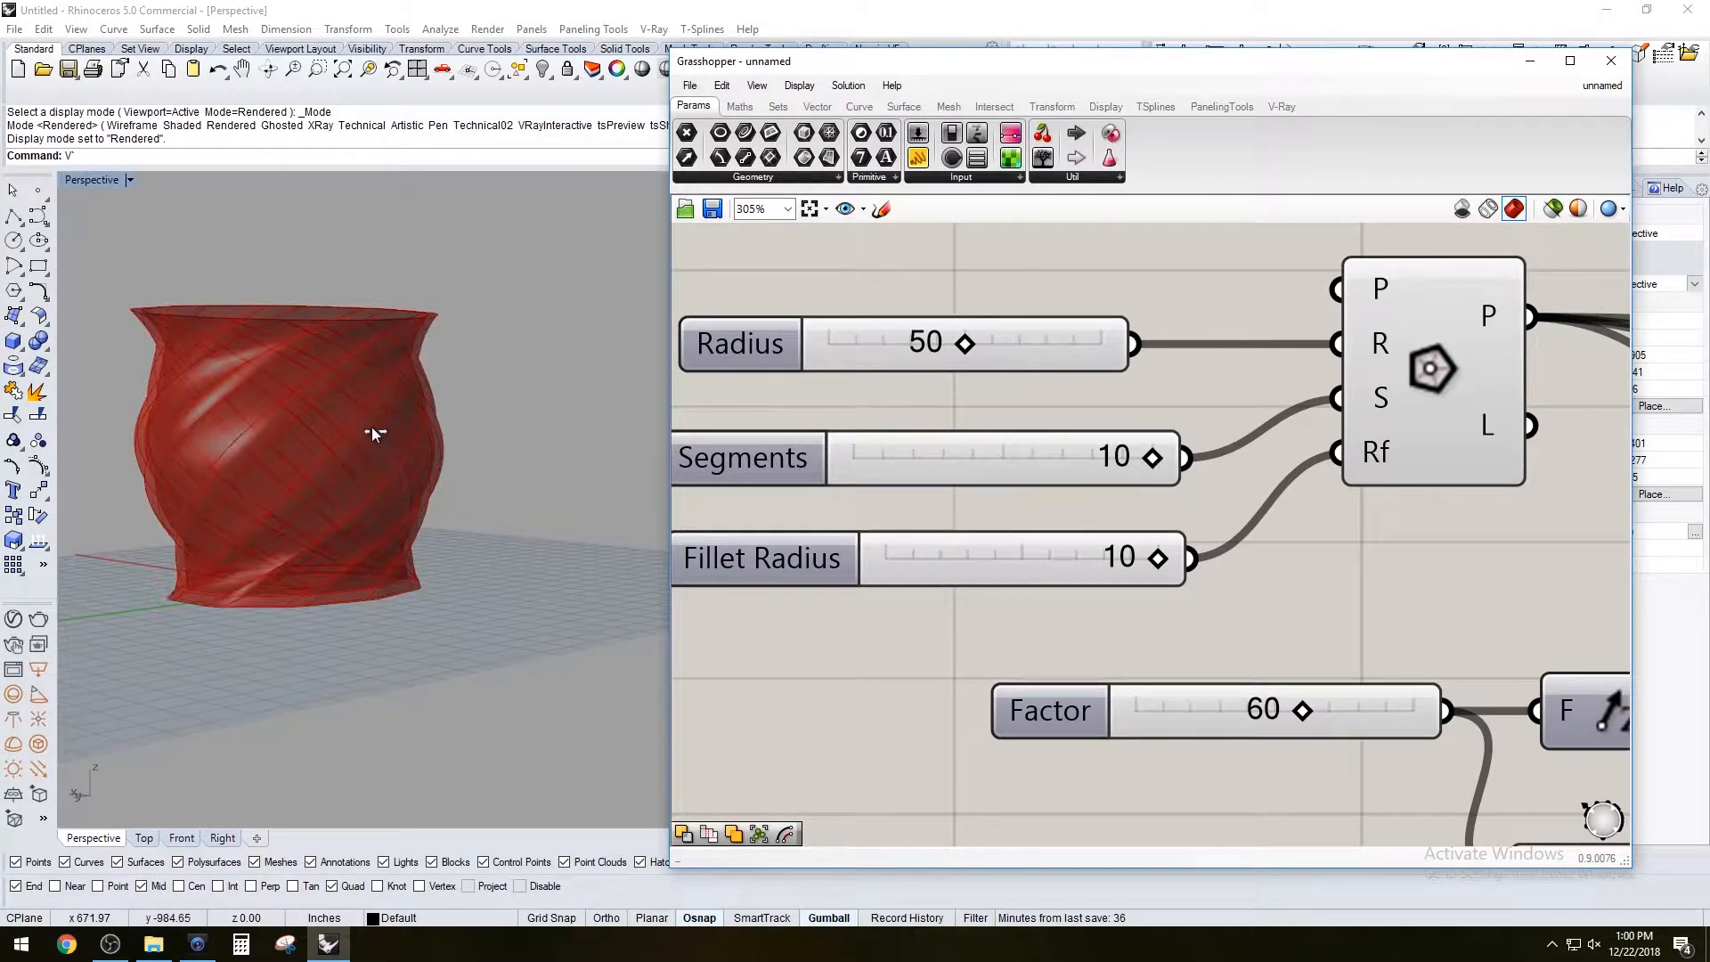
drag(375, 434, 342, 463)
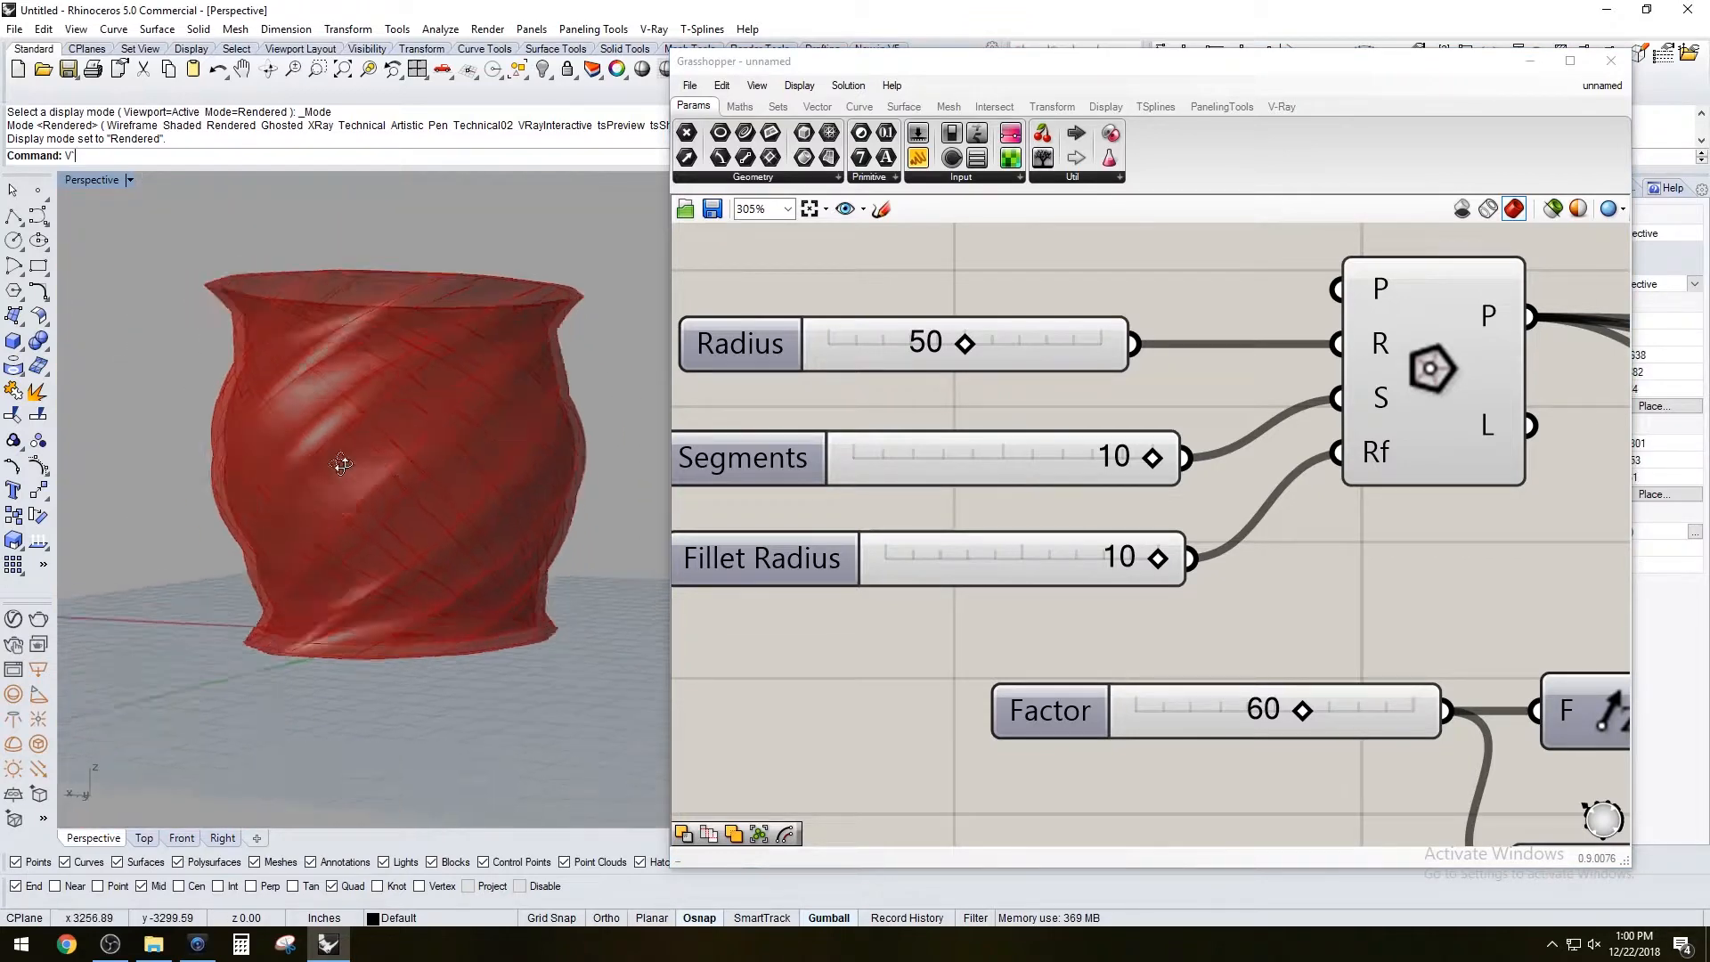
drag(342, 463, 361, 559)
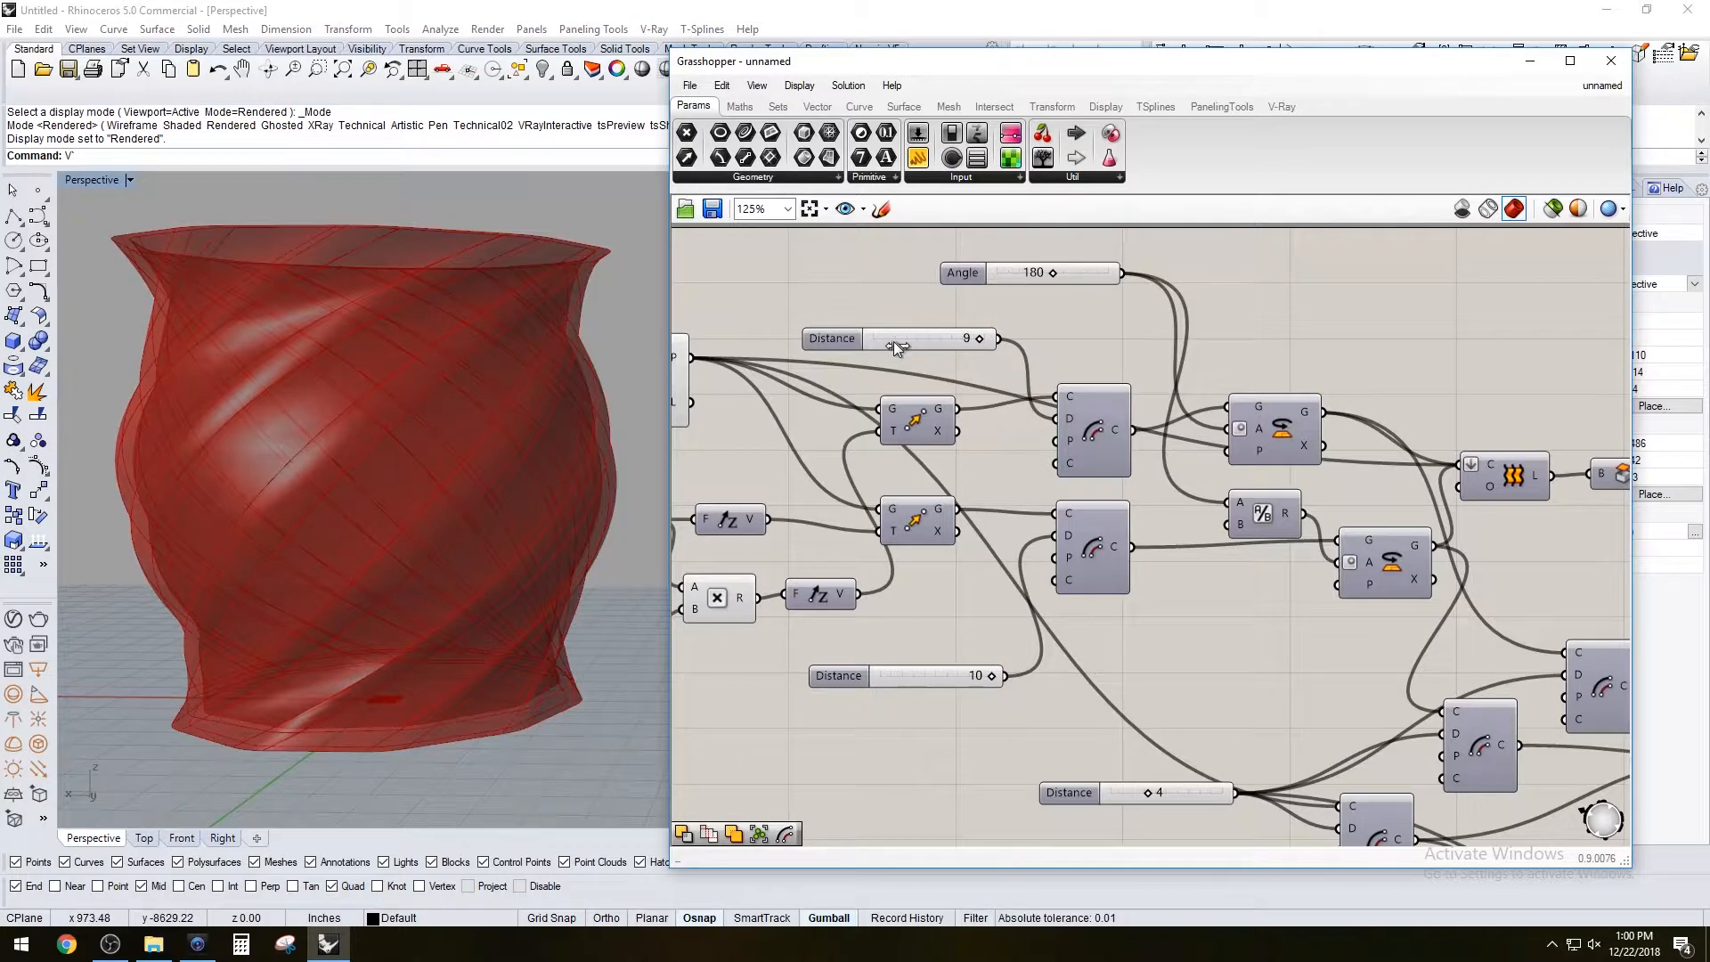
Lower the upper Distance slider and set the lower Distance to exactly 0
drag(976, 339, 899, 339)
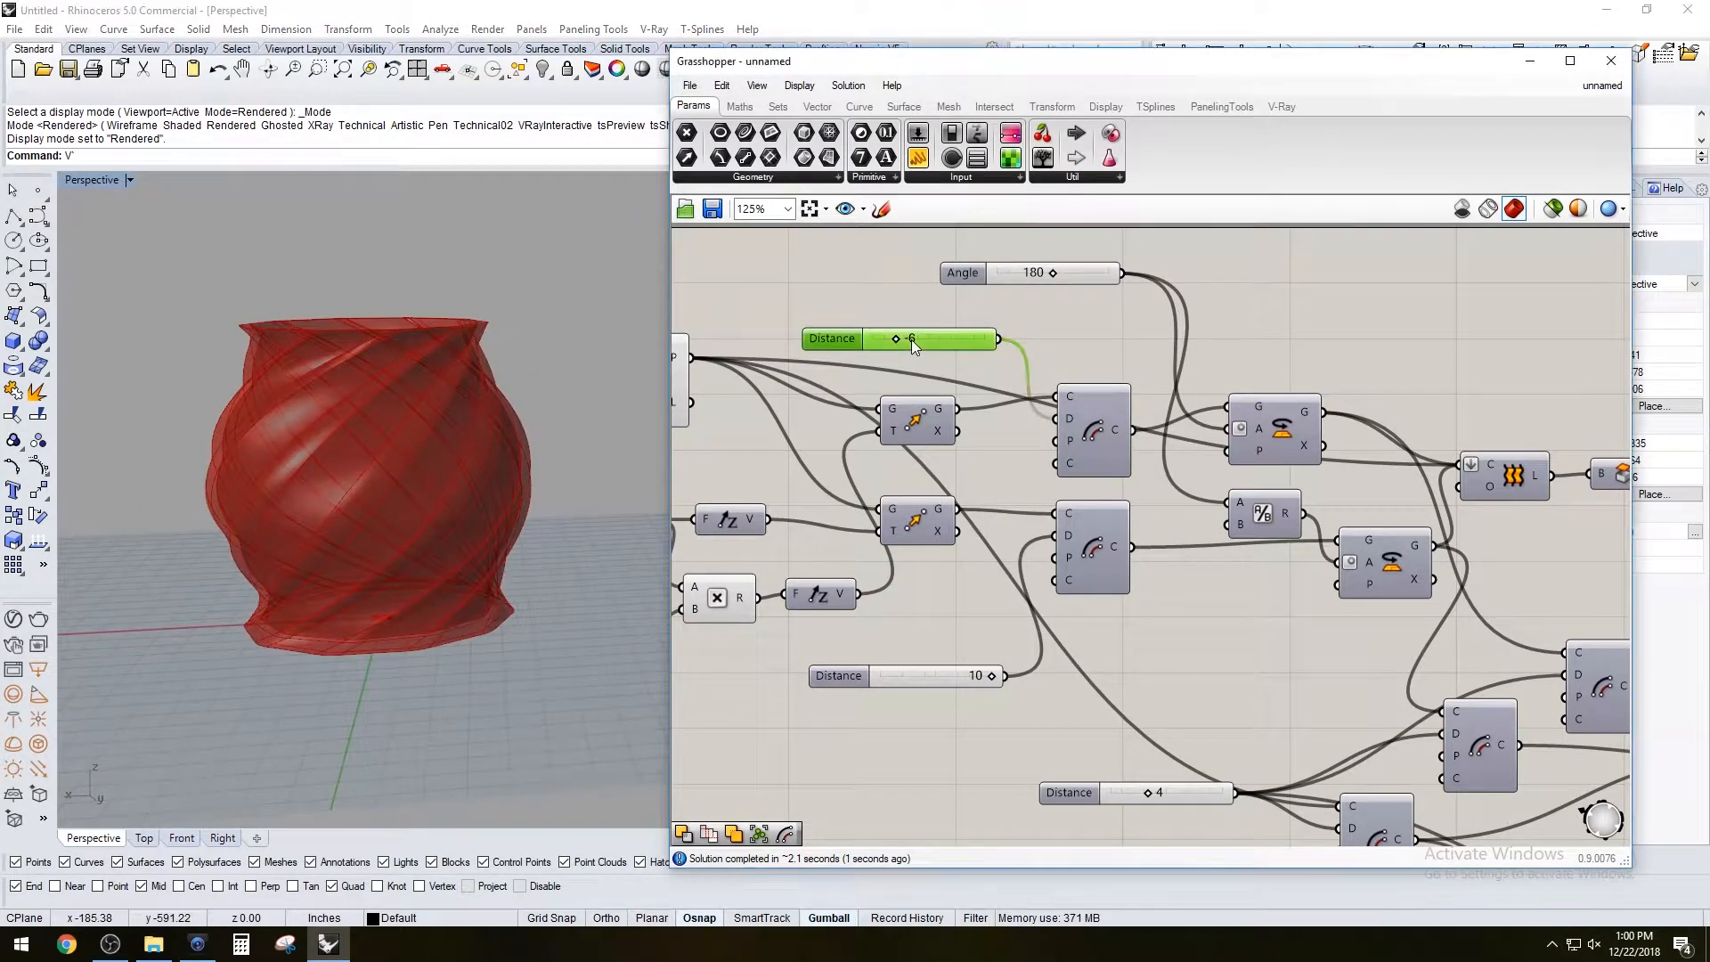
double_click(926, 339)
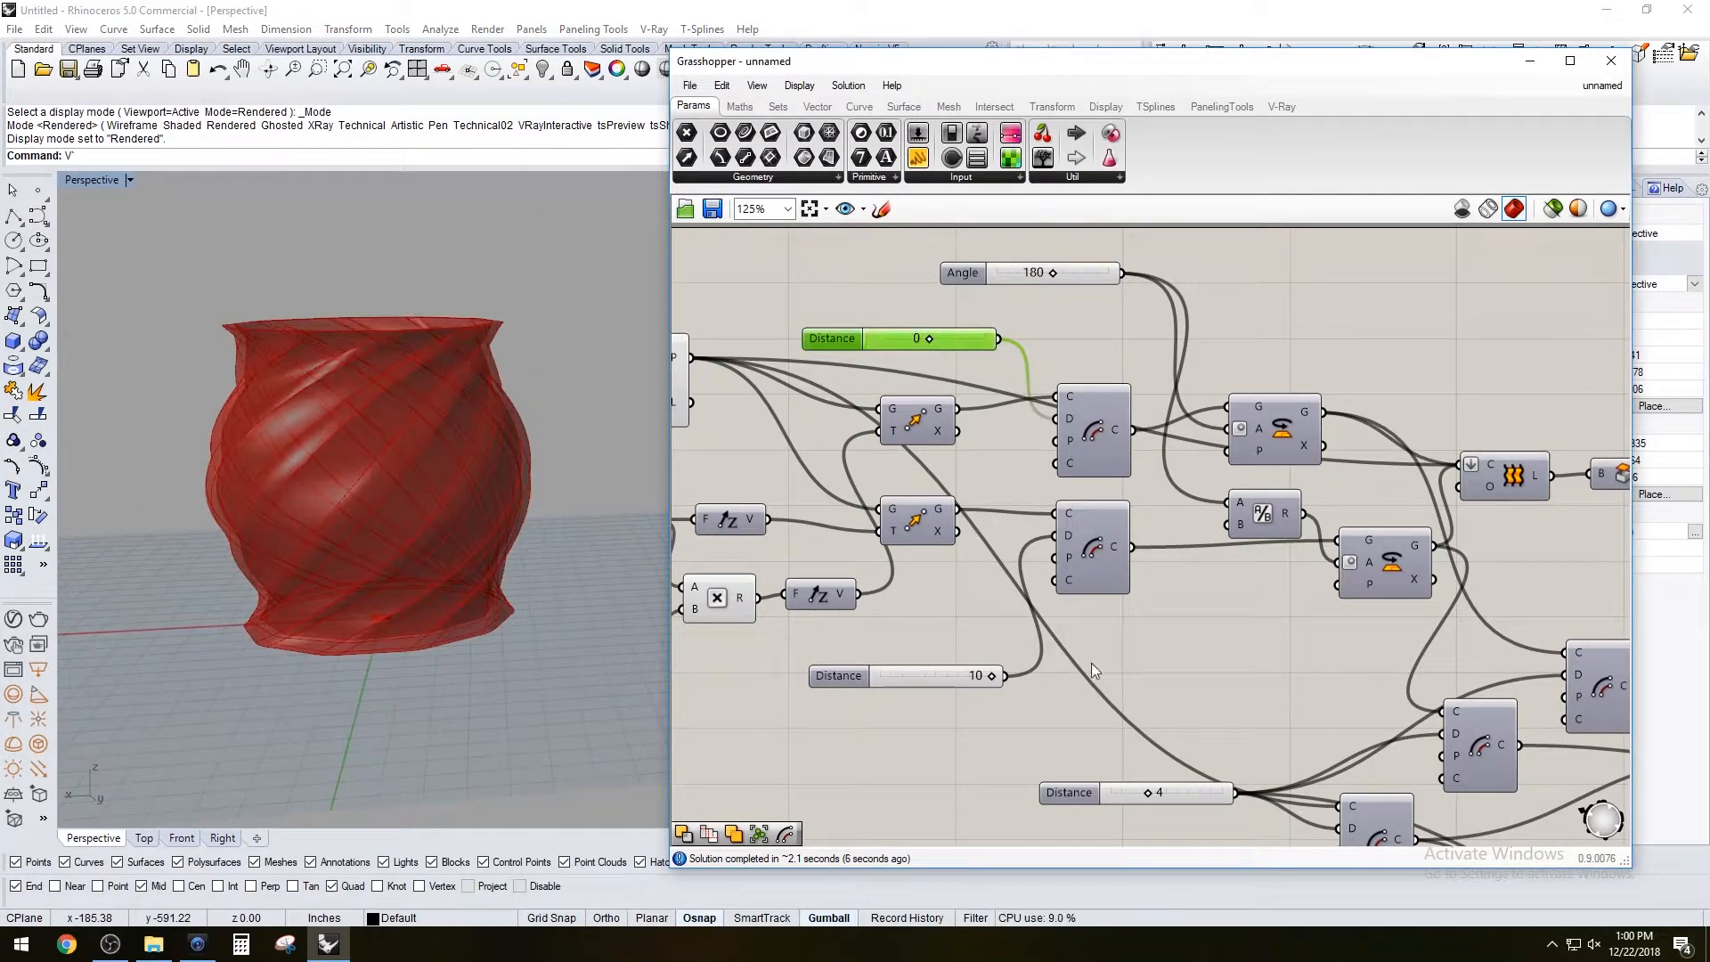
double_click(919, 677)
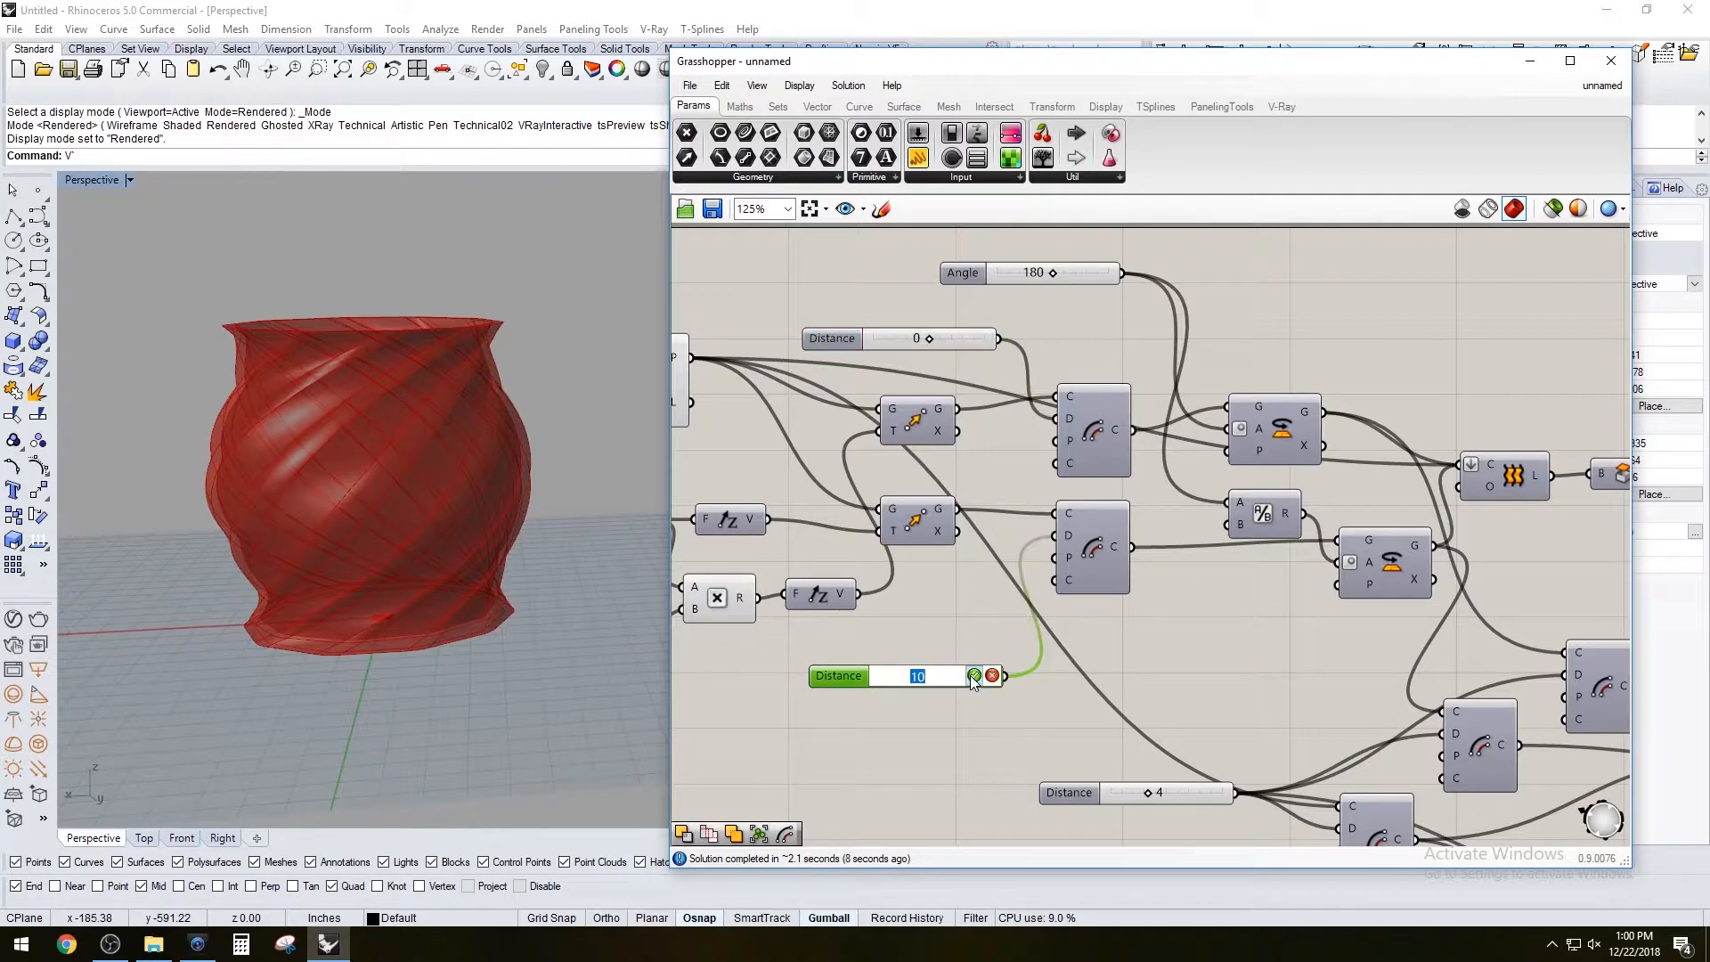
text(0)
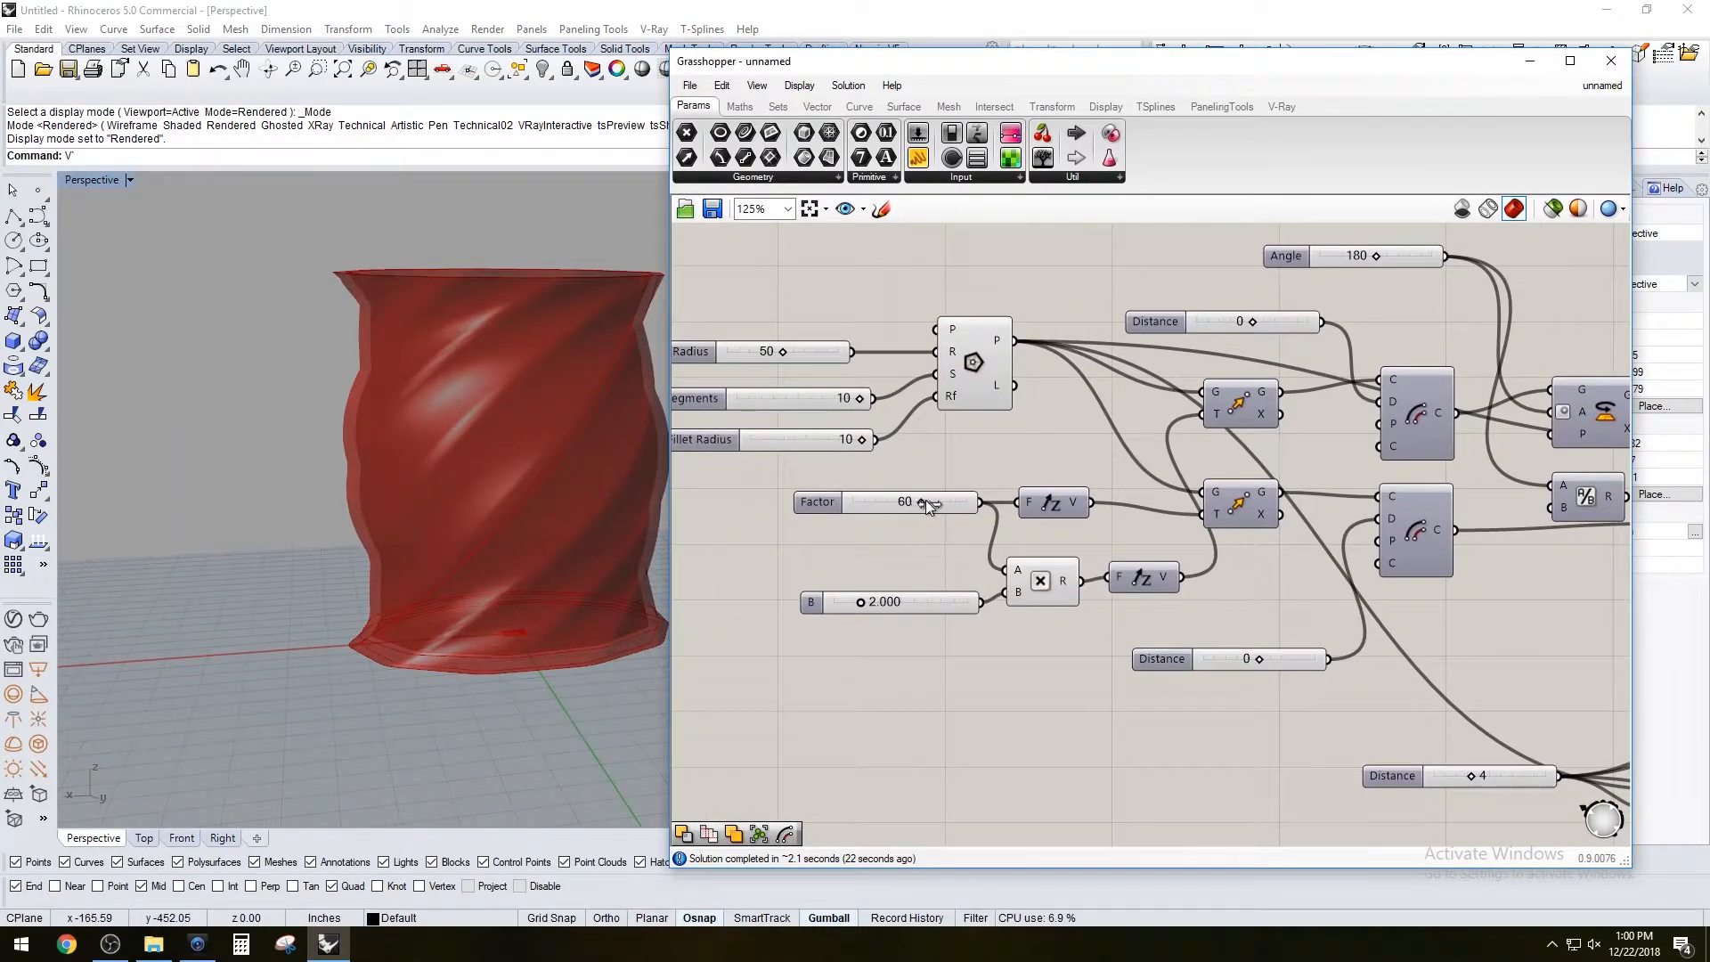
Nudge Factor to 67 and back to 60, then set the upper Distance to exactly 10
drag(926, 502, 950, 502)
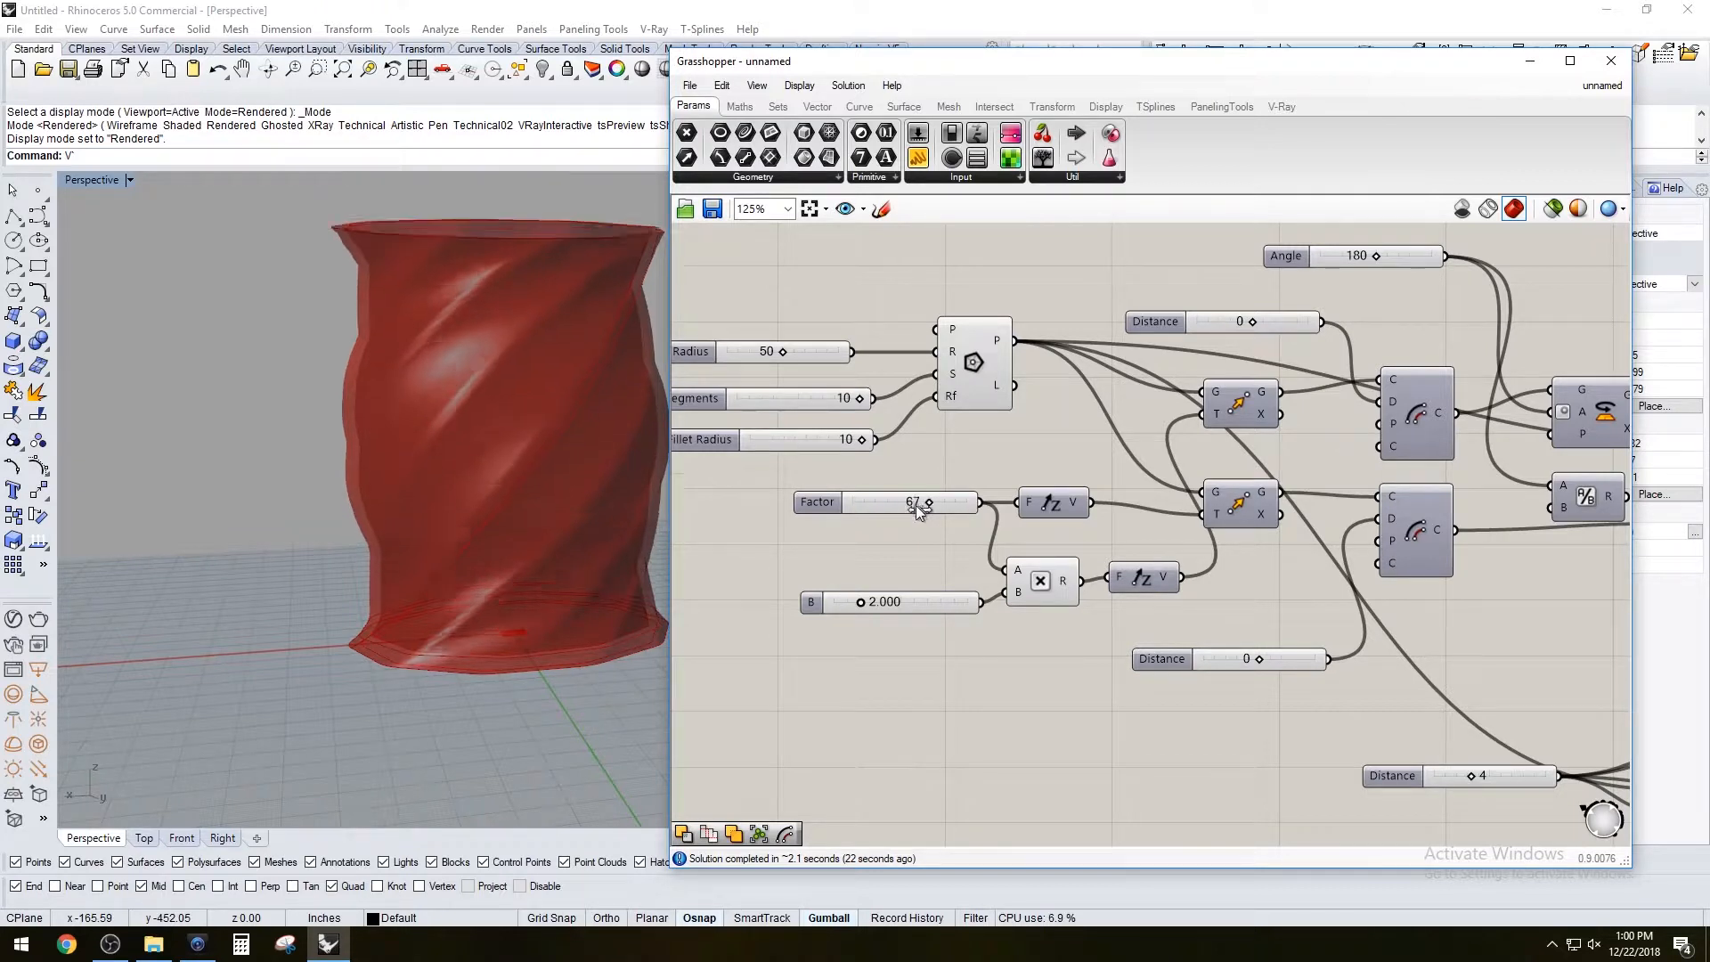
double_click(910, 502)
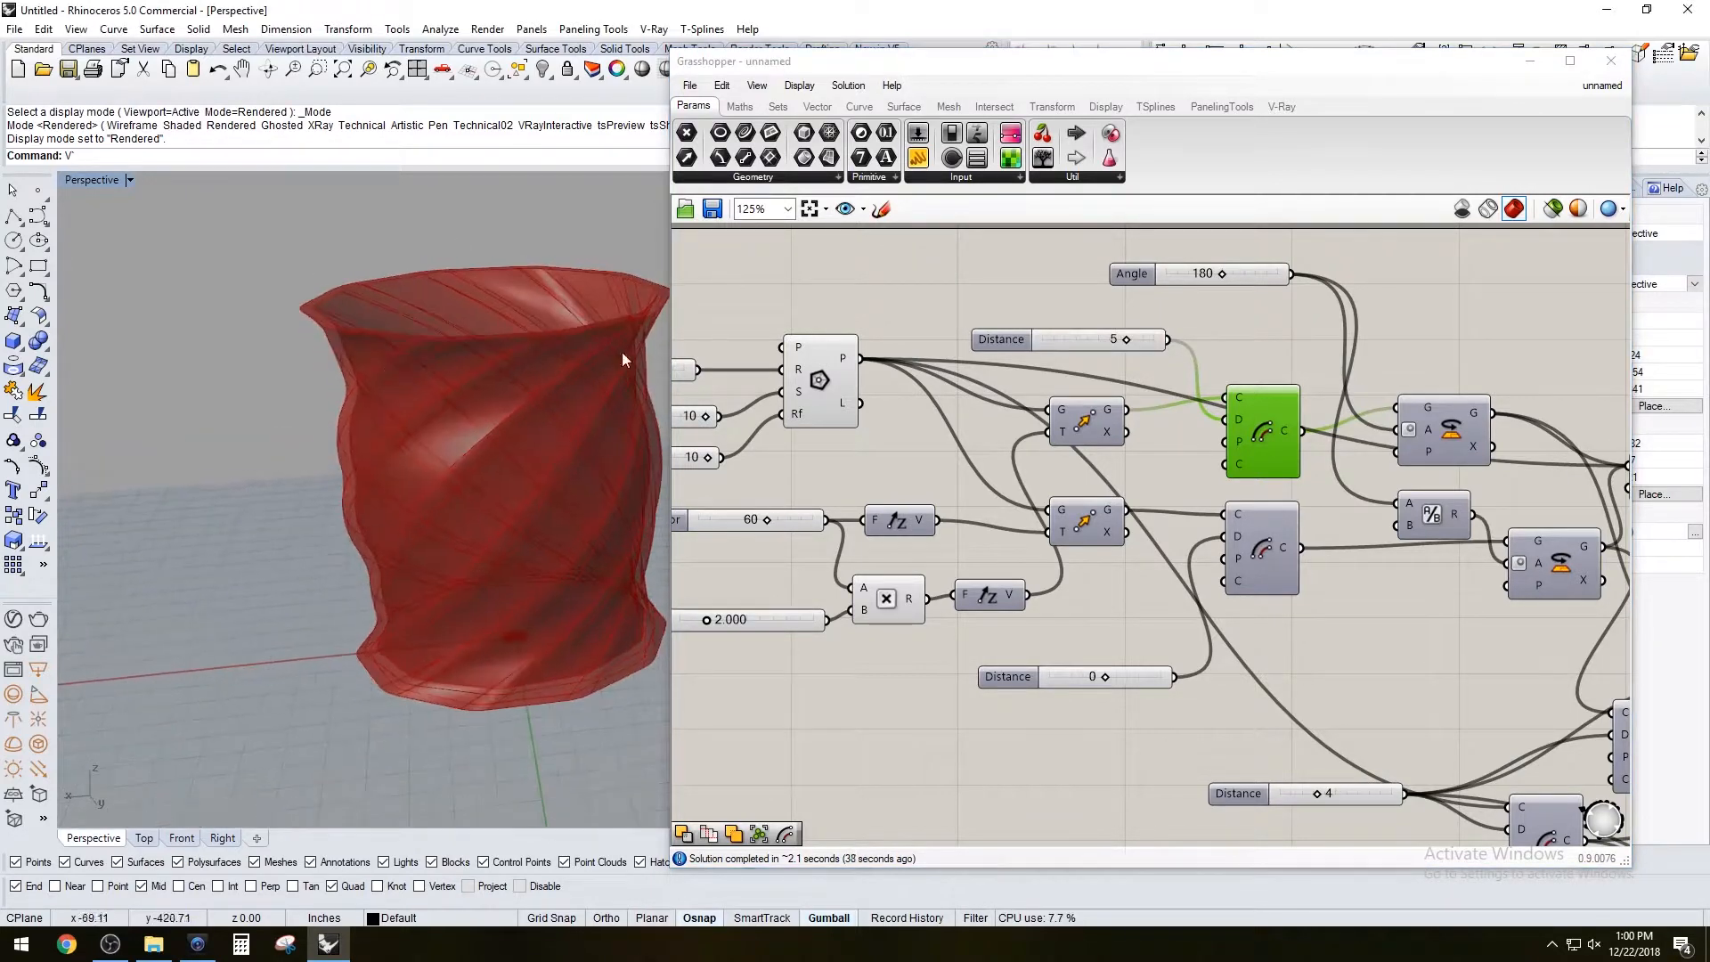
double_click(1097, 338)
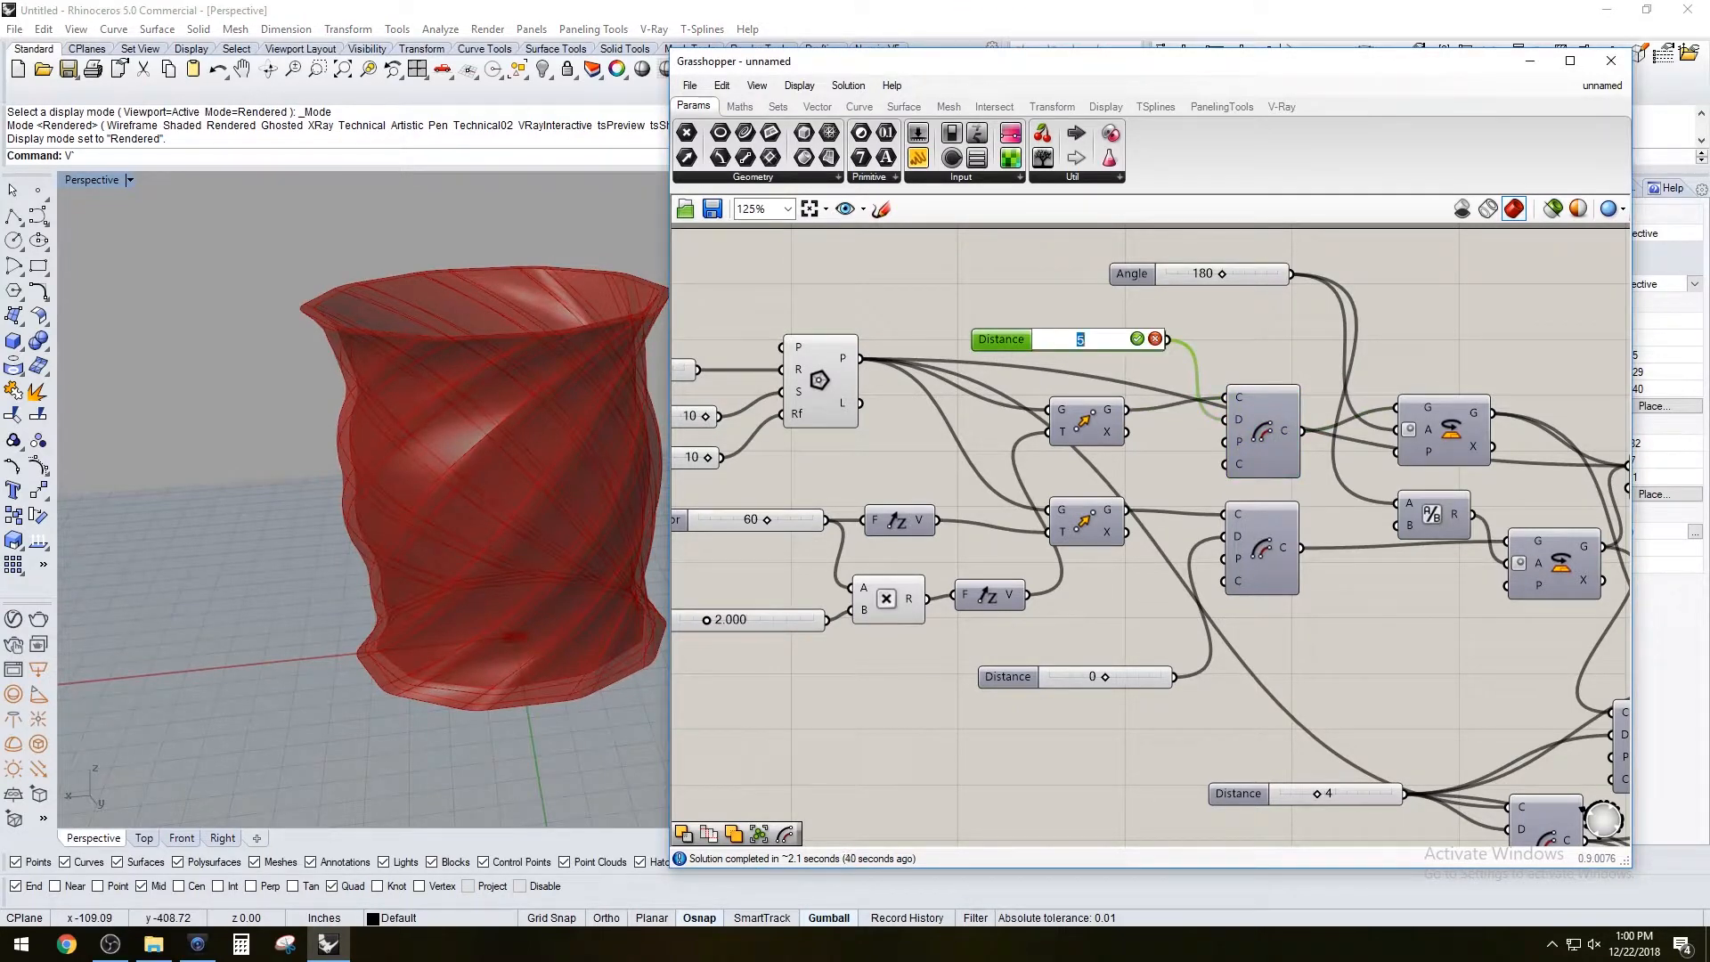
text(10)
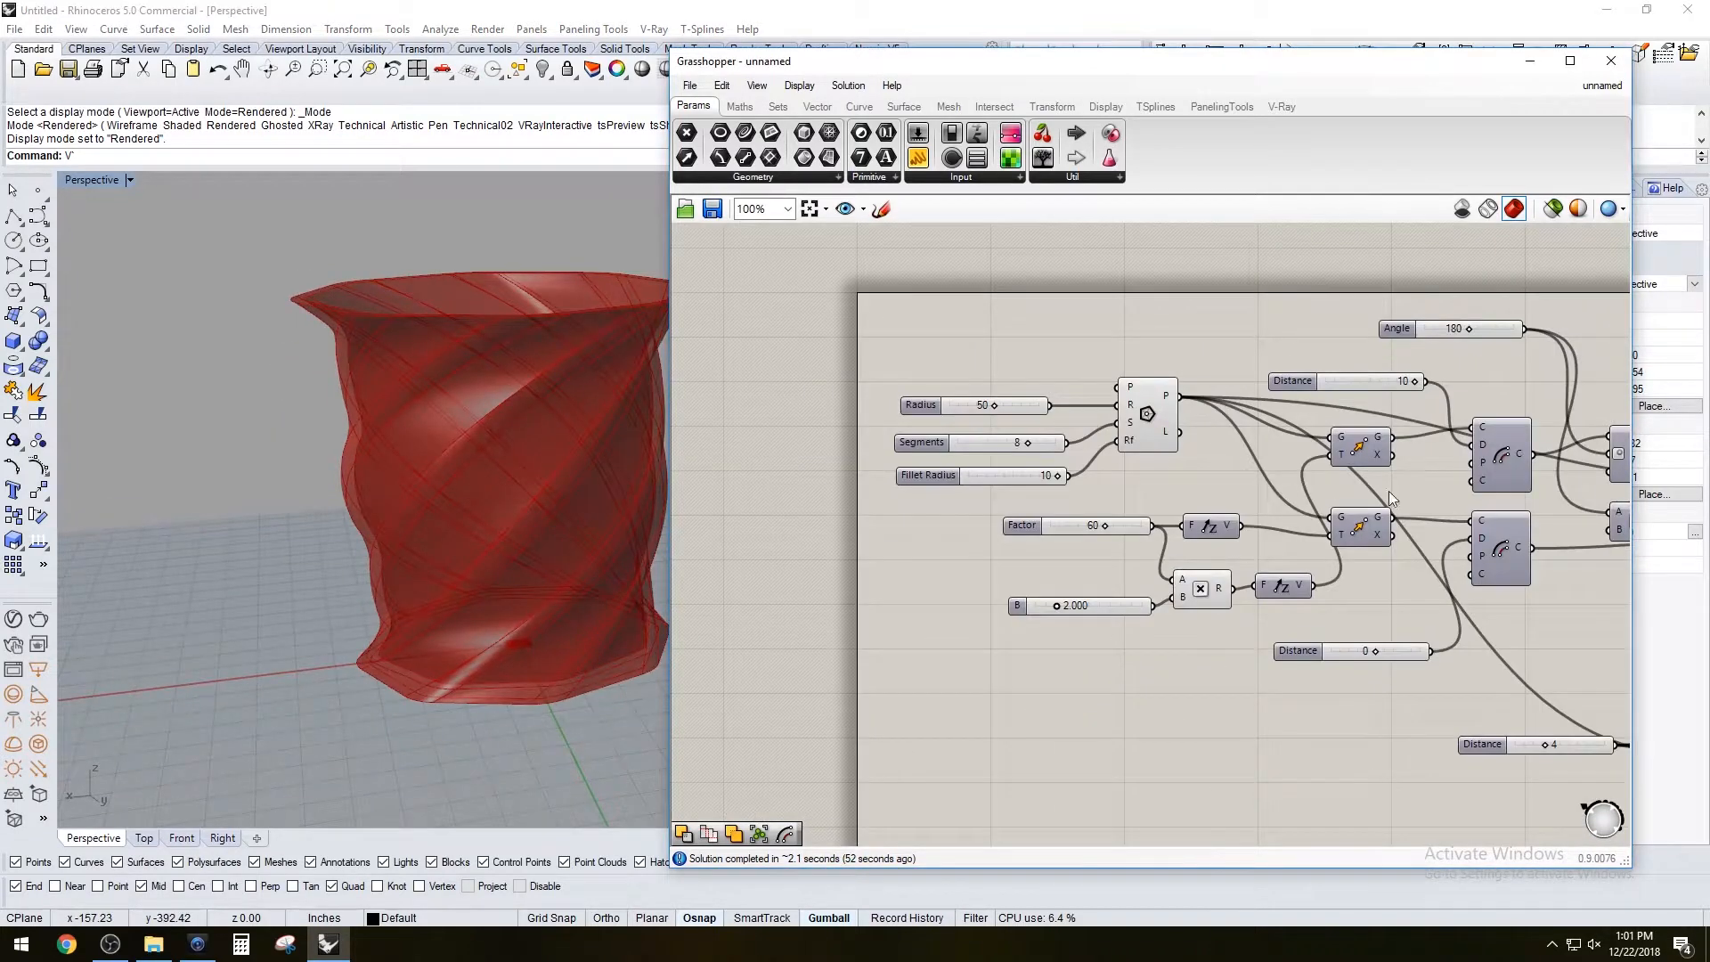
scroll(down, 3)
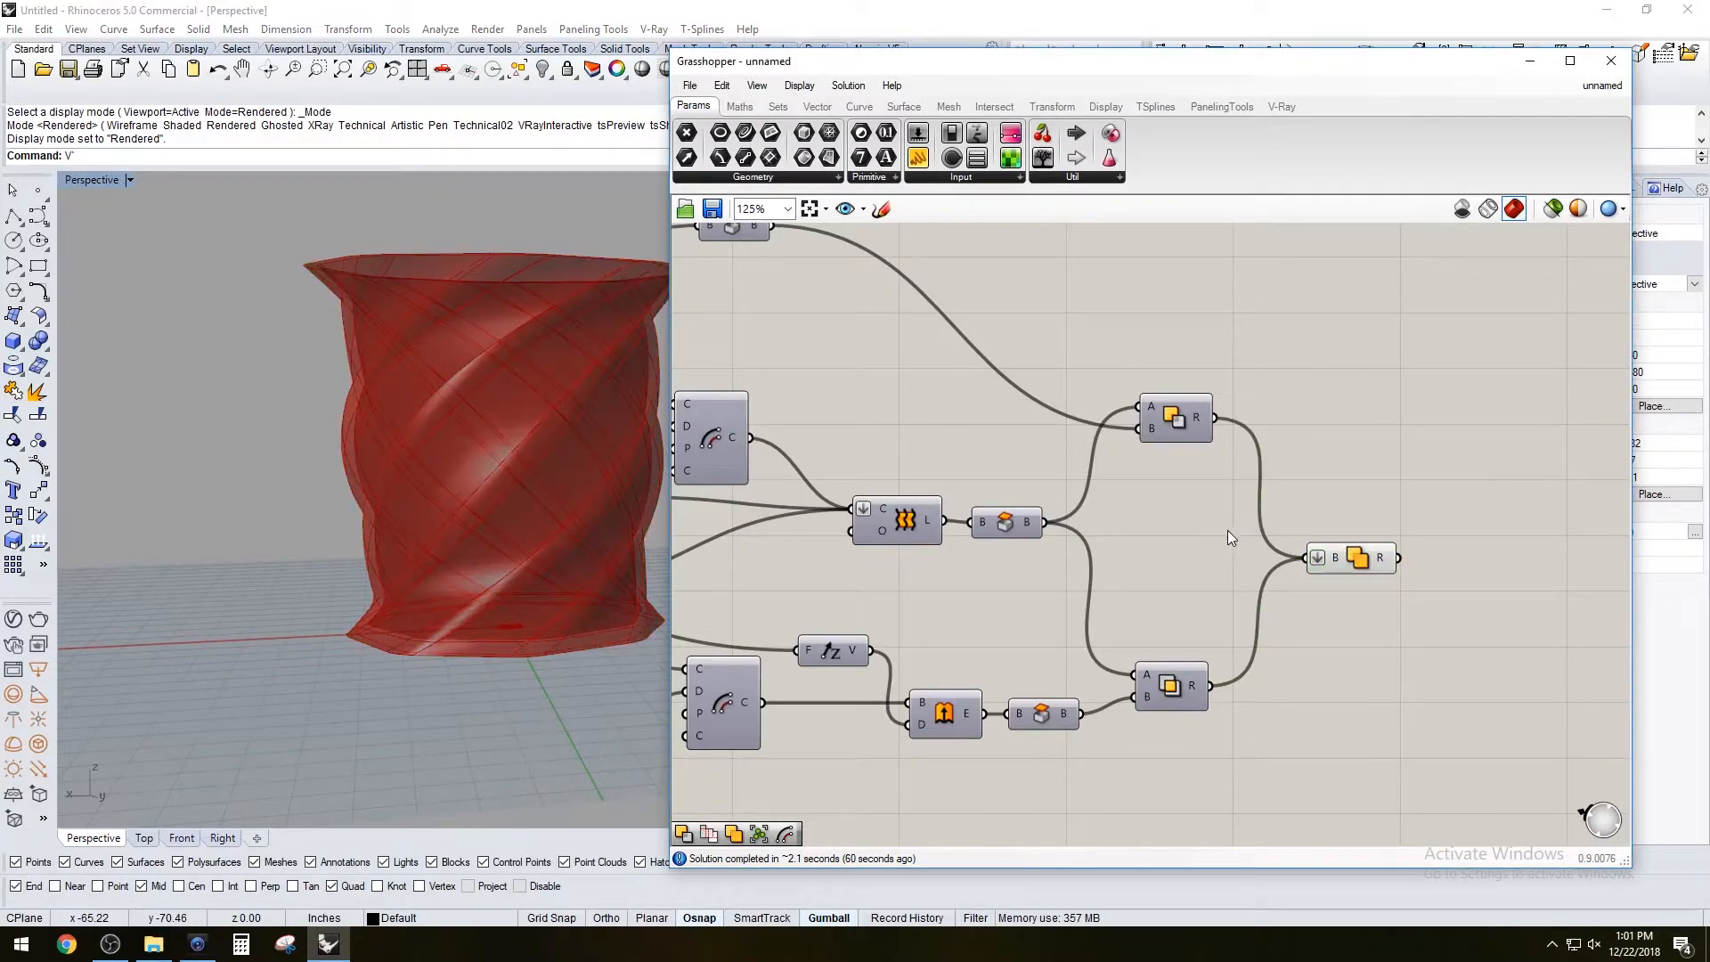
click(1358, 542)
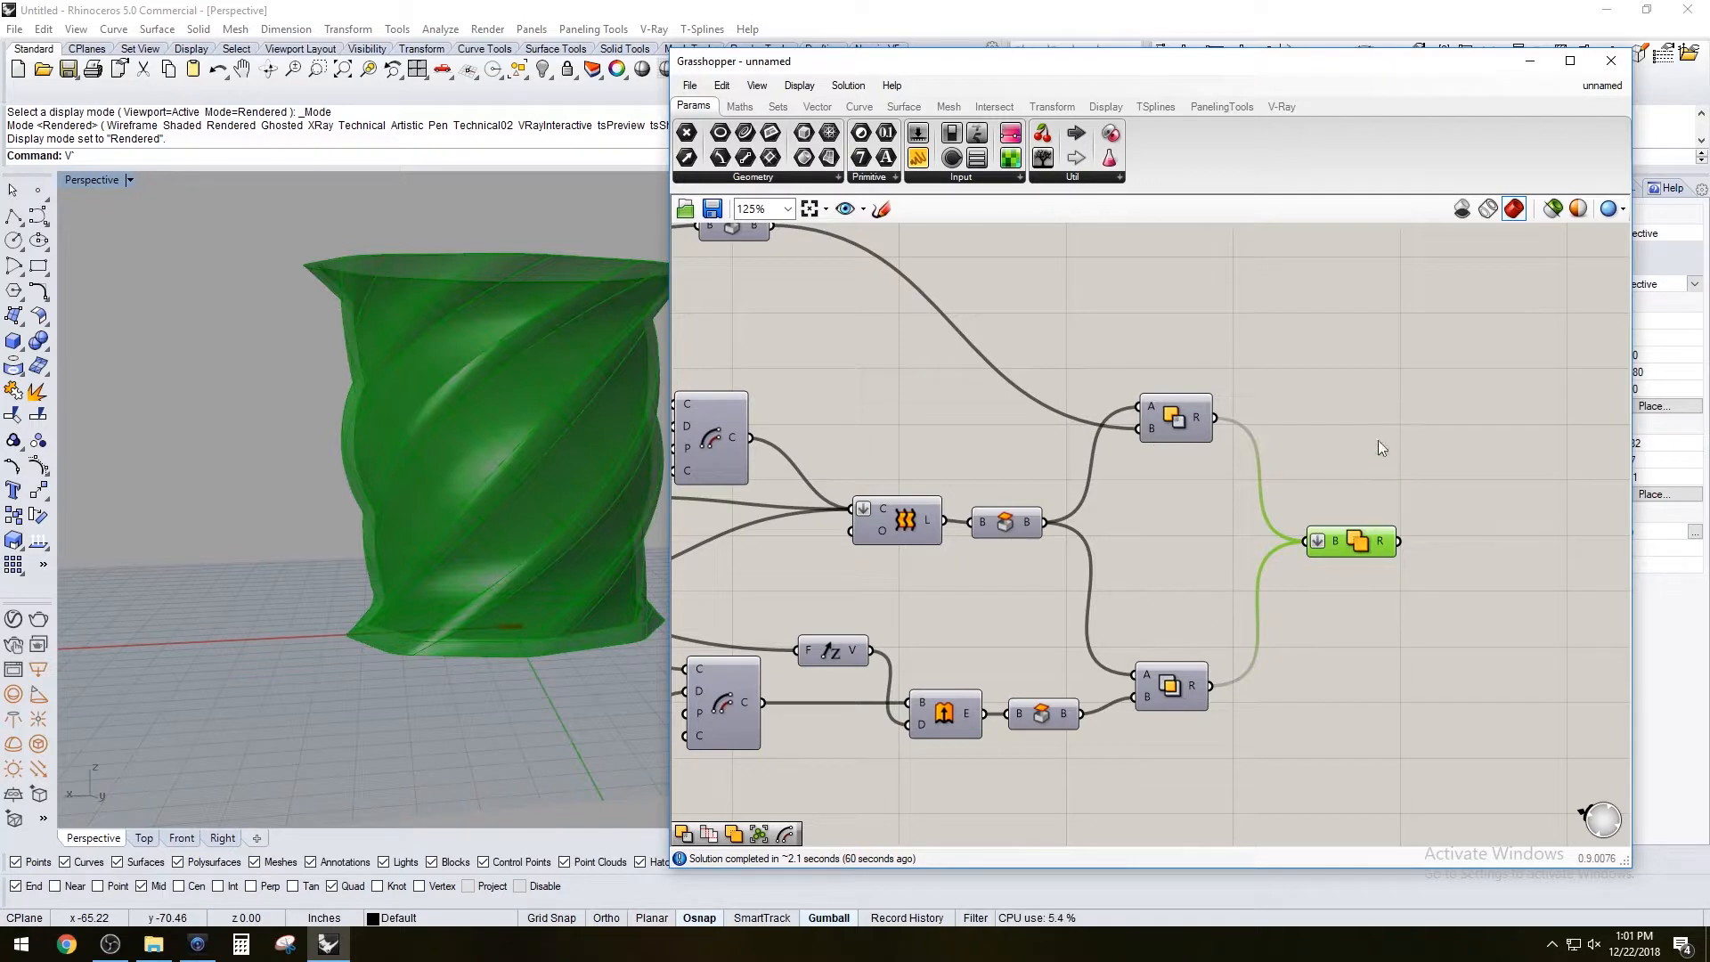
mouse_move(1271, 382)
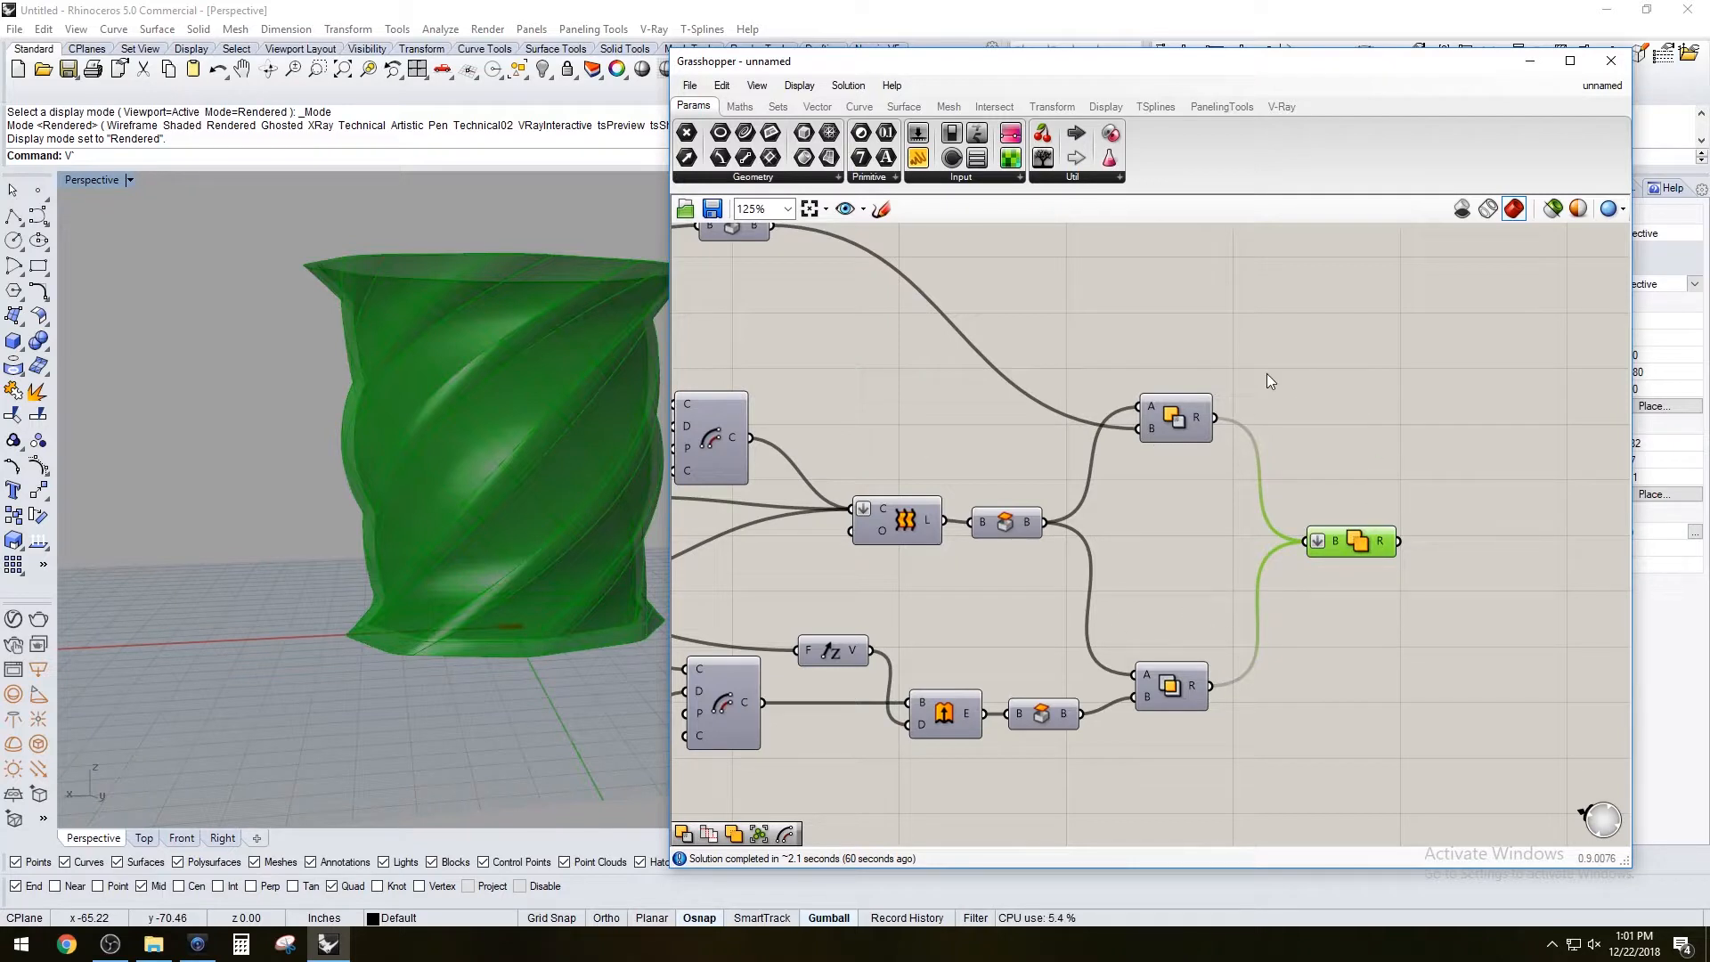